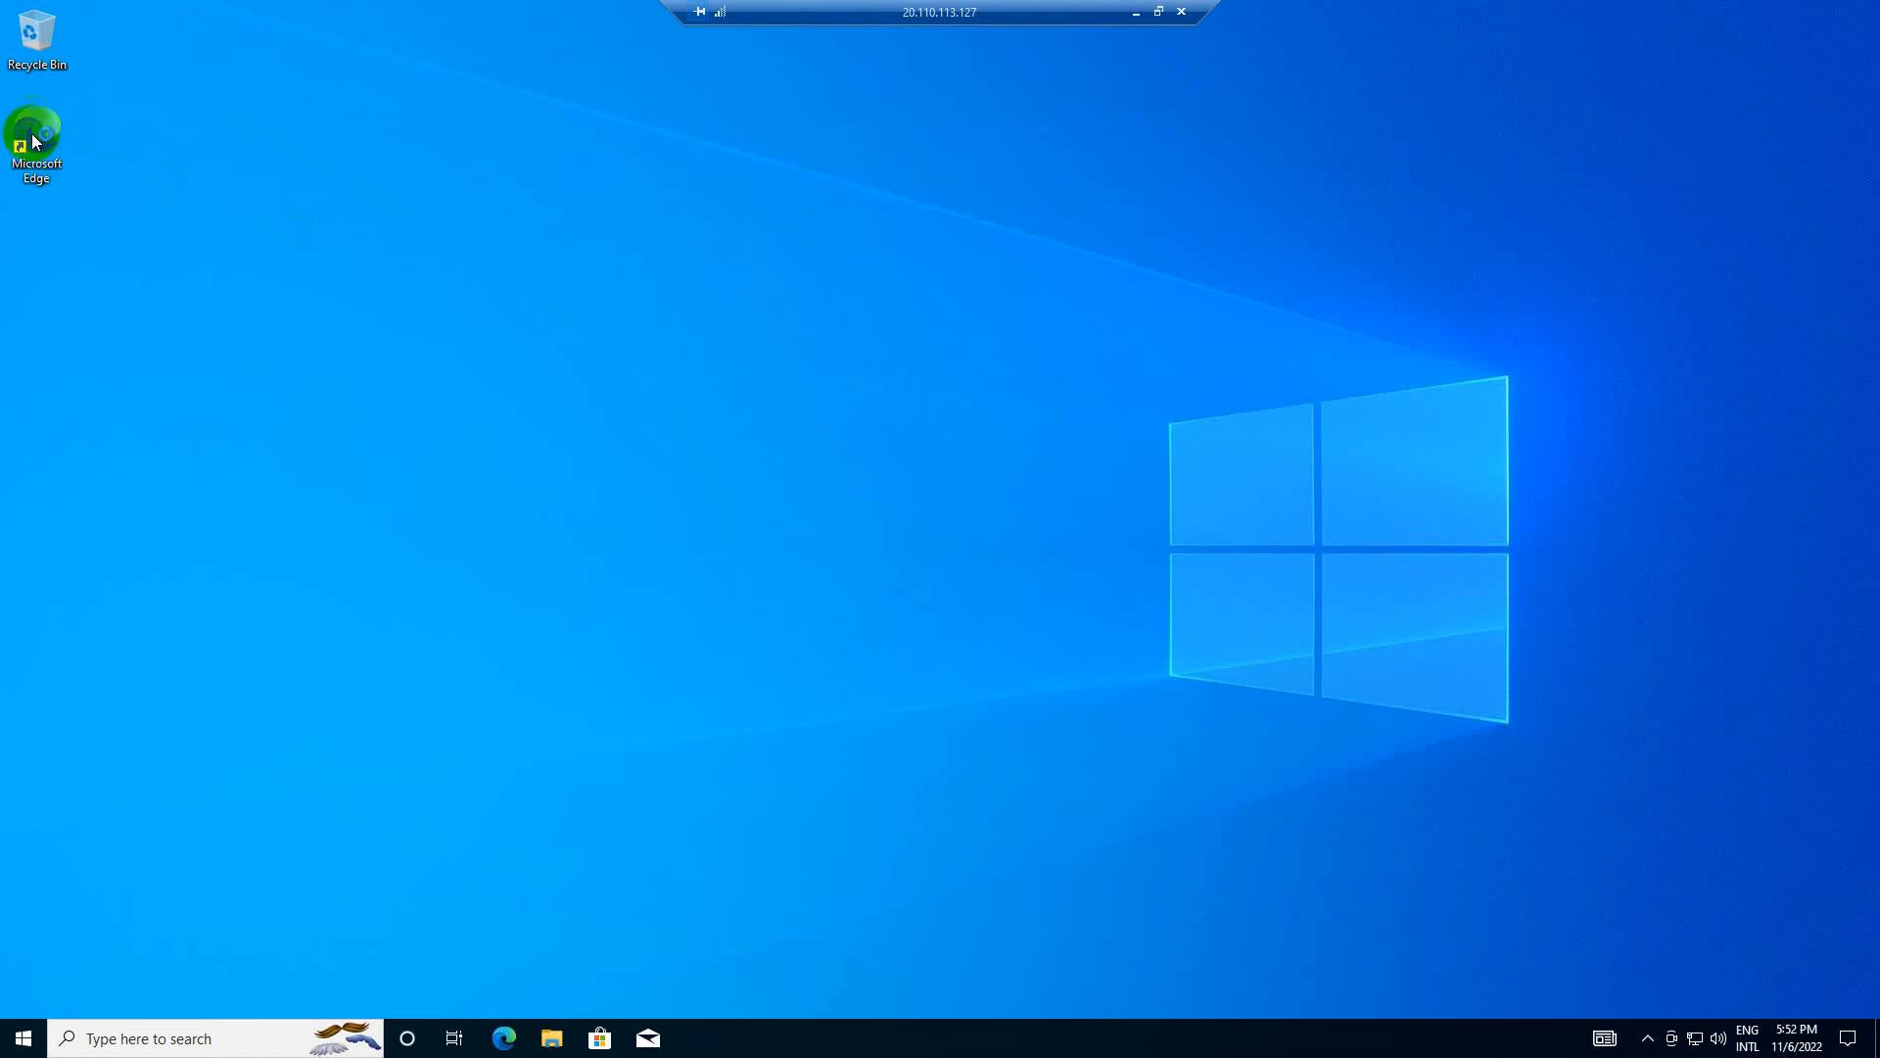
mouse_move(36, 132)
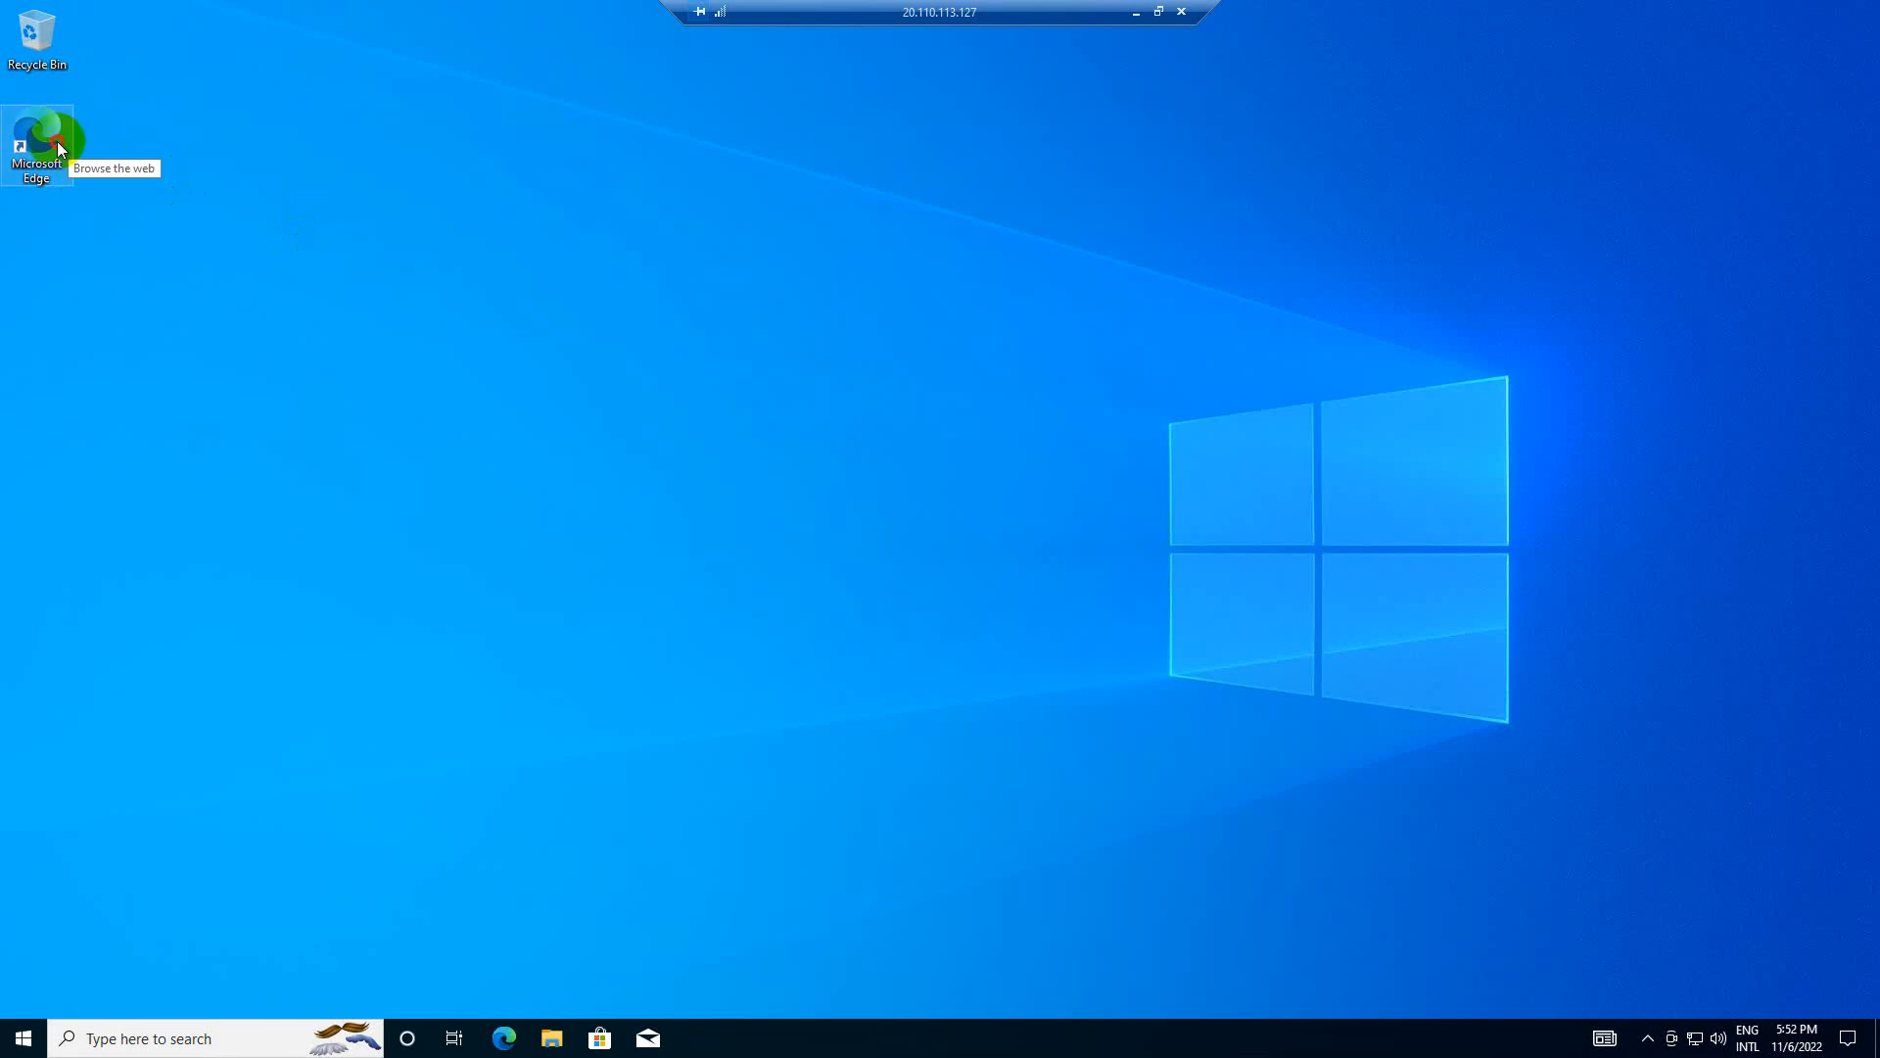
- Launch Edge, skip importing Google browsing data, and confirm to start browsing
double_click(36, 133)
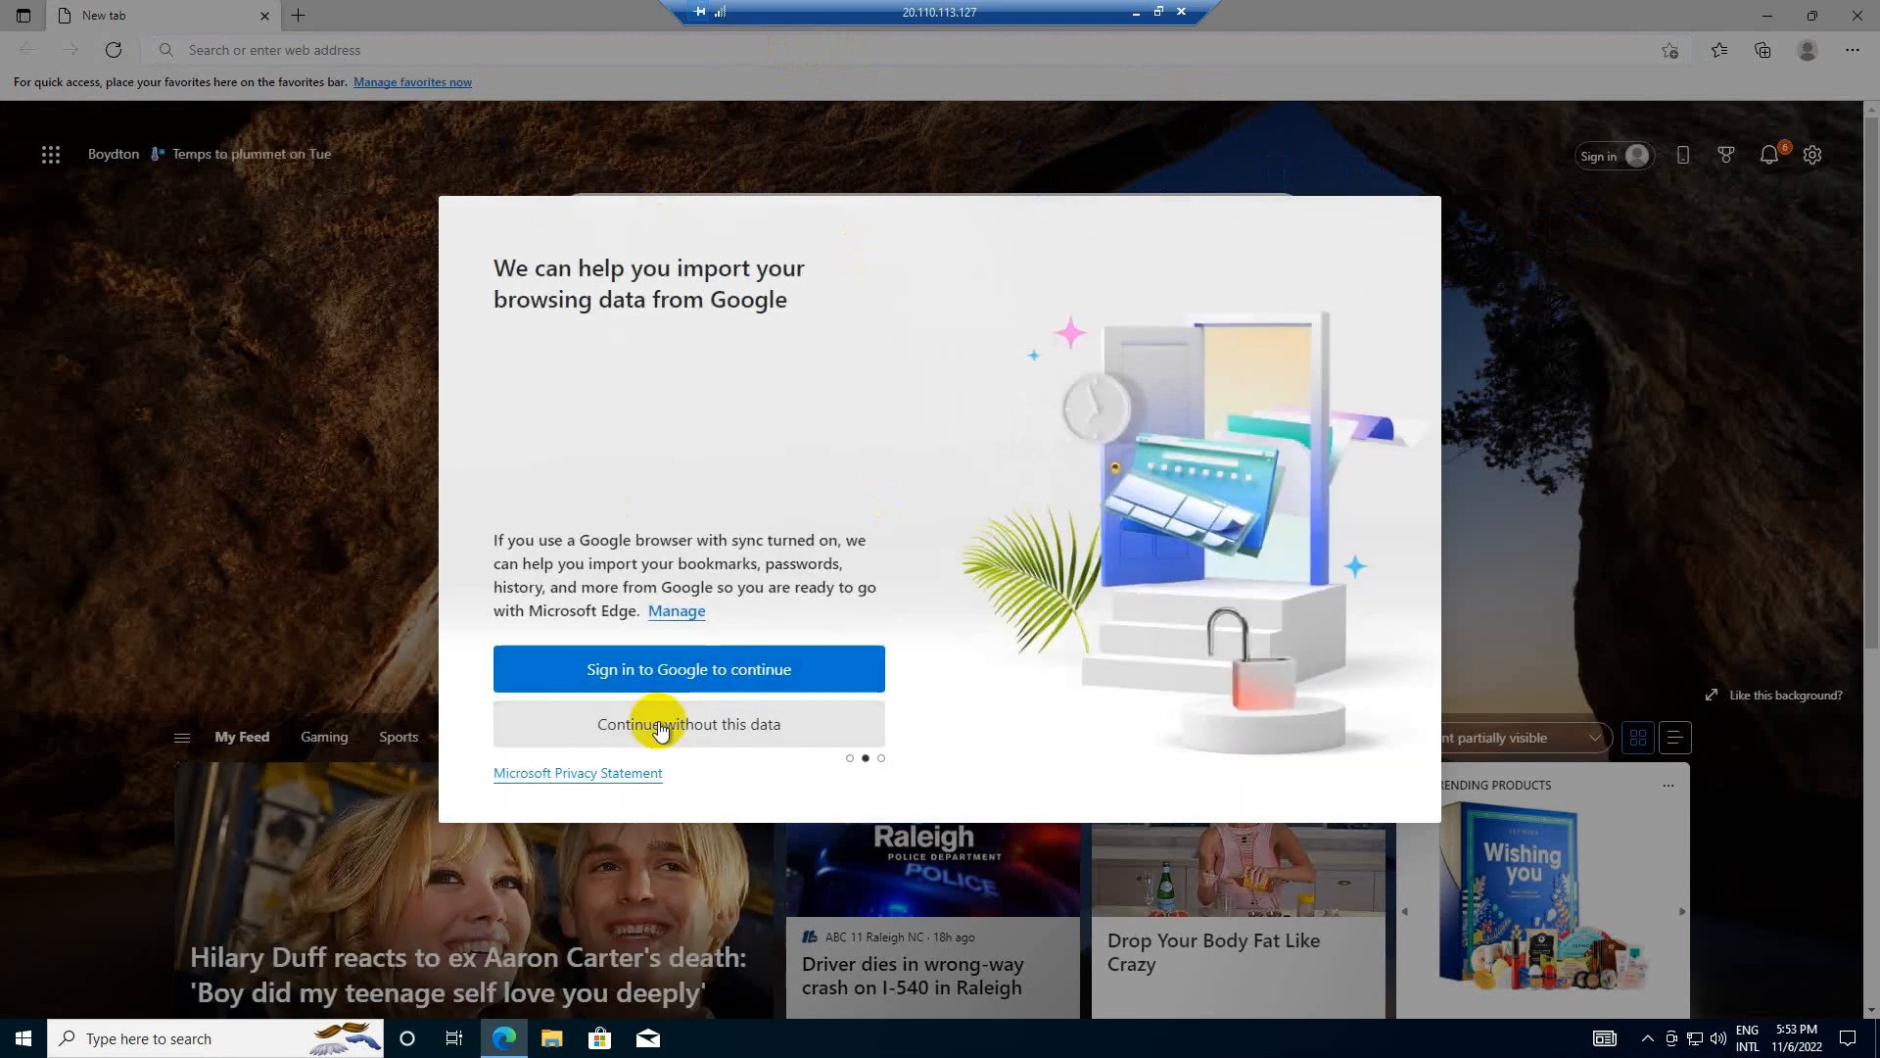
left_click(688, 723)
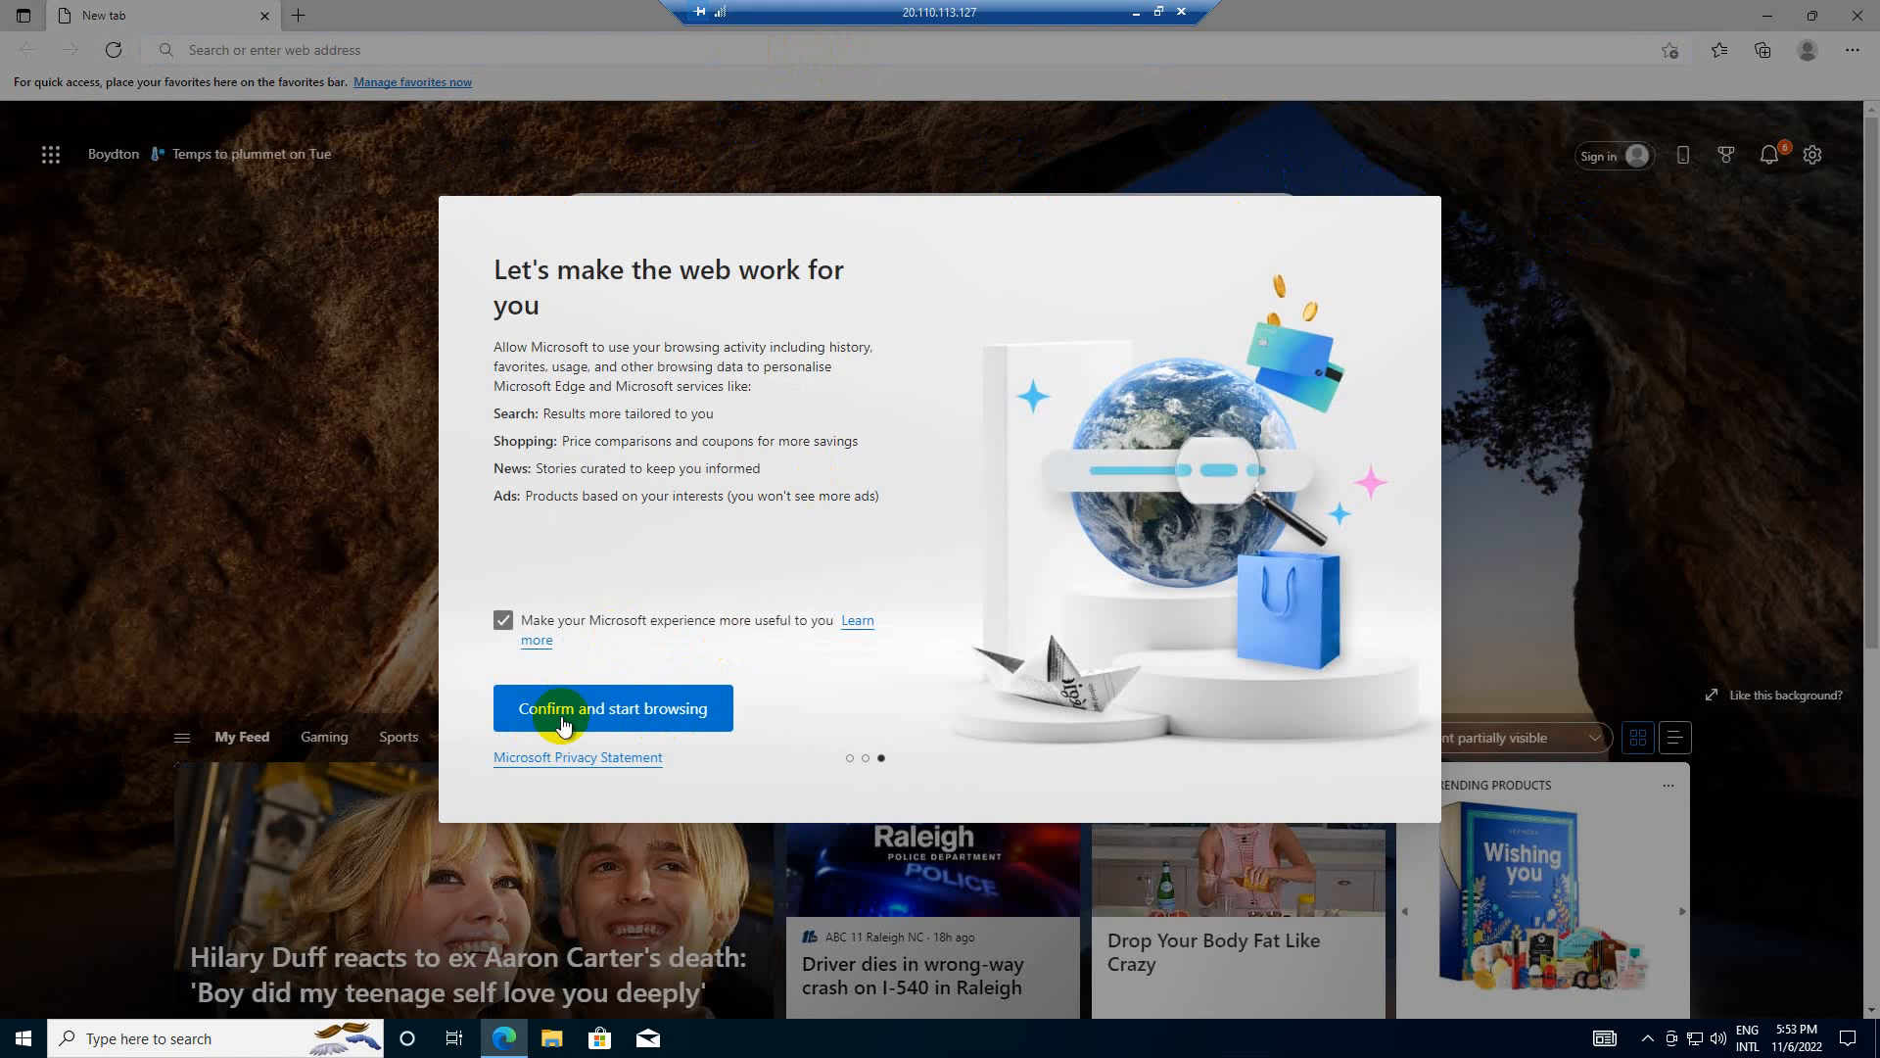
left_click(613, 707)
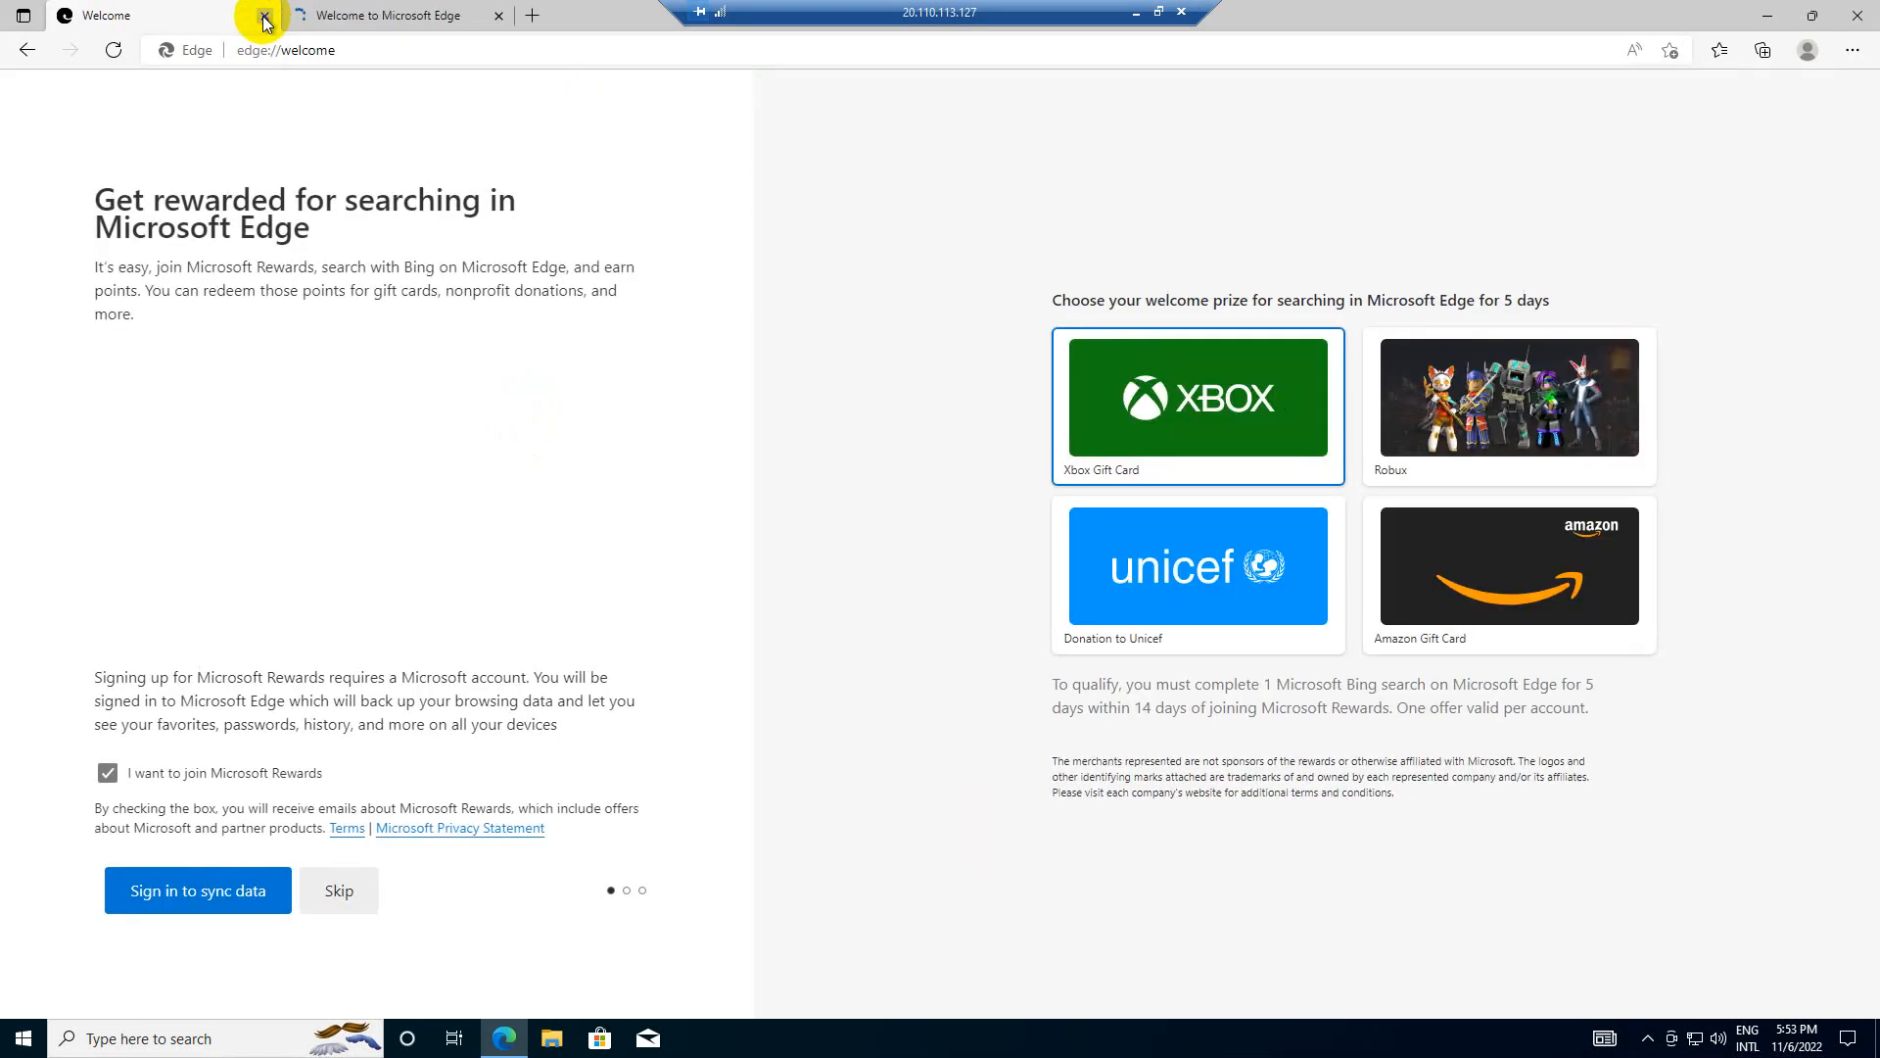
- Close the Rewards tab, search Google for 'adopt open' to open AdoptOpenJDK, then open selenium.dev
left_click(263, 16)
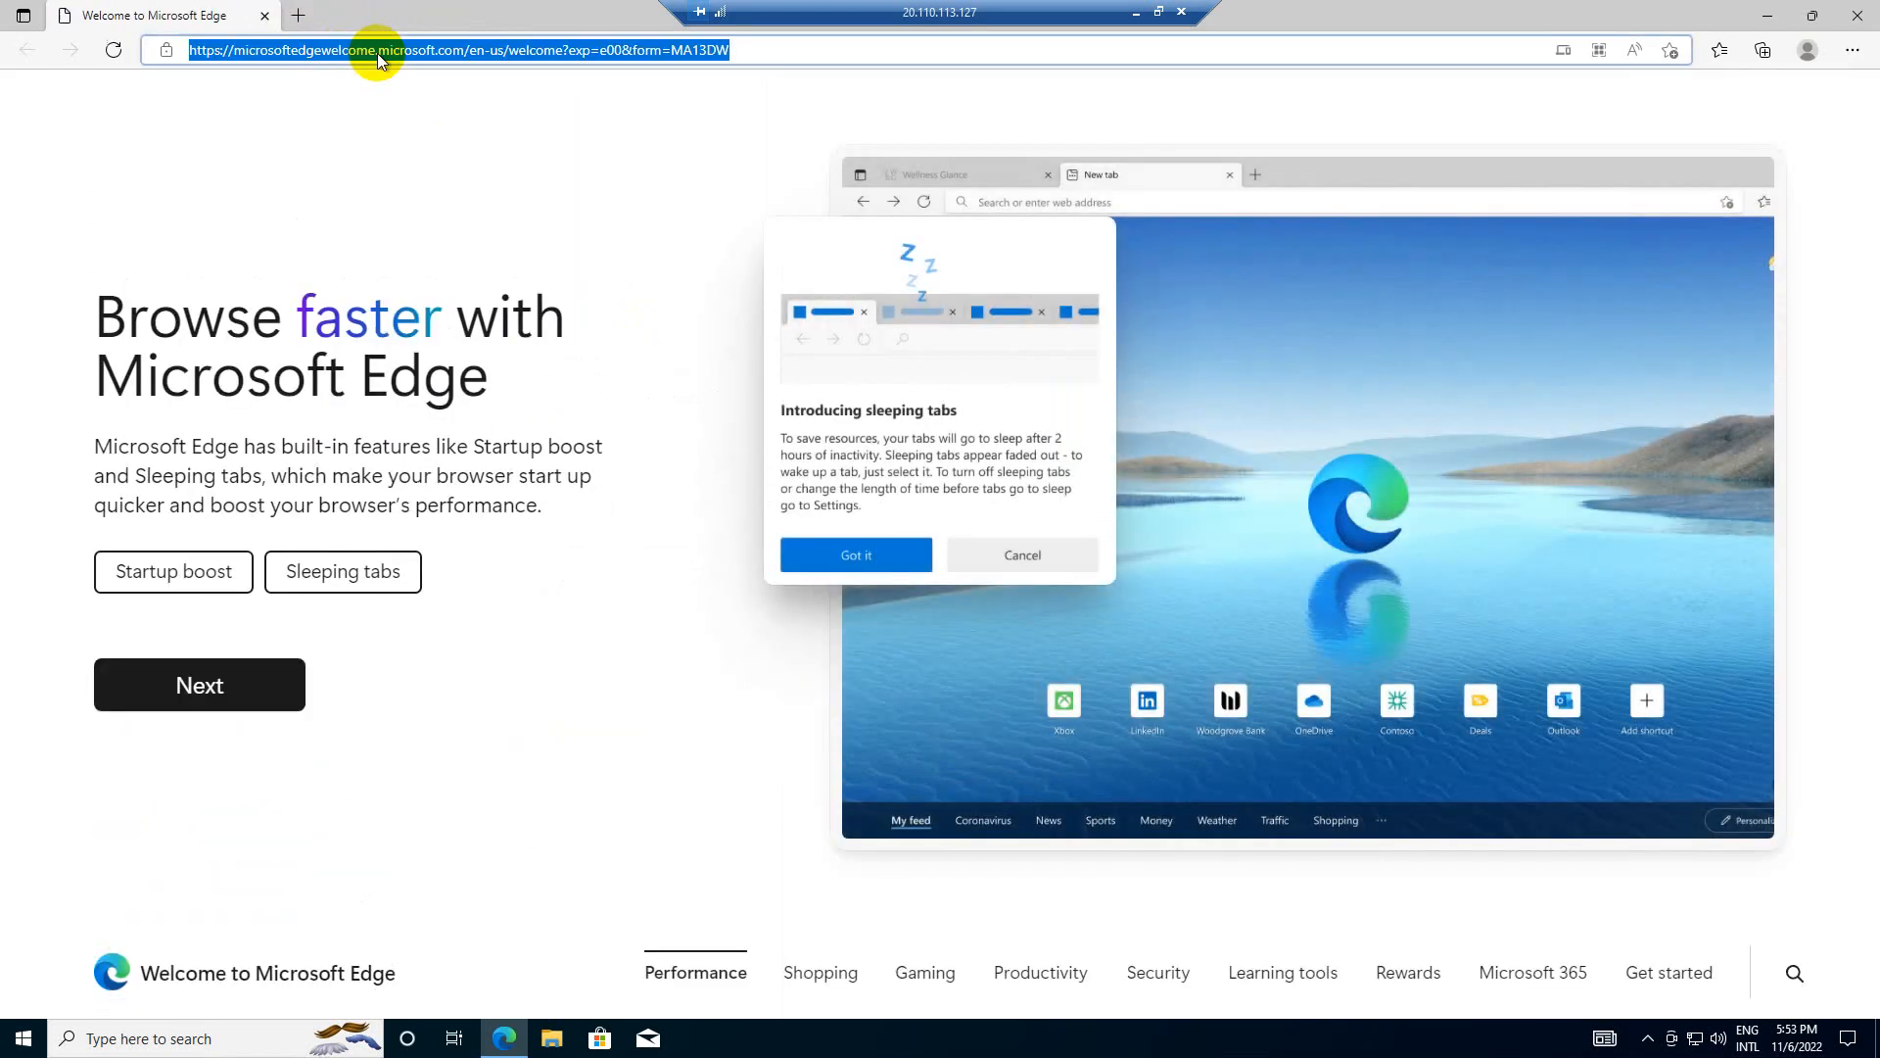
type("google")
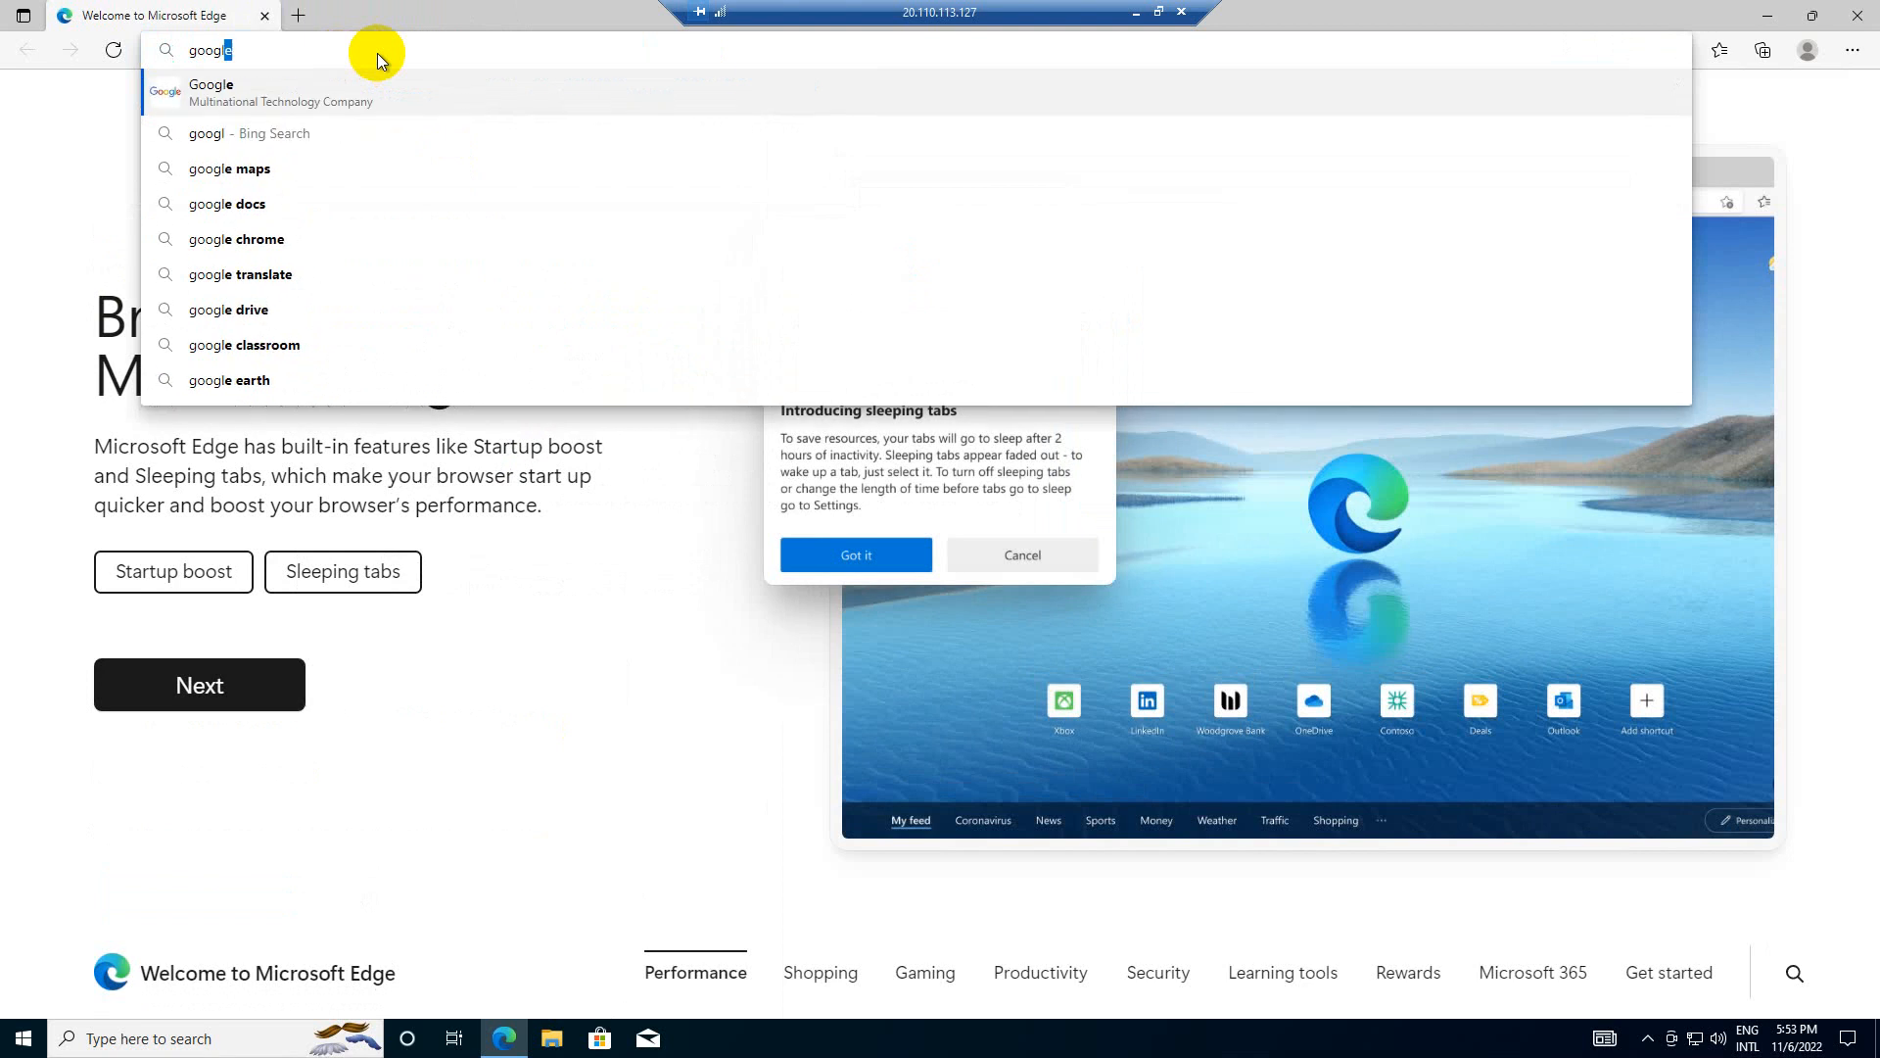
left_click(211, 92)
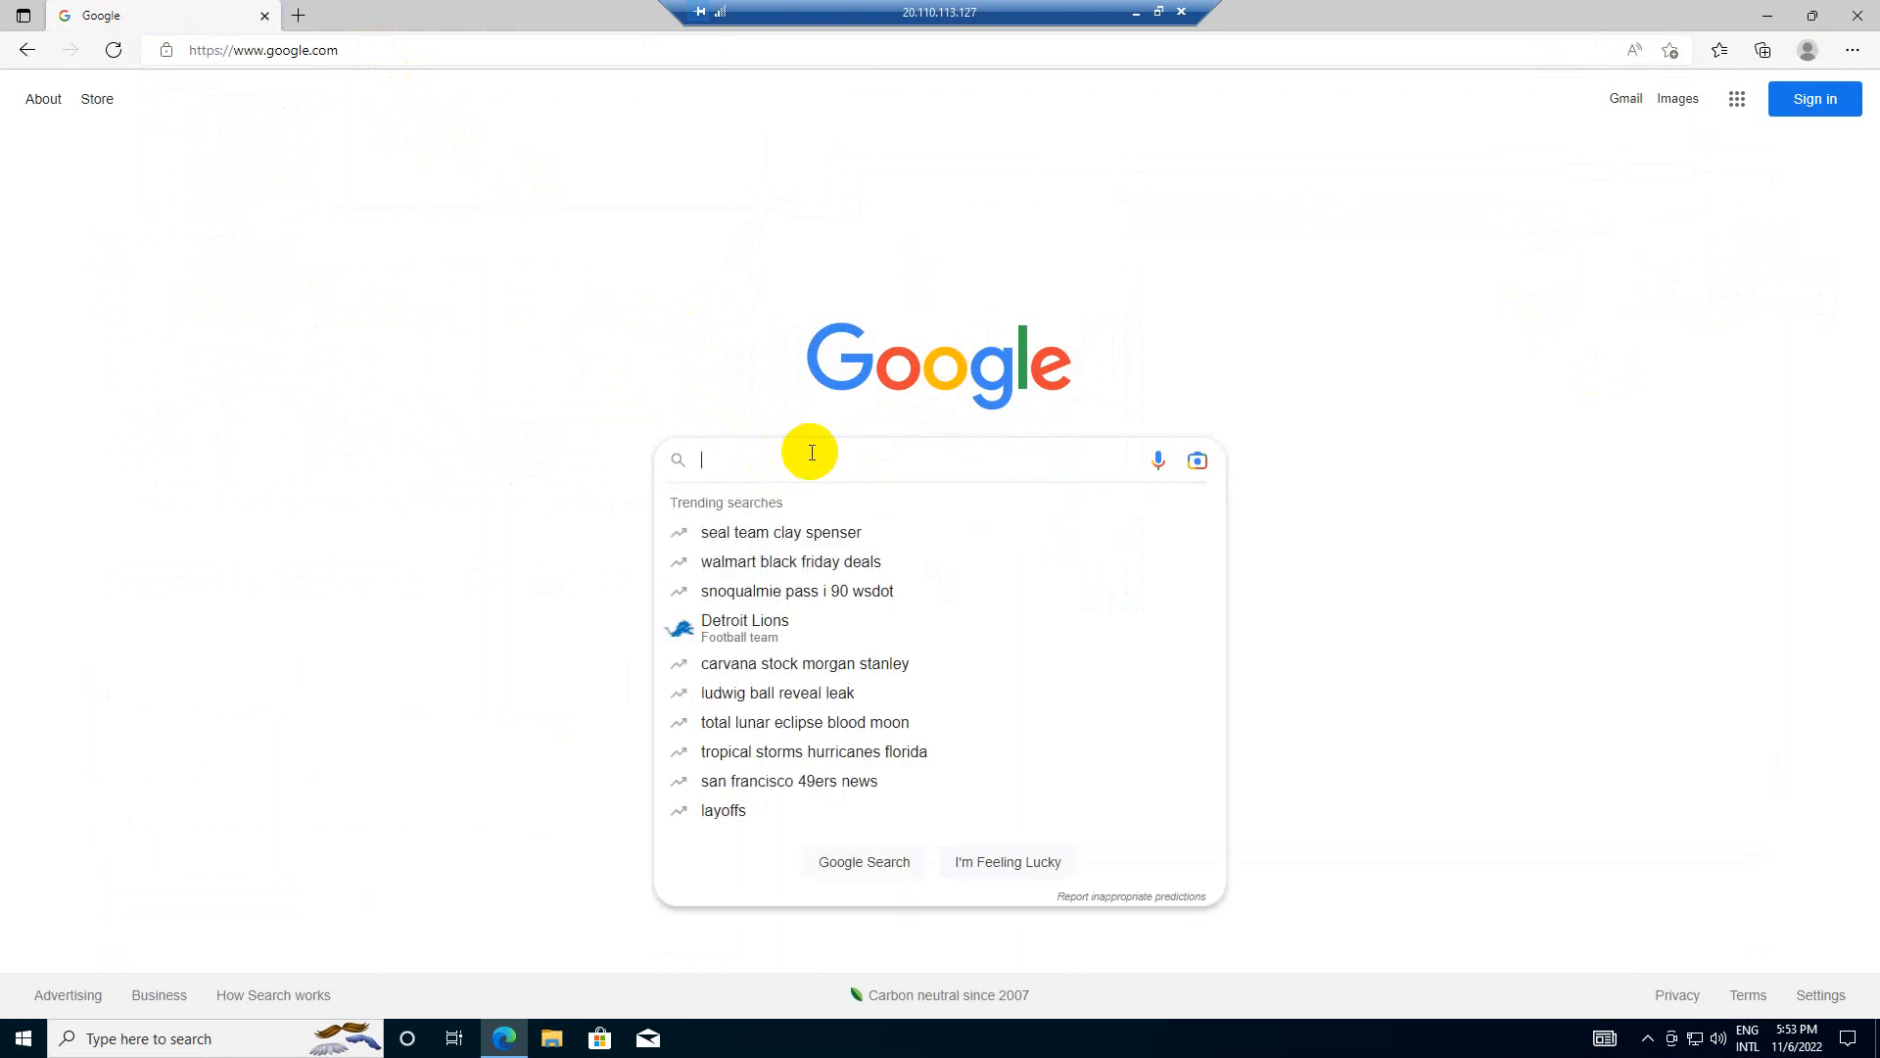
type("adopt openjdk")
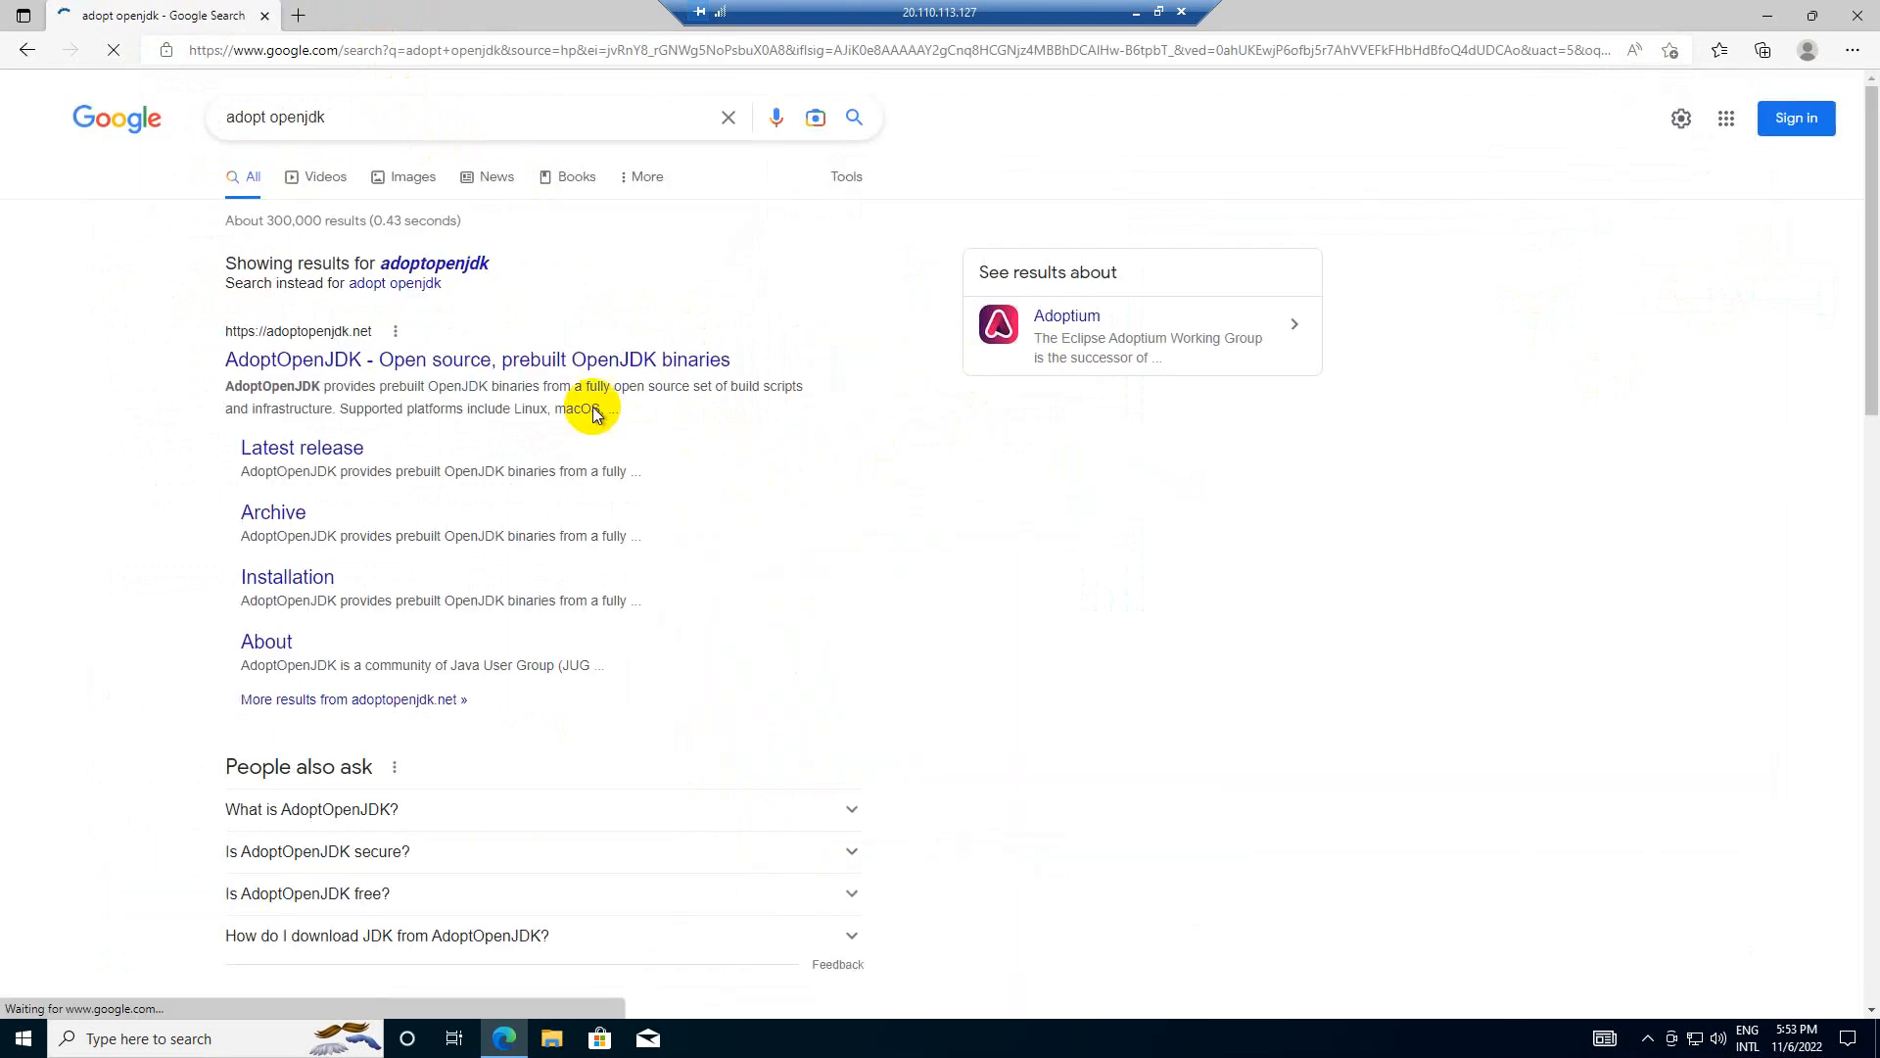
left_click(476, 359)
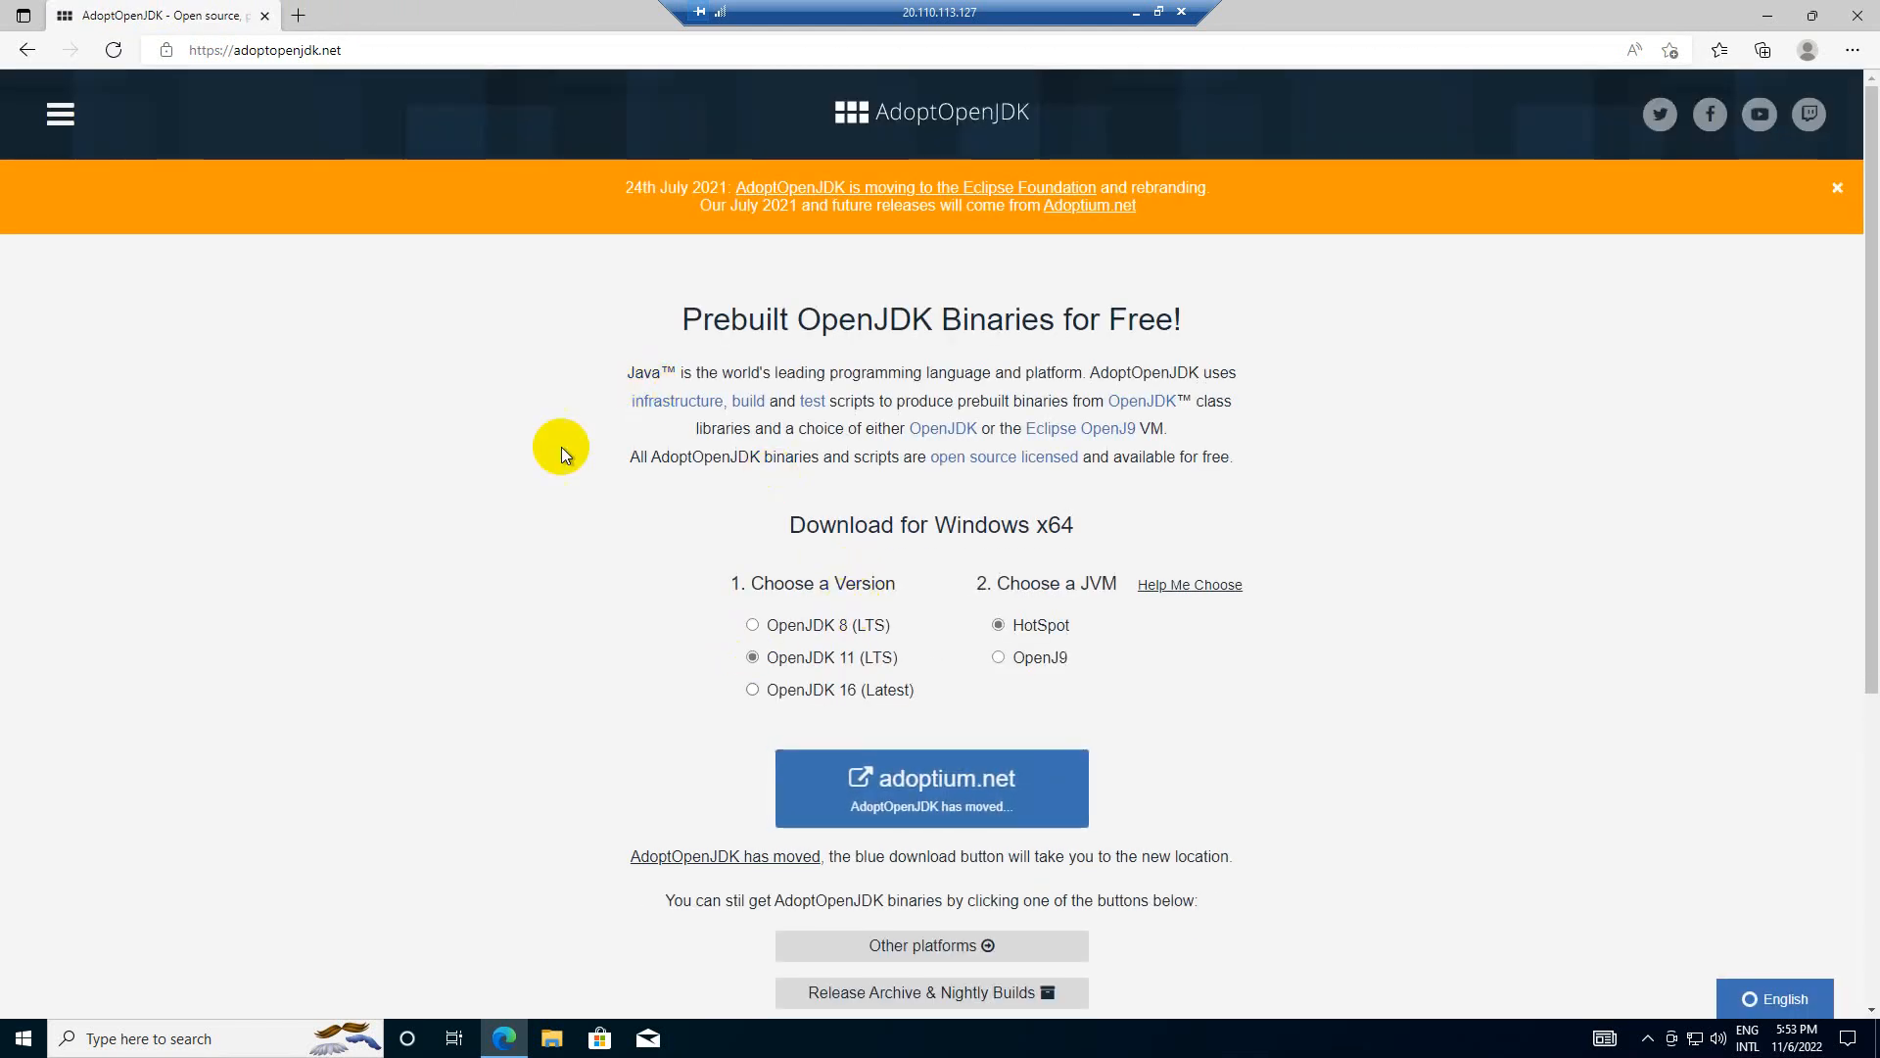
type("selenium.dev")
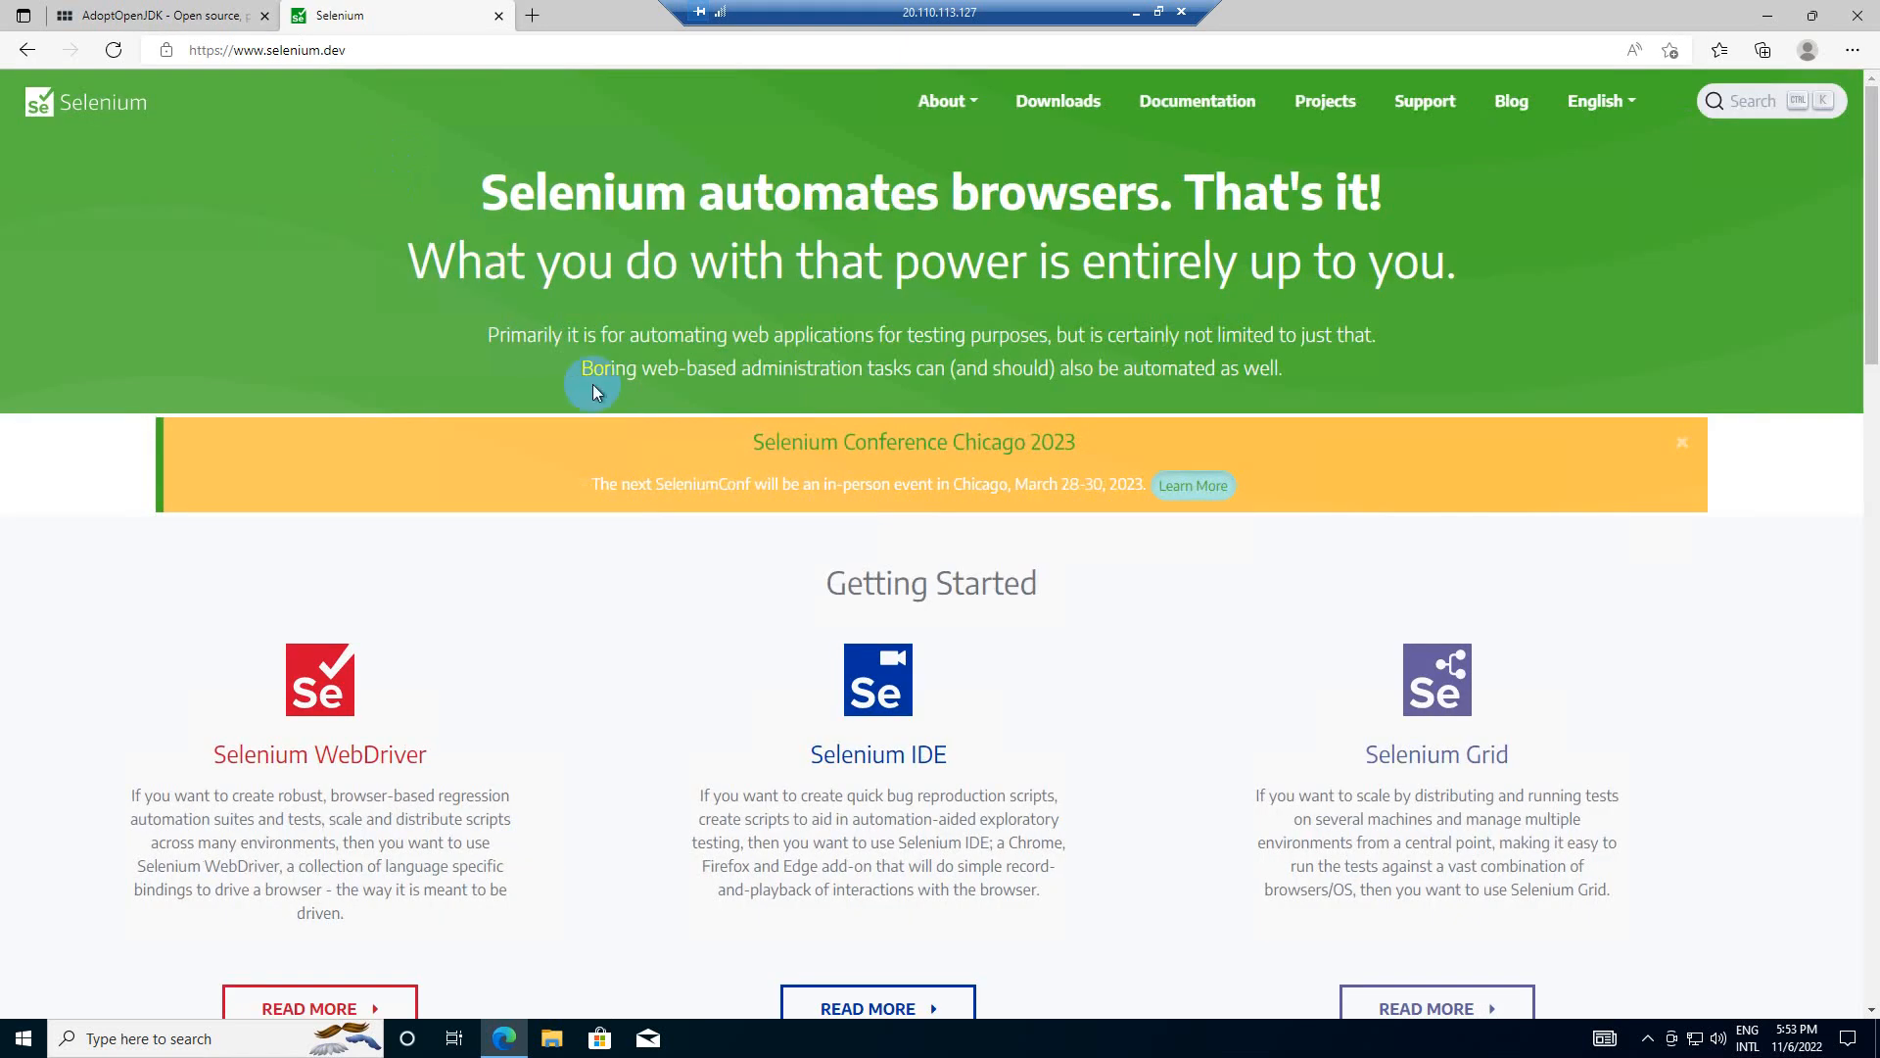
mouse_move(330, 728)
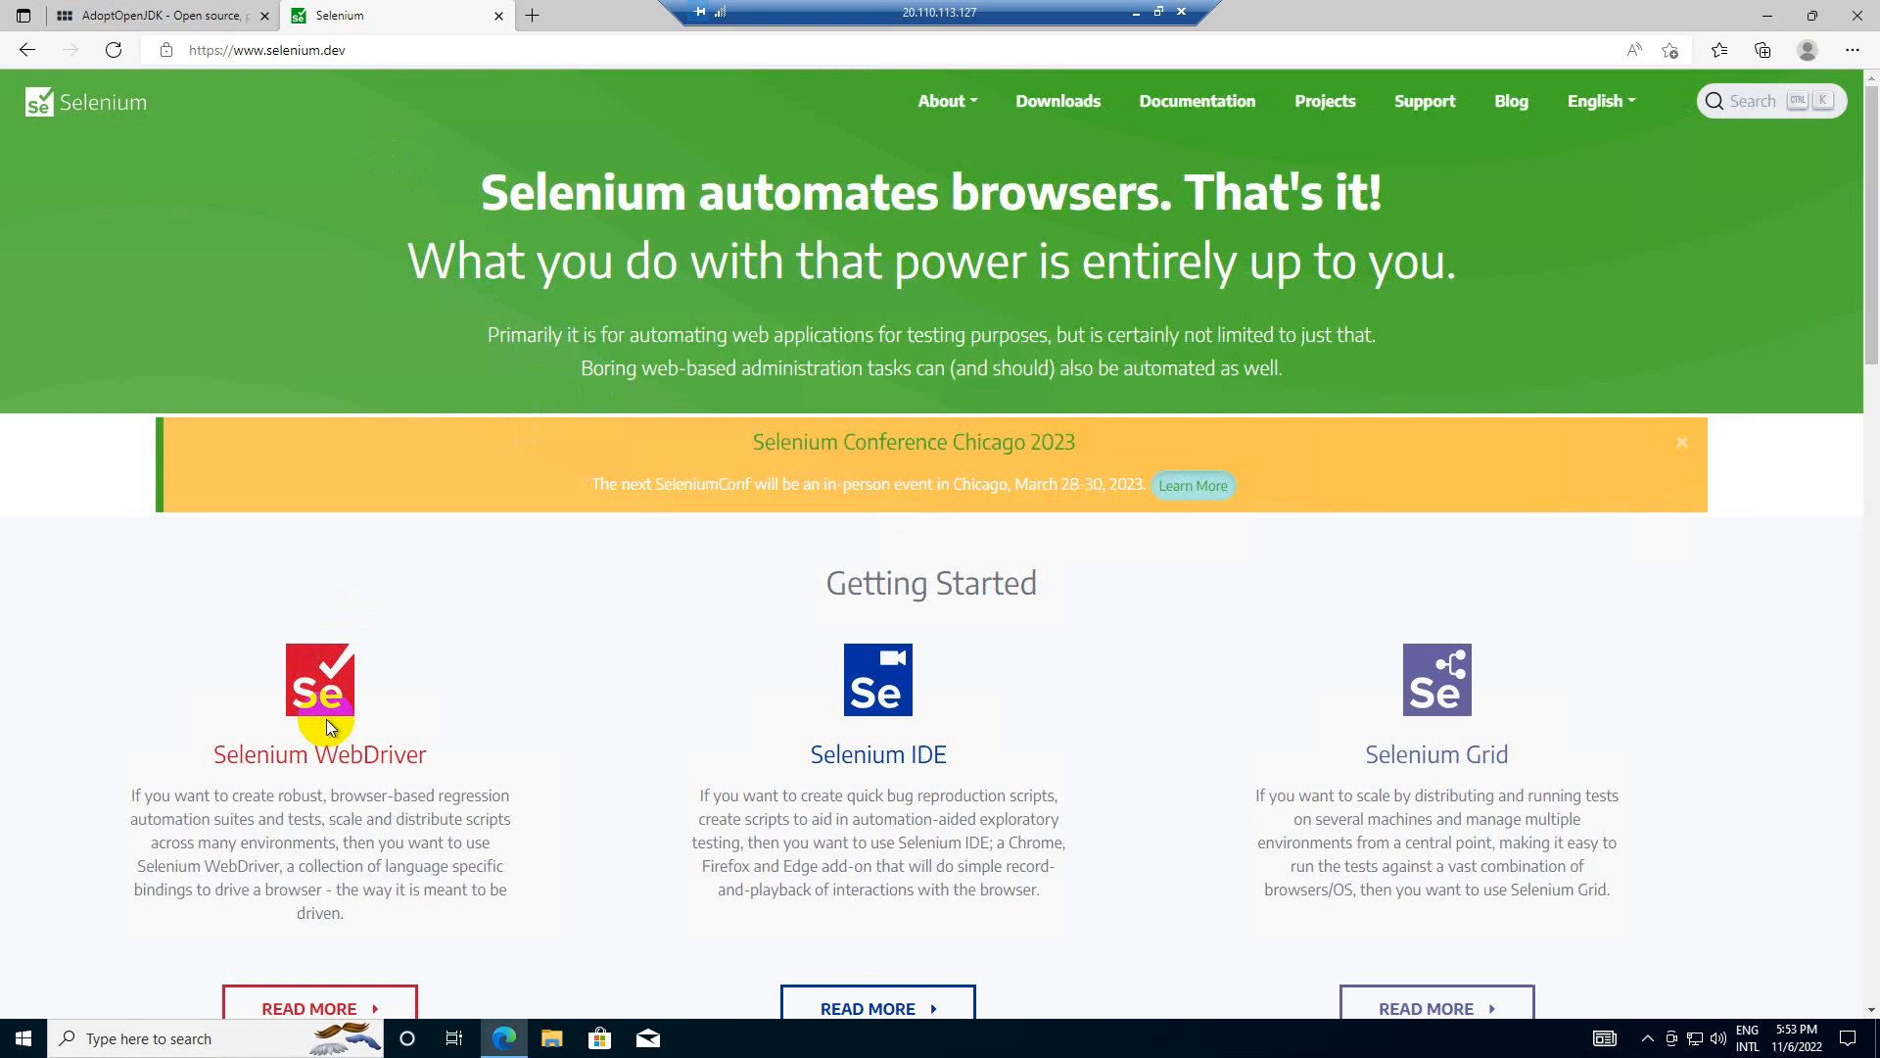
- Go through Selenium WebDriver docs and Getting started to the Install a Selenium library page
scroll("down", 3)
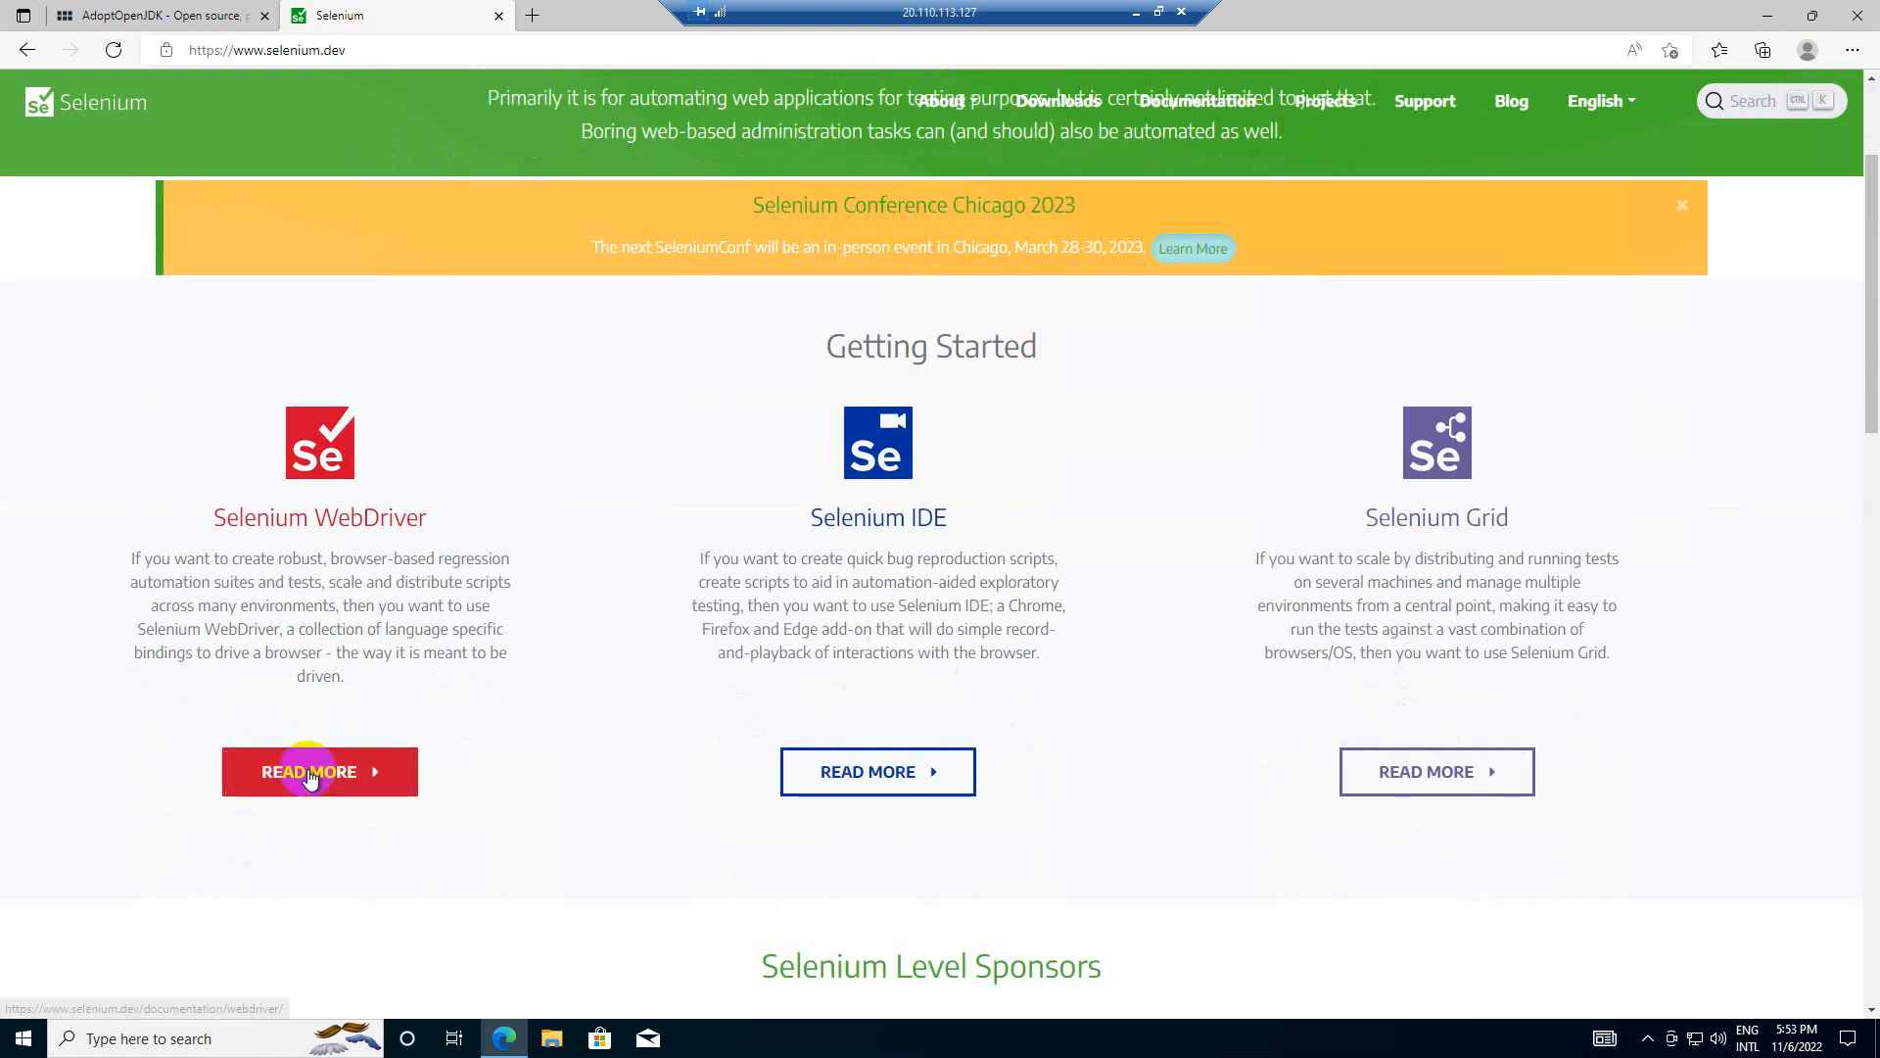
left_click(320, 771)
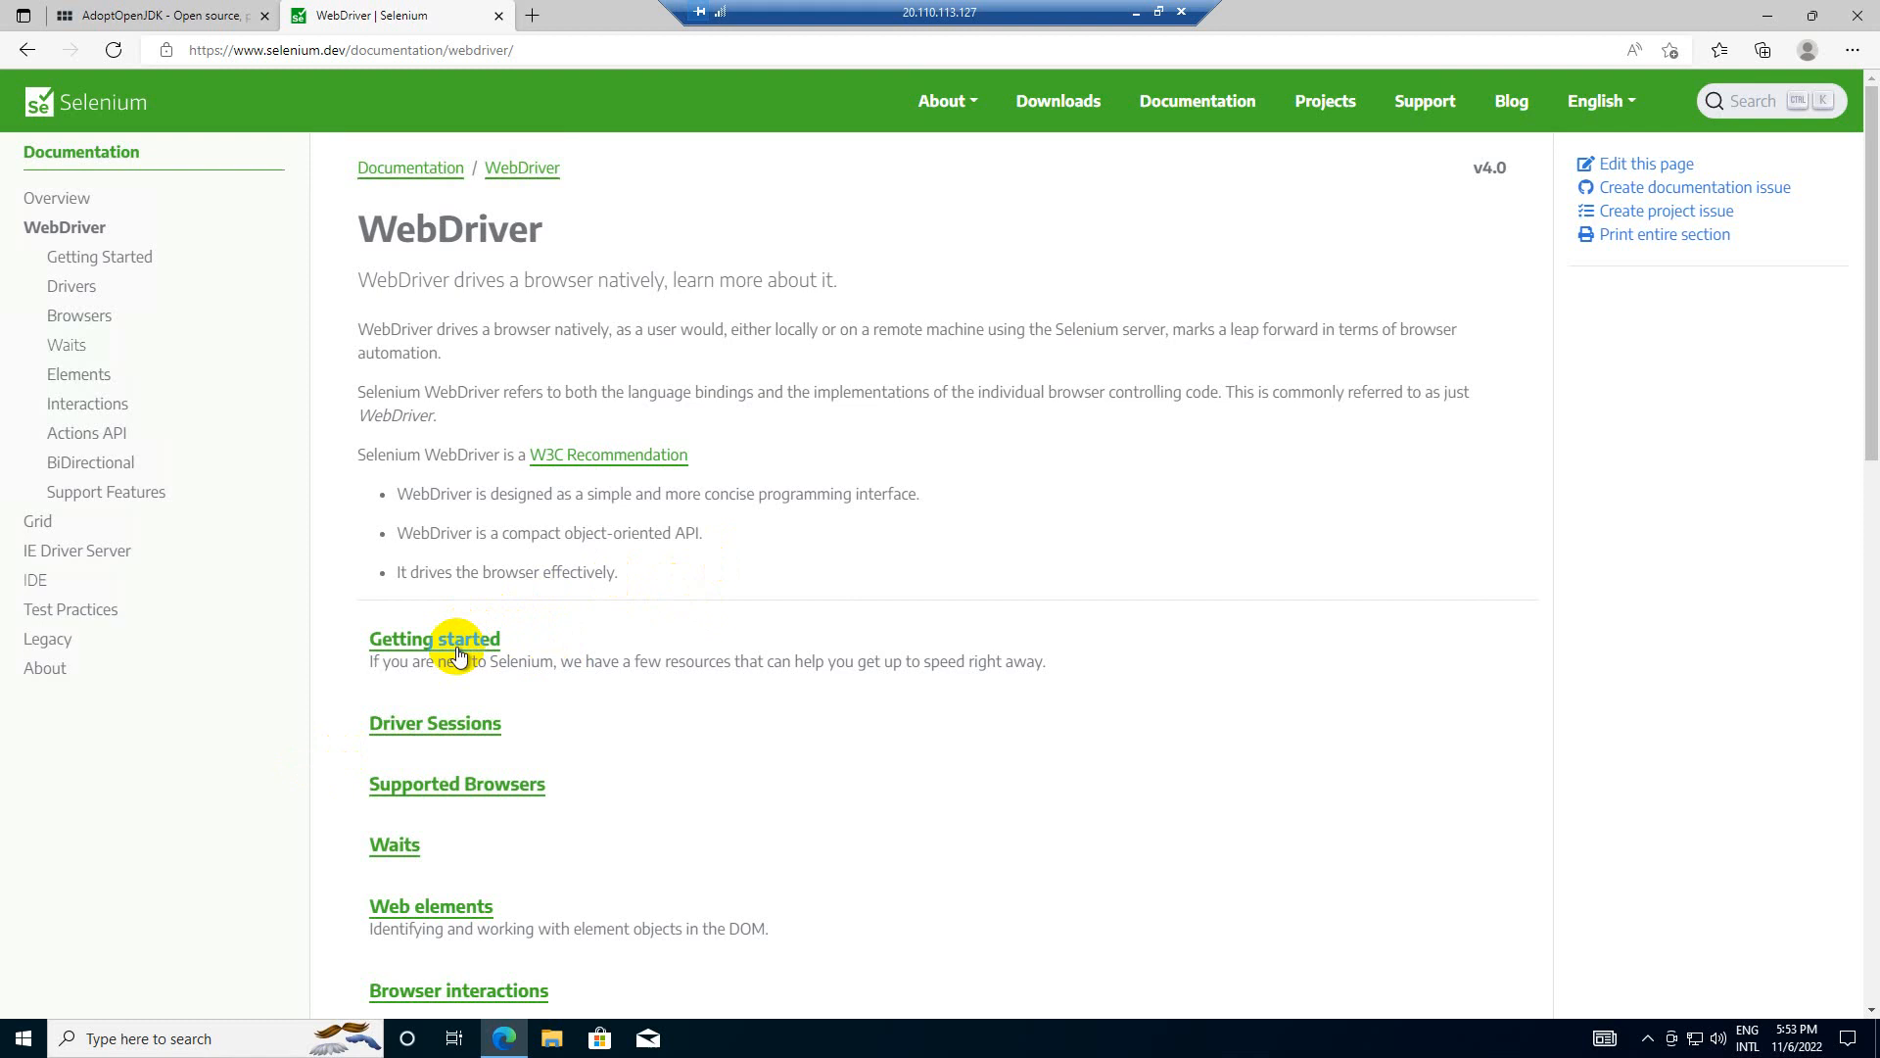
left_click(434, 638)
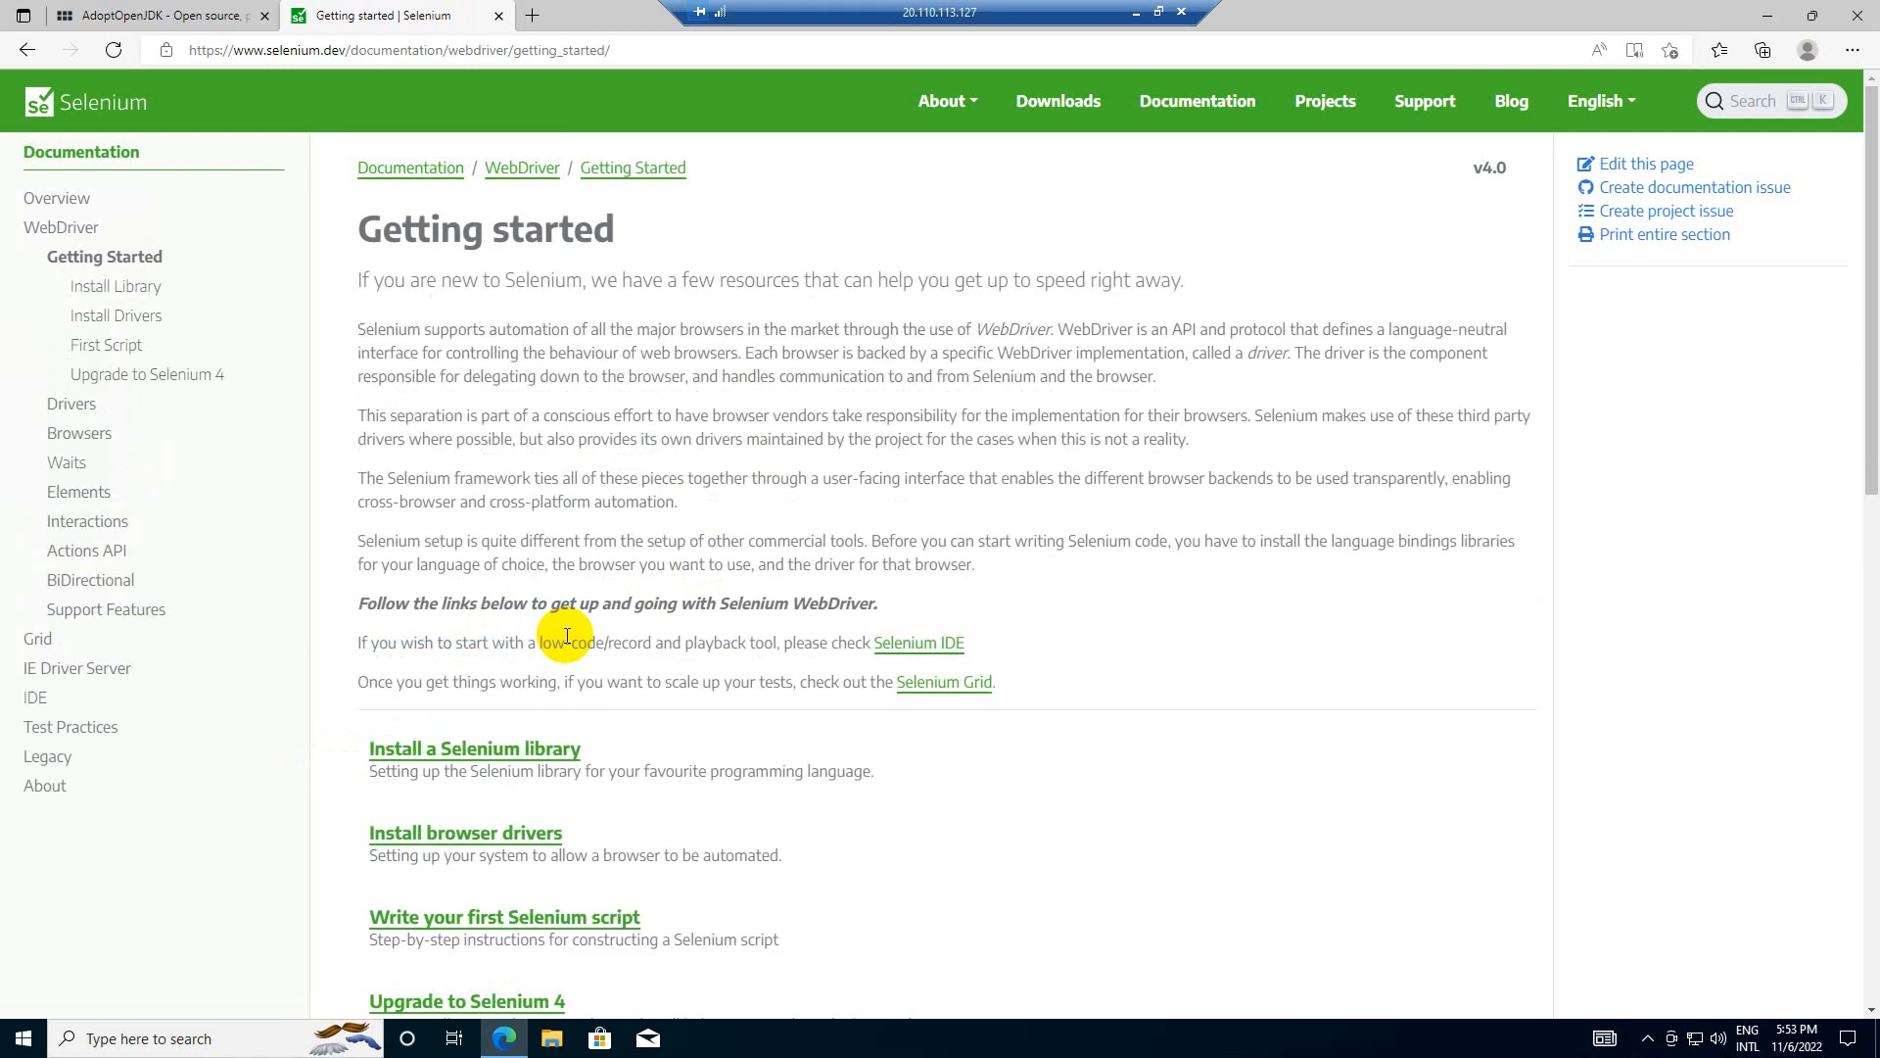
scroll("down", 3)
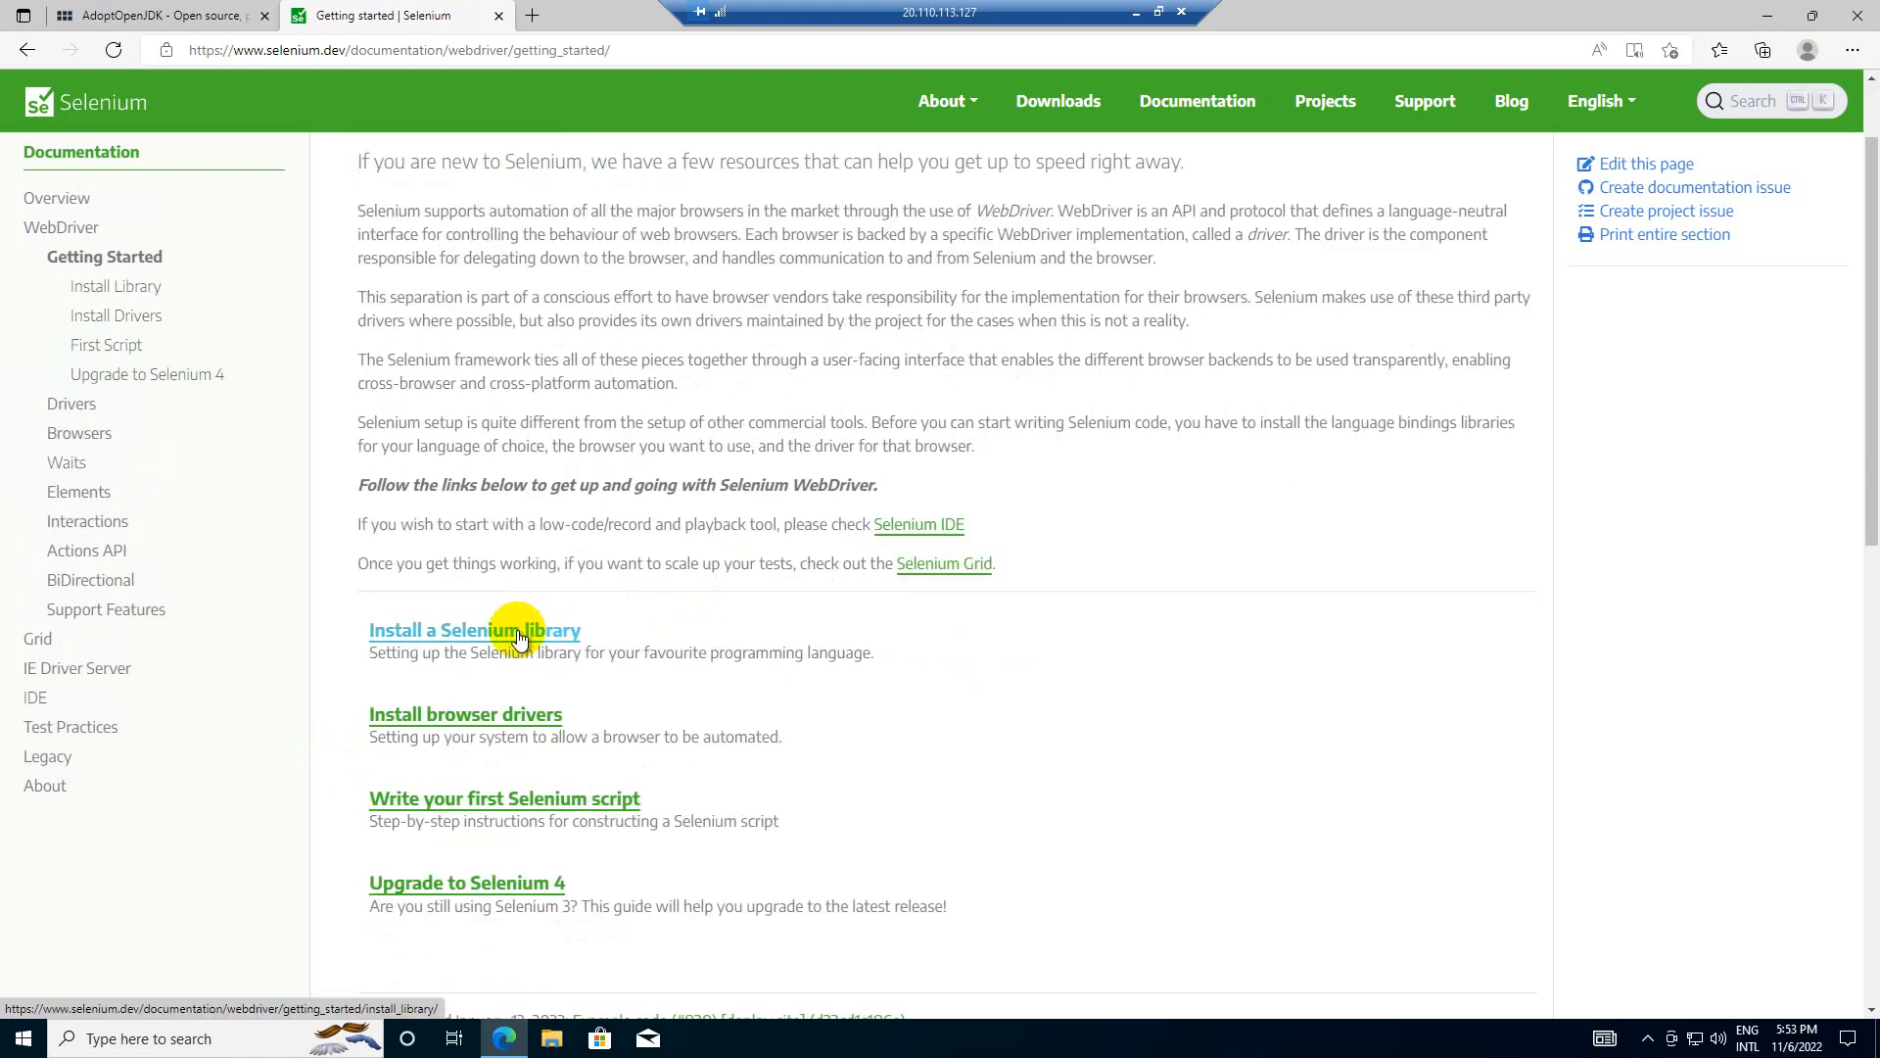
left_click(474, 630)
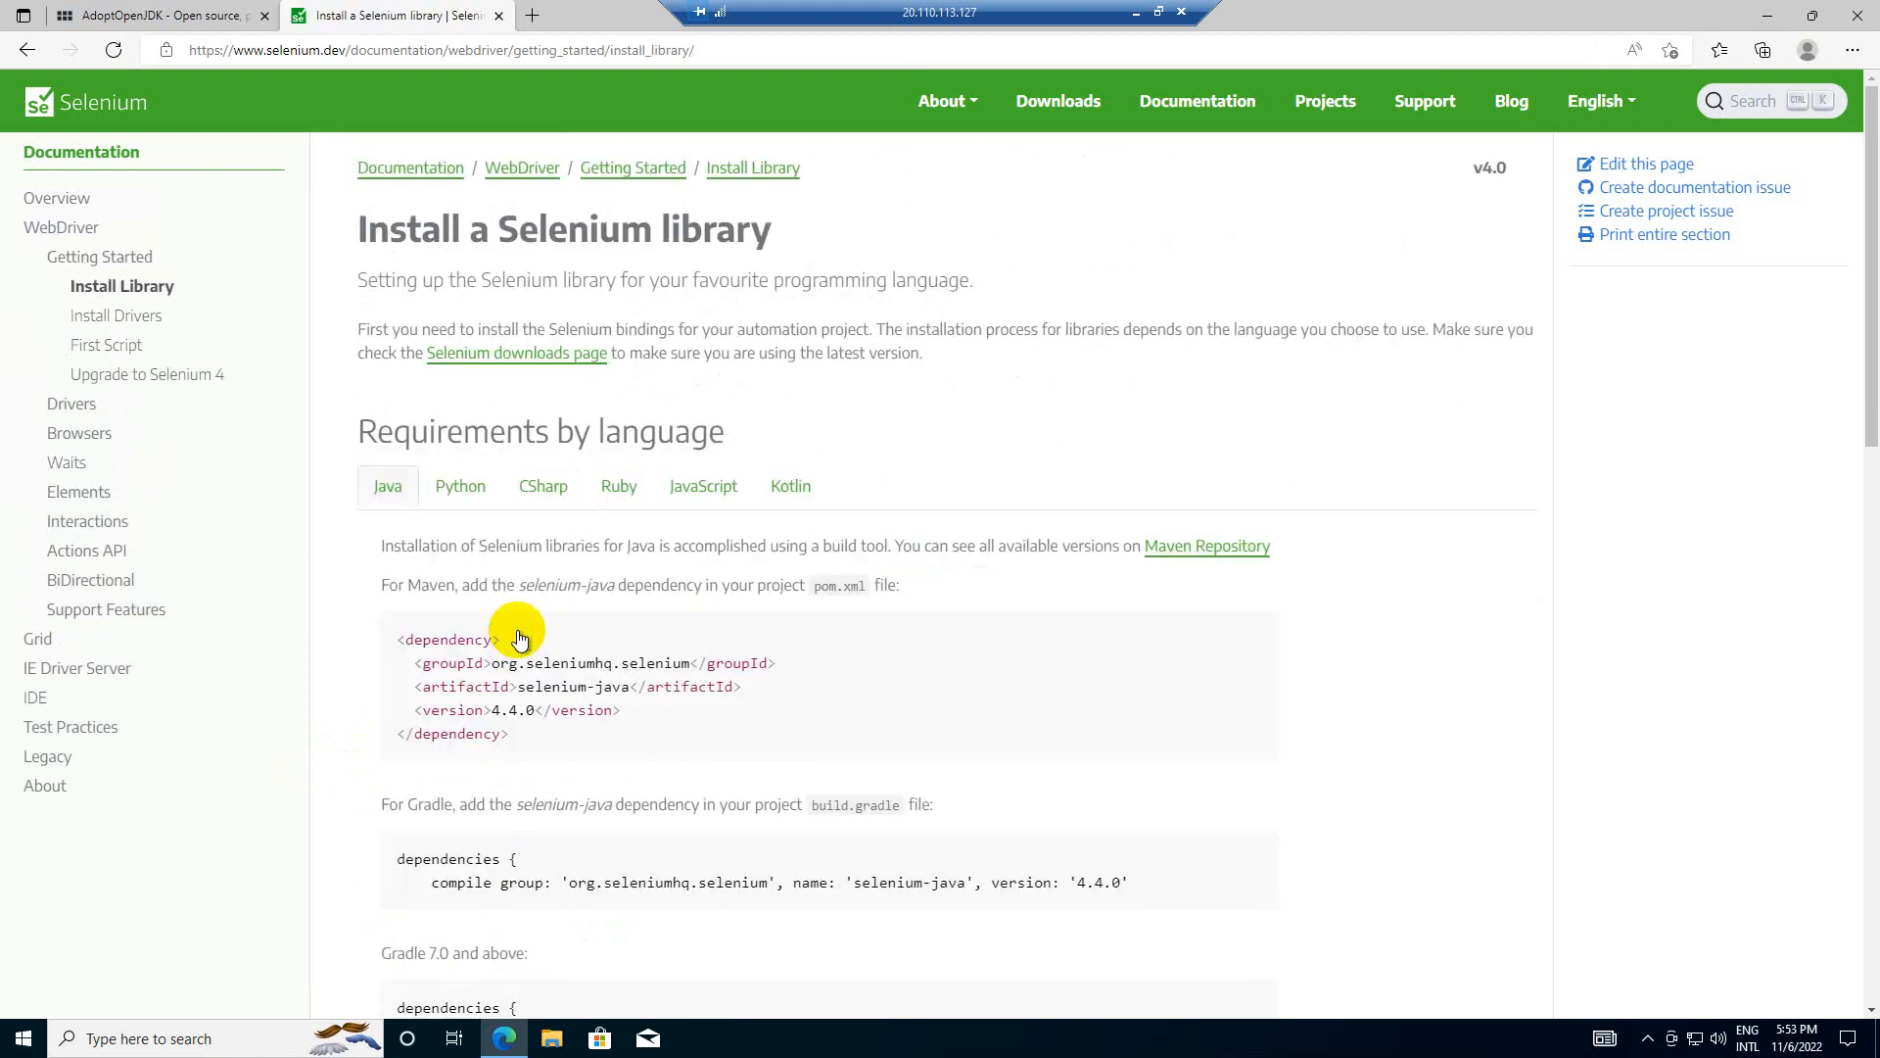
scroll("down", 3)
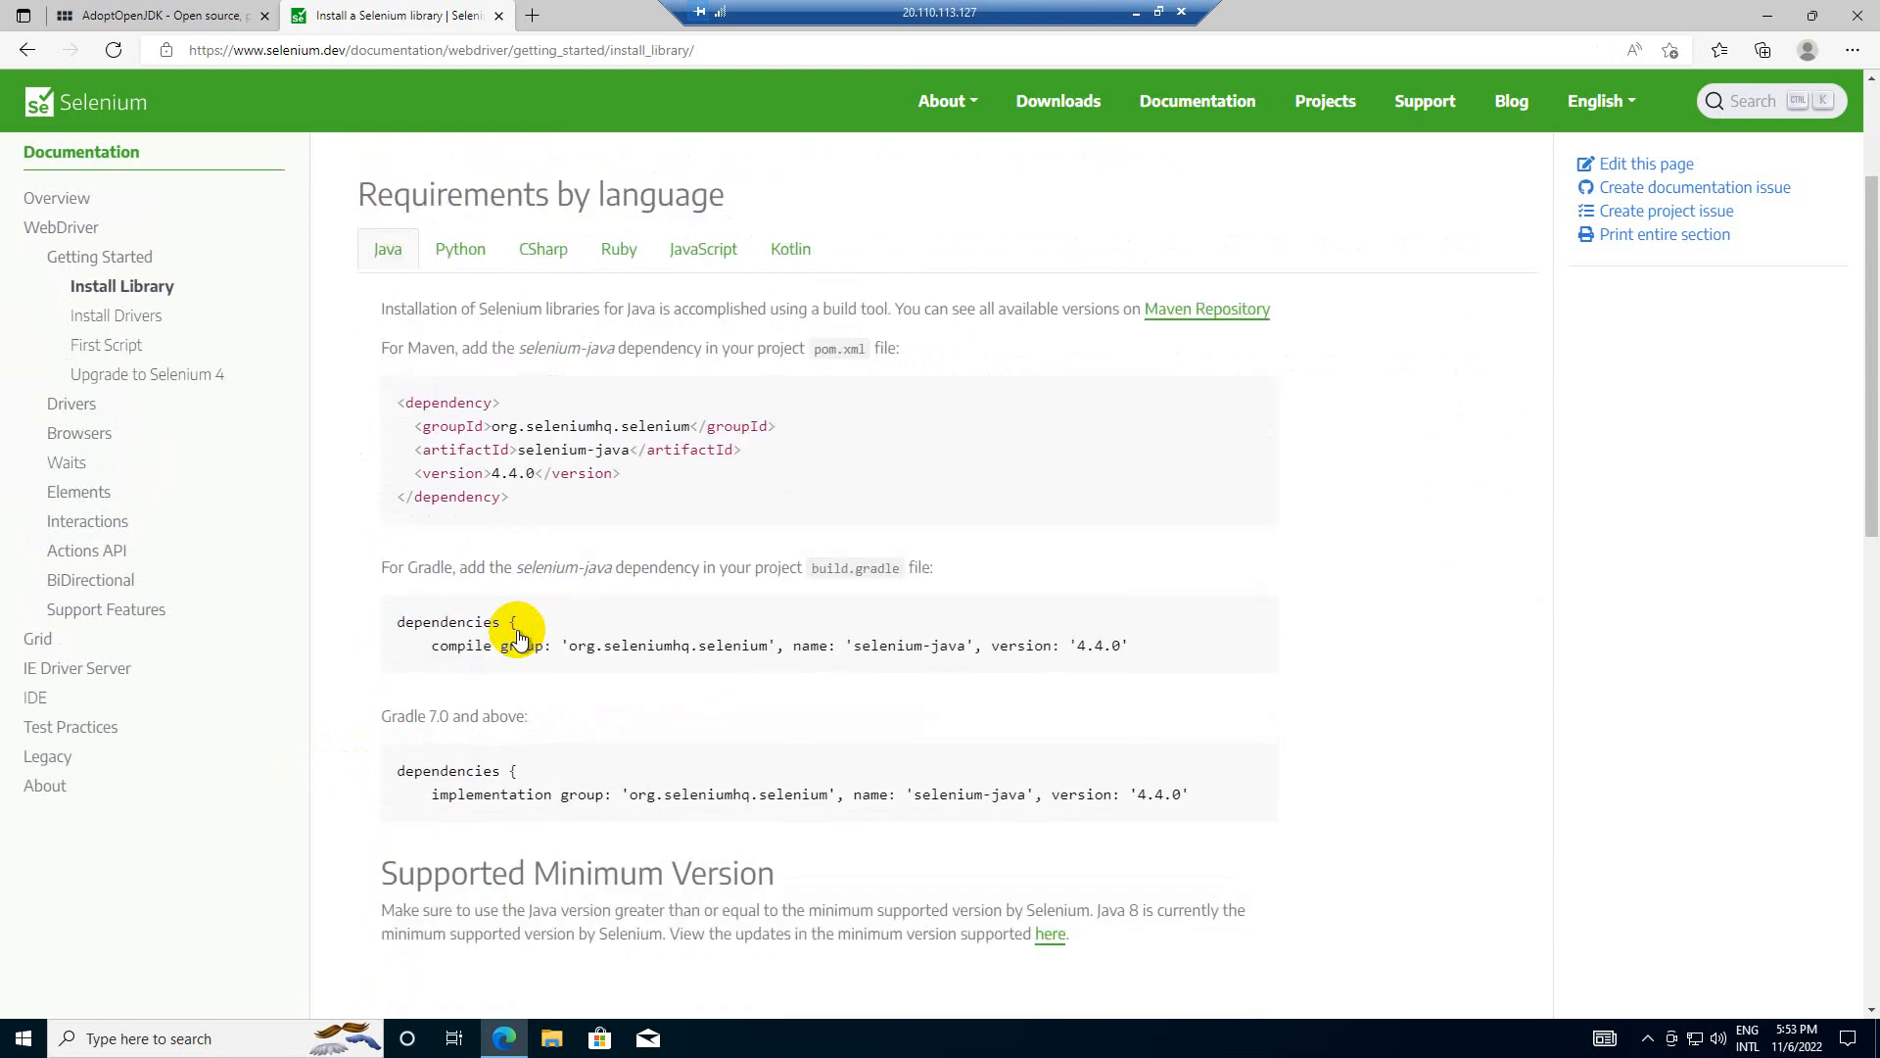
scroll("down", 3)
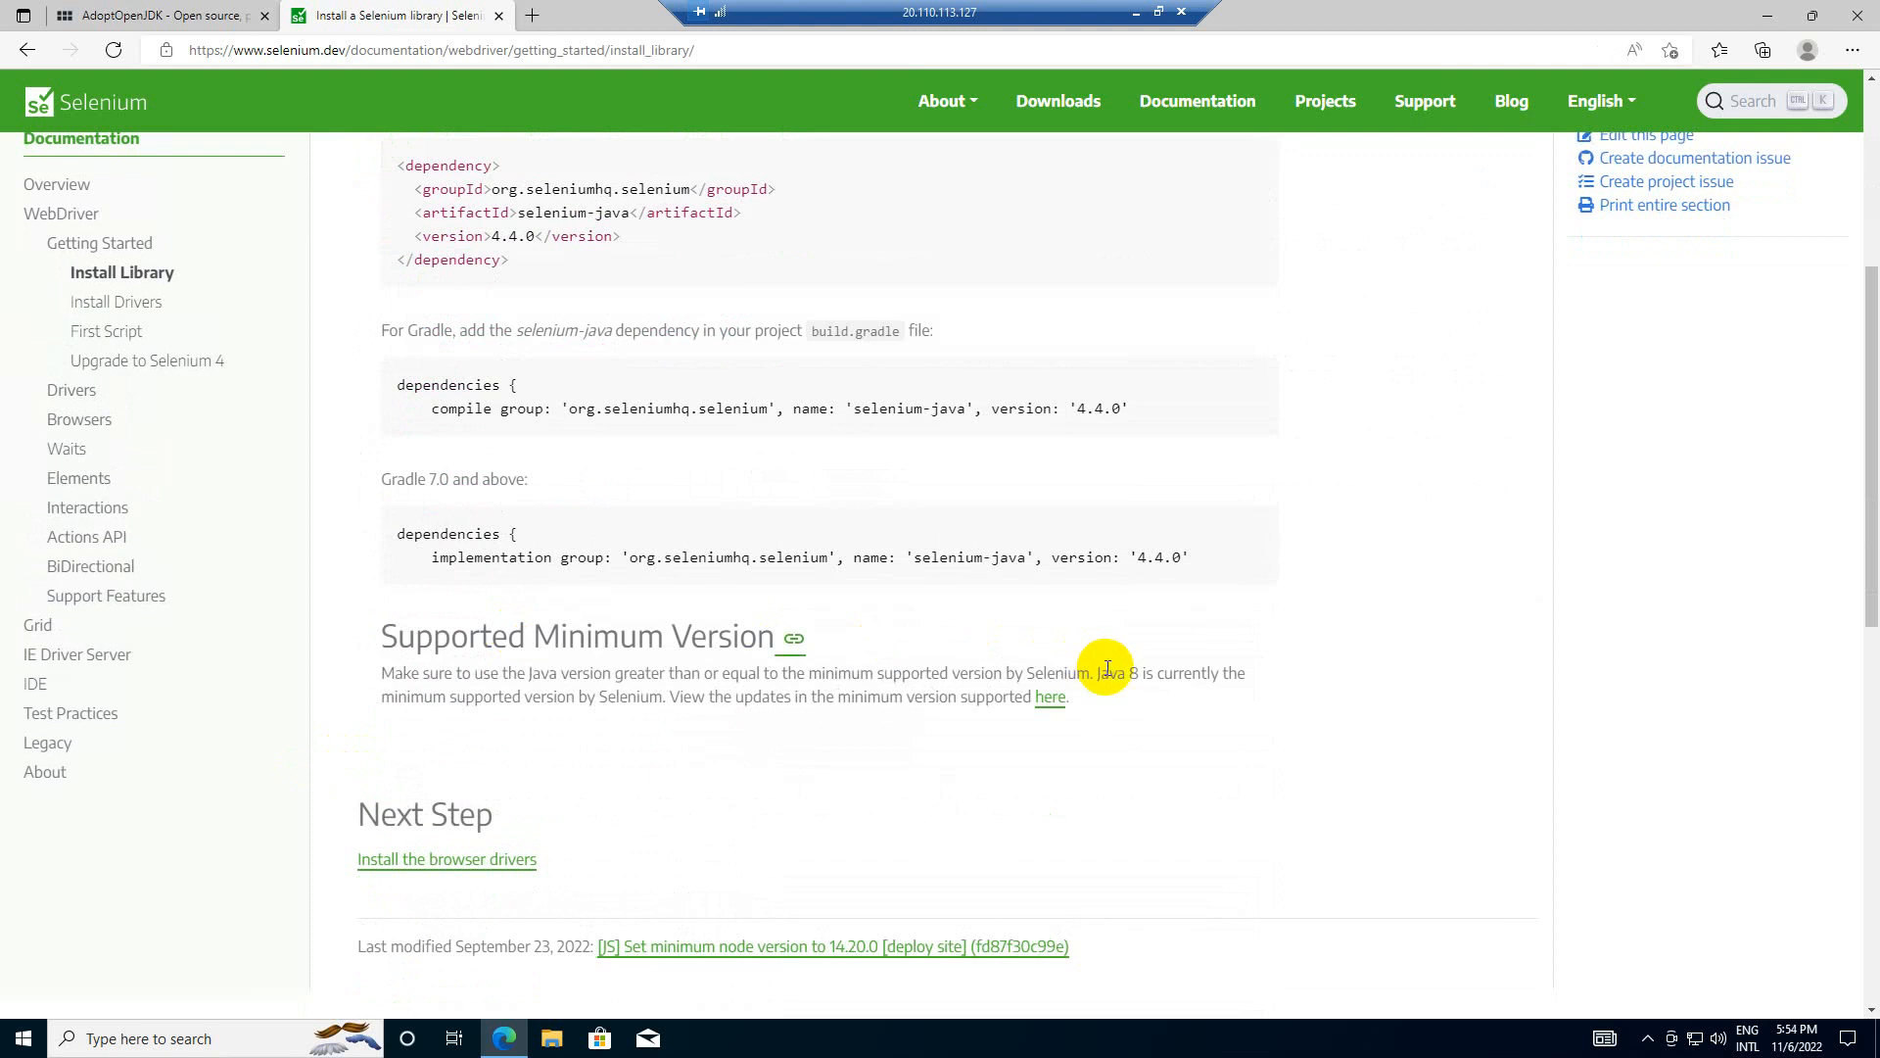
mouse_move(1097, 681)
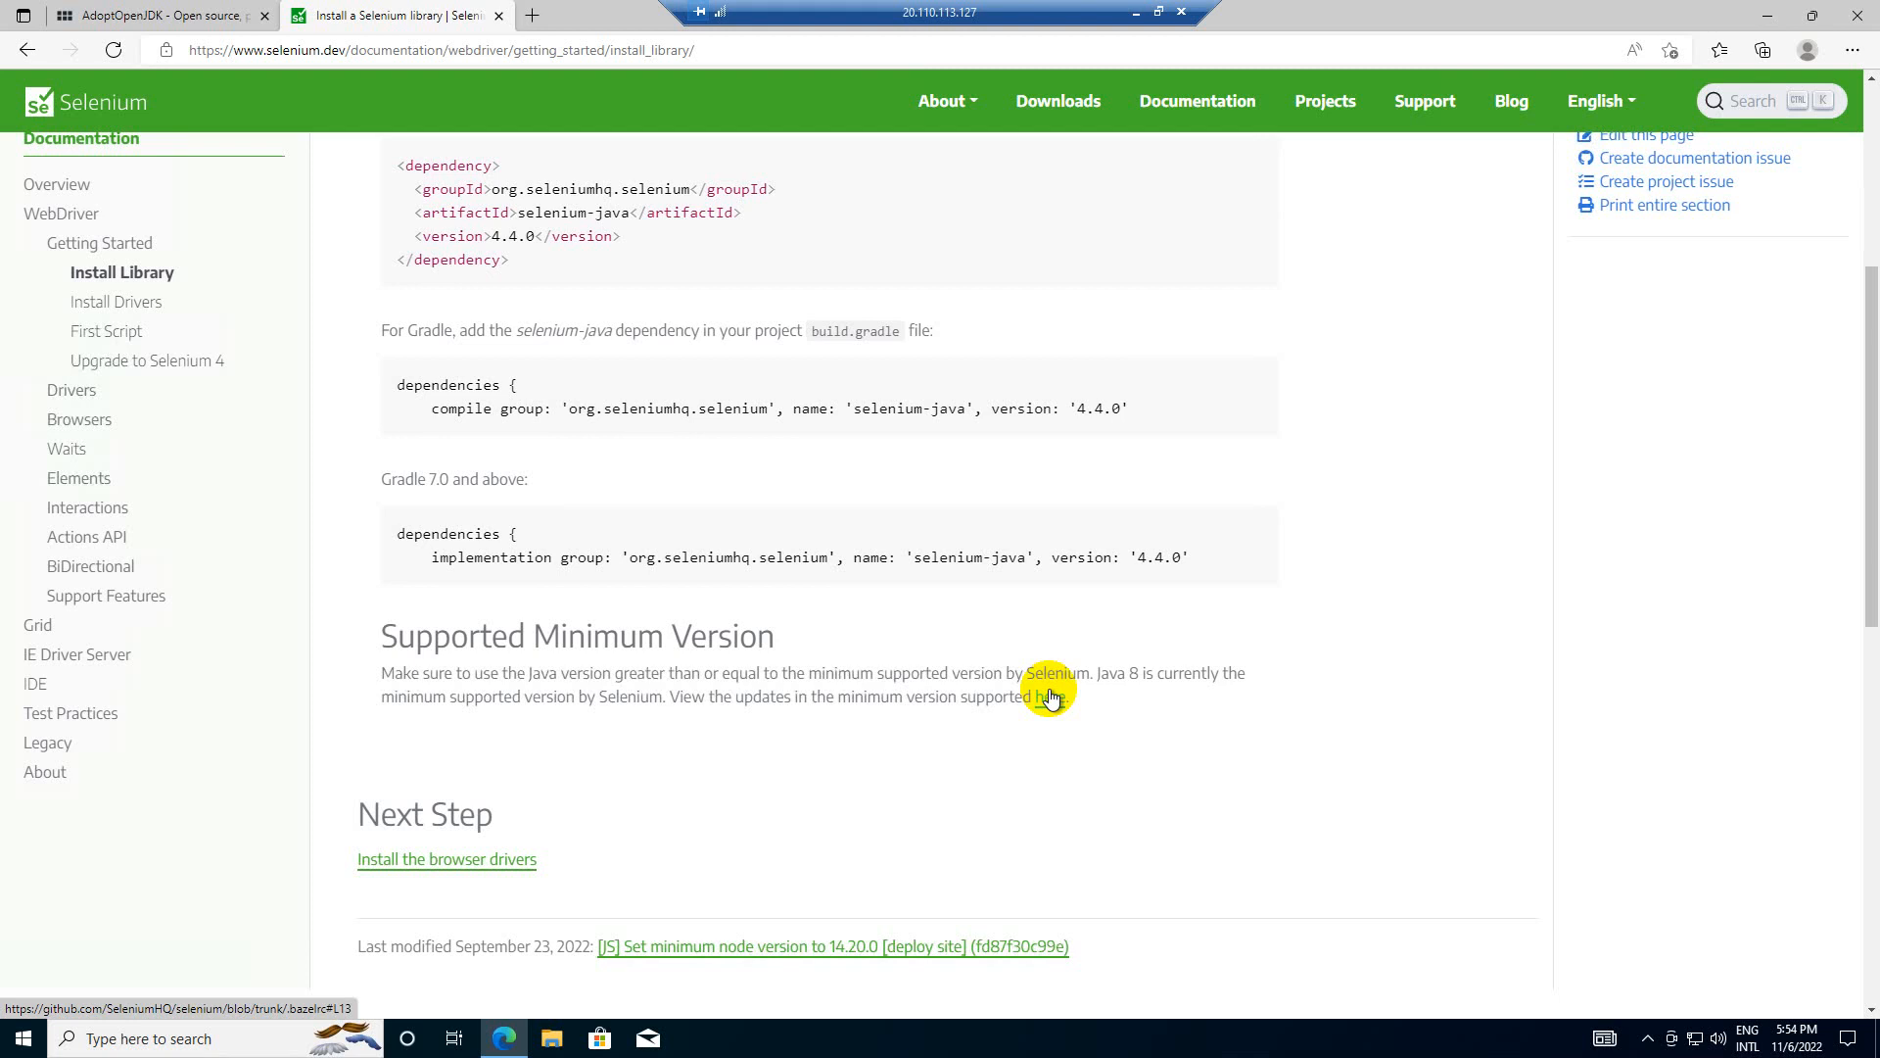
mouse_move(495, 298)
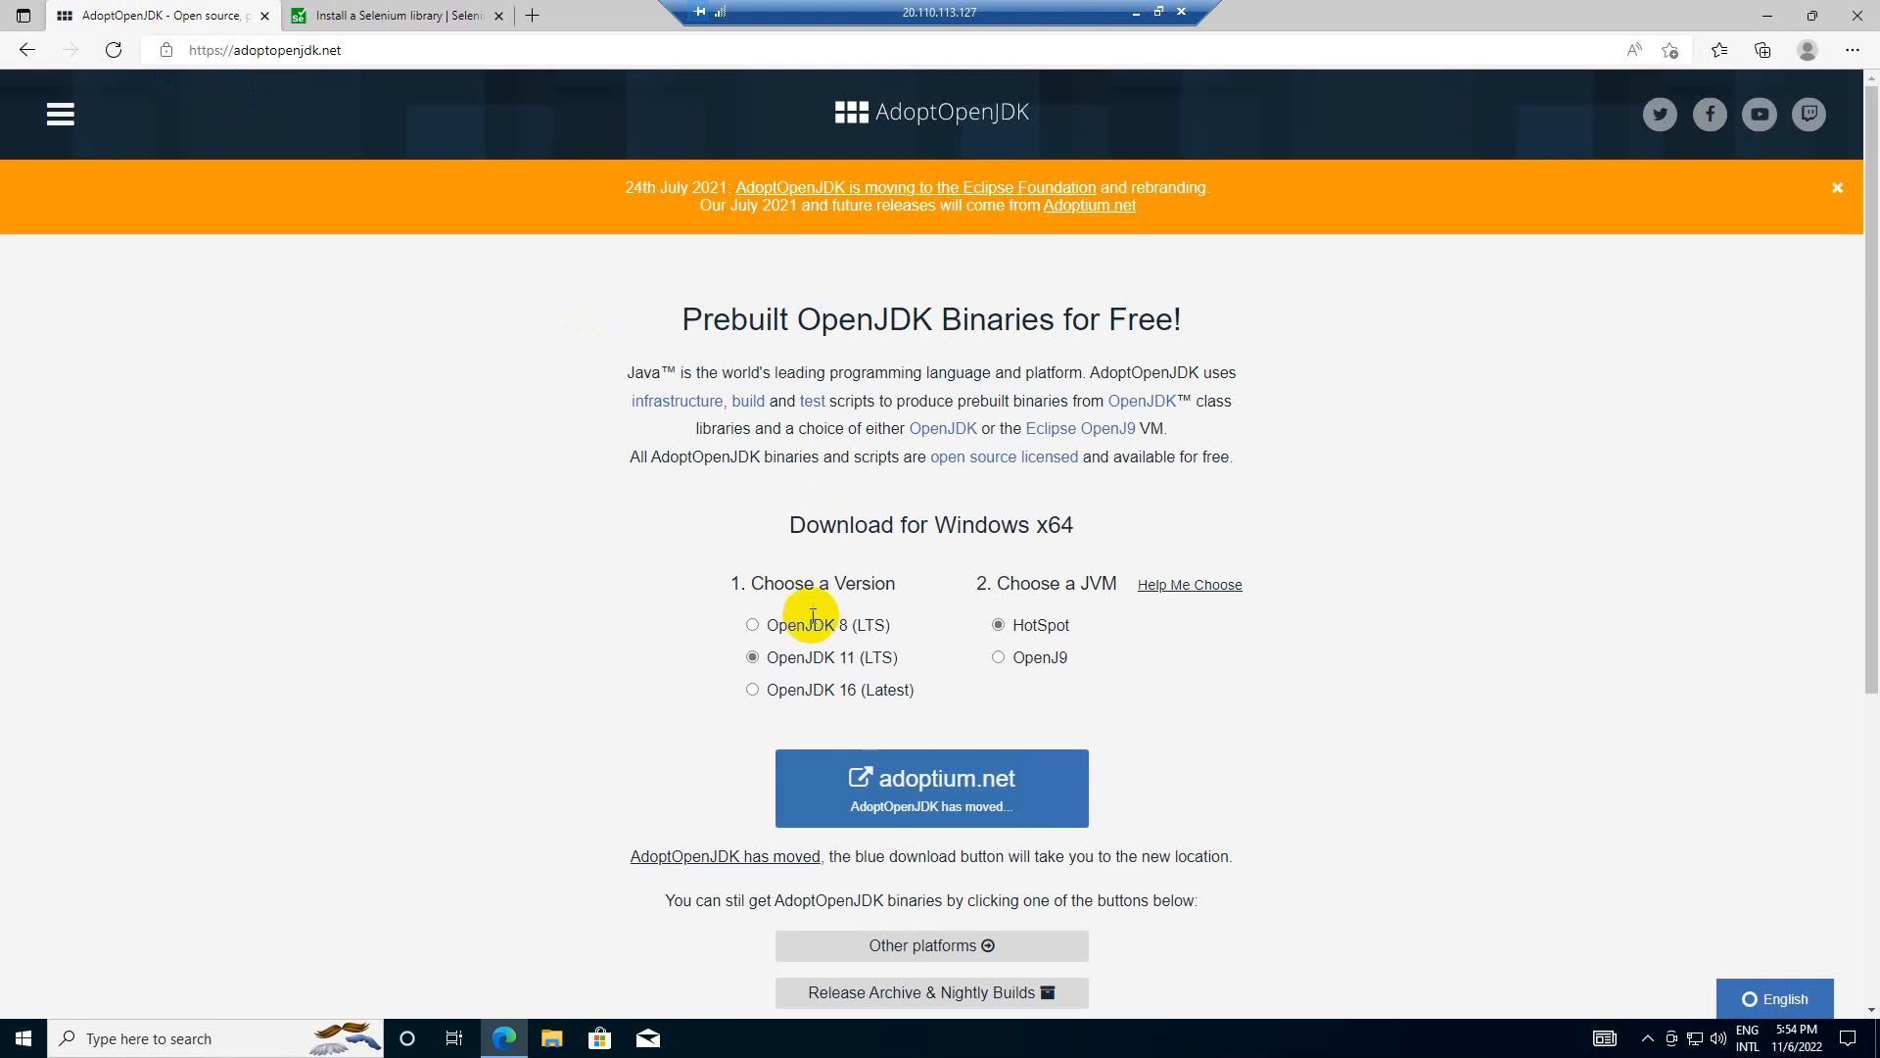
- Choose OpenJDK 16 on Adoptium, filter to Windows x64, and download the .msi installer
left_click(754, 690)
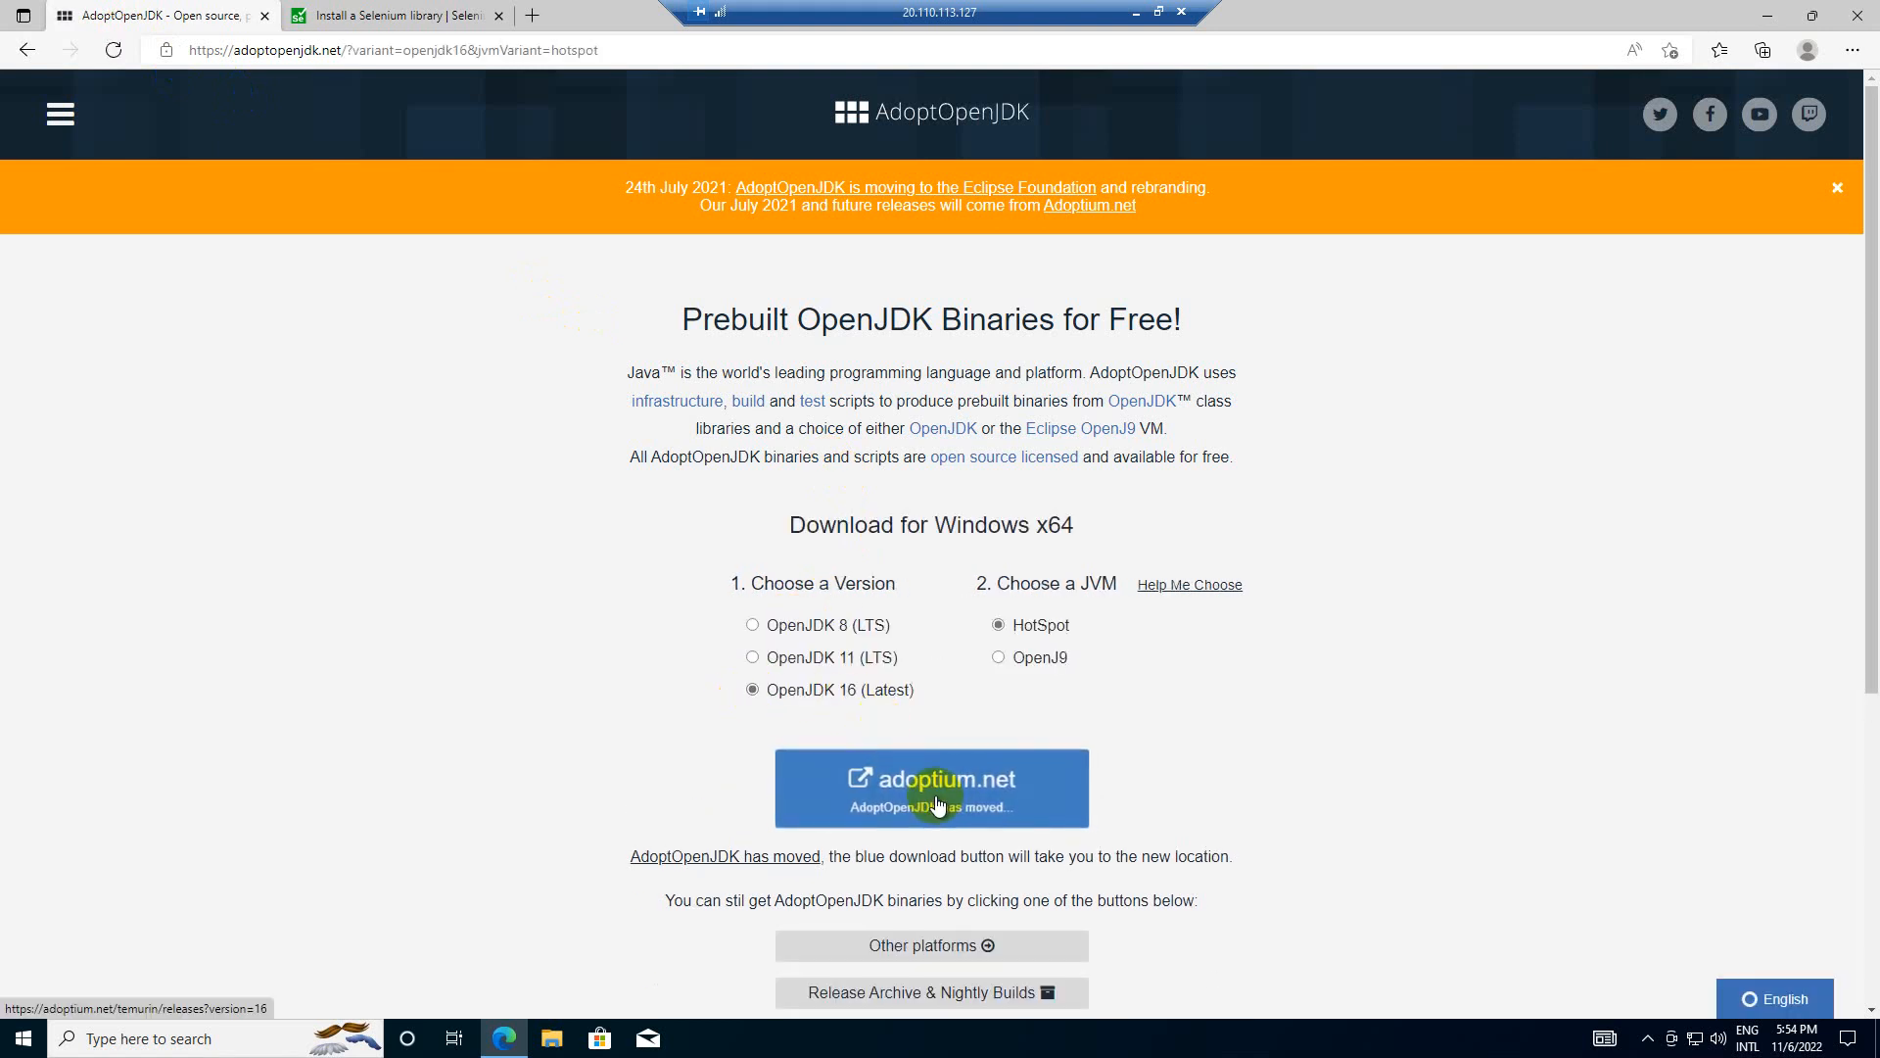
left_click(930, 788)
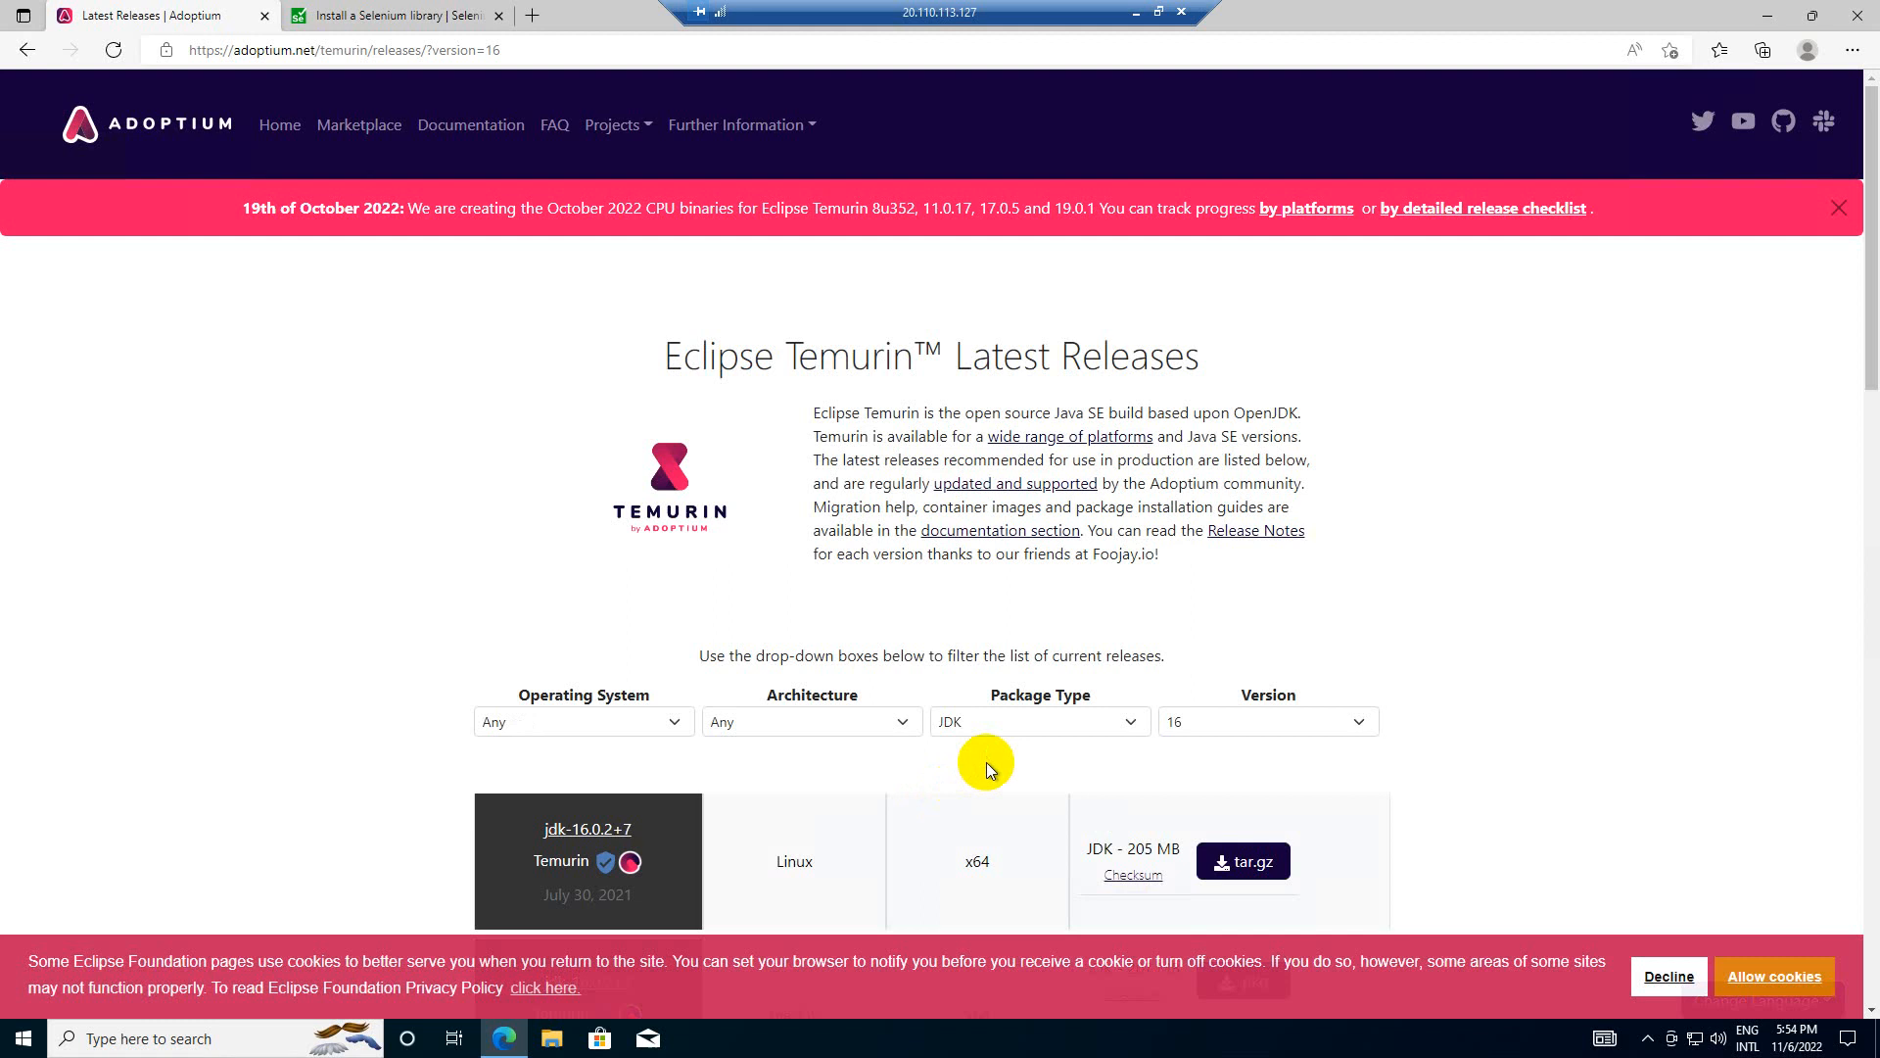
mouse_move(738, 745)
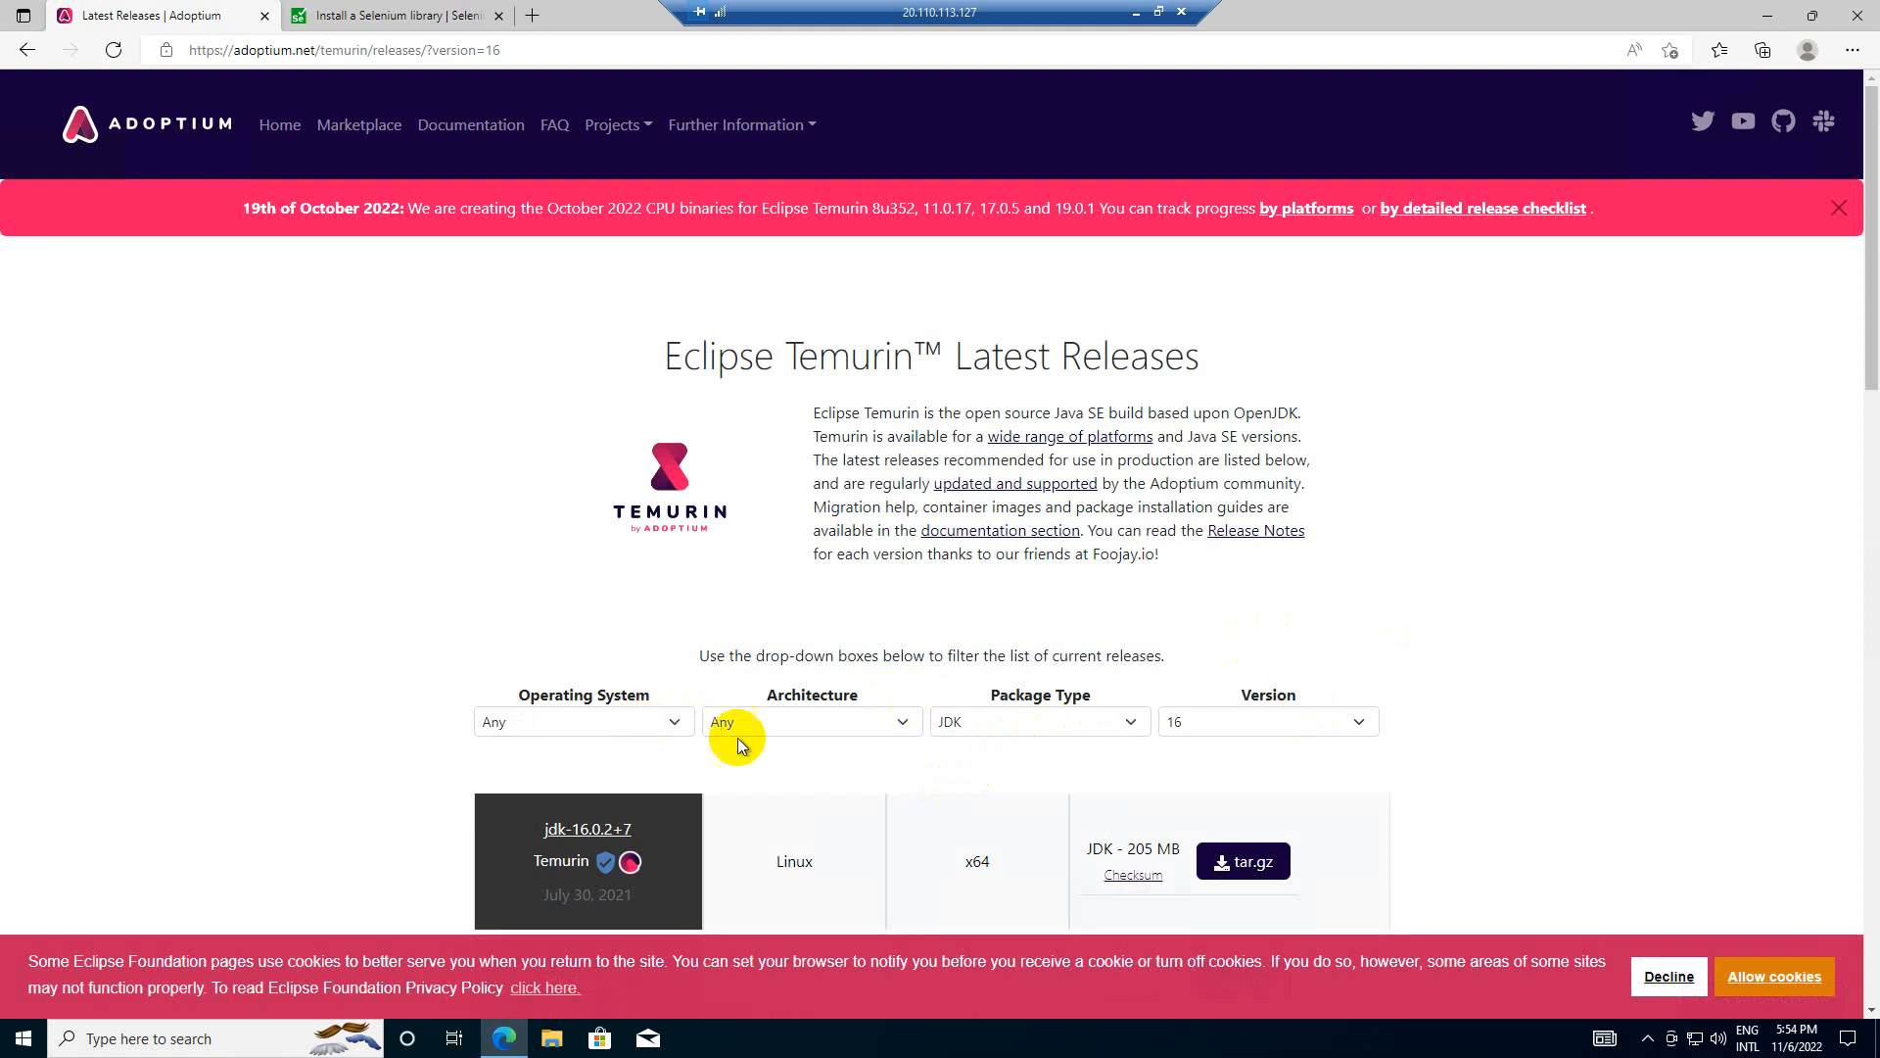
left_click(582, 721)
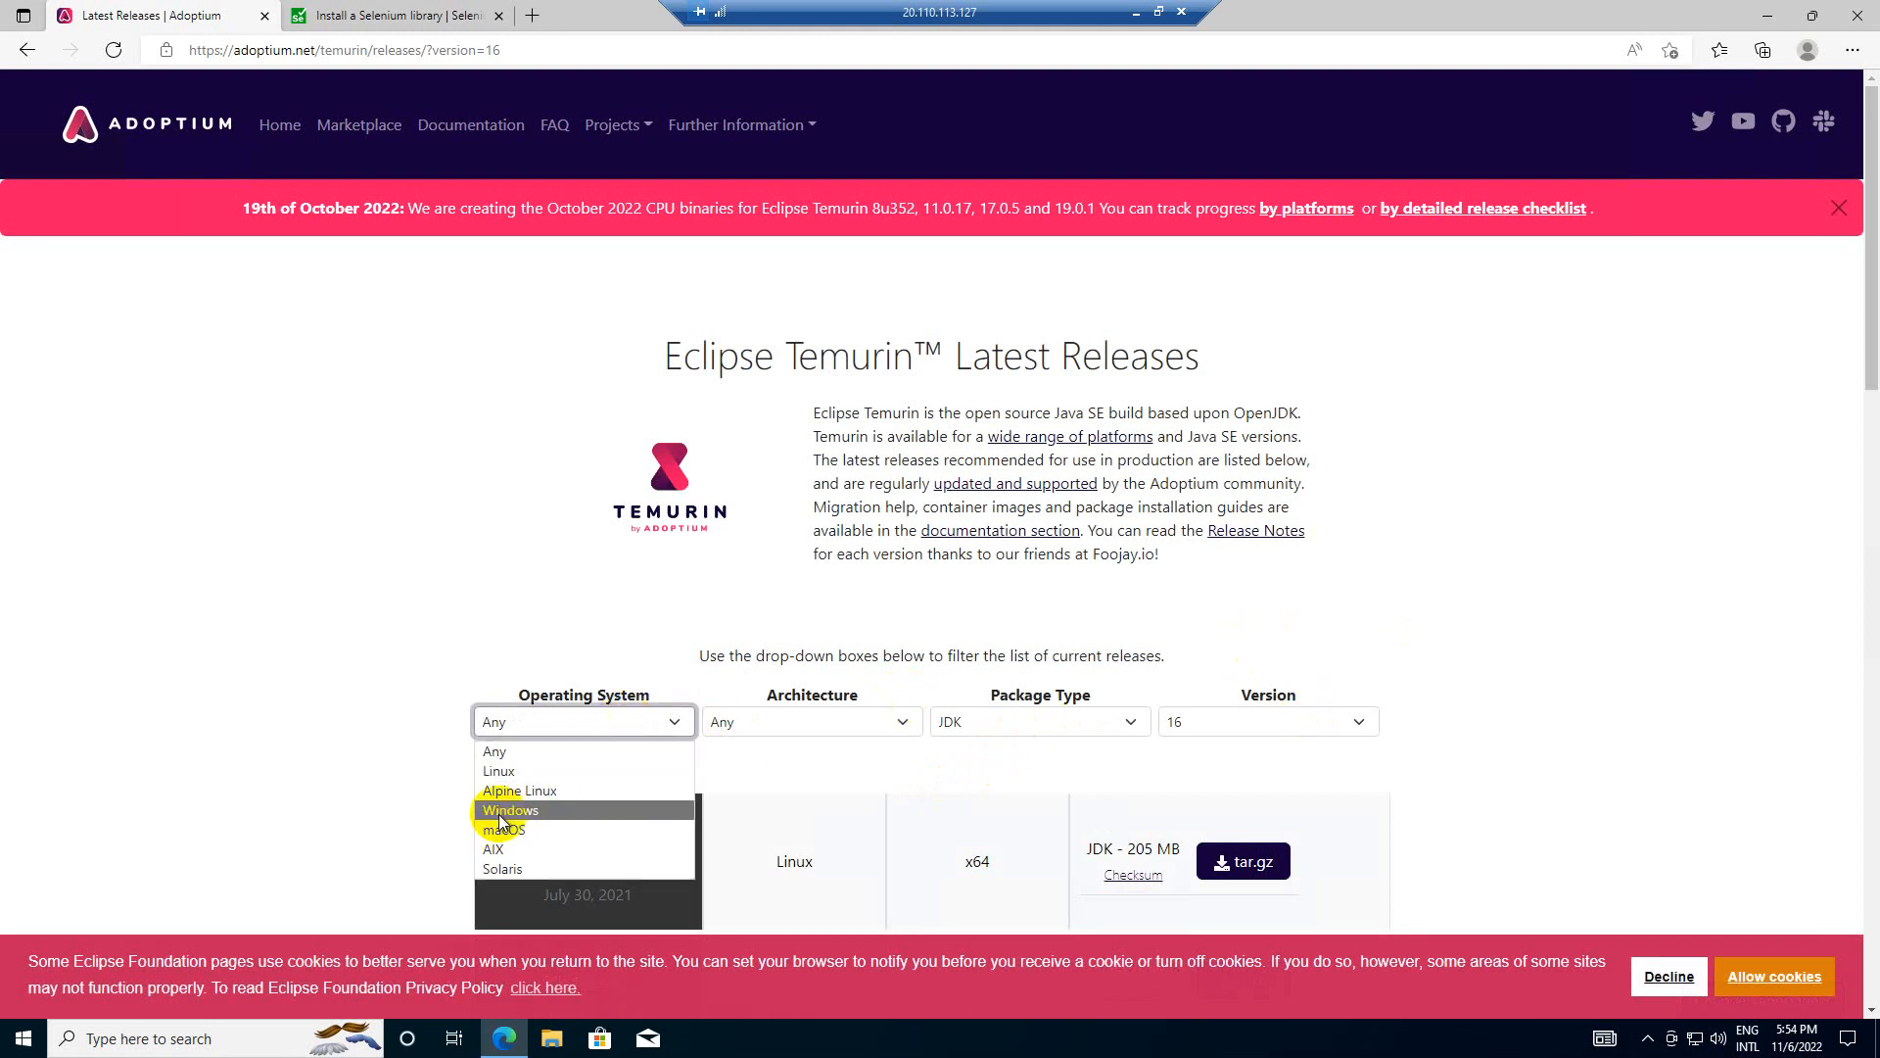
left_click(511, 810)
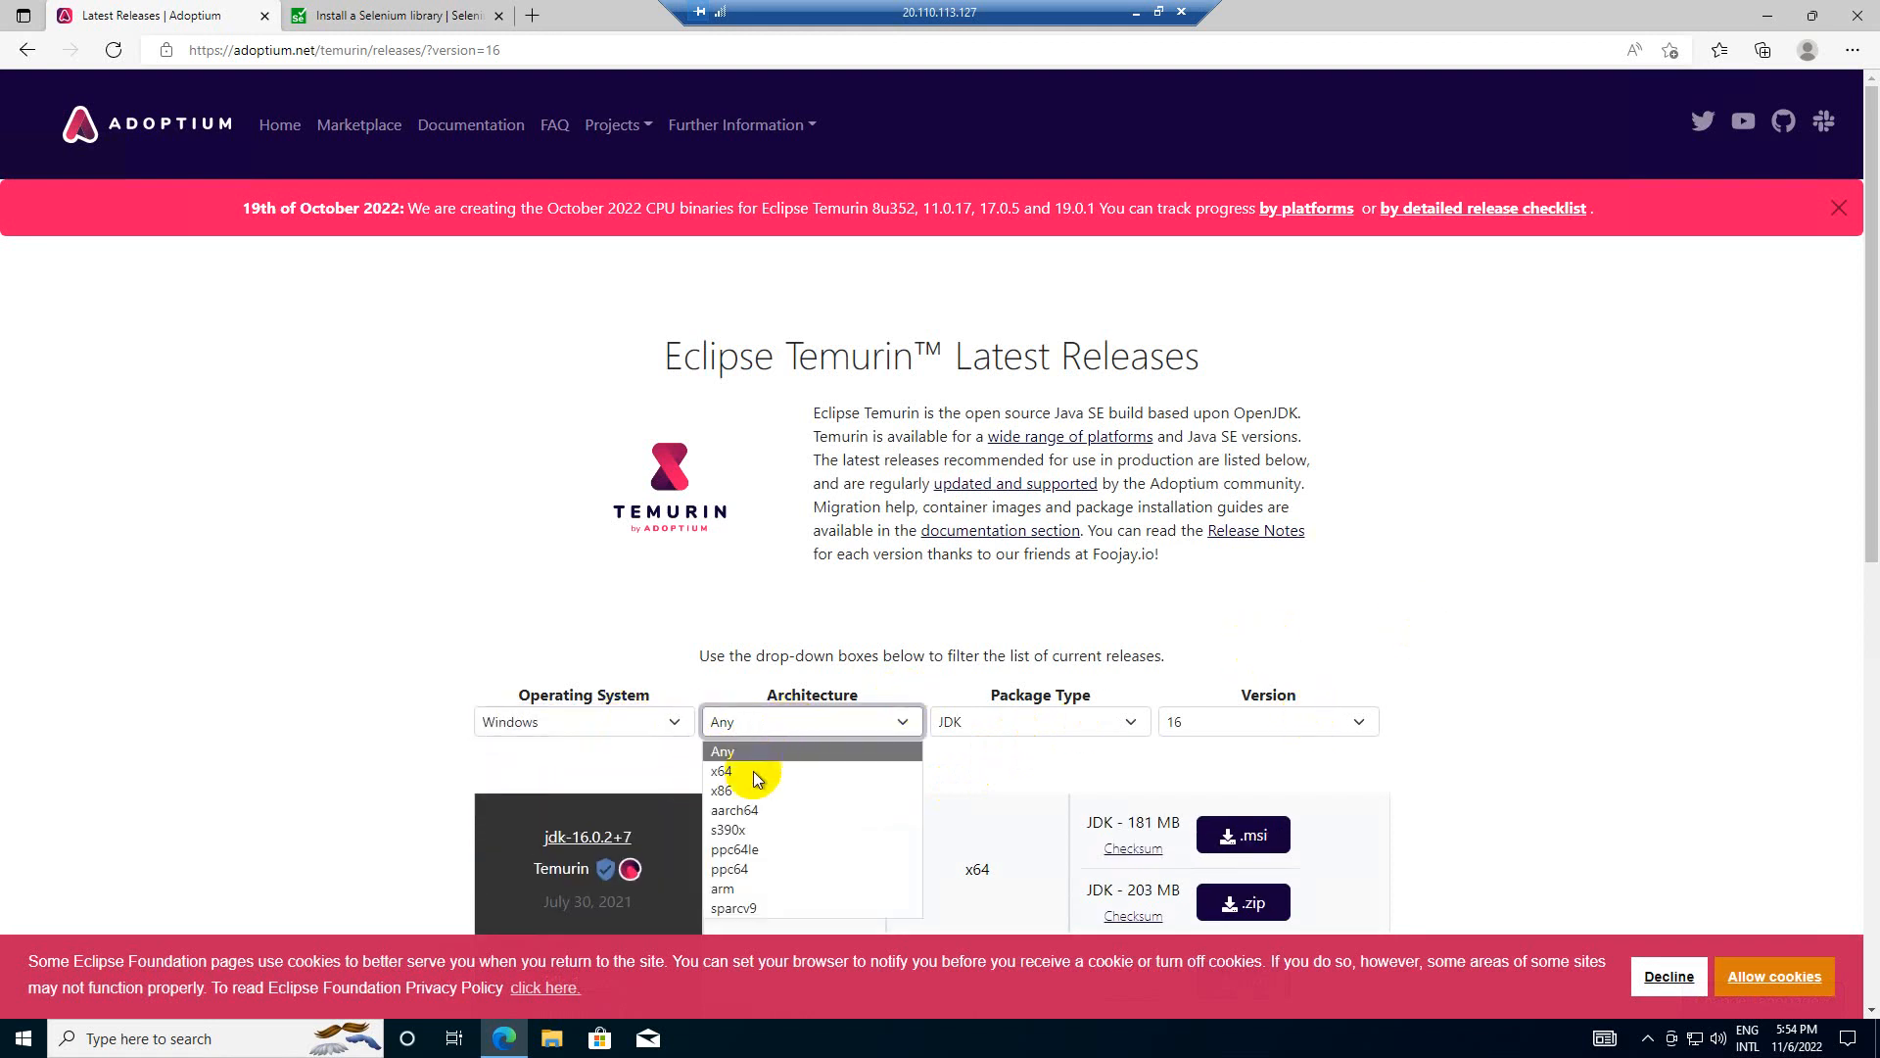
left_click(721, 769)
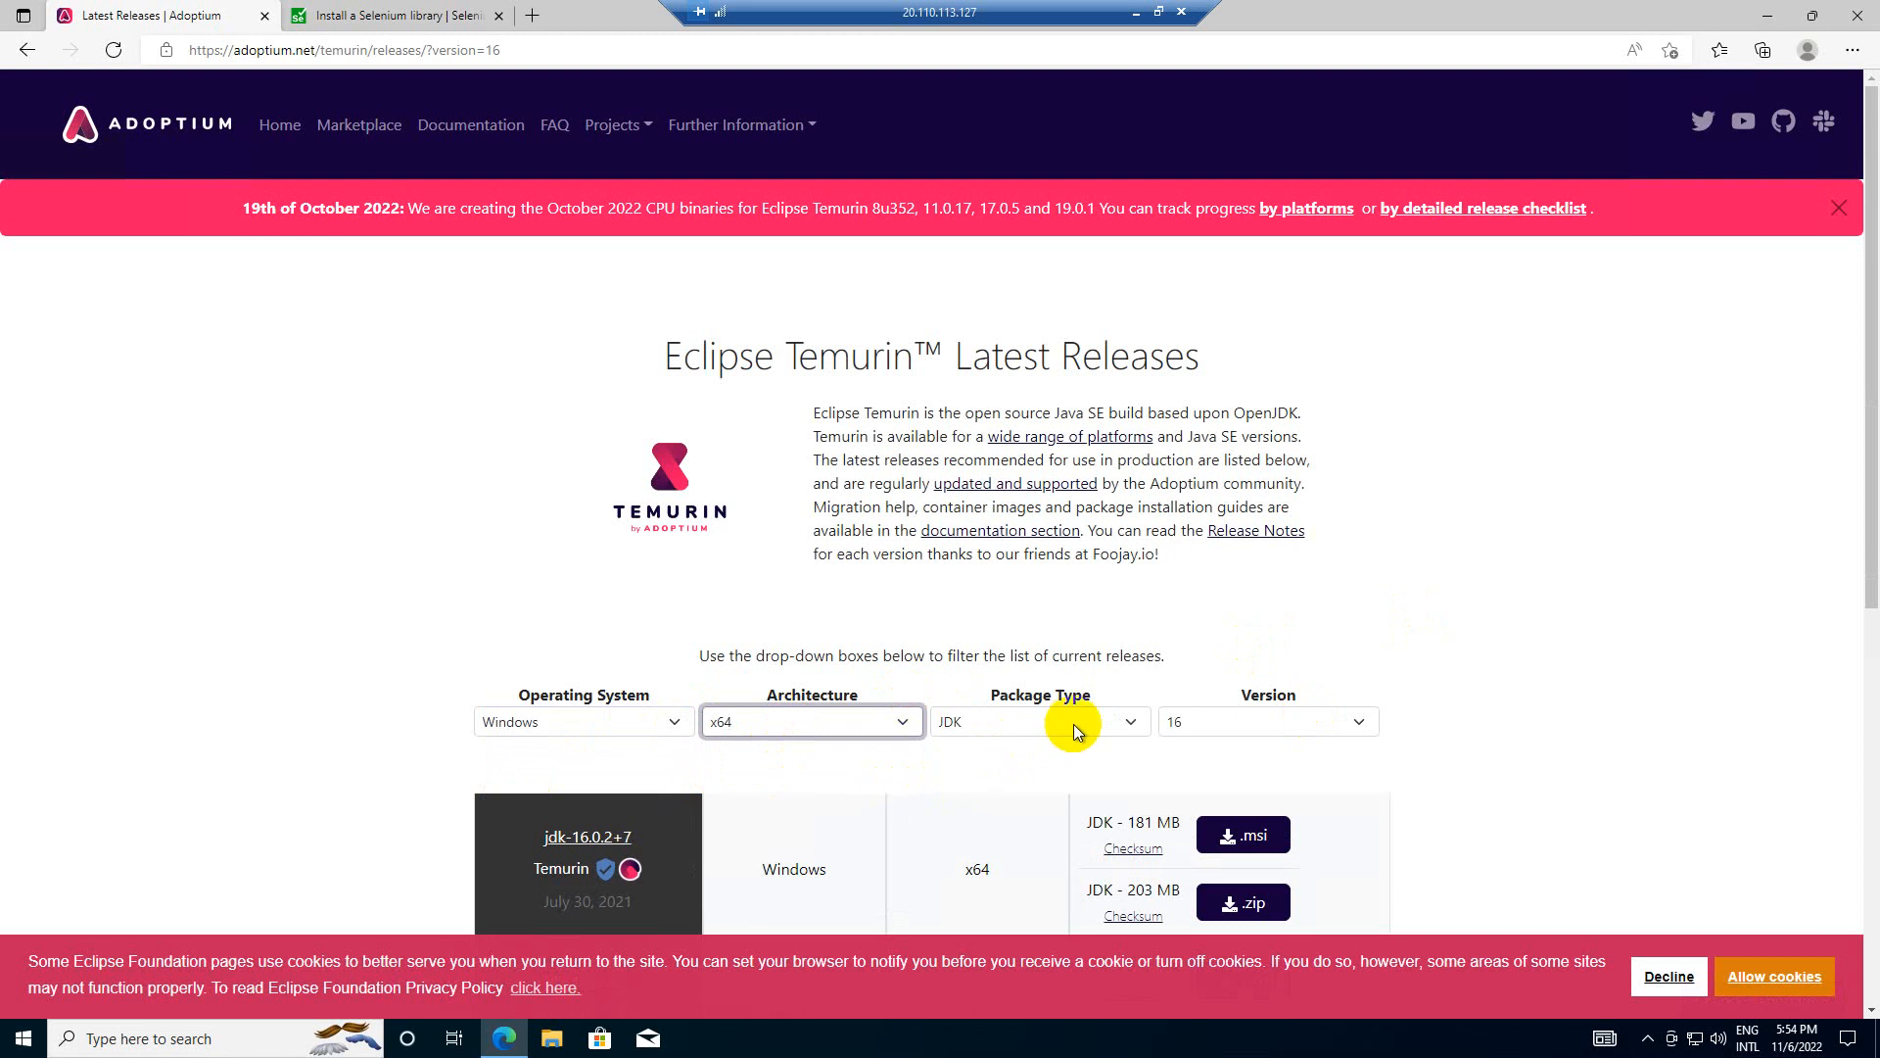
left_click(1244, 834)
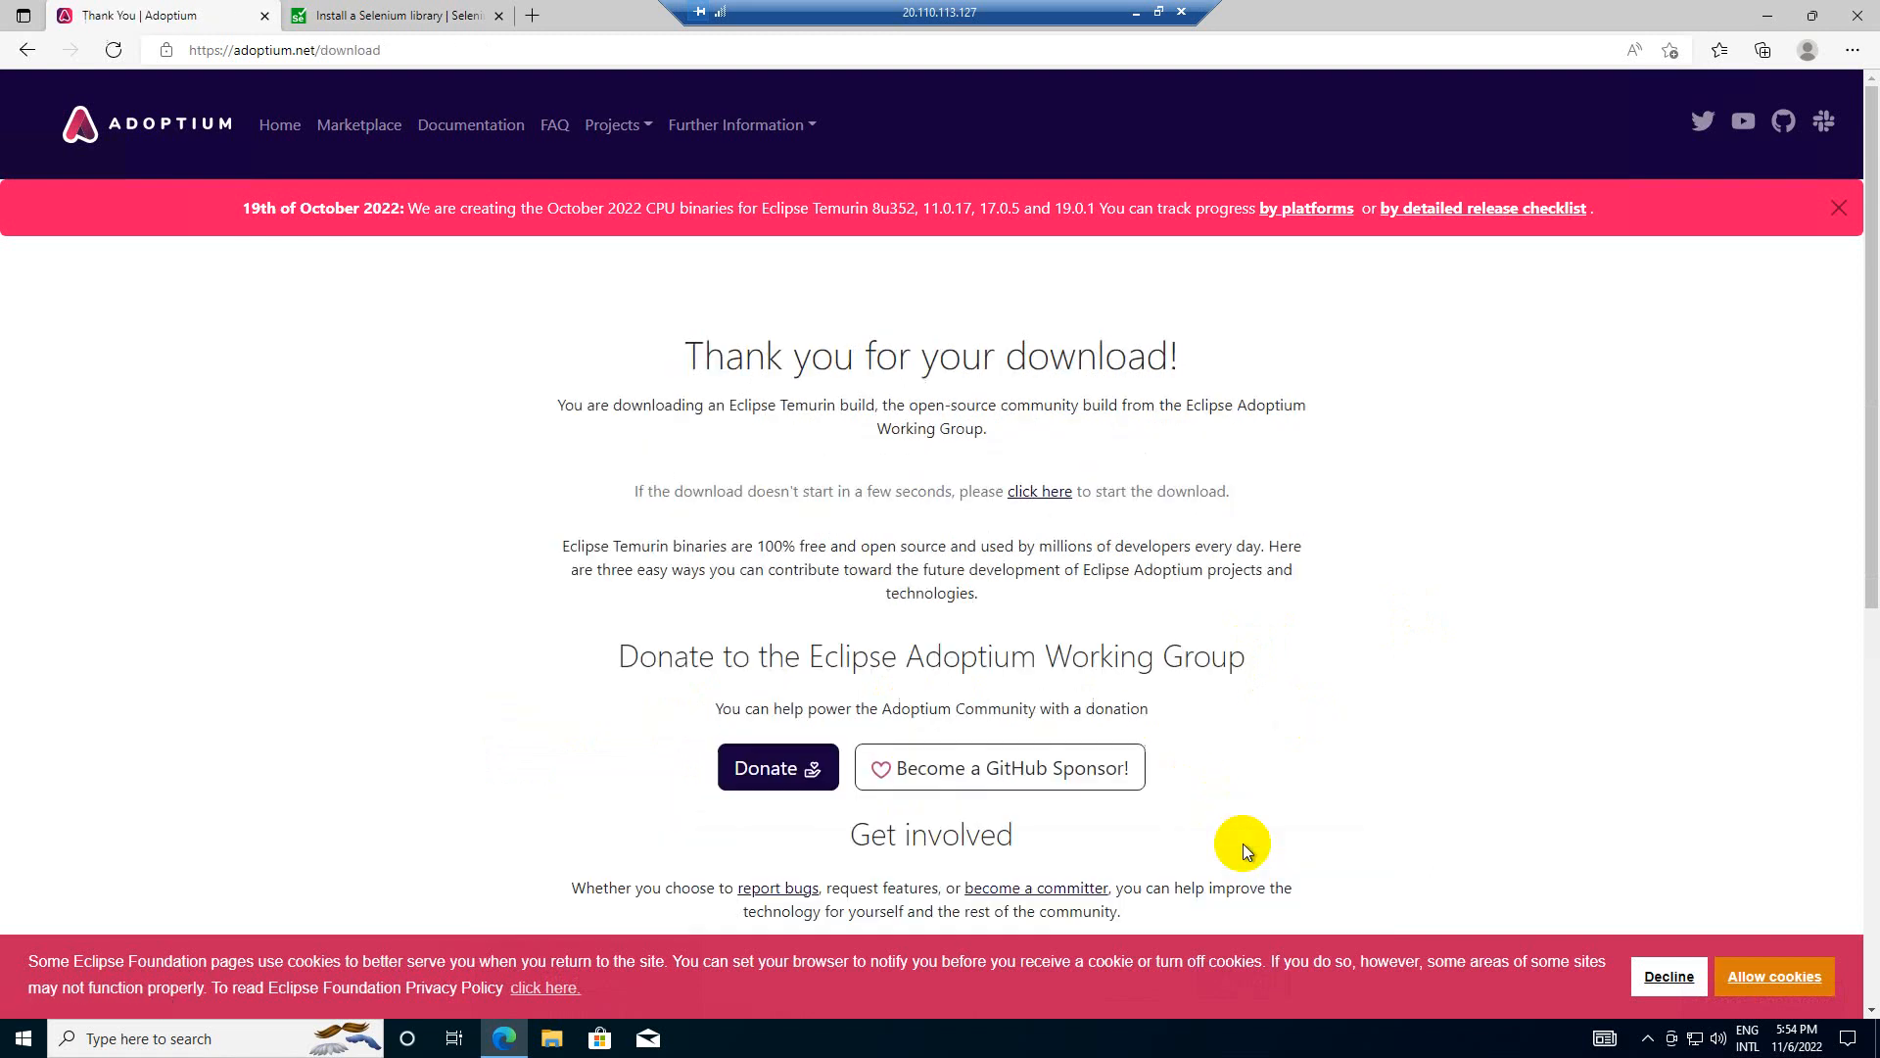
left_click(1761, 49)
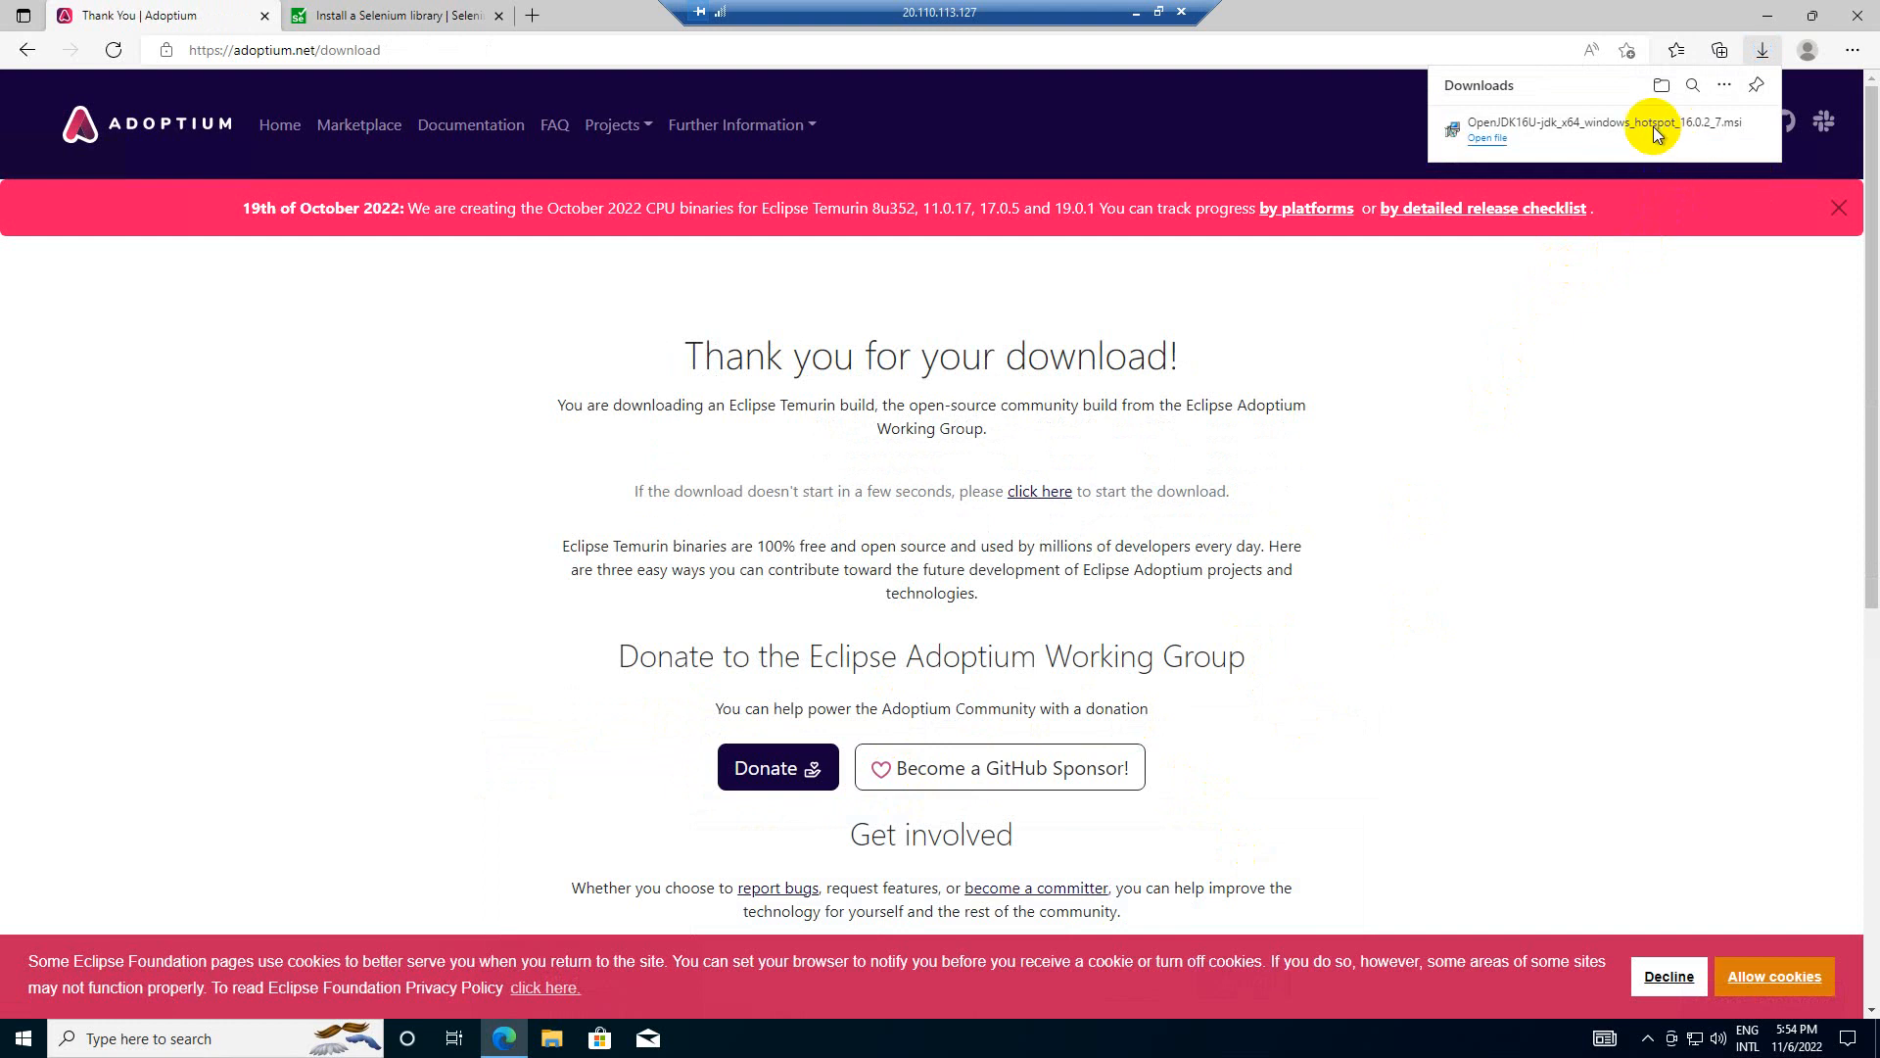
- Install Temurin JDK 16 with the JAVA_HOME and JavaSoft registry keys features enabled
left_click(1485, 137)
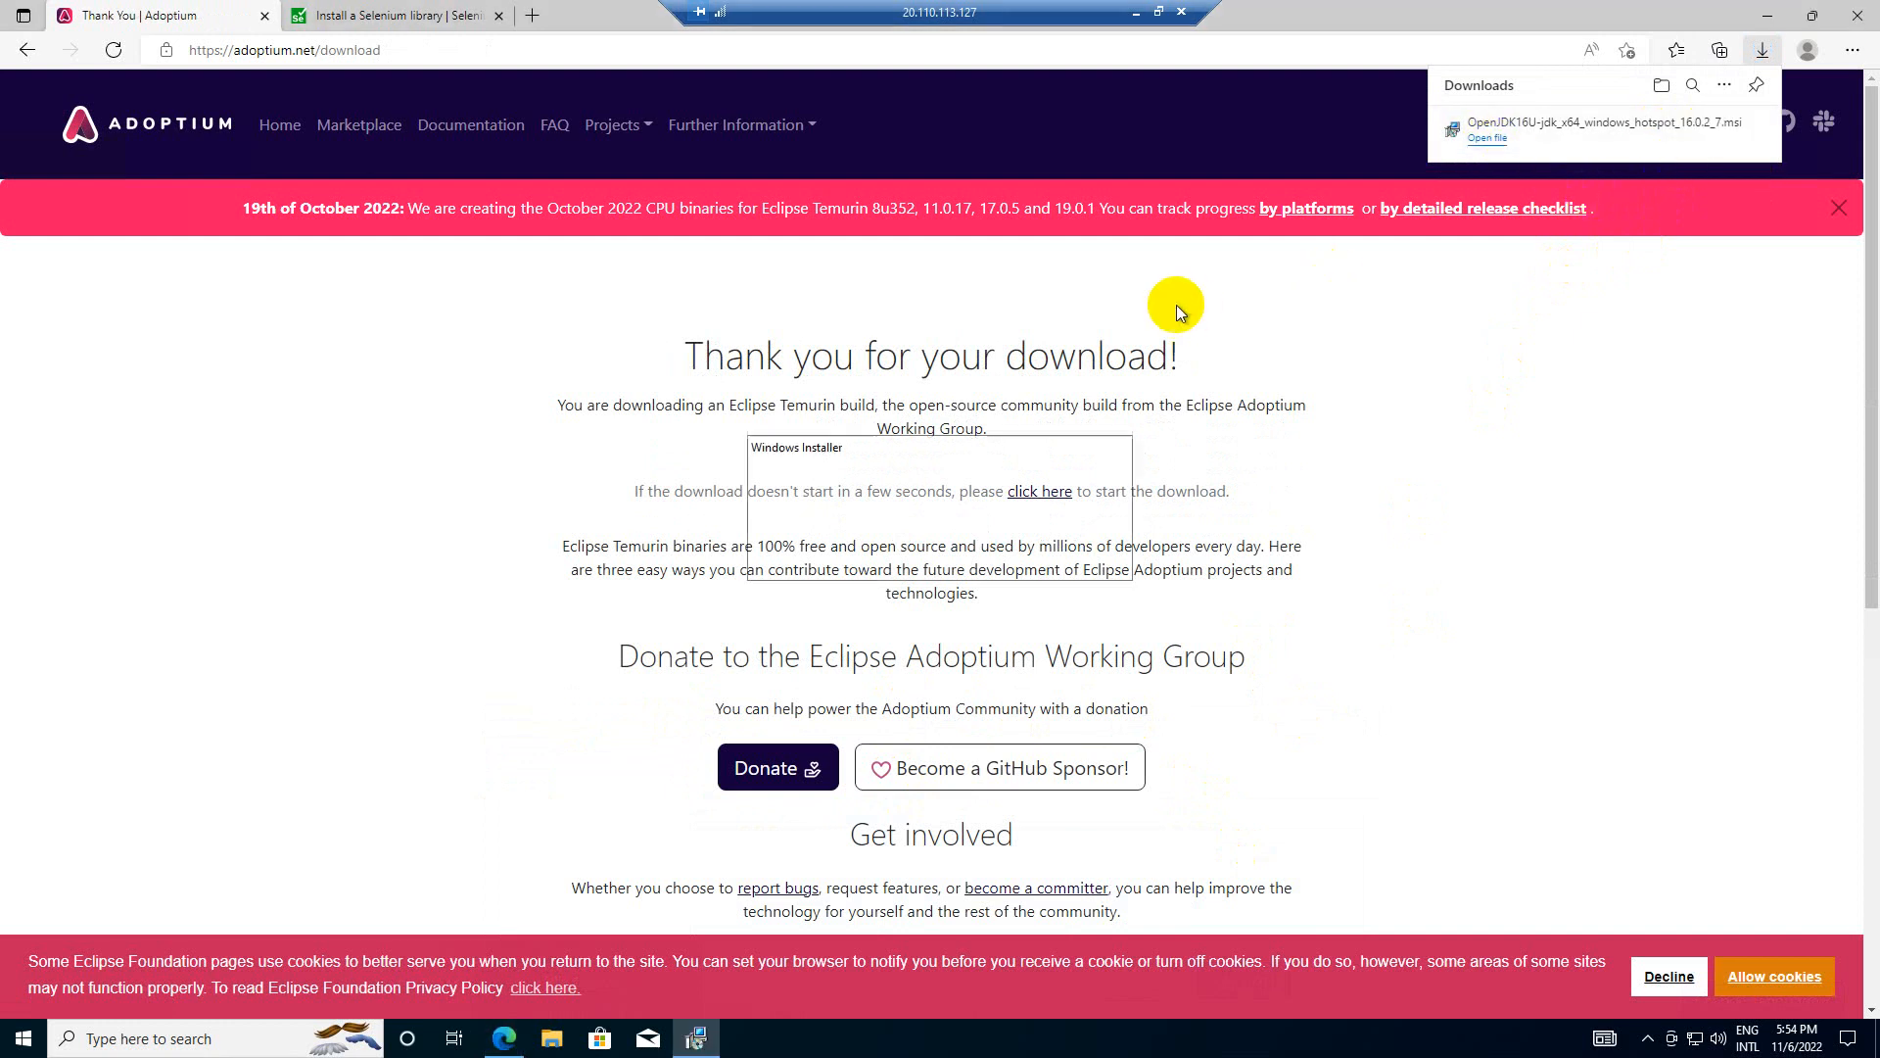
left_click(1487, 137)
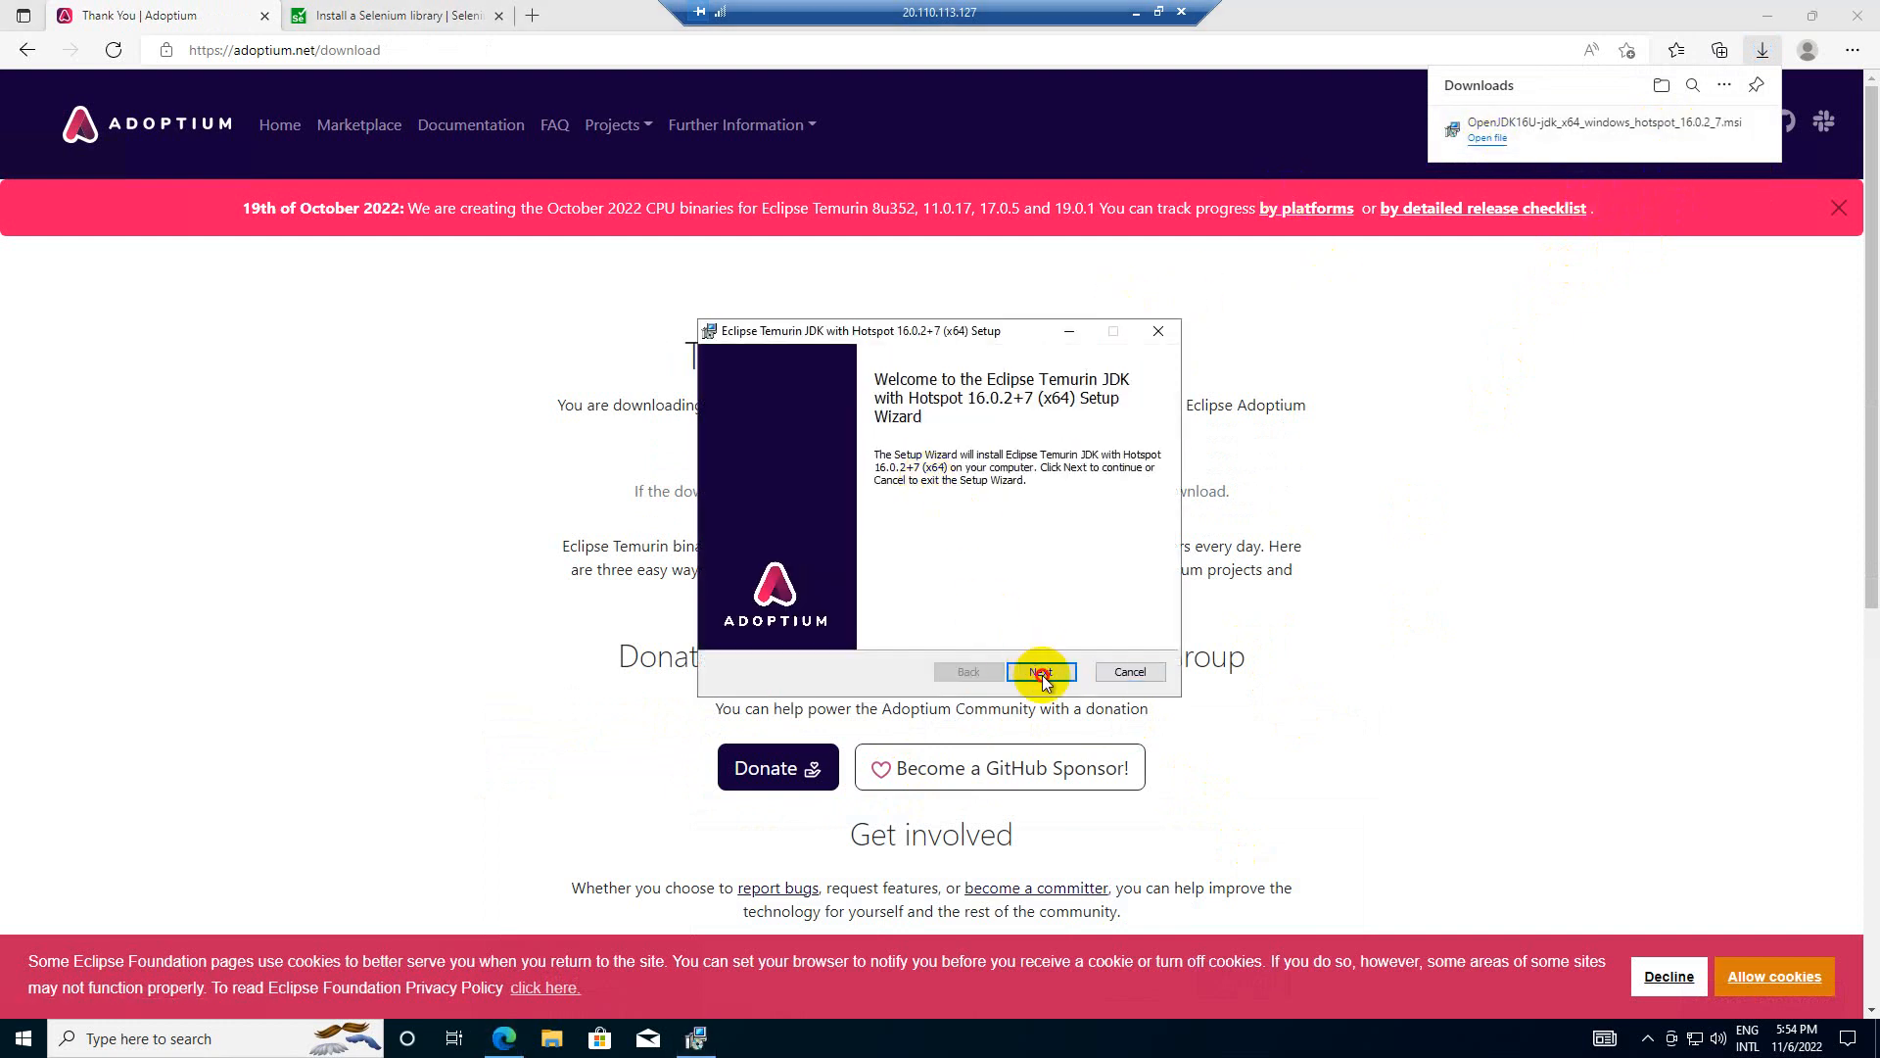
left_click(1041, 672)
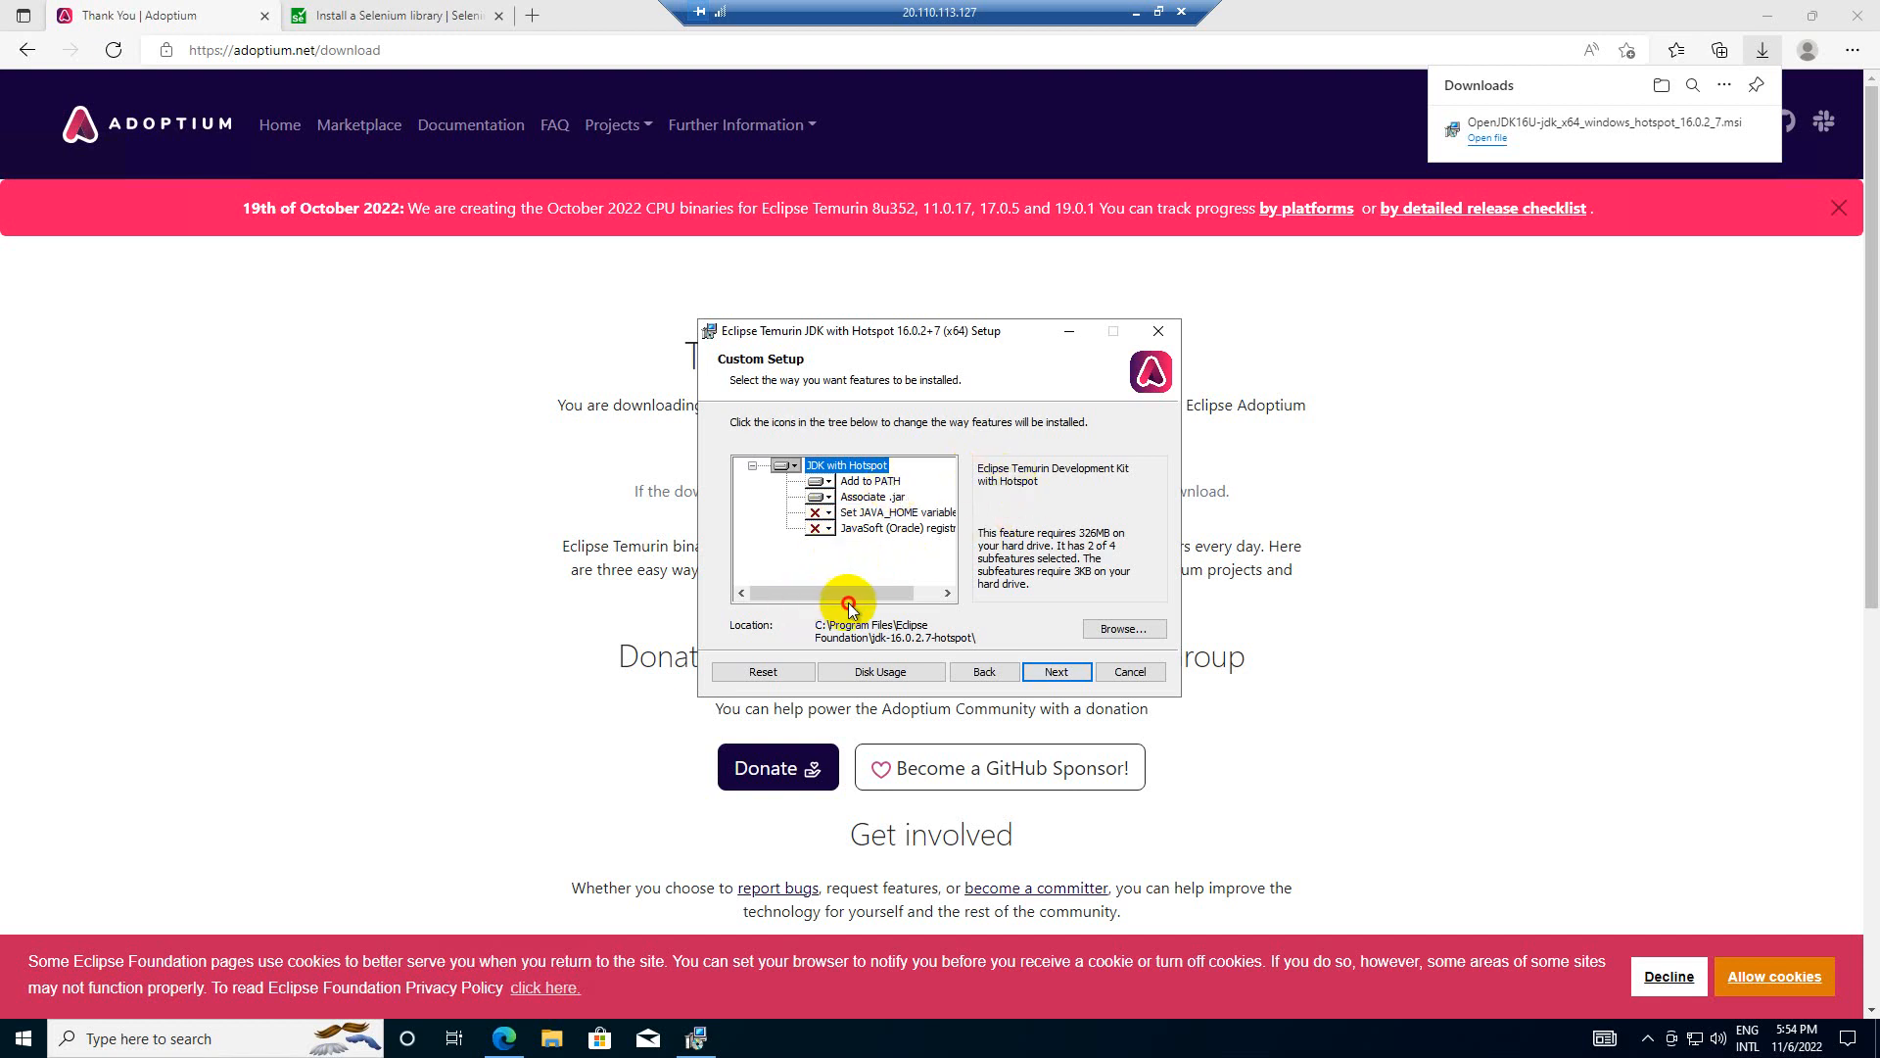
left_click(824, 512)
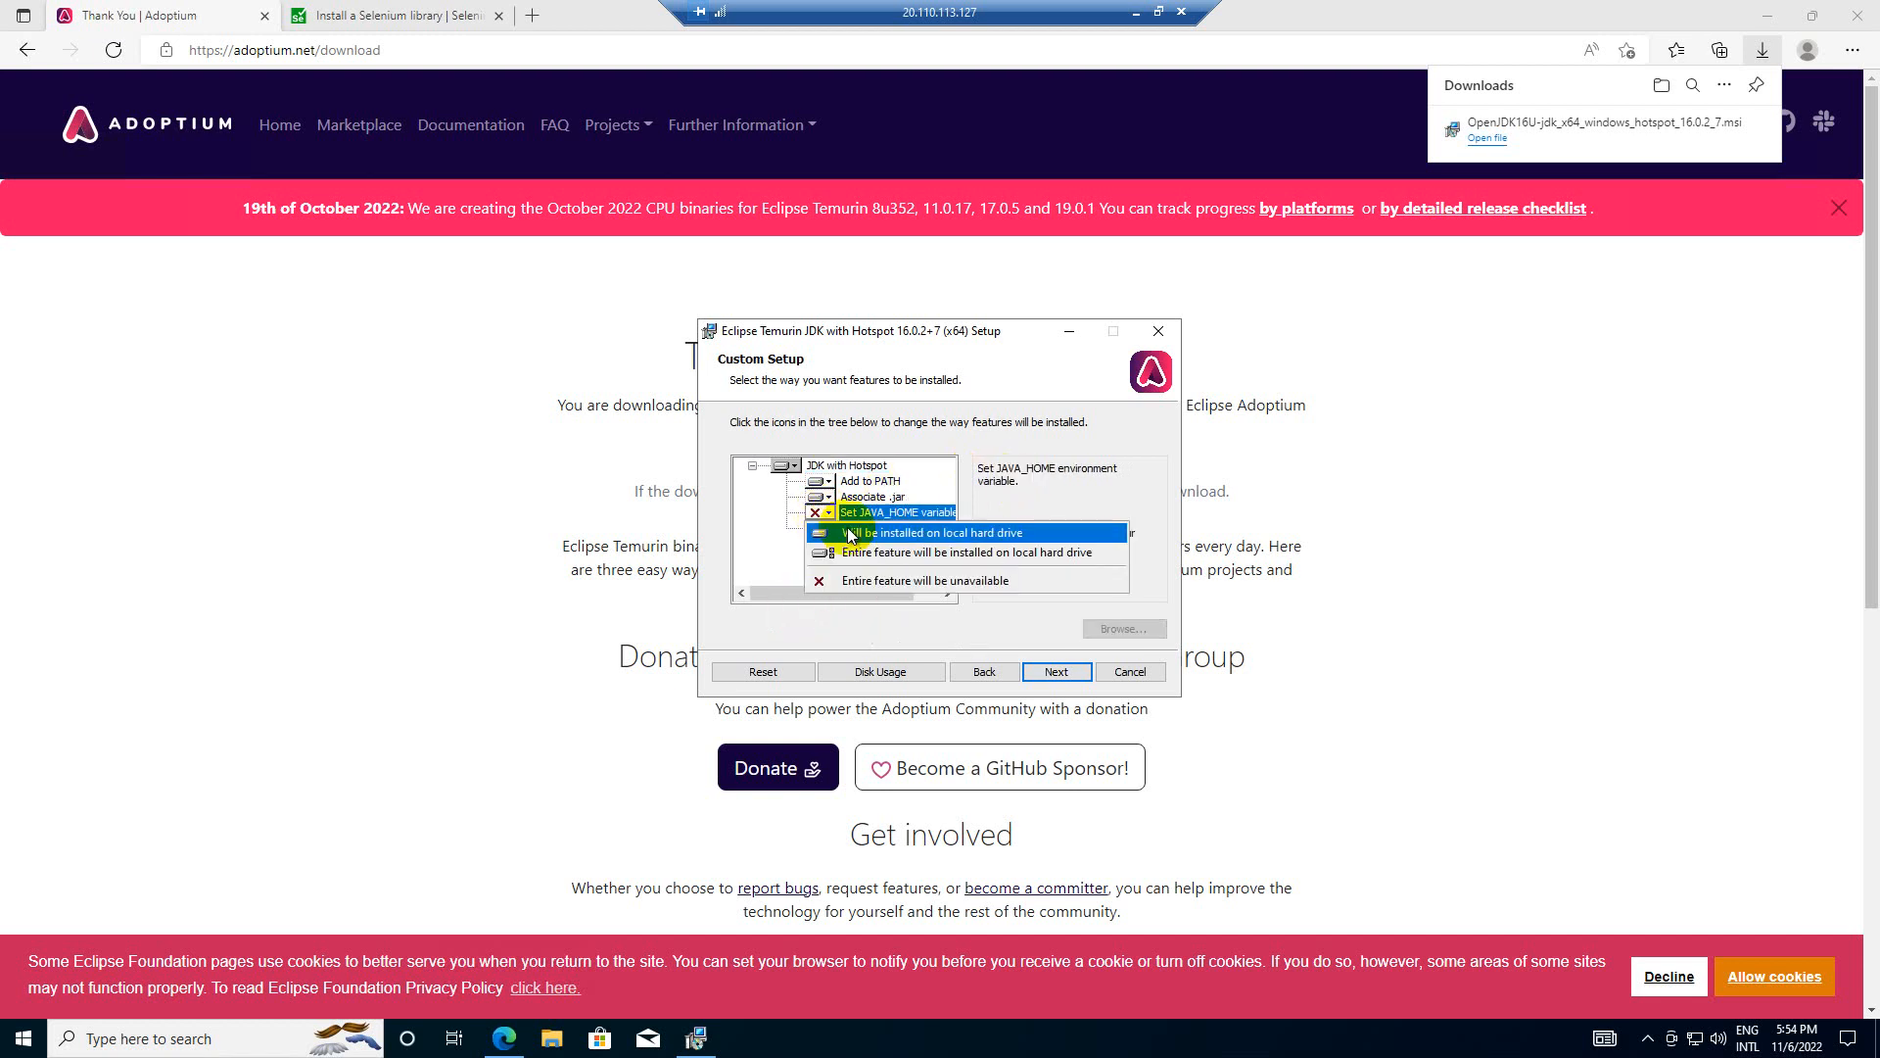
left_click(912, 531)
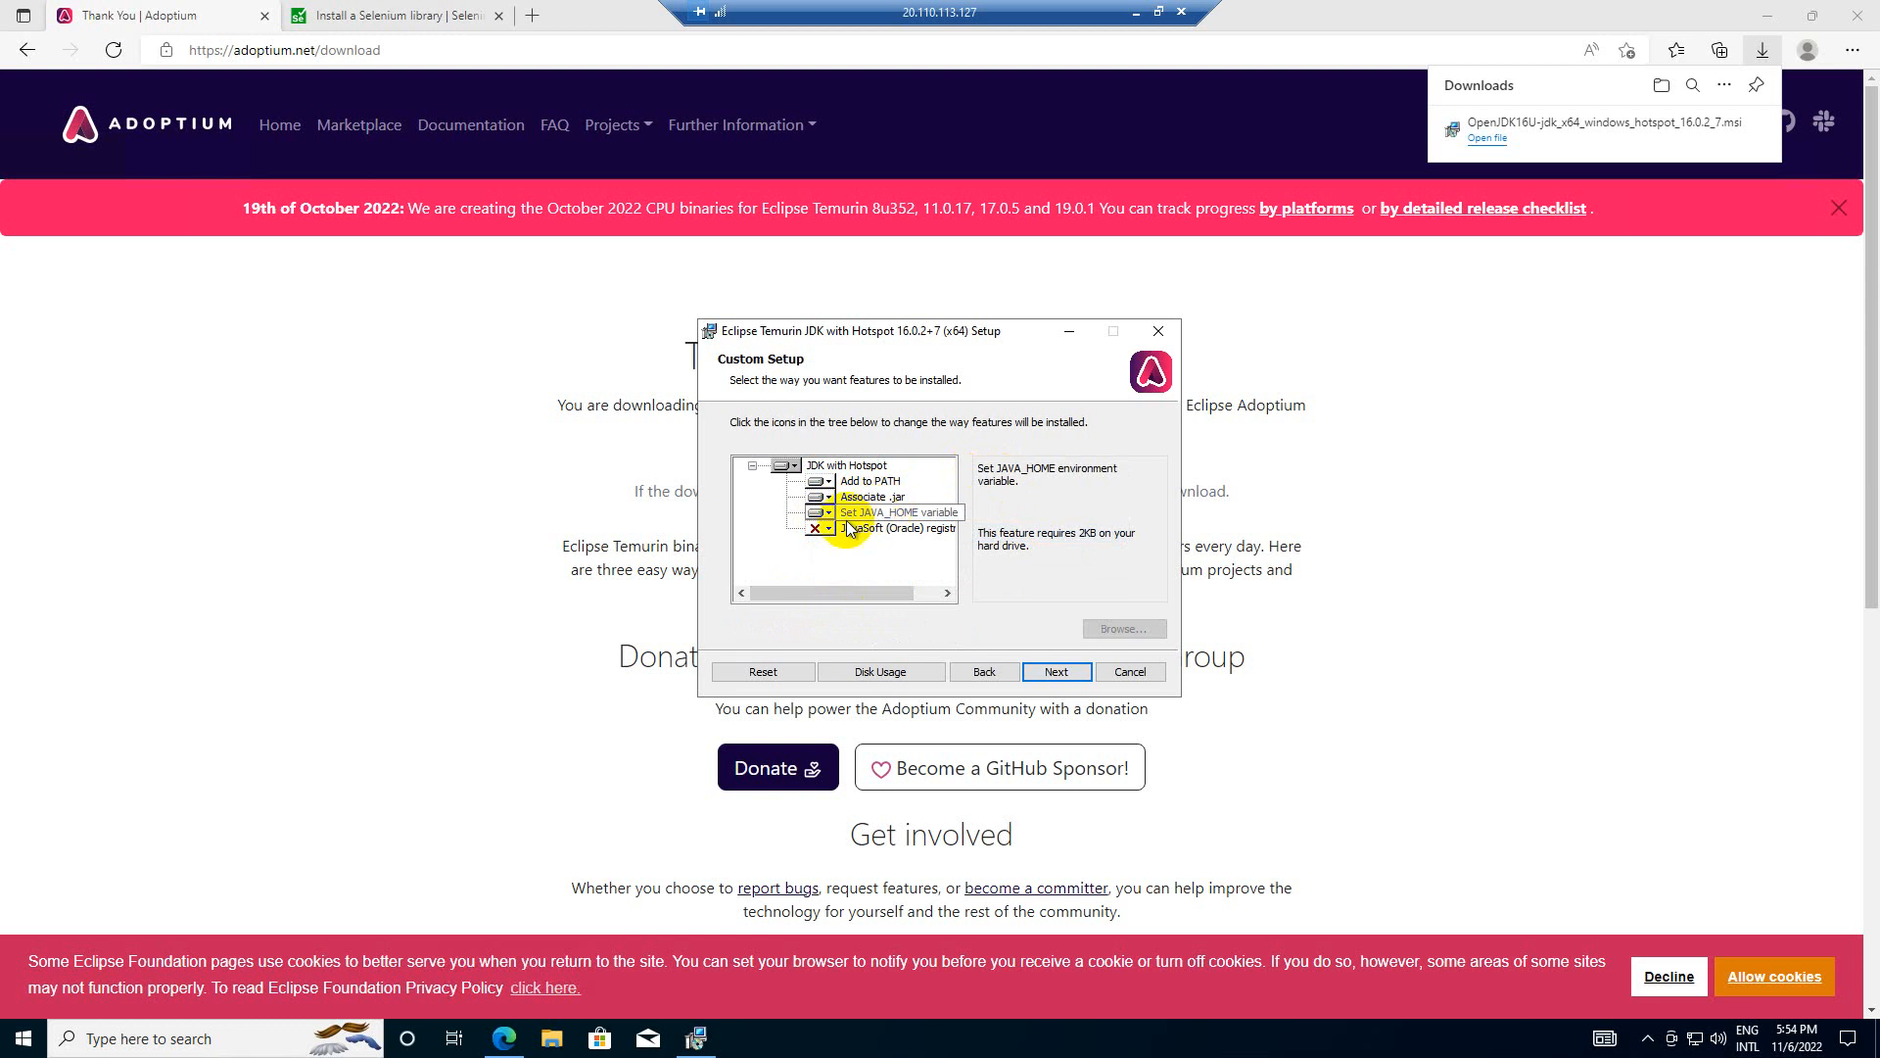
left_click(823, 527)
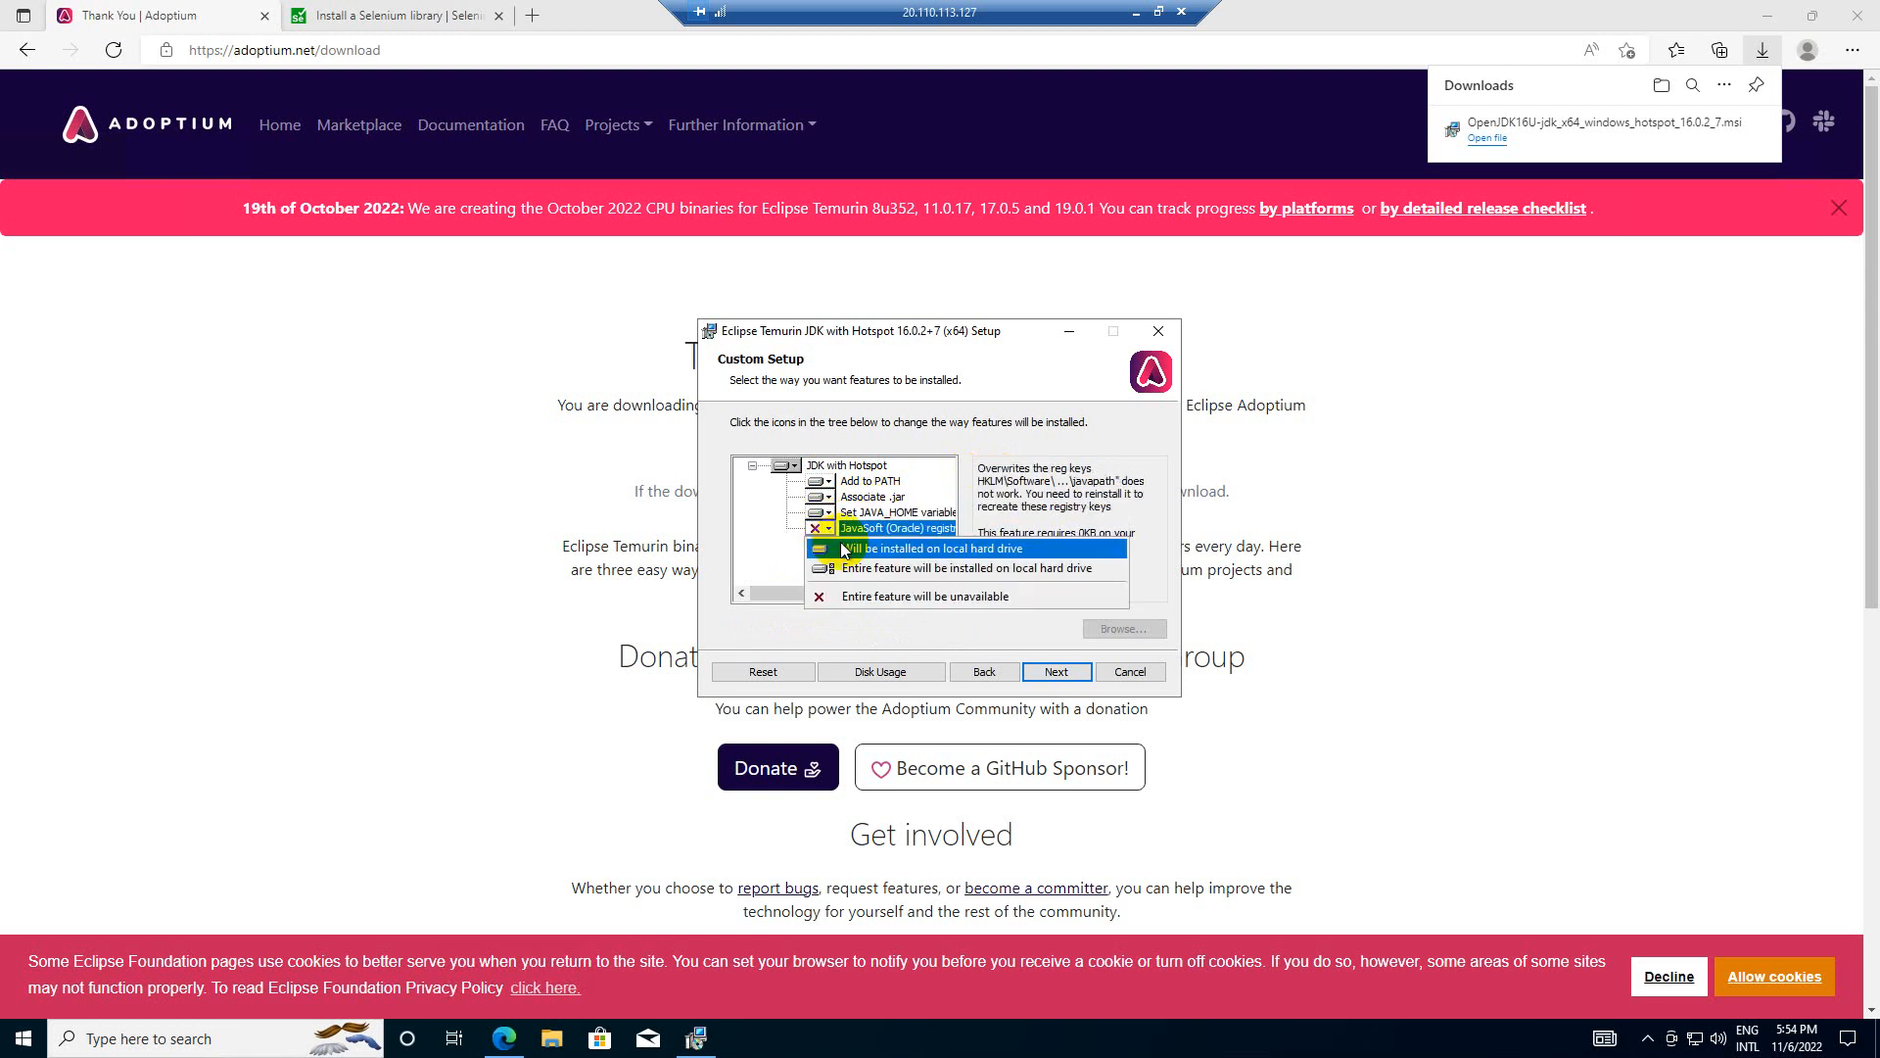
left_click(913, 549)
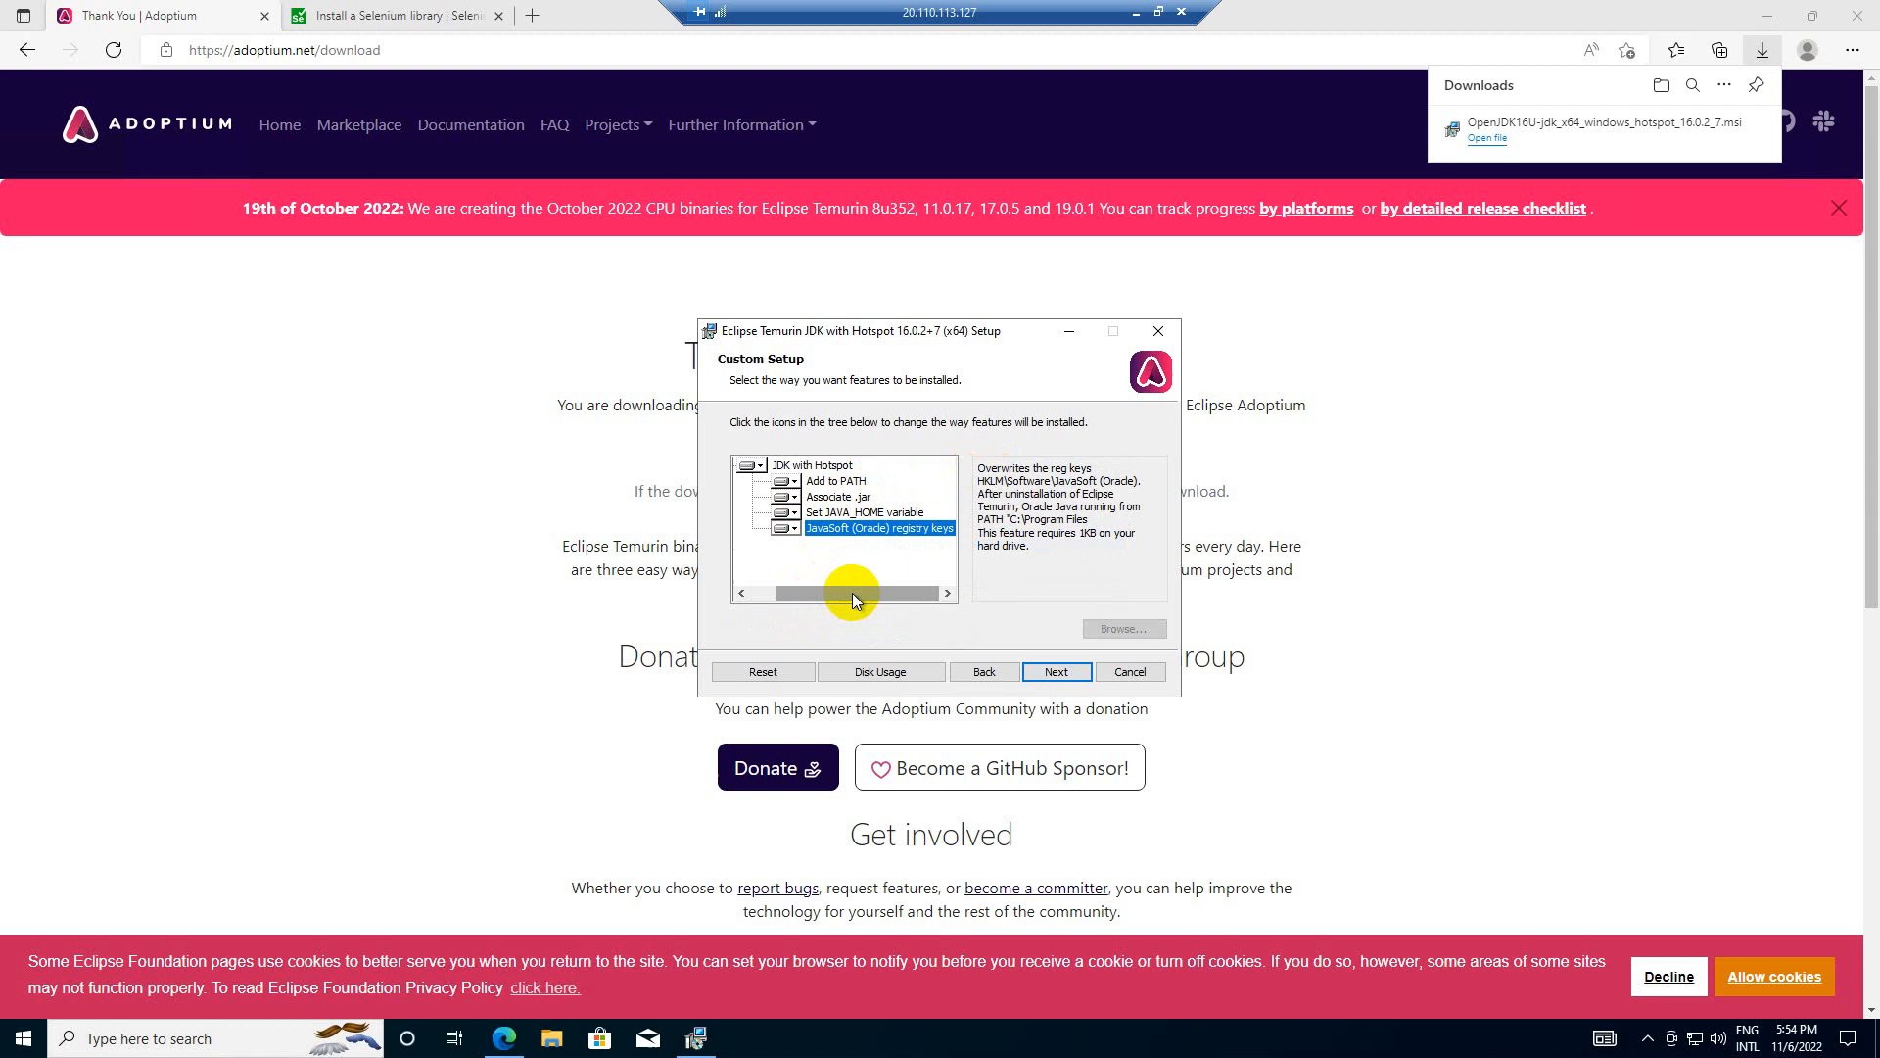
mouse_move(1057, 671)
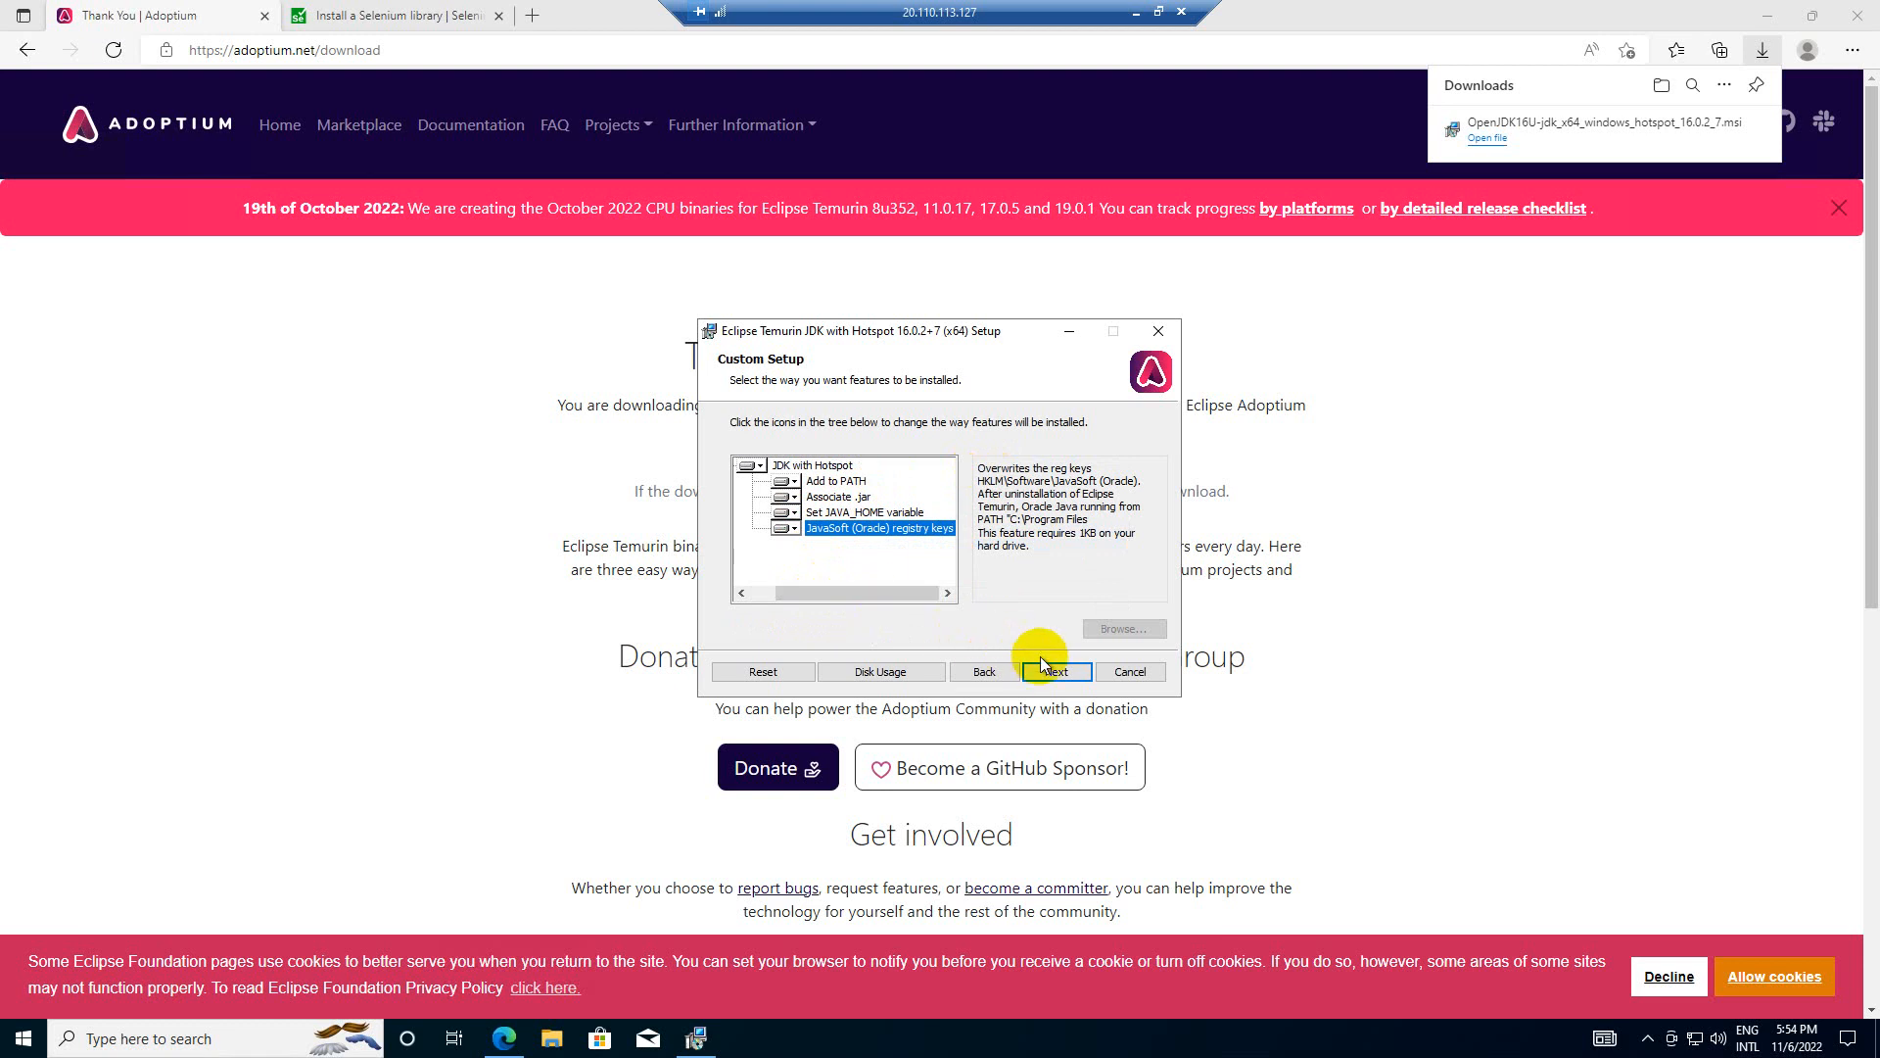
left_click(1054, 670)
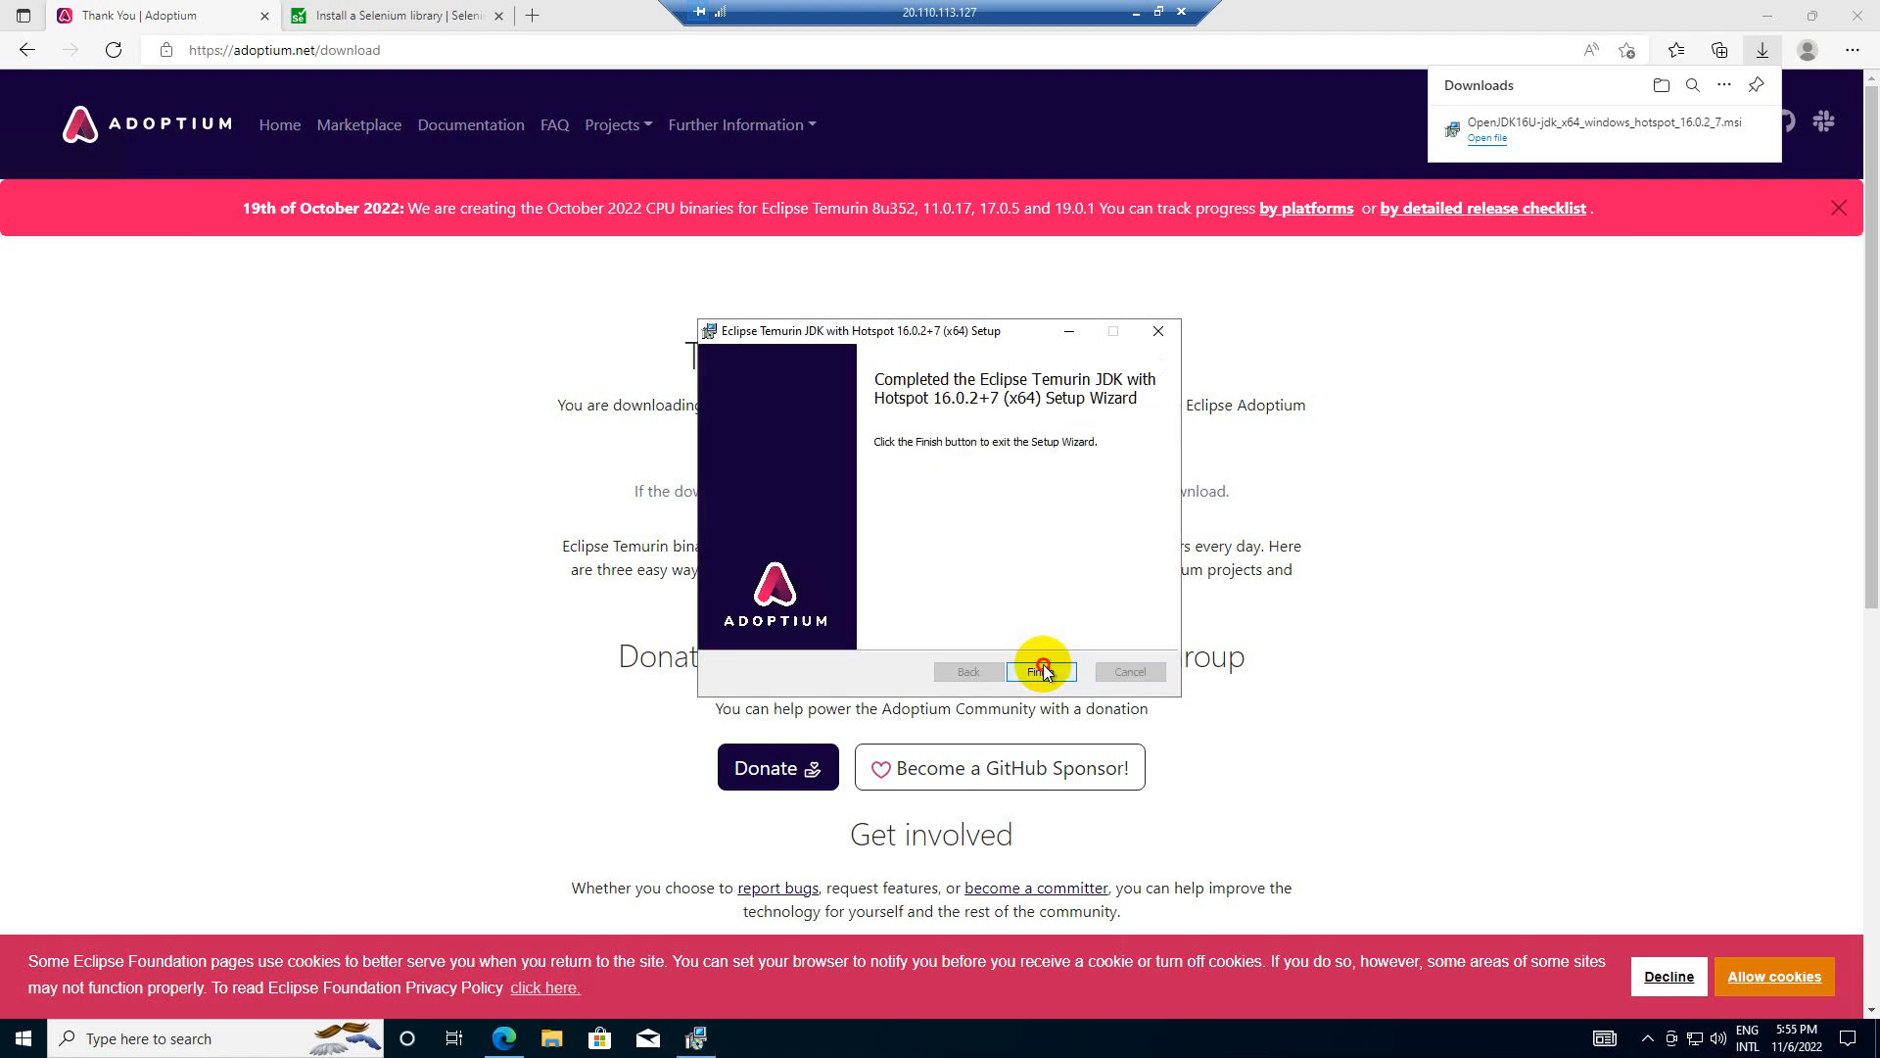
left_click(1041, 672)
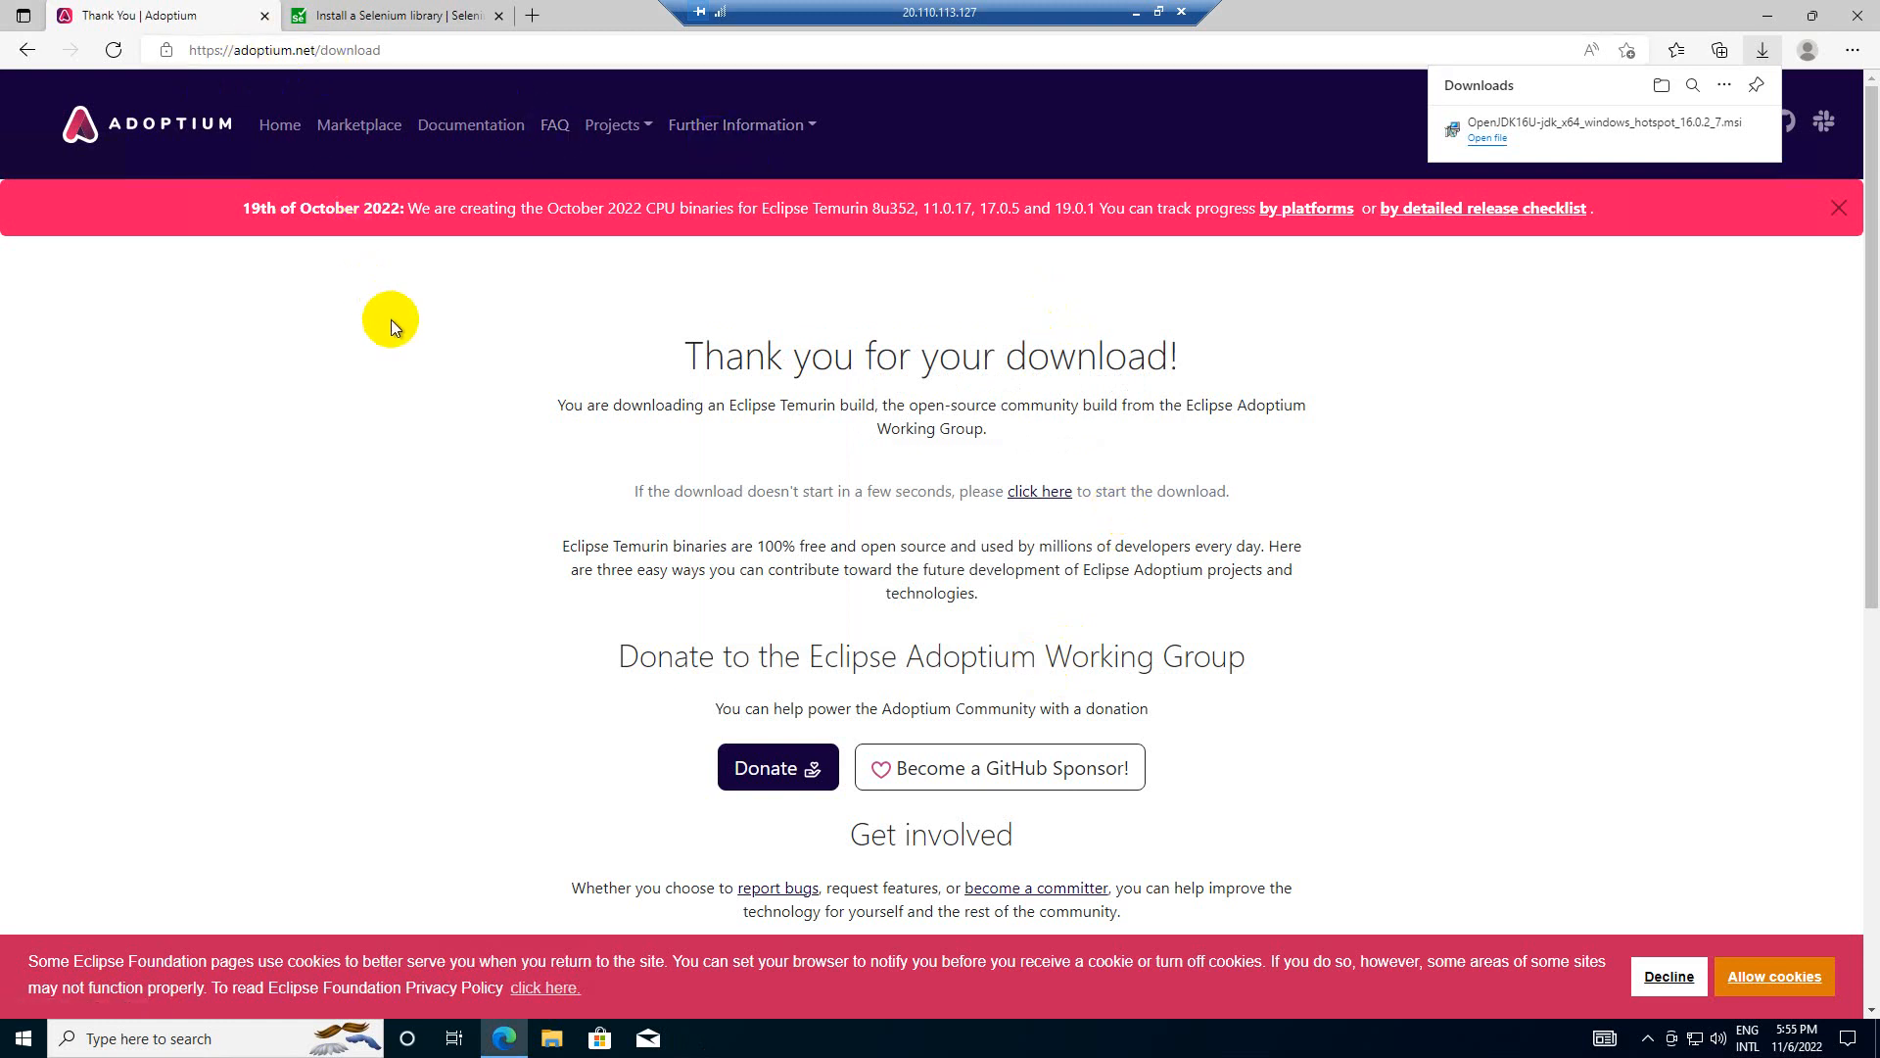
- From This PC's About settings, search 'envr' to reach the advanced system properties
left_click(551, 1038)
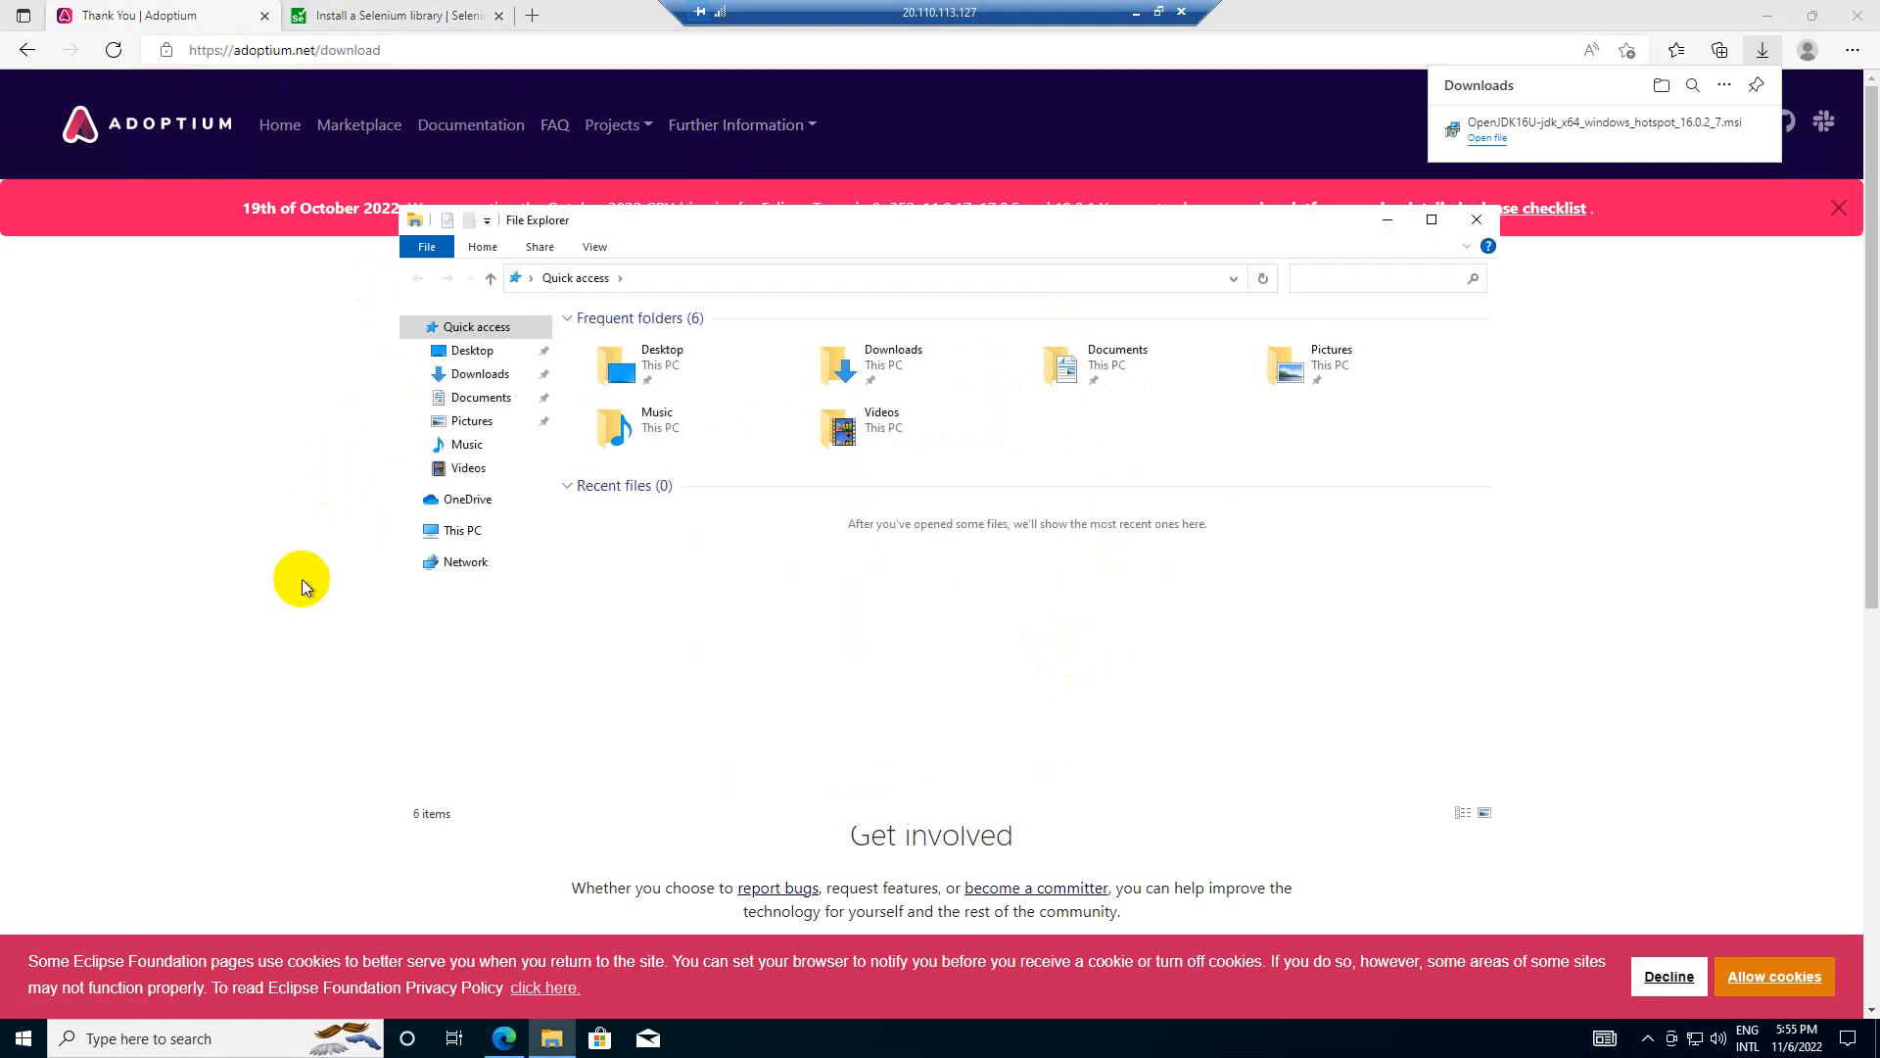
right_click(460, 530)
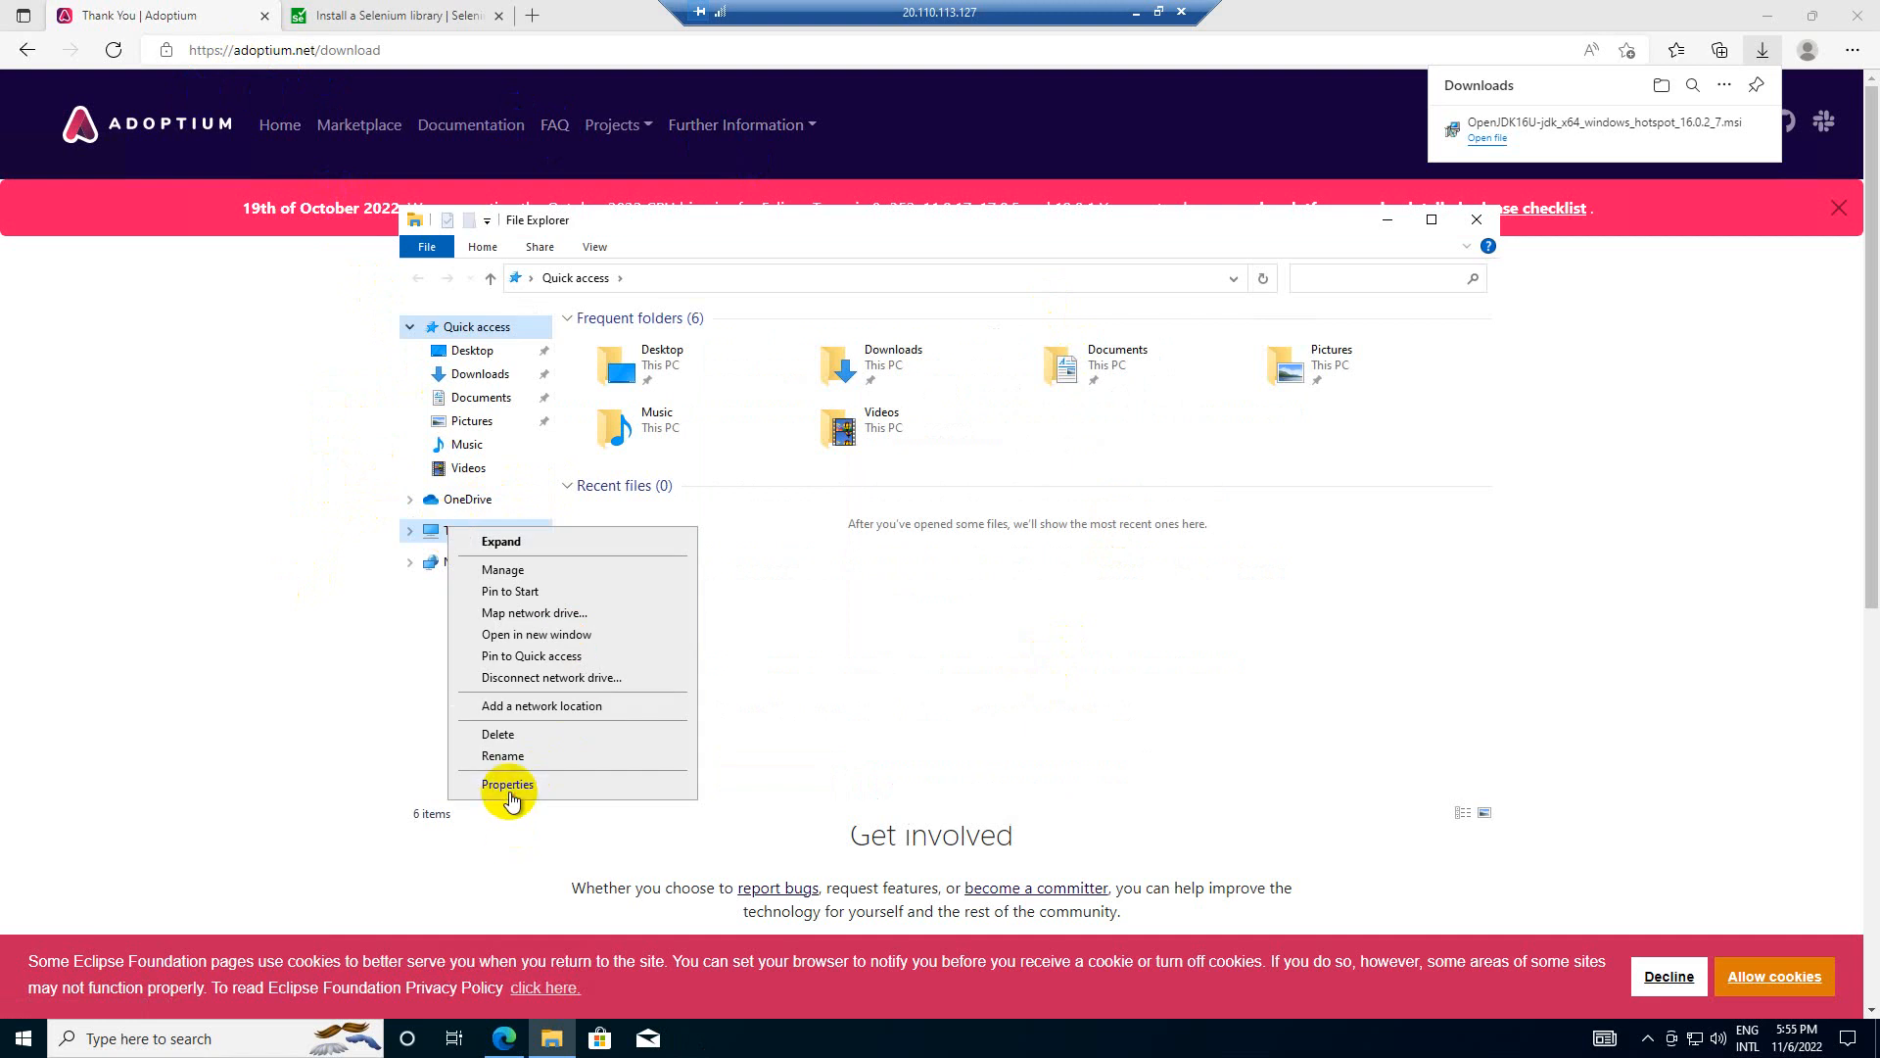
left_click(507, 784)
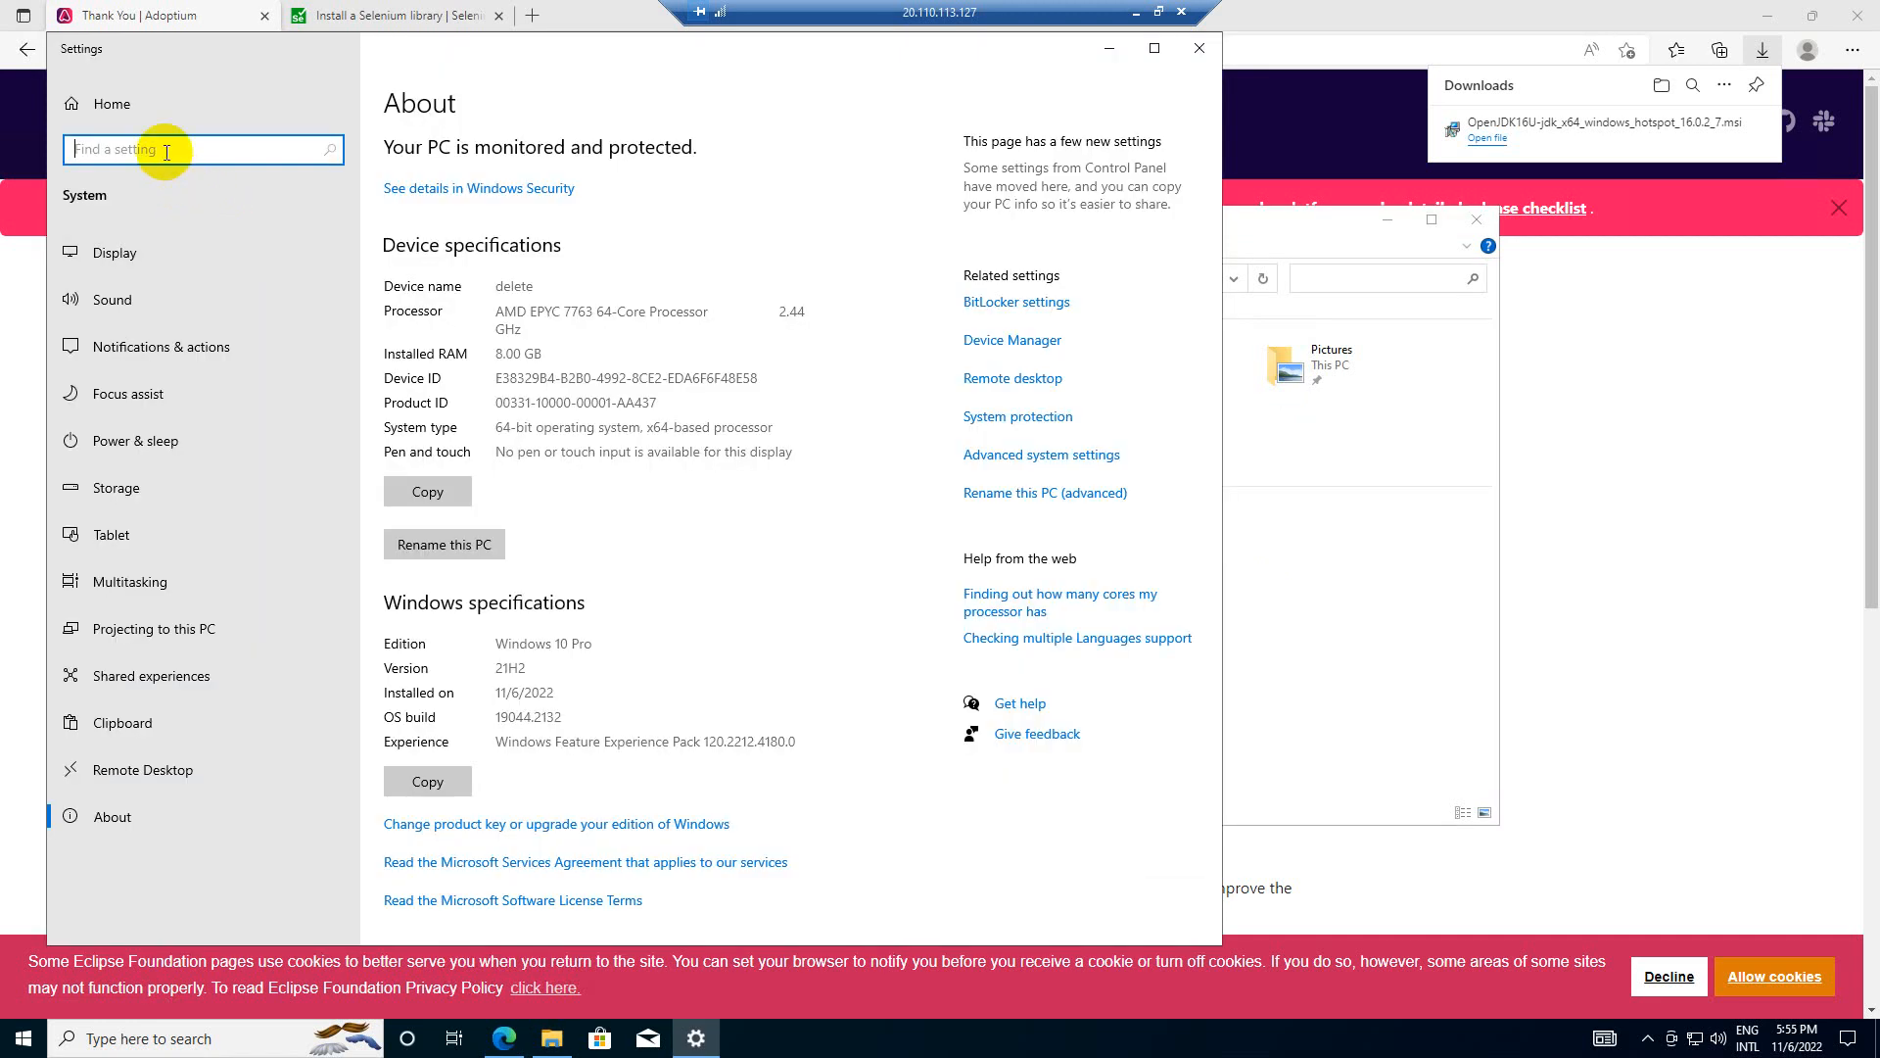
type("envr")
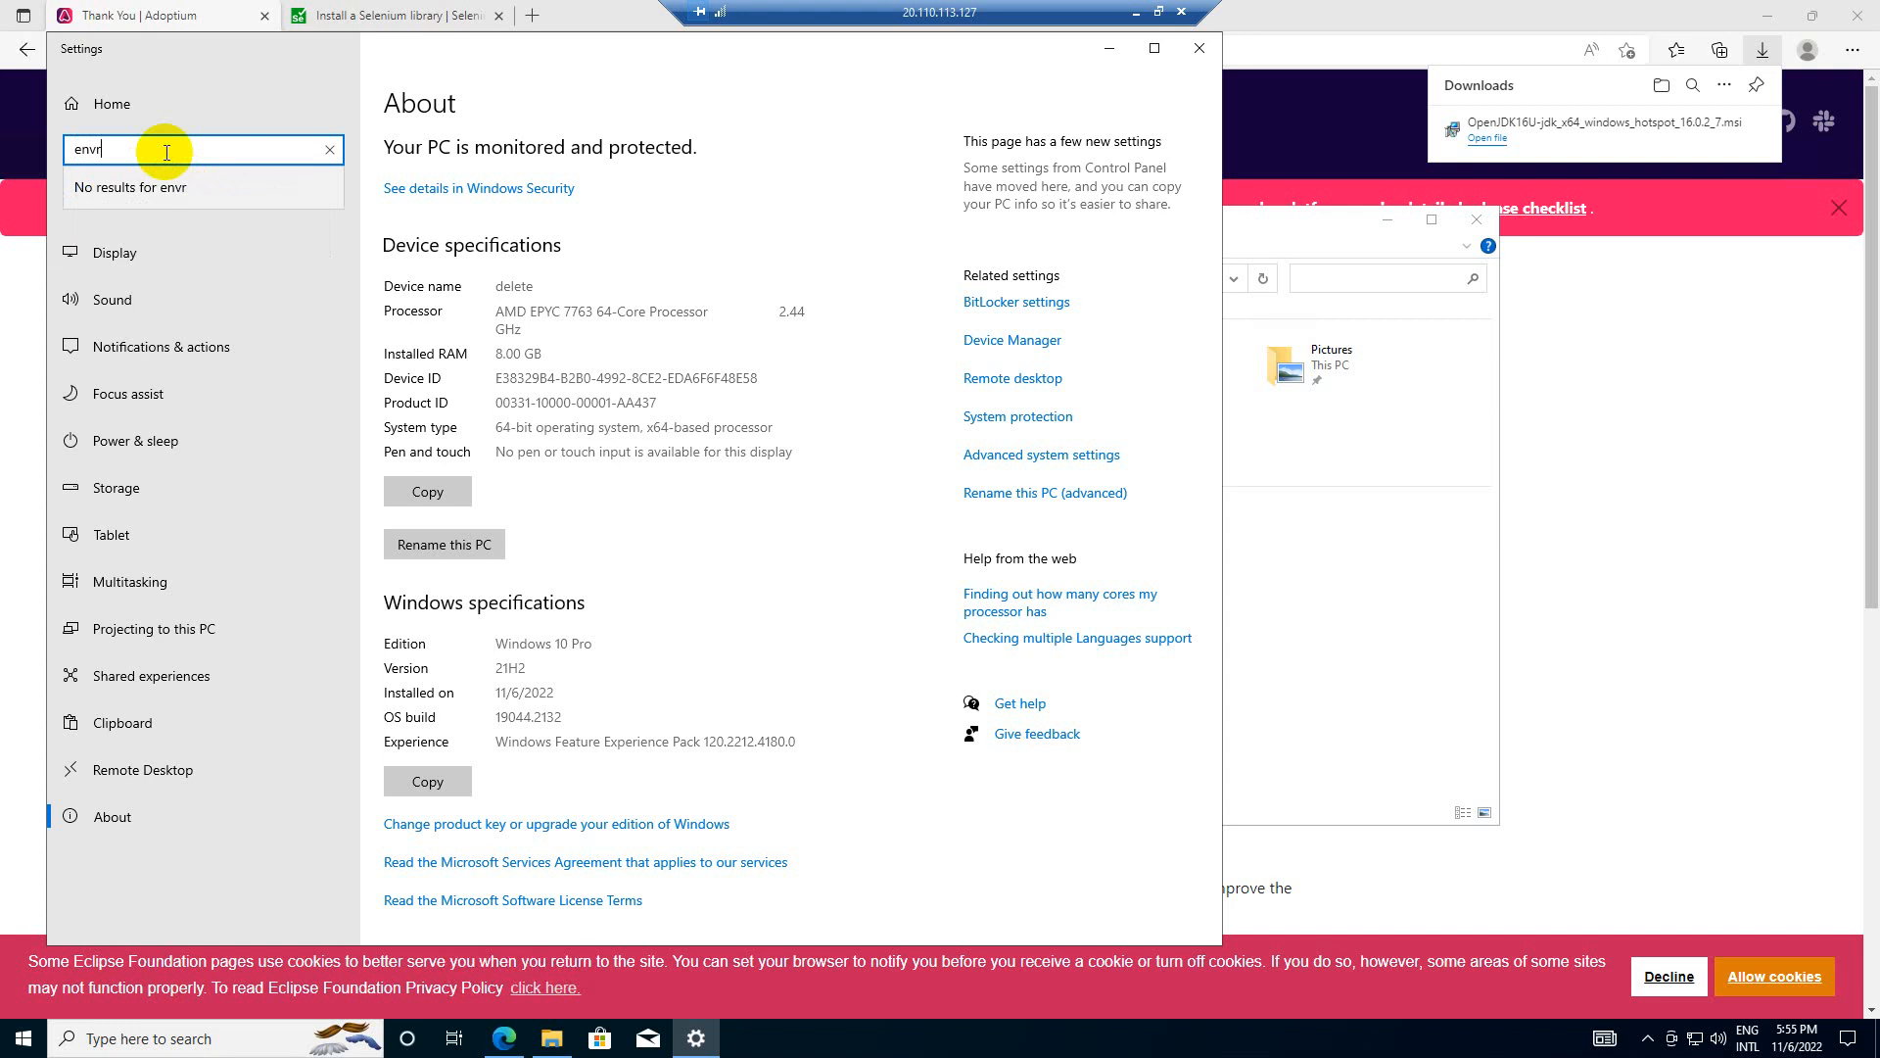
key("Backspace")
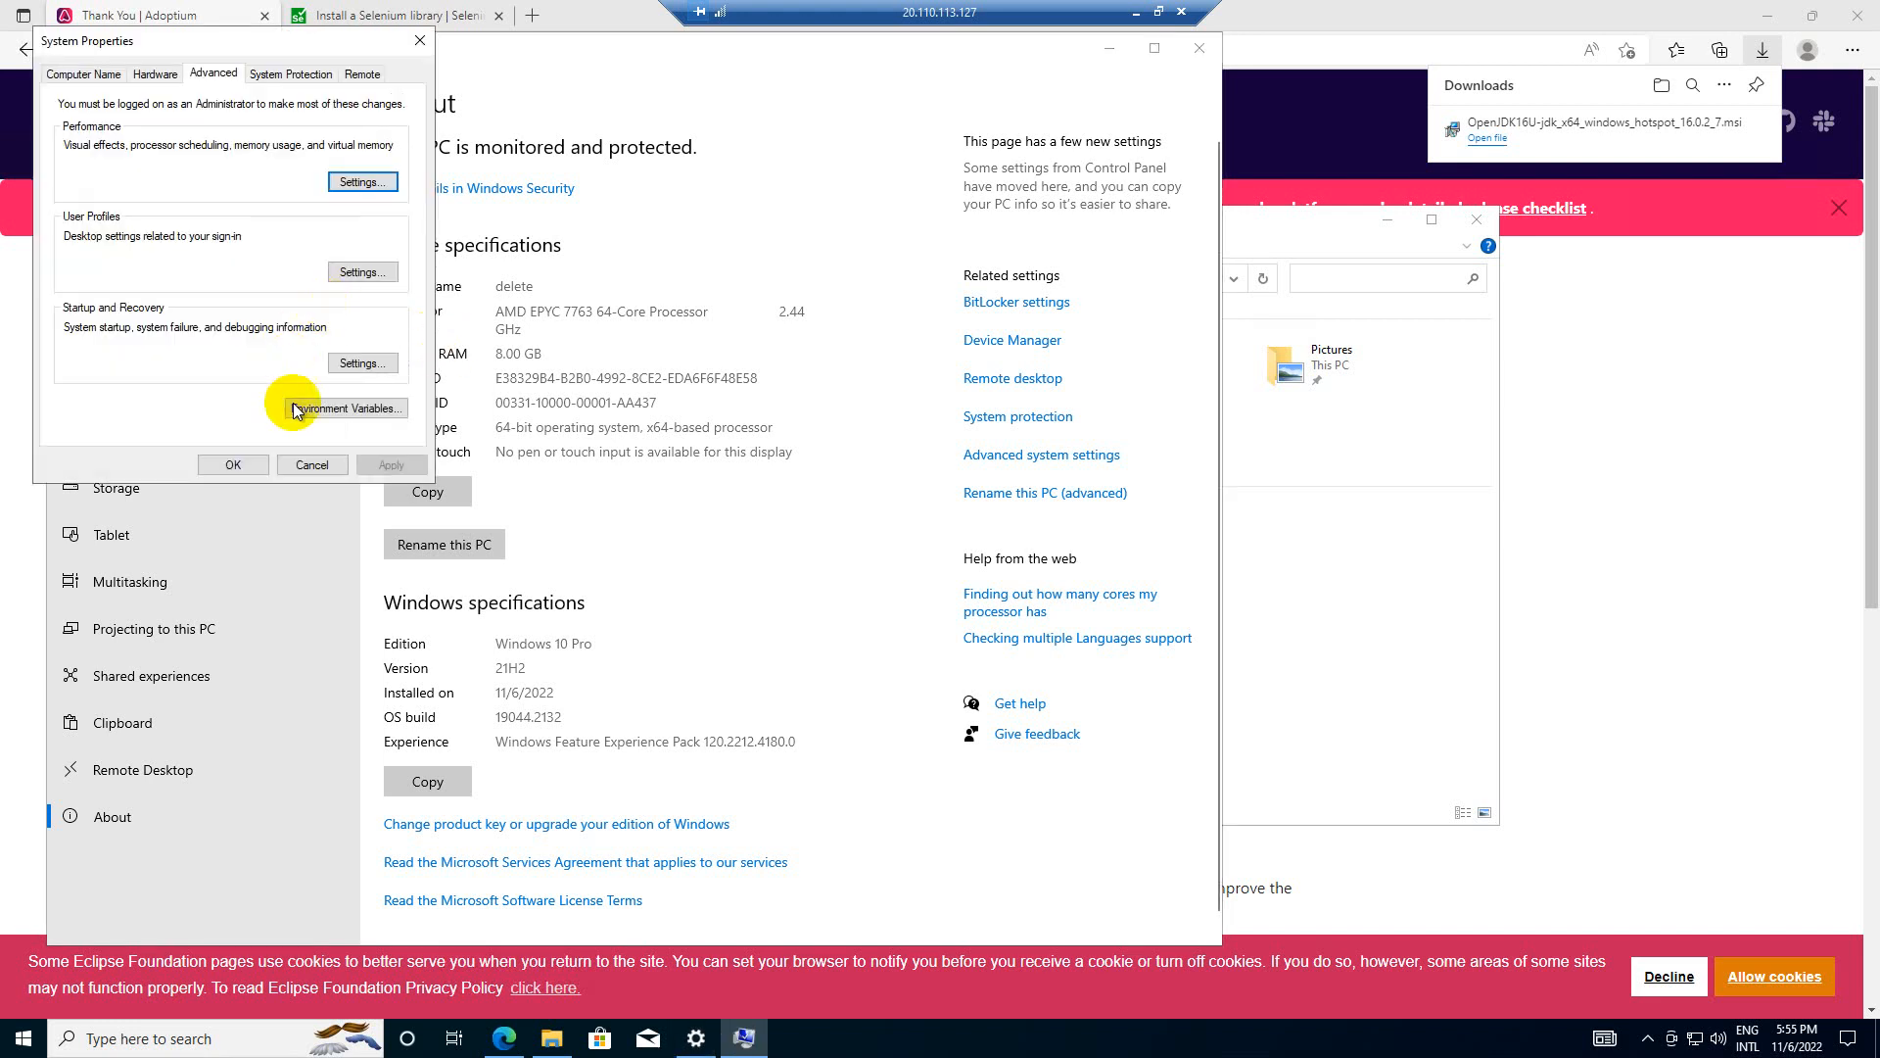
- Inspect the JAVA_HOME and Path system variables under Environment Variables, then click OK
left_click(346, 407)
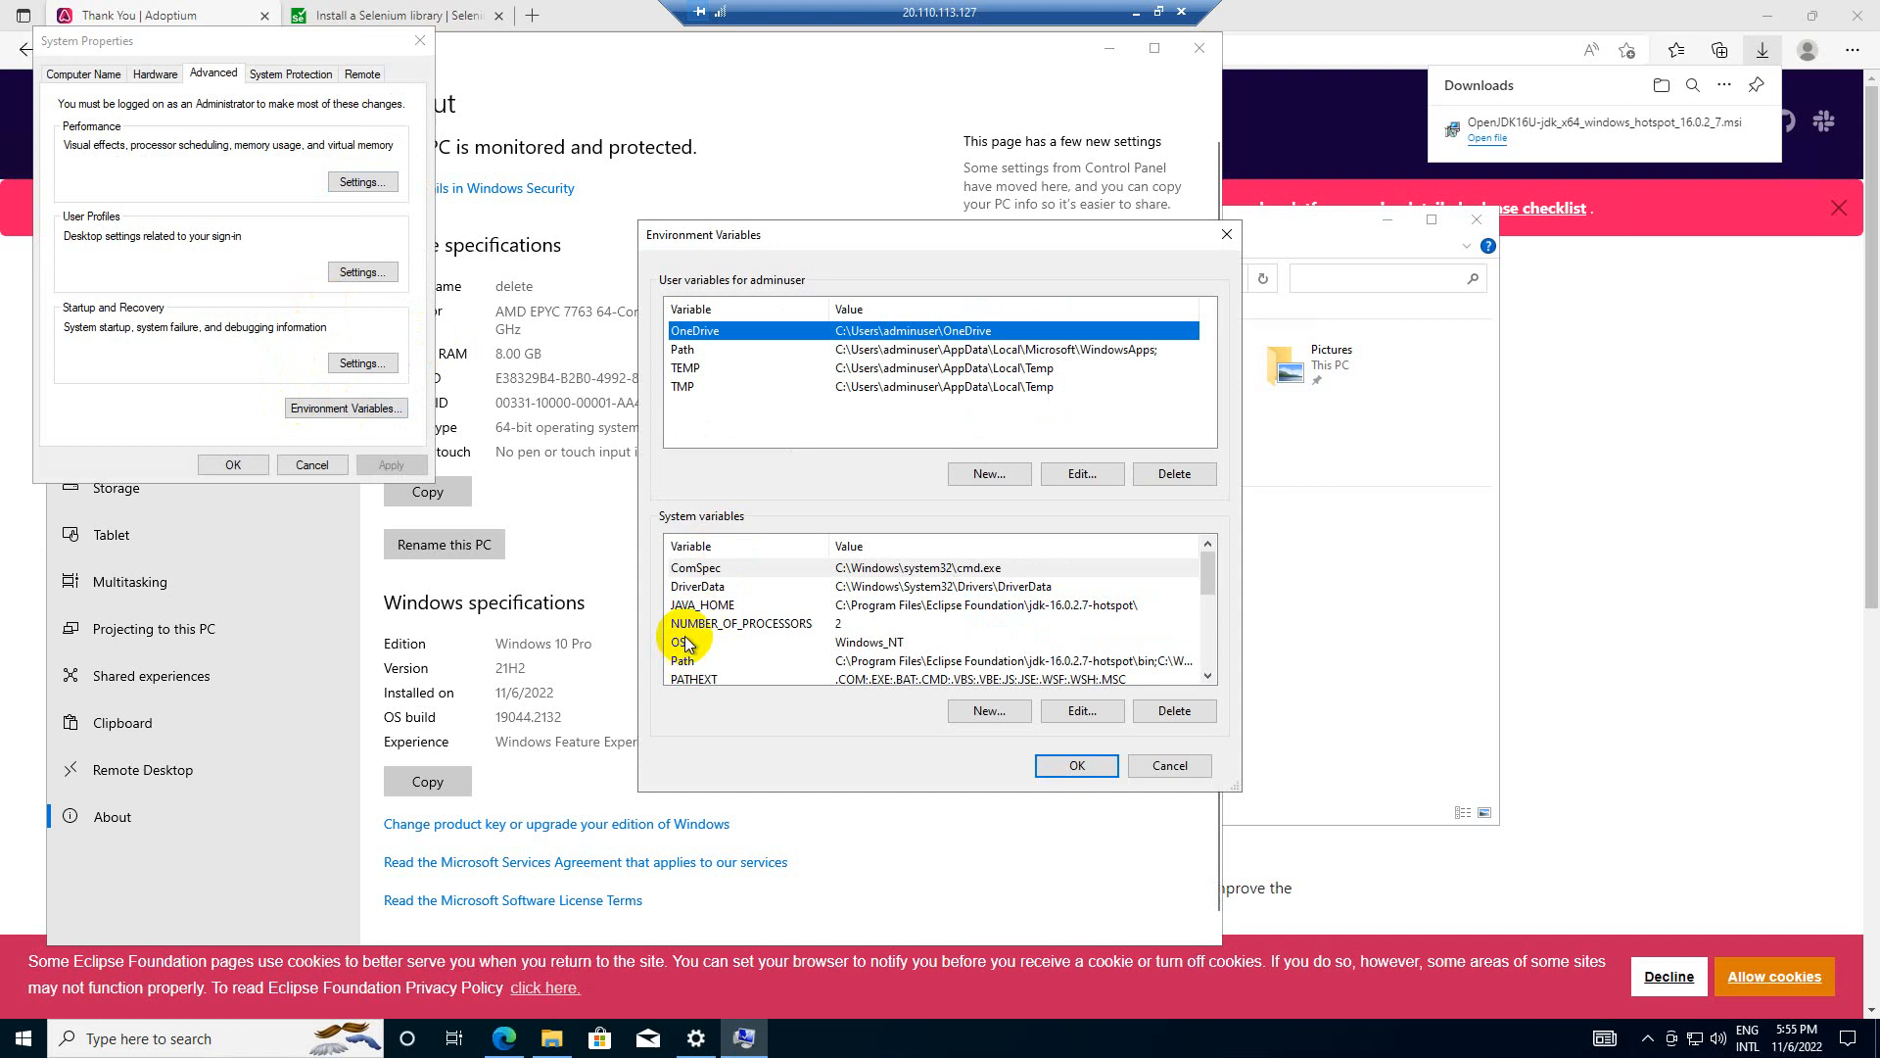
left_click(701, 605)
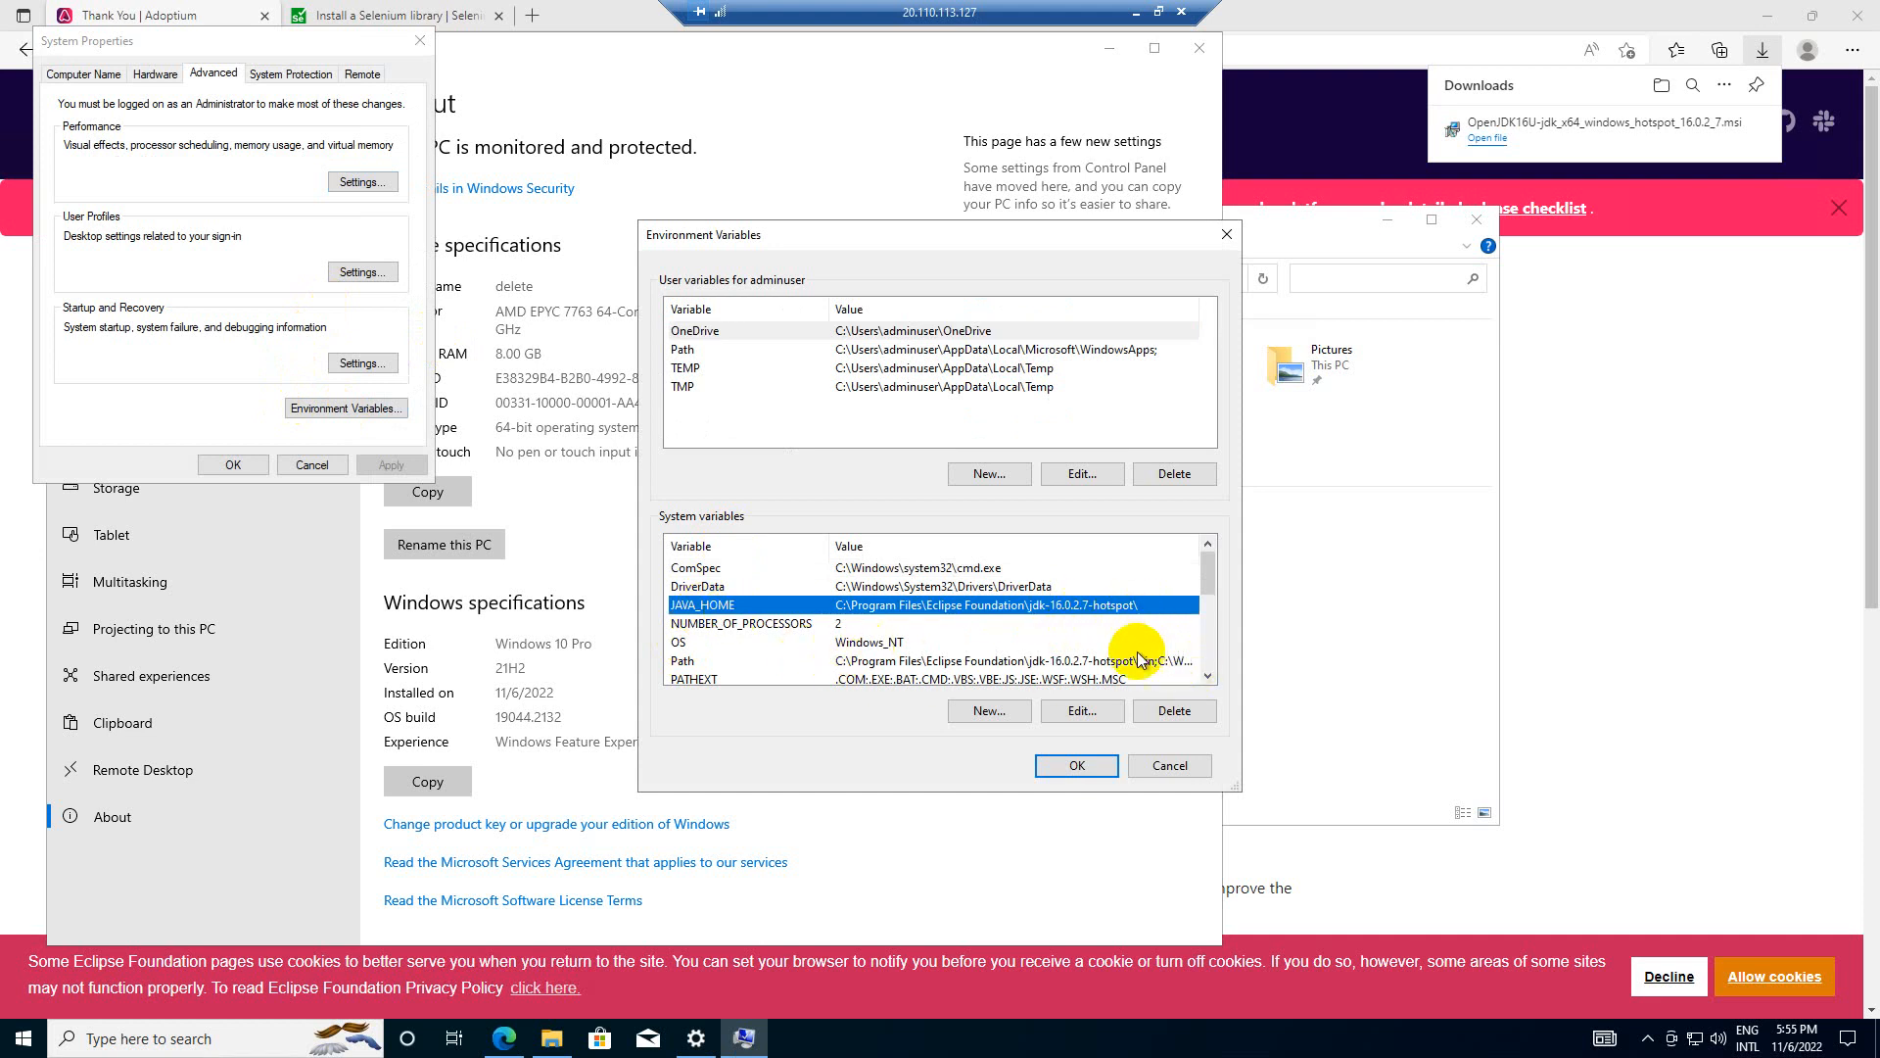
left_click(920, 661)
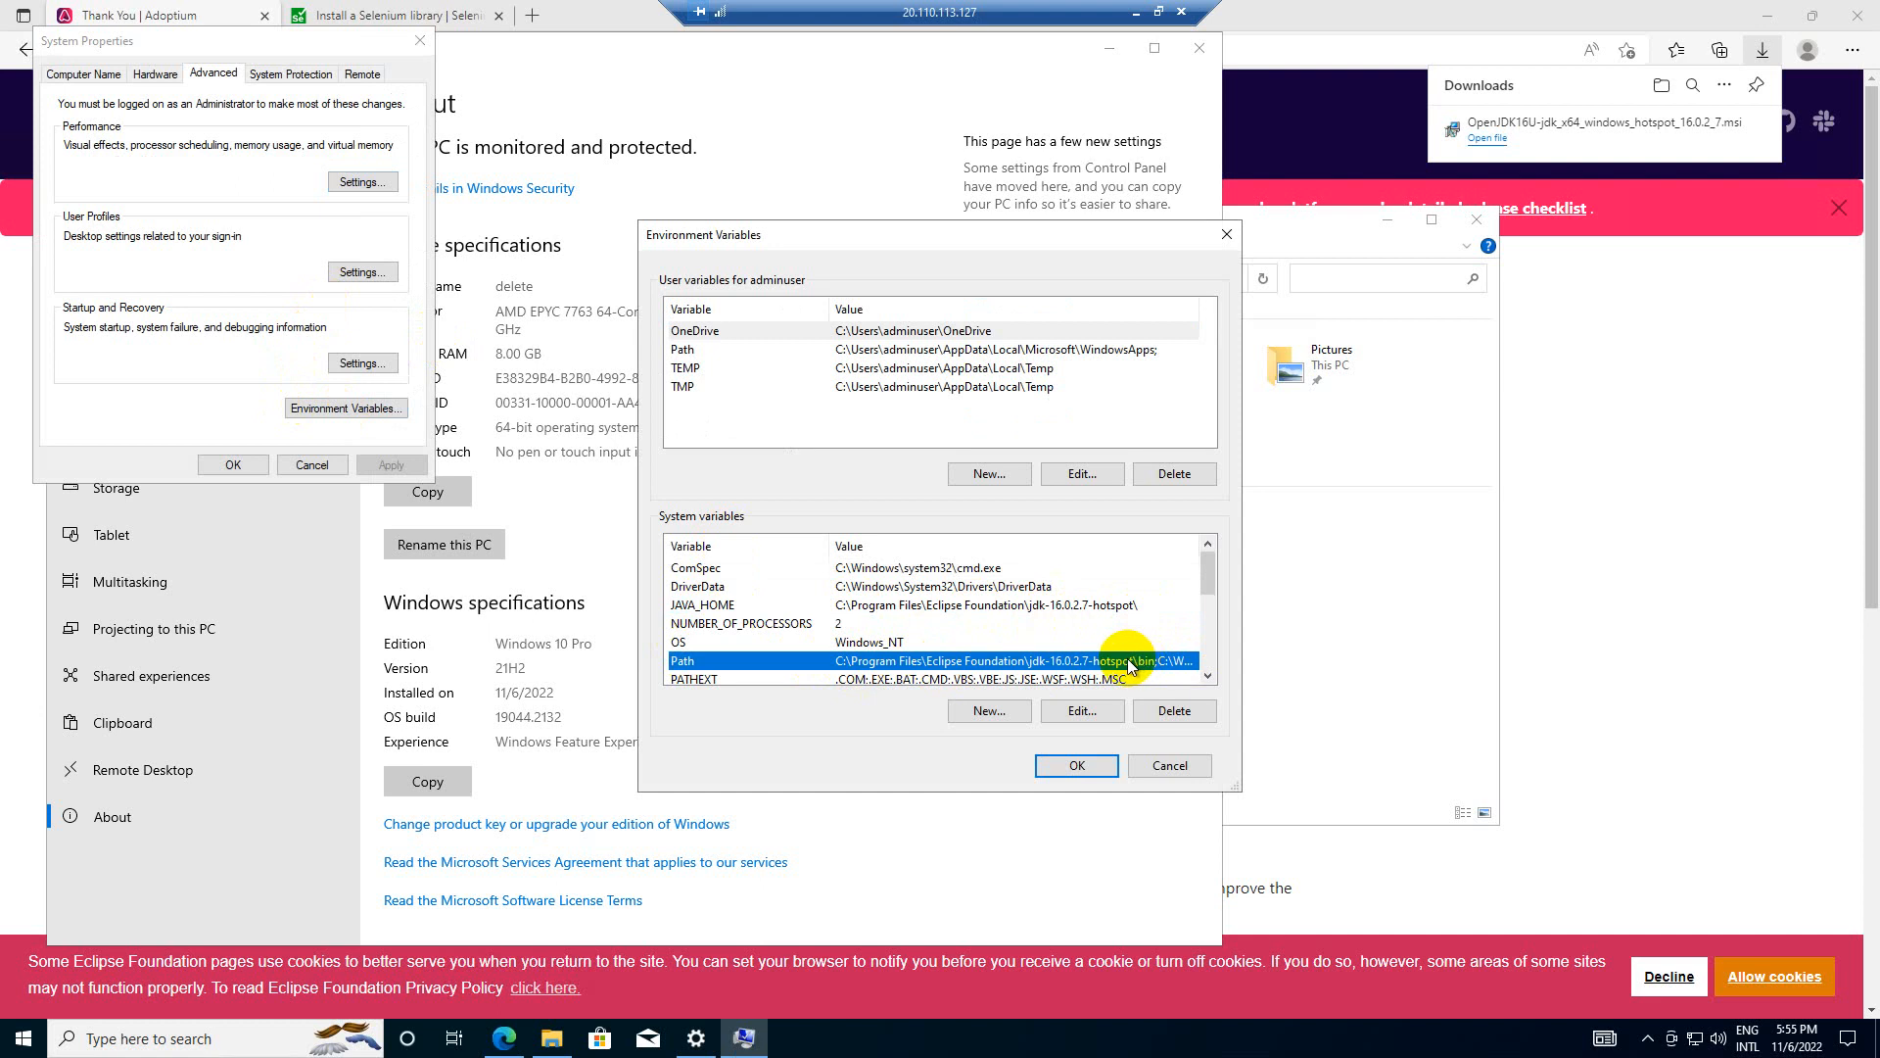
left_click(1075, 765)
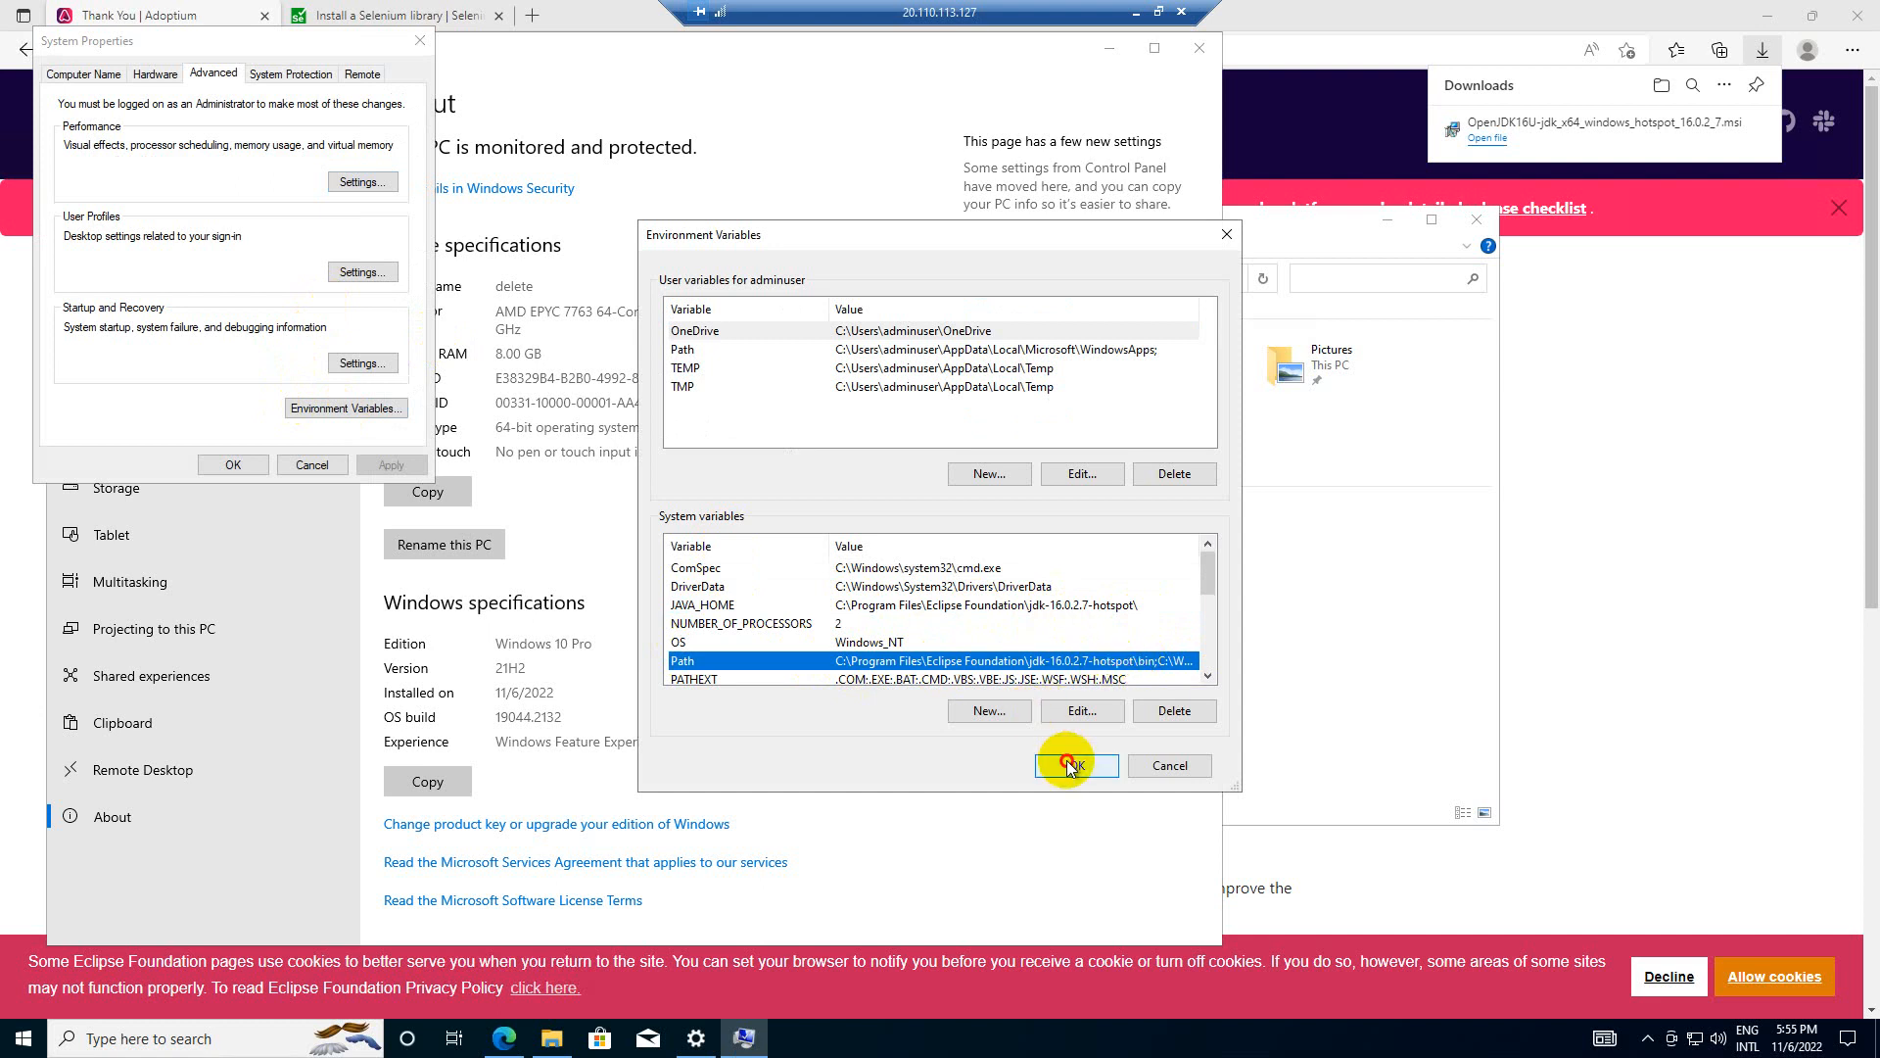
left_click(1073, 765)
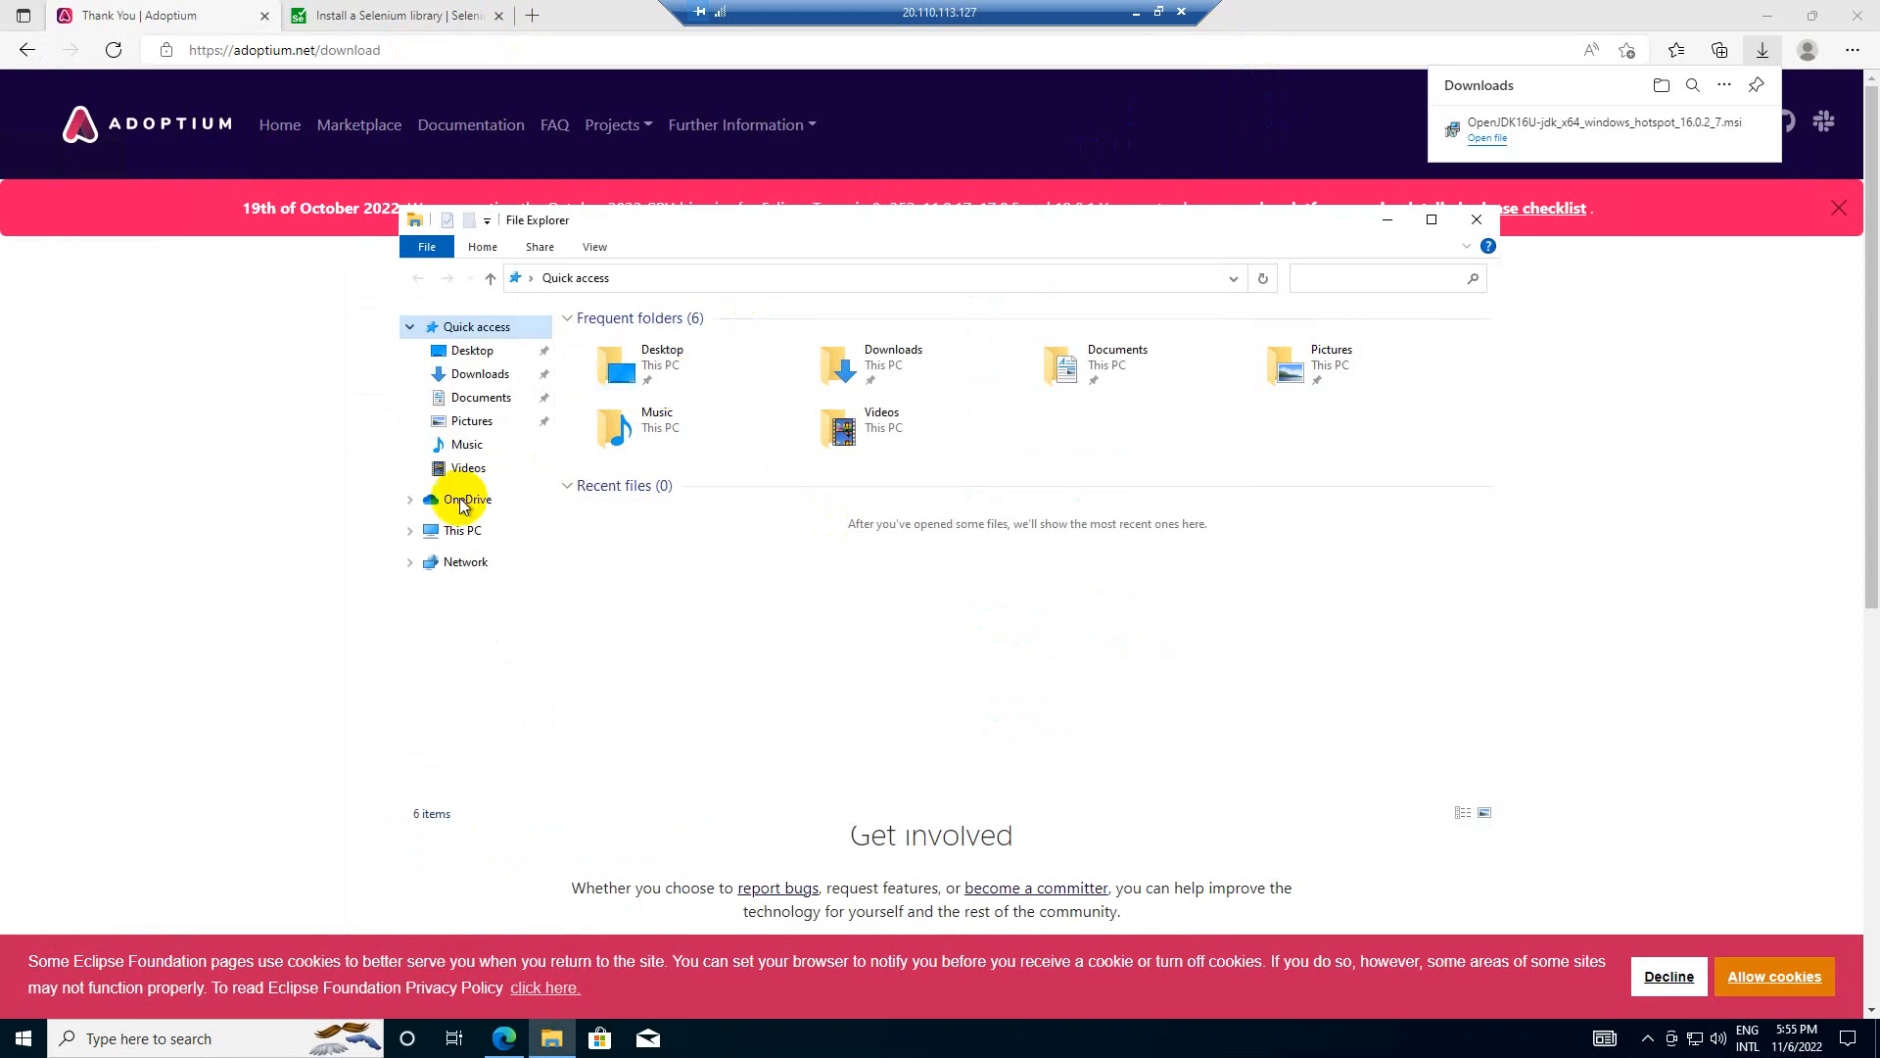
- Browse the main drive into Program Files and dismiss the OneDrive setup prompt
left_click(460, 530)
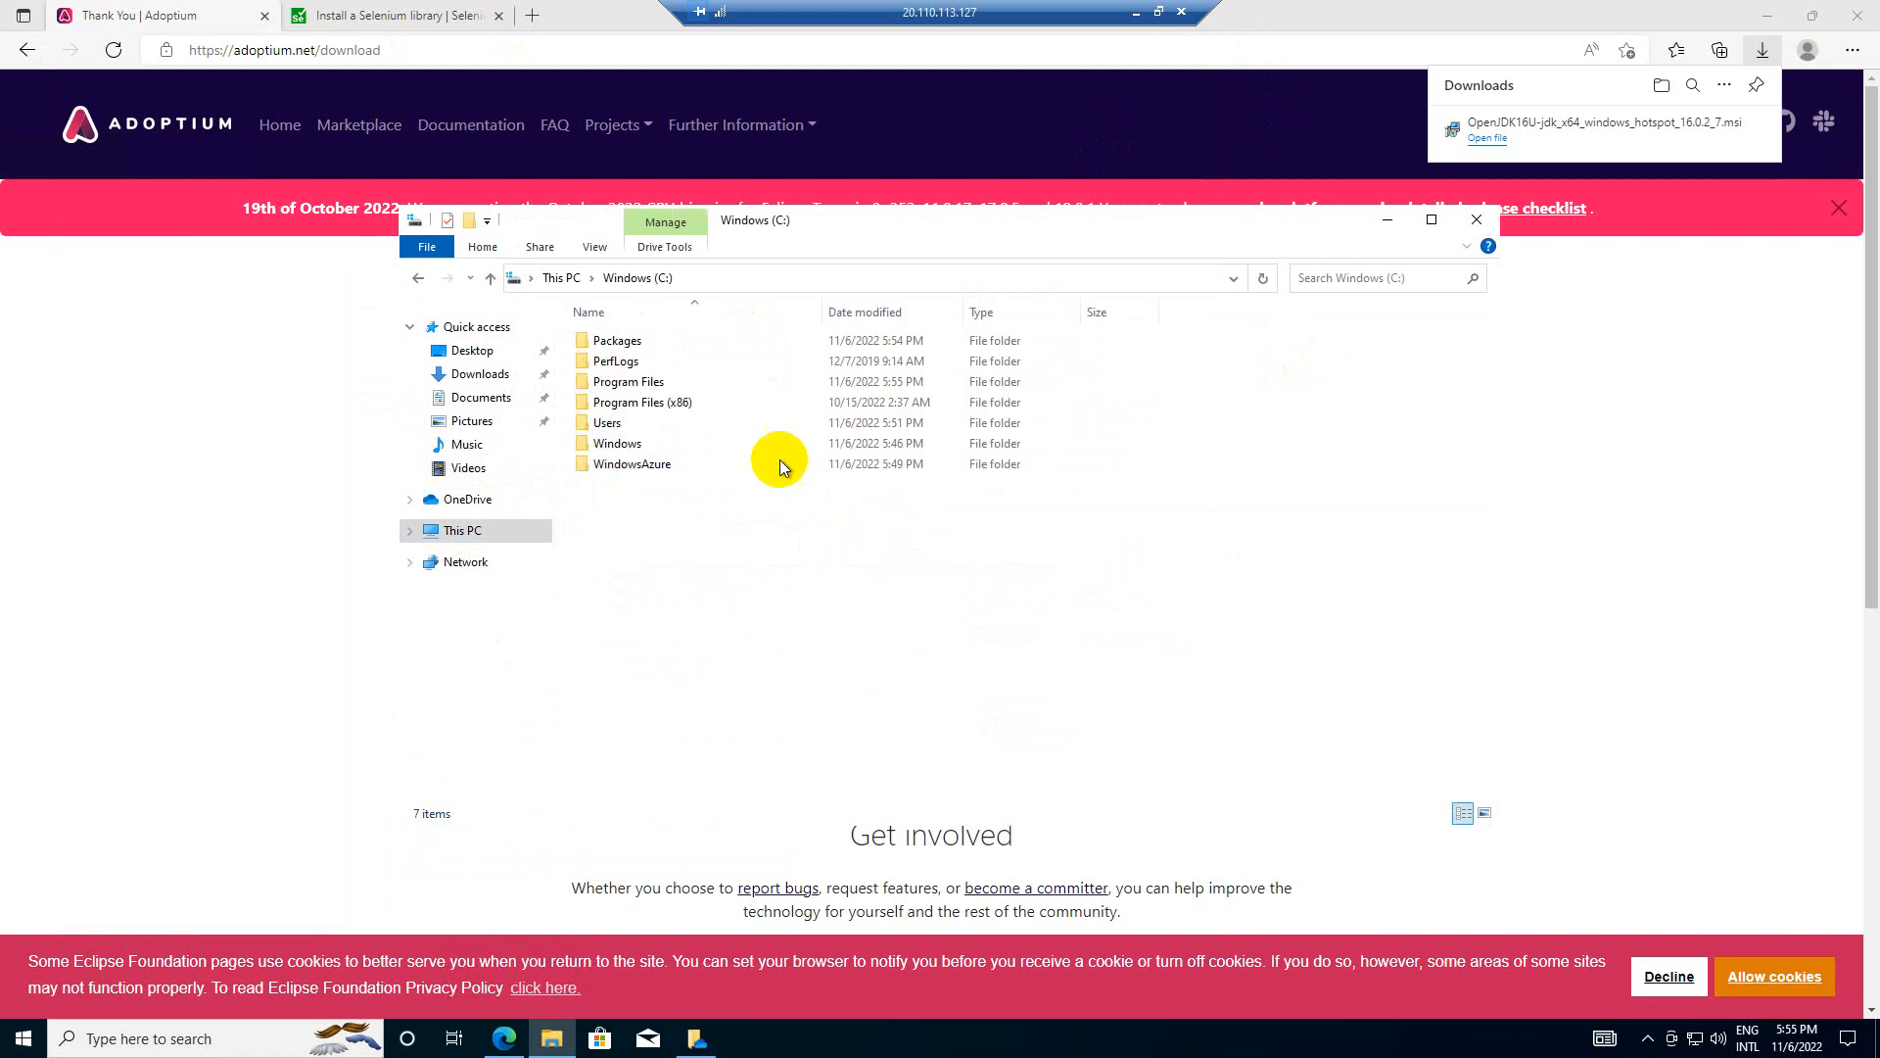
double_click(629, 381)
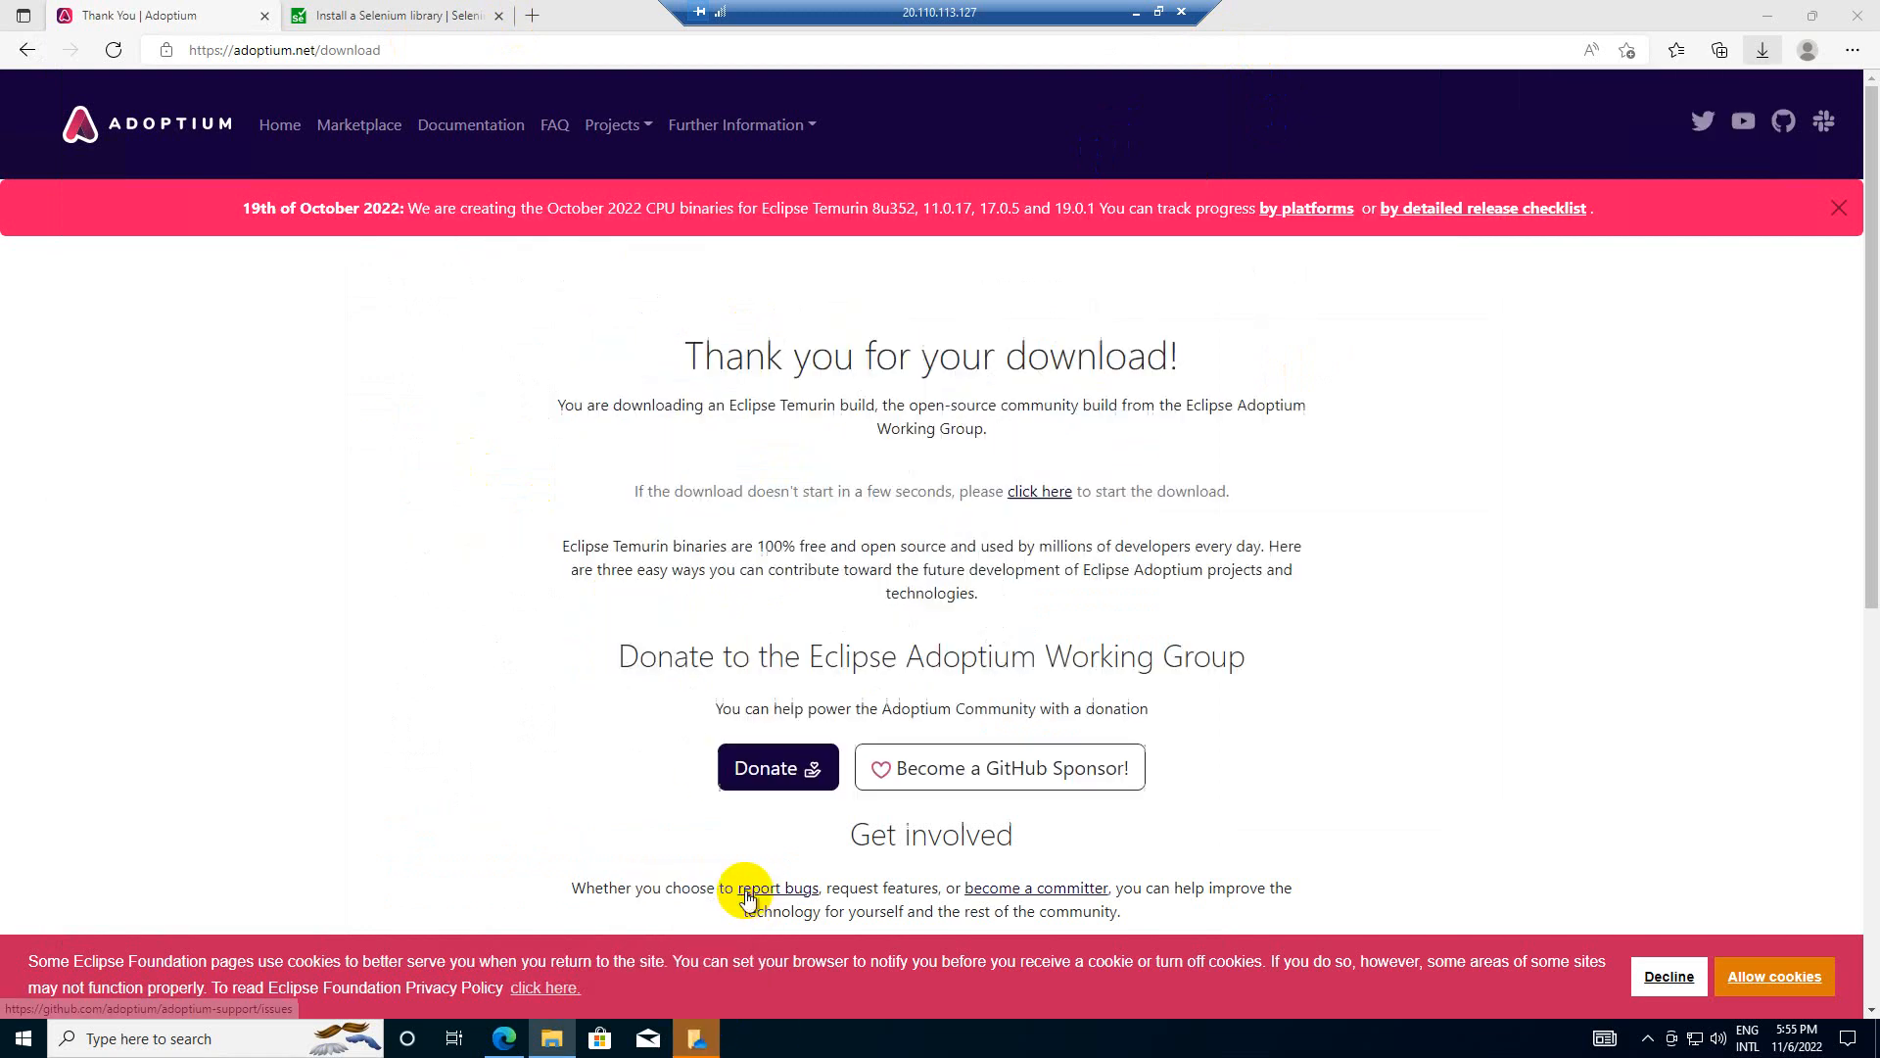
left_click(749, 892)
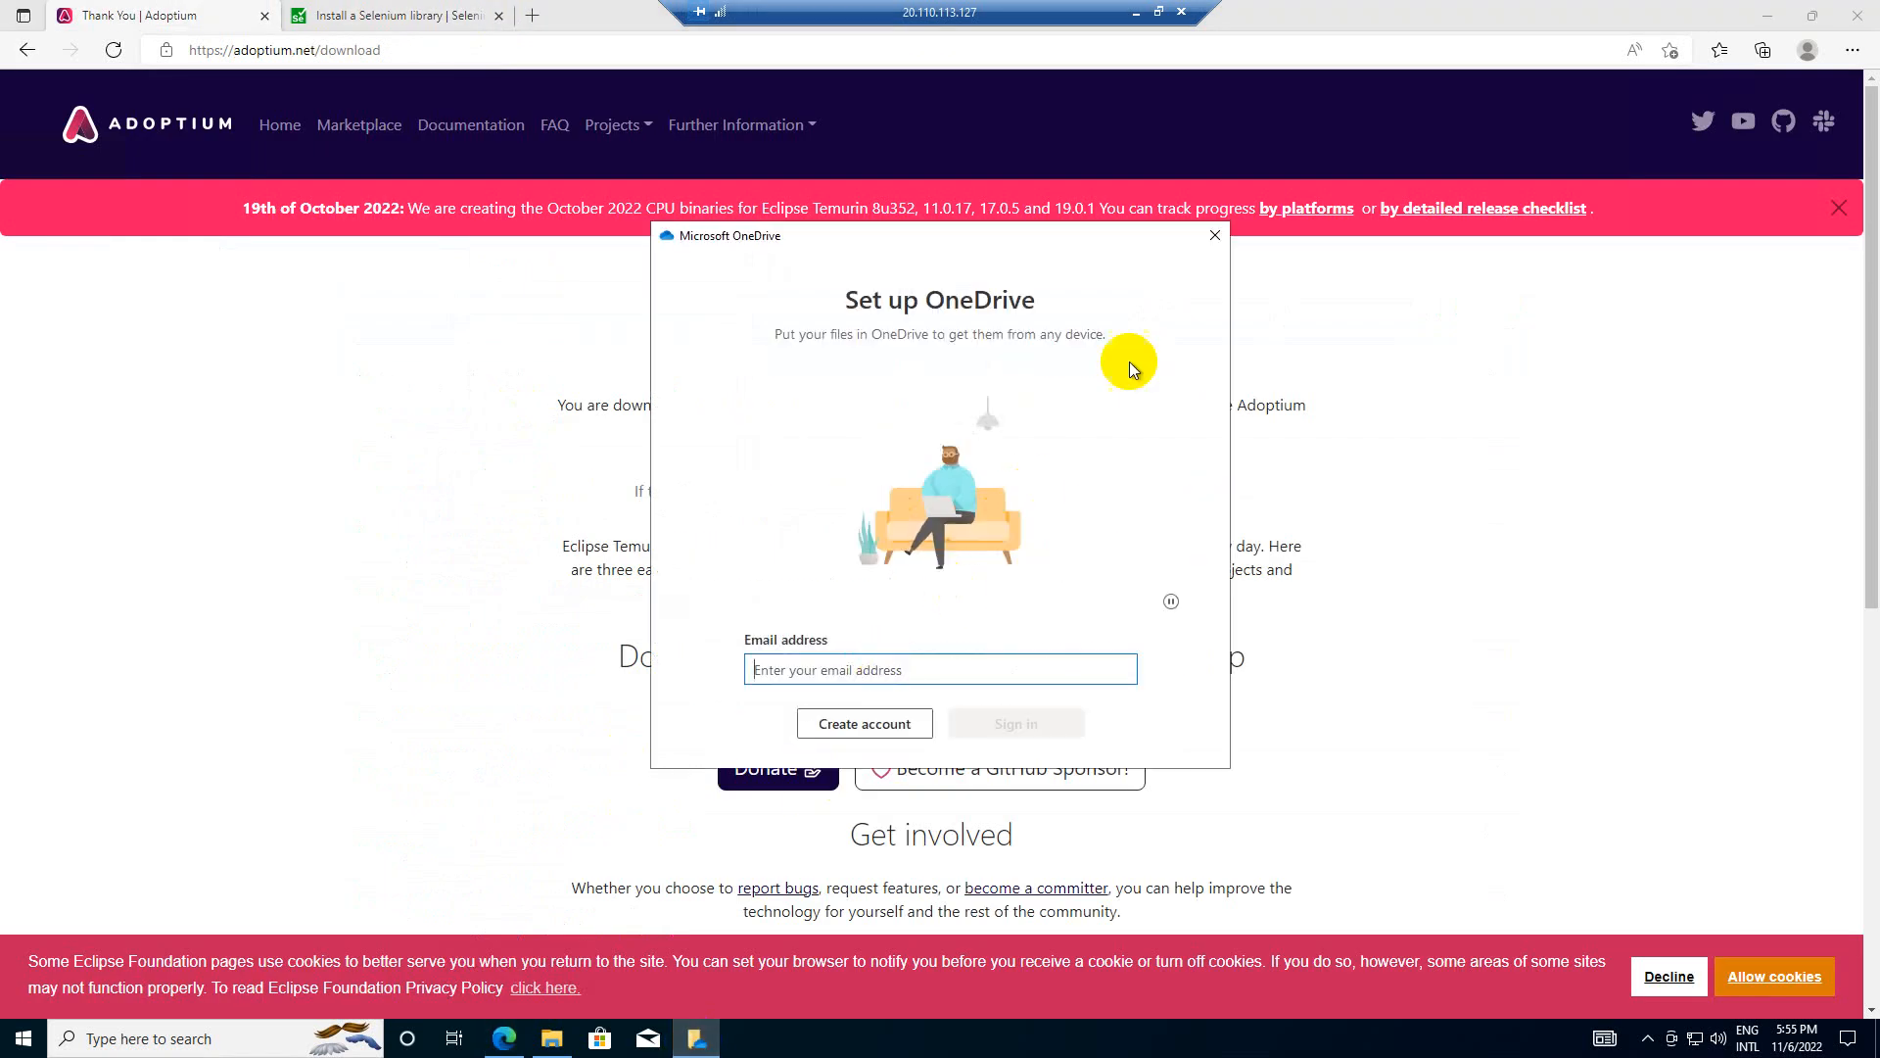
left_click(1214, 236)
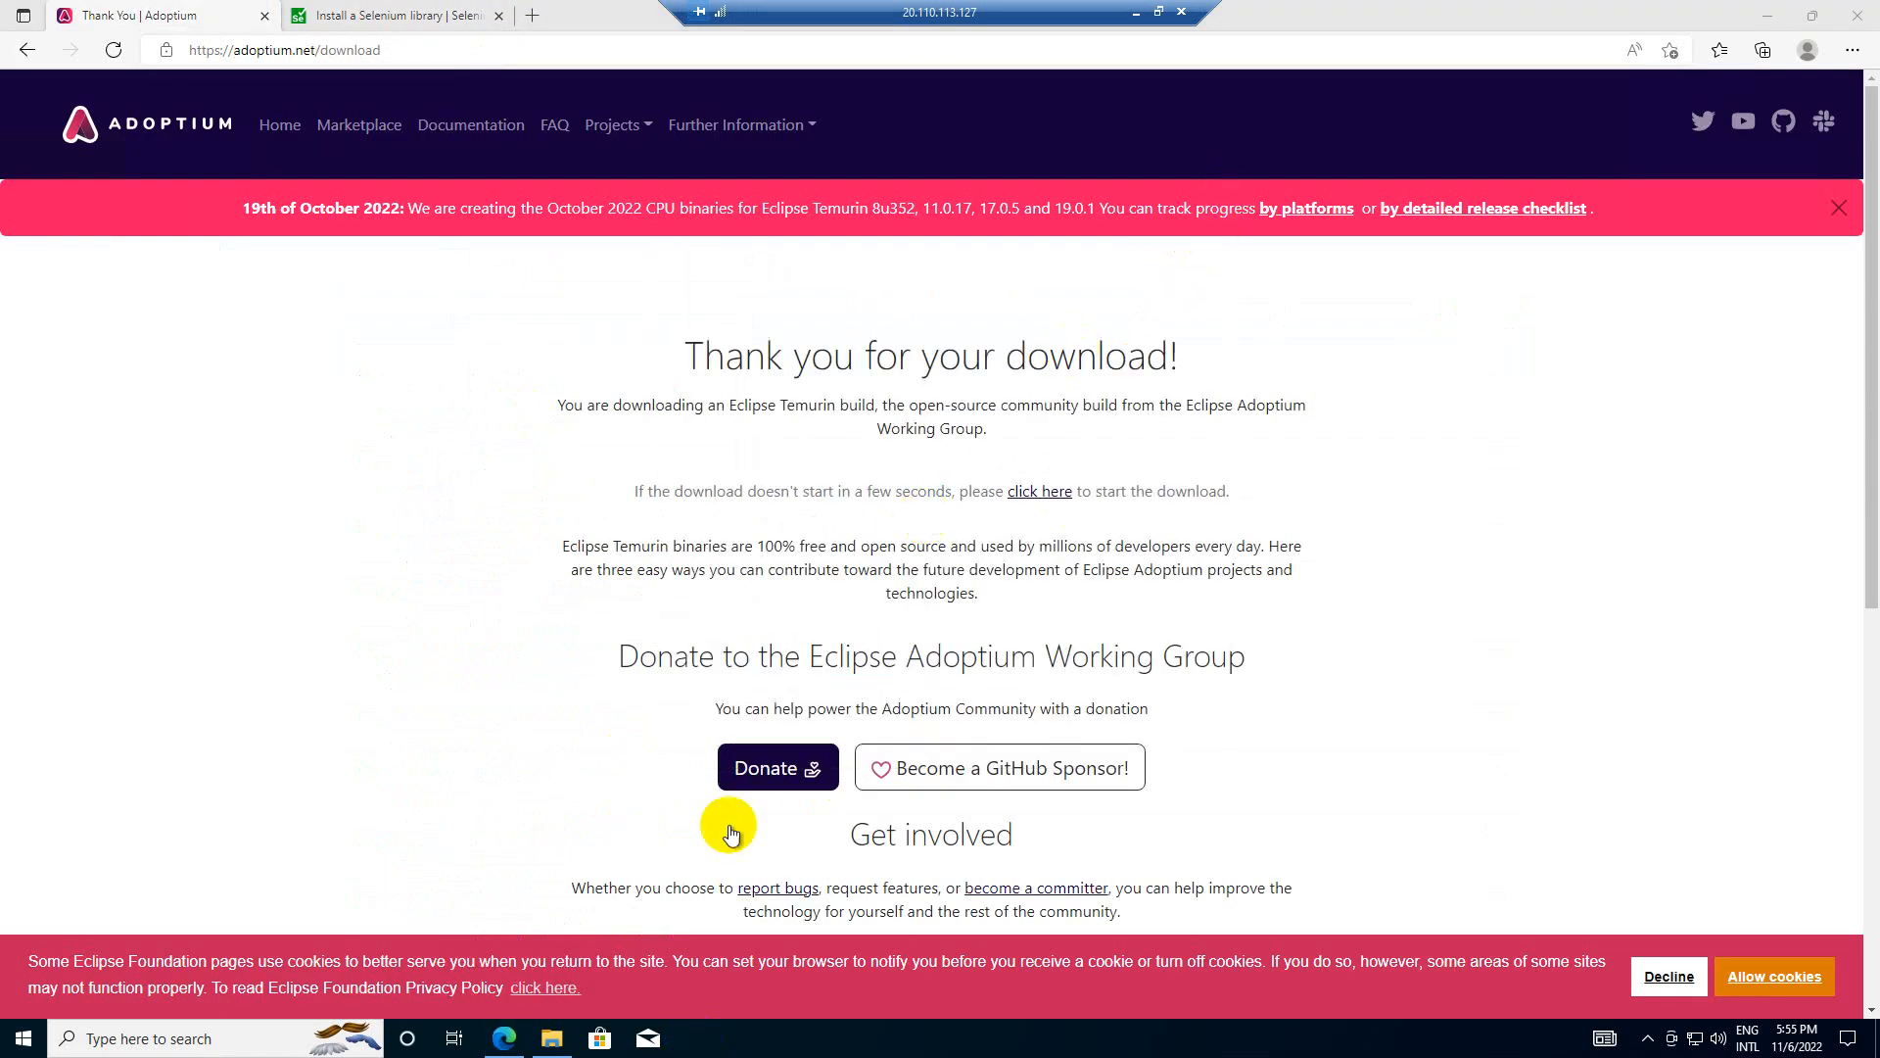
- Open the Eclipse Foundation JDK bin folder, check the java executable, then close the window
left_click(551, 1038)
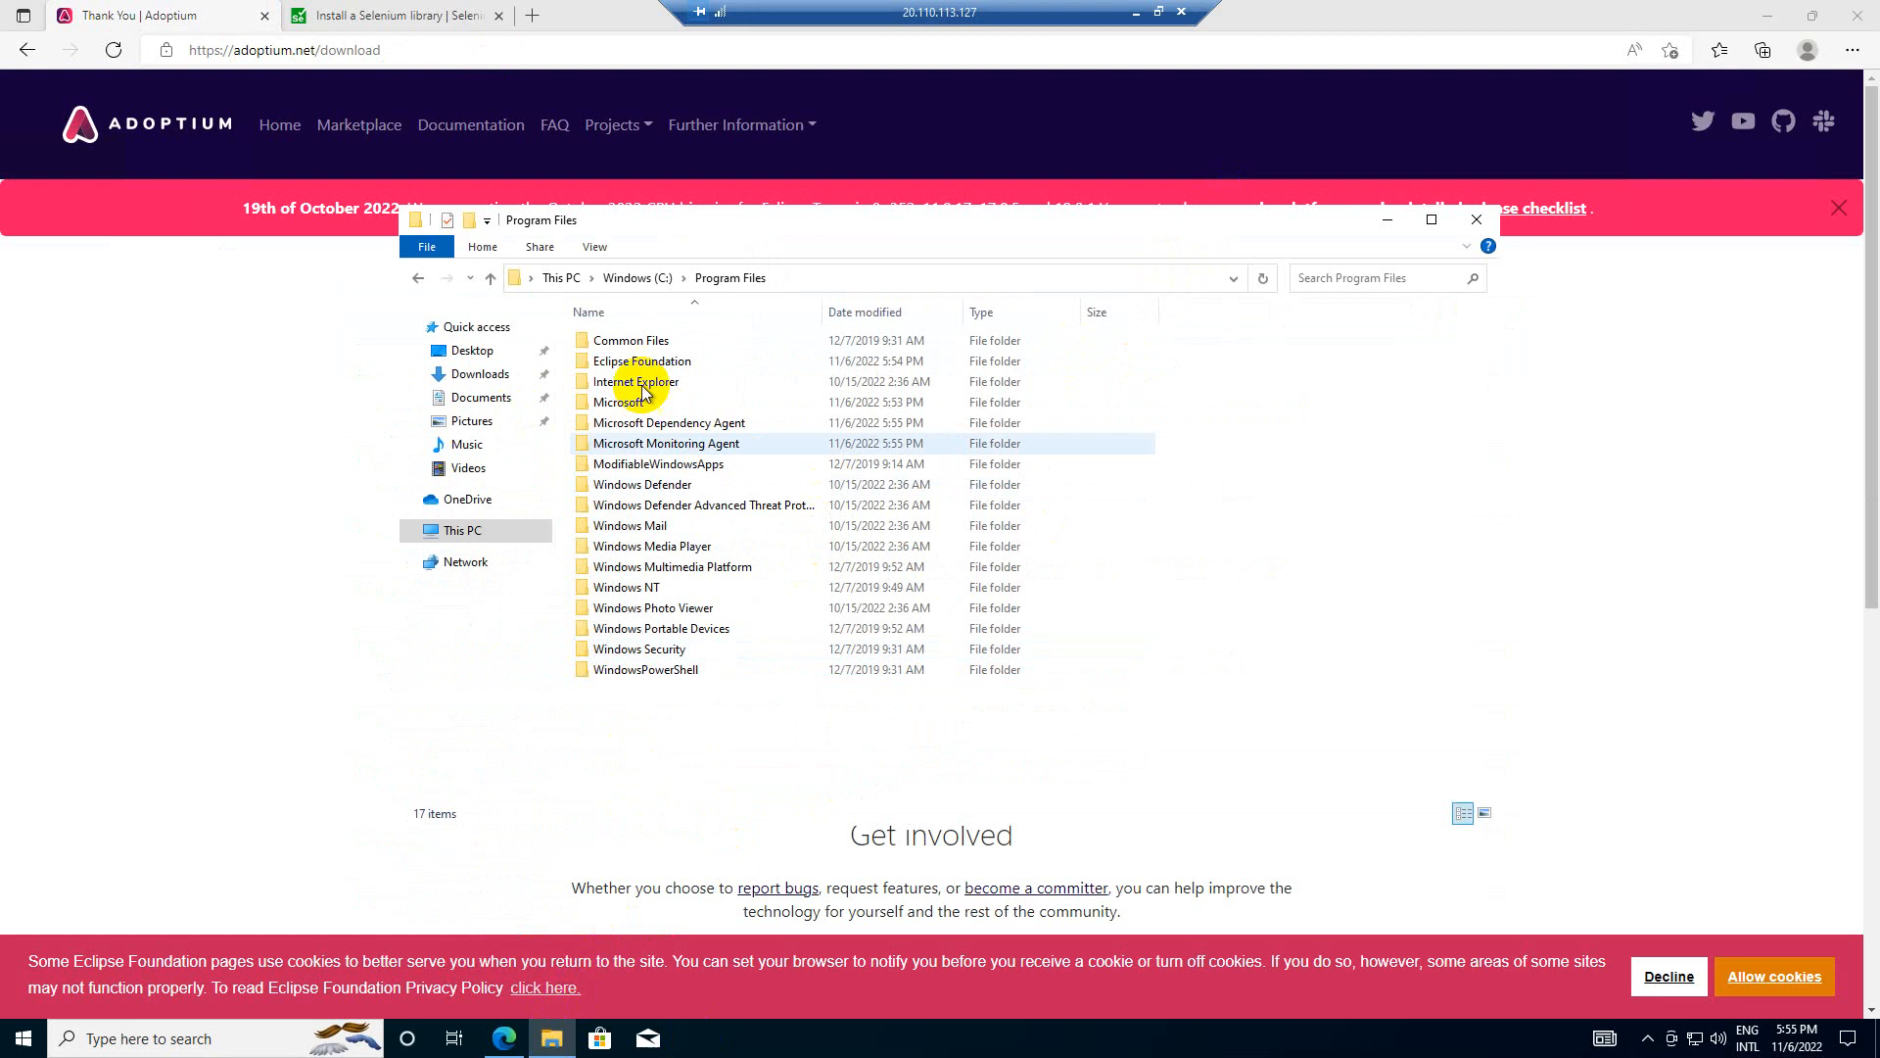
double_click(642, 362)
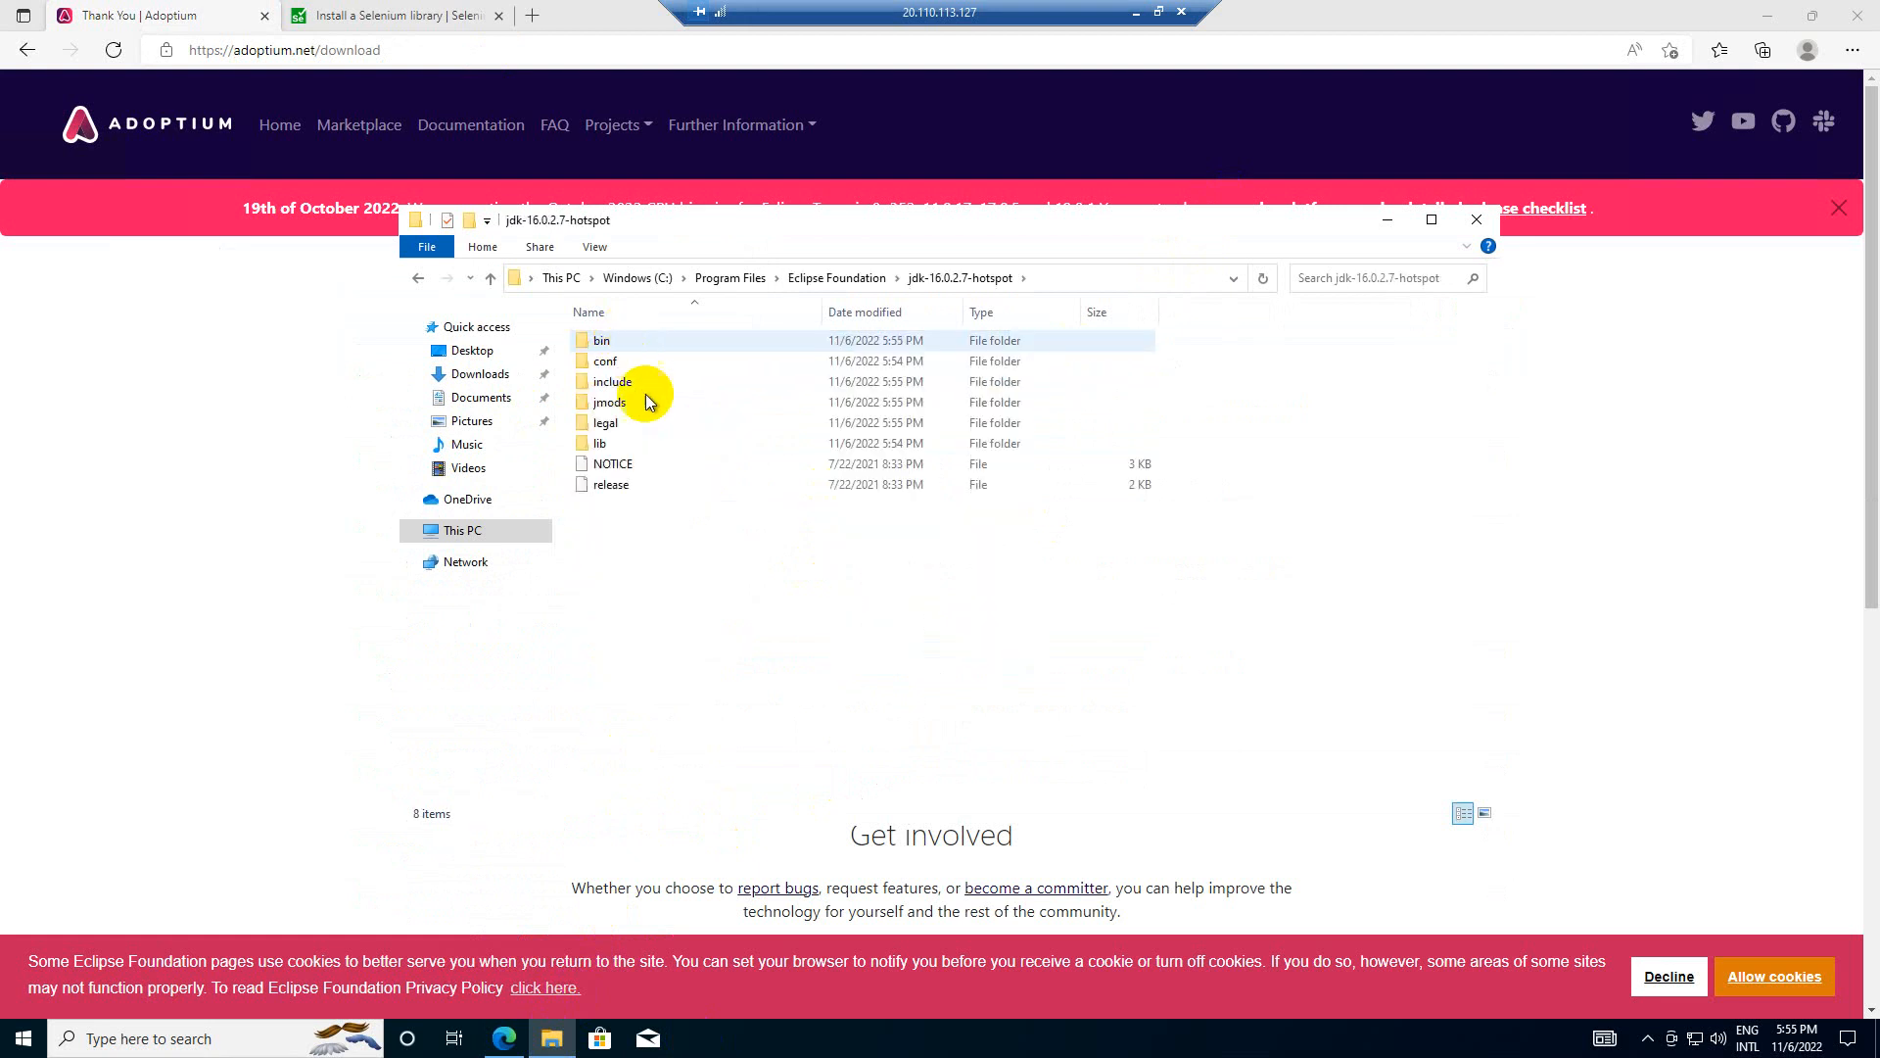
left_click(601, 341)
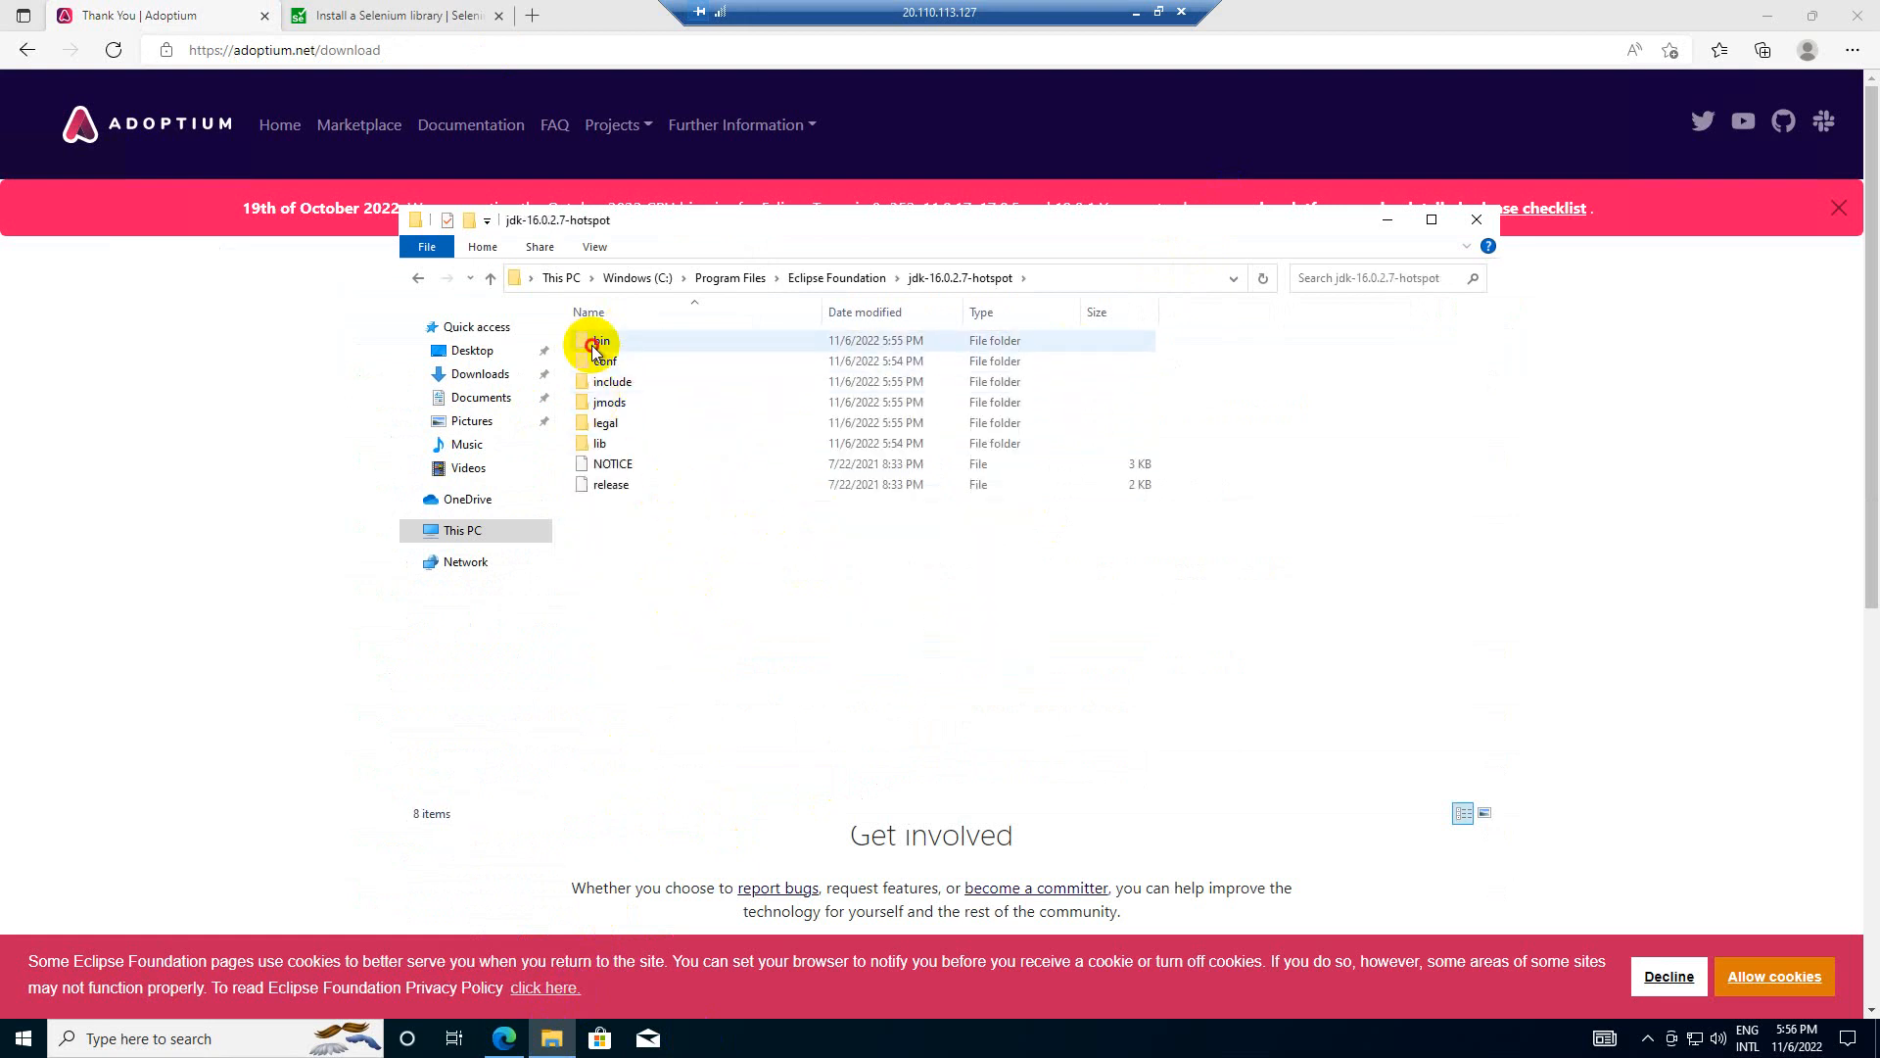
double_click(598, 341)
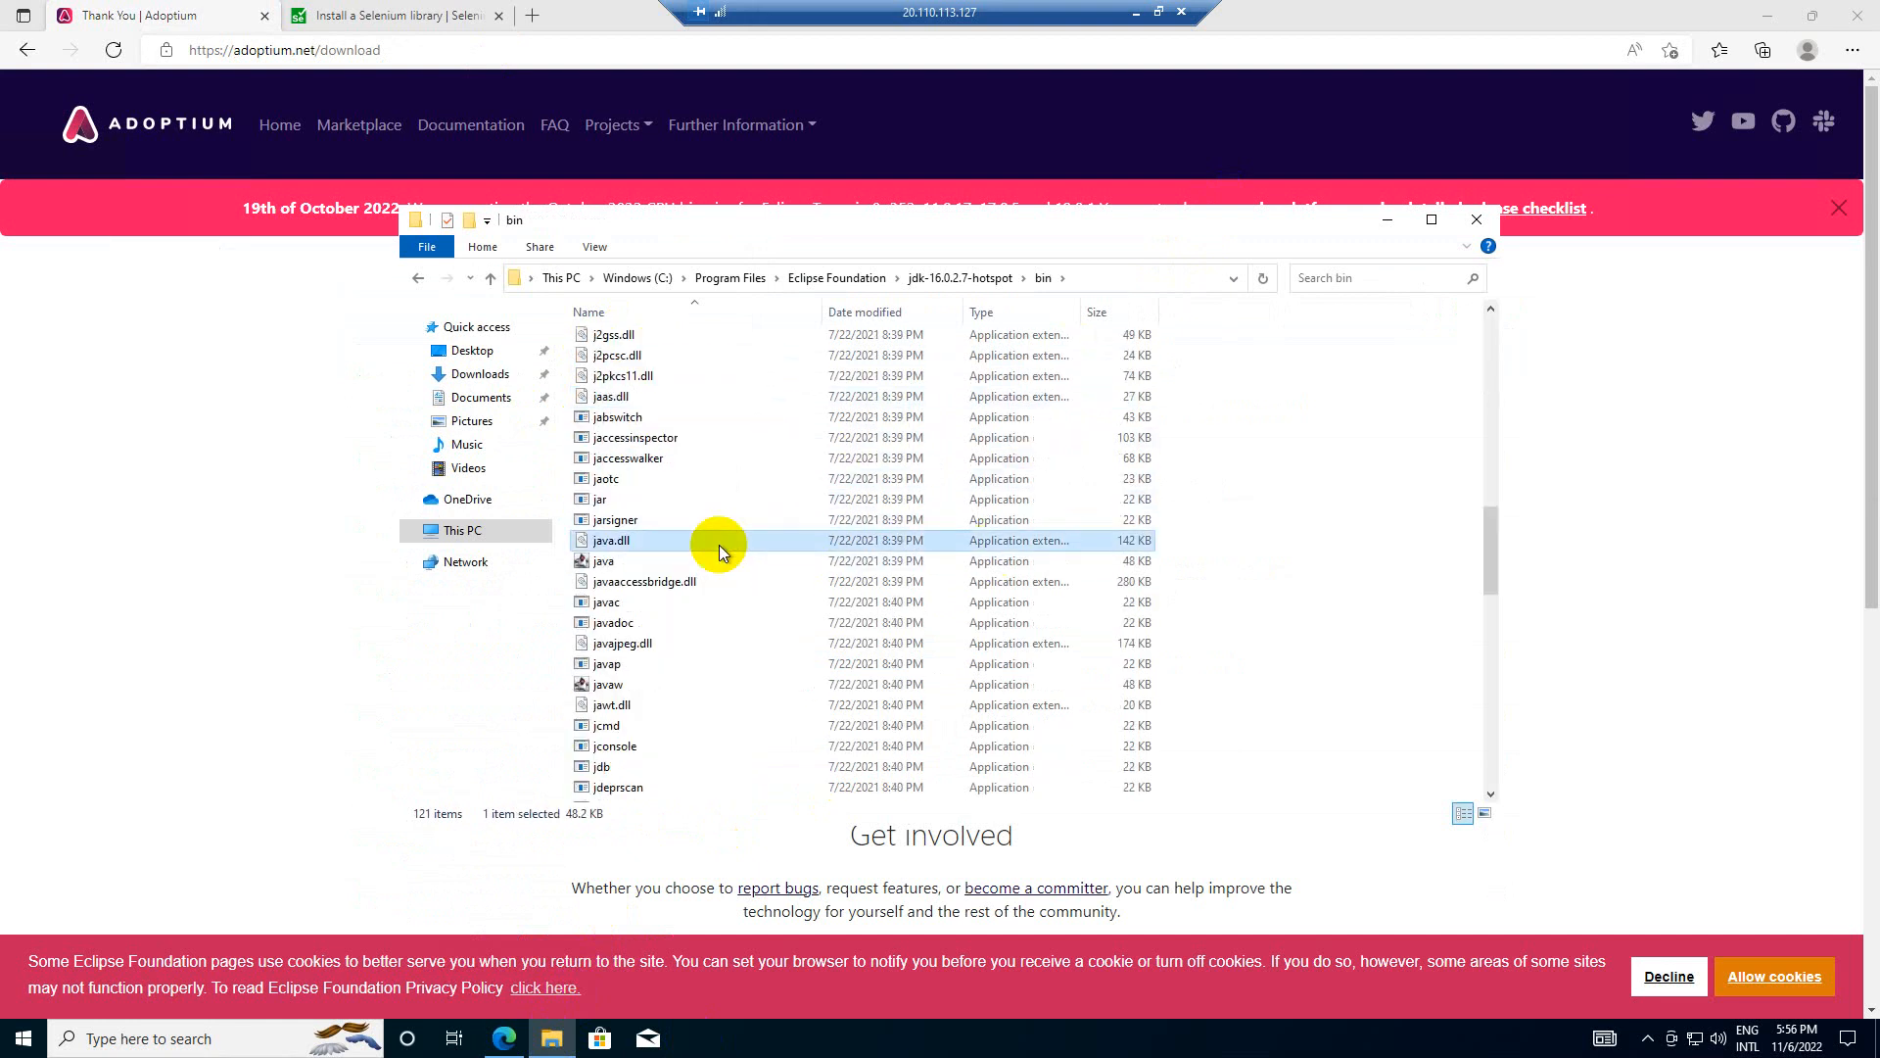
left_click(603, 560)
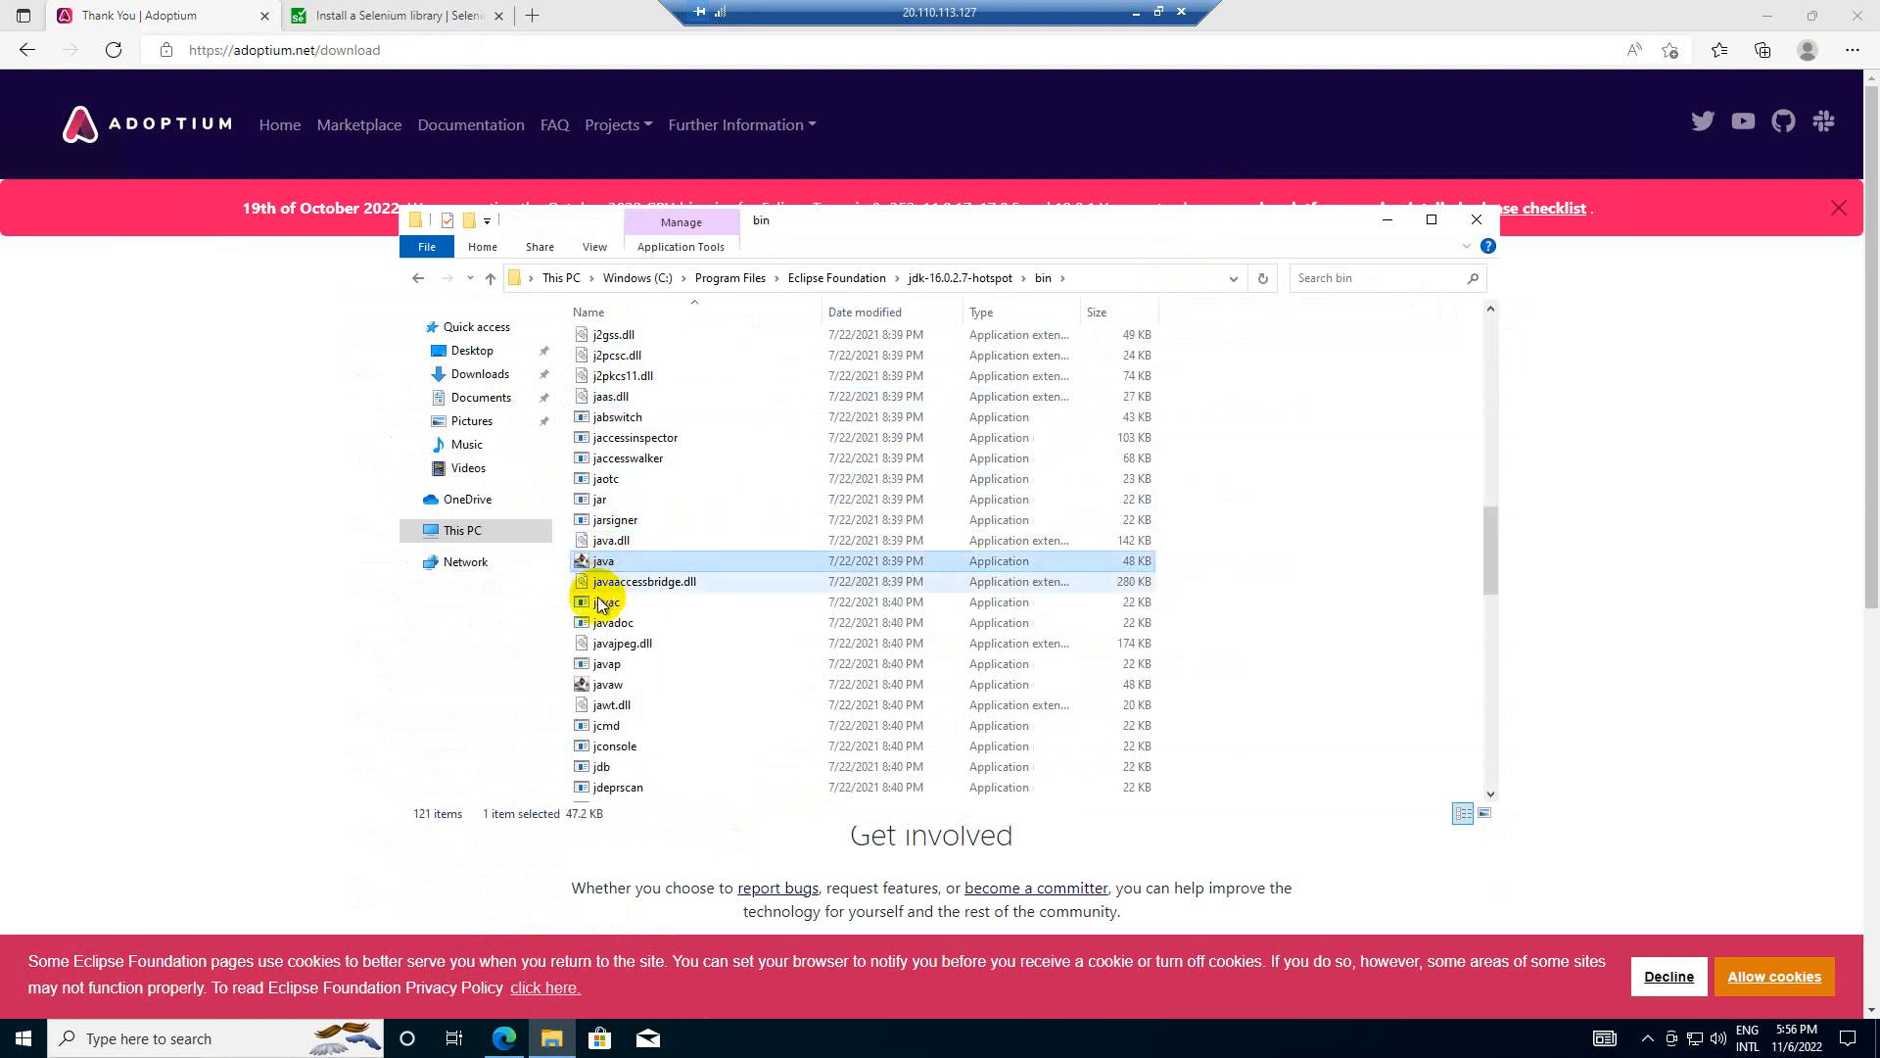
left_click(605, 601)
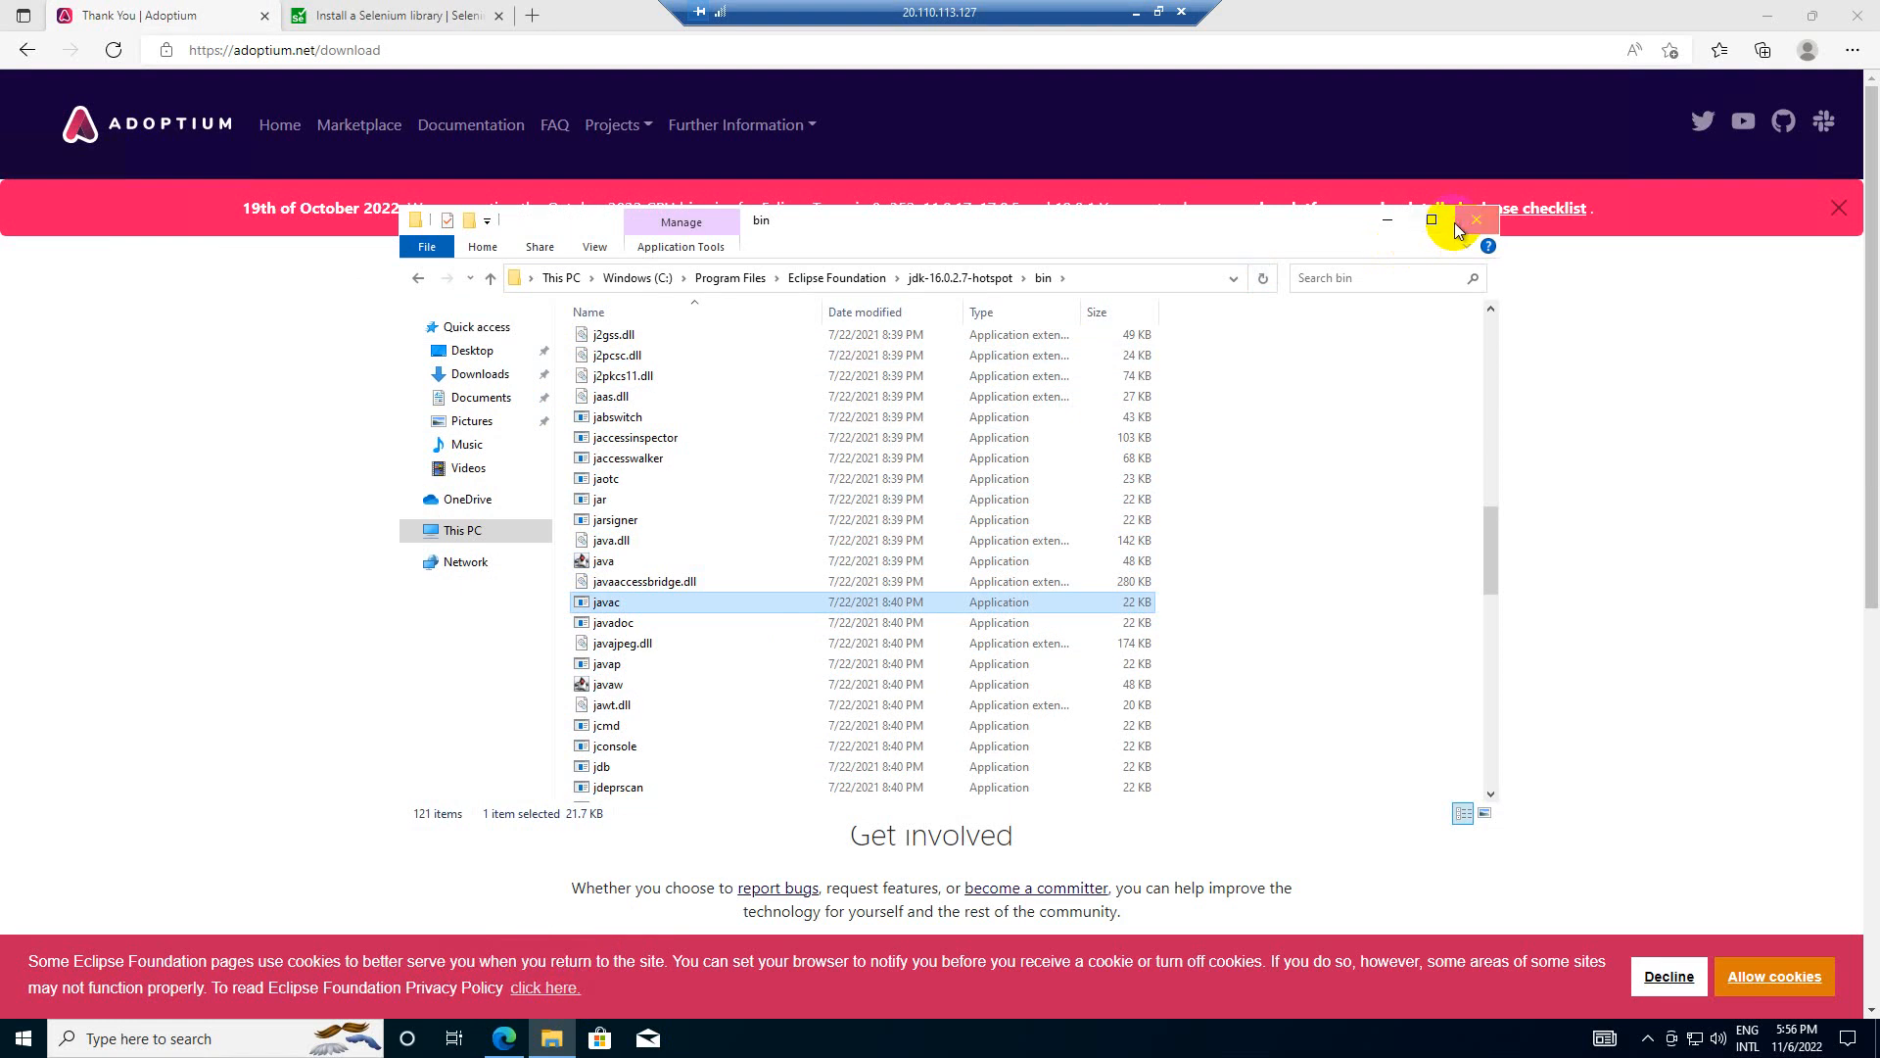
left_click(1476, 219)
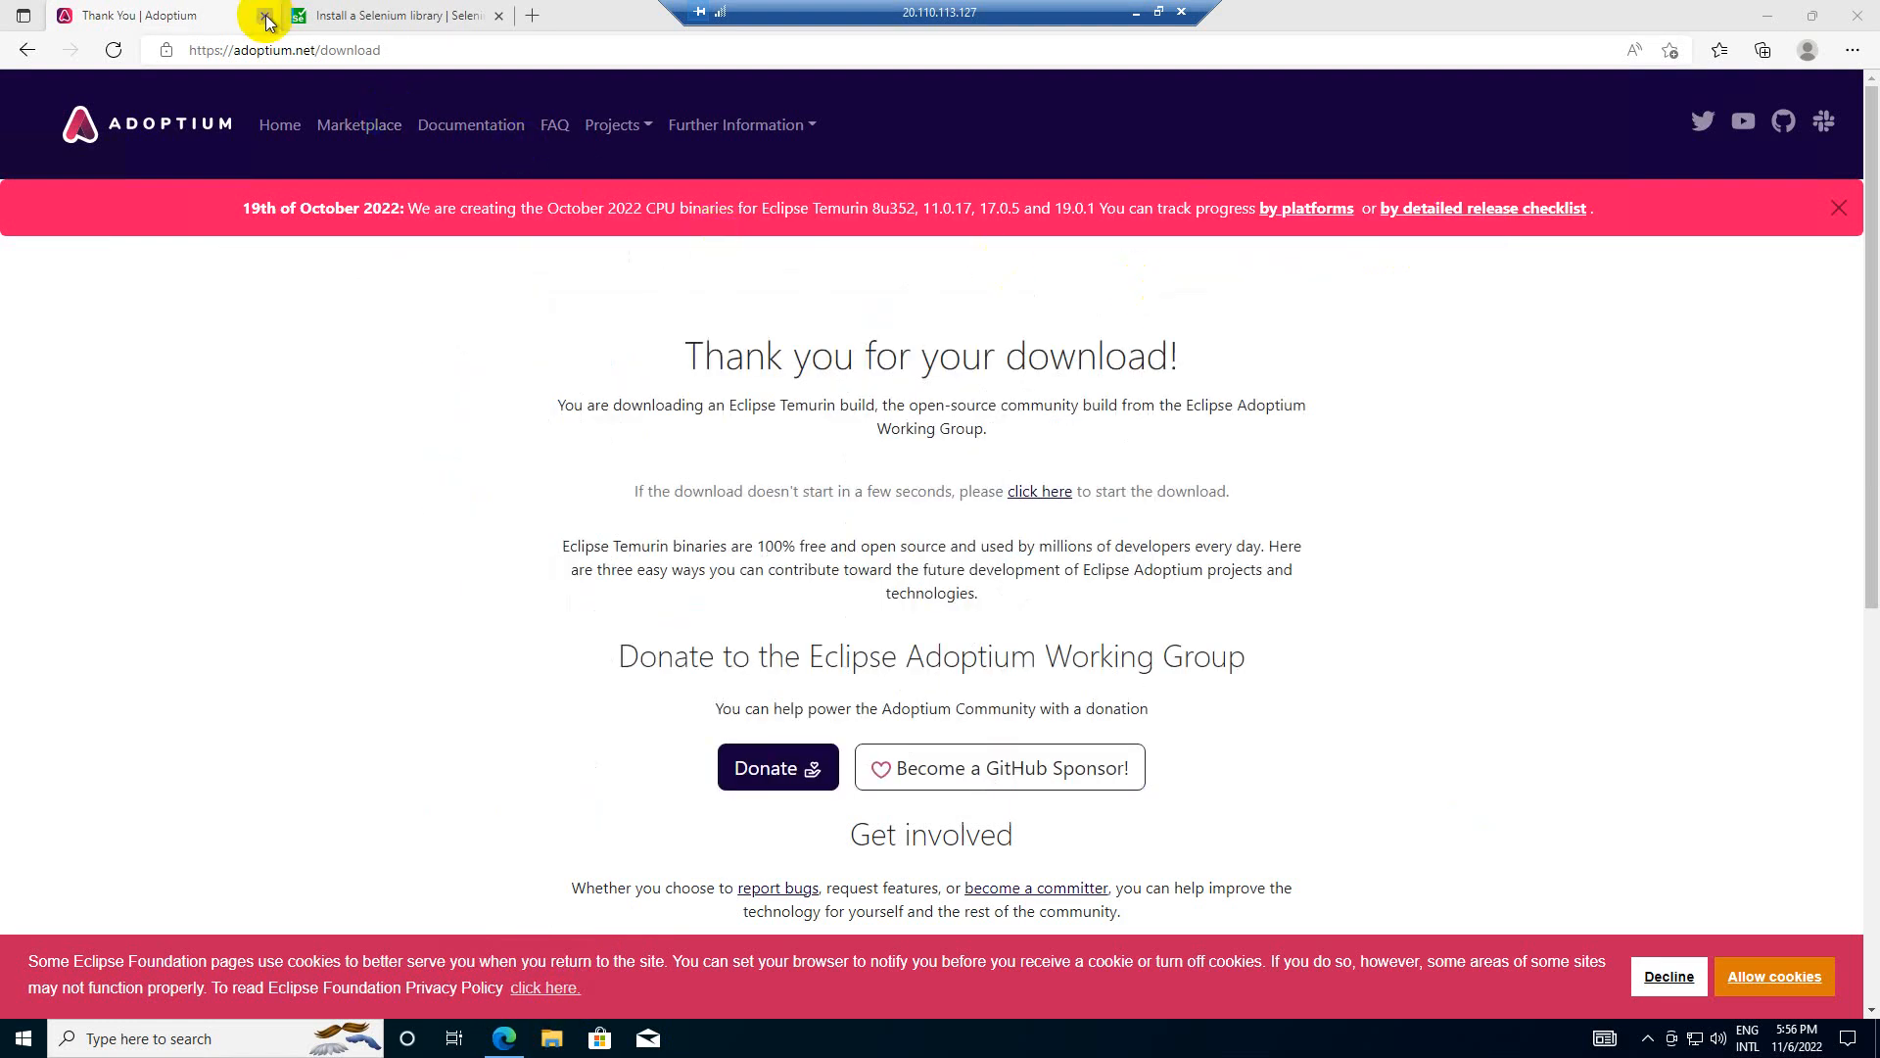
- Close the Adoptium tab and scroll eclipse.org/downloads to the Eclipse IDE 2022-09 section
left_click(263, 16)
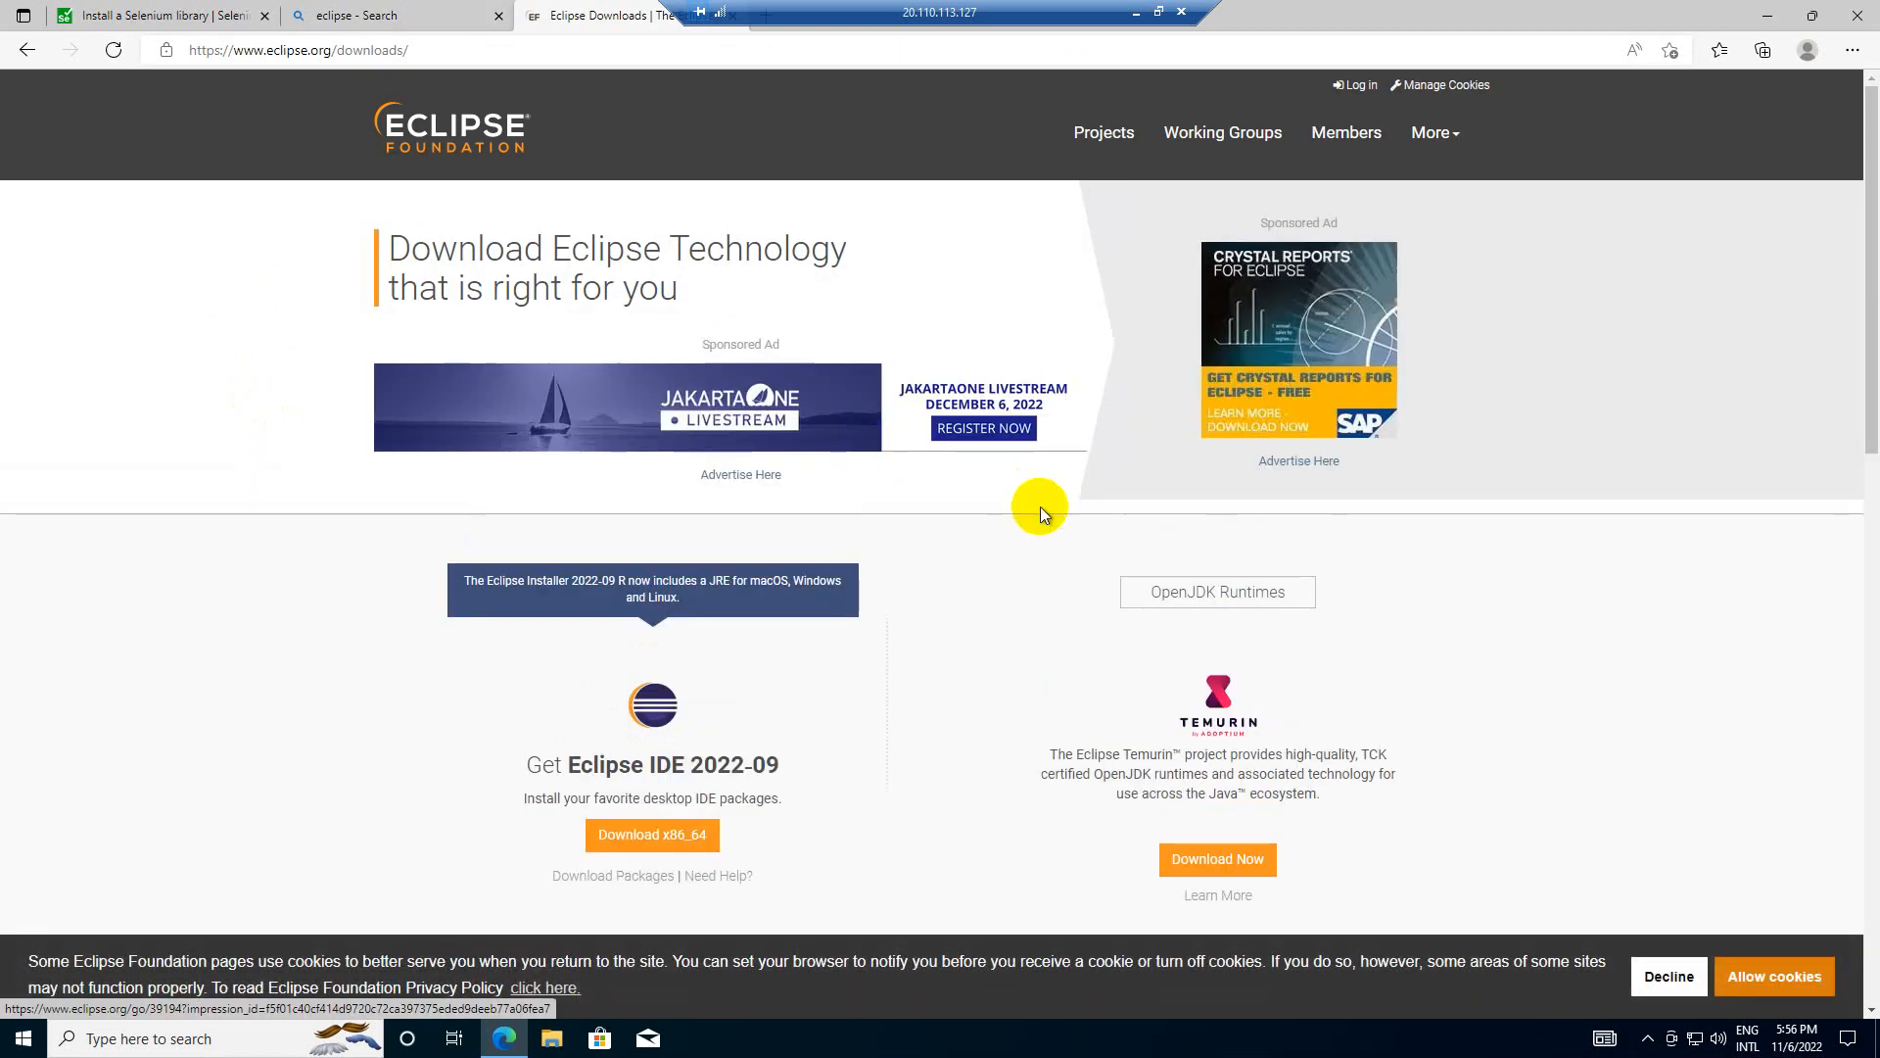
scroll("down", 3)
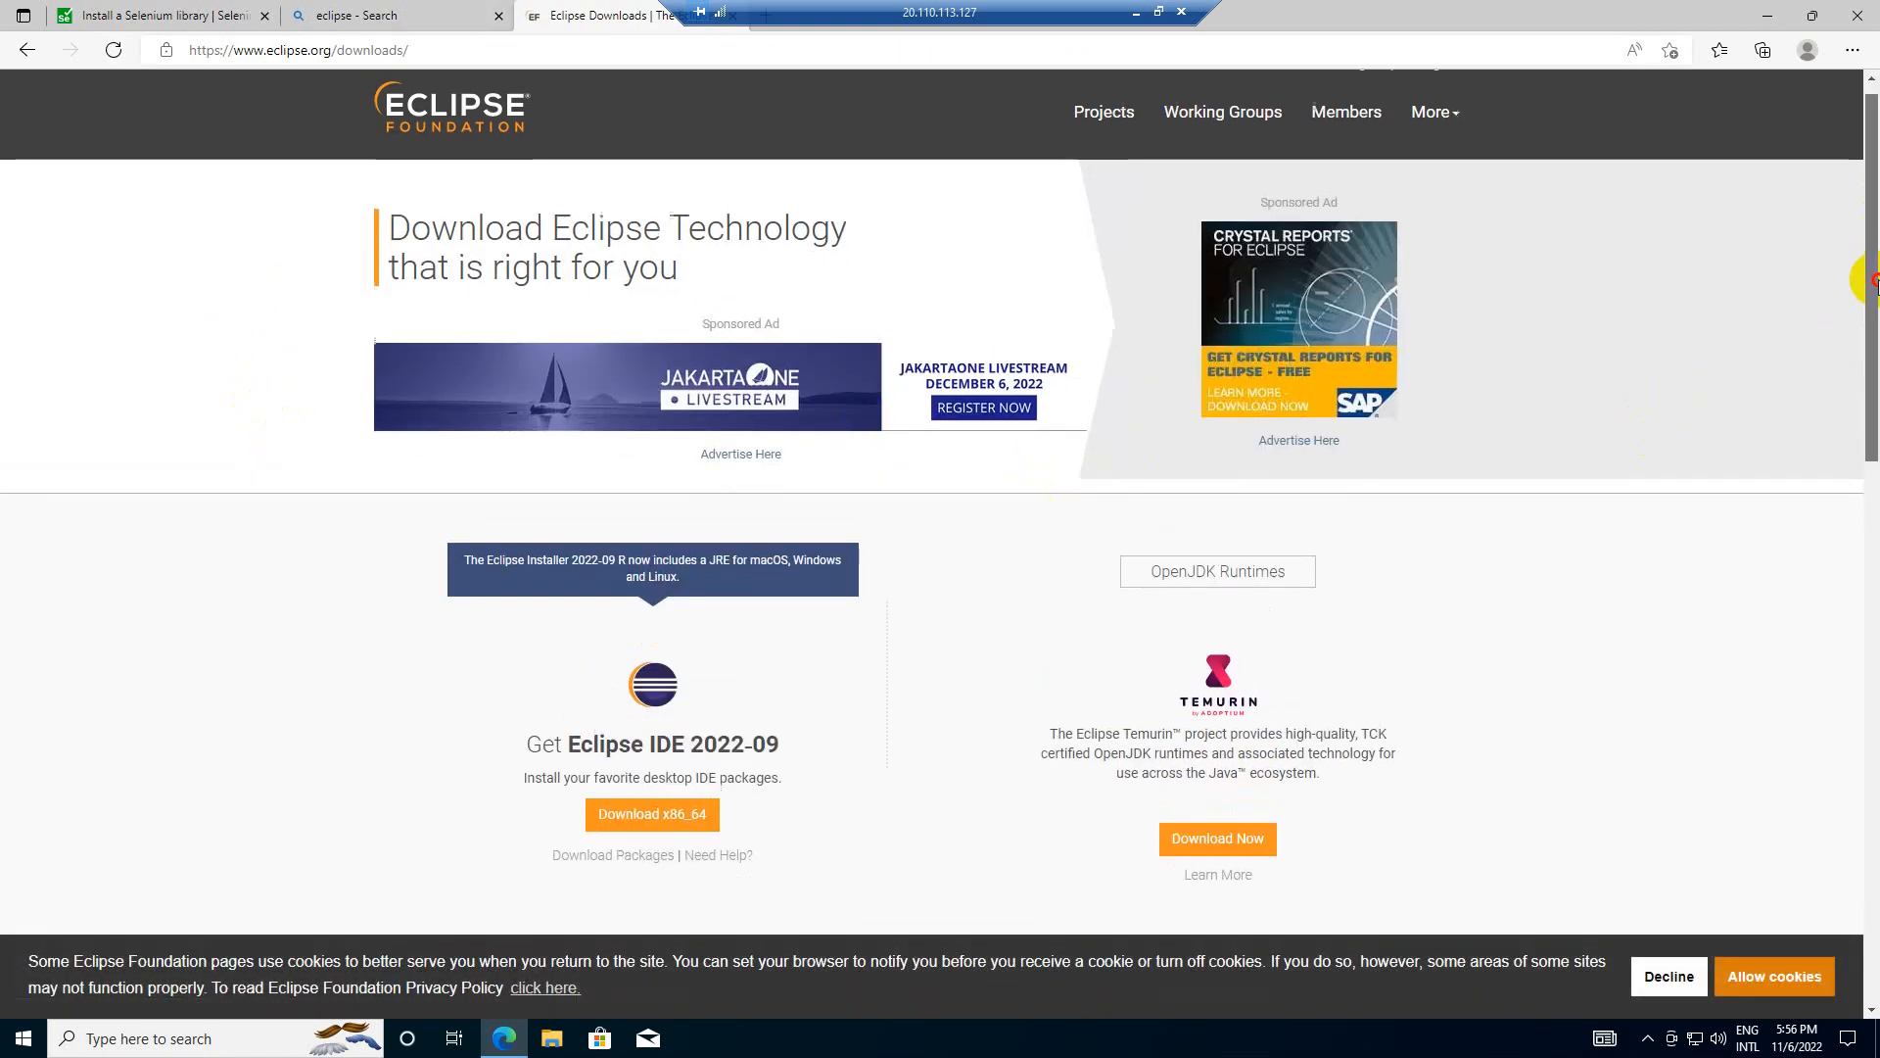
scroll("down", 3)
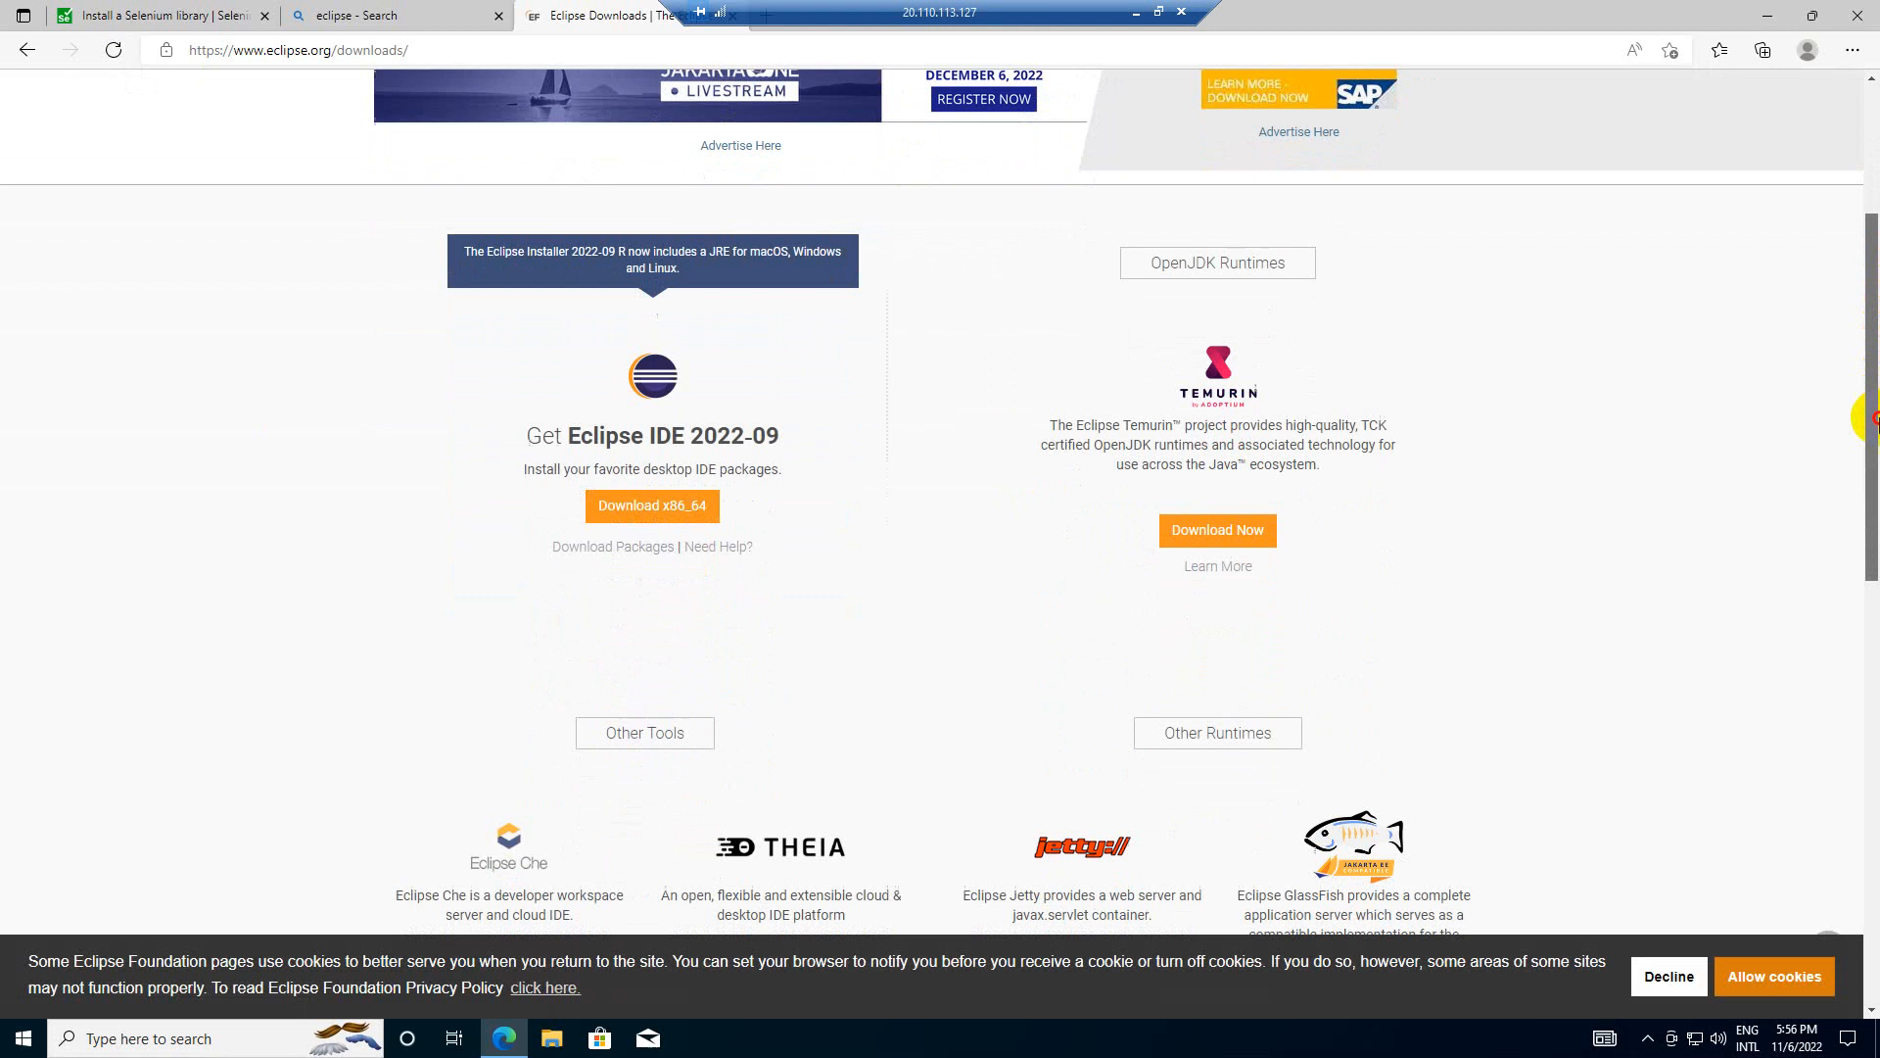
scroll("down", 3)
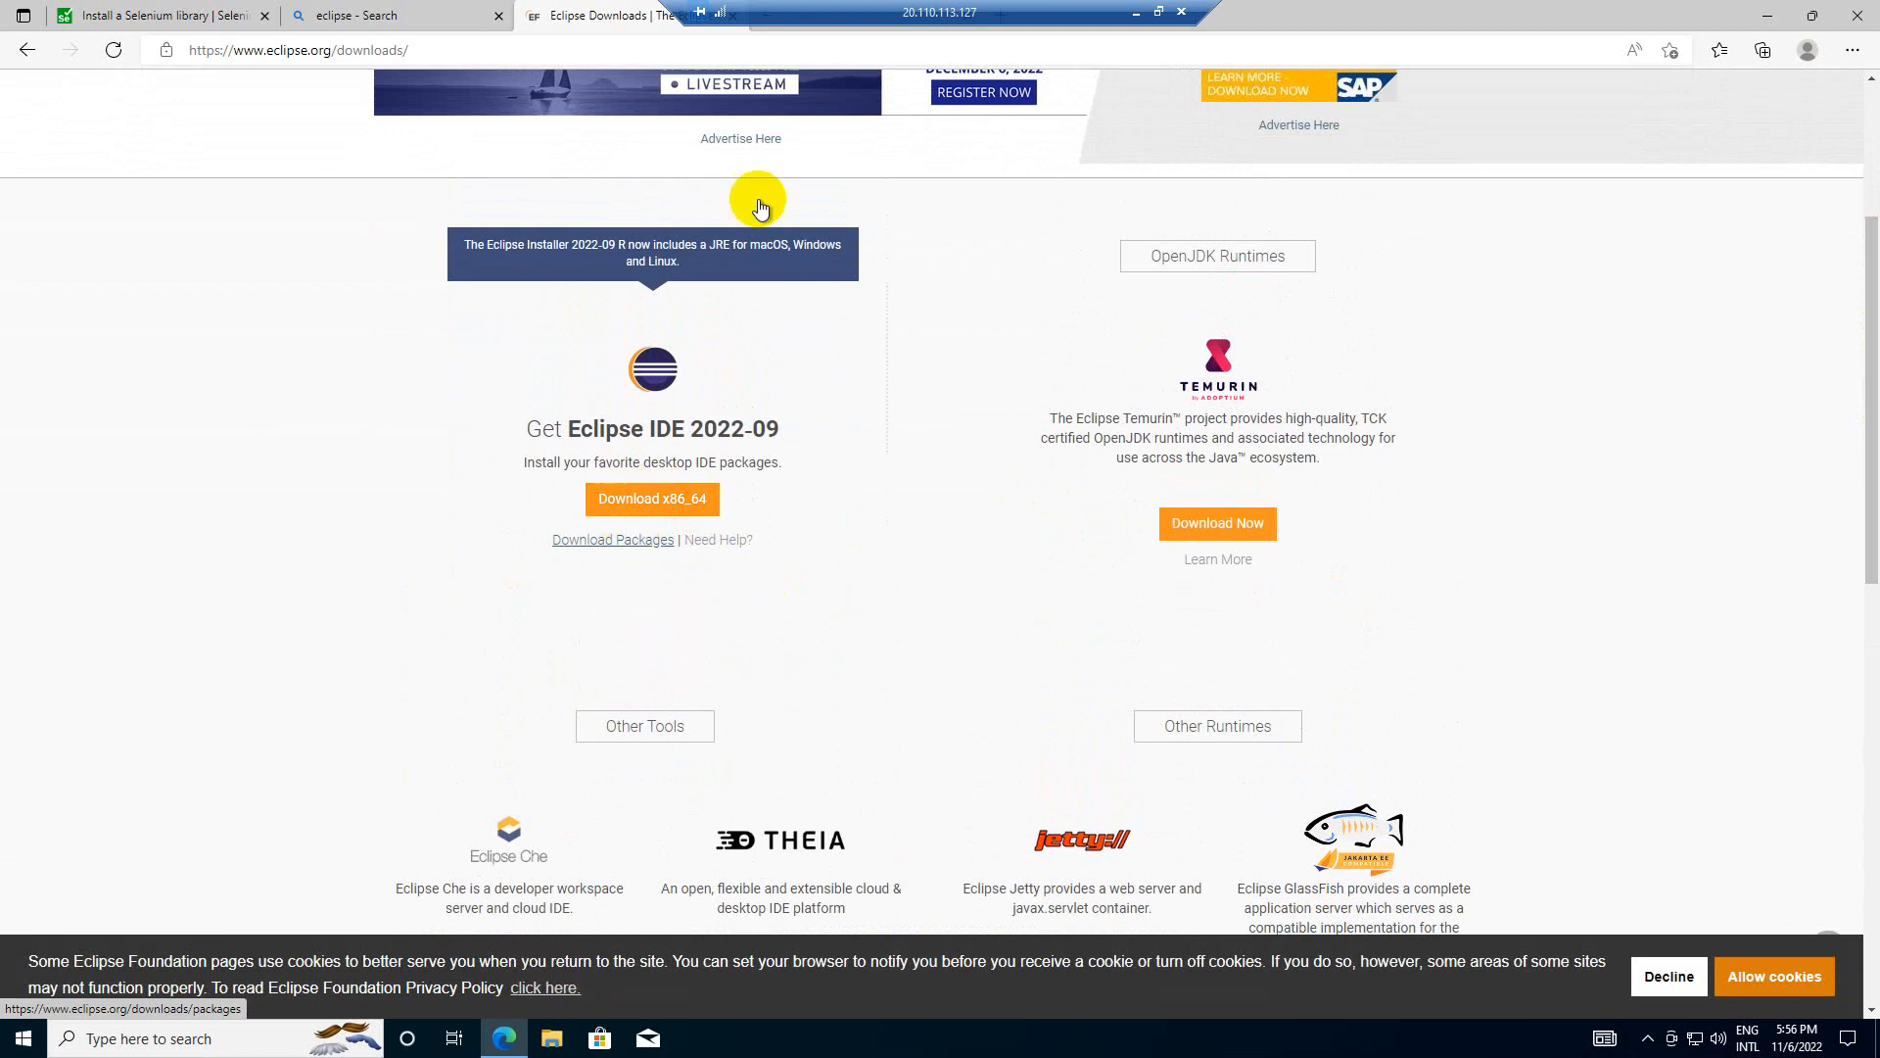
left_click(612, 538)
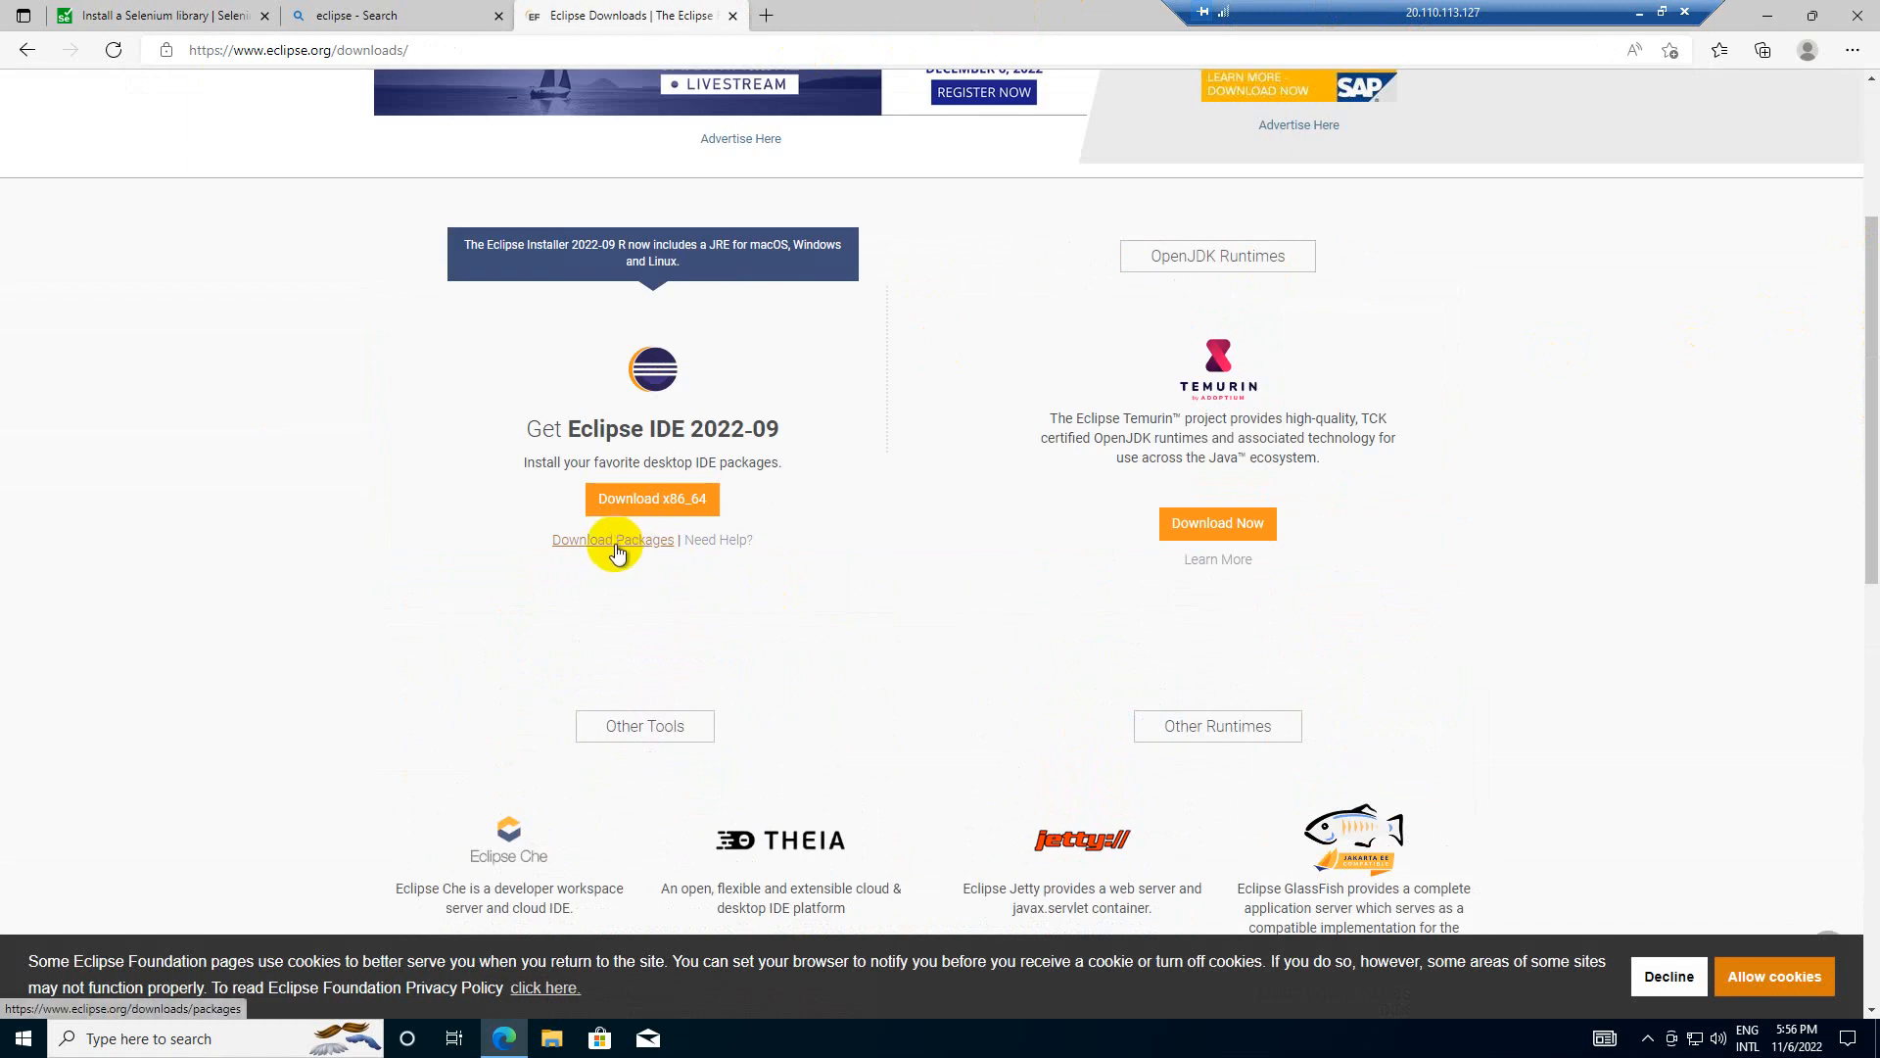
- Download the Eclipse IDE for Java Developers Windows x86_64 zip and show it in its folder
left_click(611, 540)
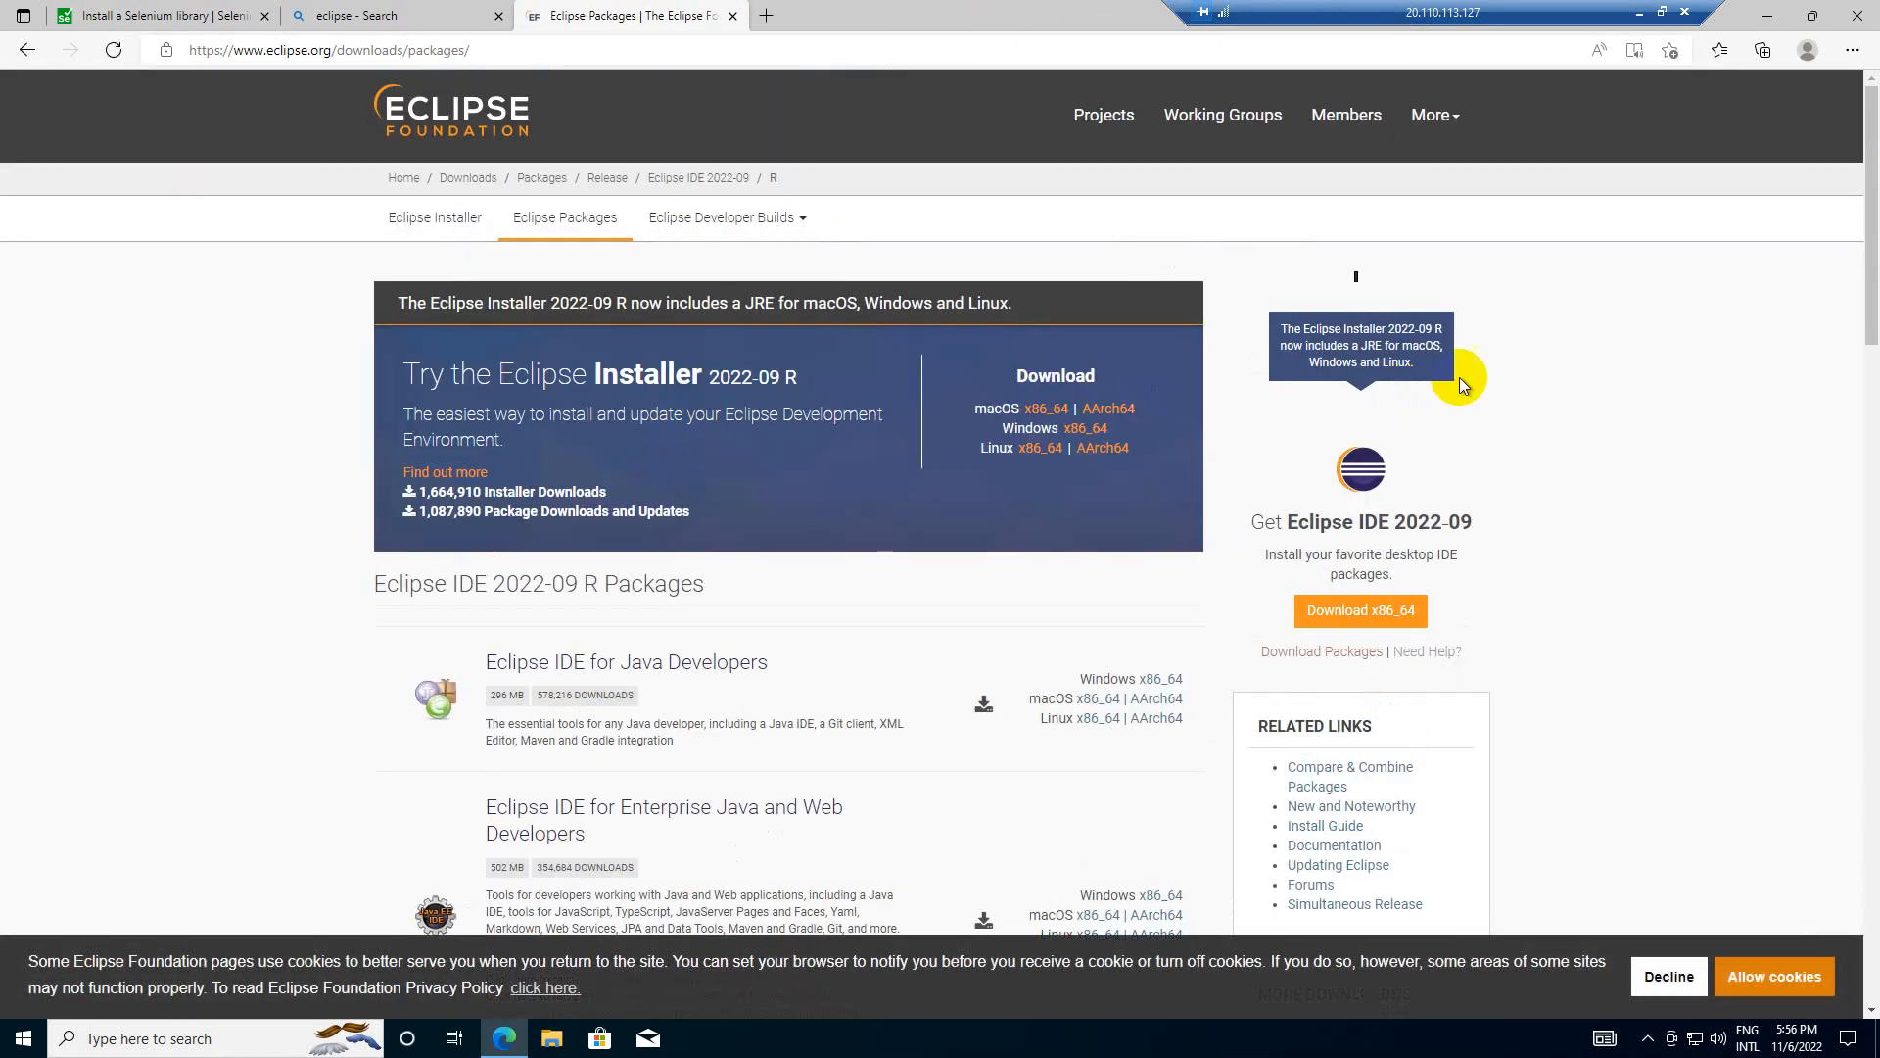
scroll("down", 3)
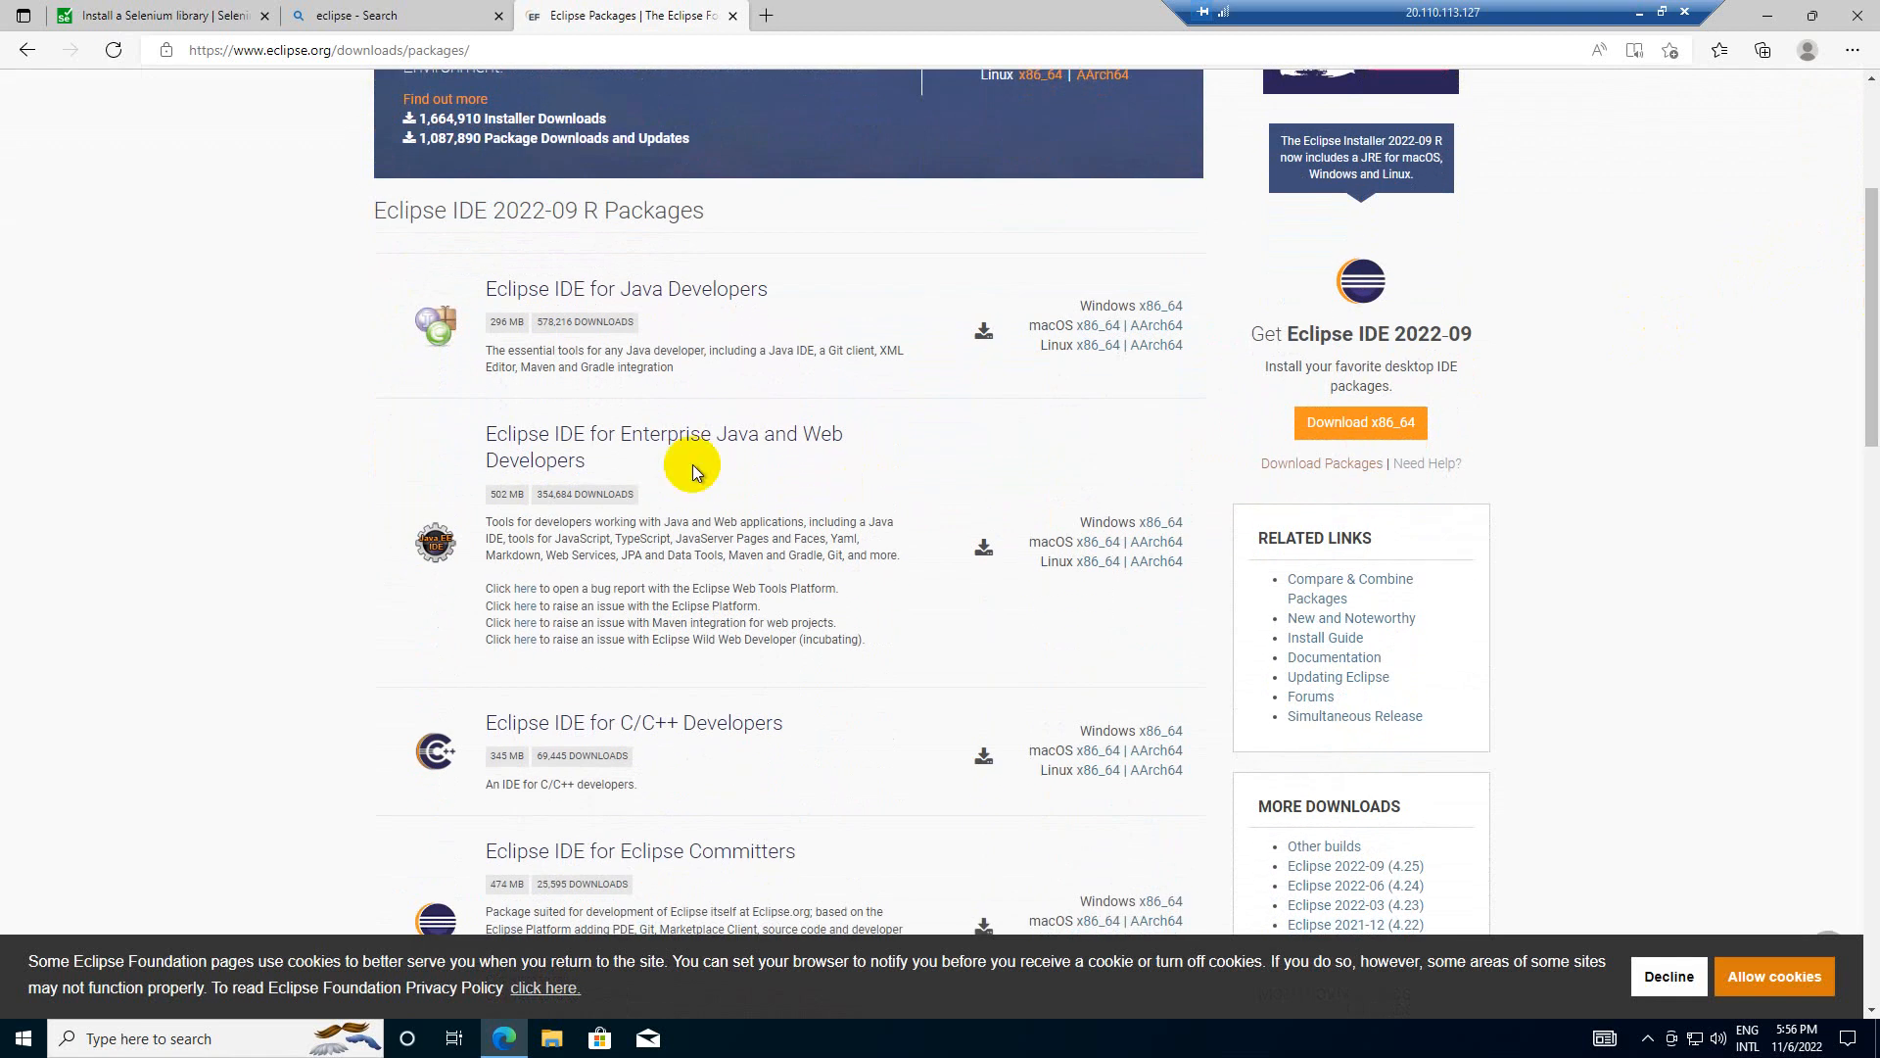
mouse_move(631, 459)
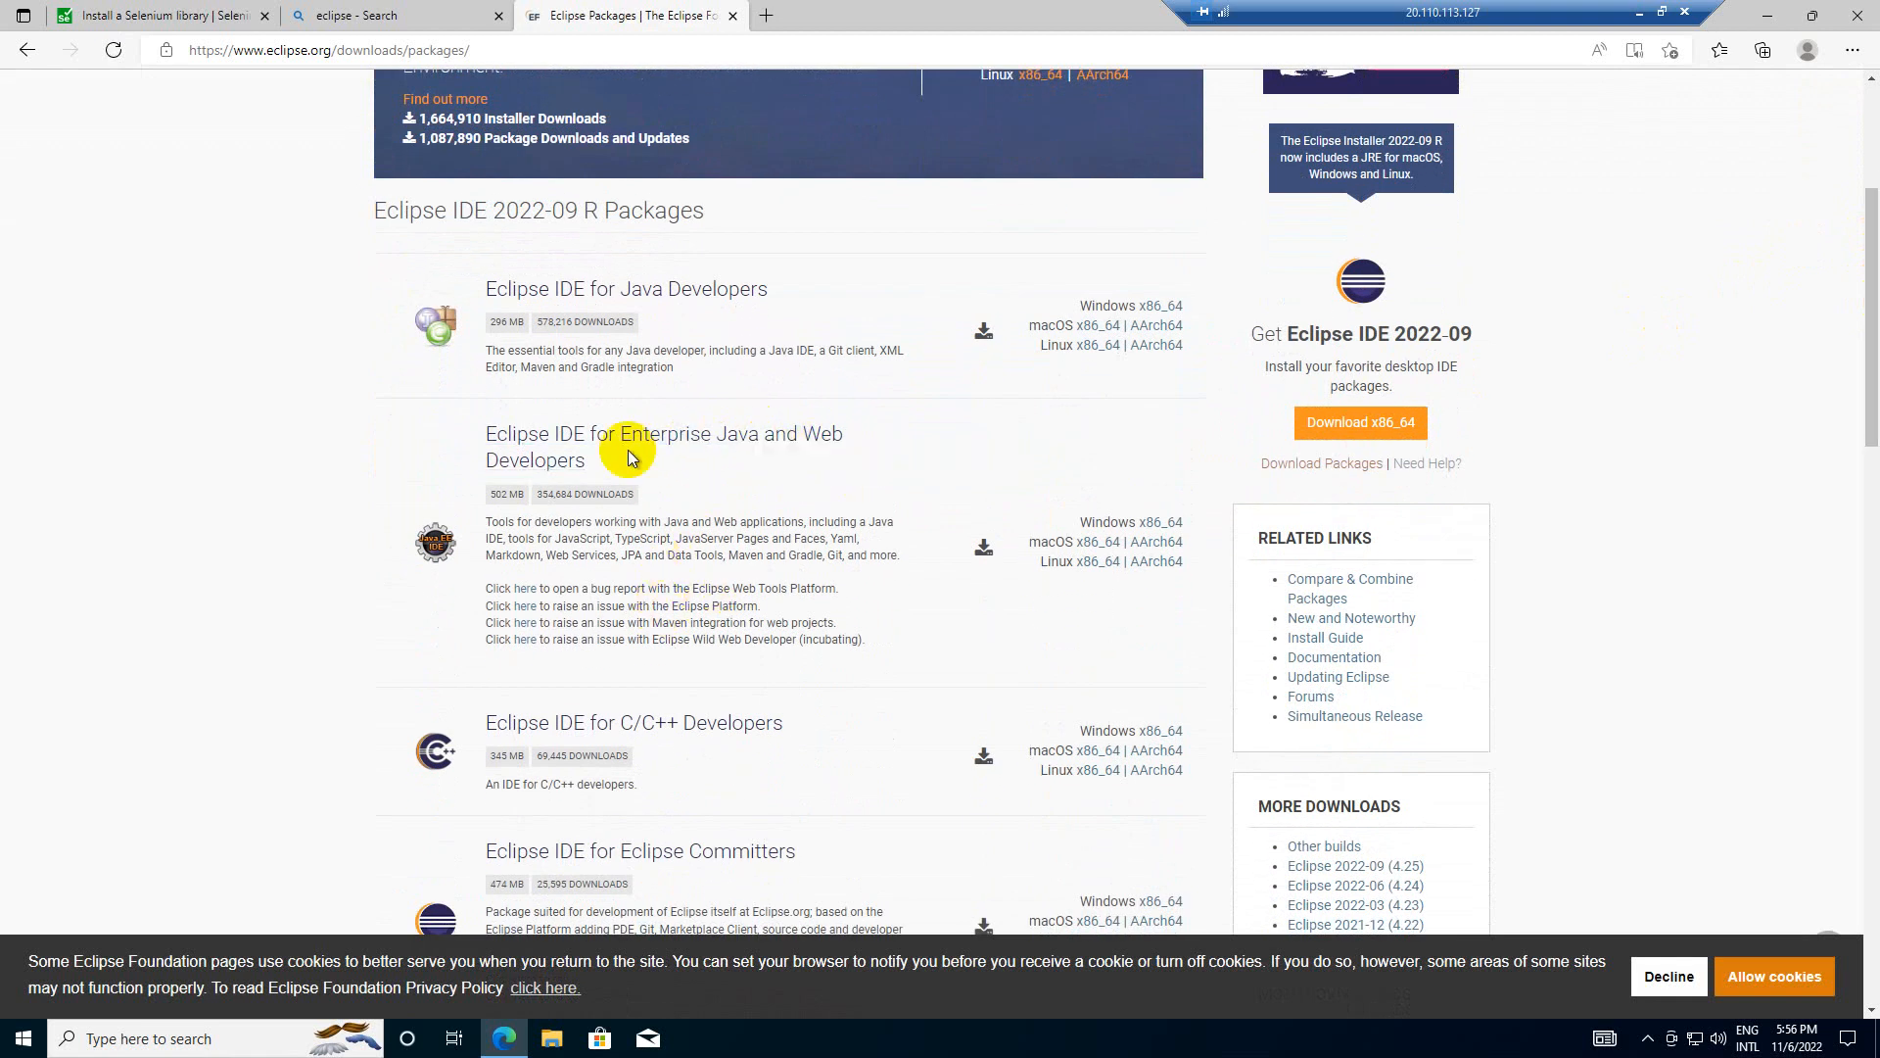
mouse_move(728, 343)
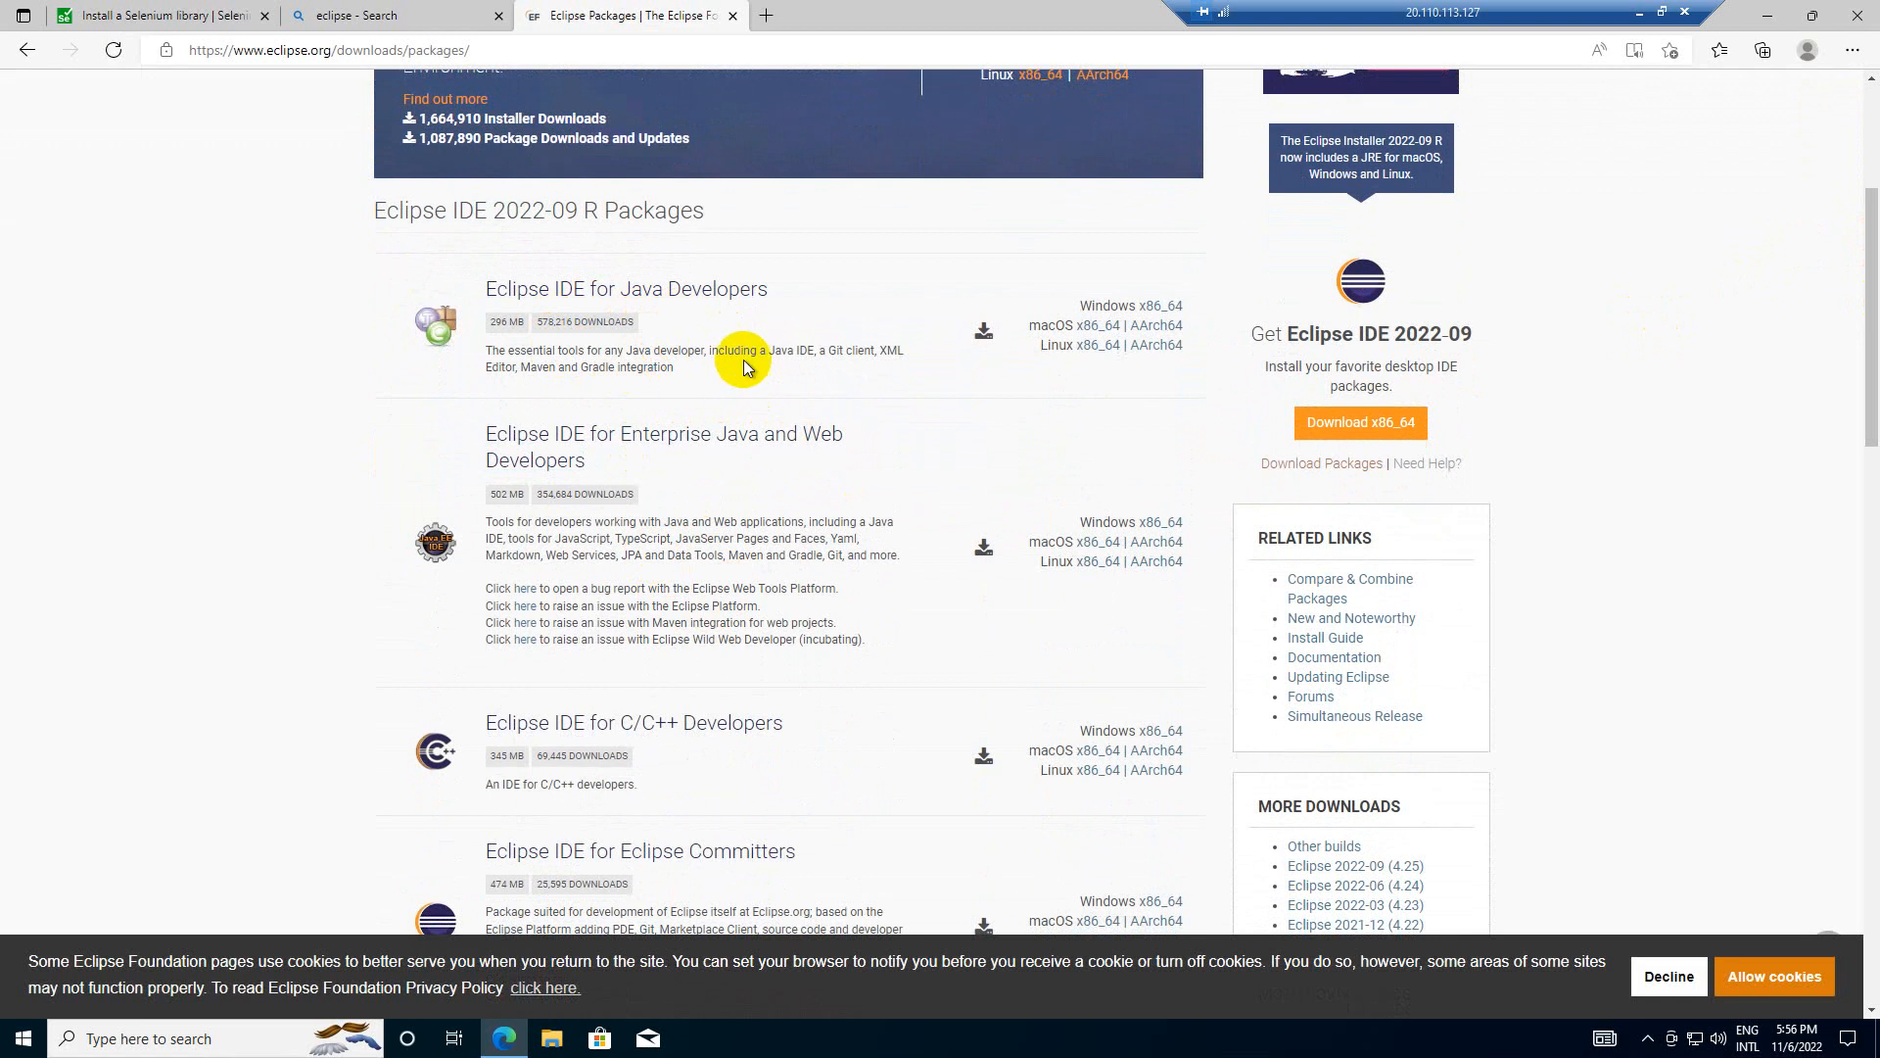
mouse_move(522, 374)
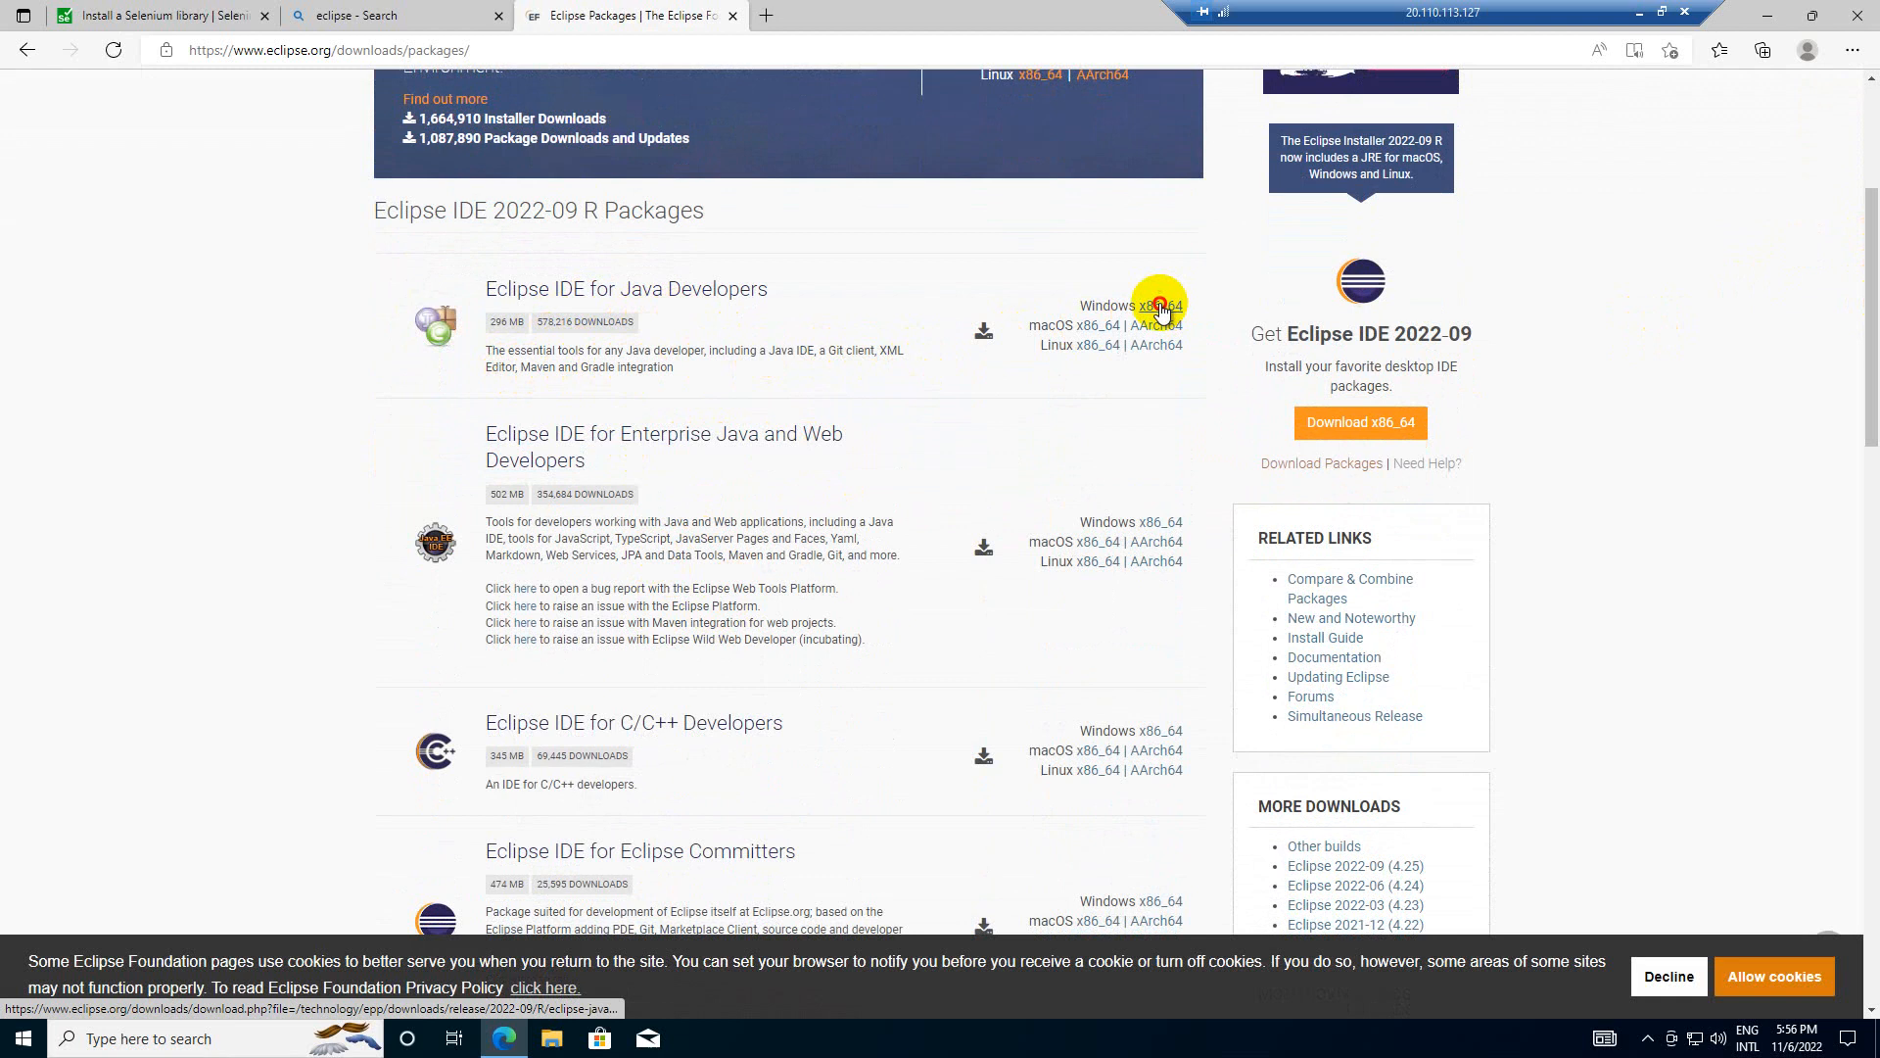
left_click(1159, 305)
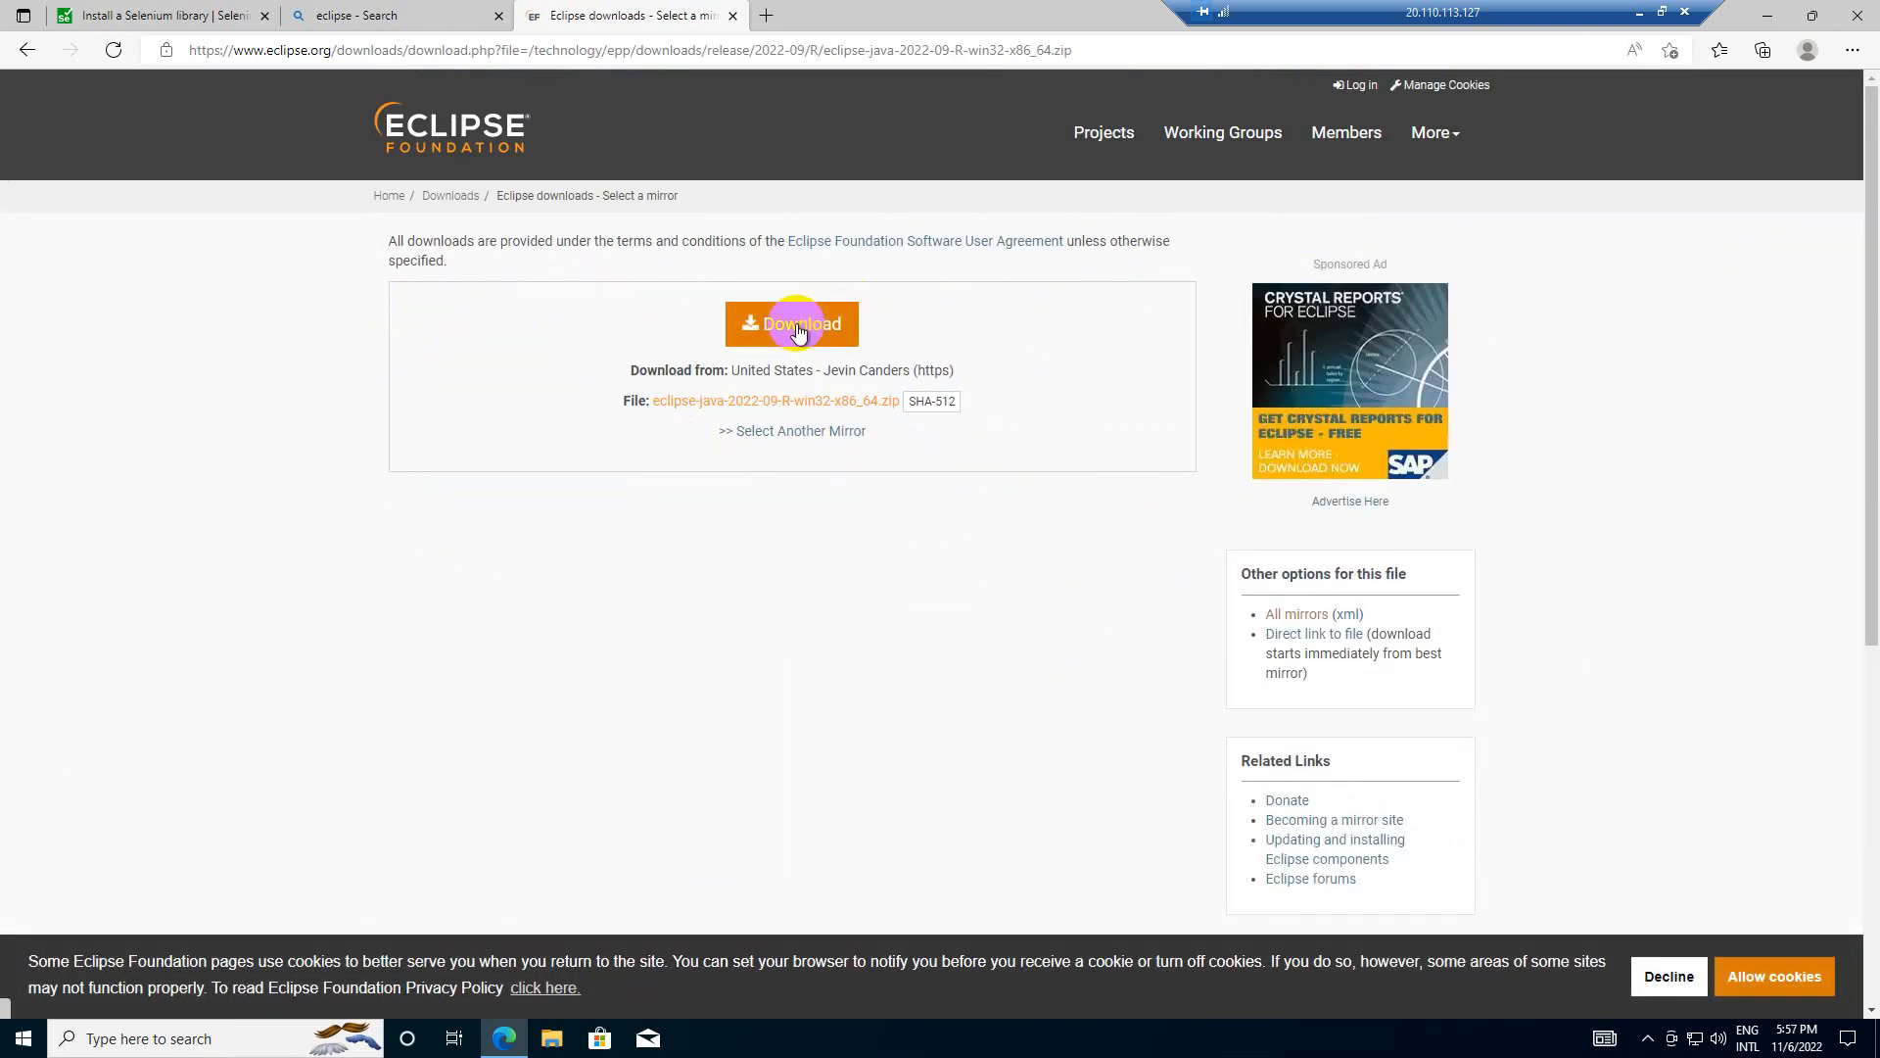
left_click(793, 324)
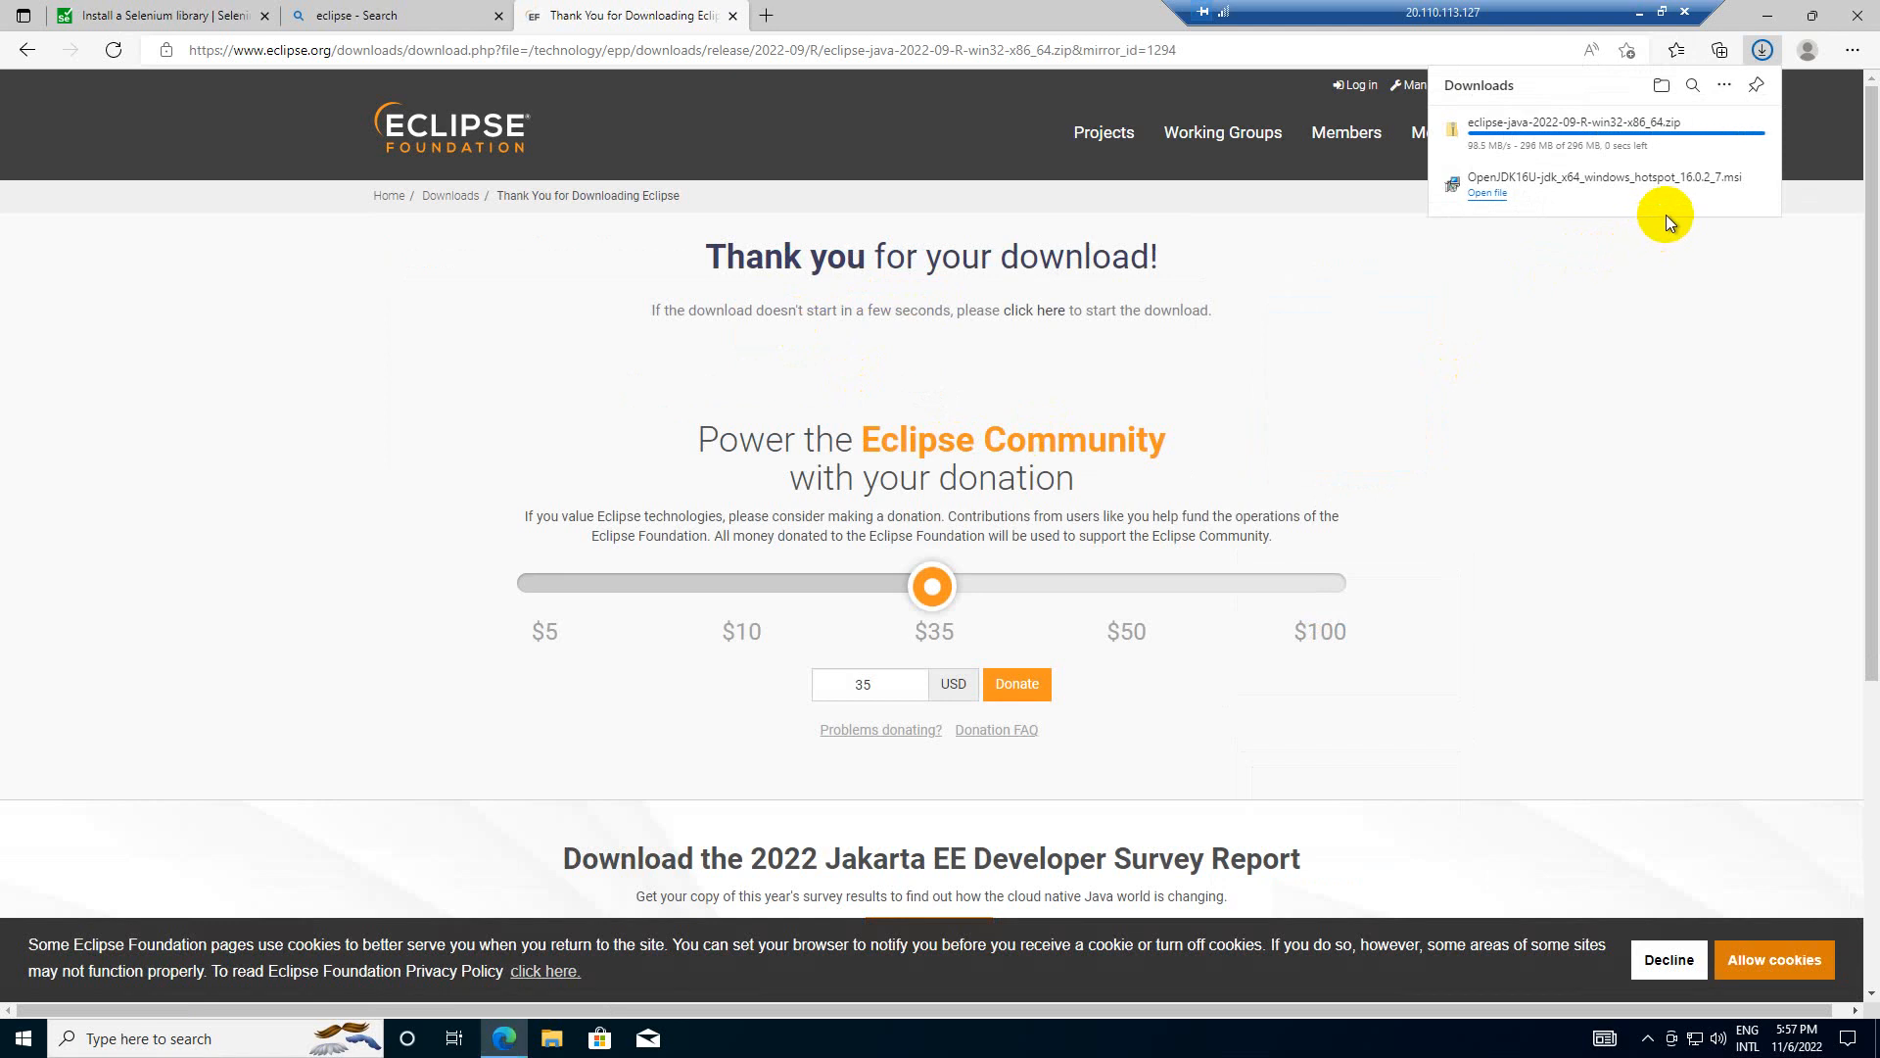
mouse_move(1691, 255)
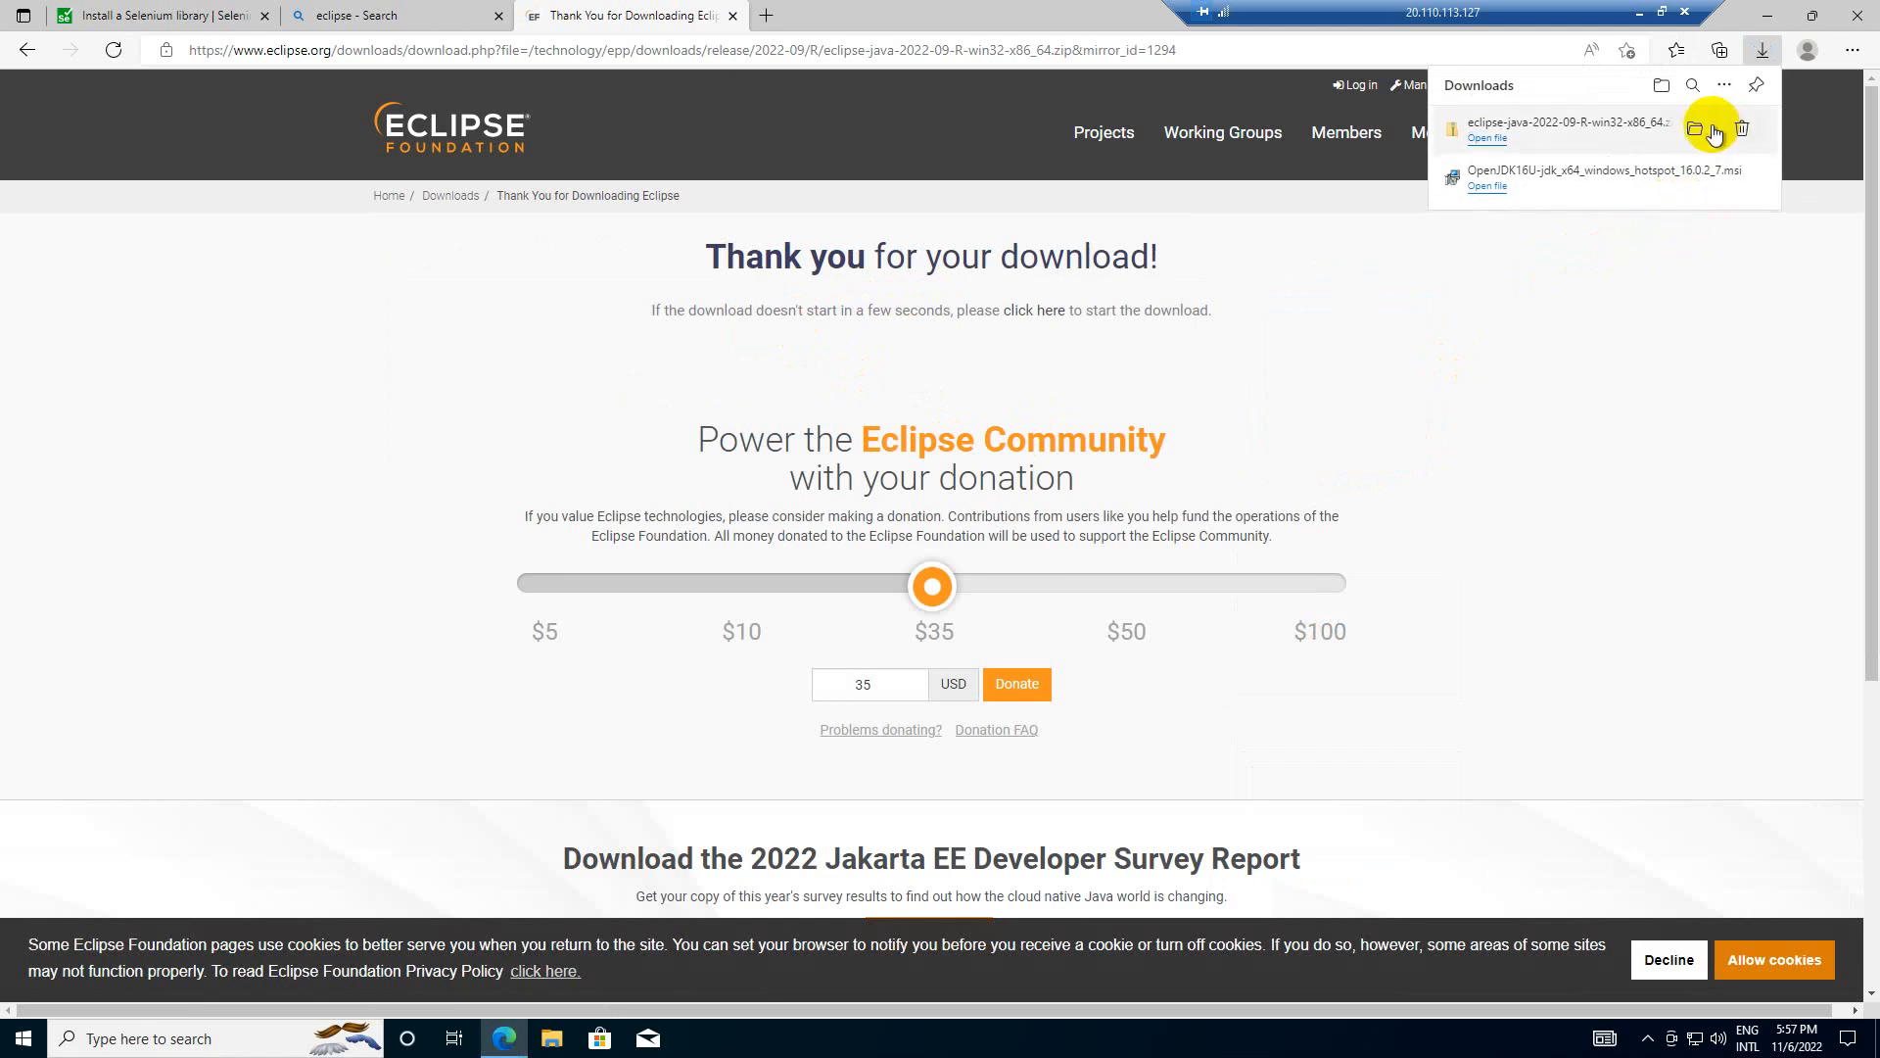
left_click(1713, 130)
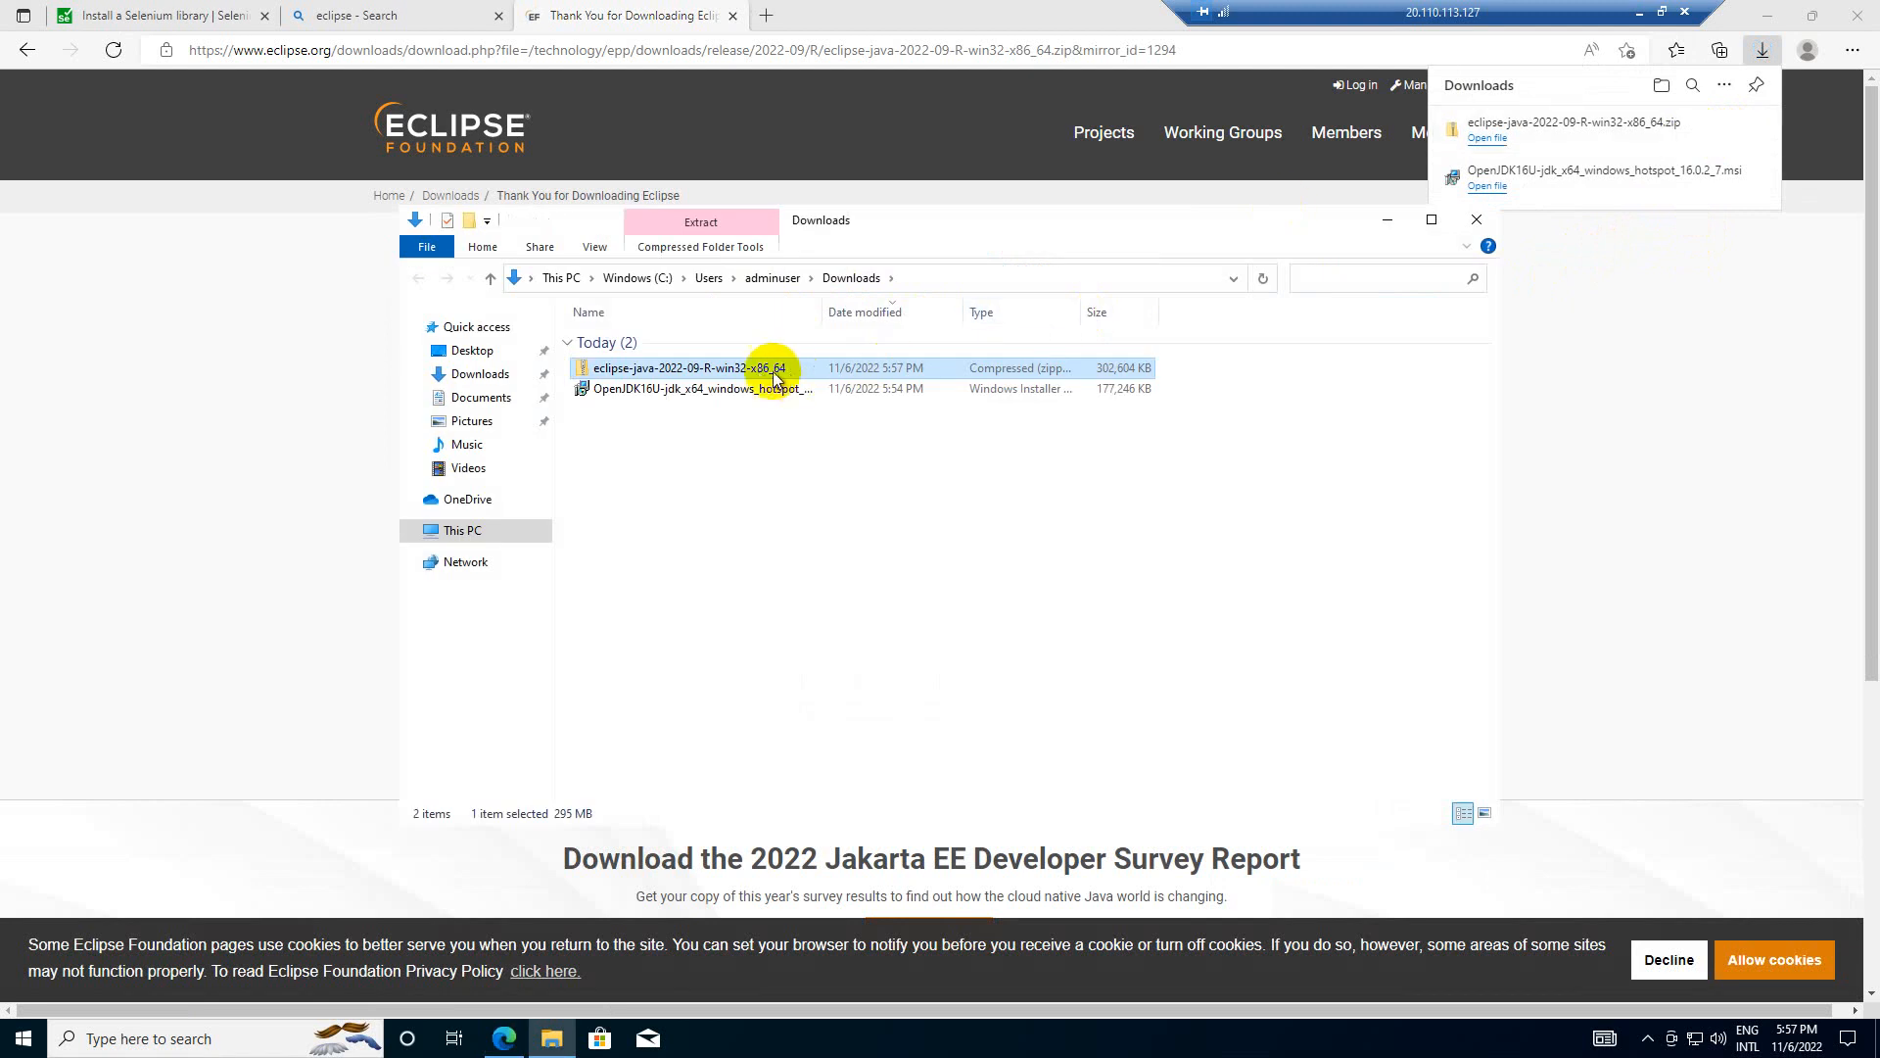
right_click(687, 369)
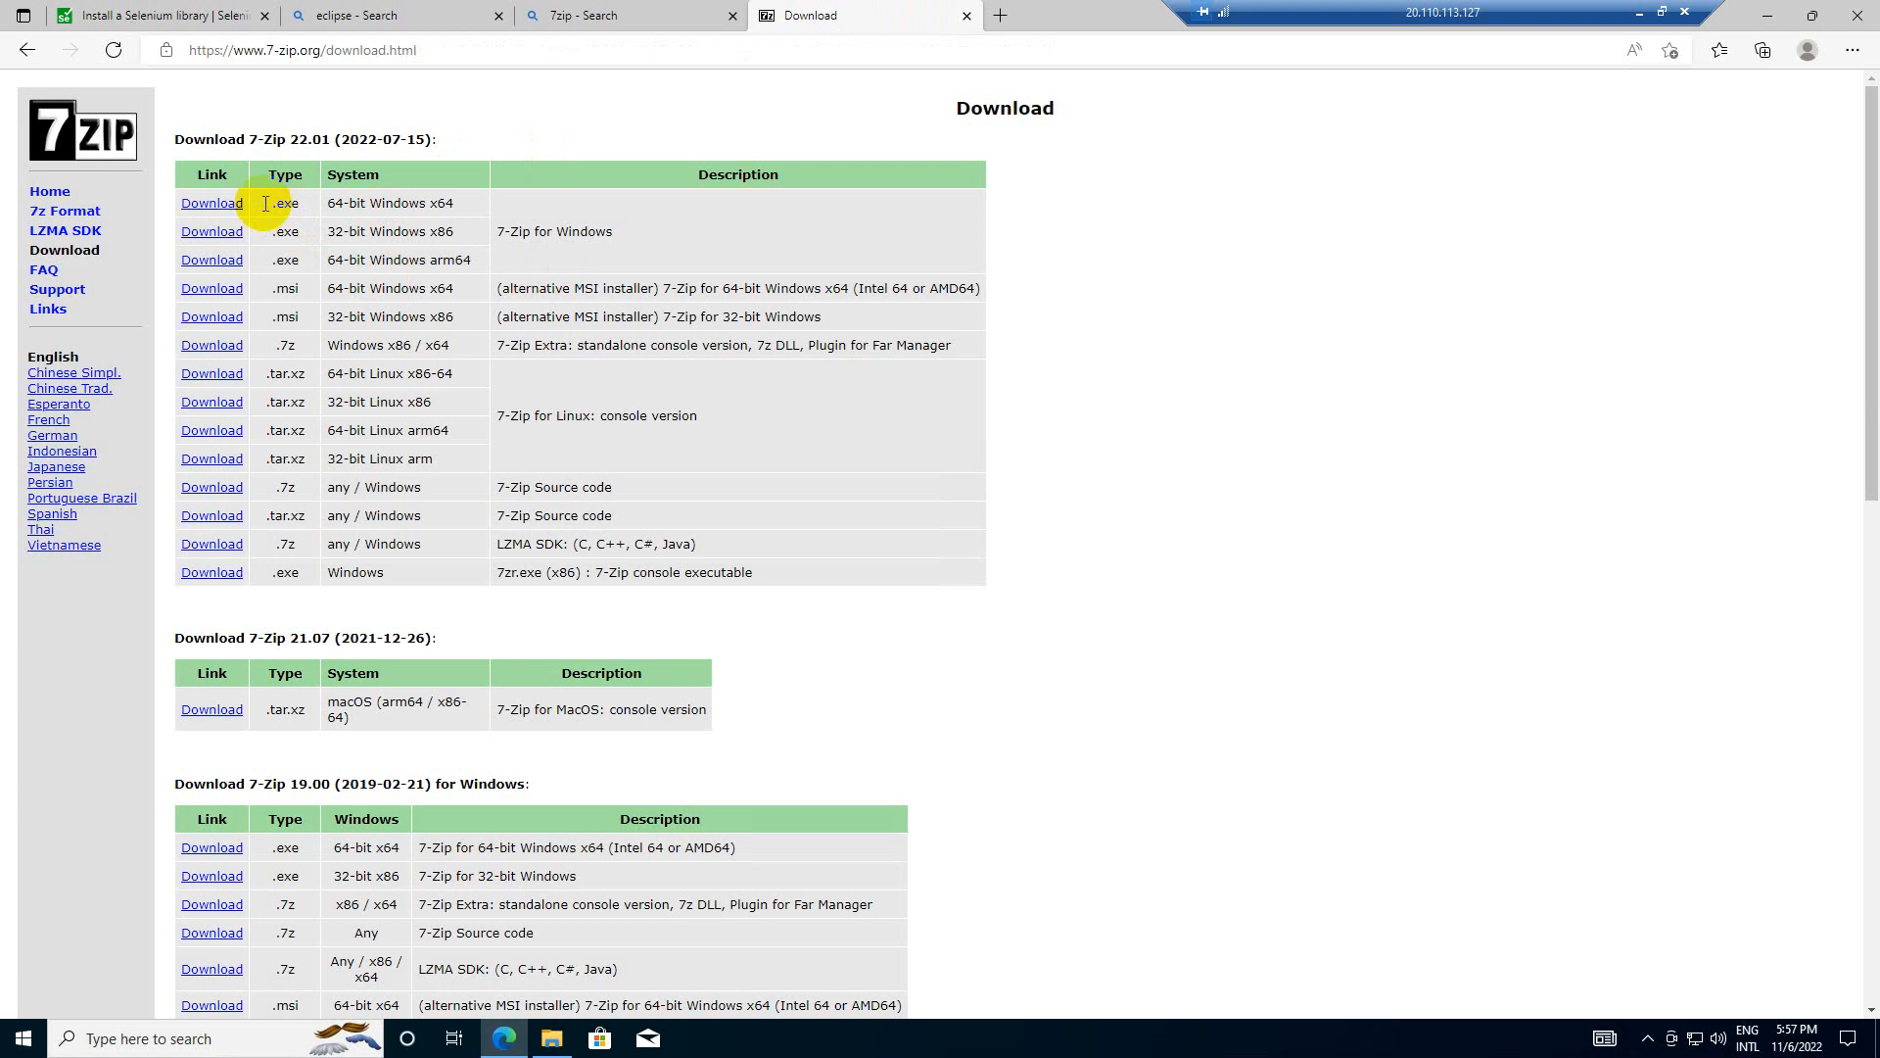
- Download and install the 64-bit 7-Zip .exe, then close its download tab
left_click(212, 202)
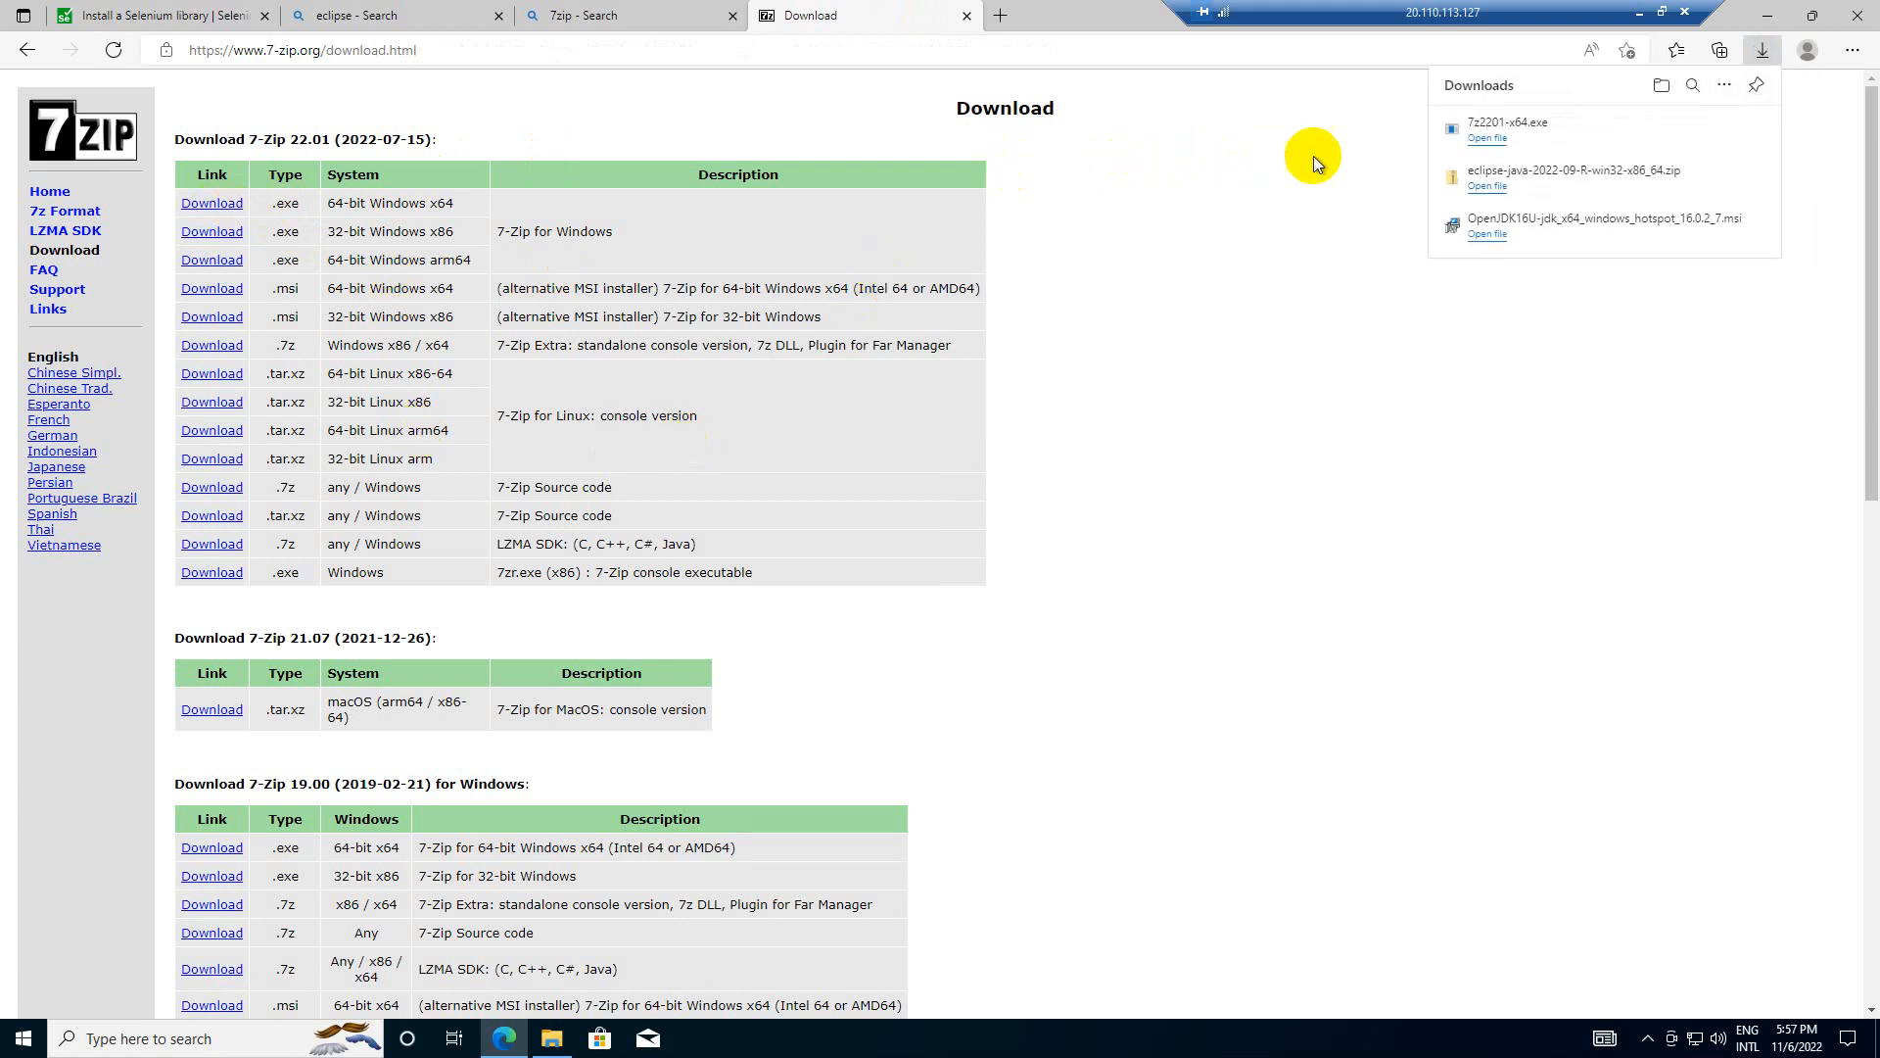
mouse_move(1085, 399)
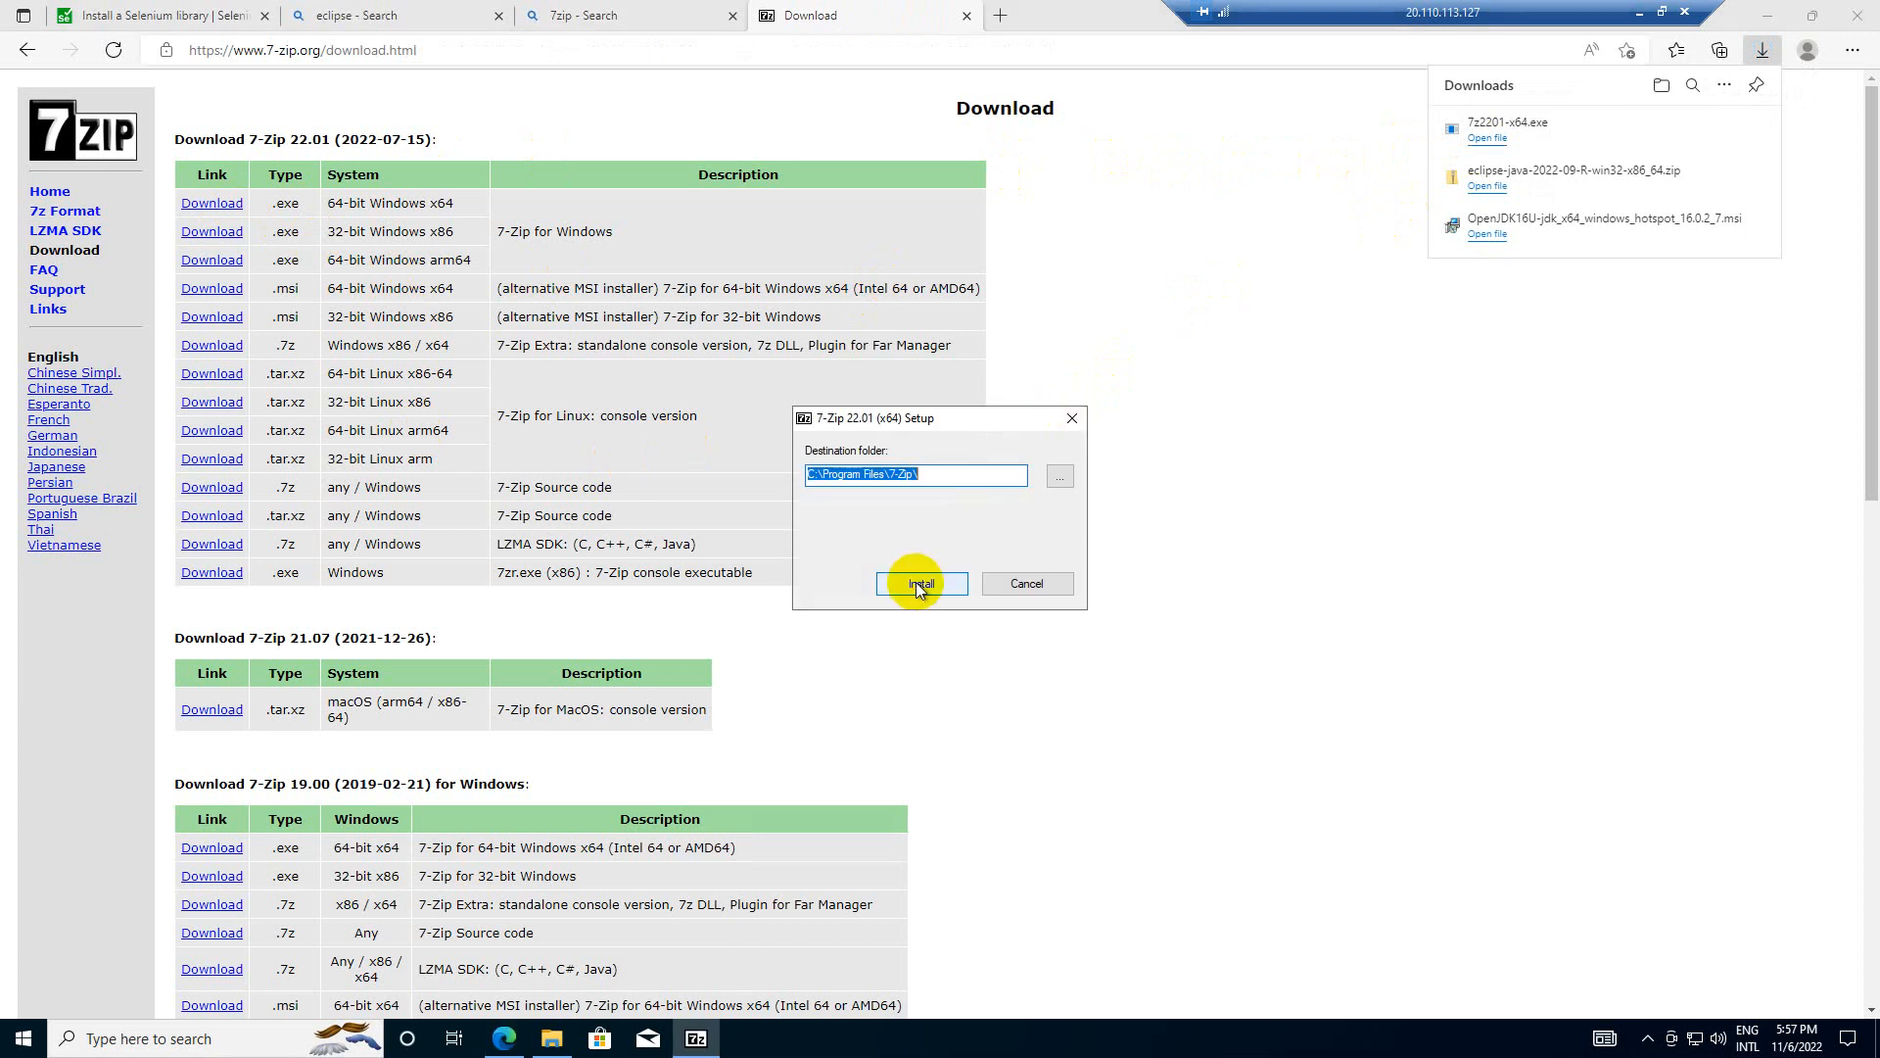
left_click(920, 584)
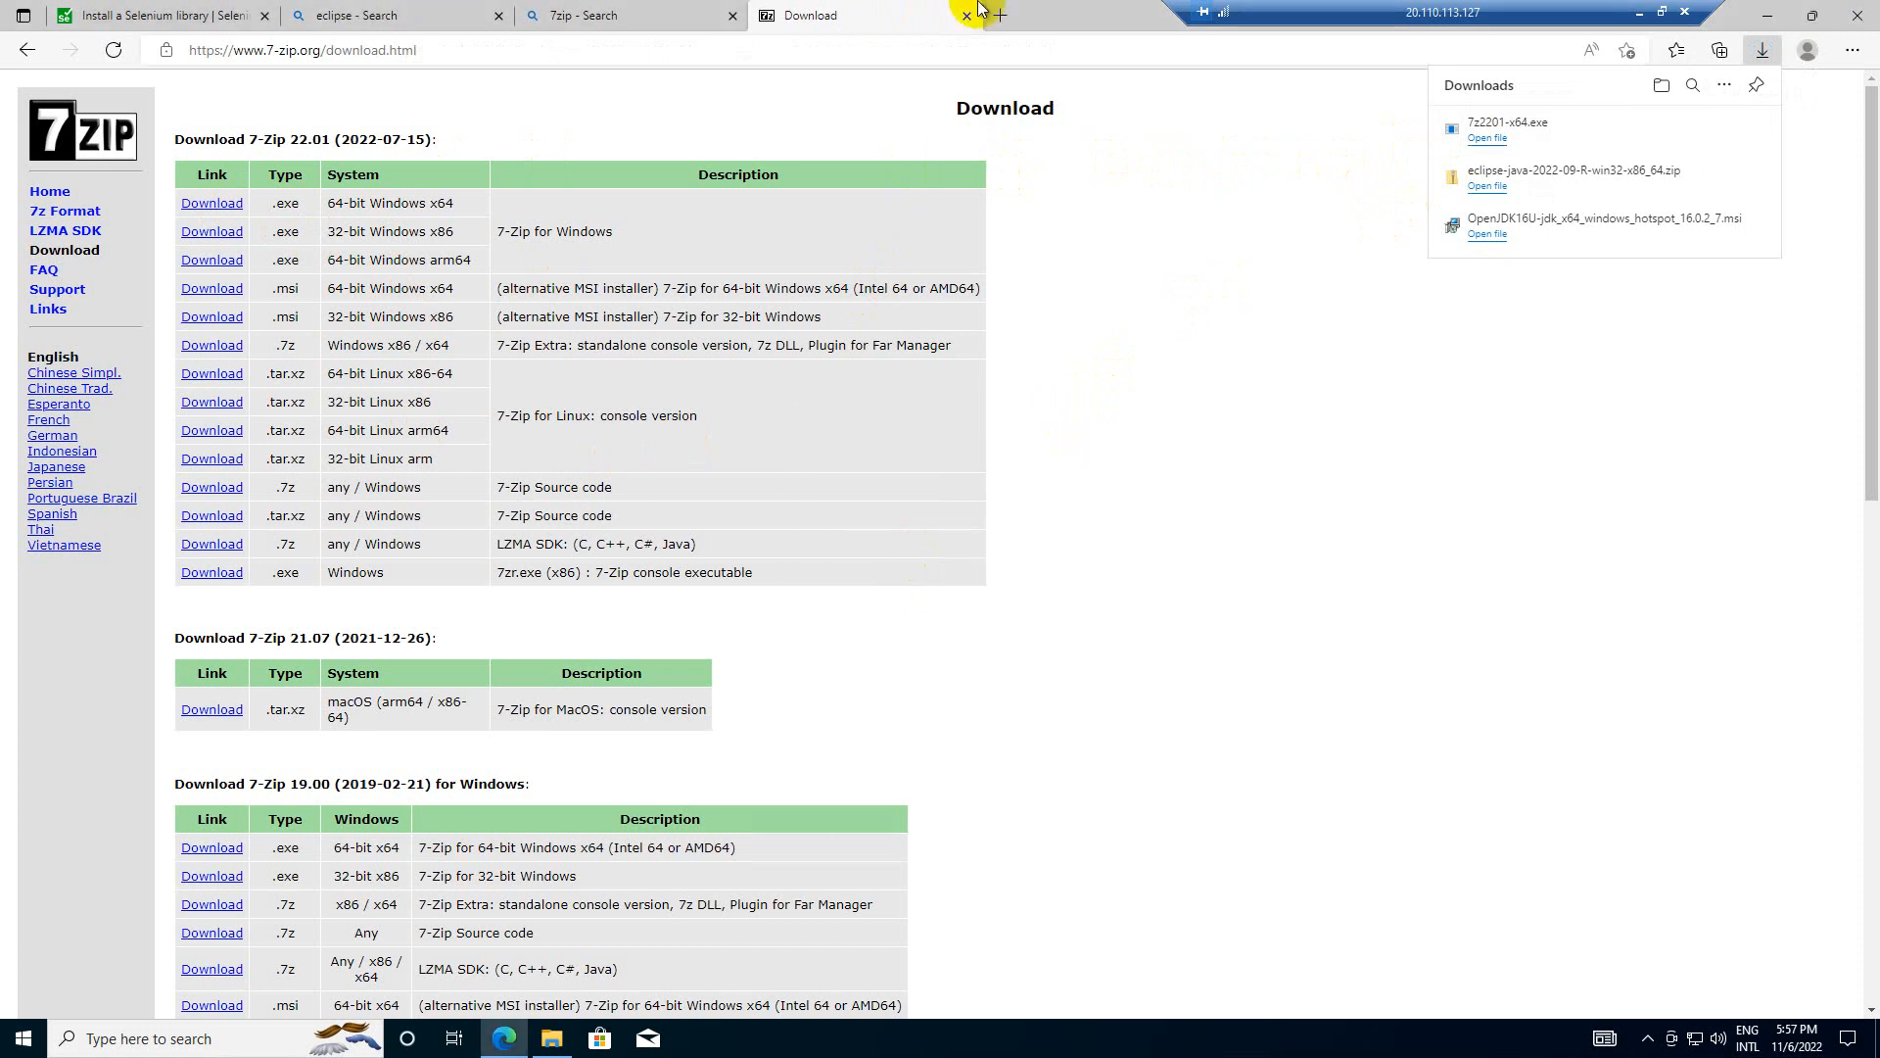
left_click(966, 16)
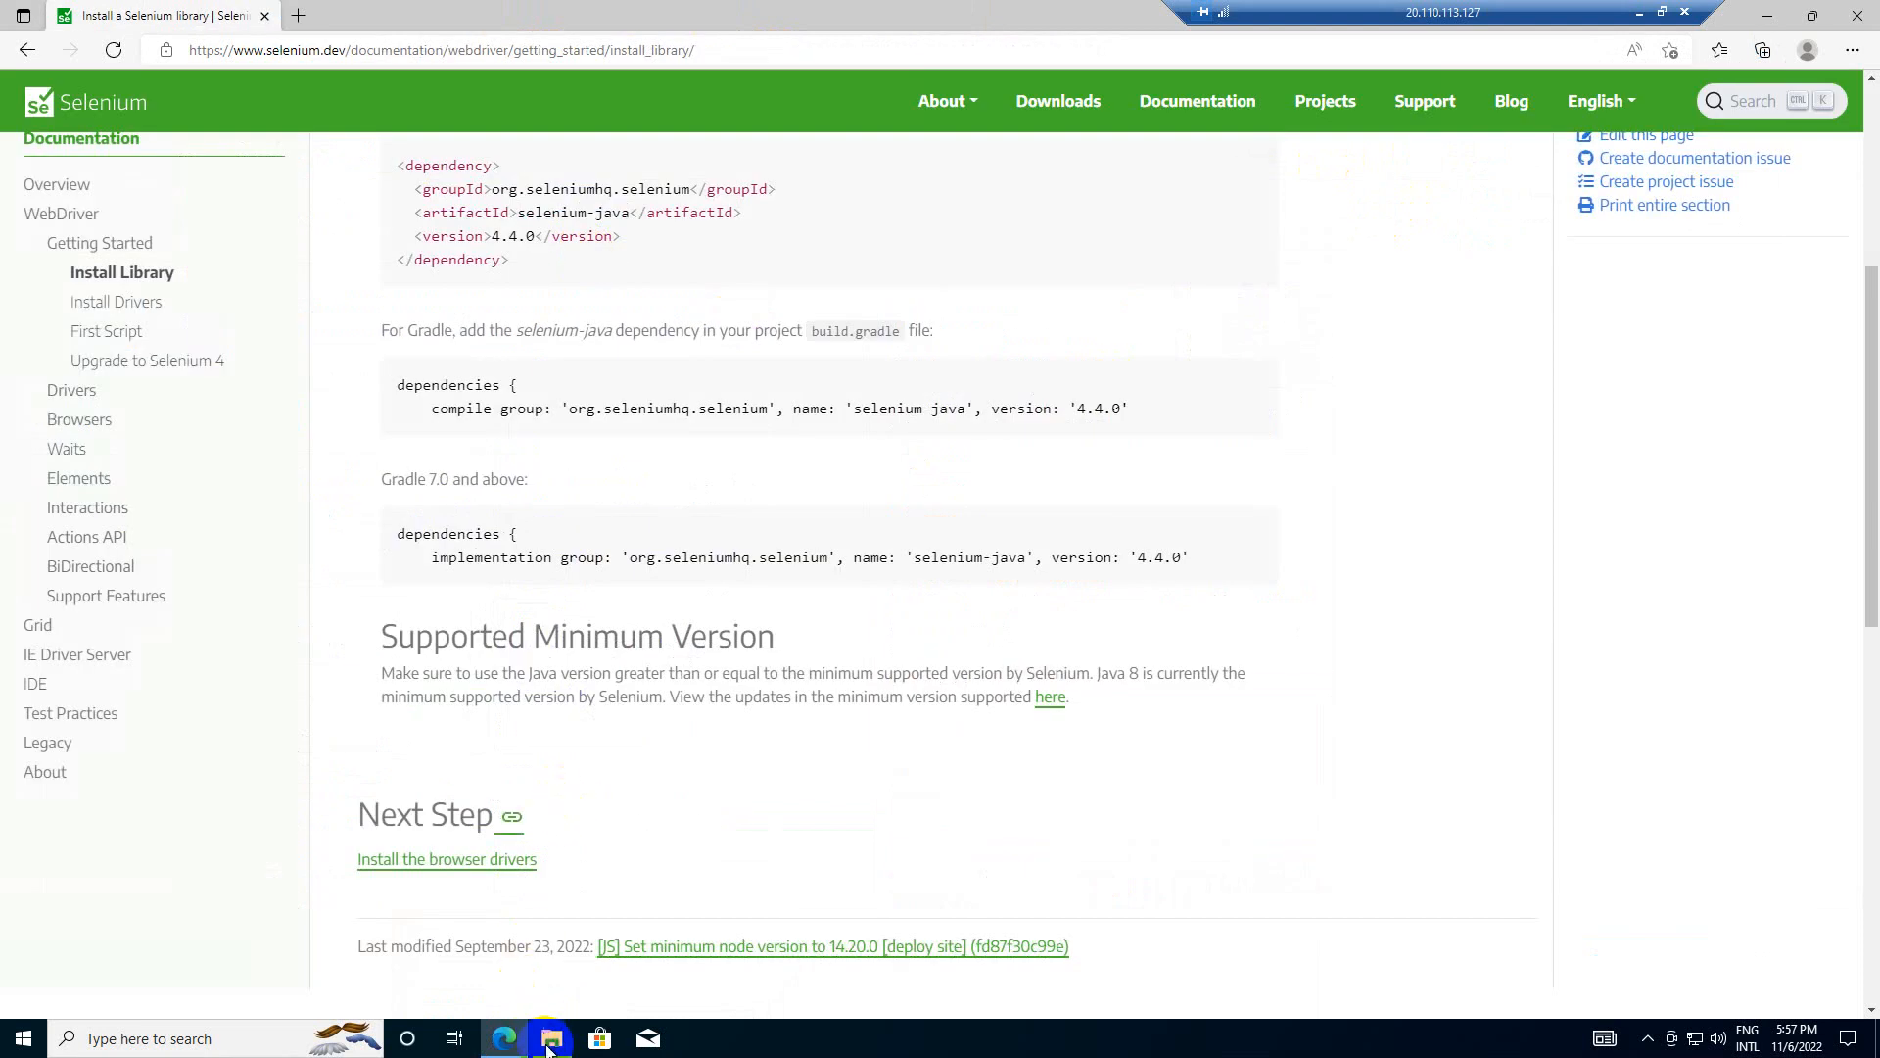
- Extract the Eclipse zip into C:\eclipse with 7-Zip from File Explorer
left_click(551, 1038)
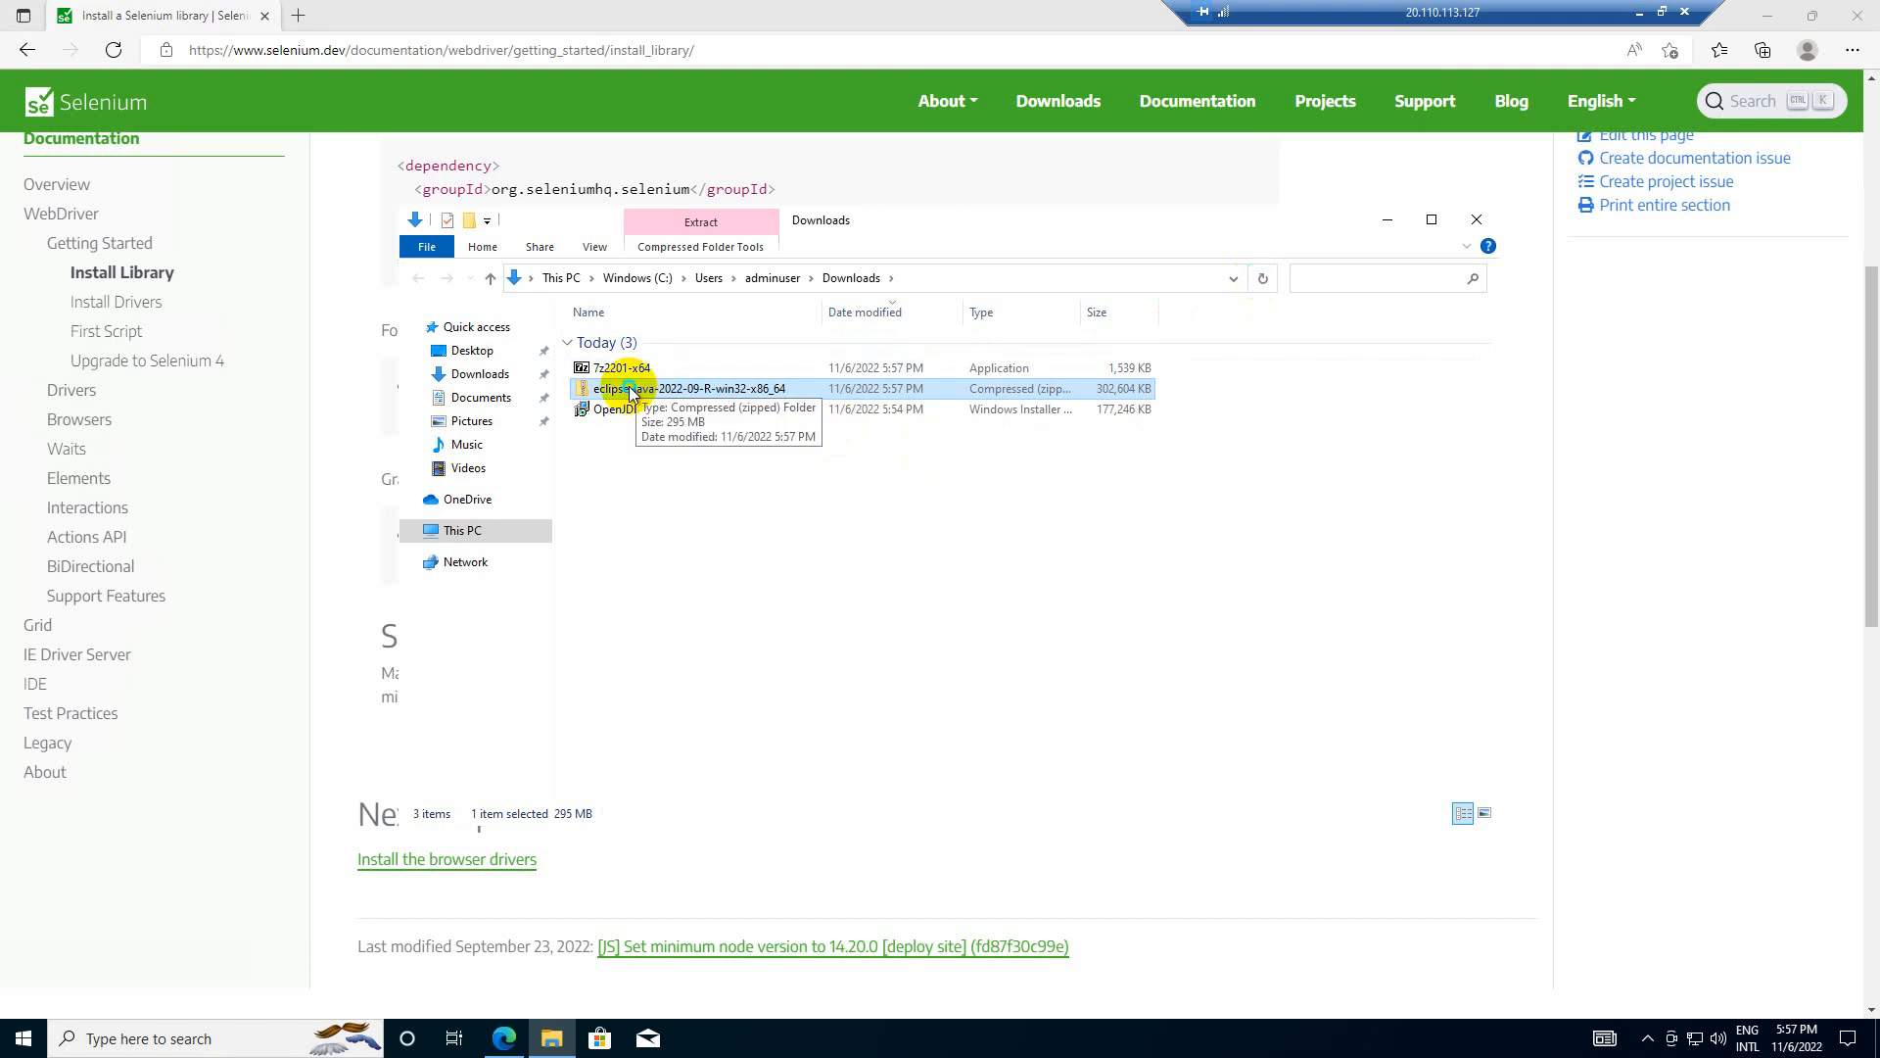
right_click(630, 389)
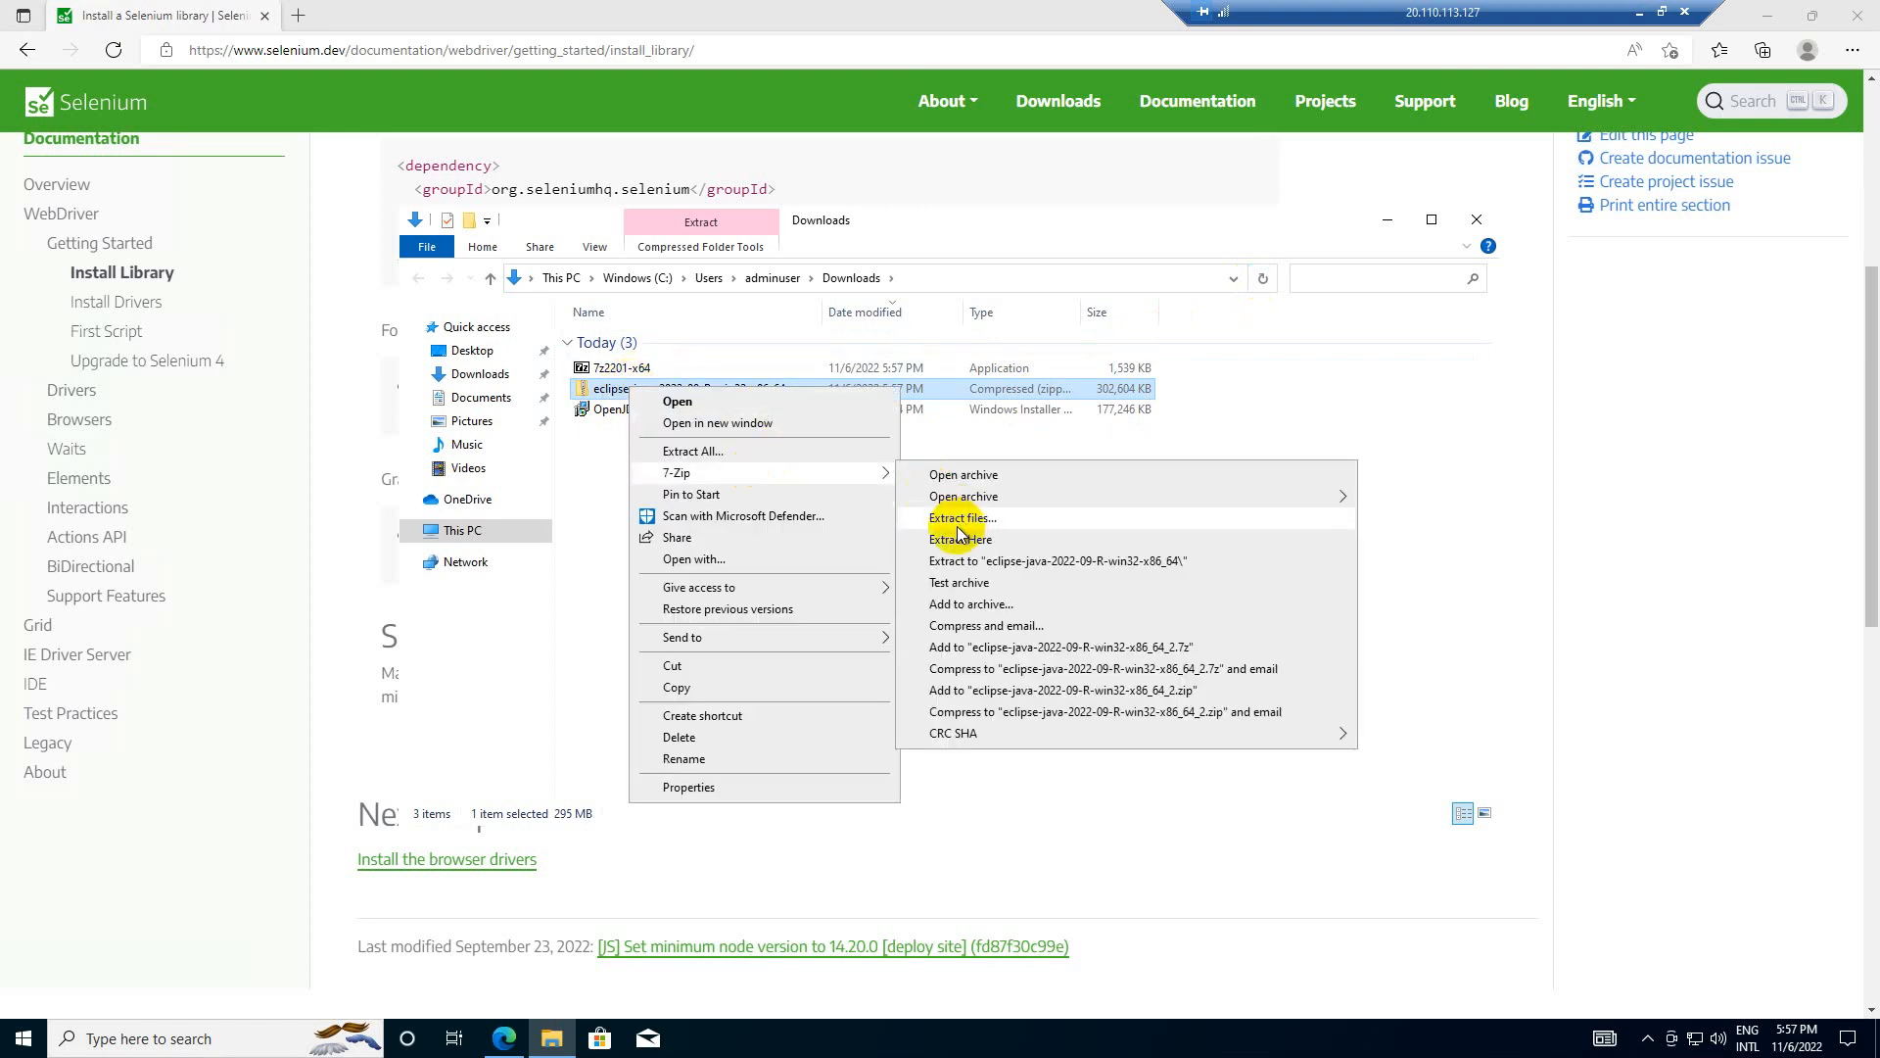
left_click(962, 517)
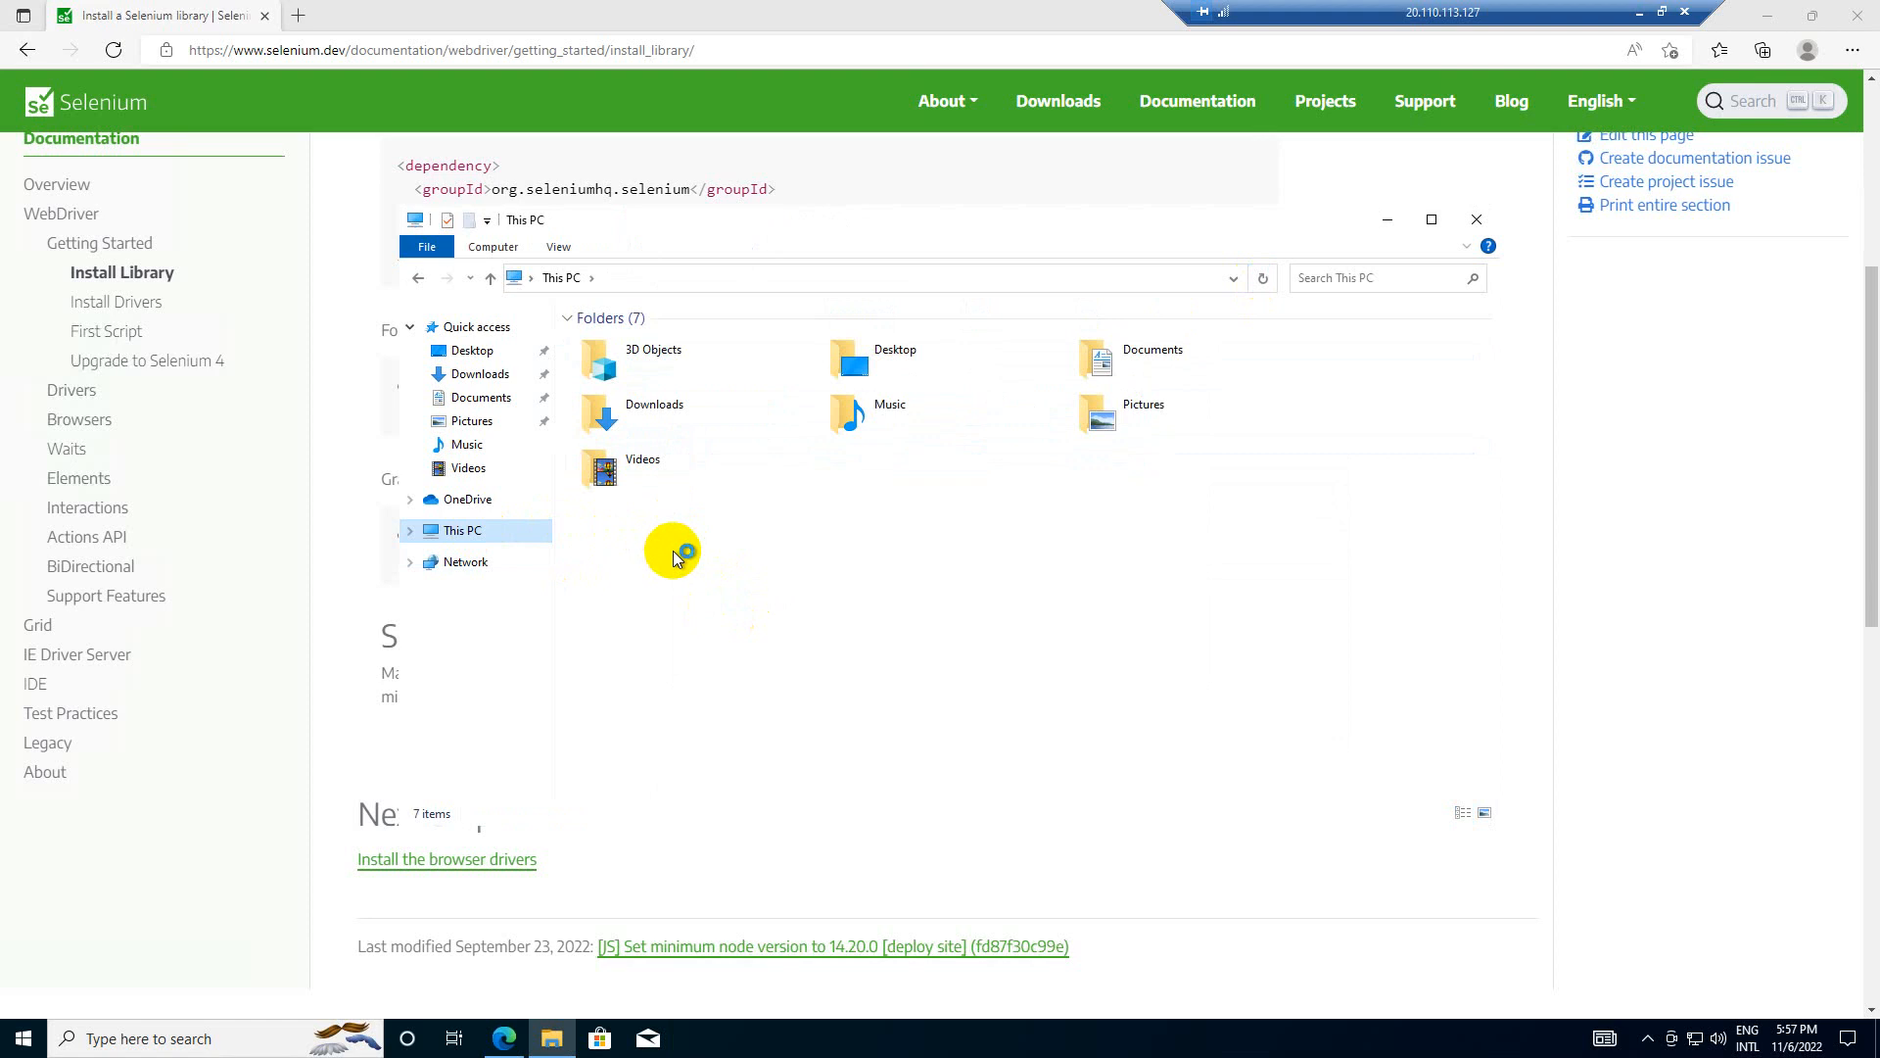
left_click(672, 549)
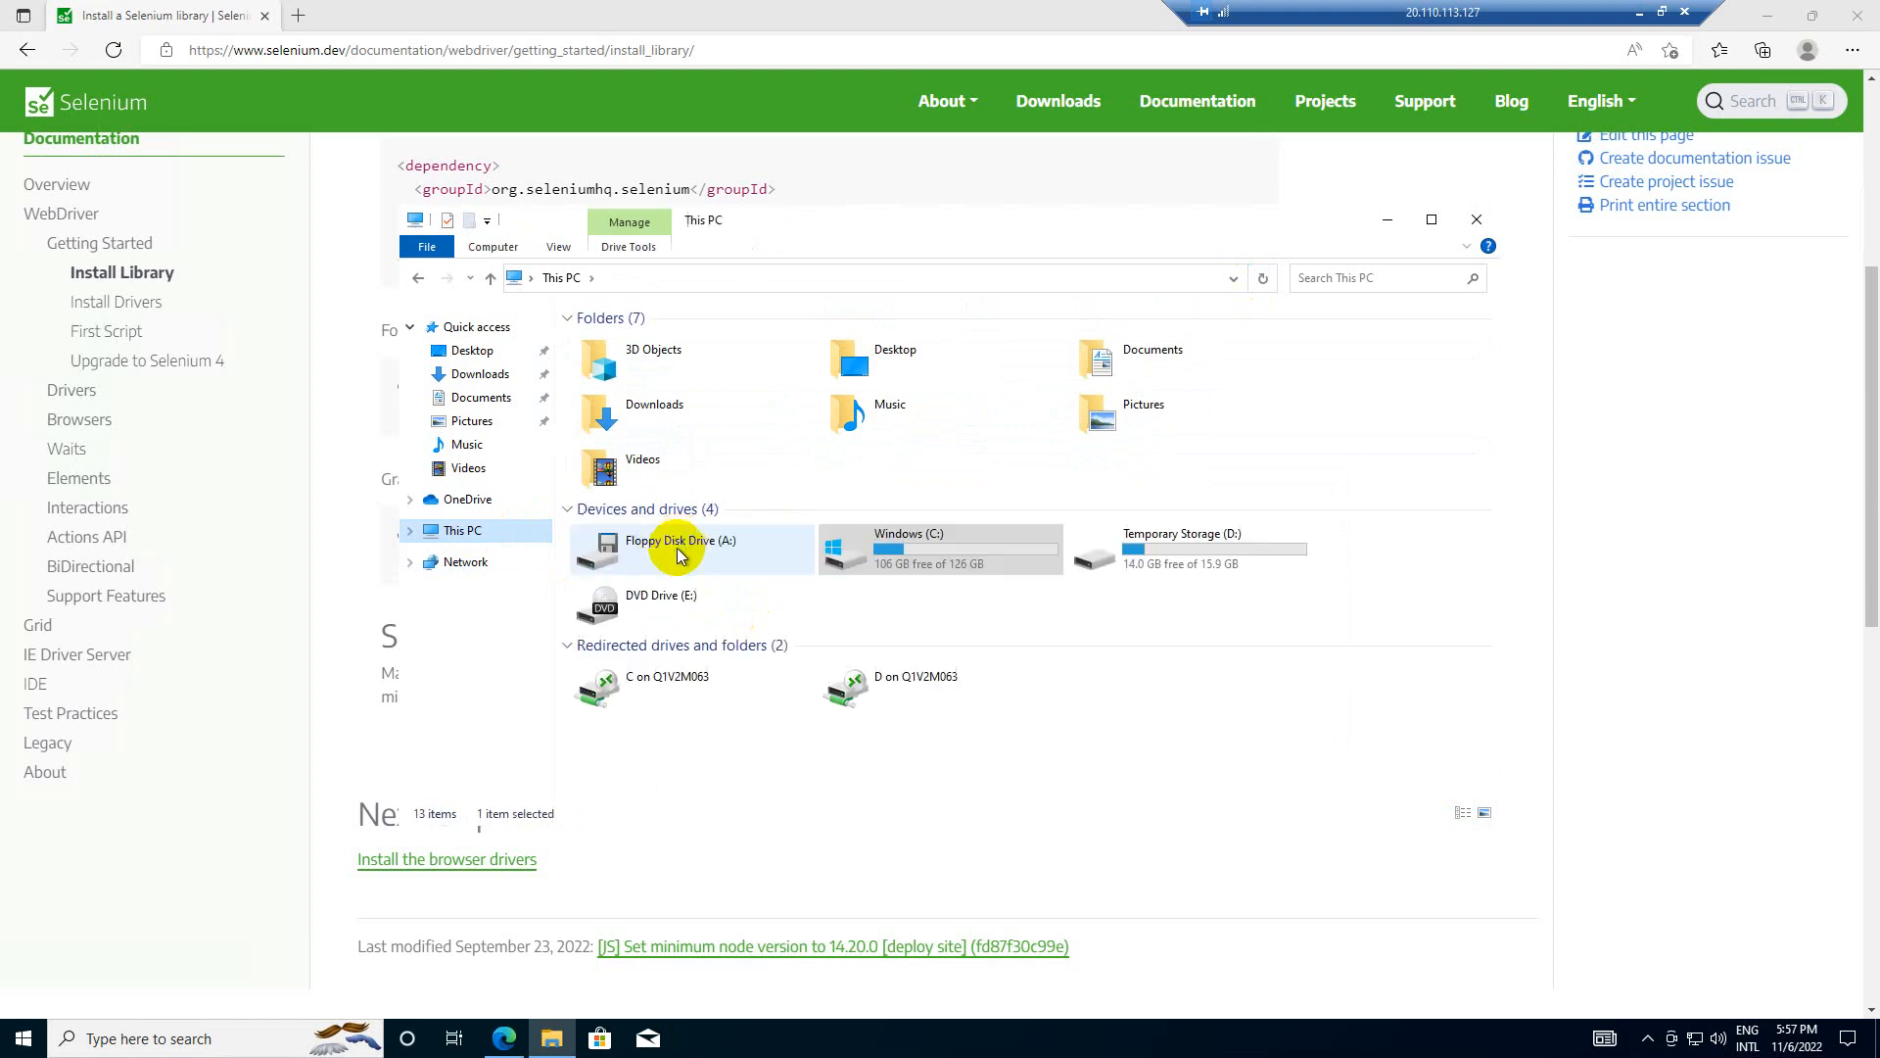
- Add a desktop shortcut for C:\eclipse\eclipse.exe and launch Eclipse from it
double_click(939, 548)
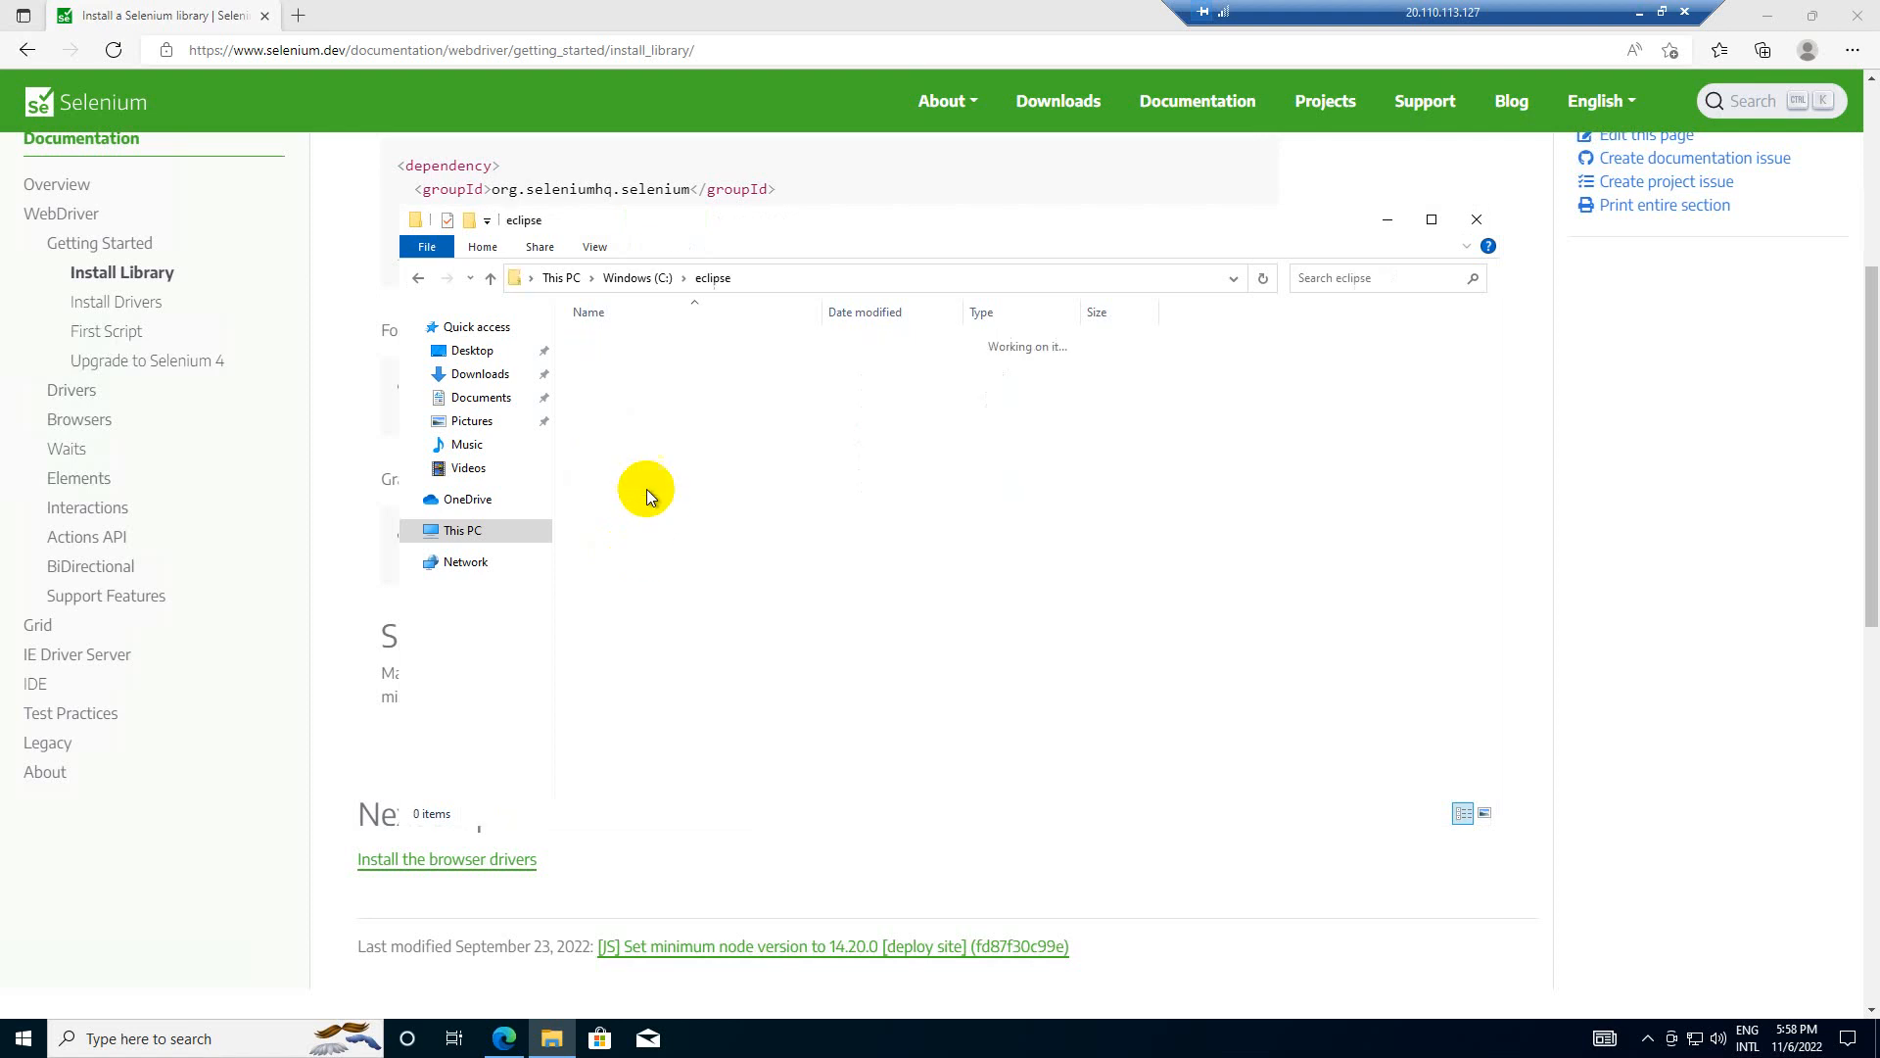
right_click(647, 505)
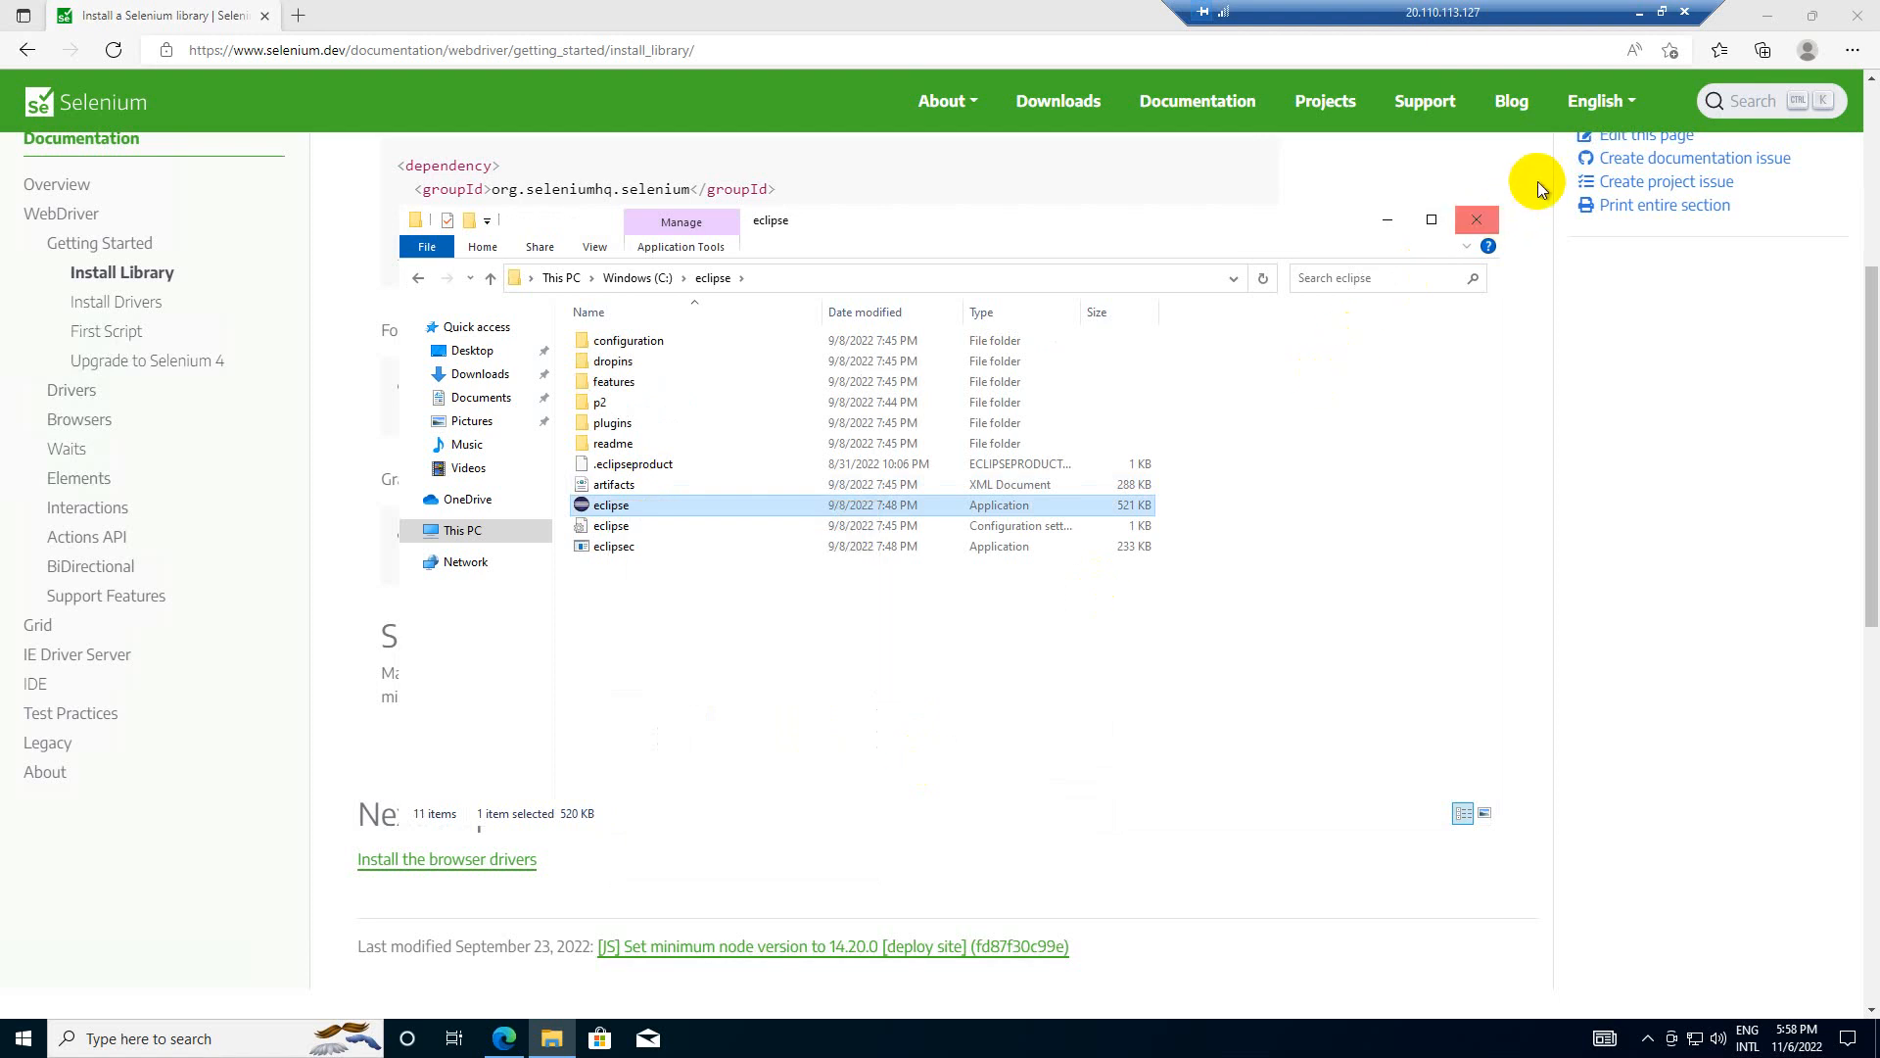
left_click(1476, 219)
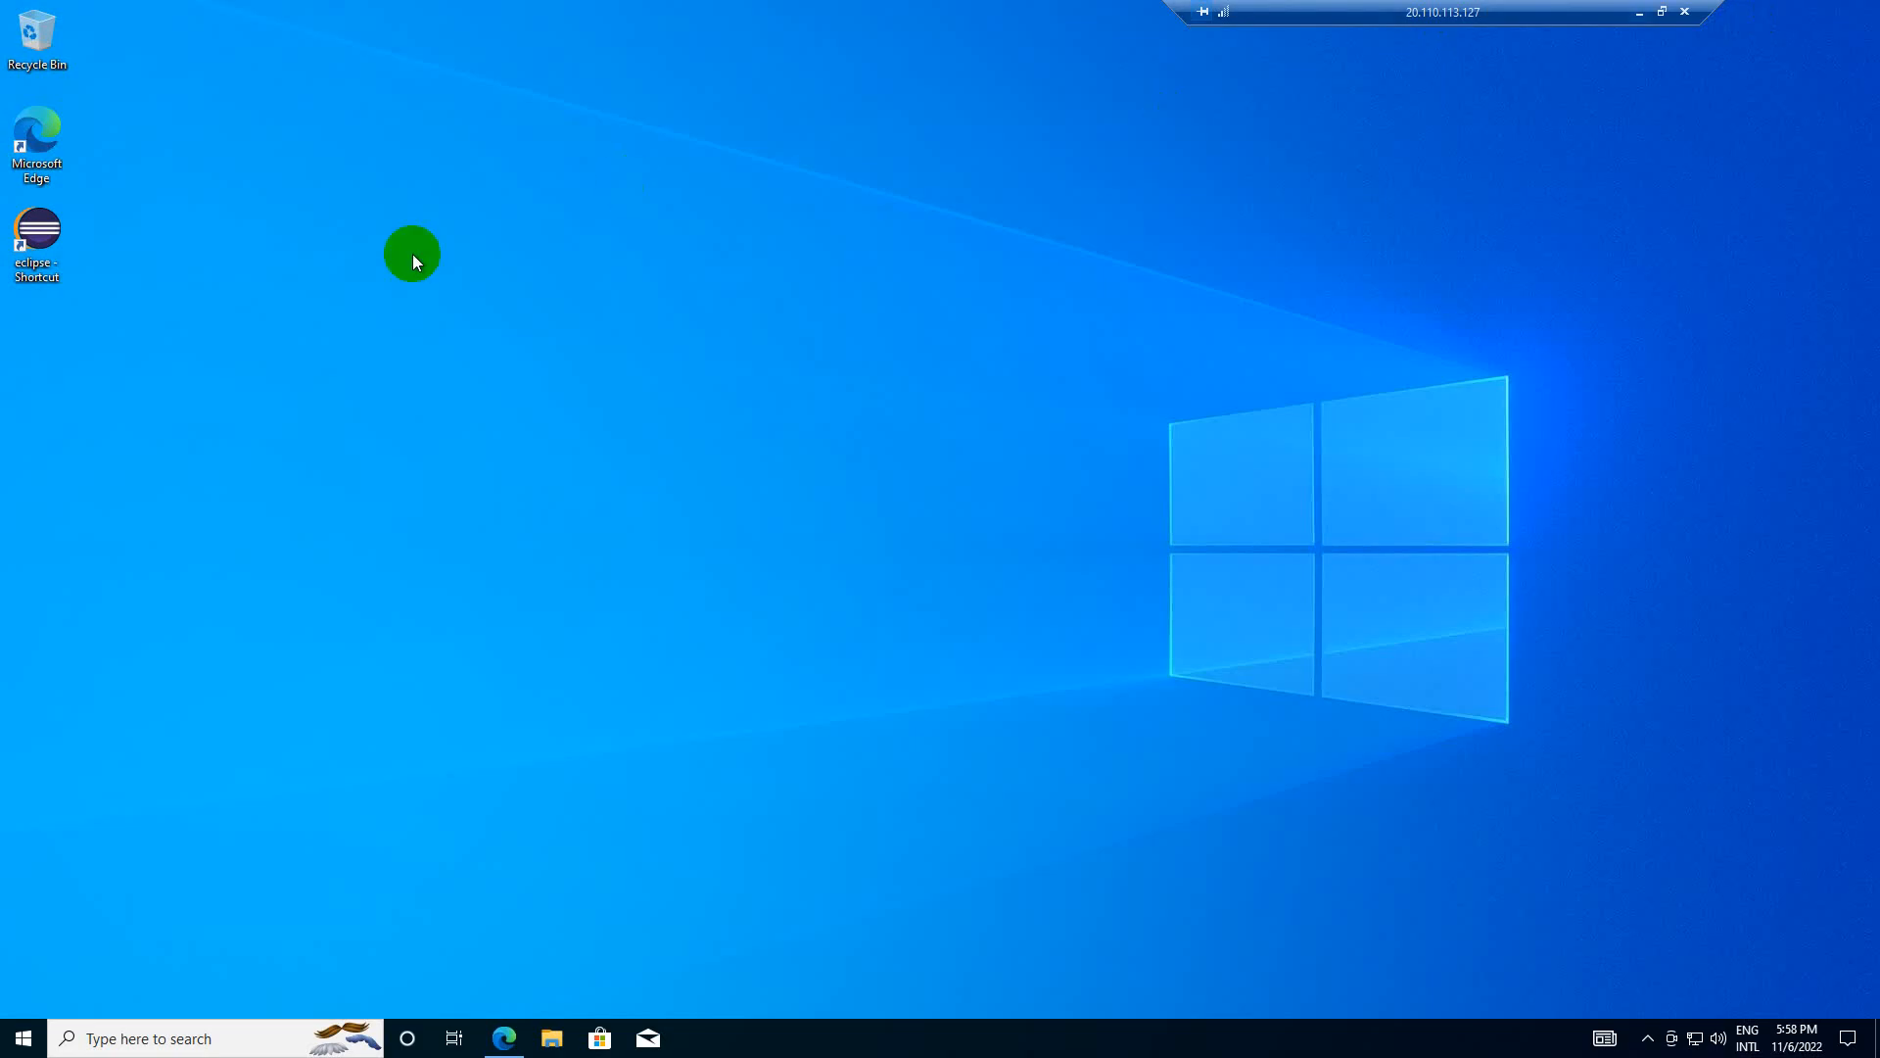
double_click(37, 234)
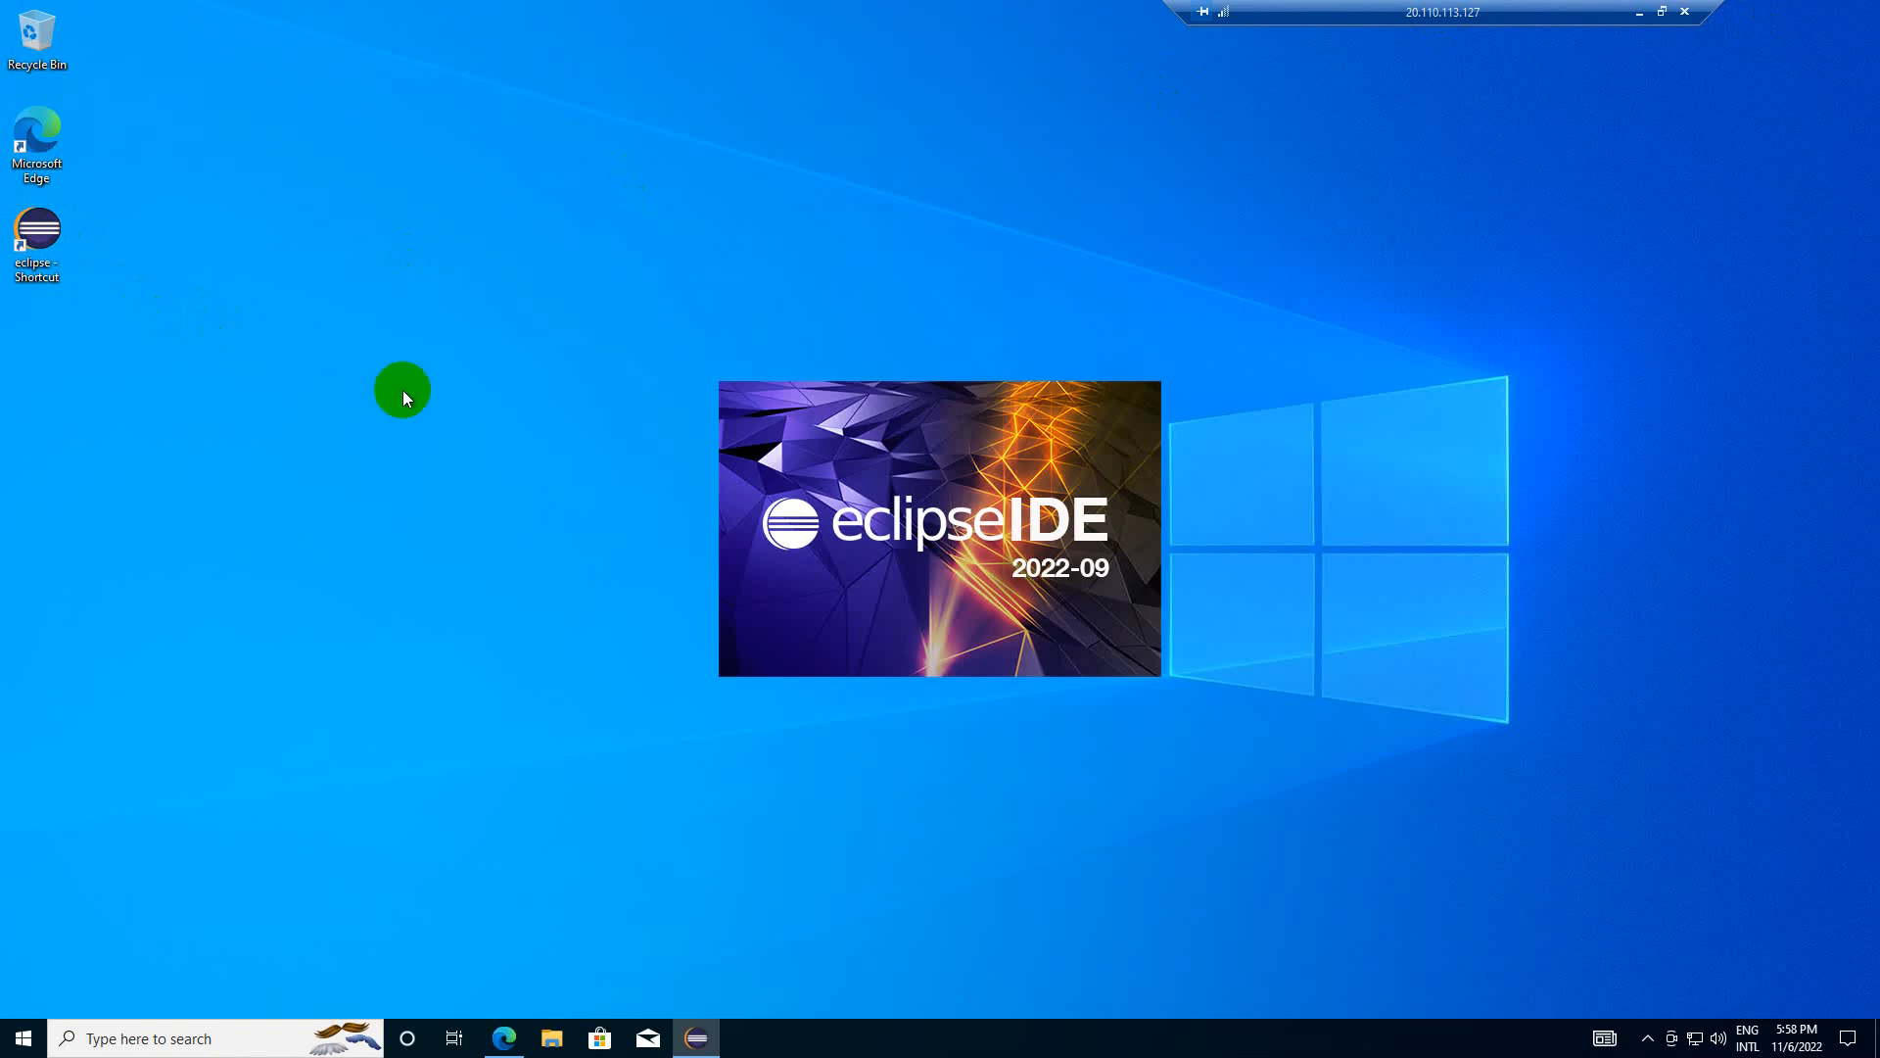
mouse_move(536, 469)
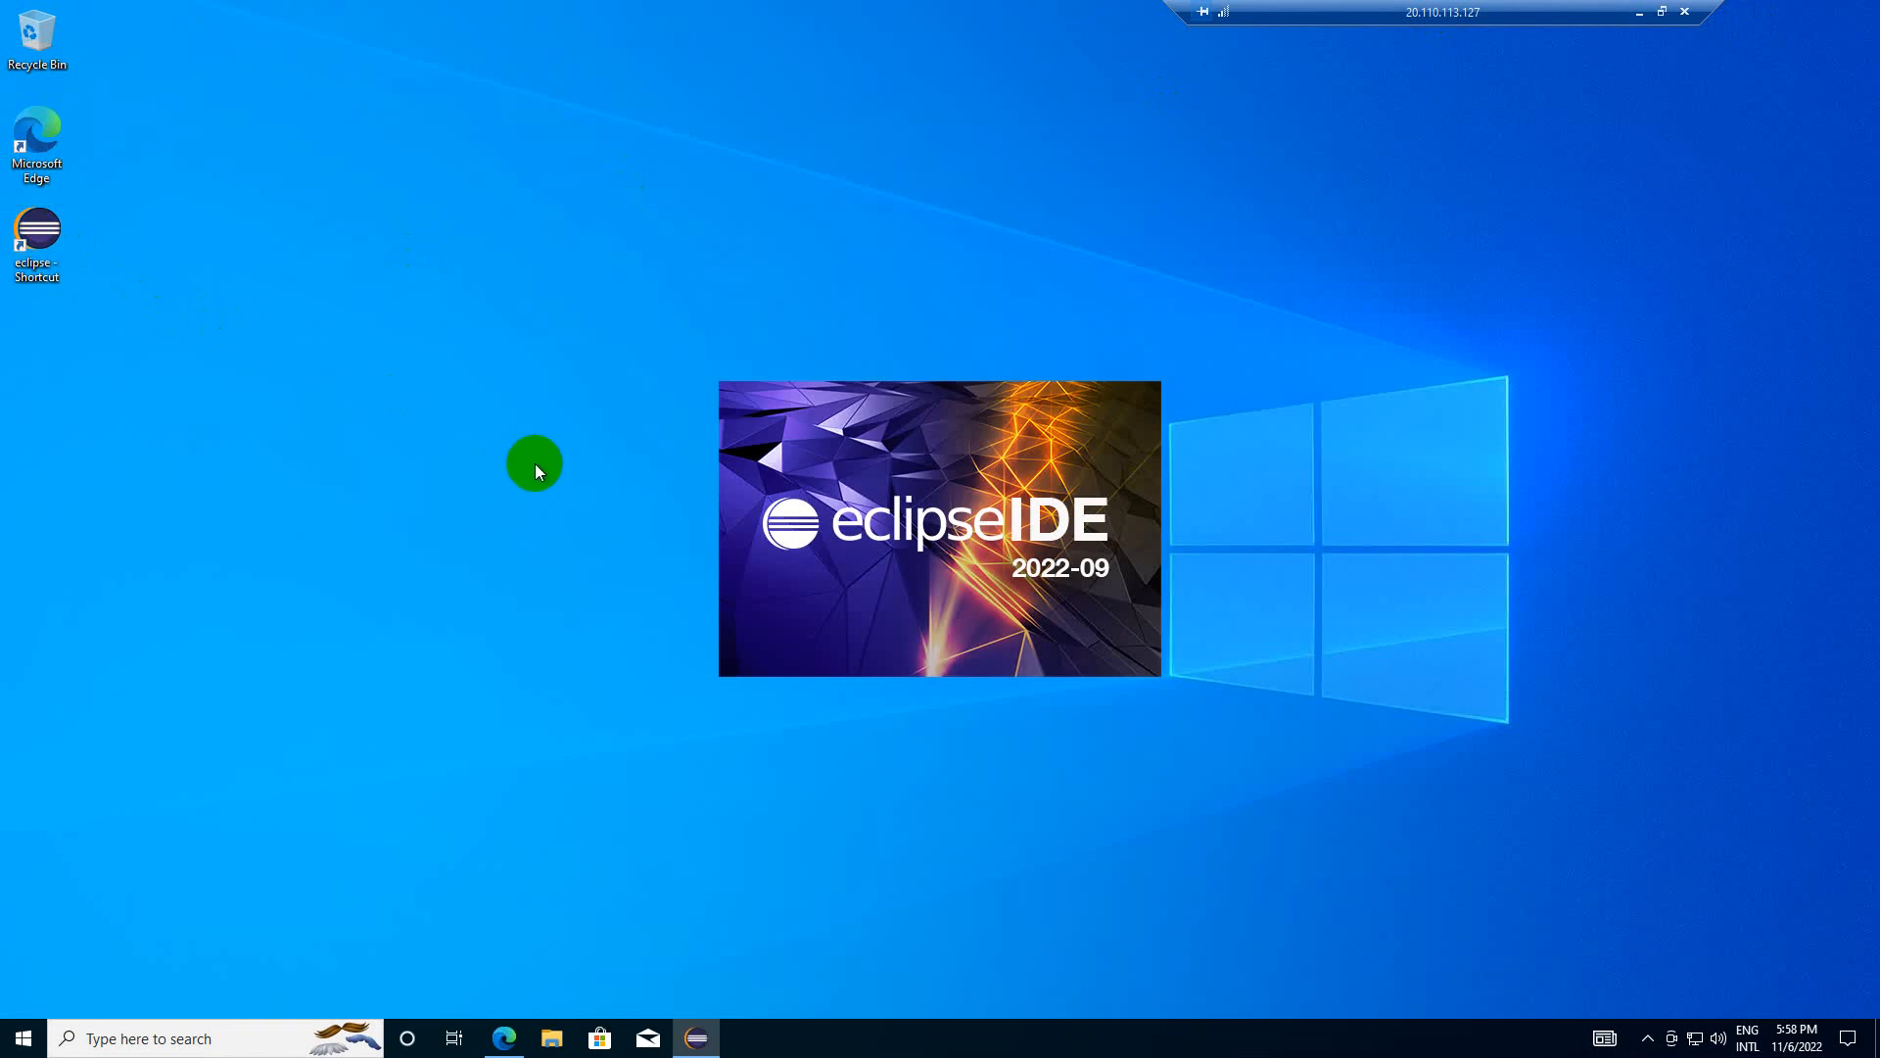
mouse_move(570, 497)
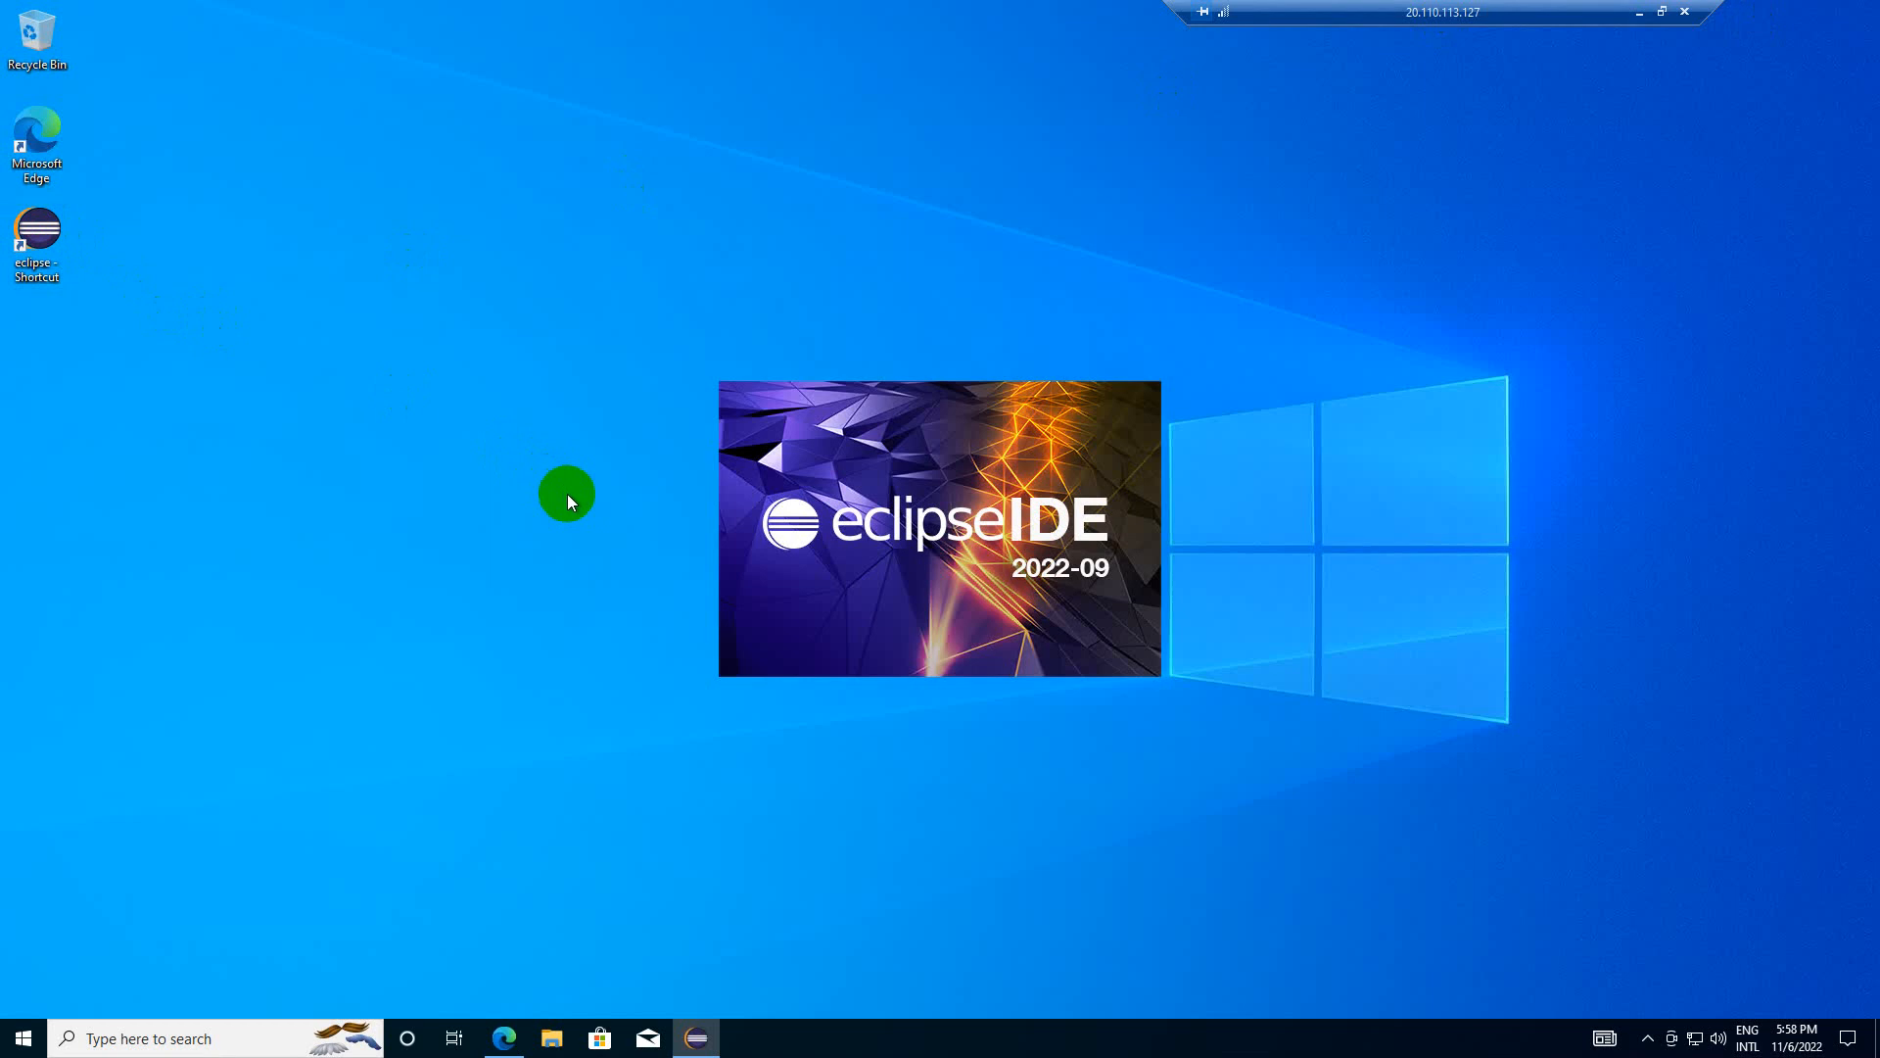
mouse_move(653, 458)
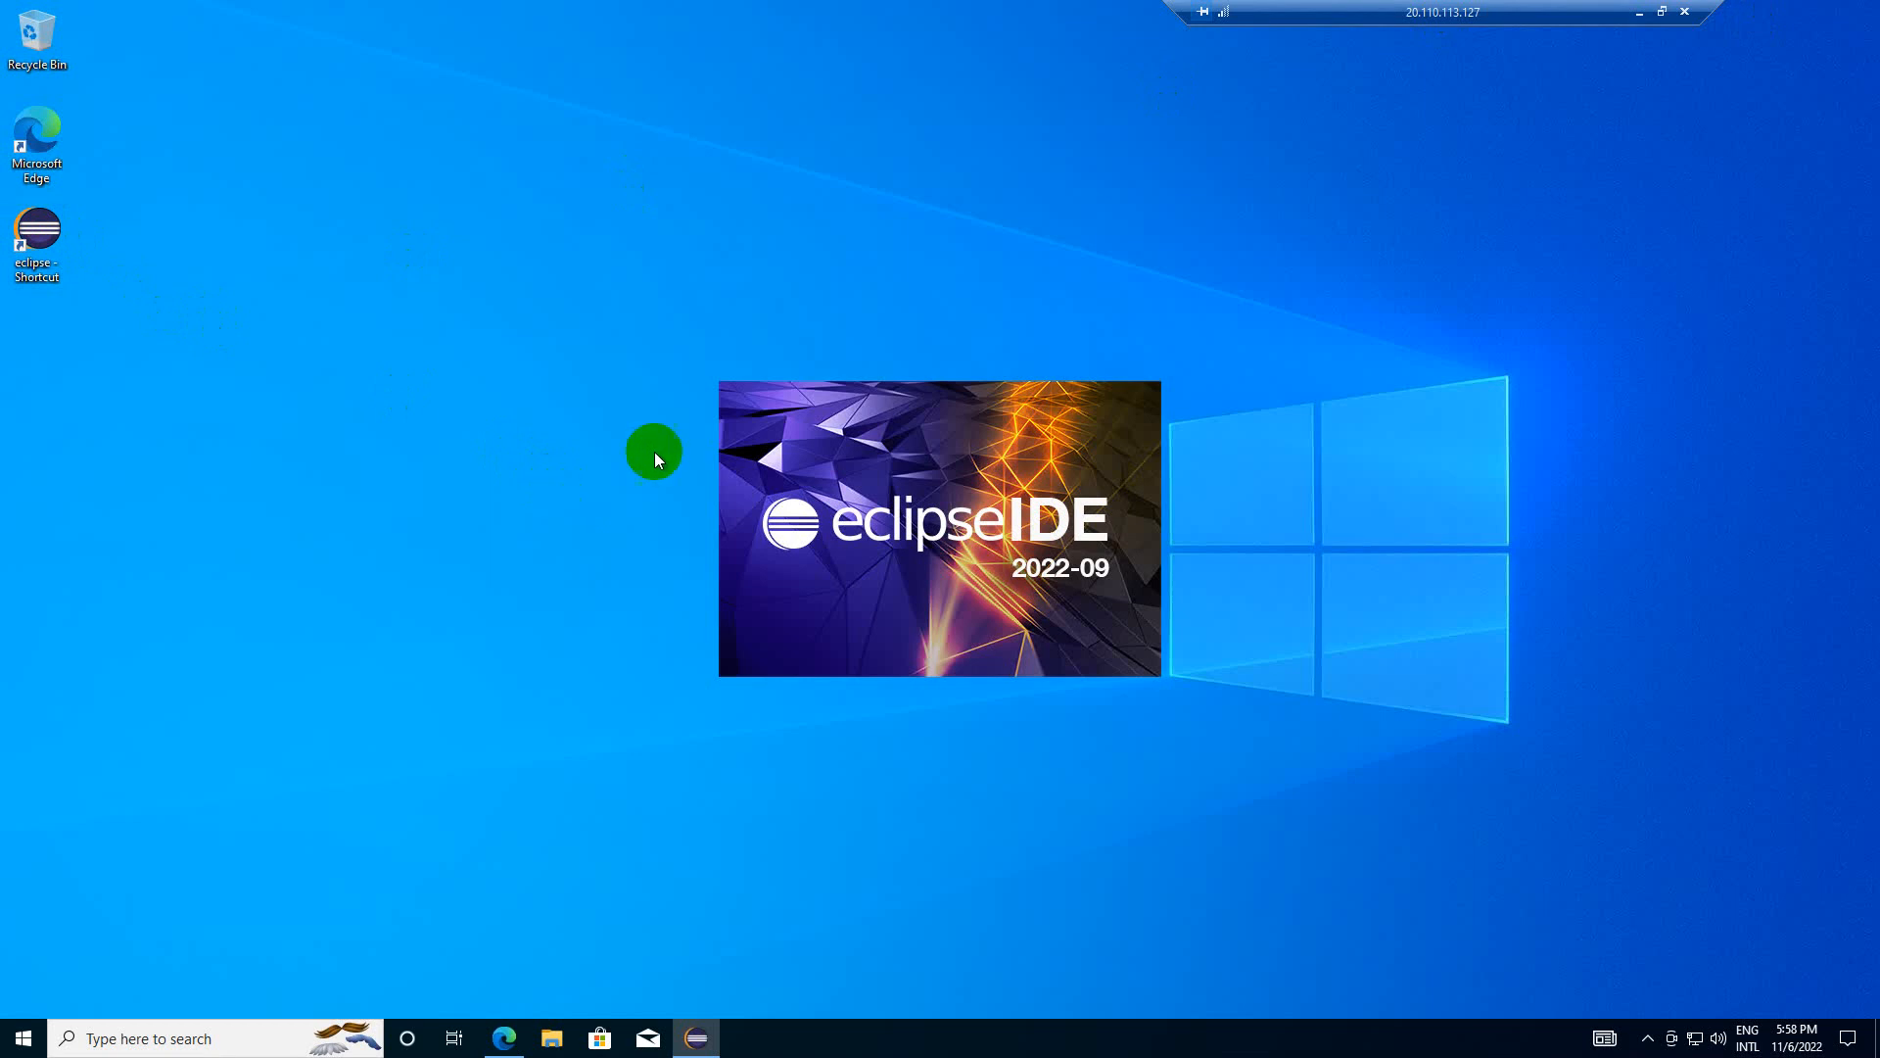
mouse_move(984, 321)
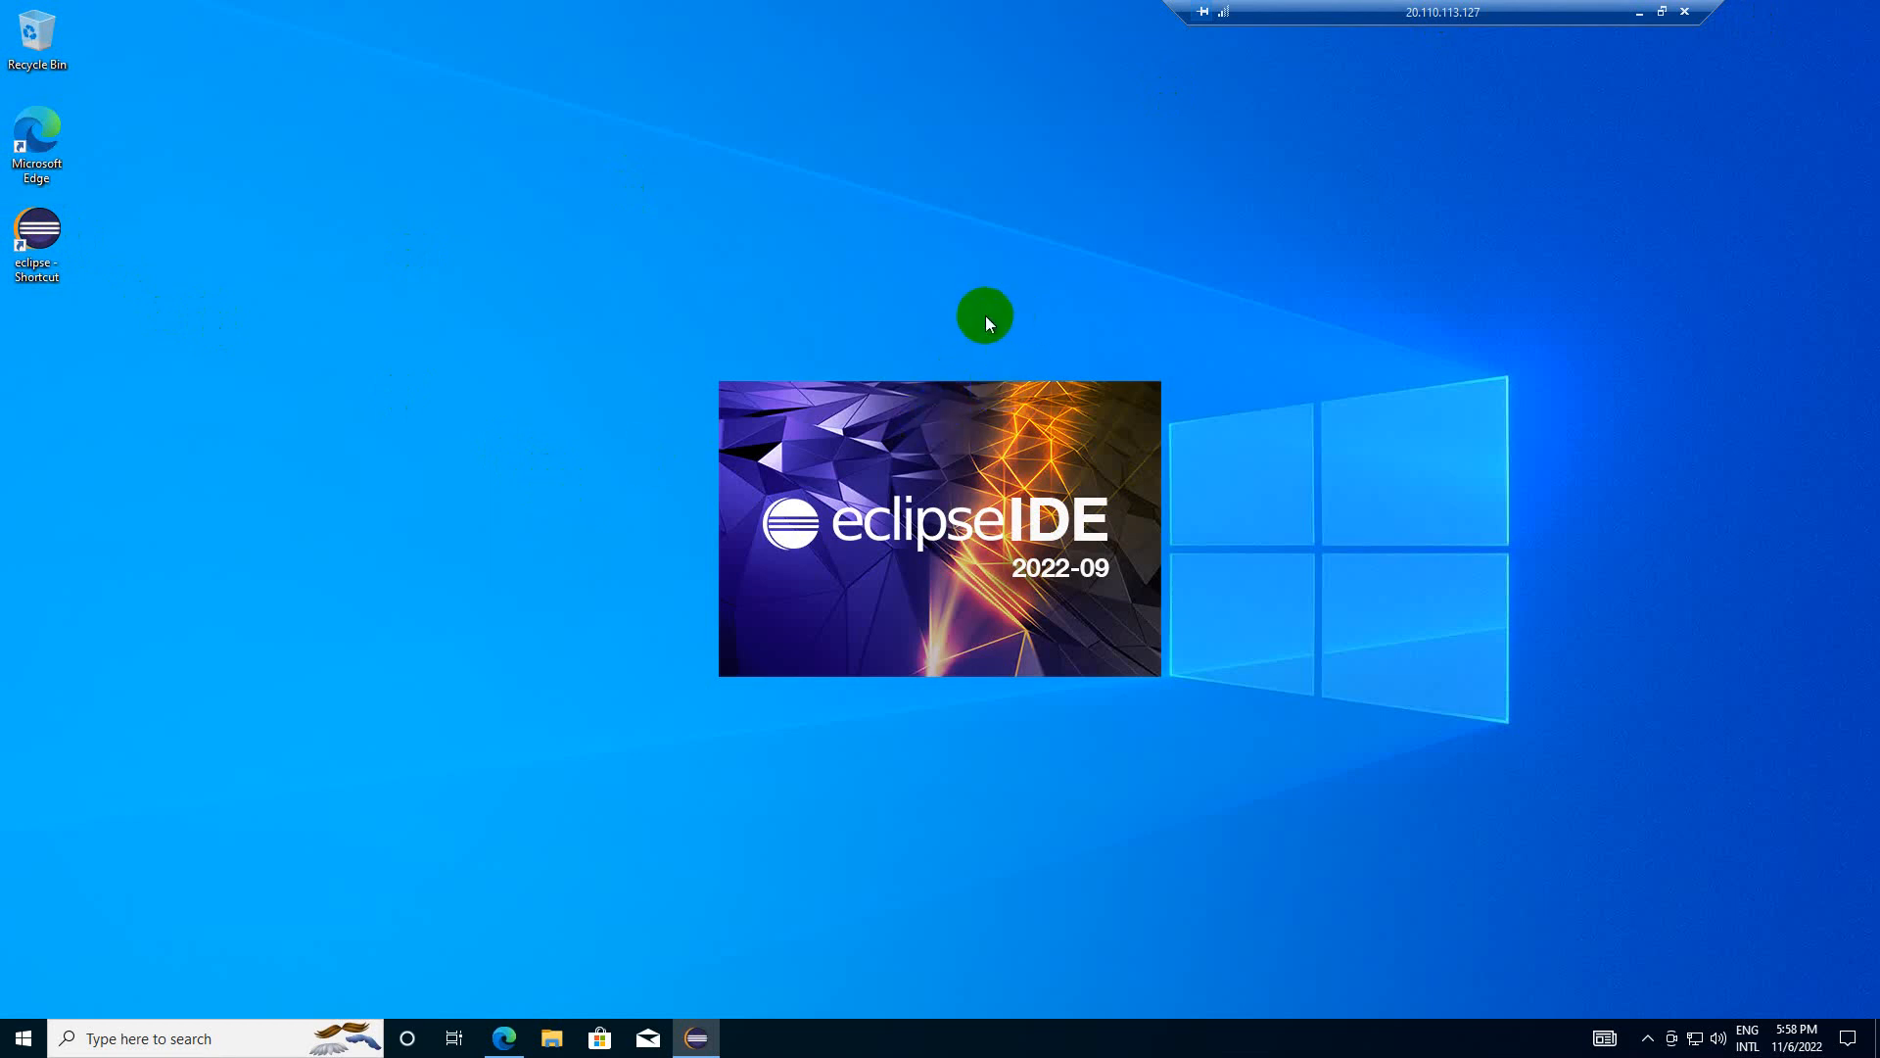
mouse_move(967, 350)
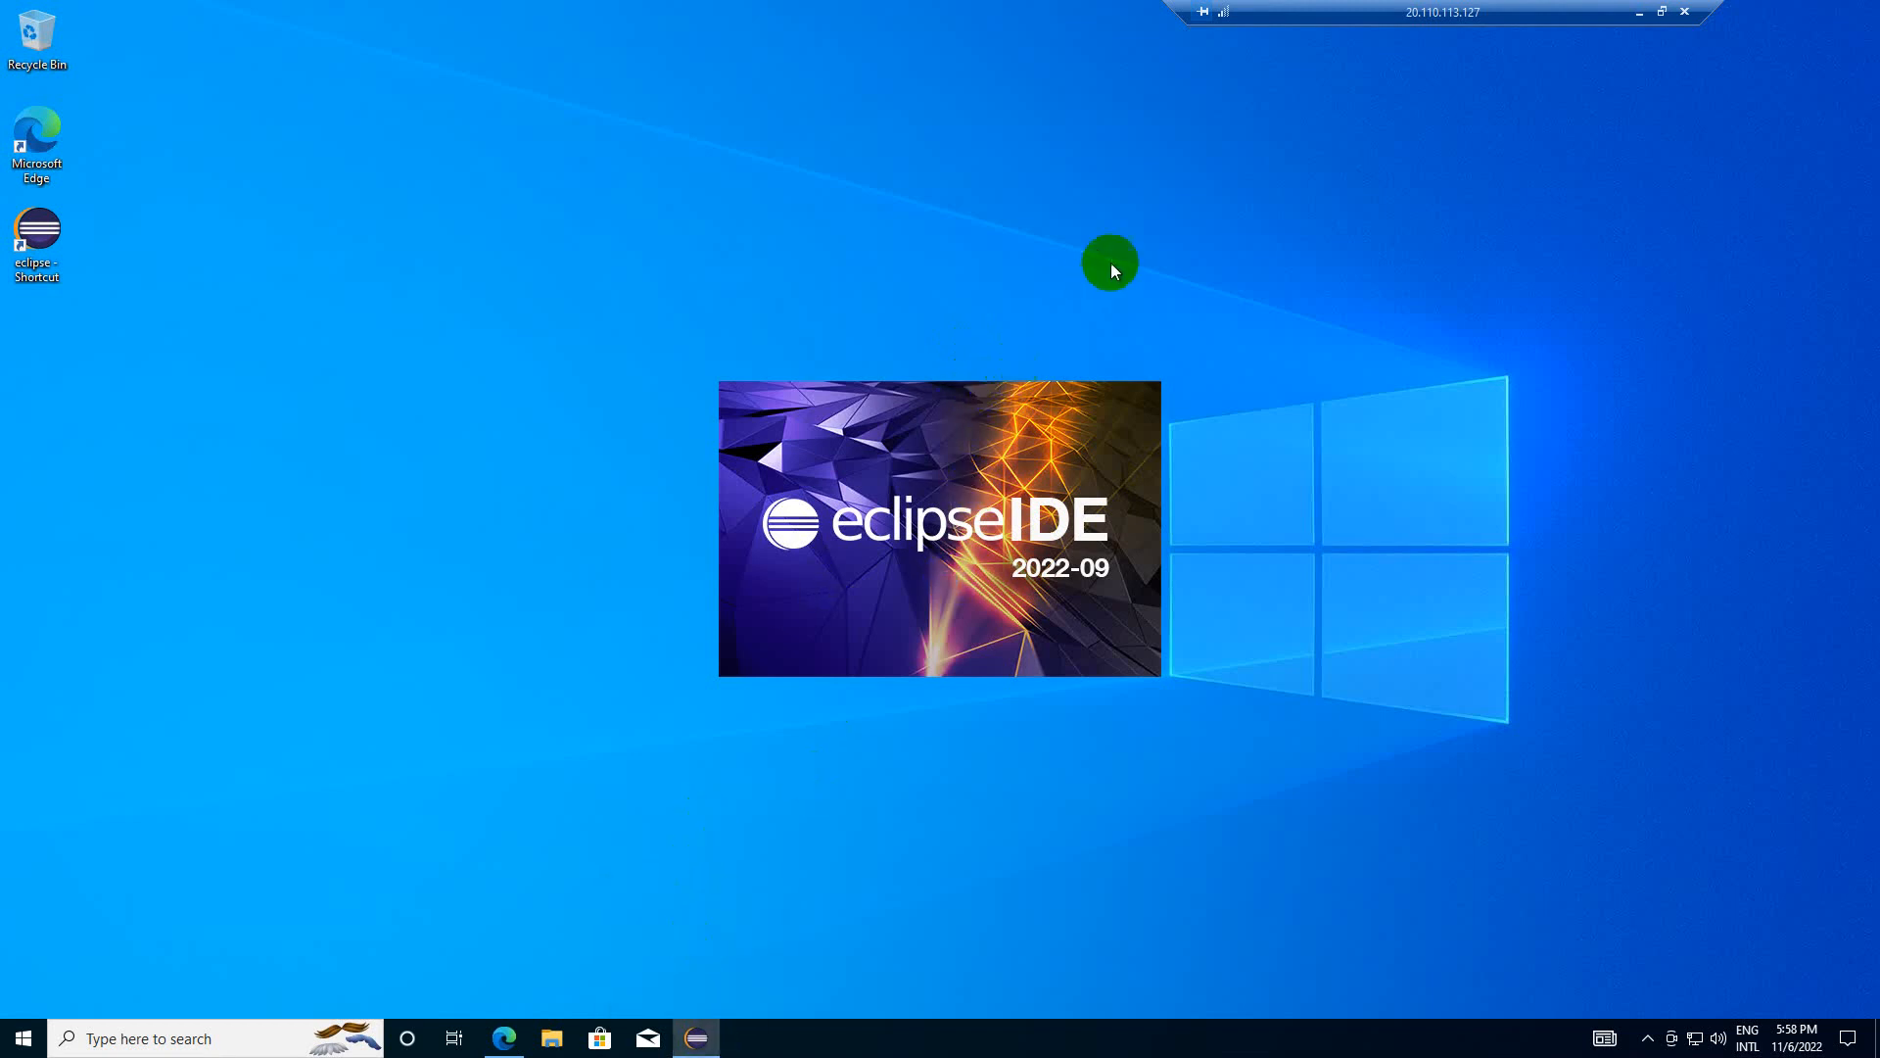
mouse_move(1660, 11)
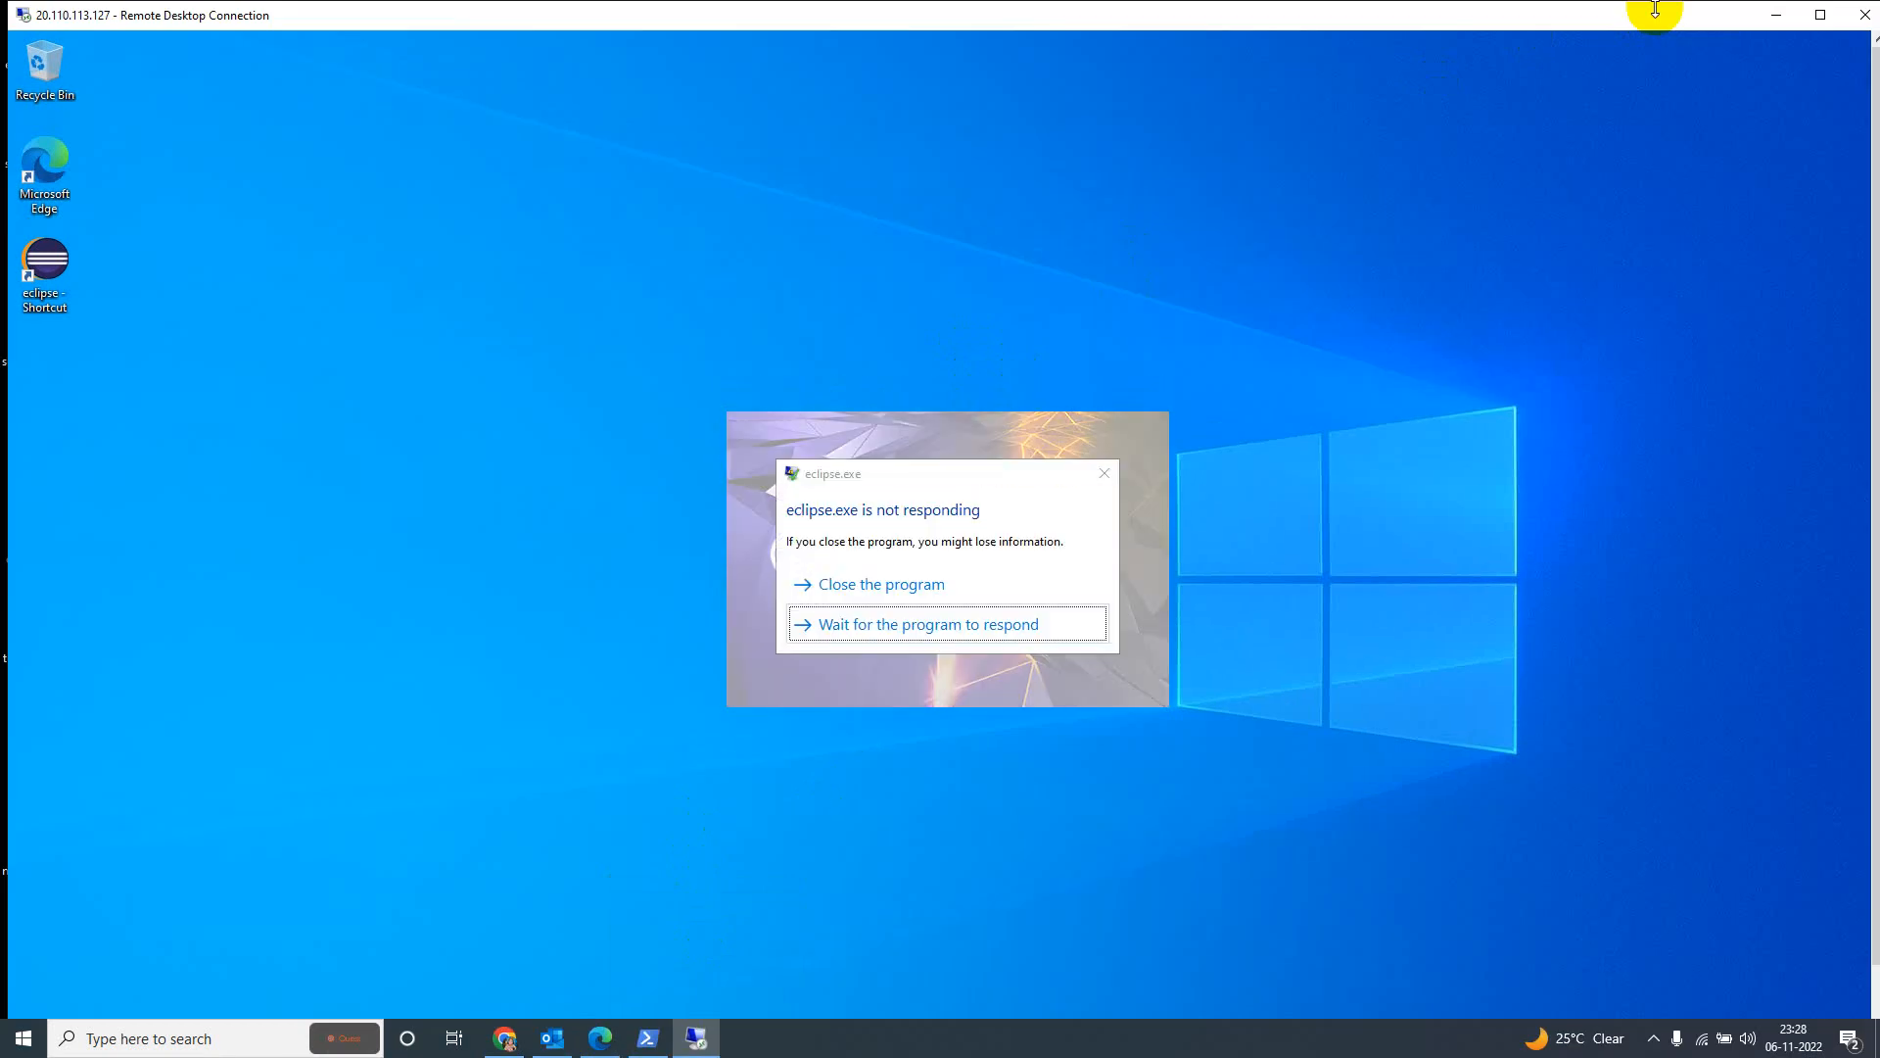
- Wait for Eclipse to respond, then launch it with the default eclipse-workspace path
left_click(928, 624)
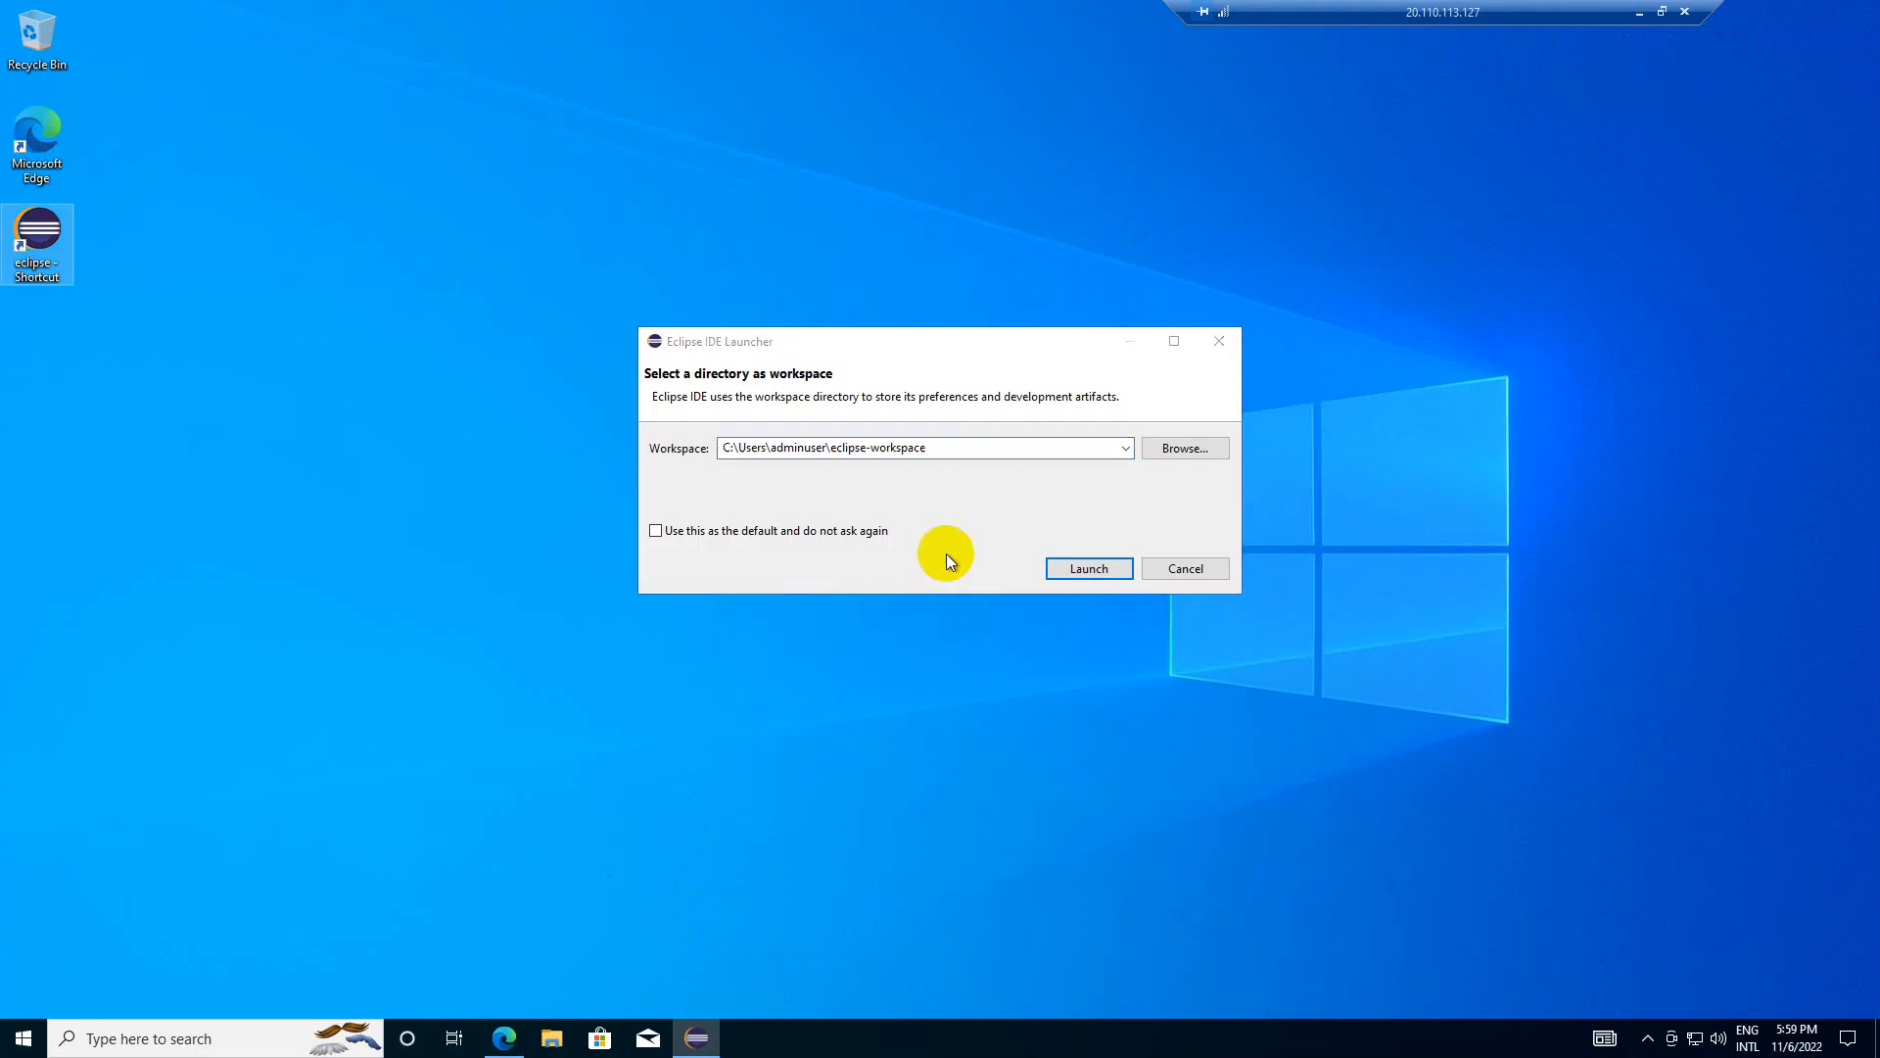
left_click(864, 448)
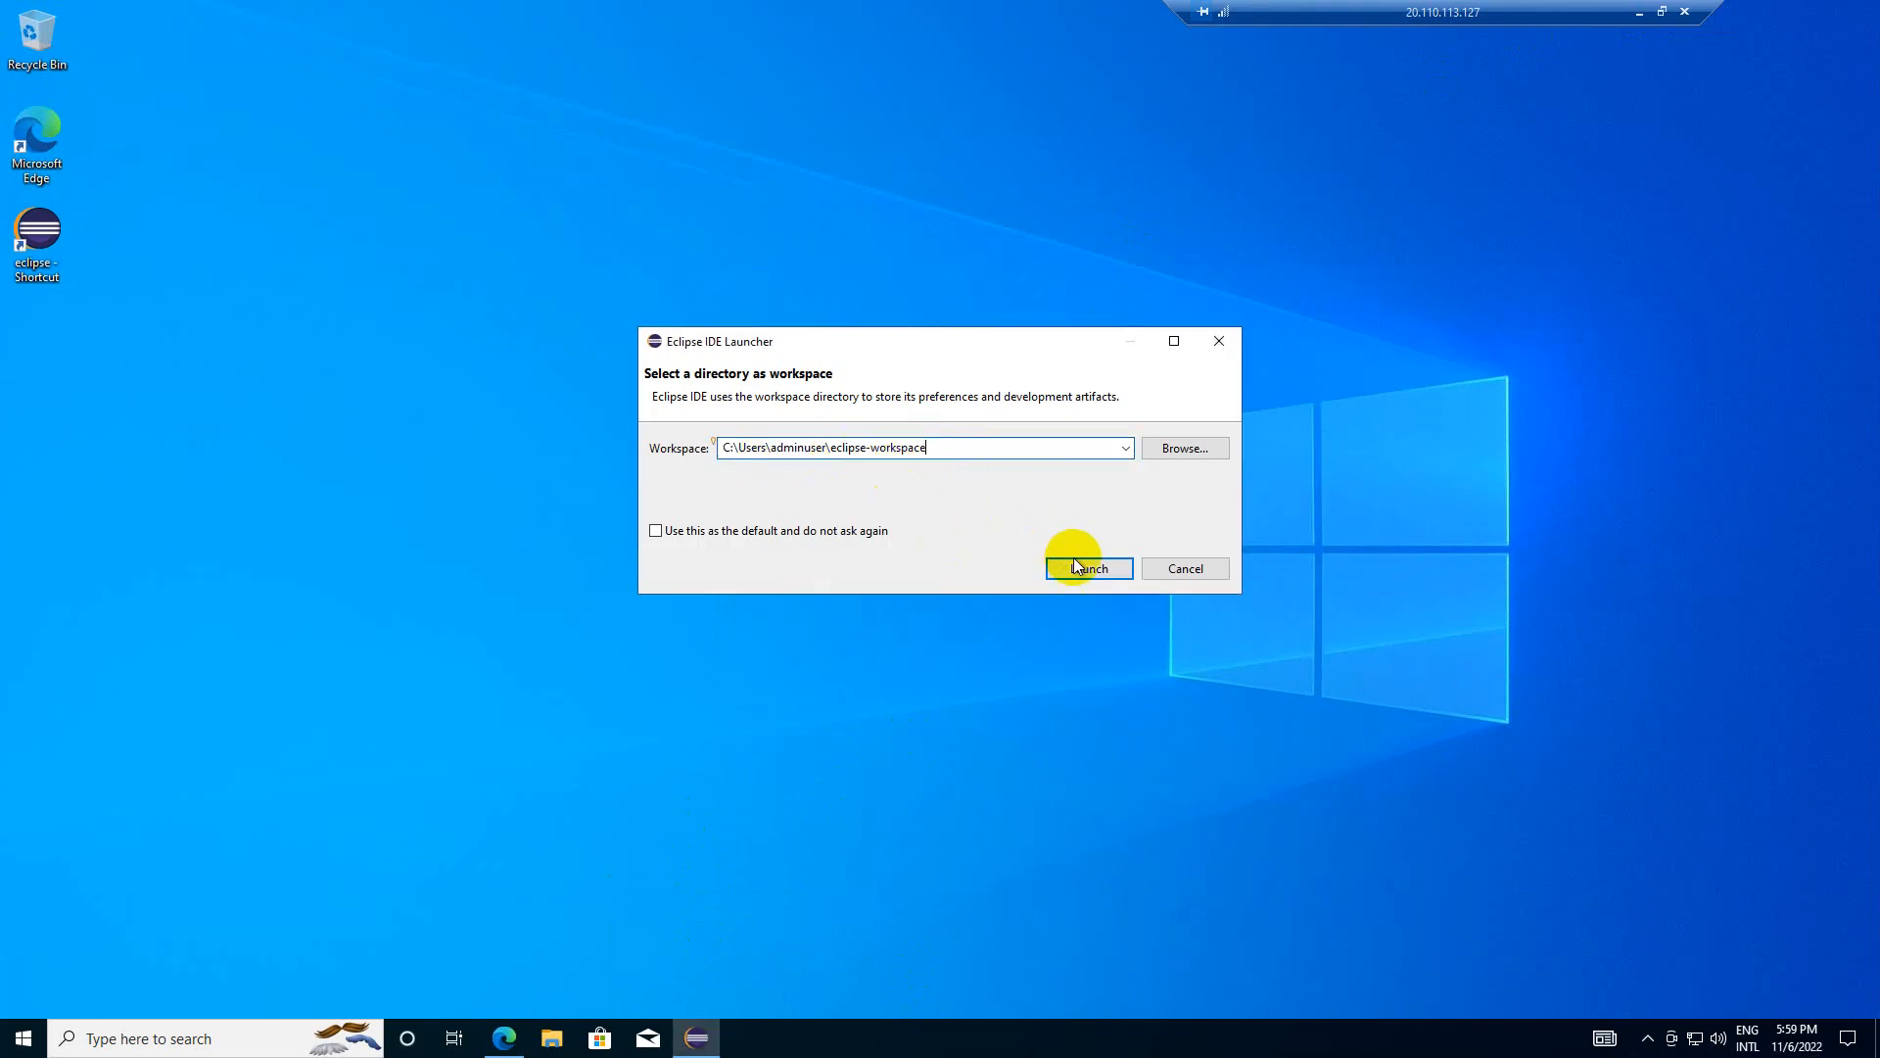
left_click(1086, 567)
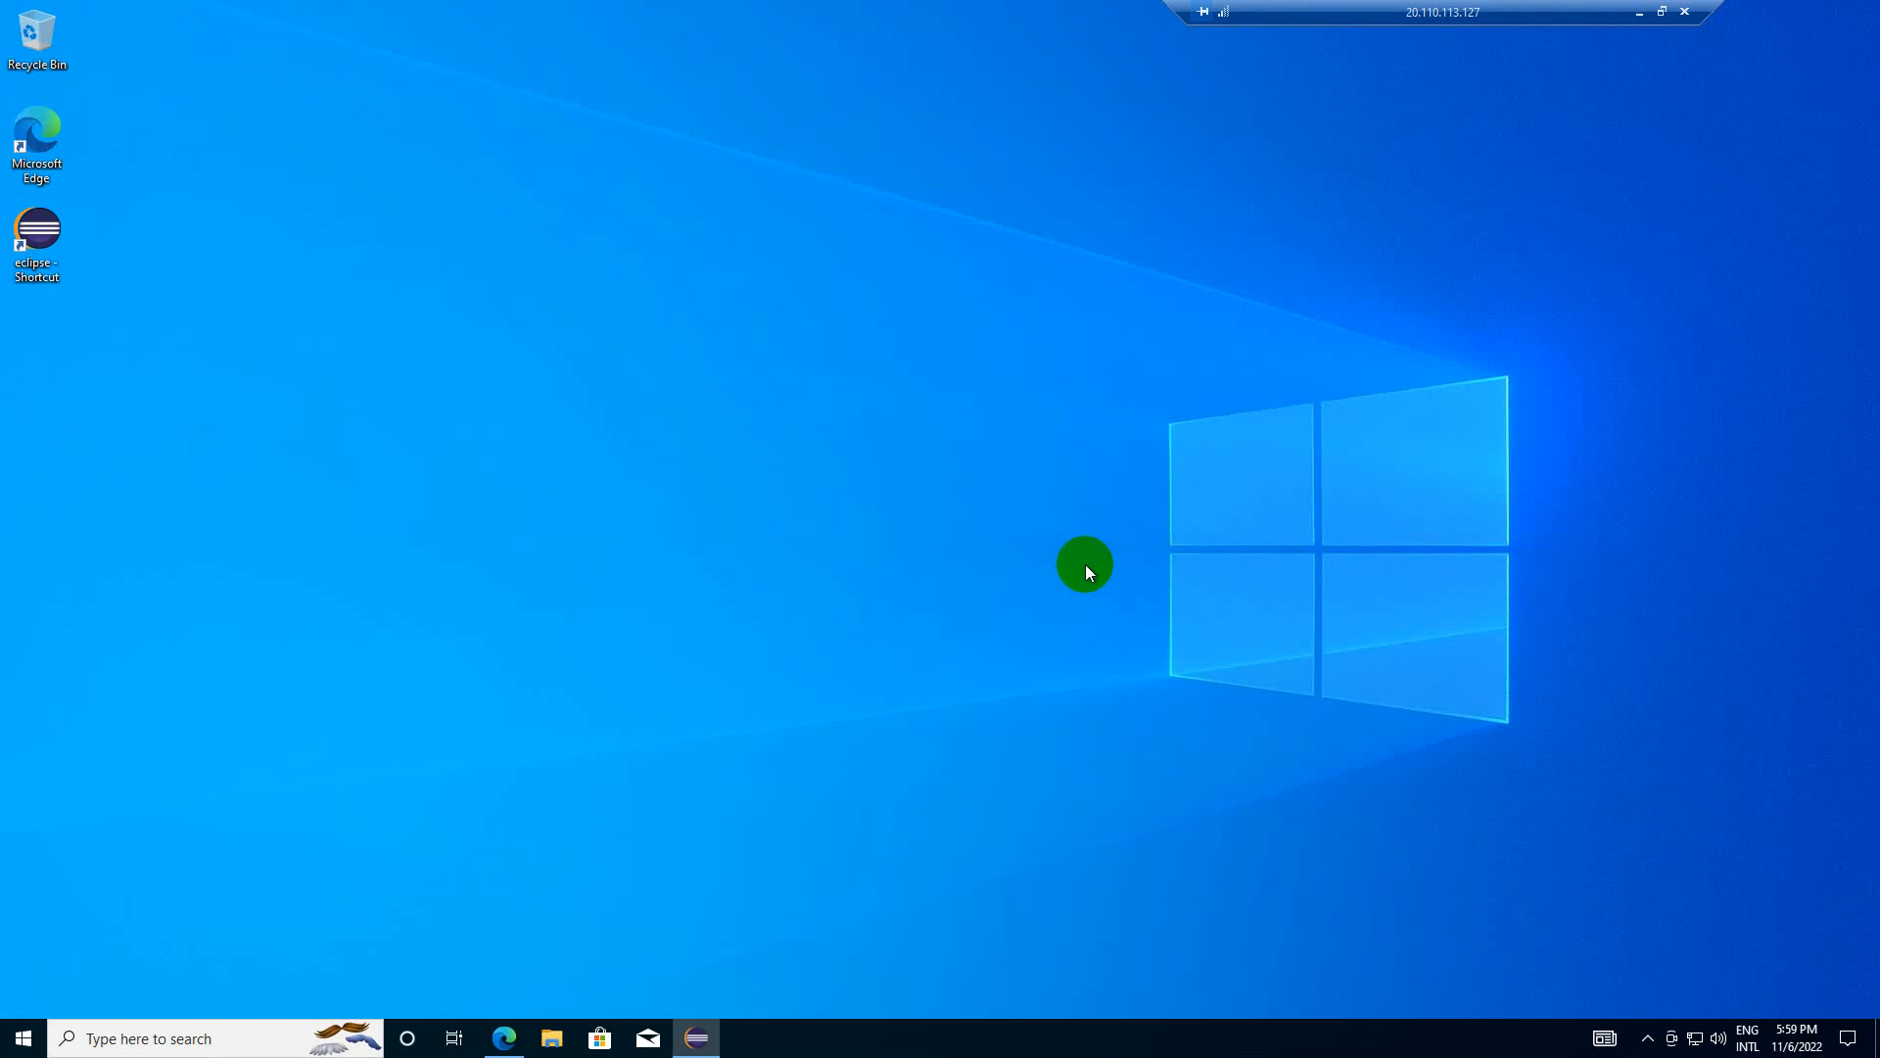
double_click(36, 235)
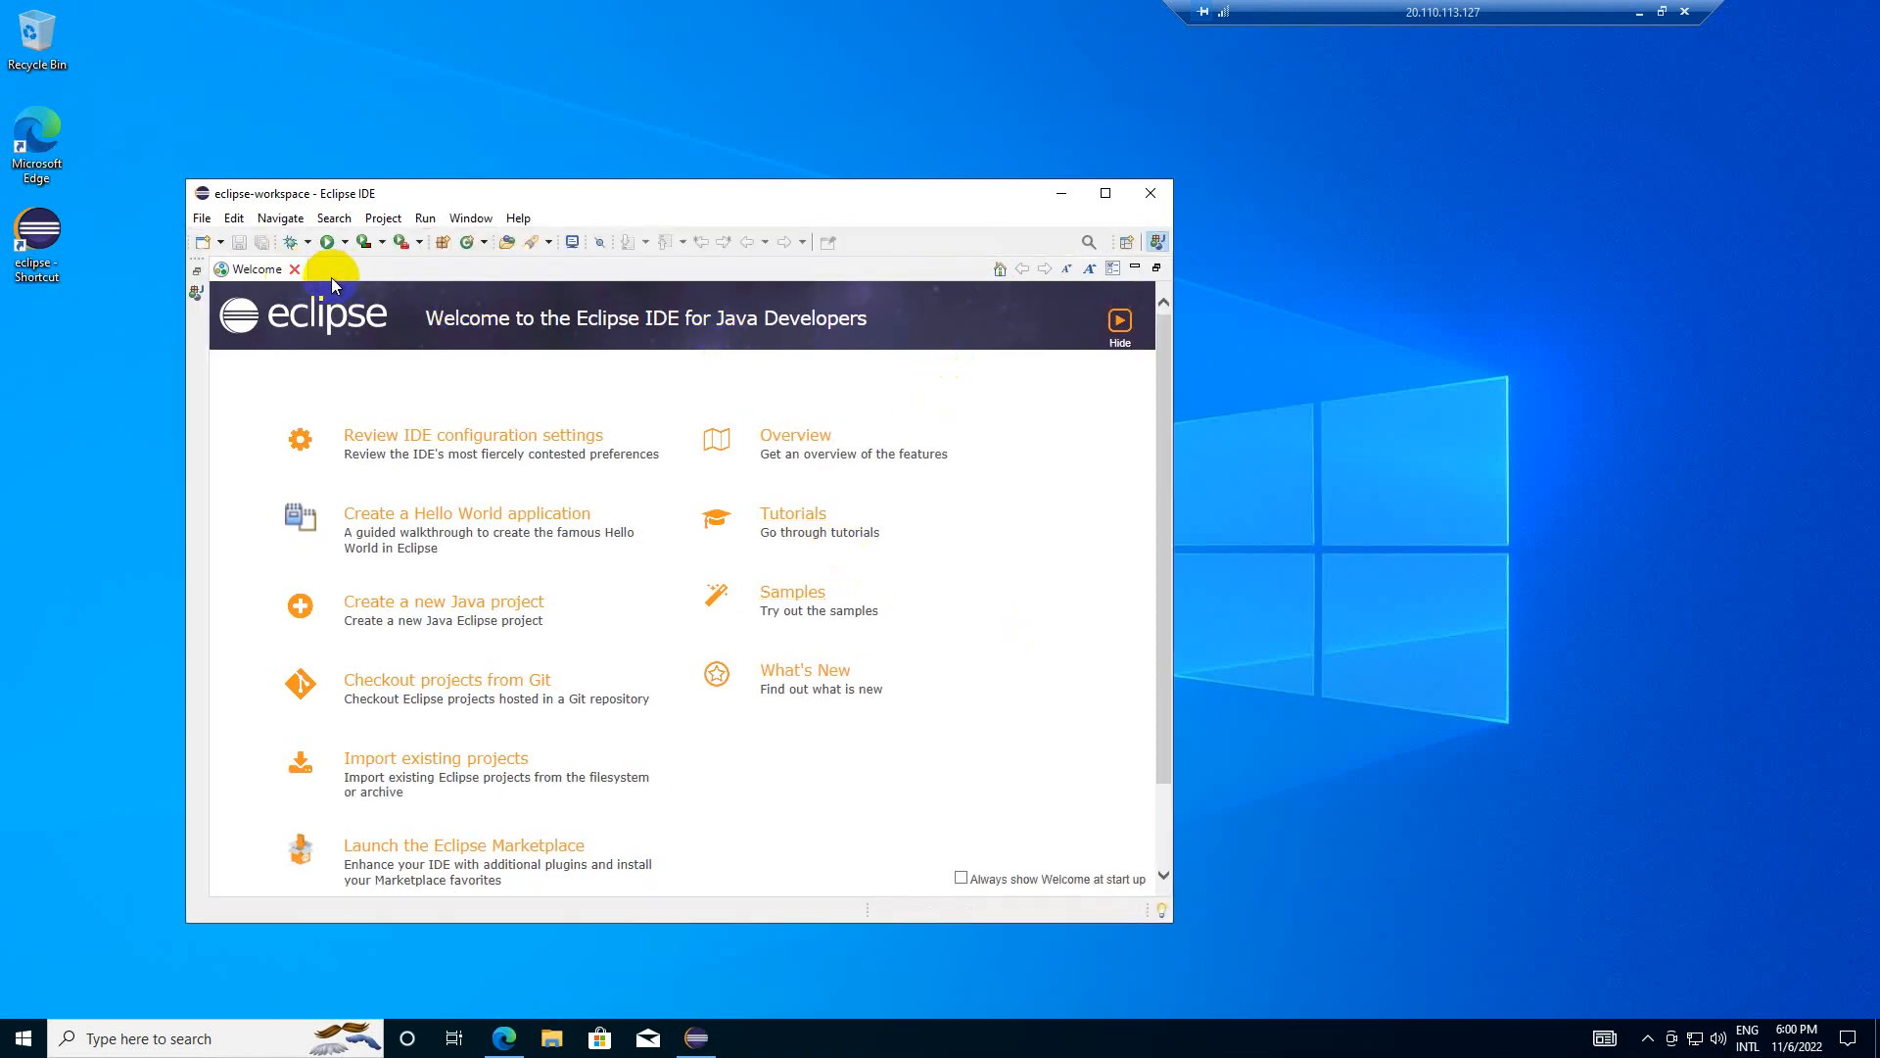
- Close the Welcome tab and start 'Create a Java project' from Package Explorer
left_click(294, 269)
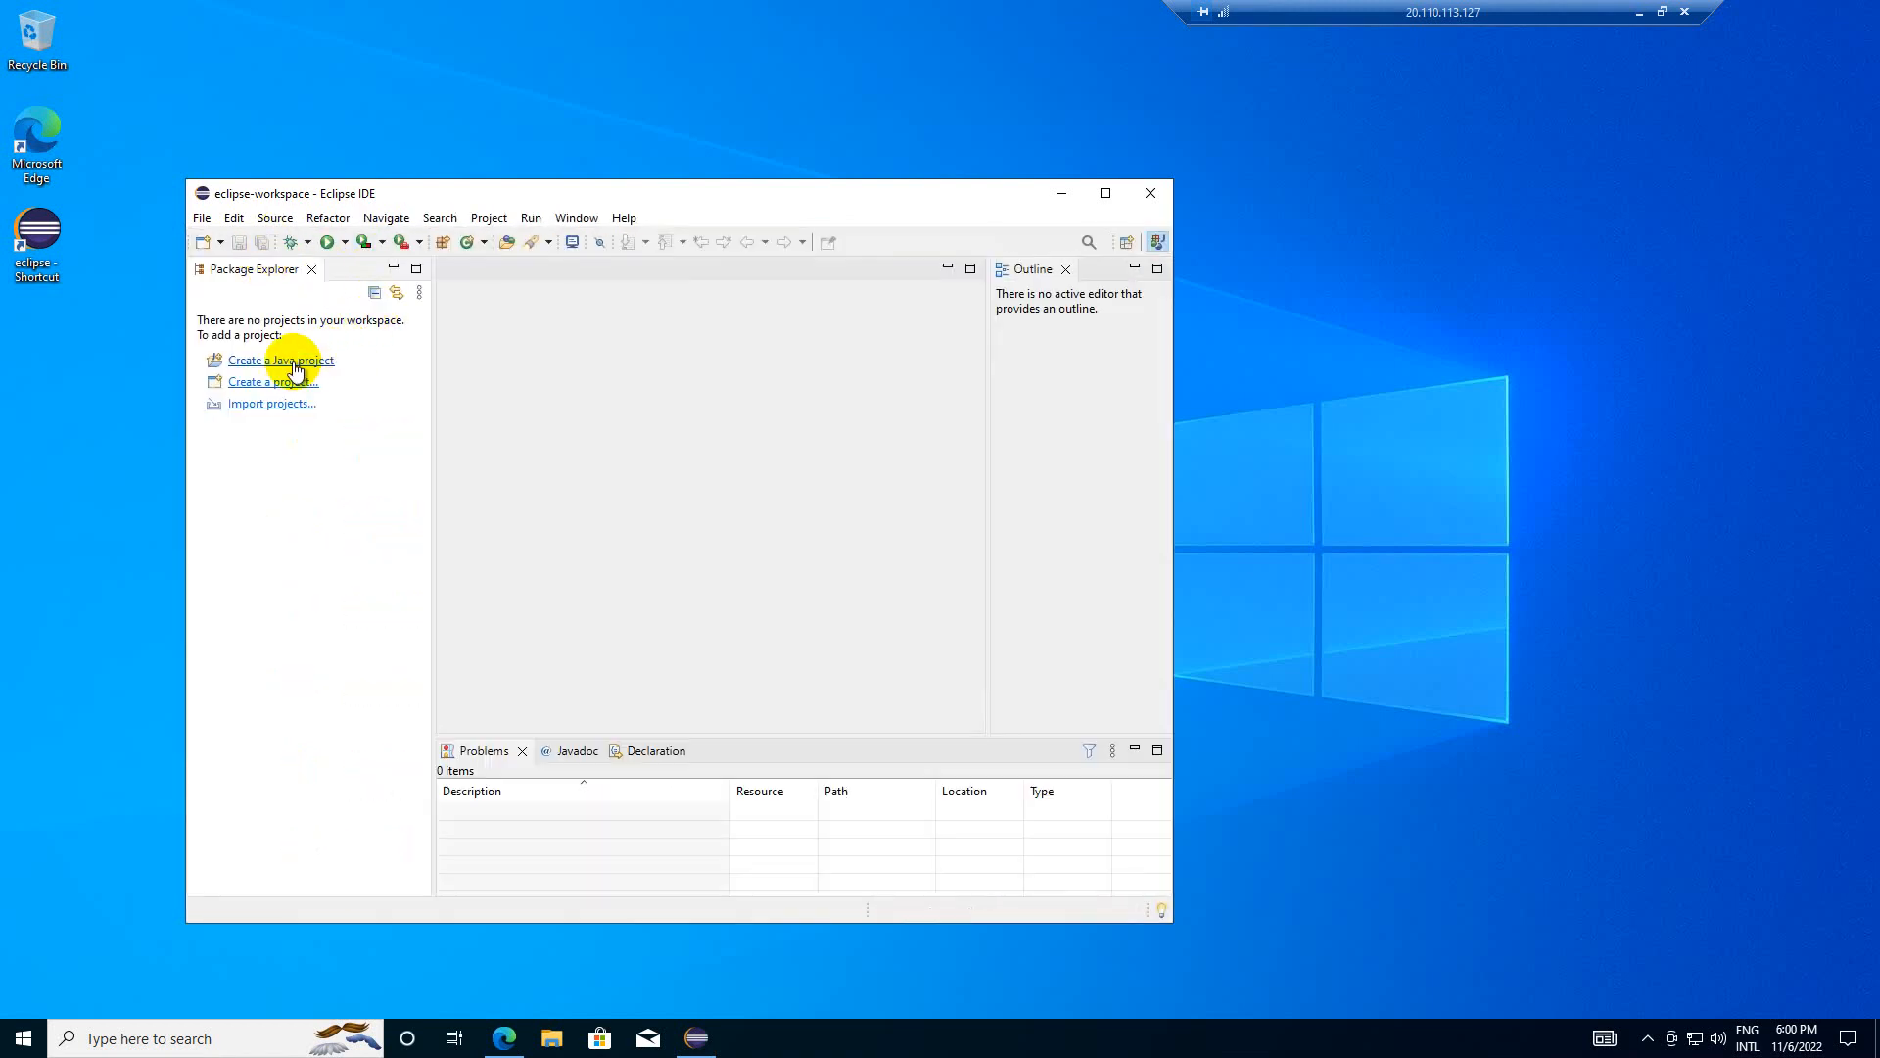
left_click(281, 360)
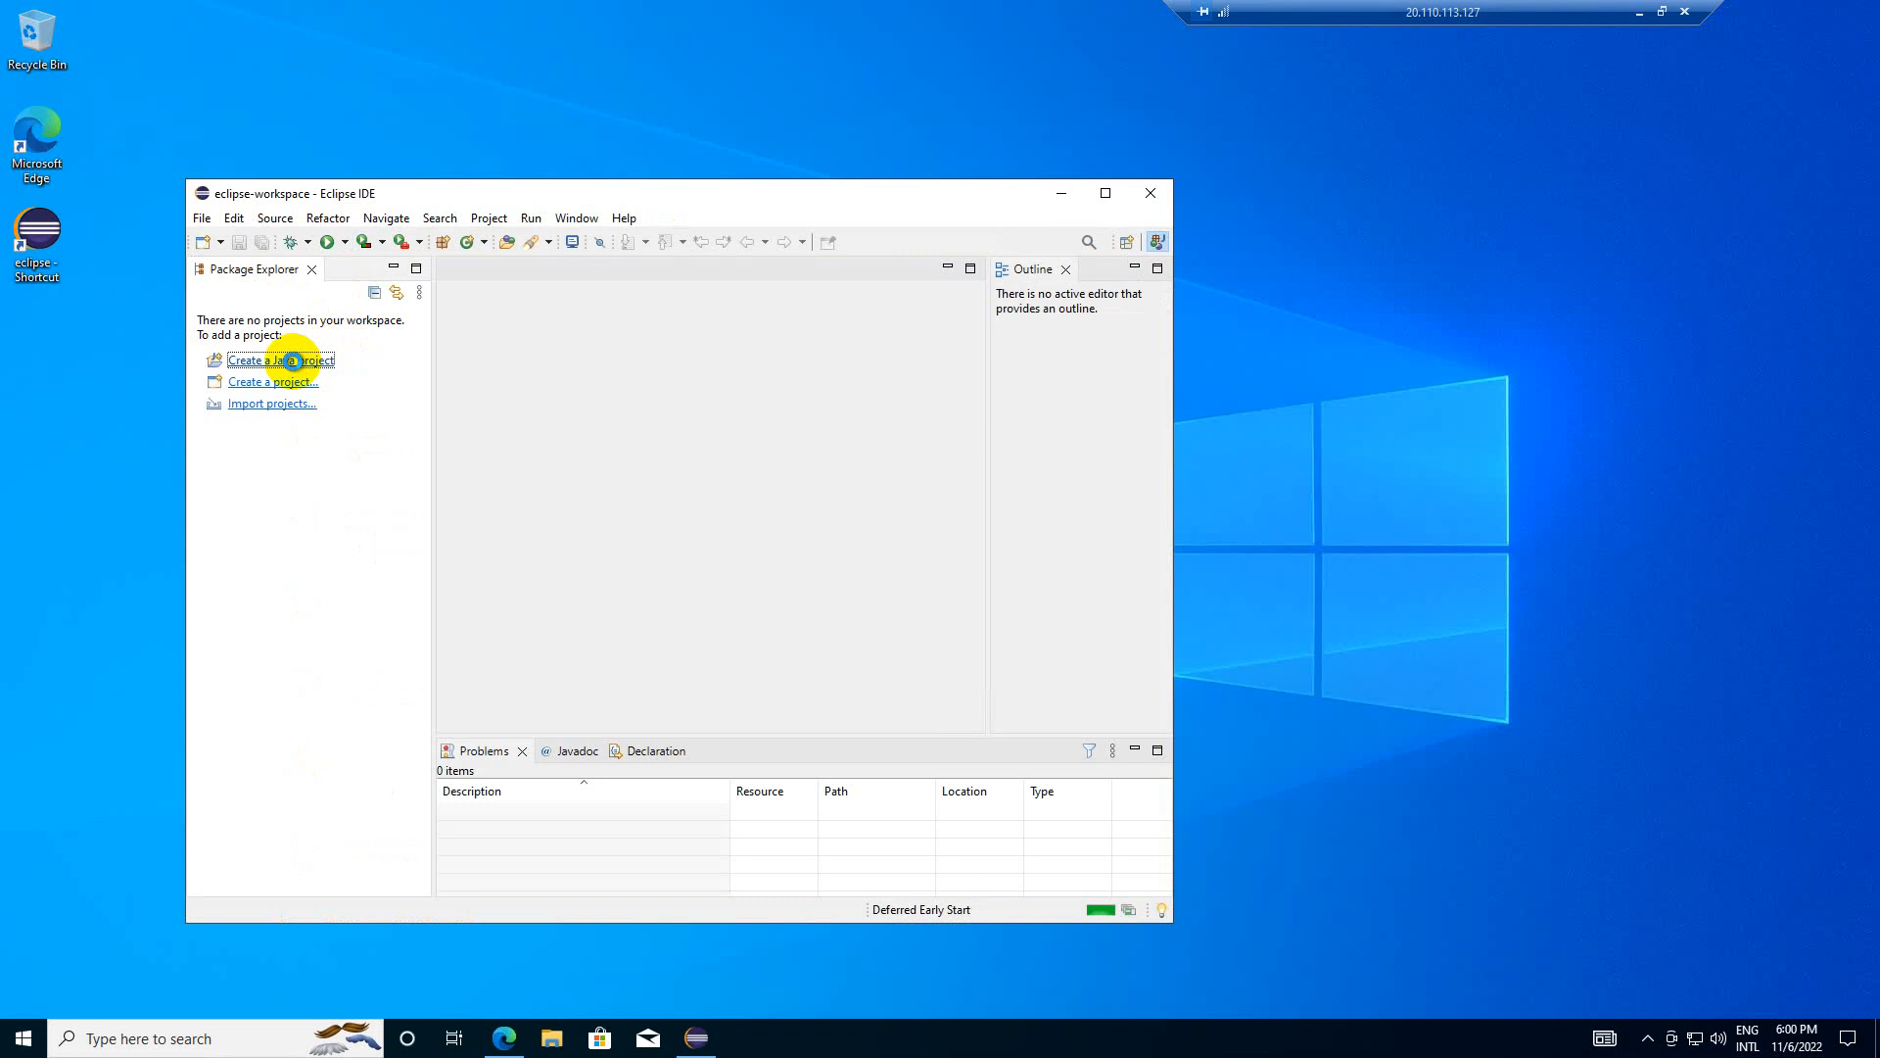
left_click(279, 360)
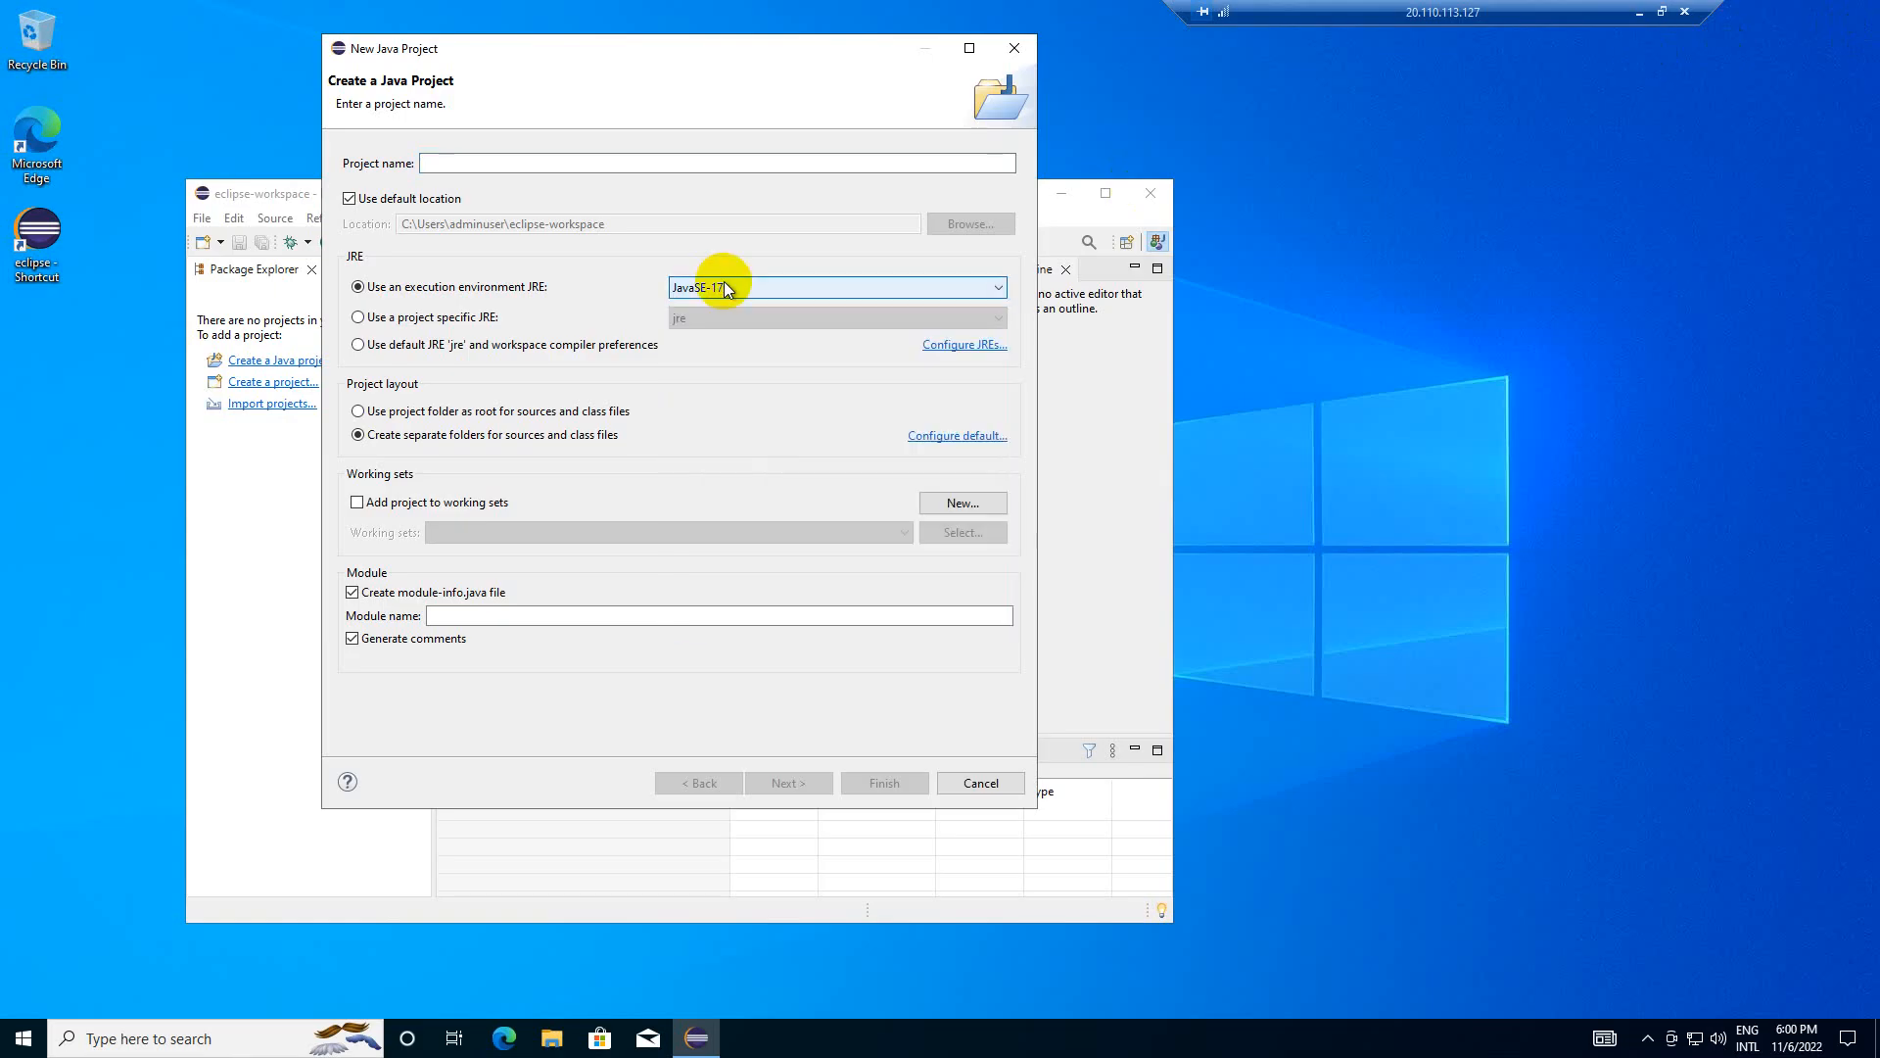
left_click(716, 164)
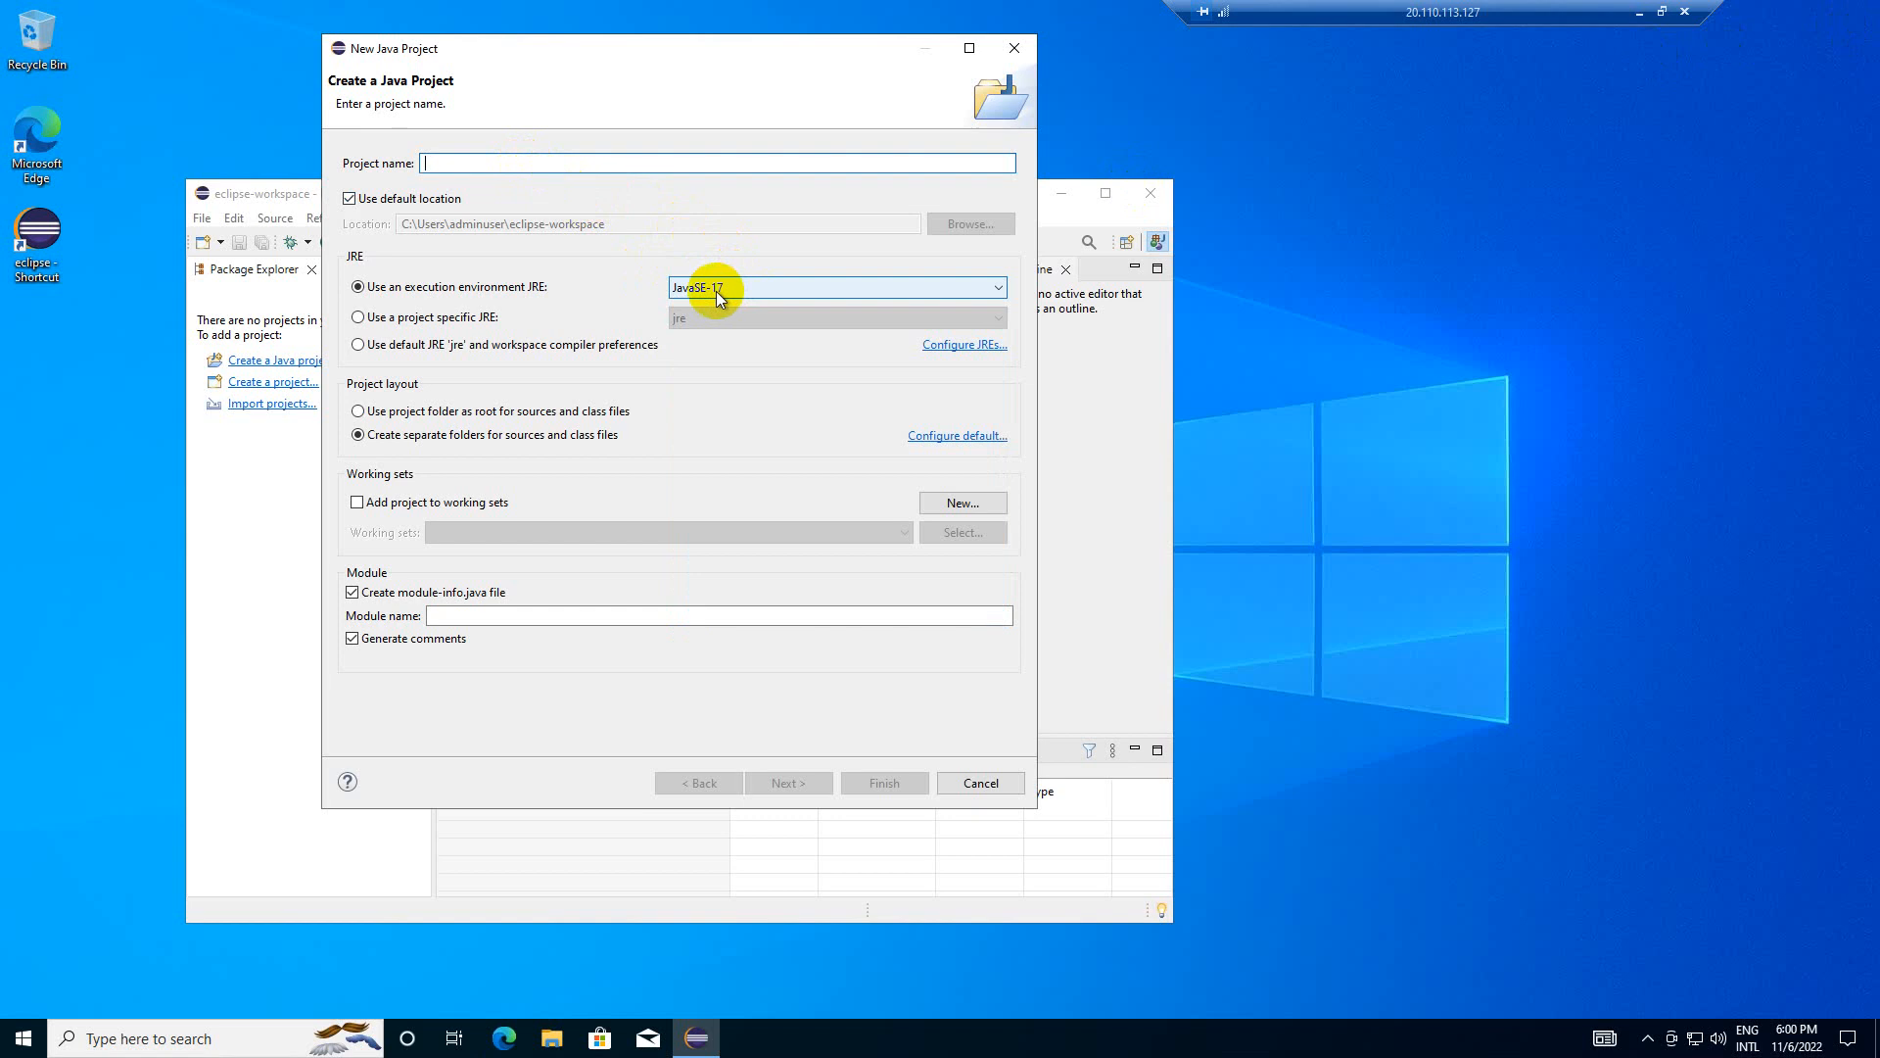
mouse_move(720, 298)
type("cmd")
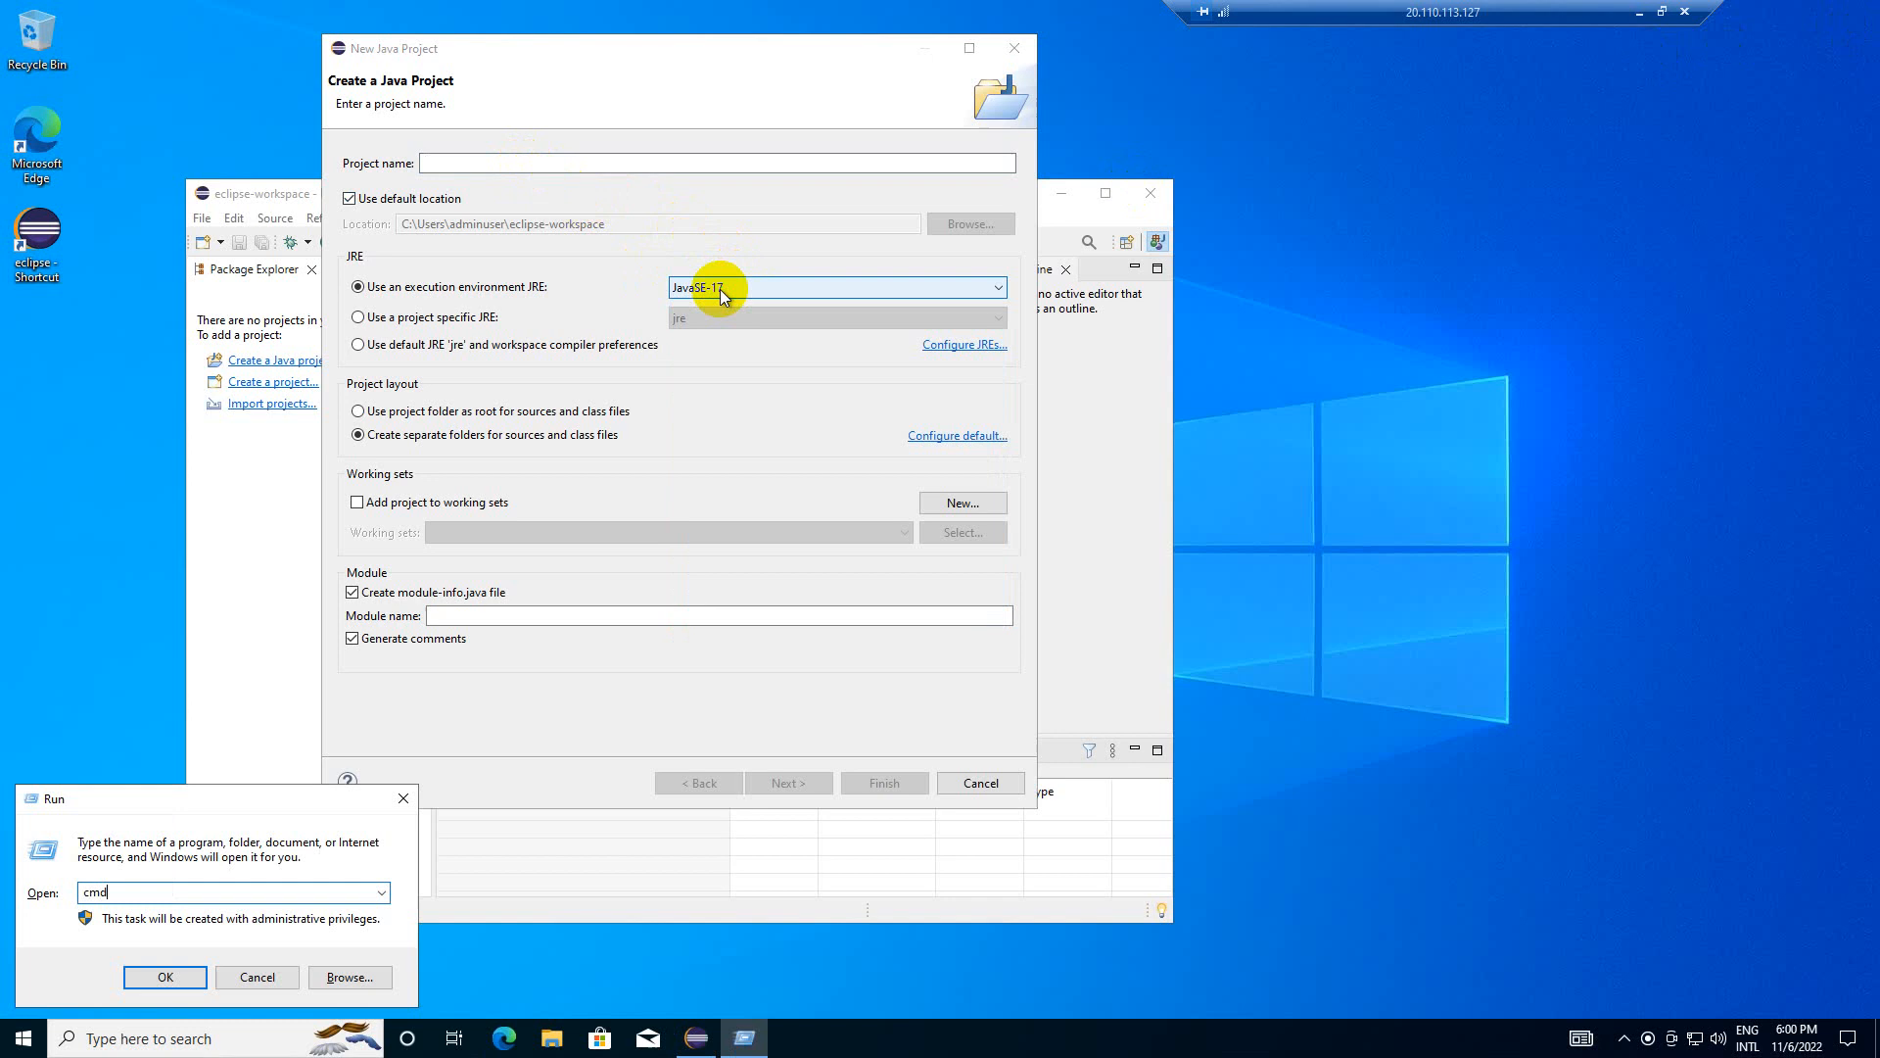
- Run java --version in Command Prompt, see OpenJDK 16.0.2 Temurin, and close it
left_click(164, 976)
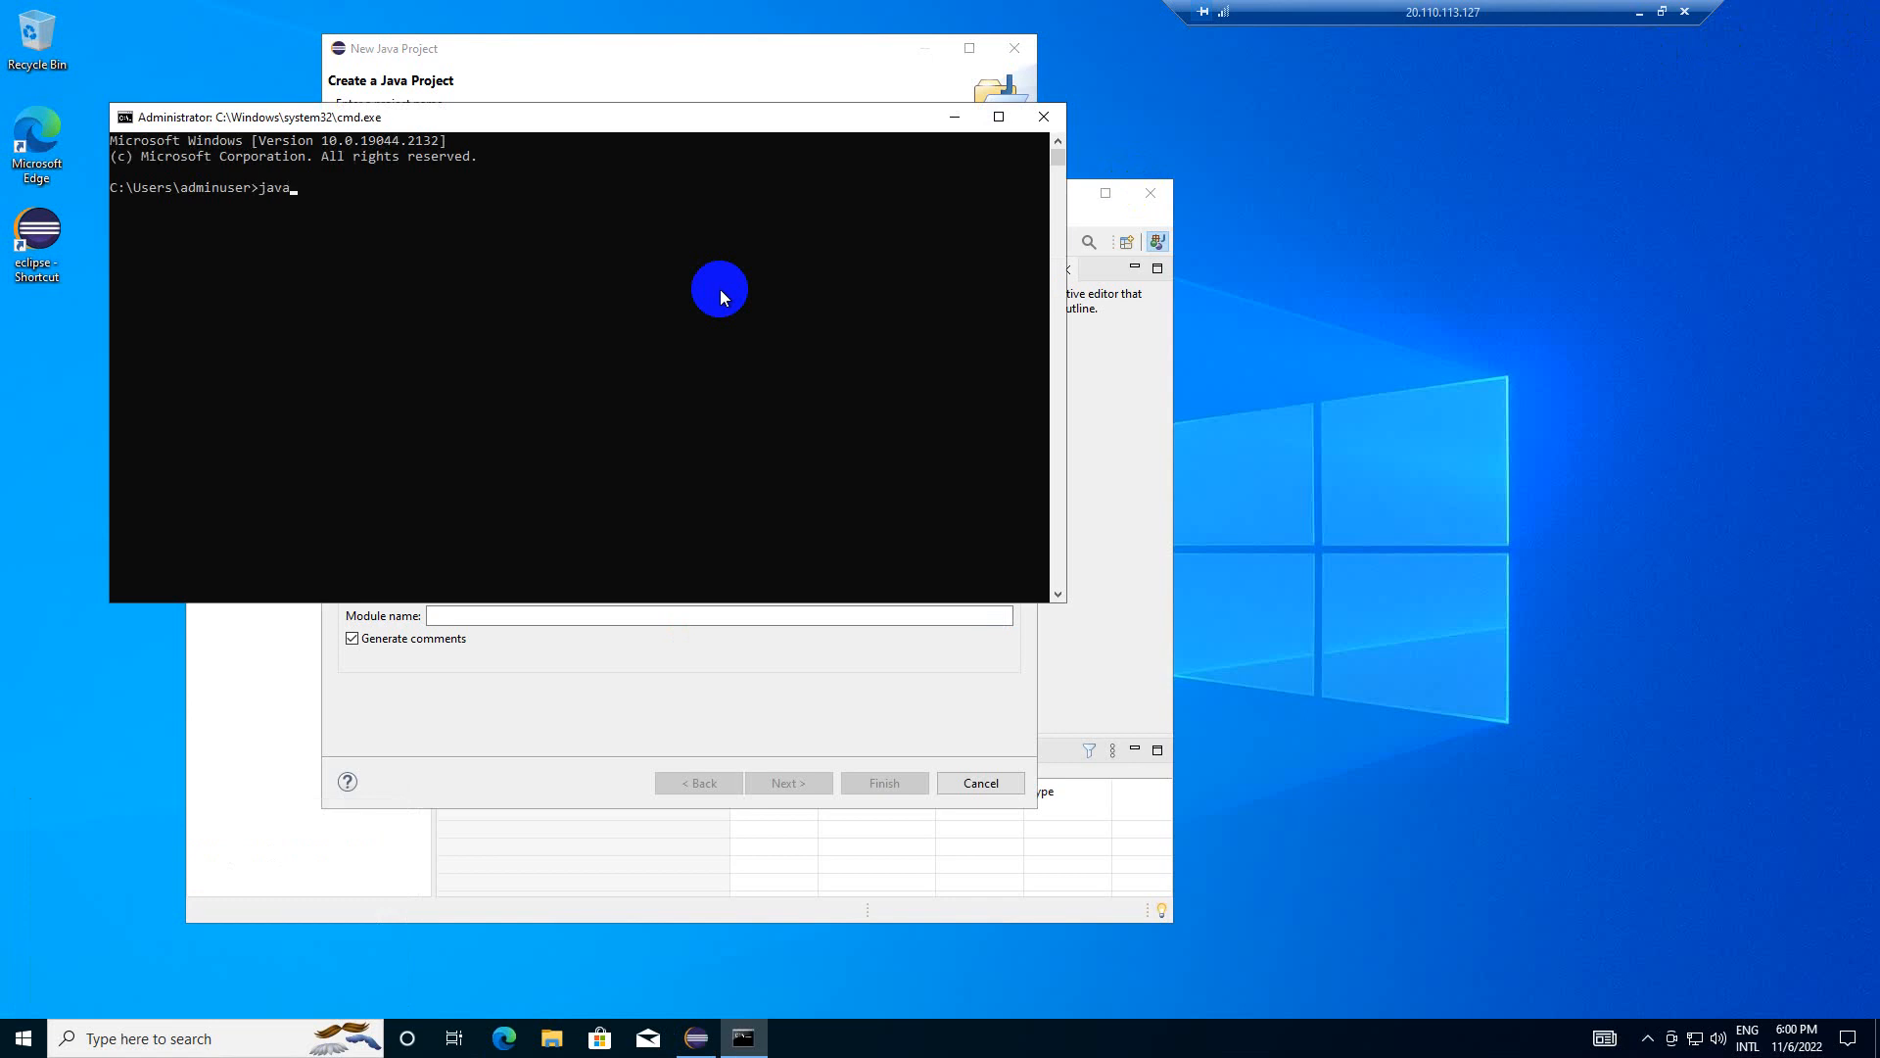
type("--version")
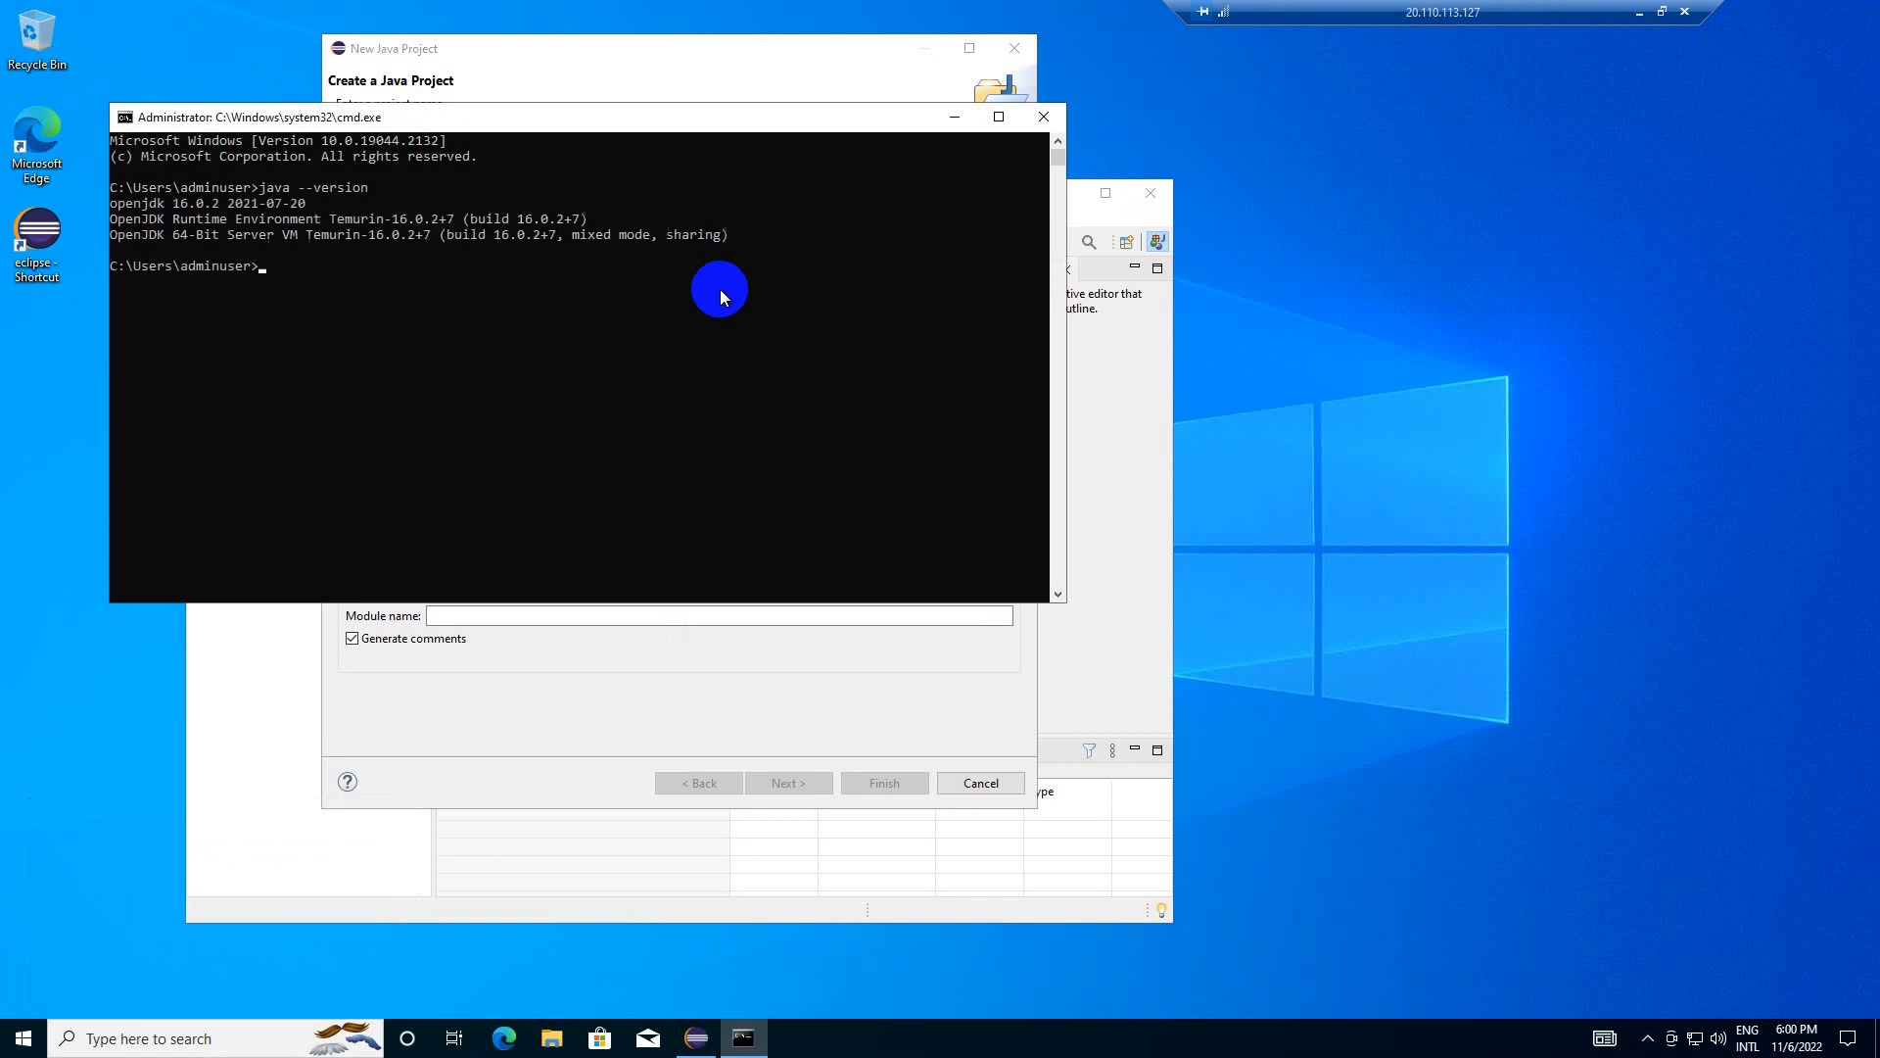
mouse_move(1041, 117)
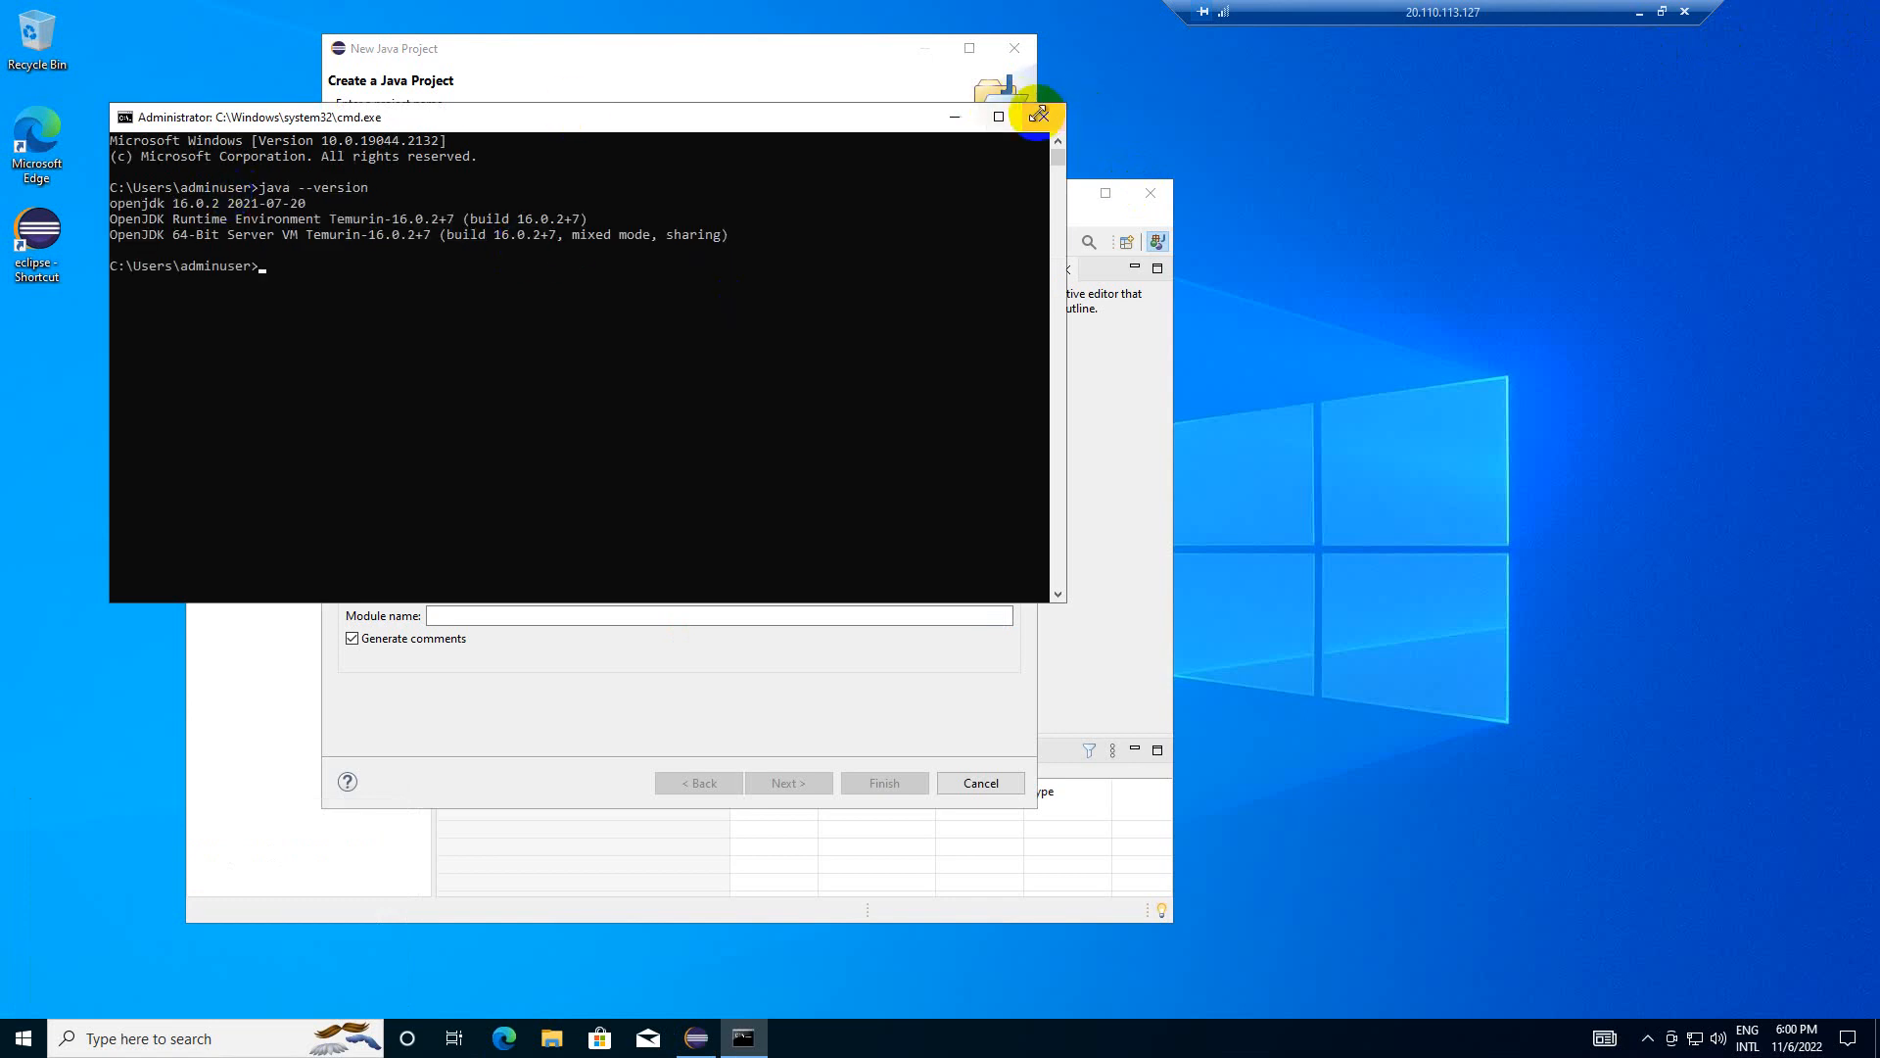
left_click(1037, 117)
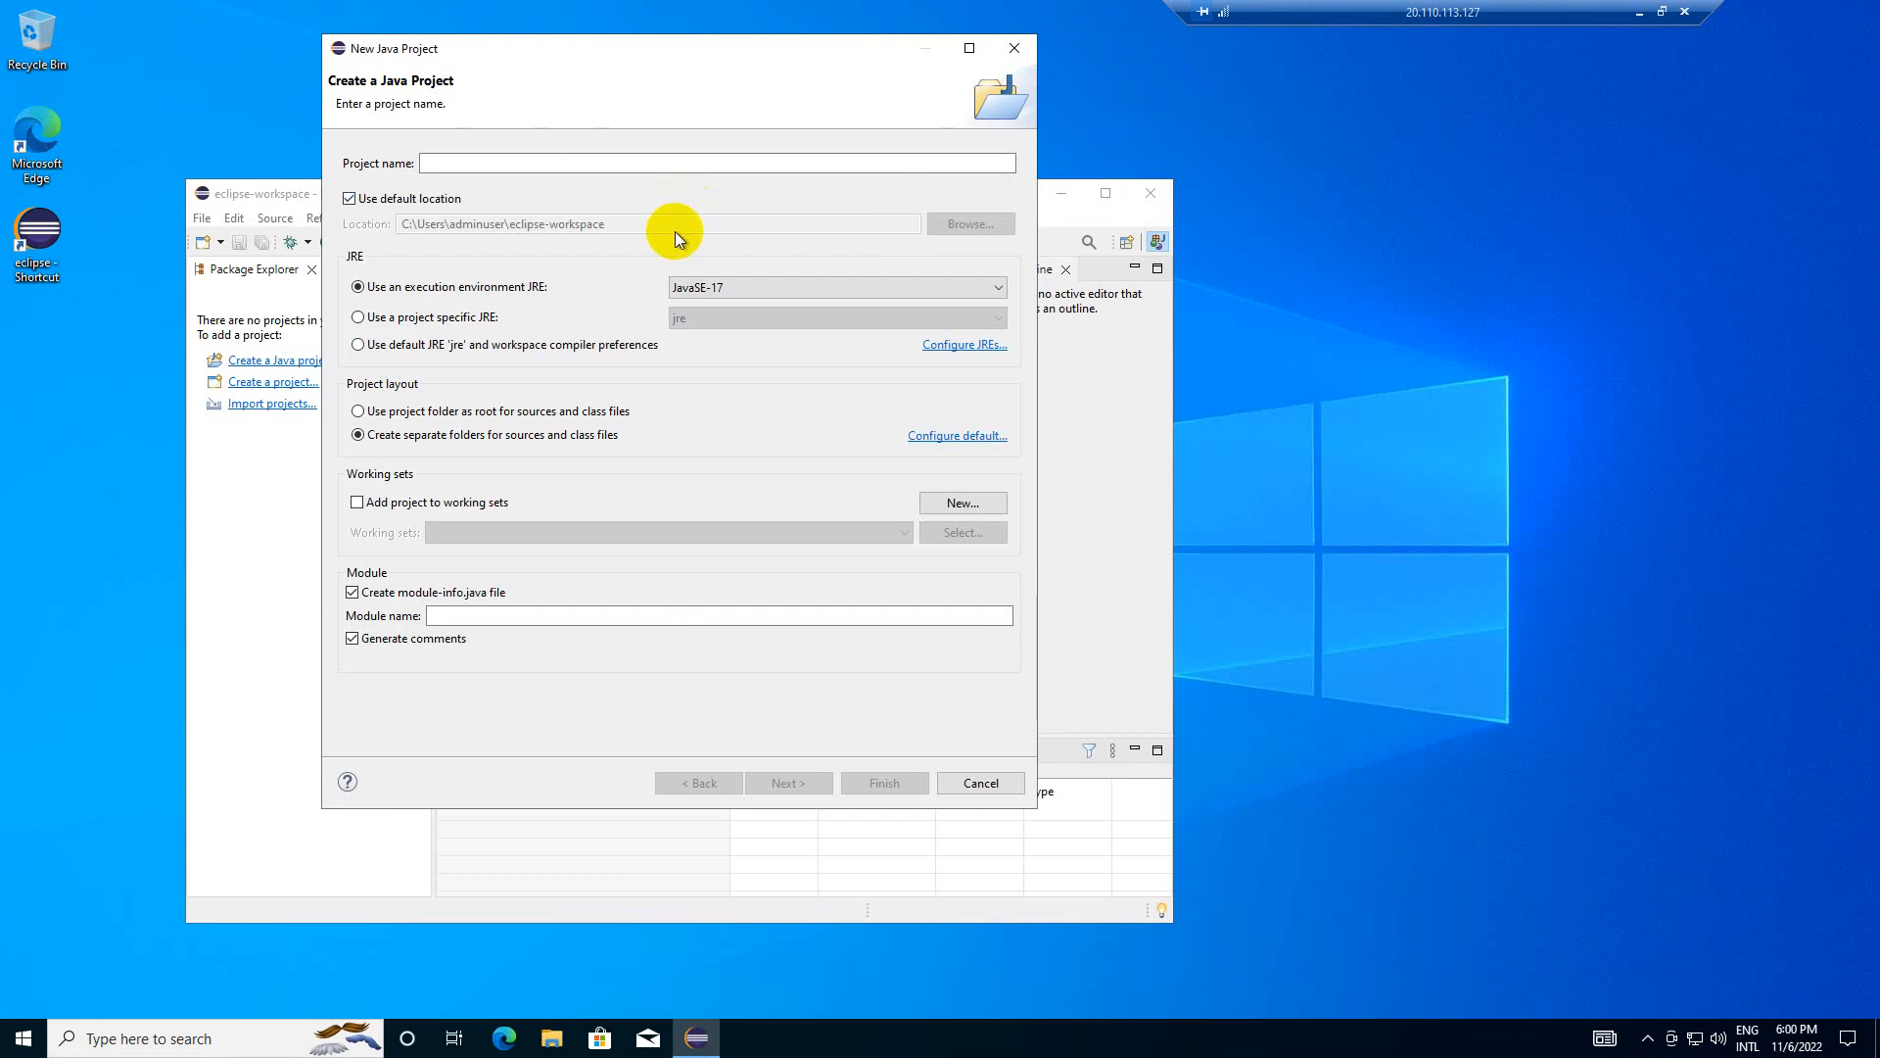
mouse_move(567, 276)
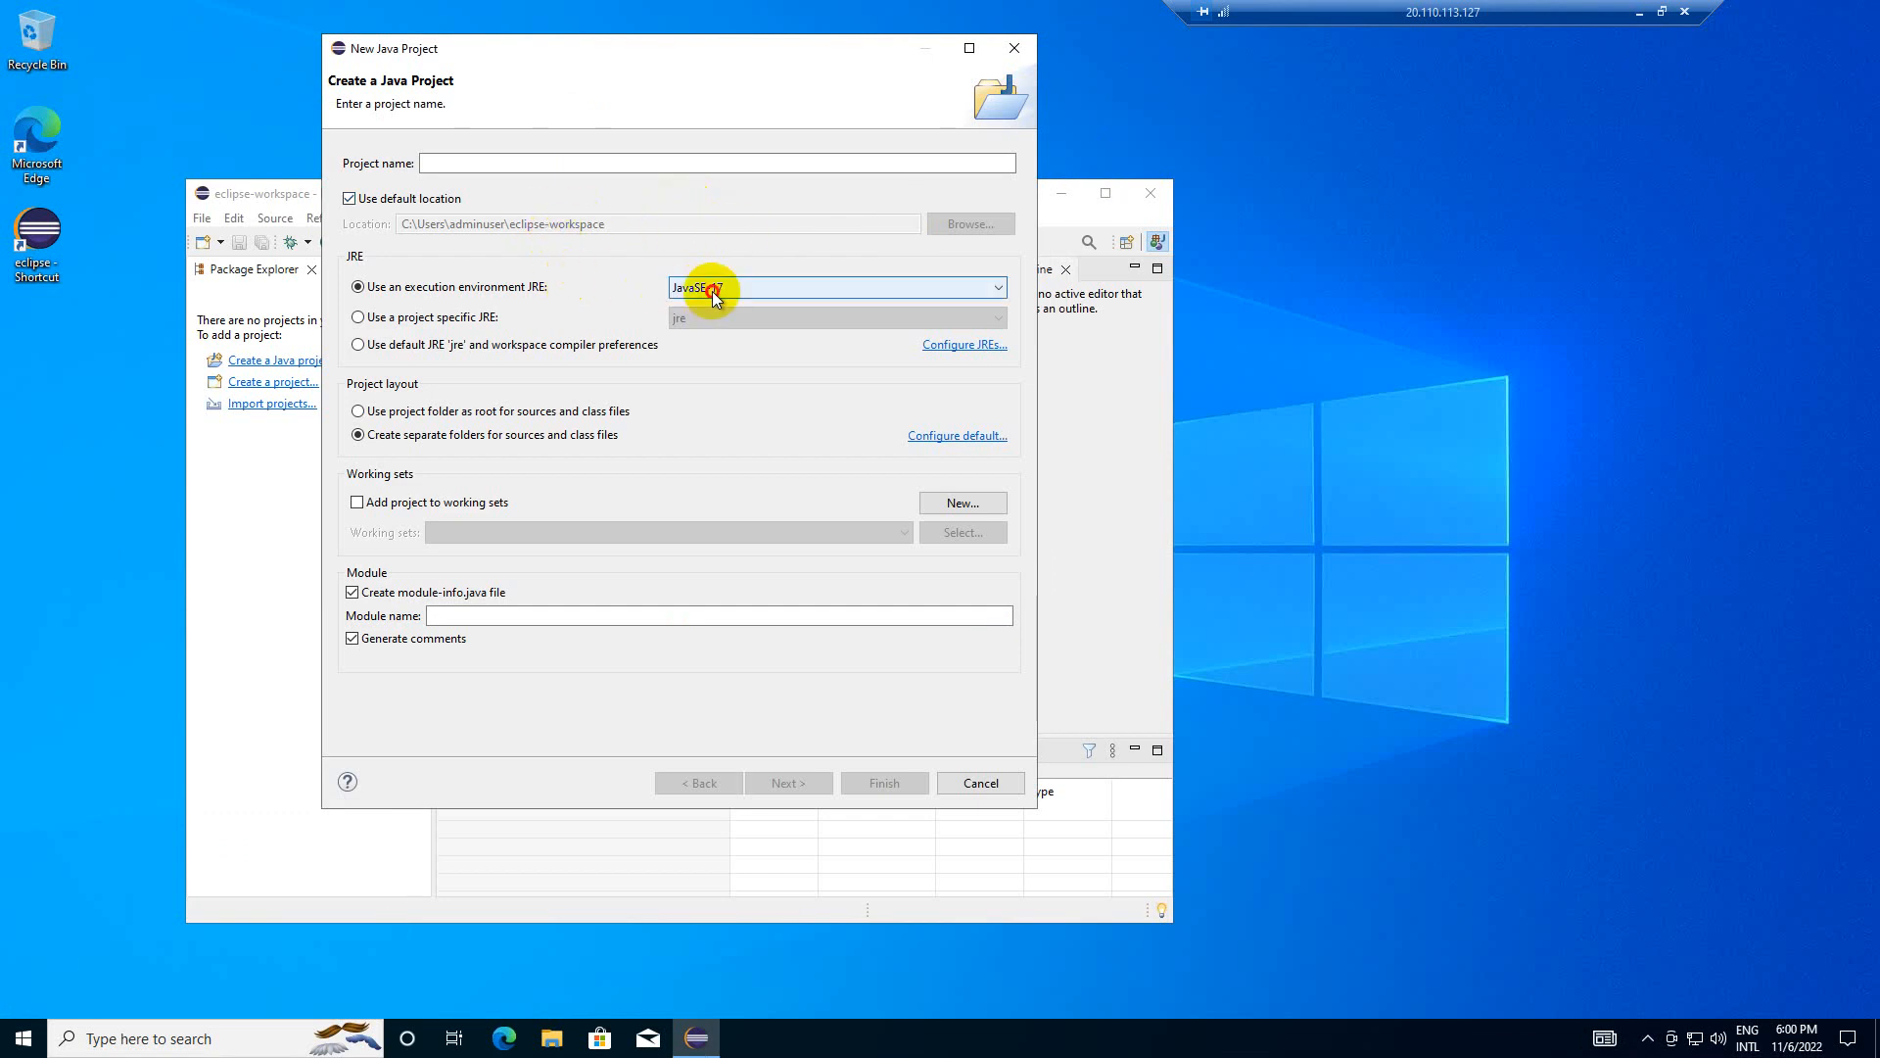
left_click(992, 287)
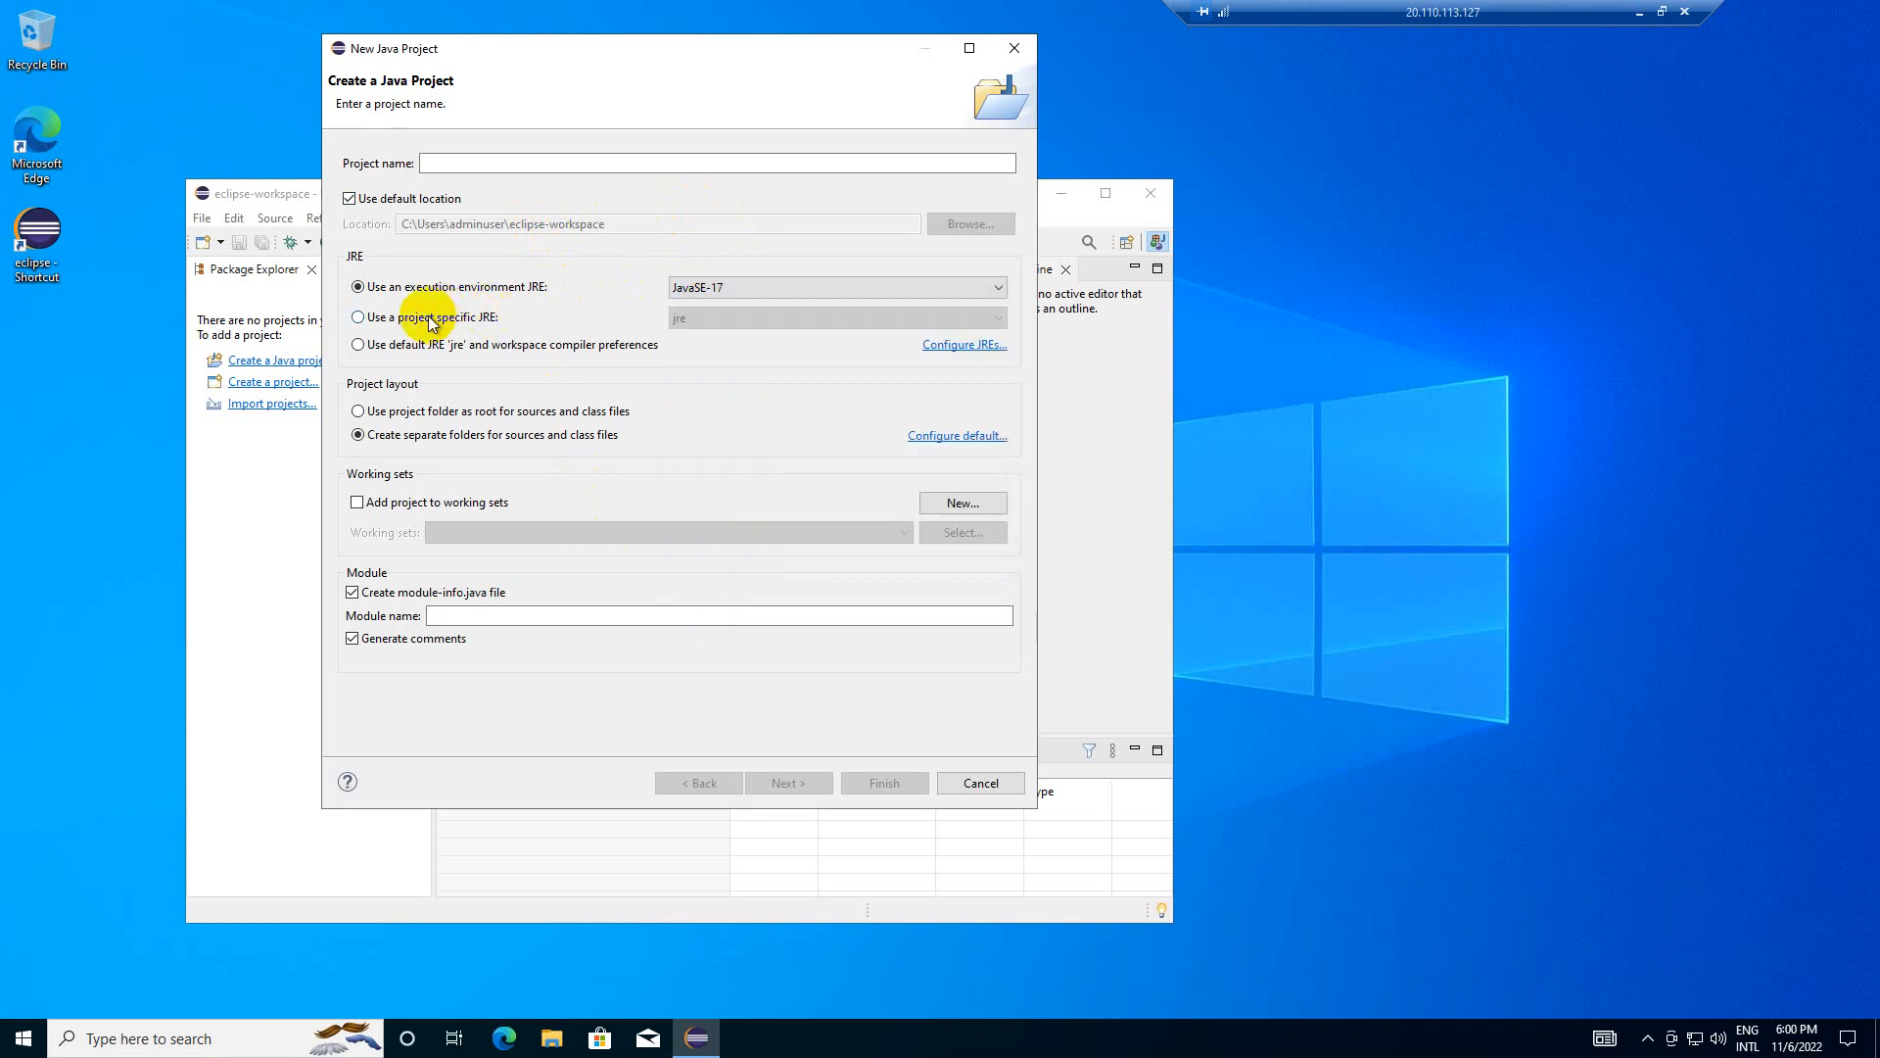
left_click(357, 316)
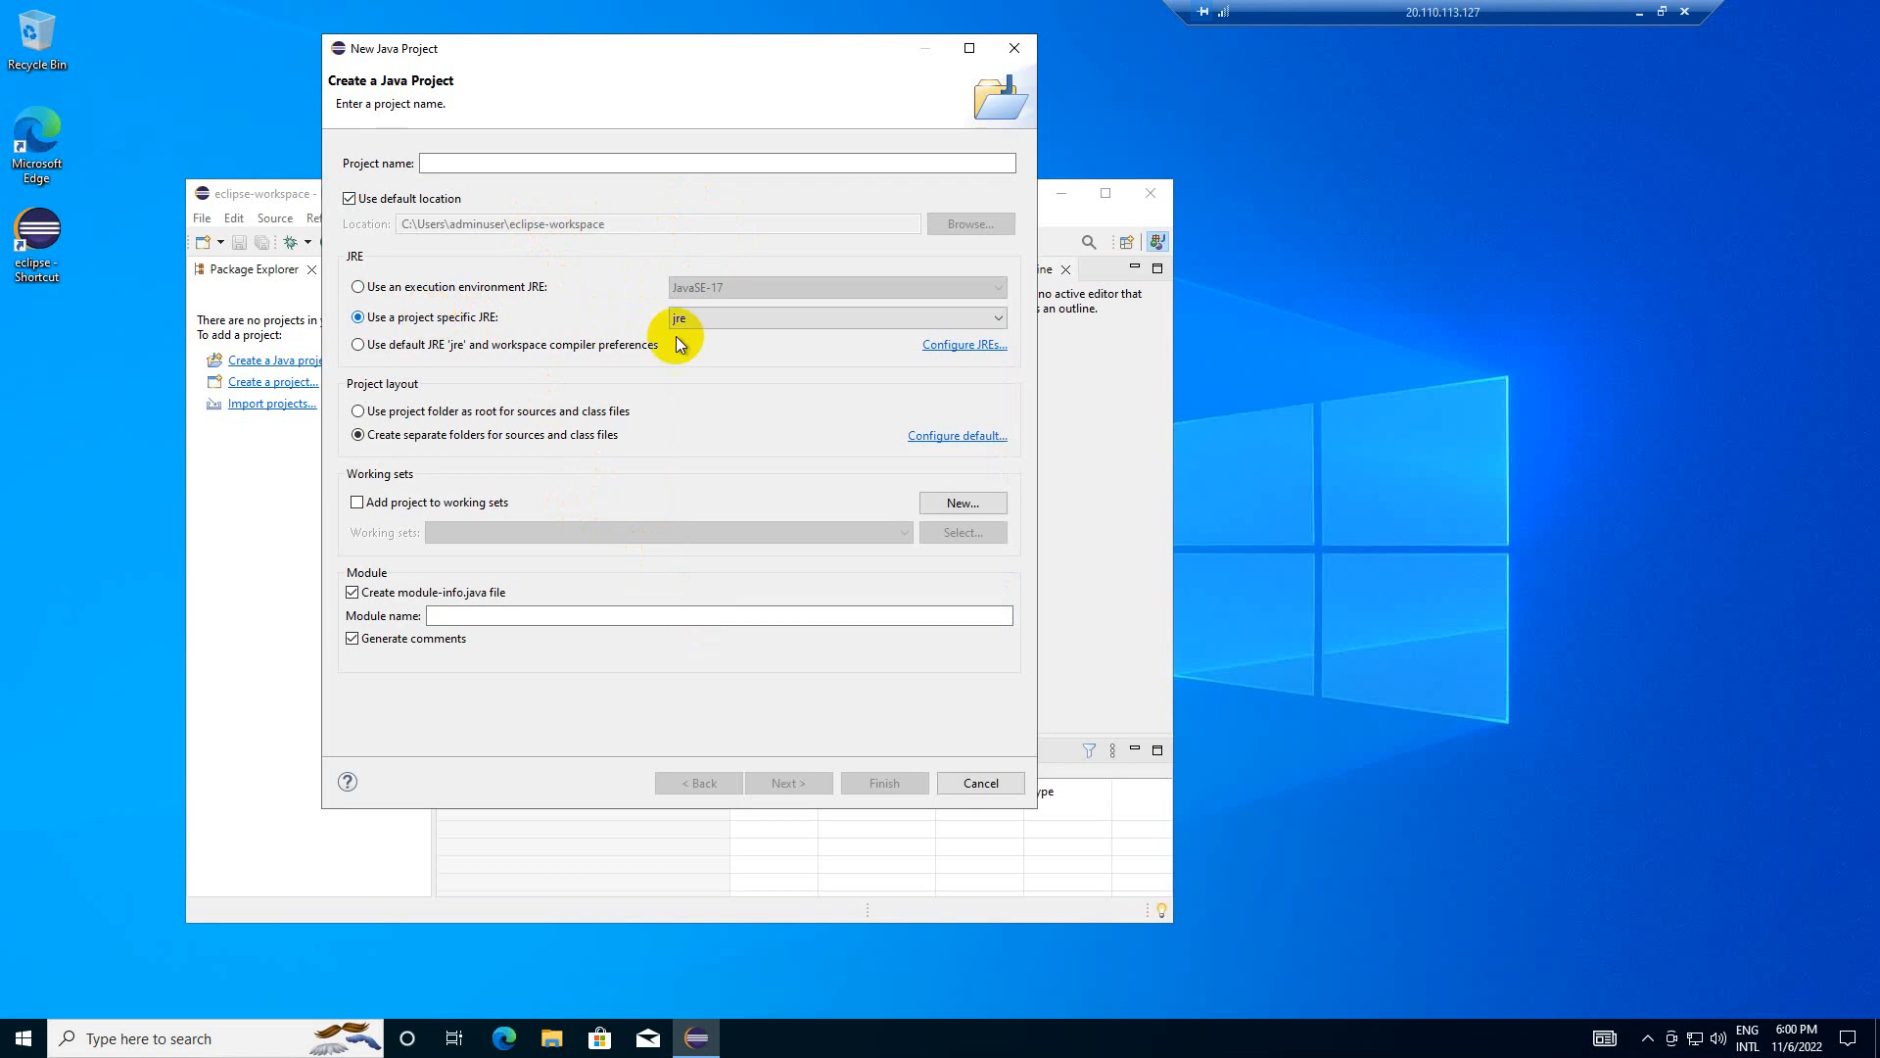
left_click(834, 316)
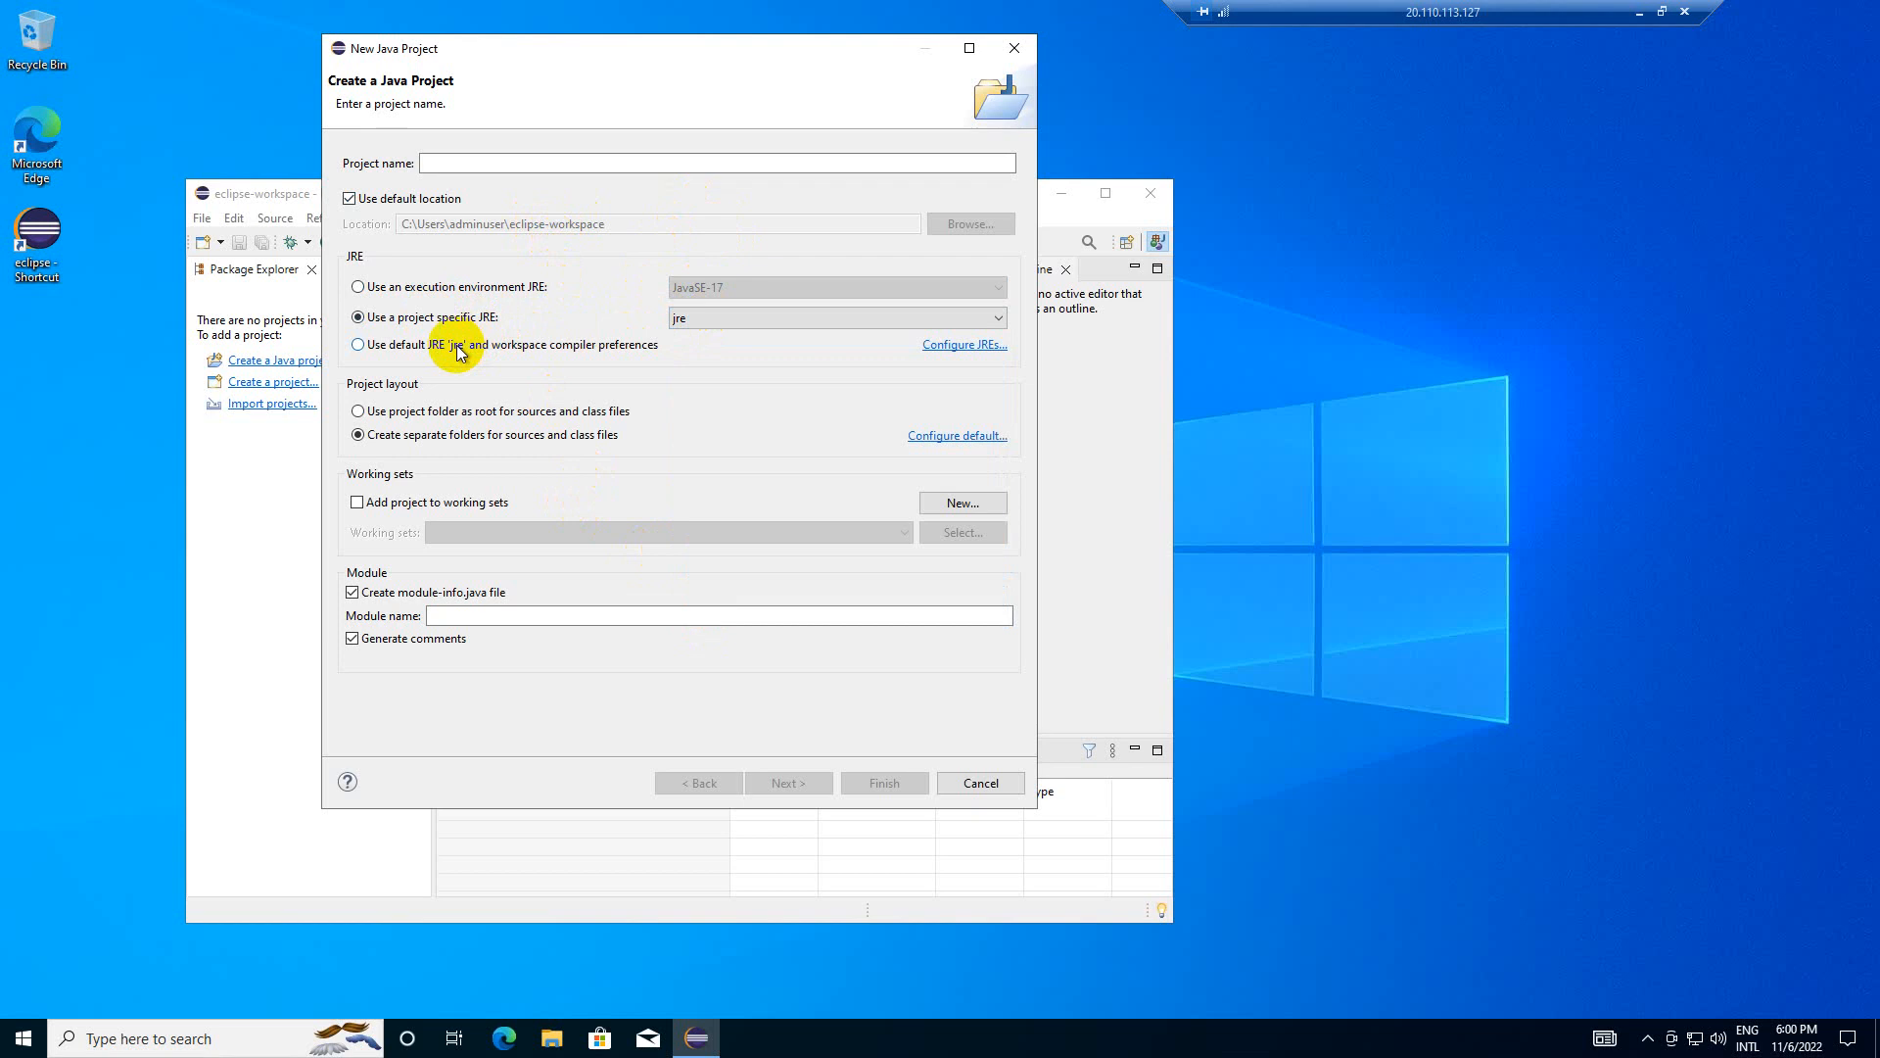
left_click(359, 287)
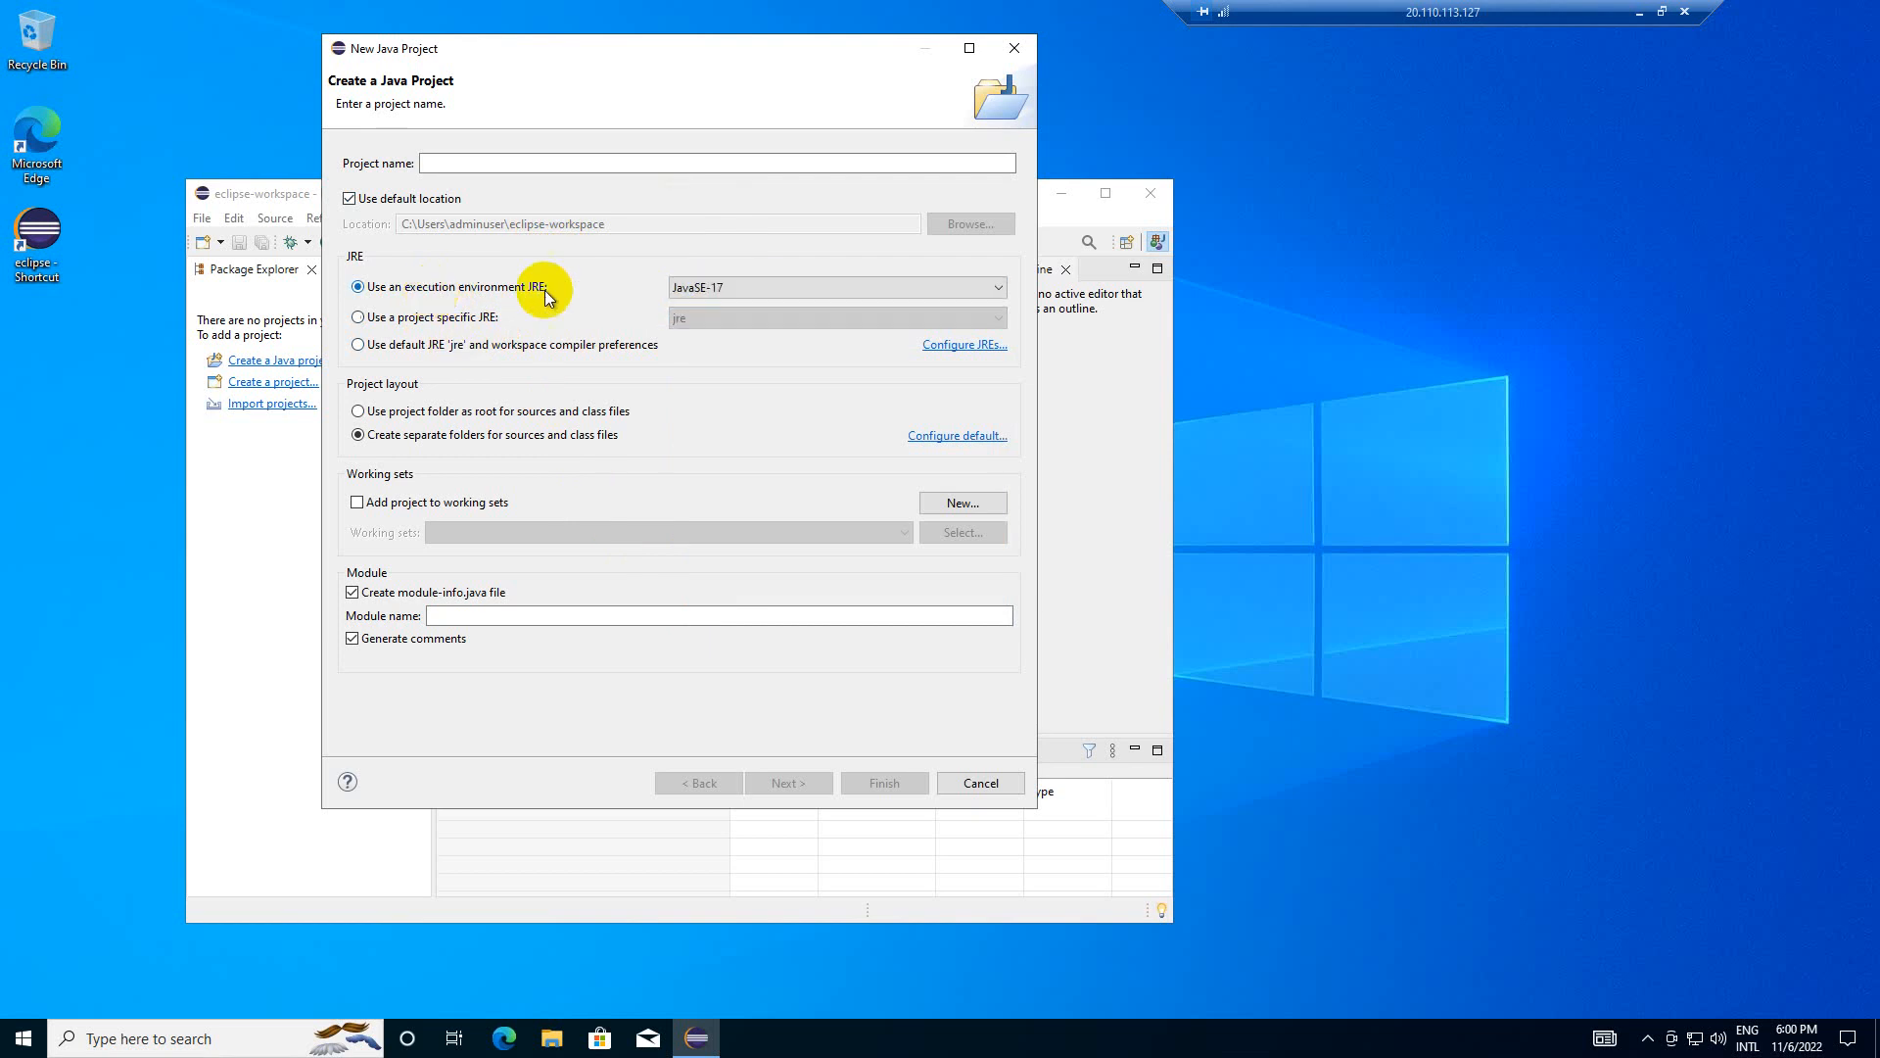
left_click(995, 287)
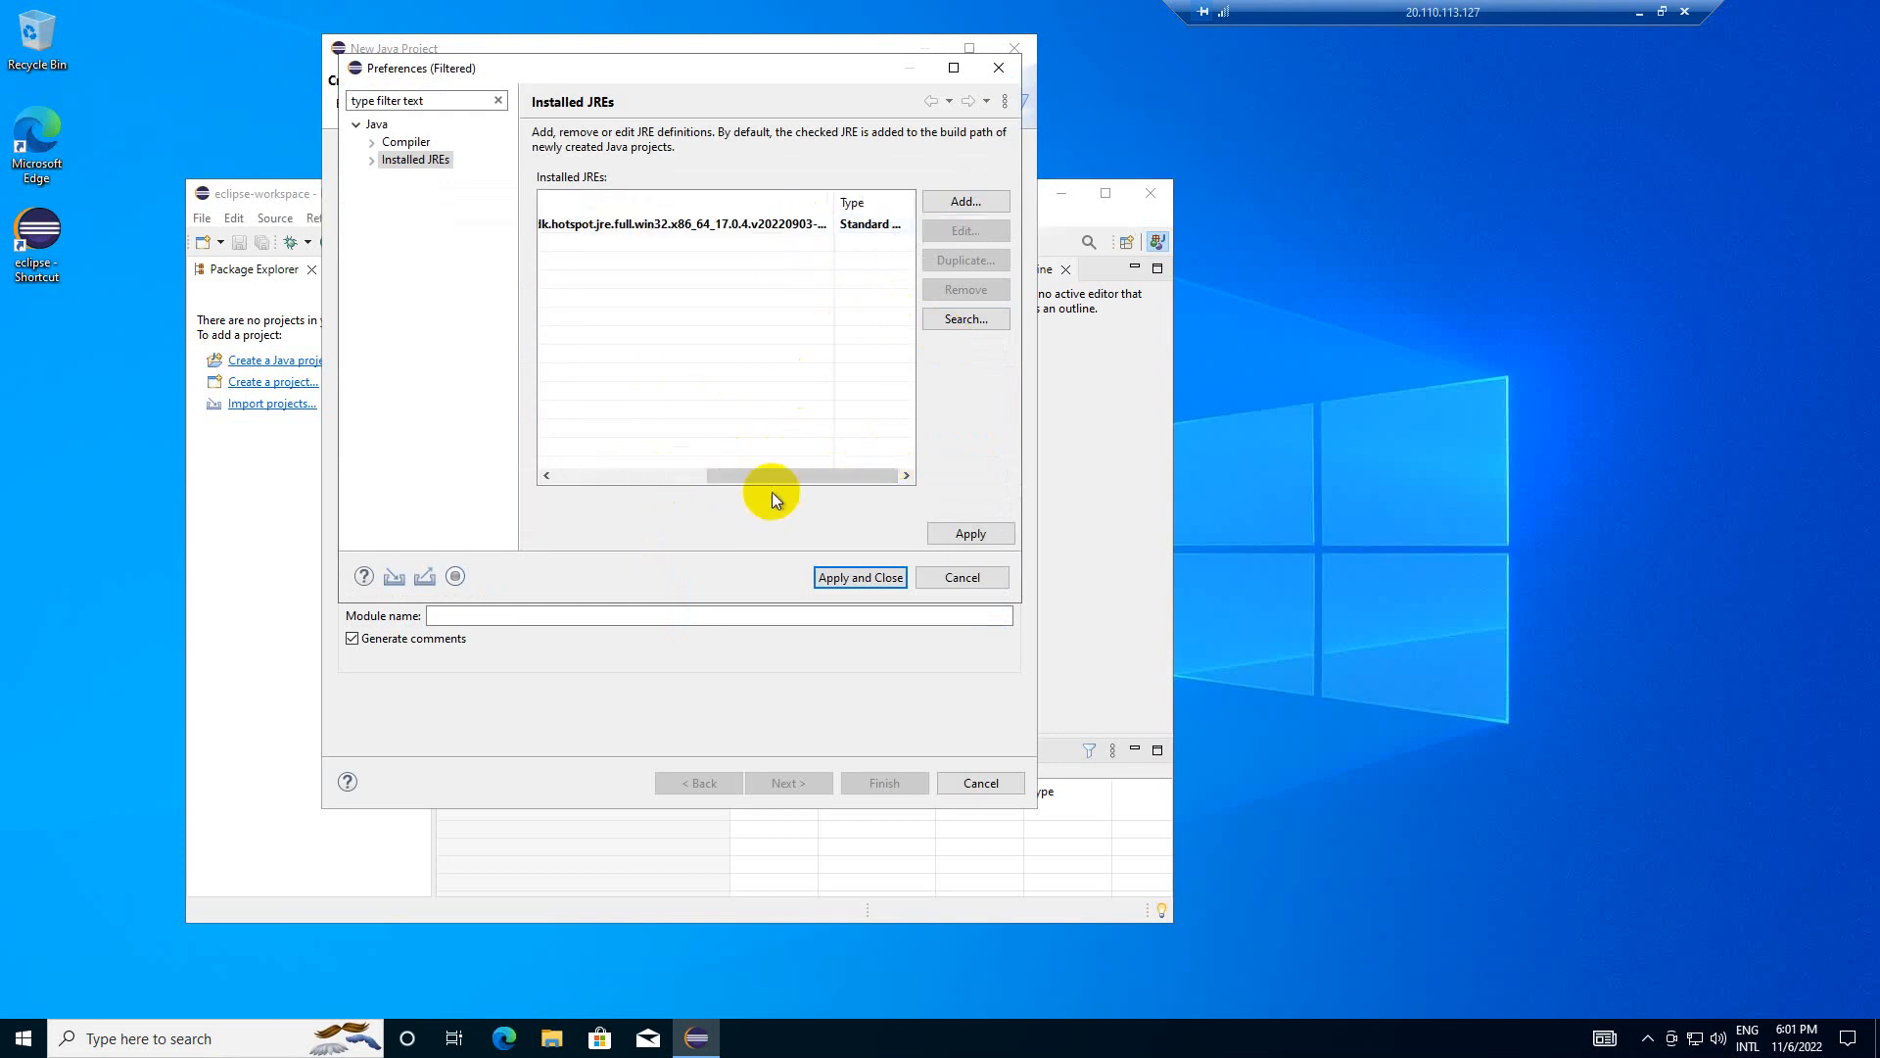
- Repoint the installed JRE 'jre' from bundled 17.0.4 to jdk-16.0.2.7-hotspot and save
left_click(684, 225)
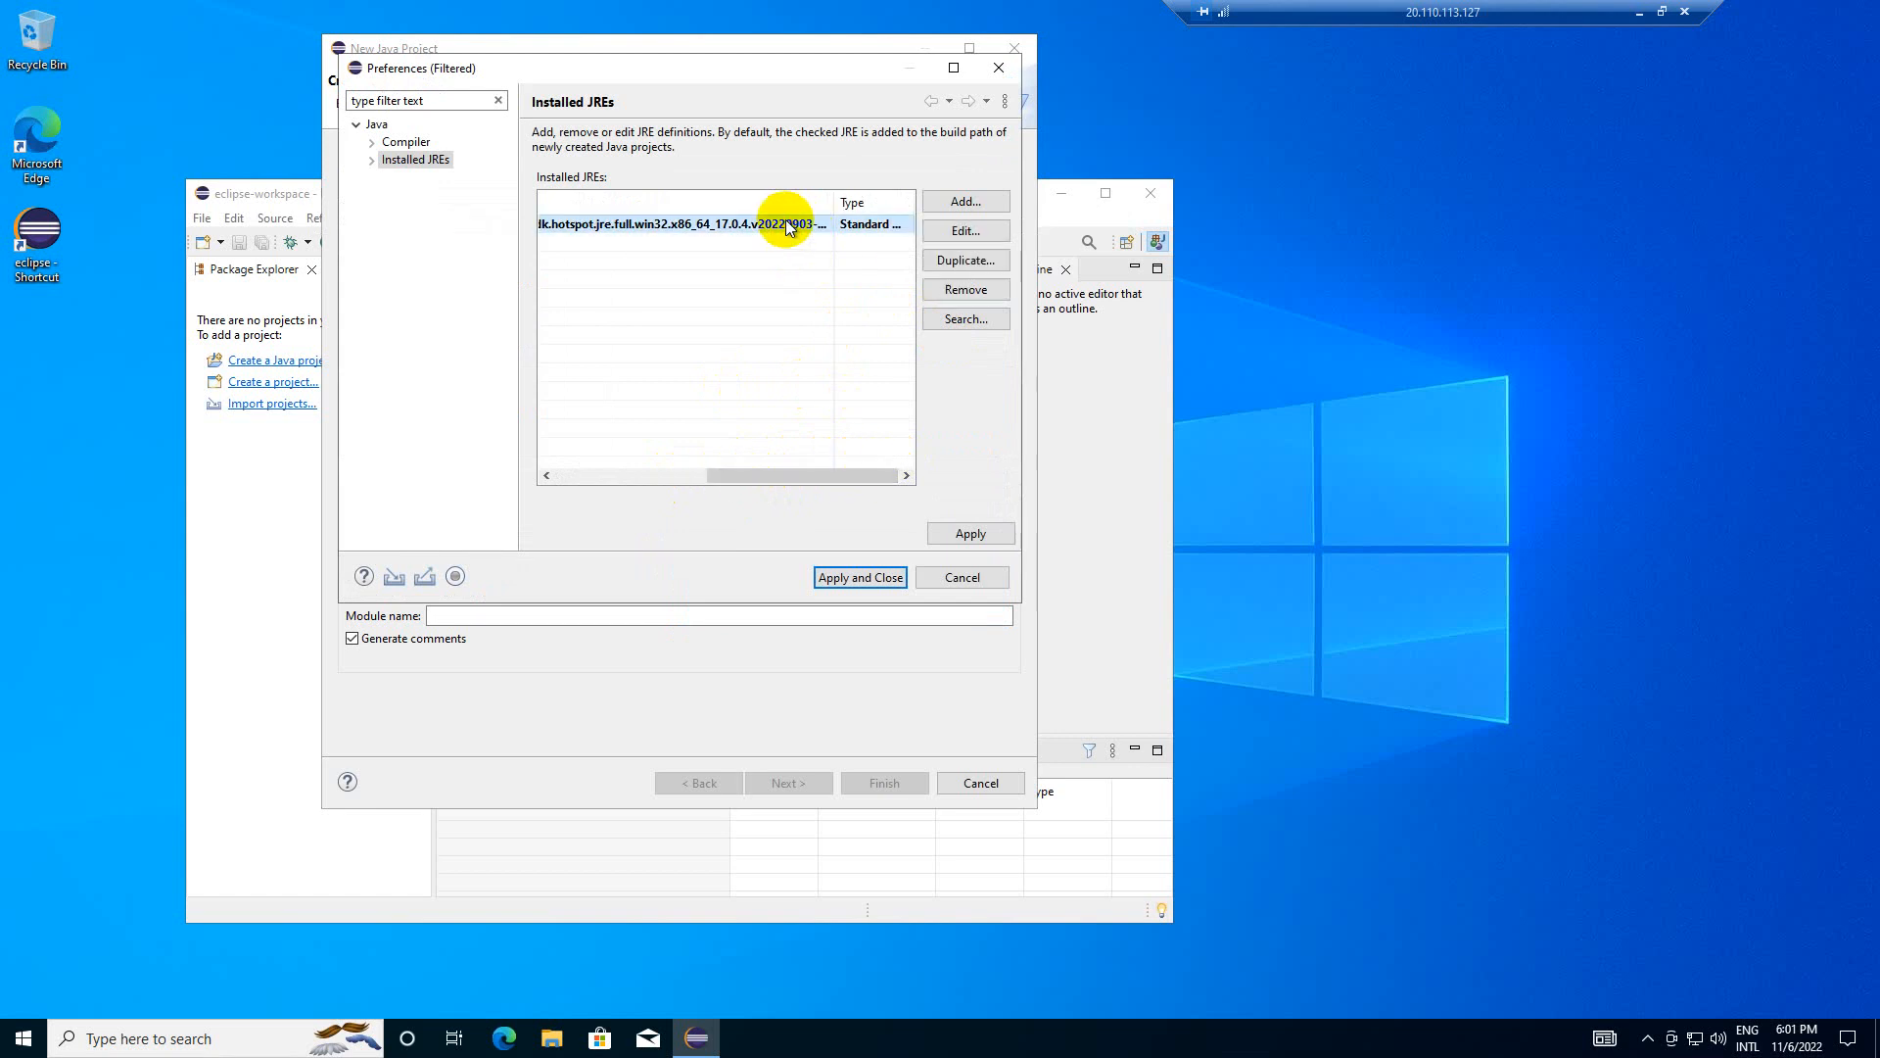
left_click(966, 230)
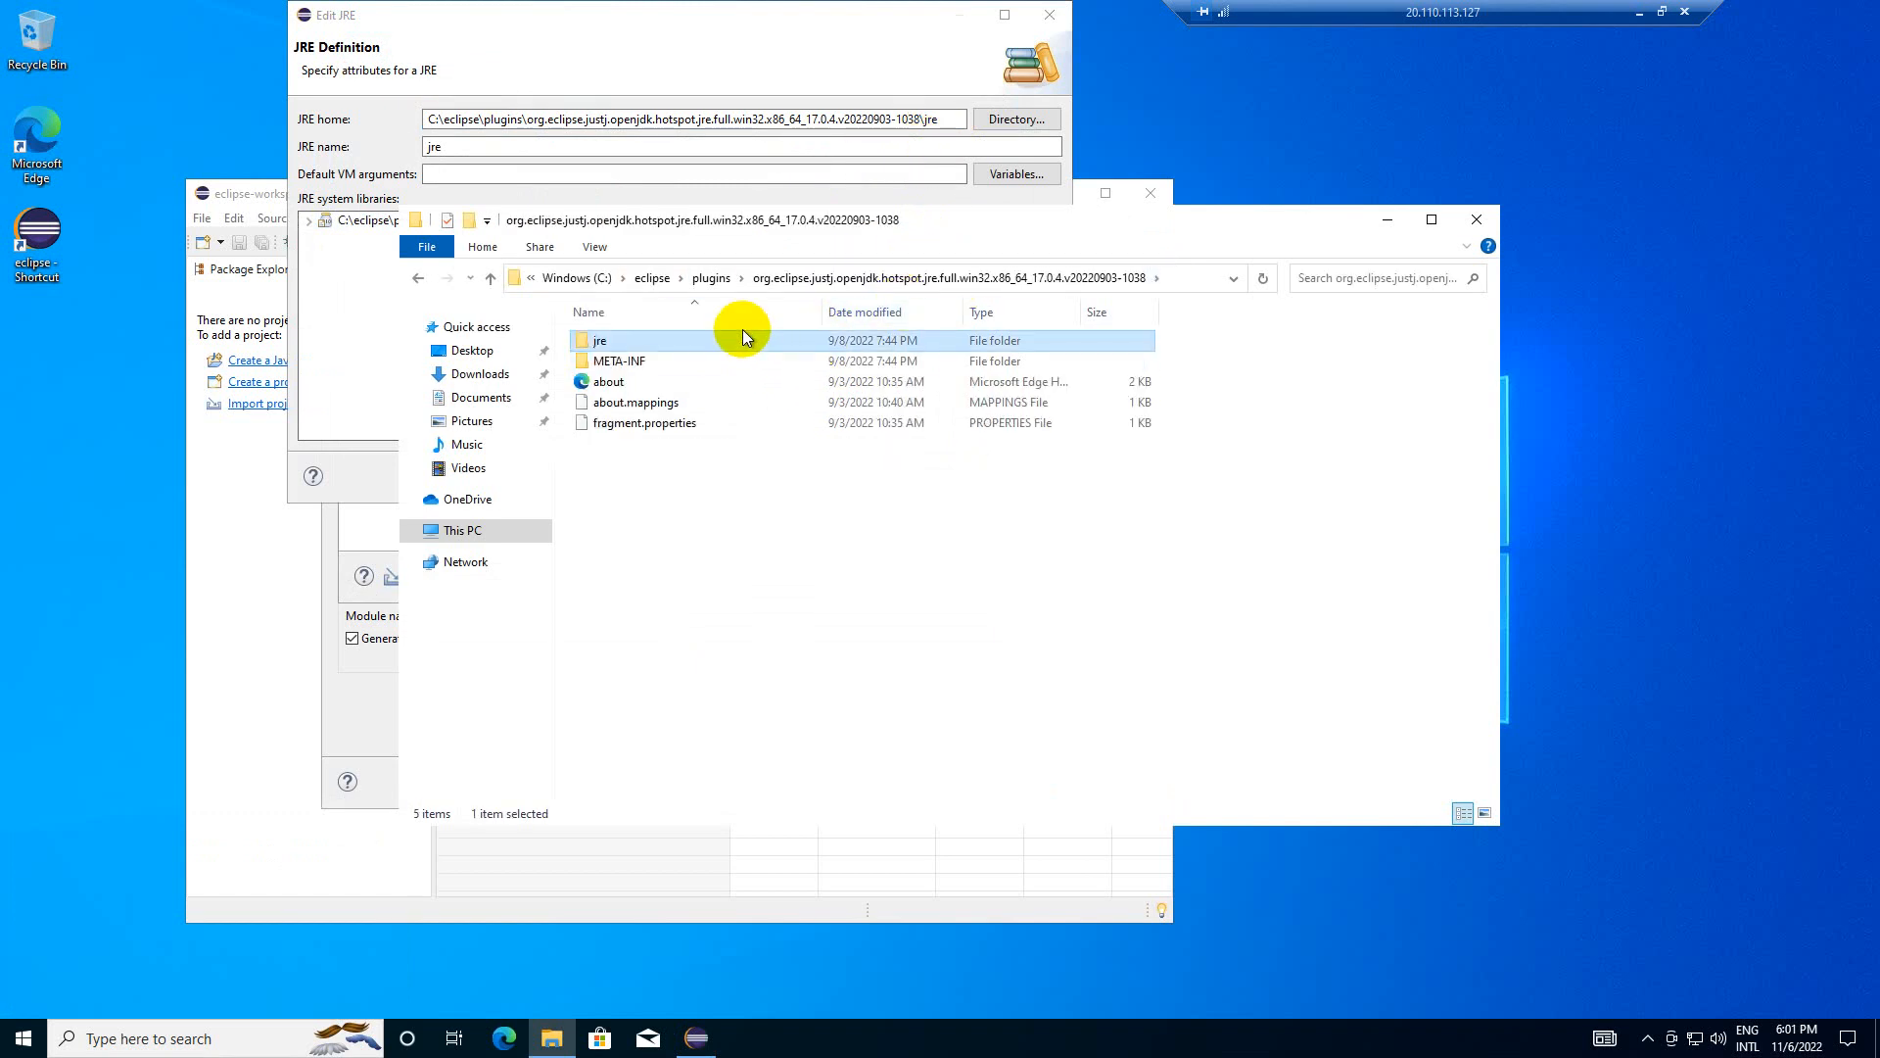
double_click(599, 340)
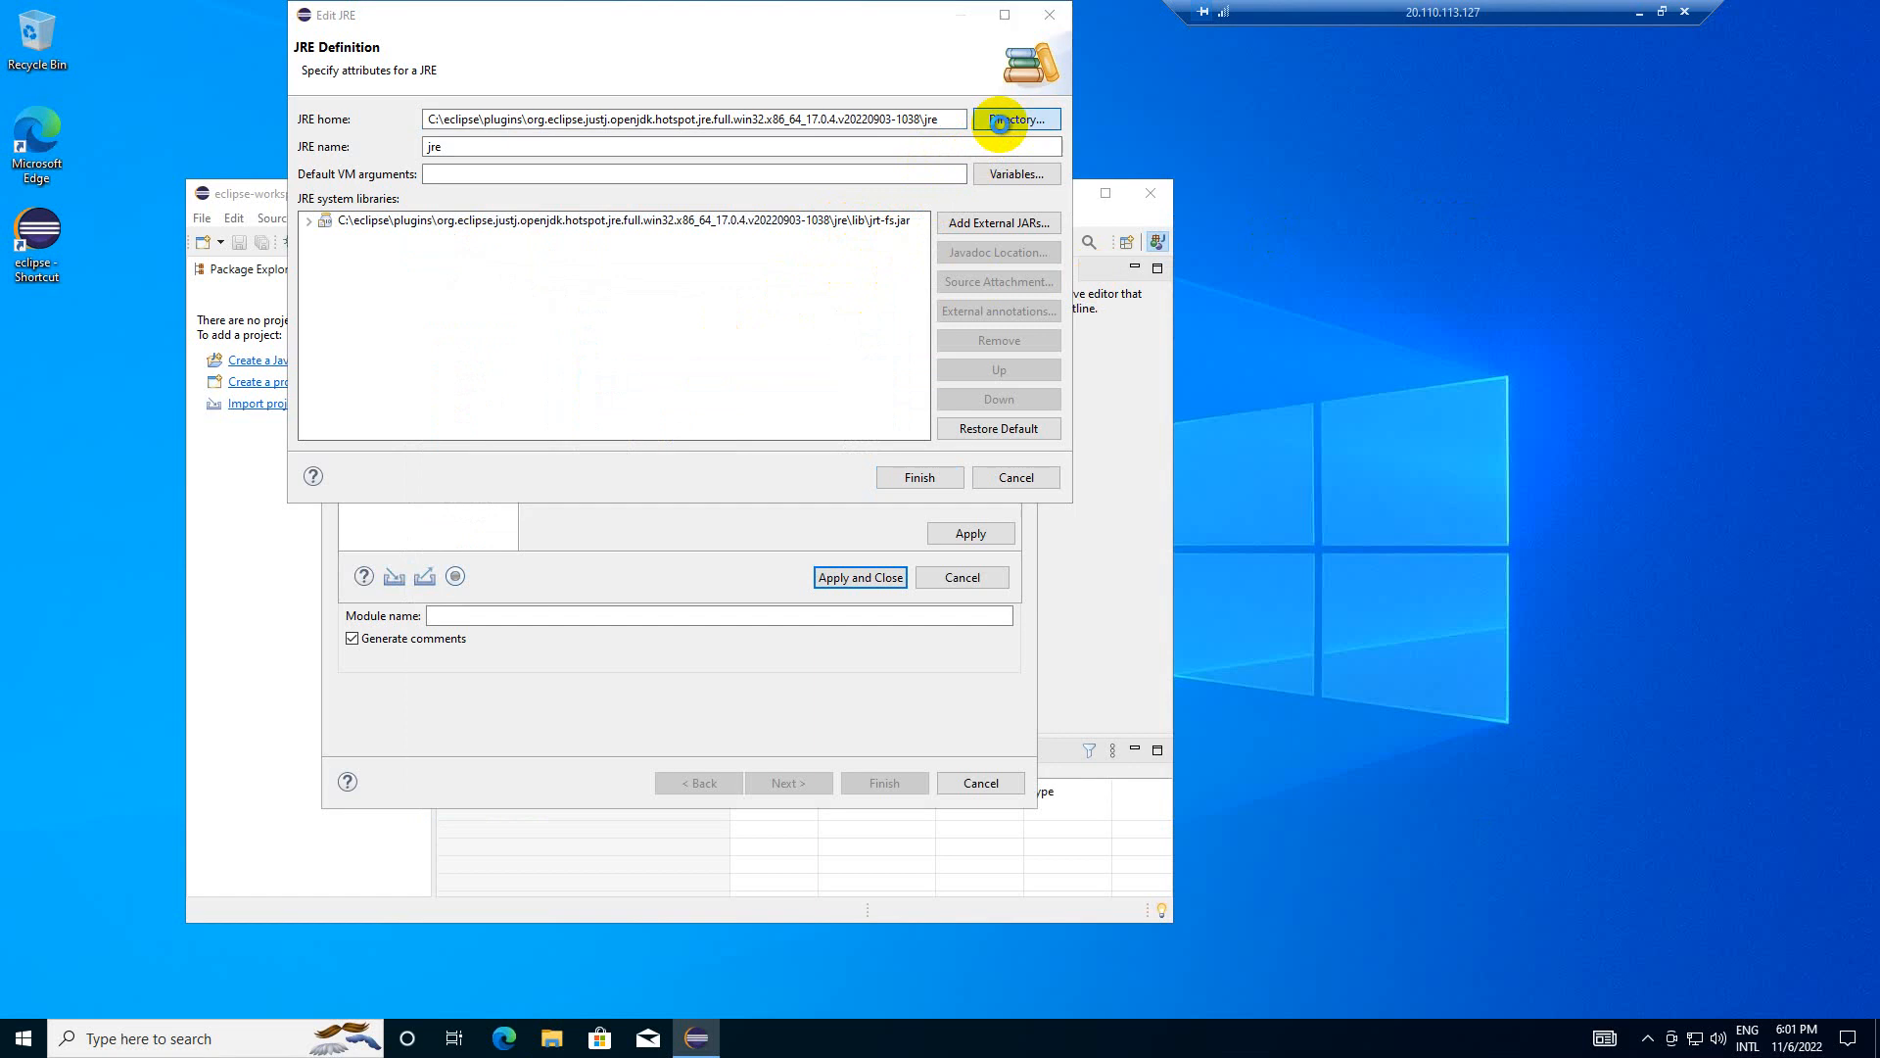
left_click(1014, 118)
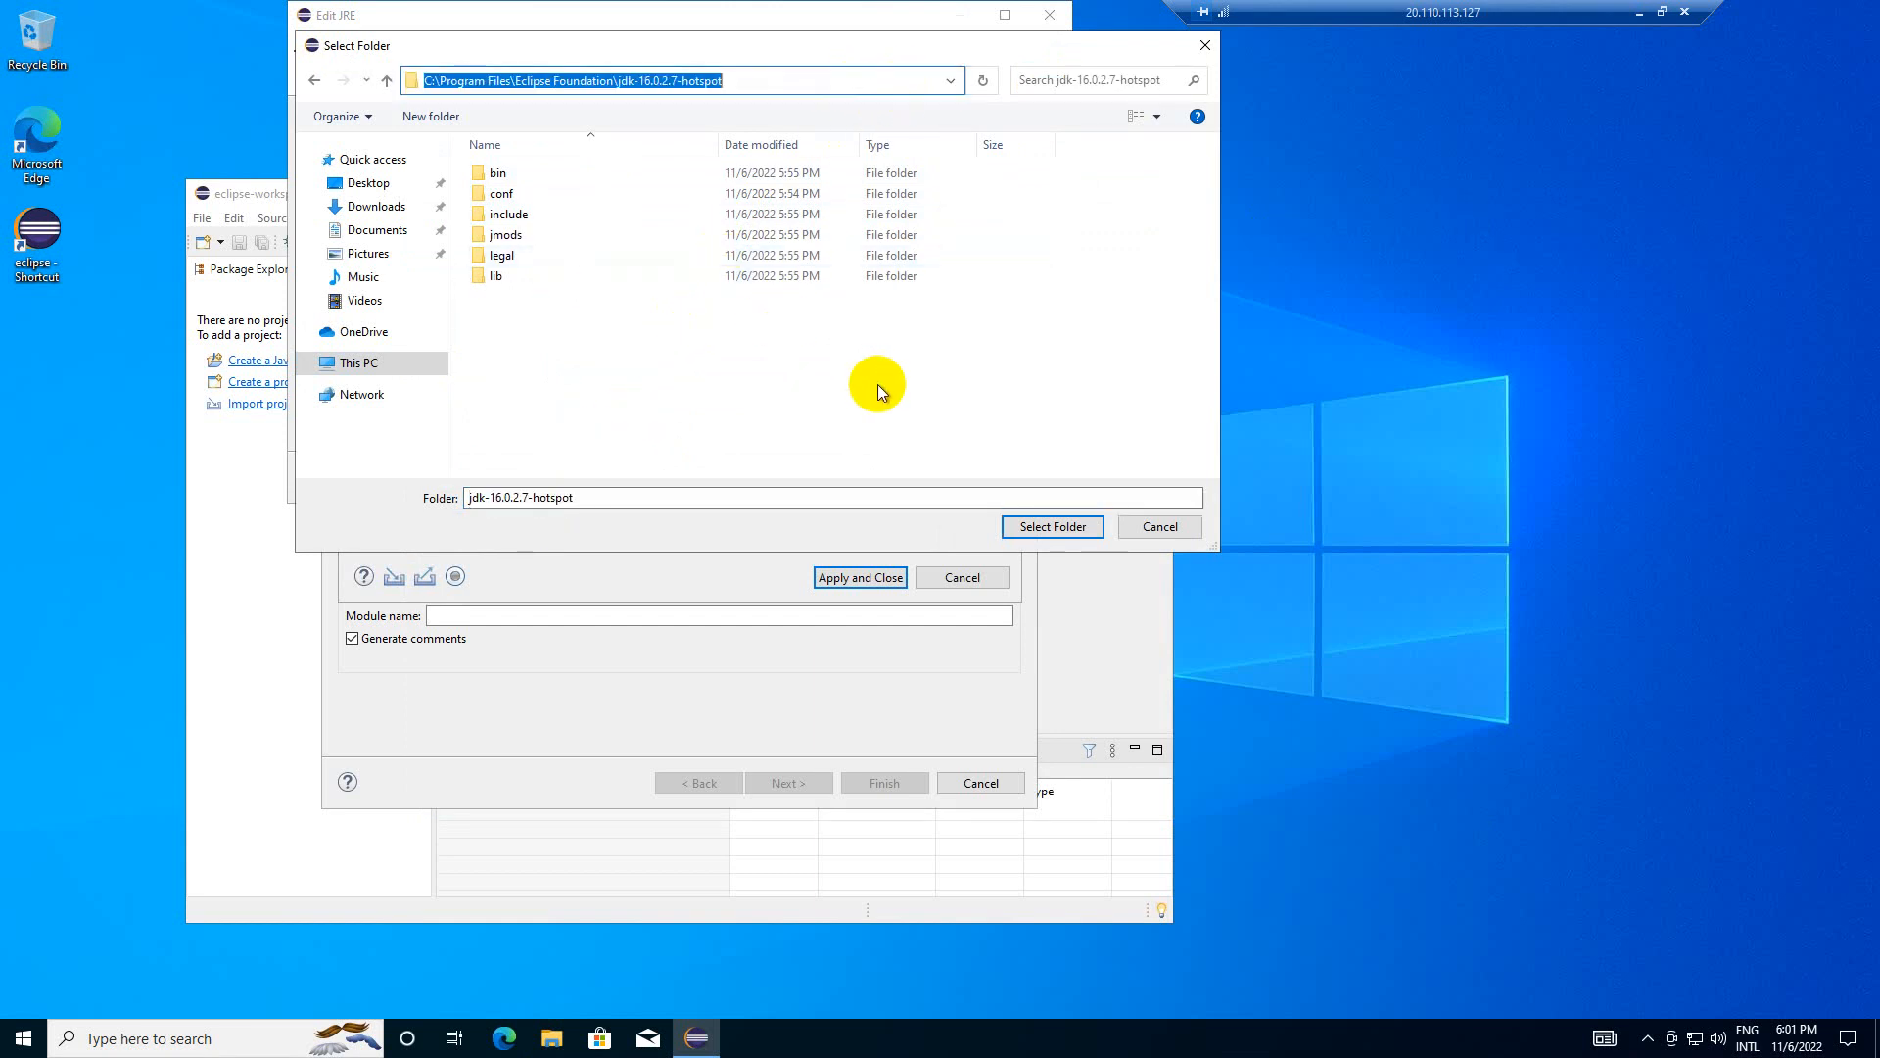
left_click(1051, 525)
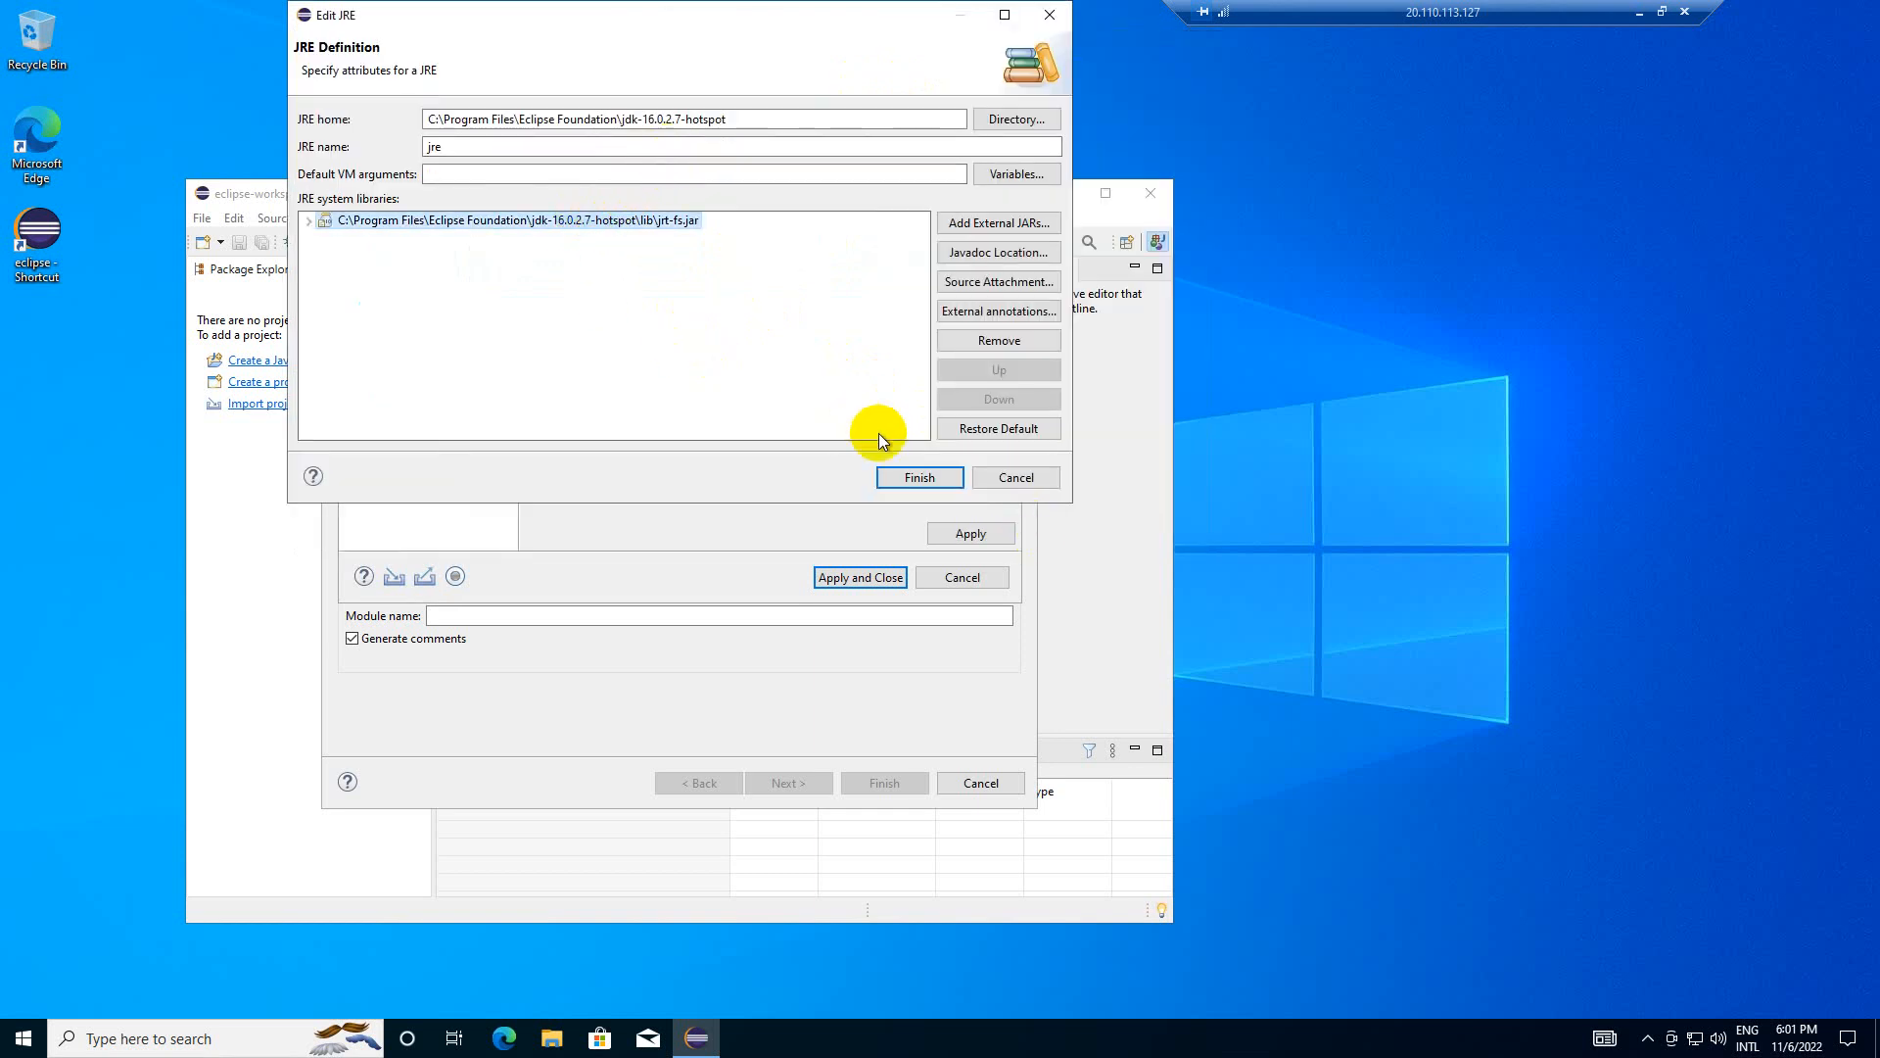
left_click(919, 476)
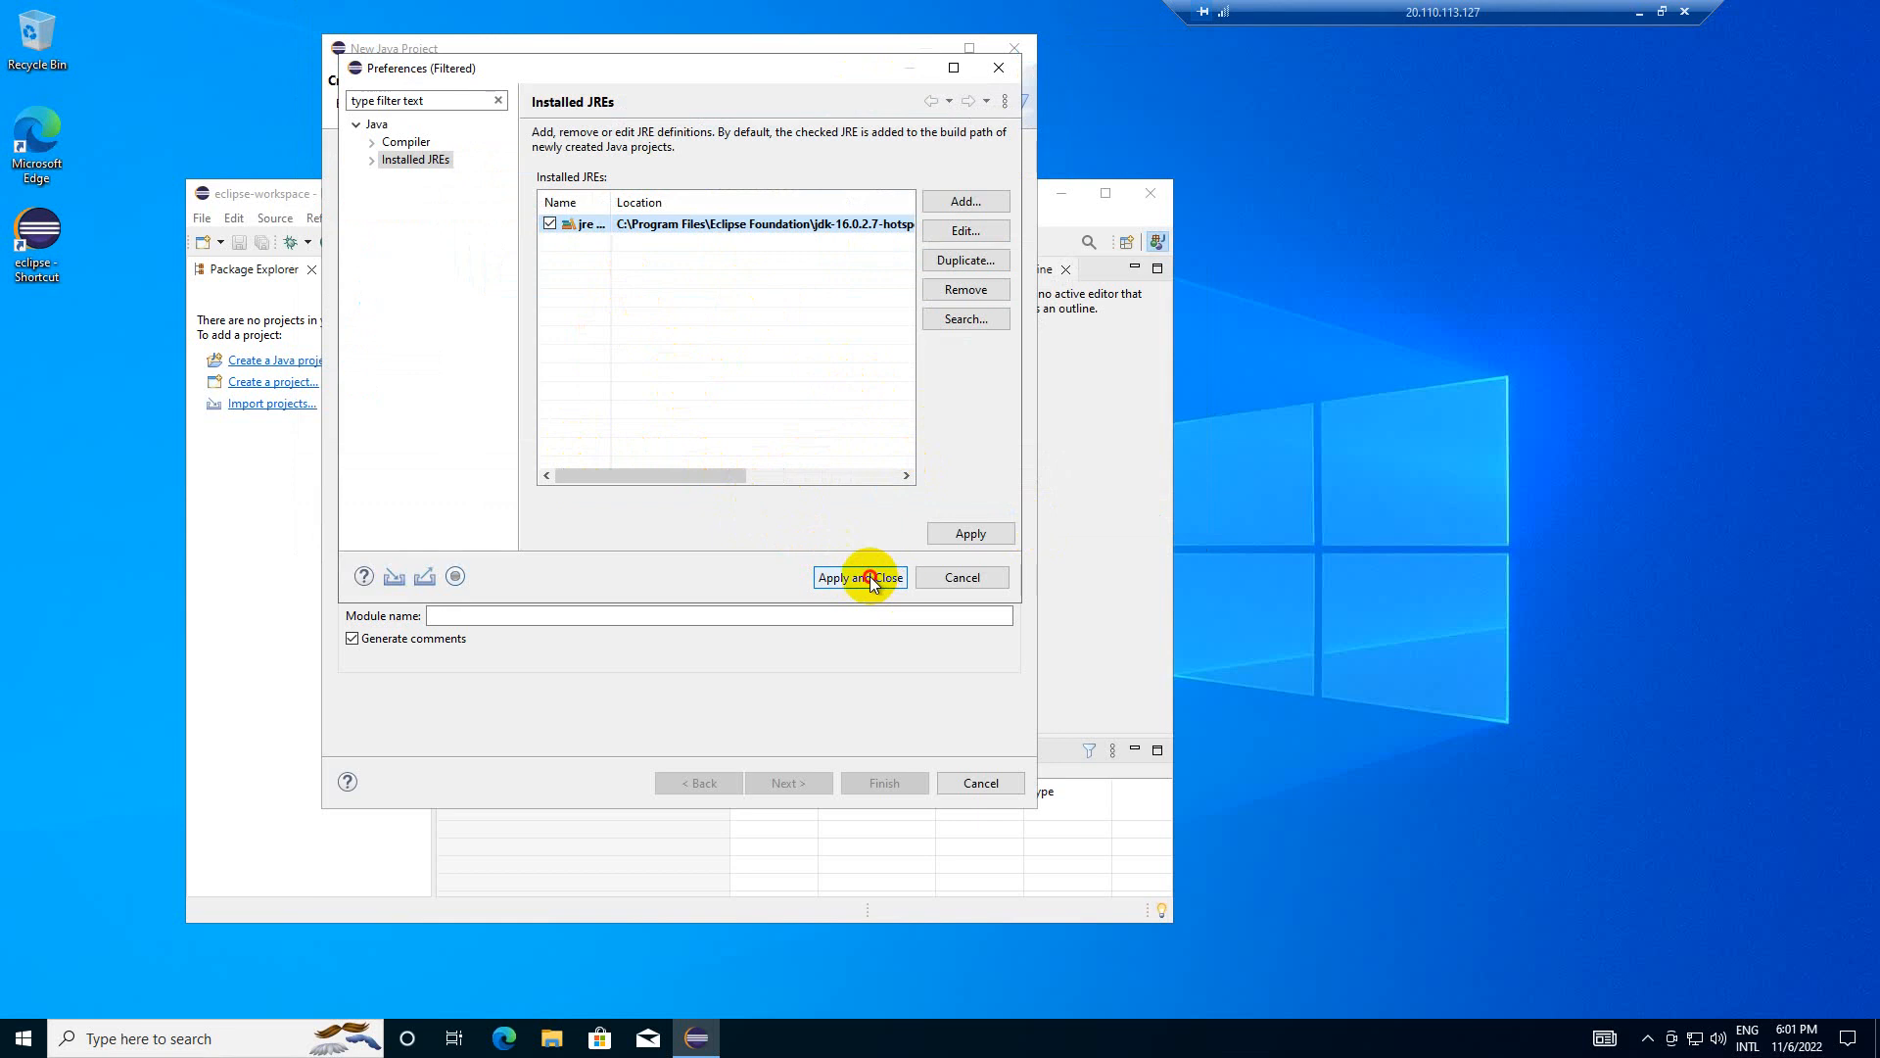
- Apply the JRE settings, then set the workspace compiler compliance level to 16
left_click(859, 576)
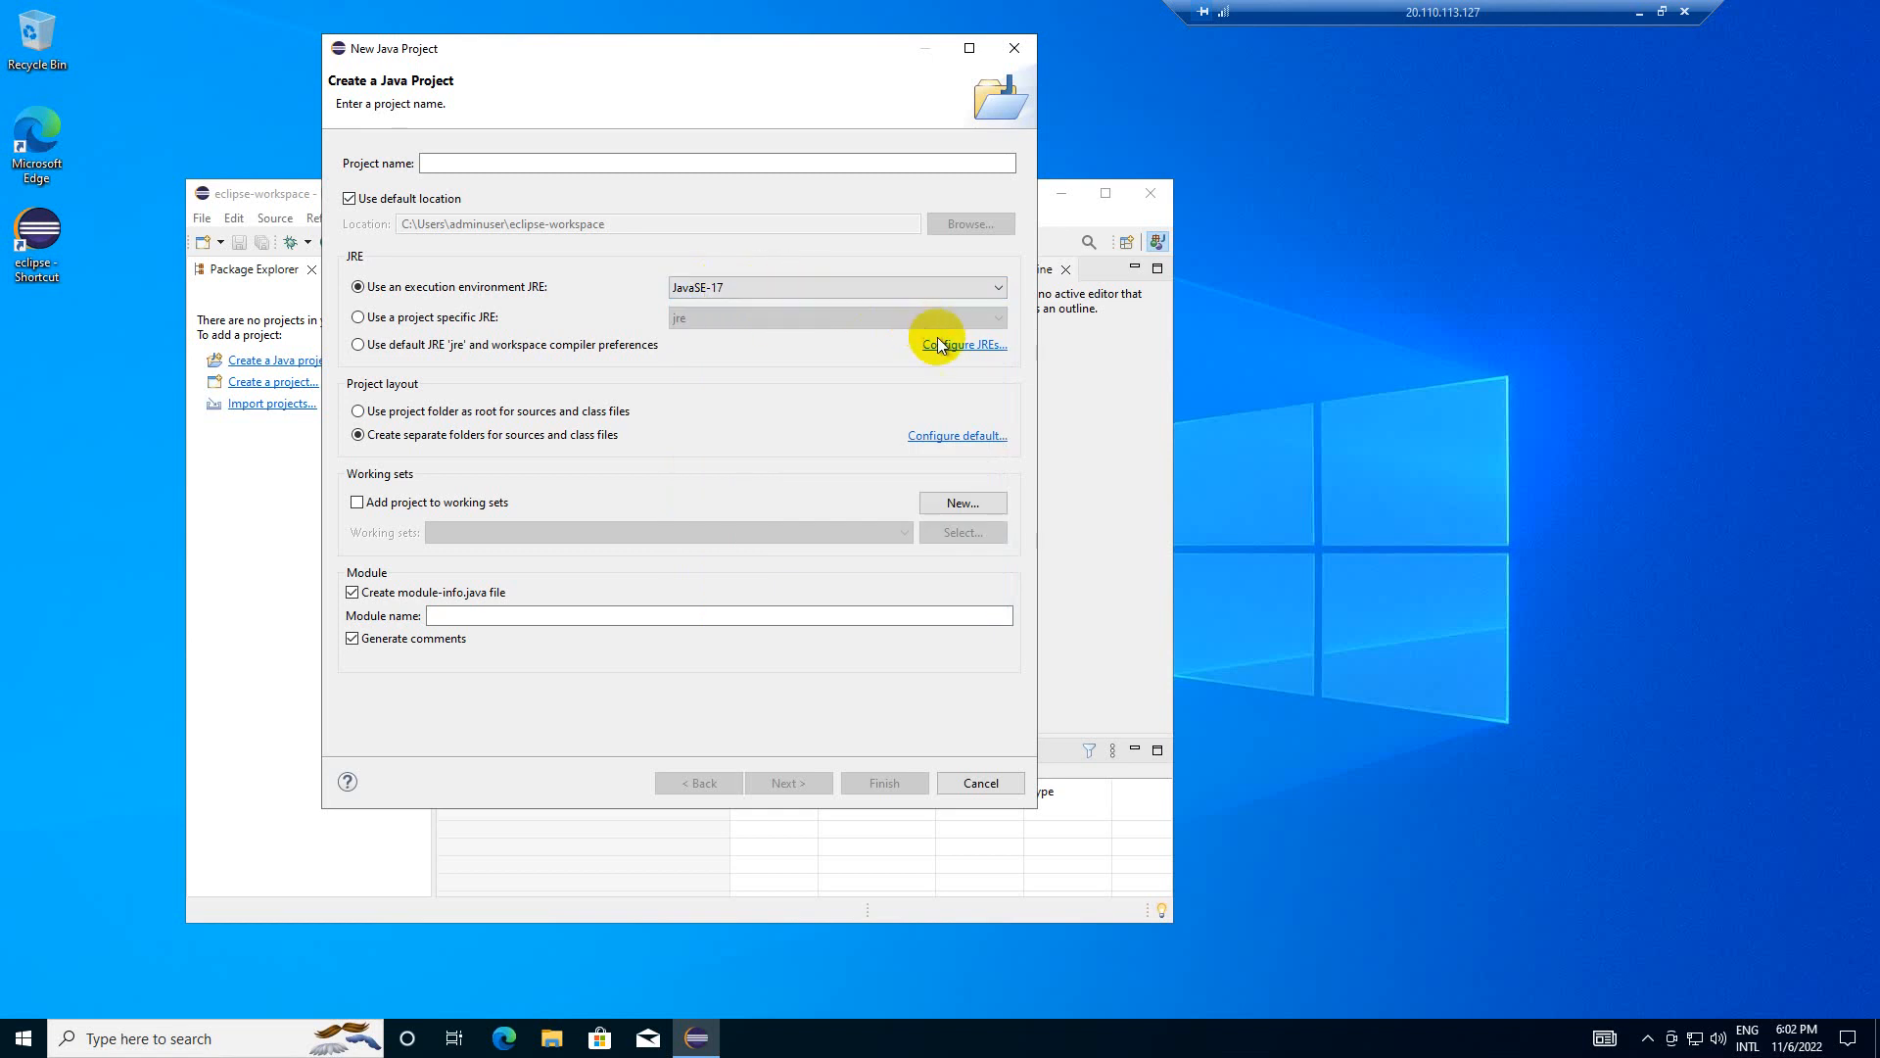
left_click(963, 345)
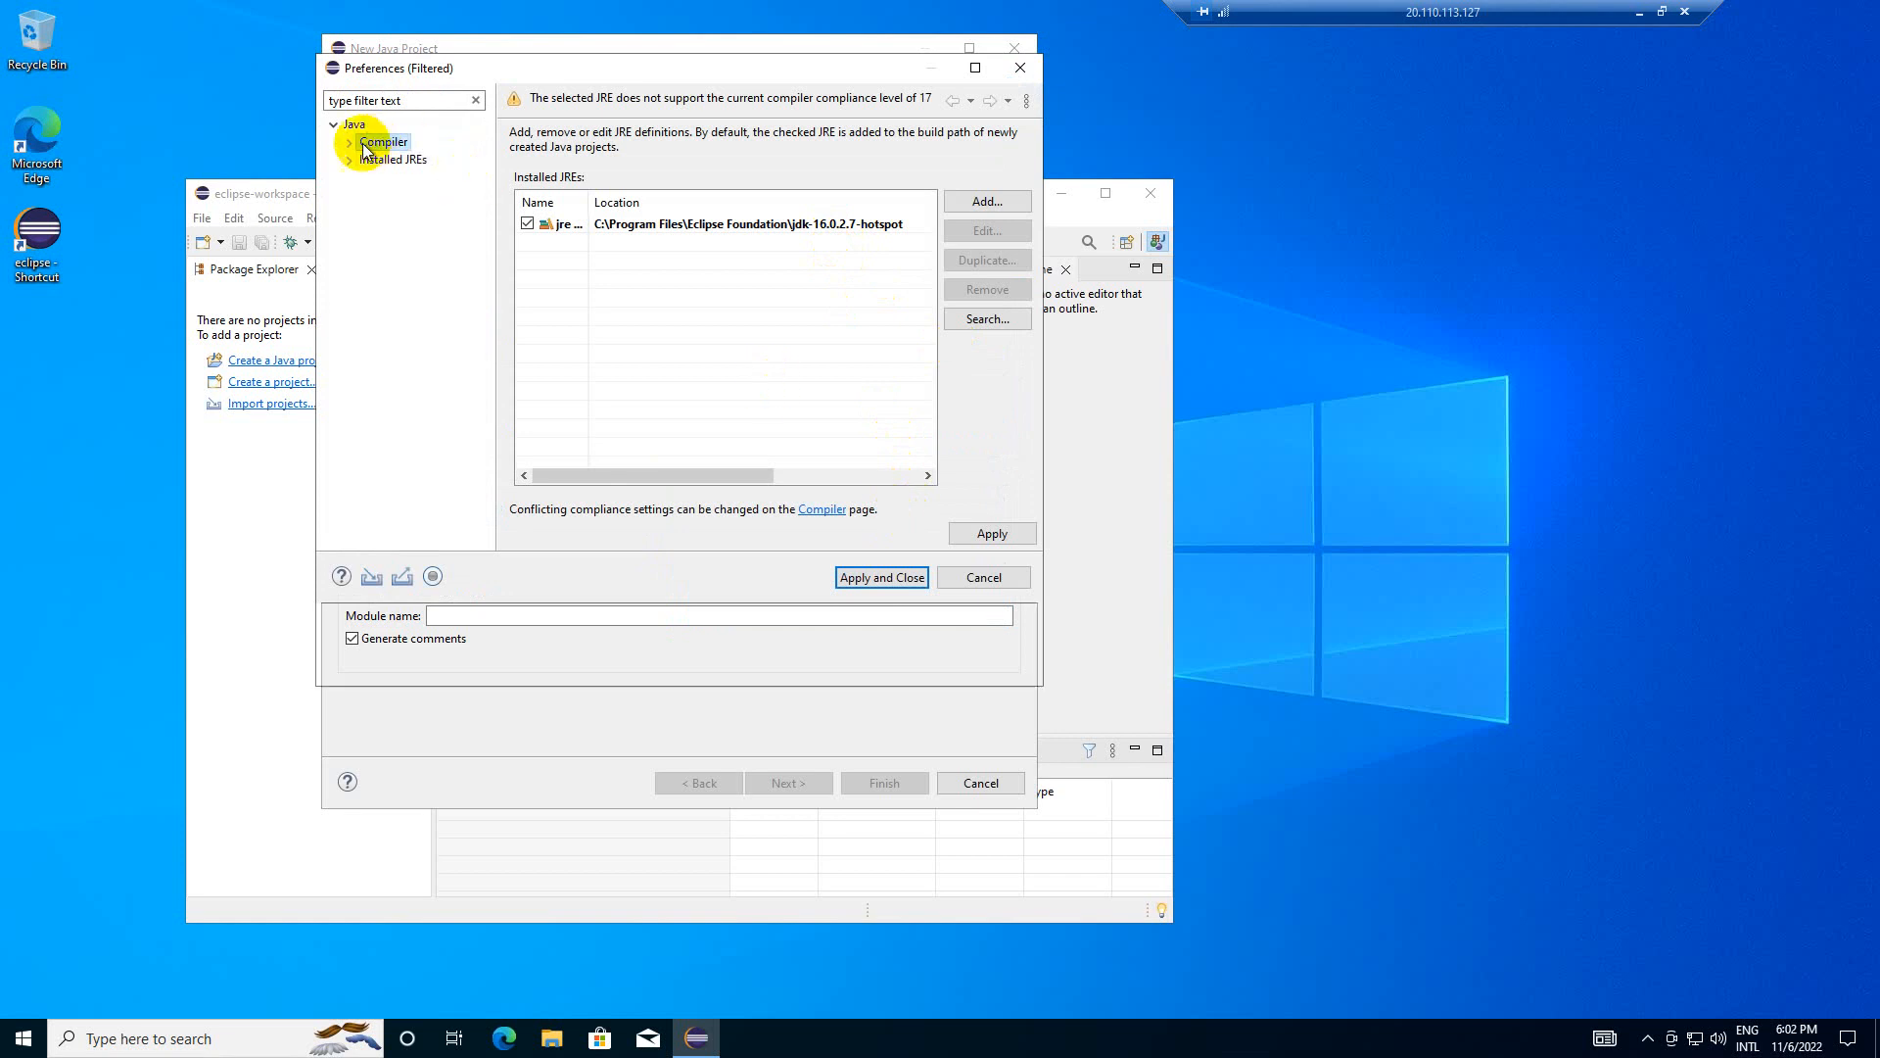
left_click(383, 141)
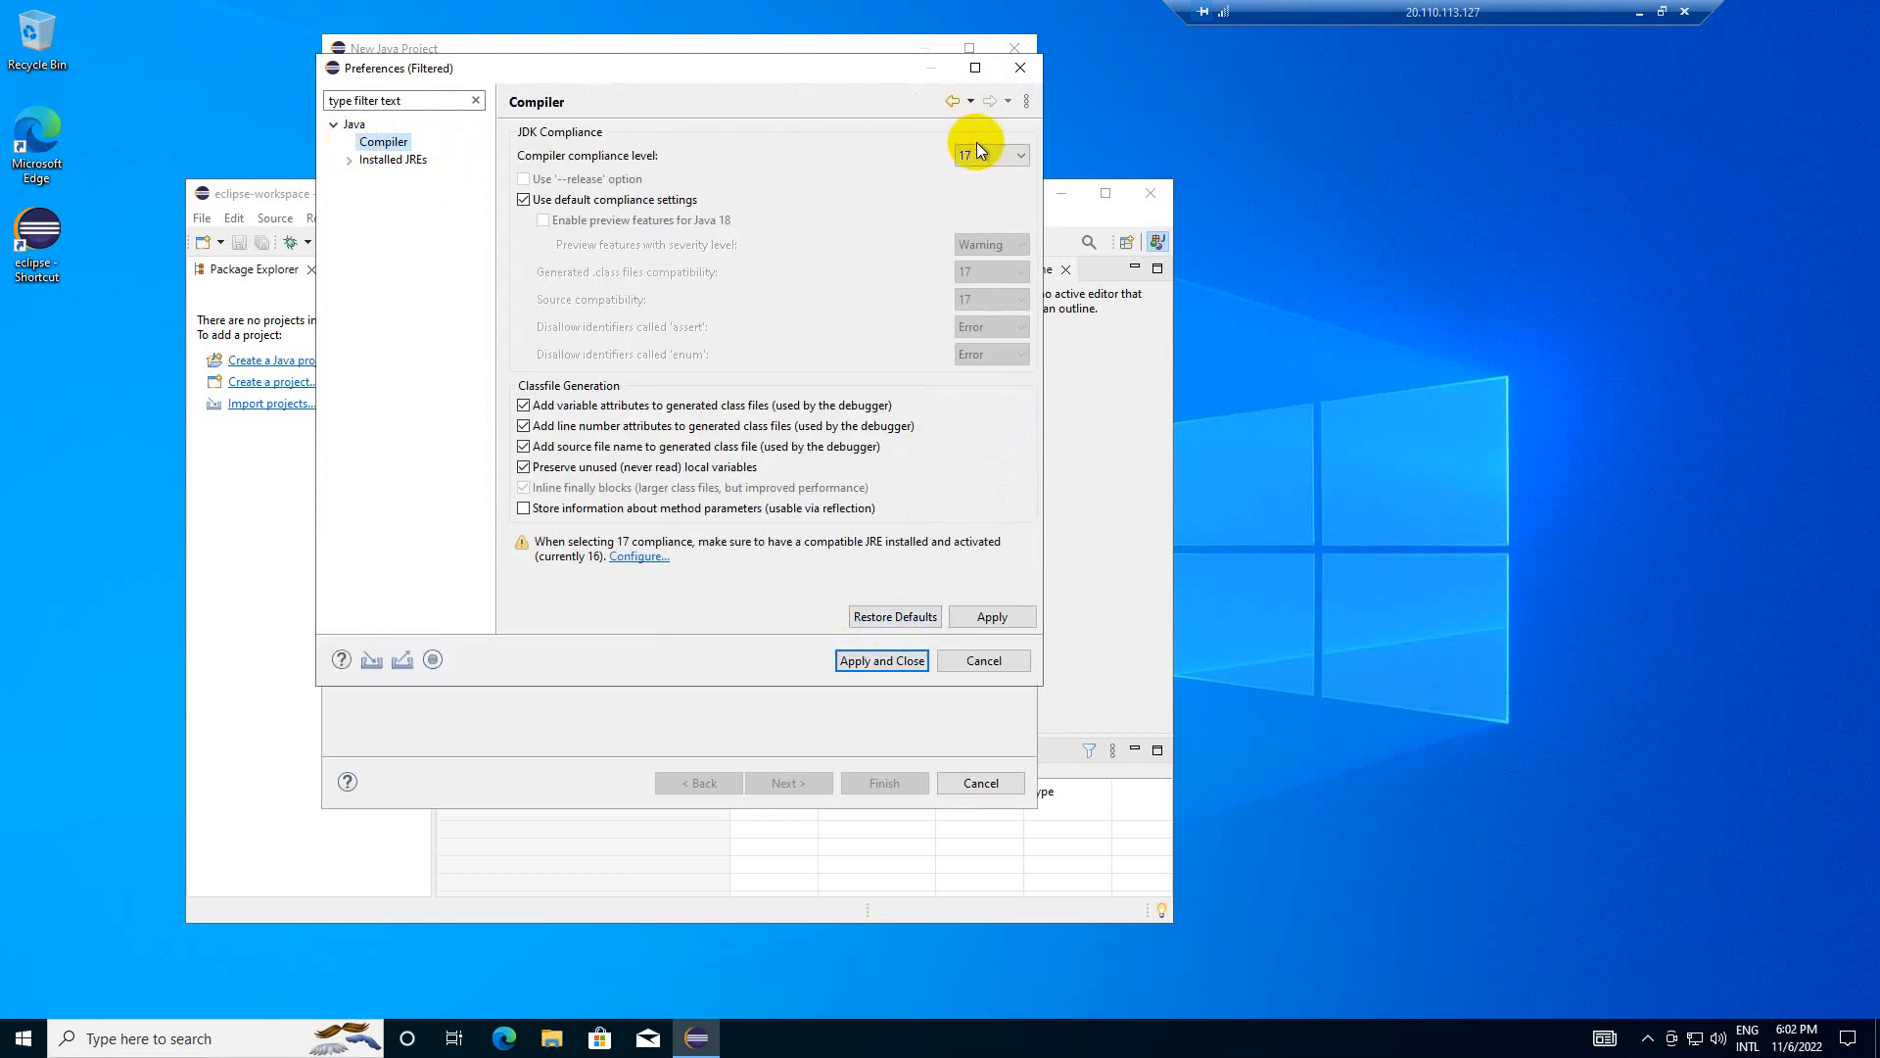
left_click(1019, 155)
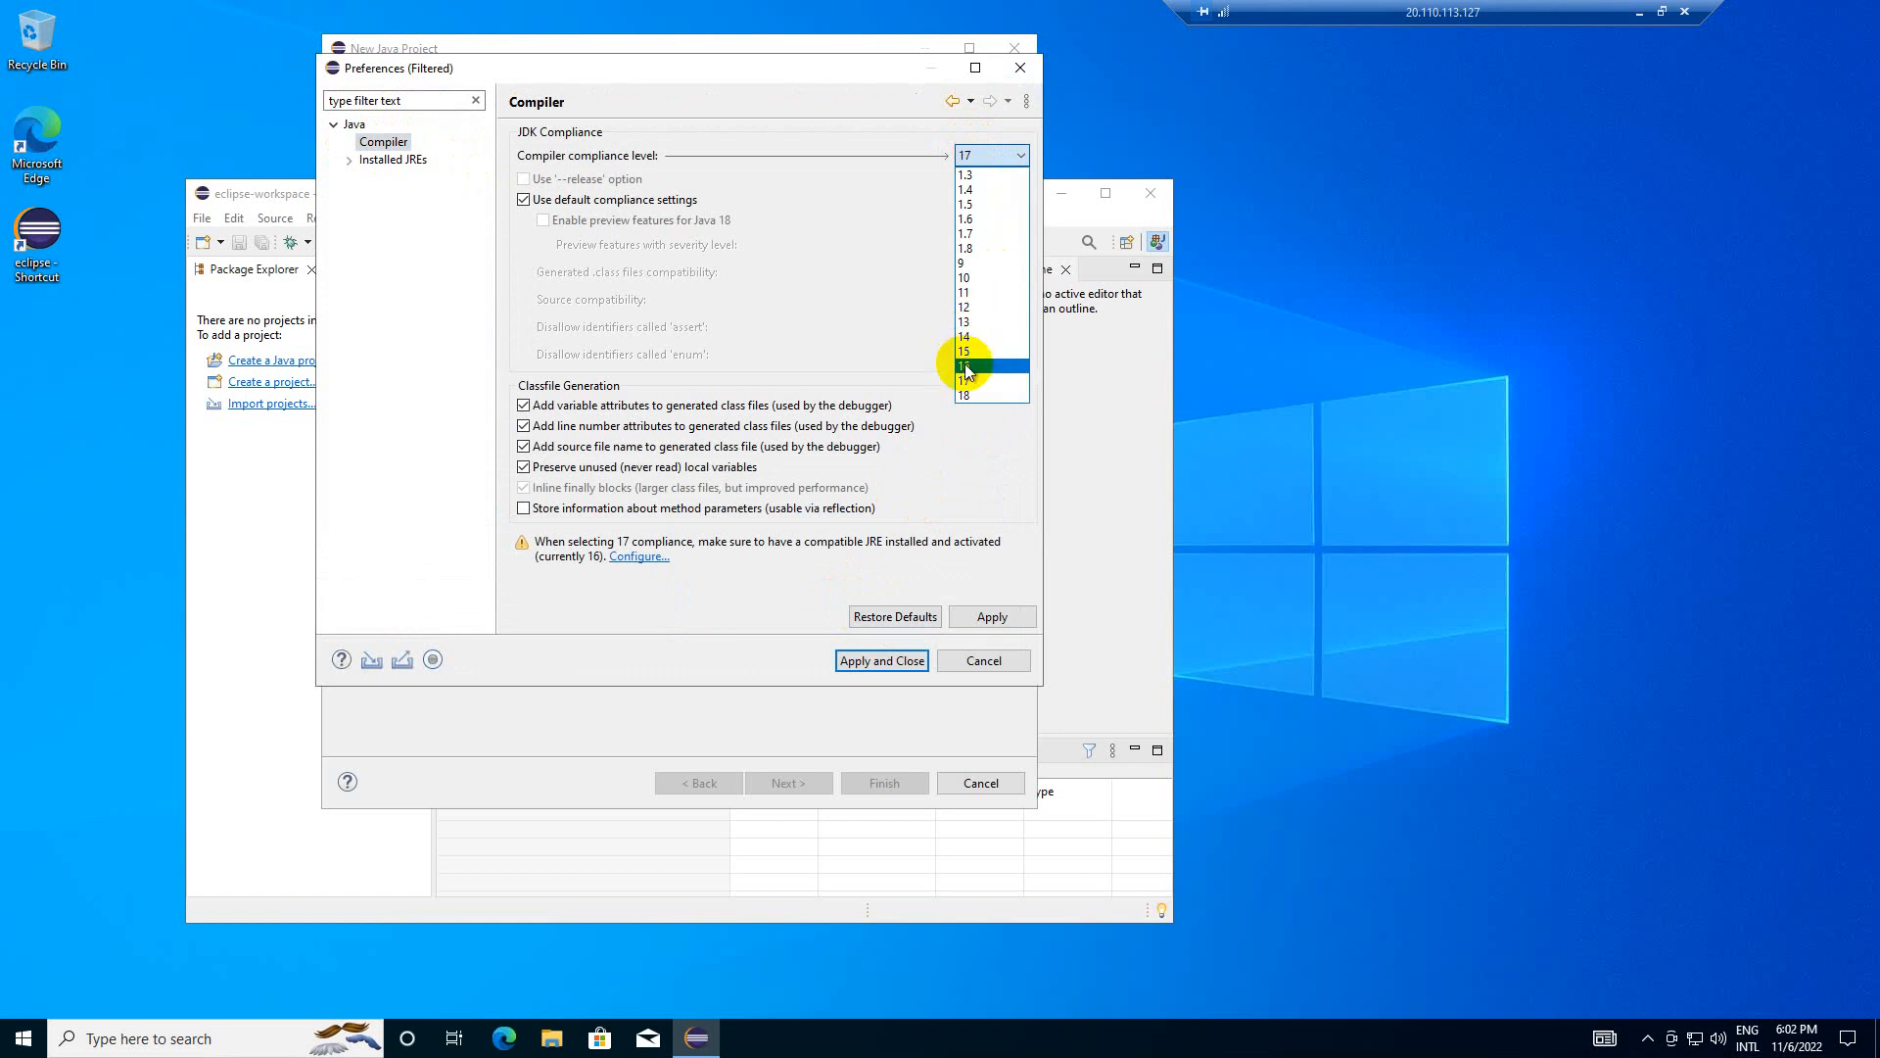
left_click(963, 365)
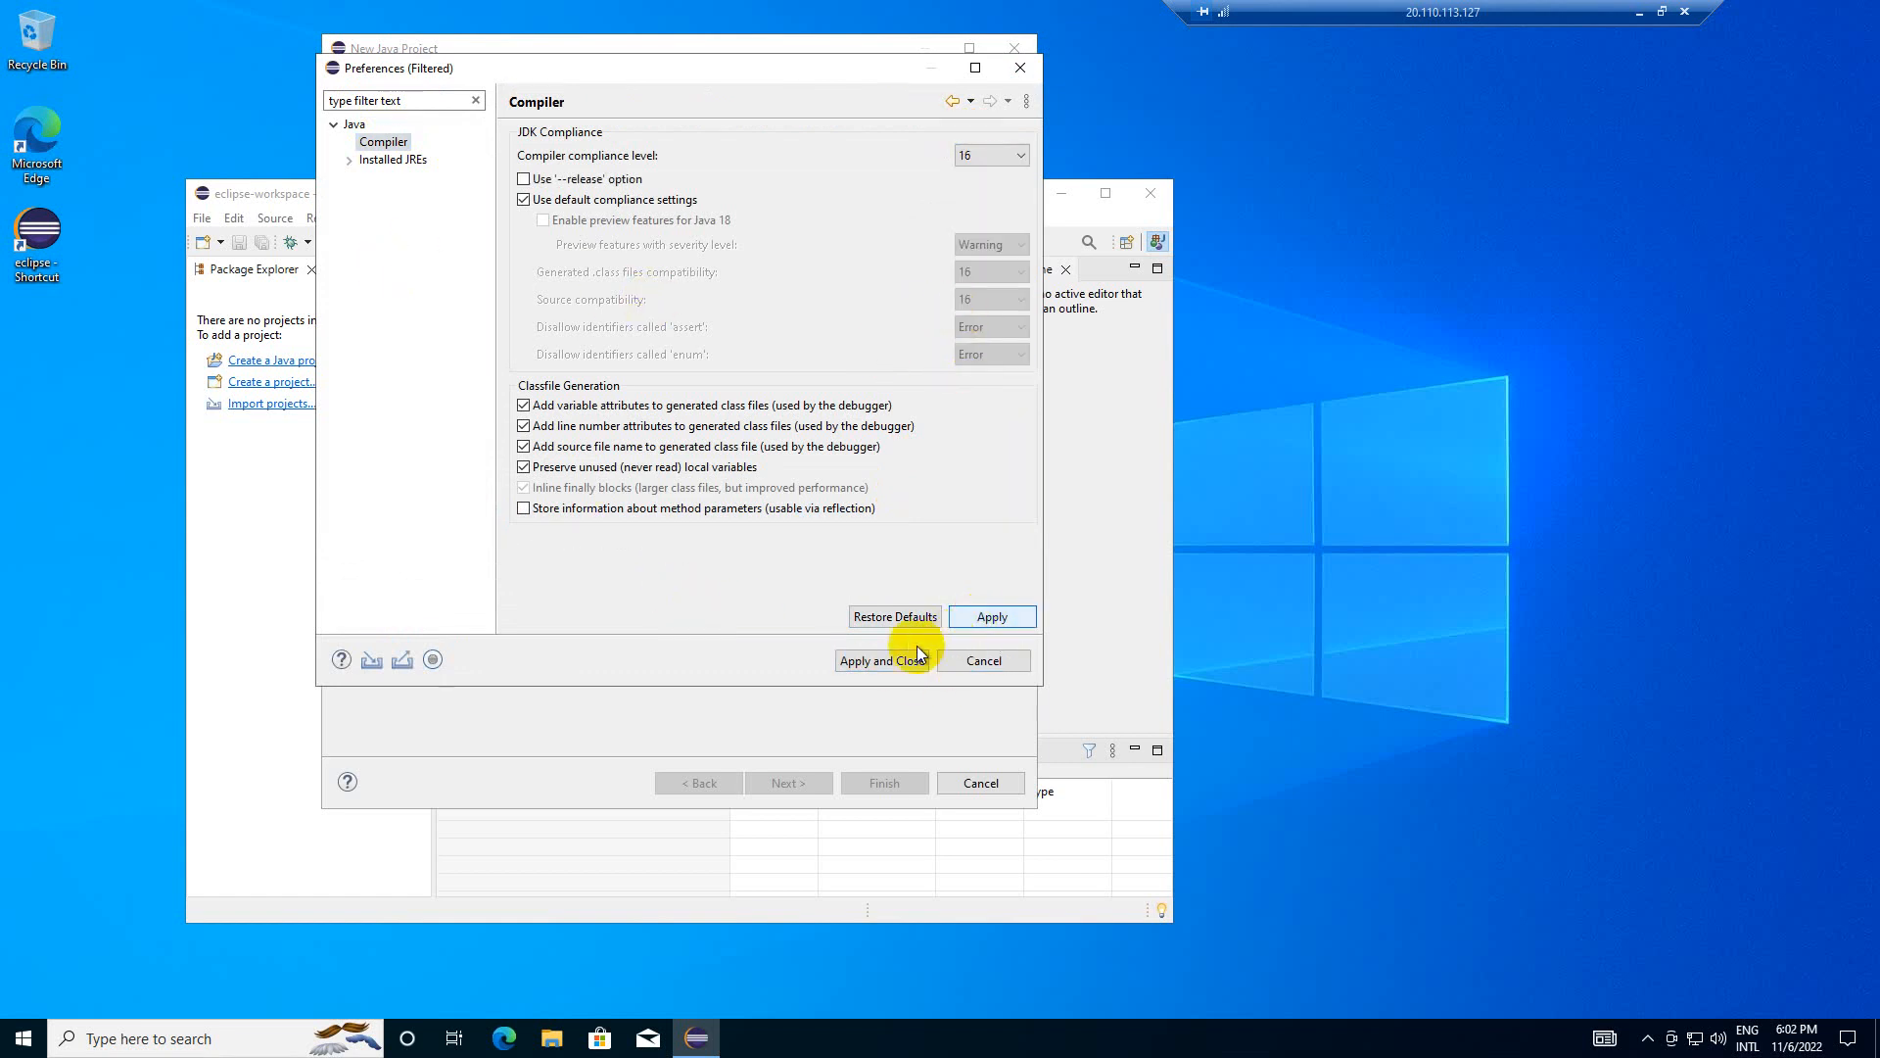
left_click(394, 159)
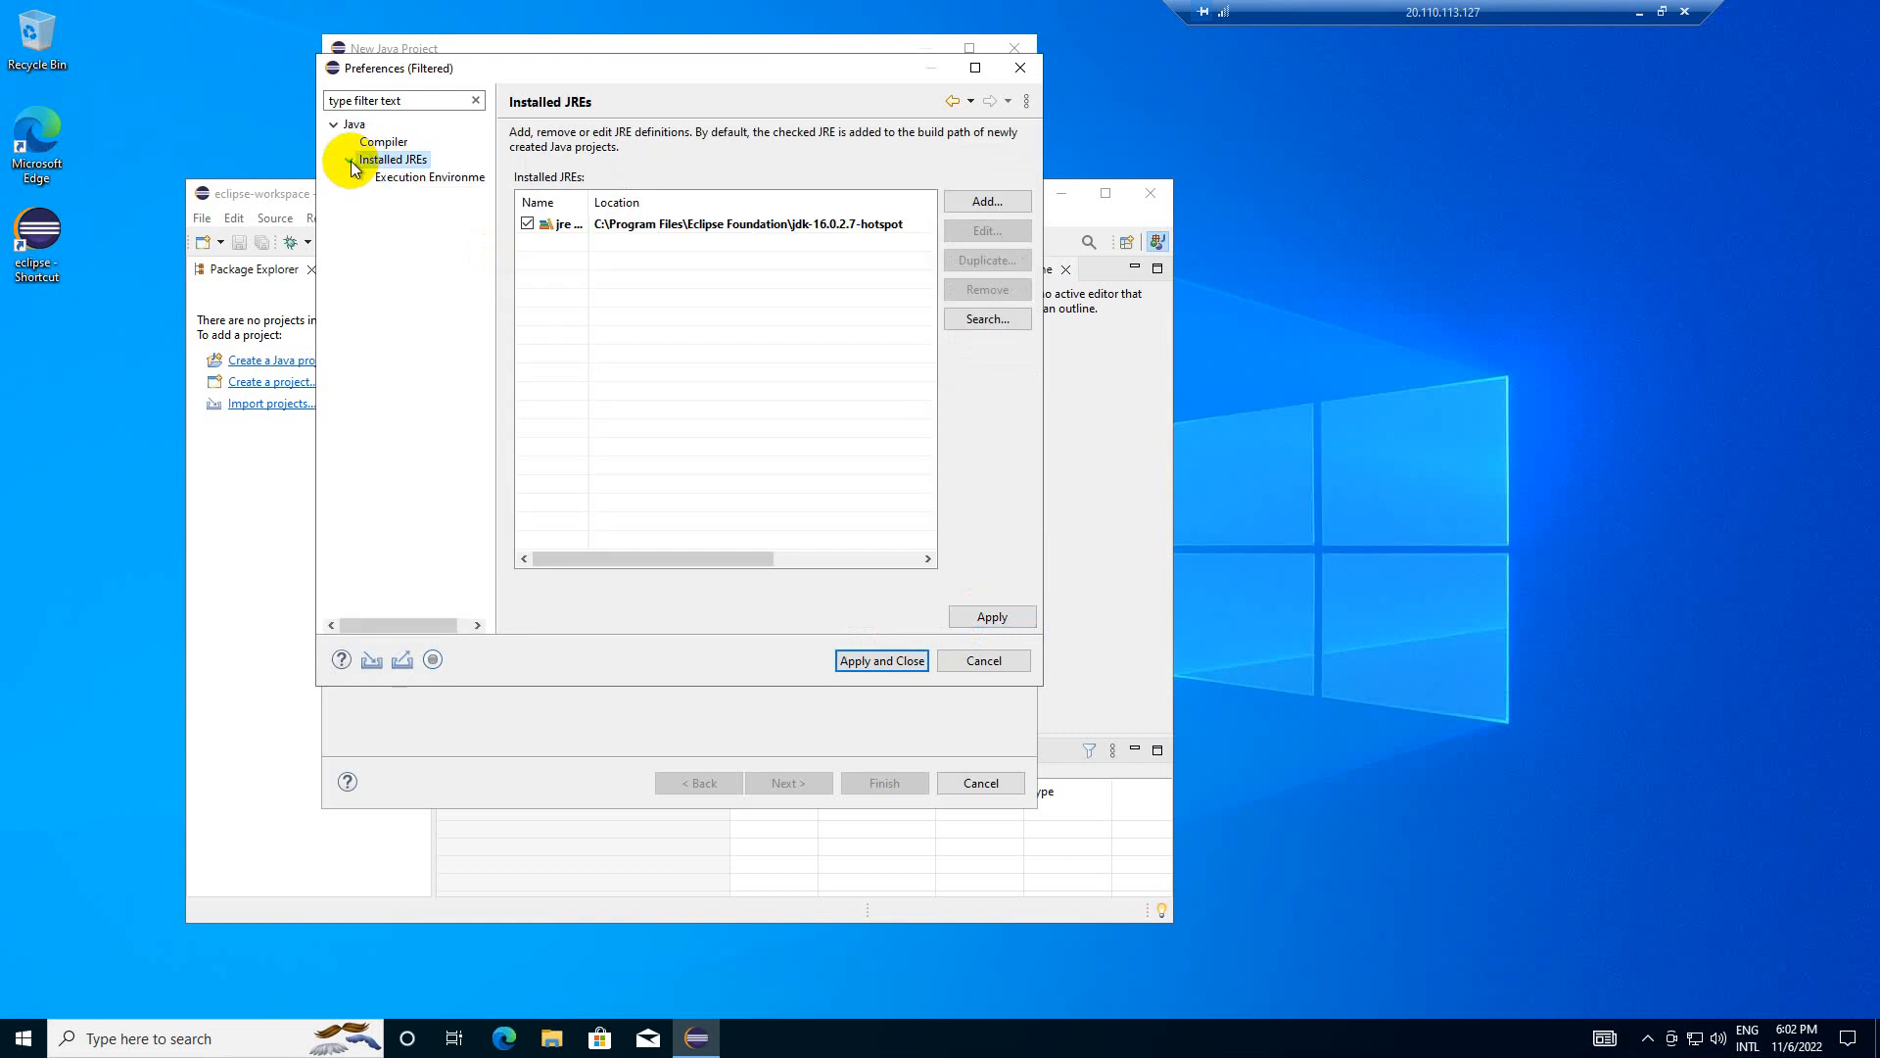
left_click(881, 659)
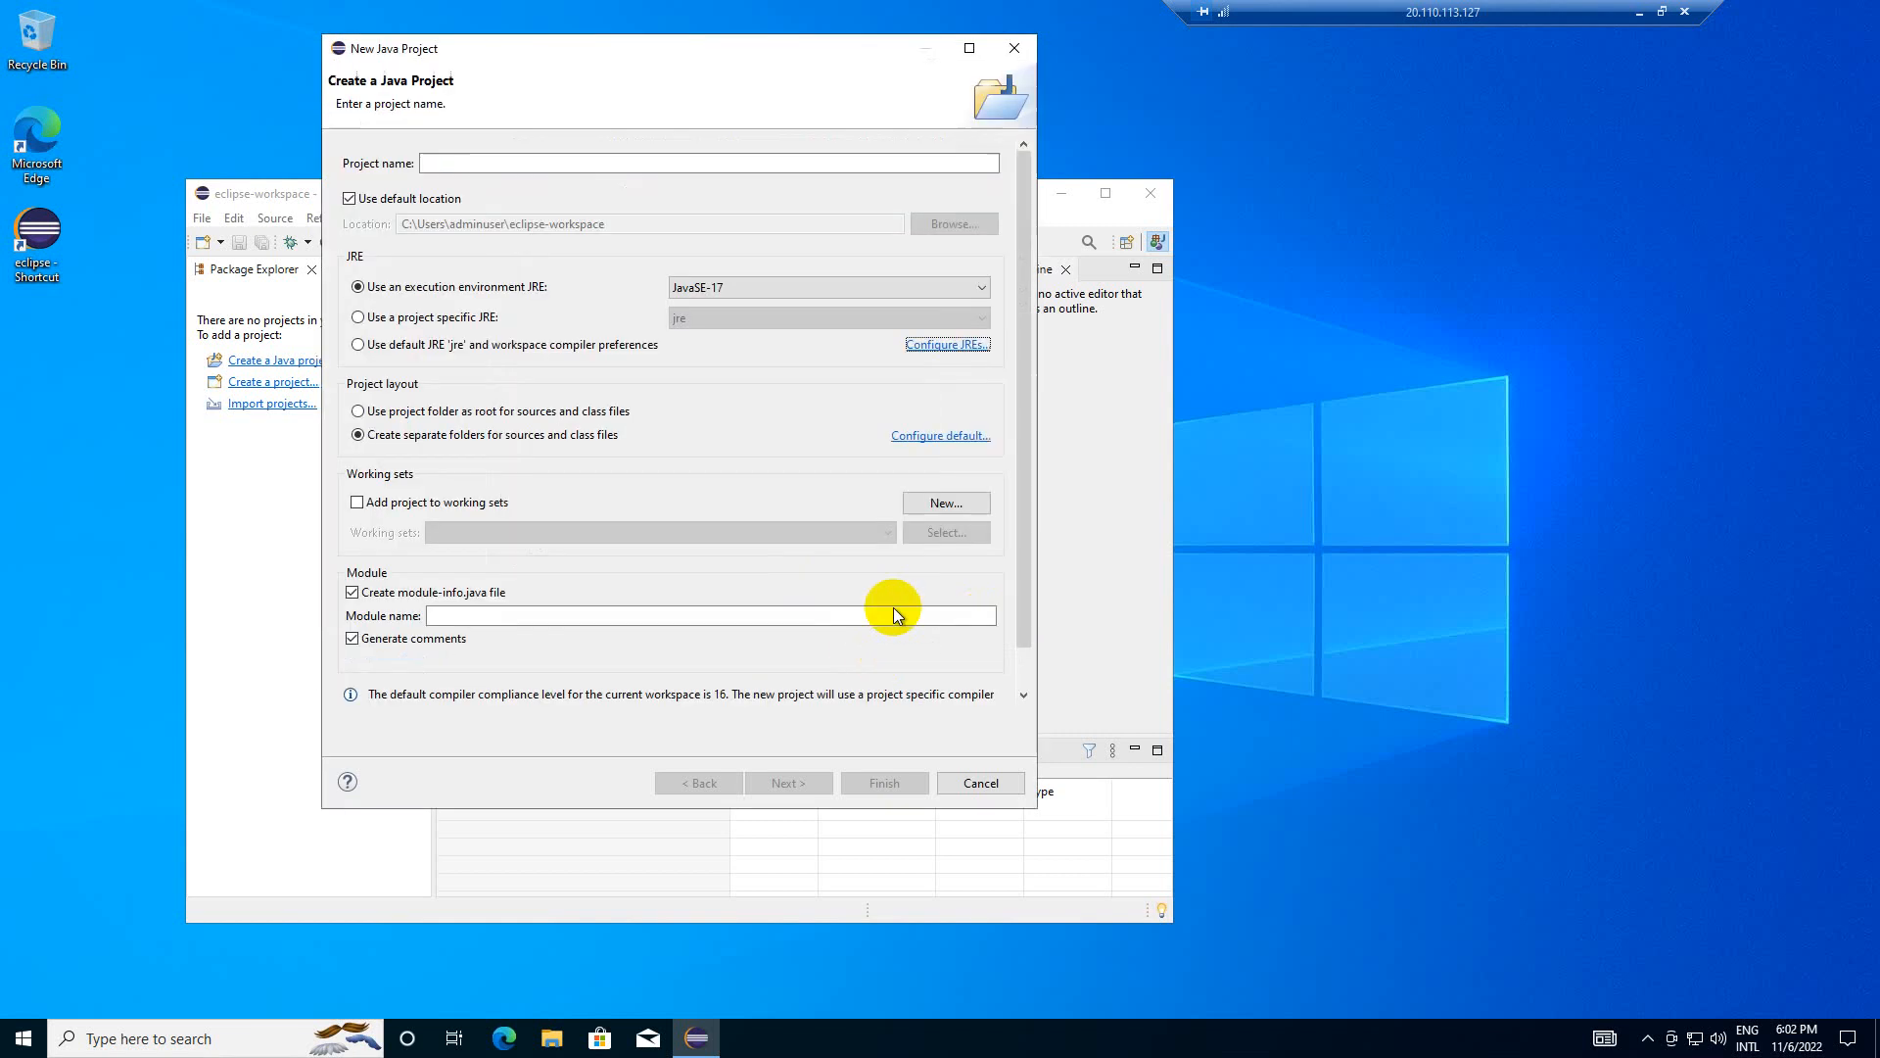
- Choose JavaSE-16 as the new project's execution environment
left_click(978, 287)
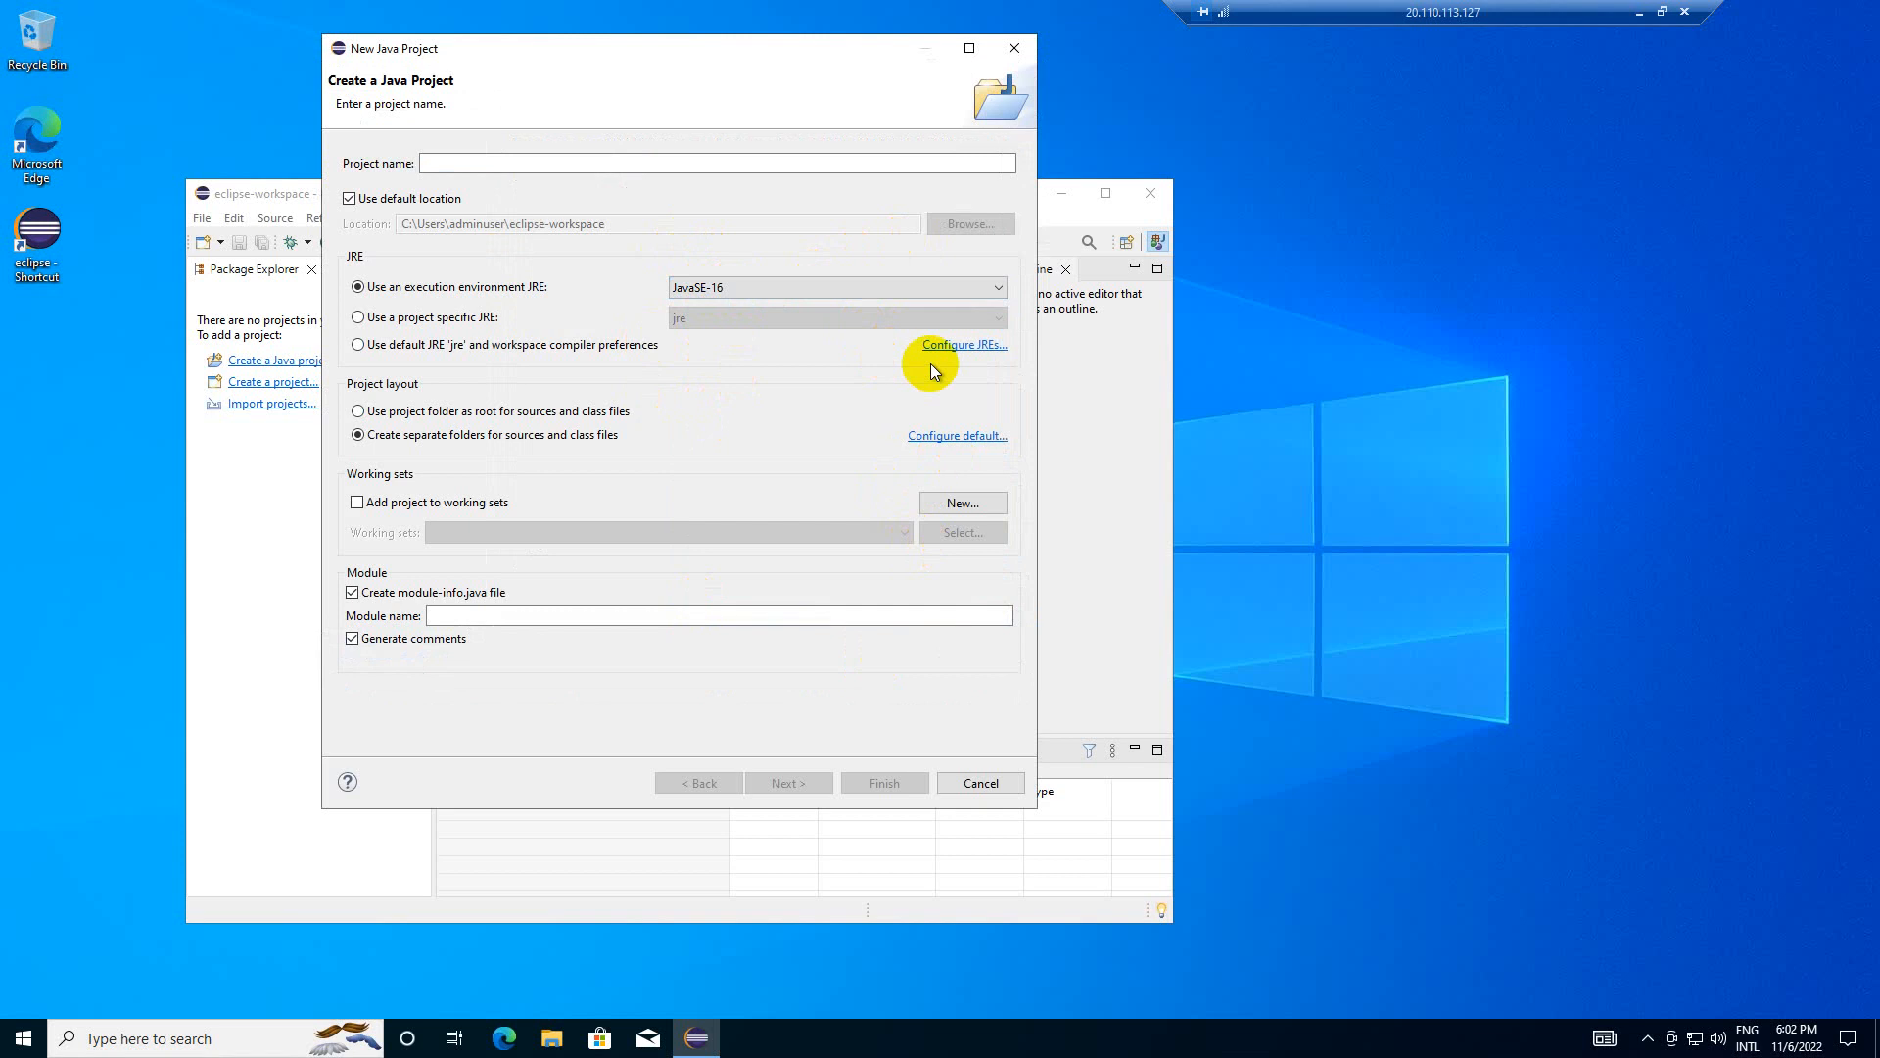
left_click(834, 287)
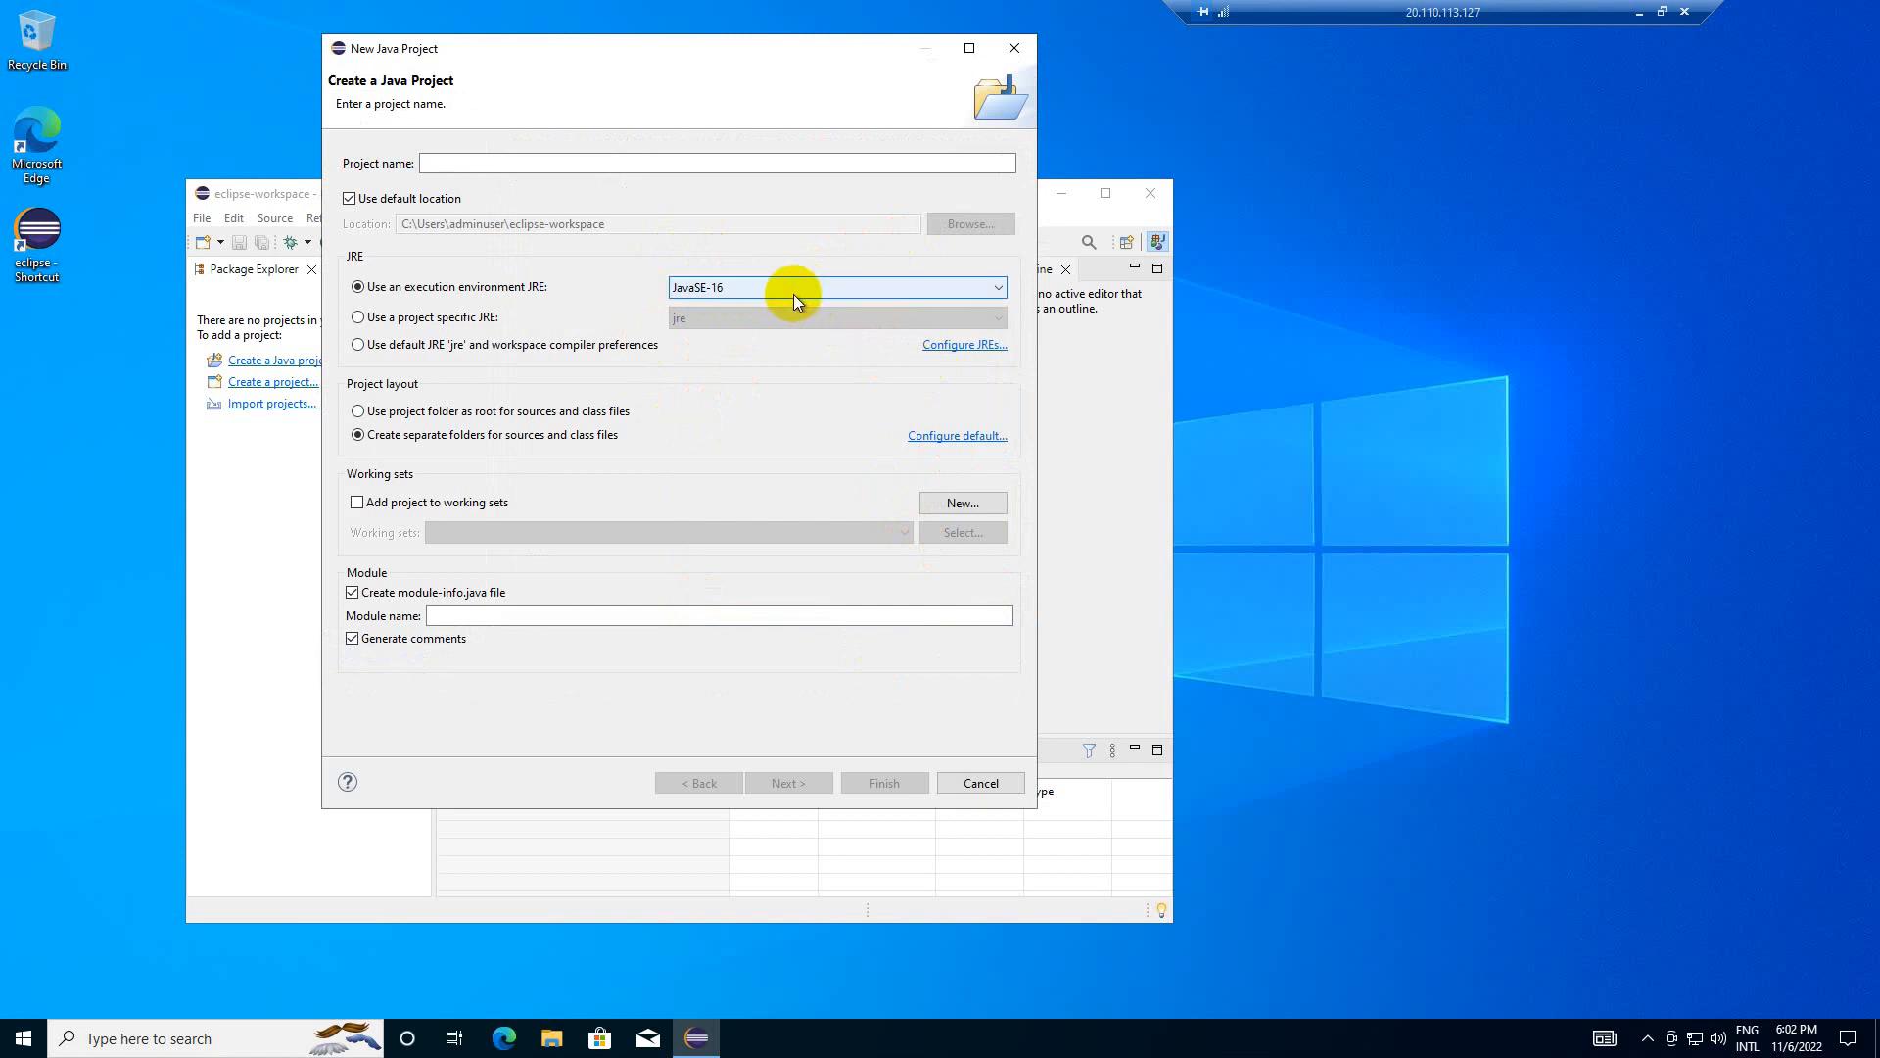
left_click(358, 316)
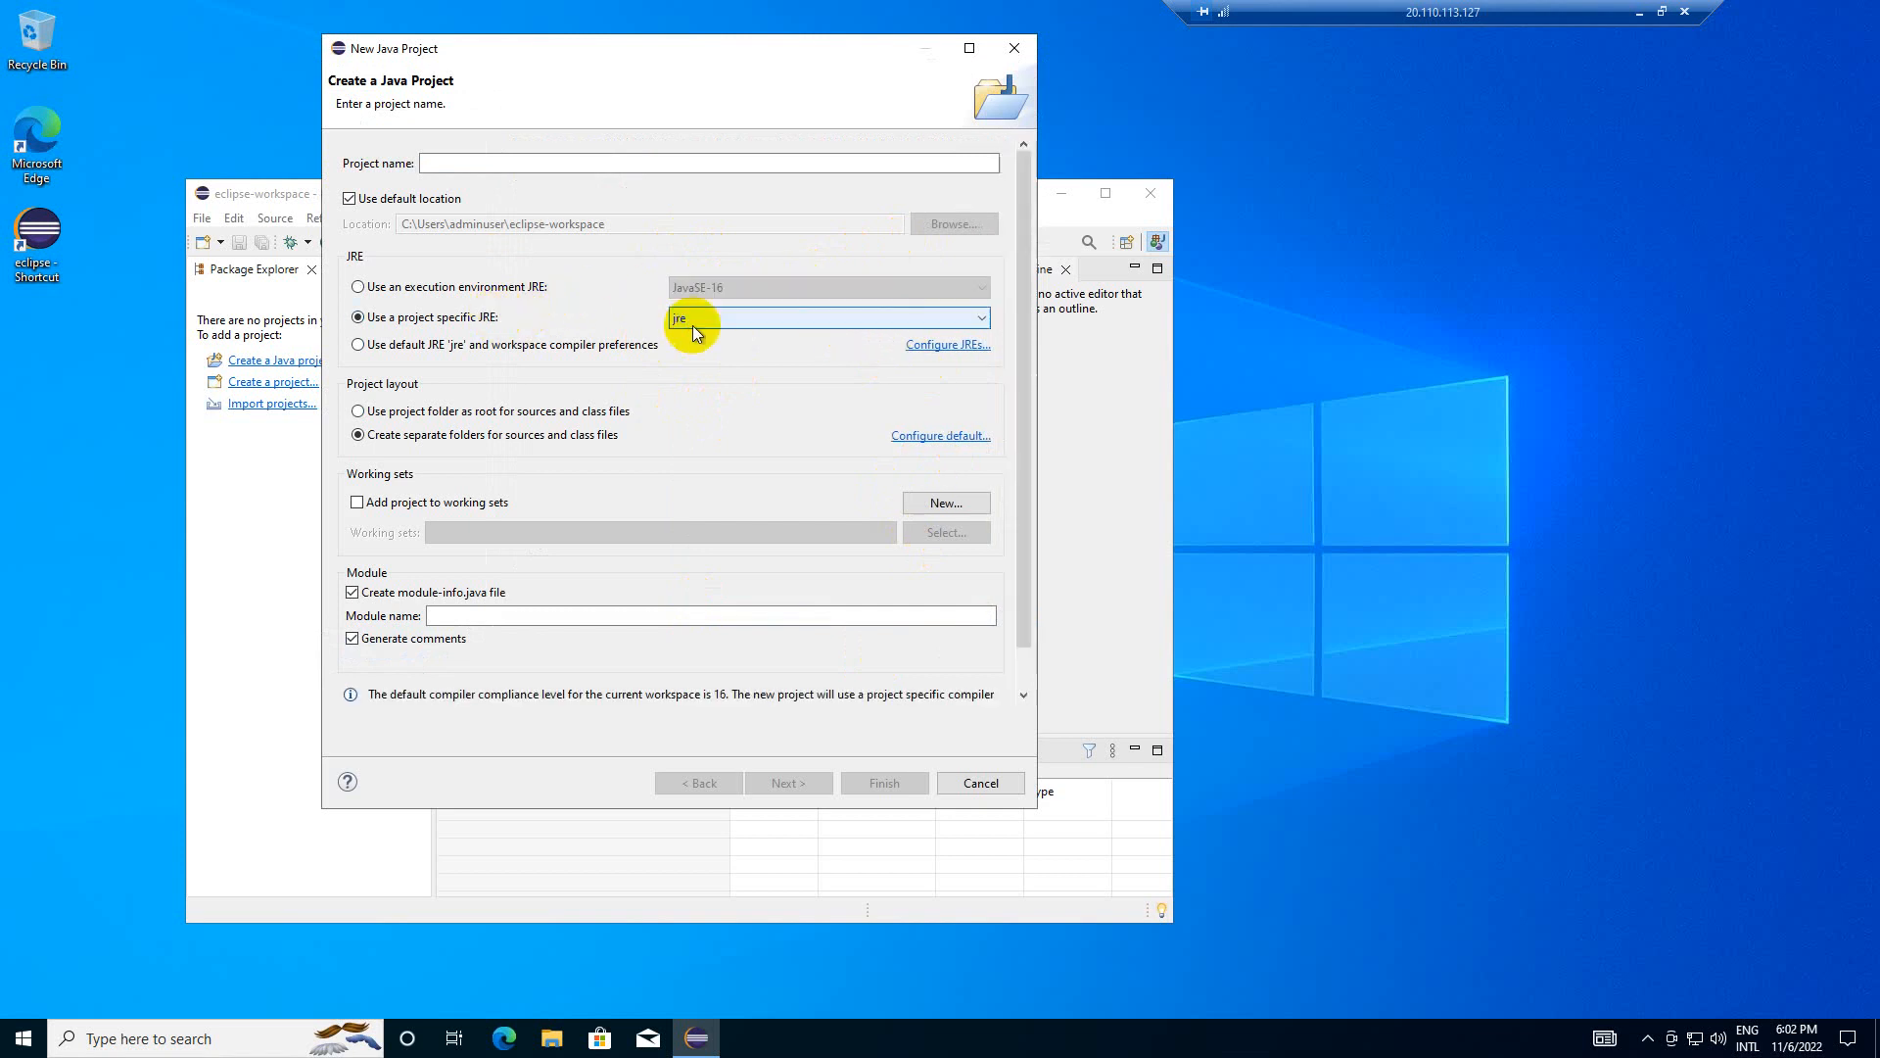
left_click(357, 287)
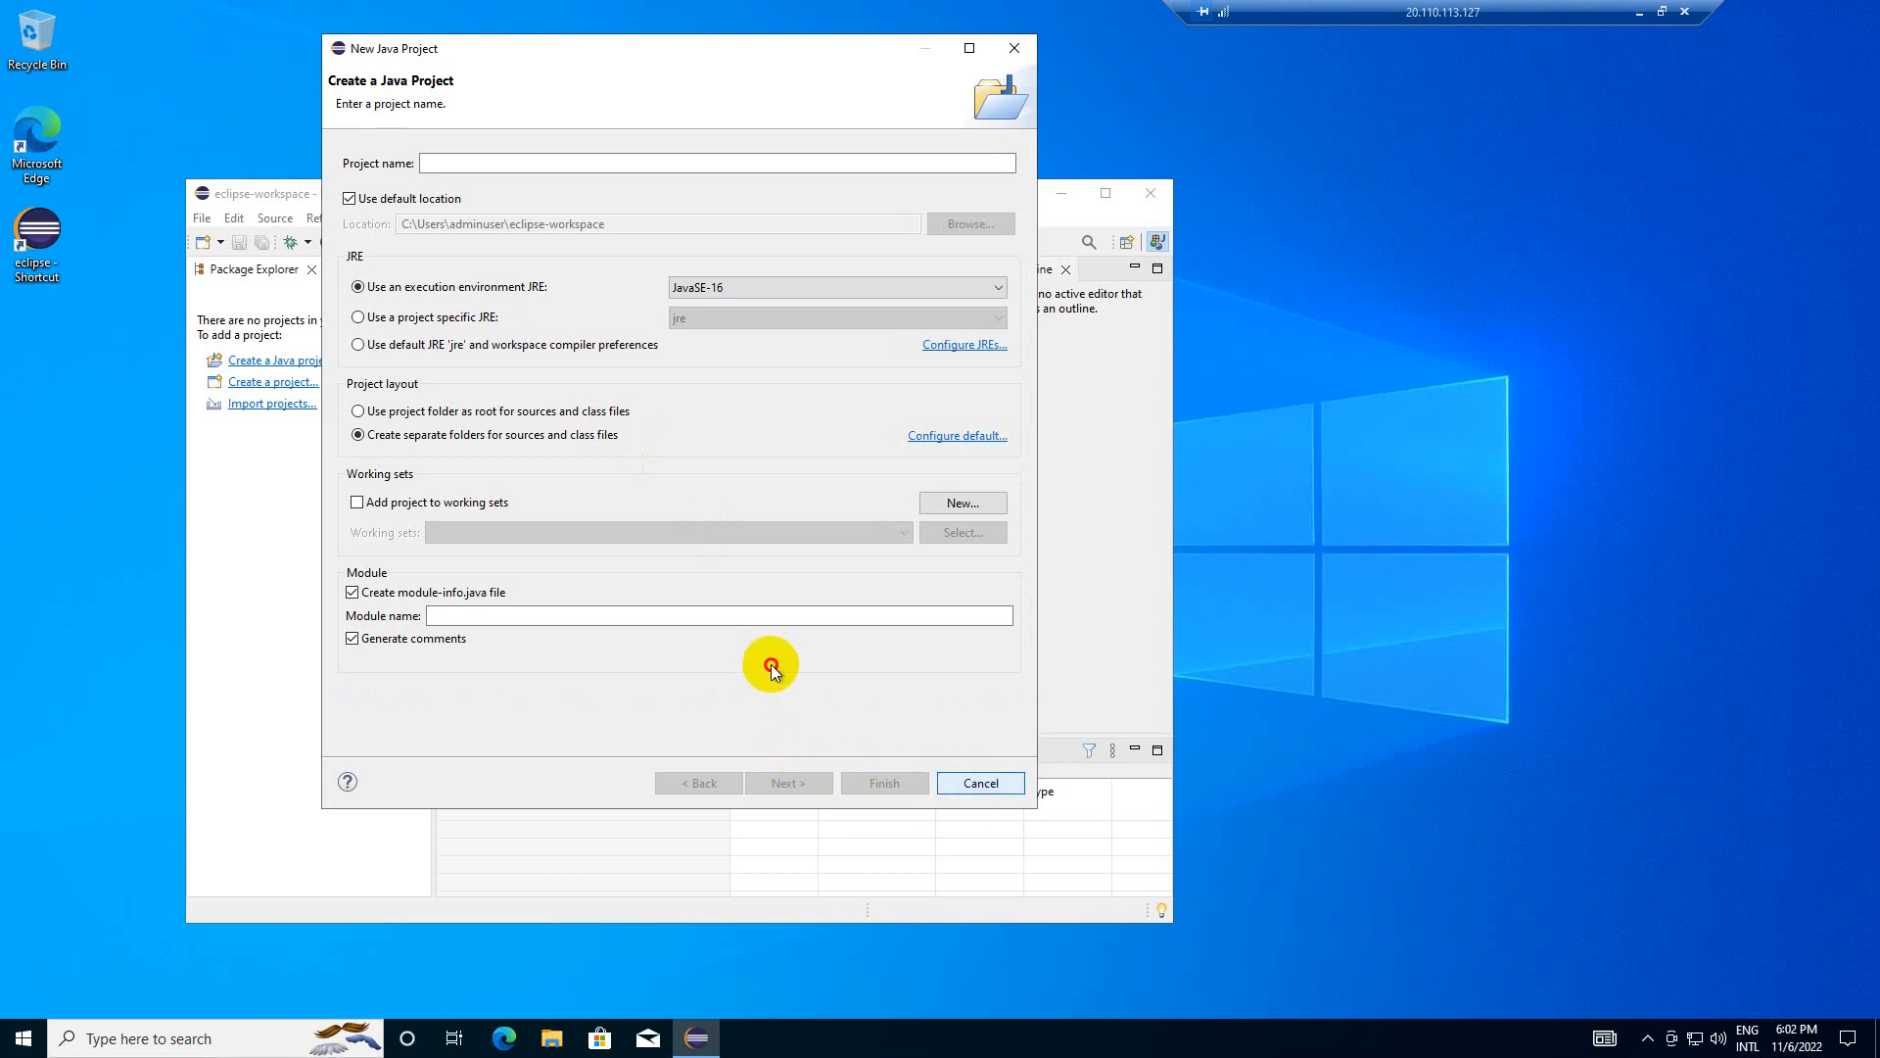
mouse_move(759, 492)
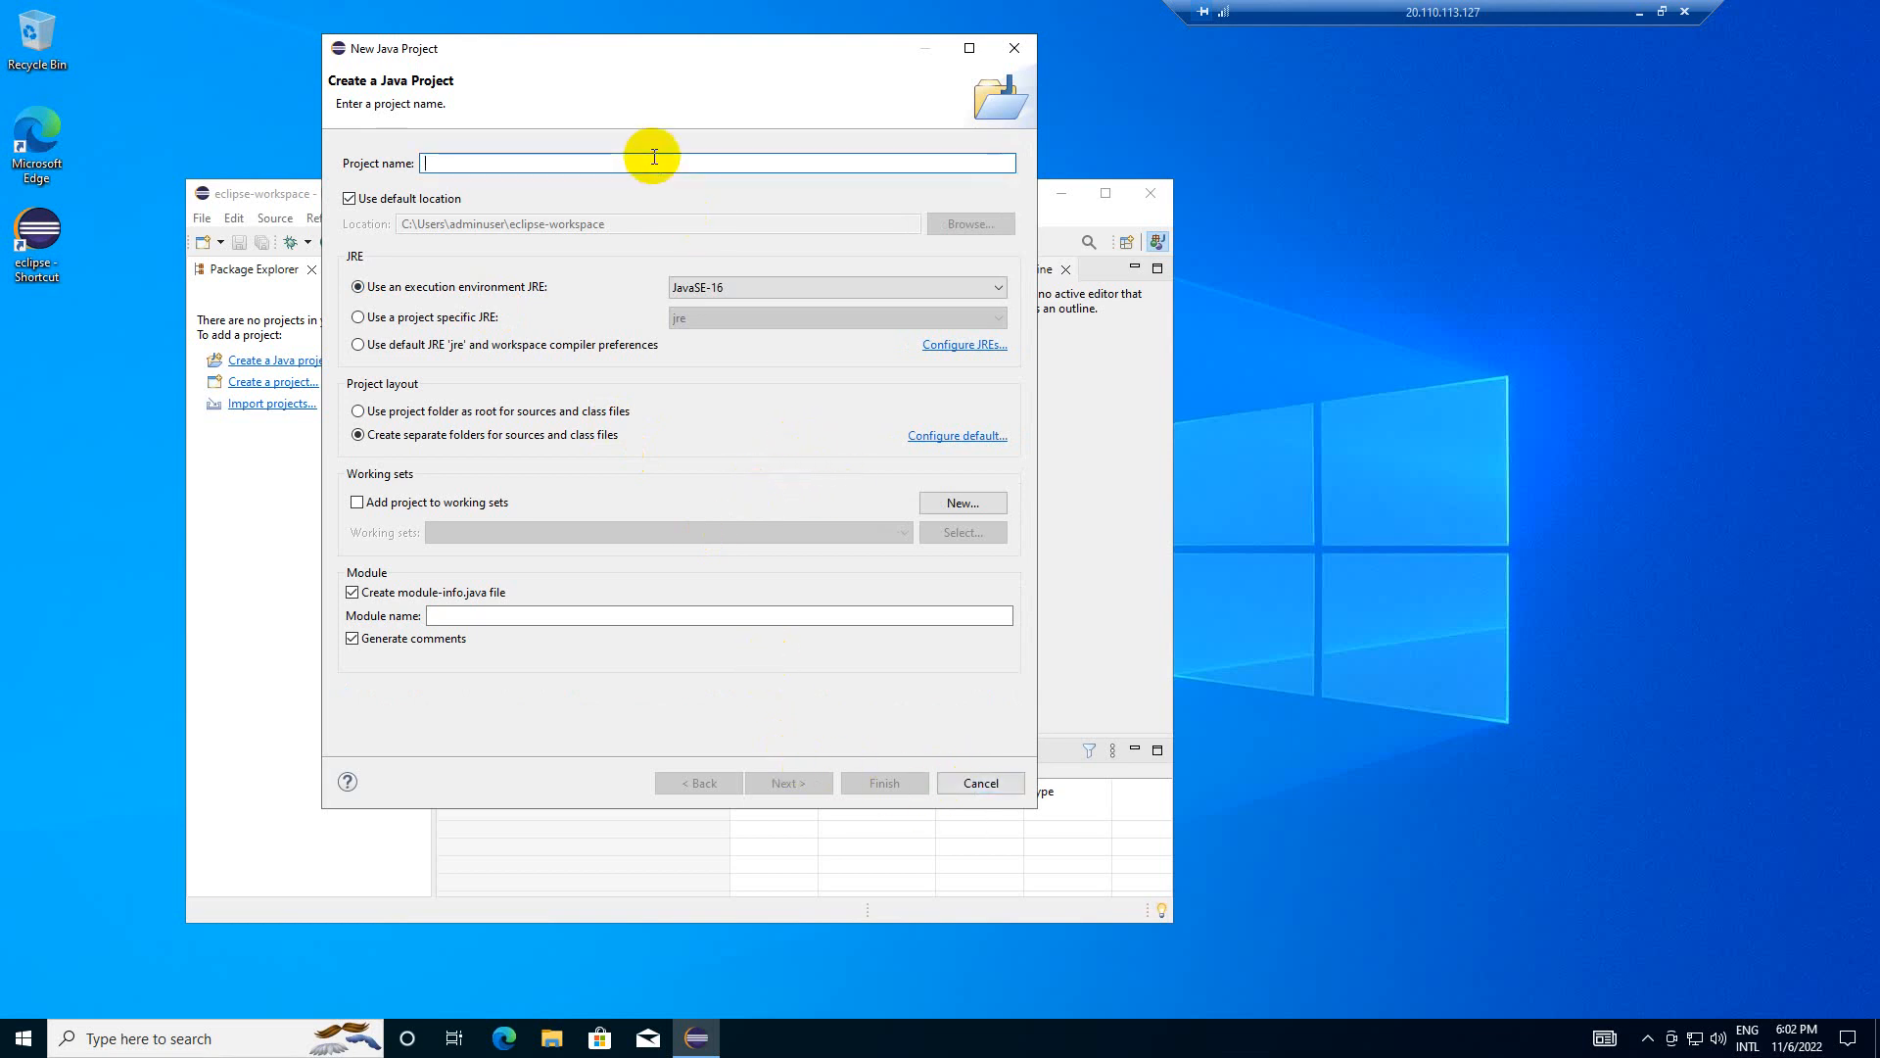
- Name the project 'test' and finish the wizard
type("test")
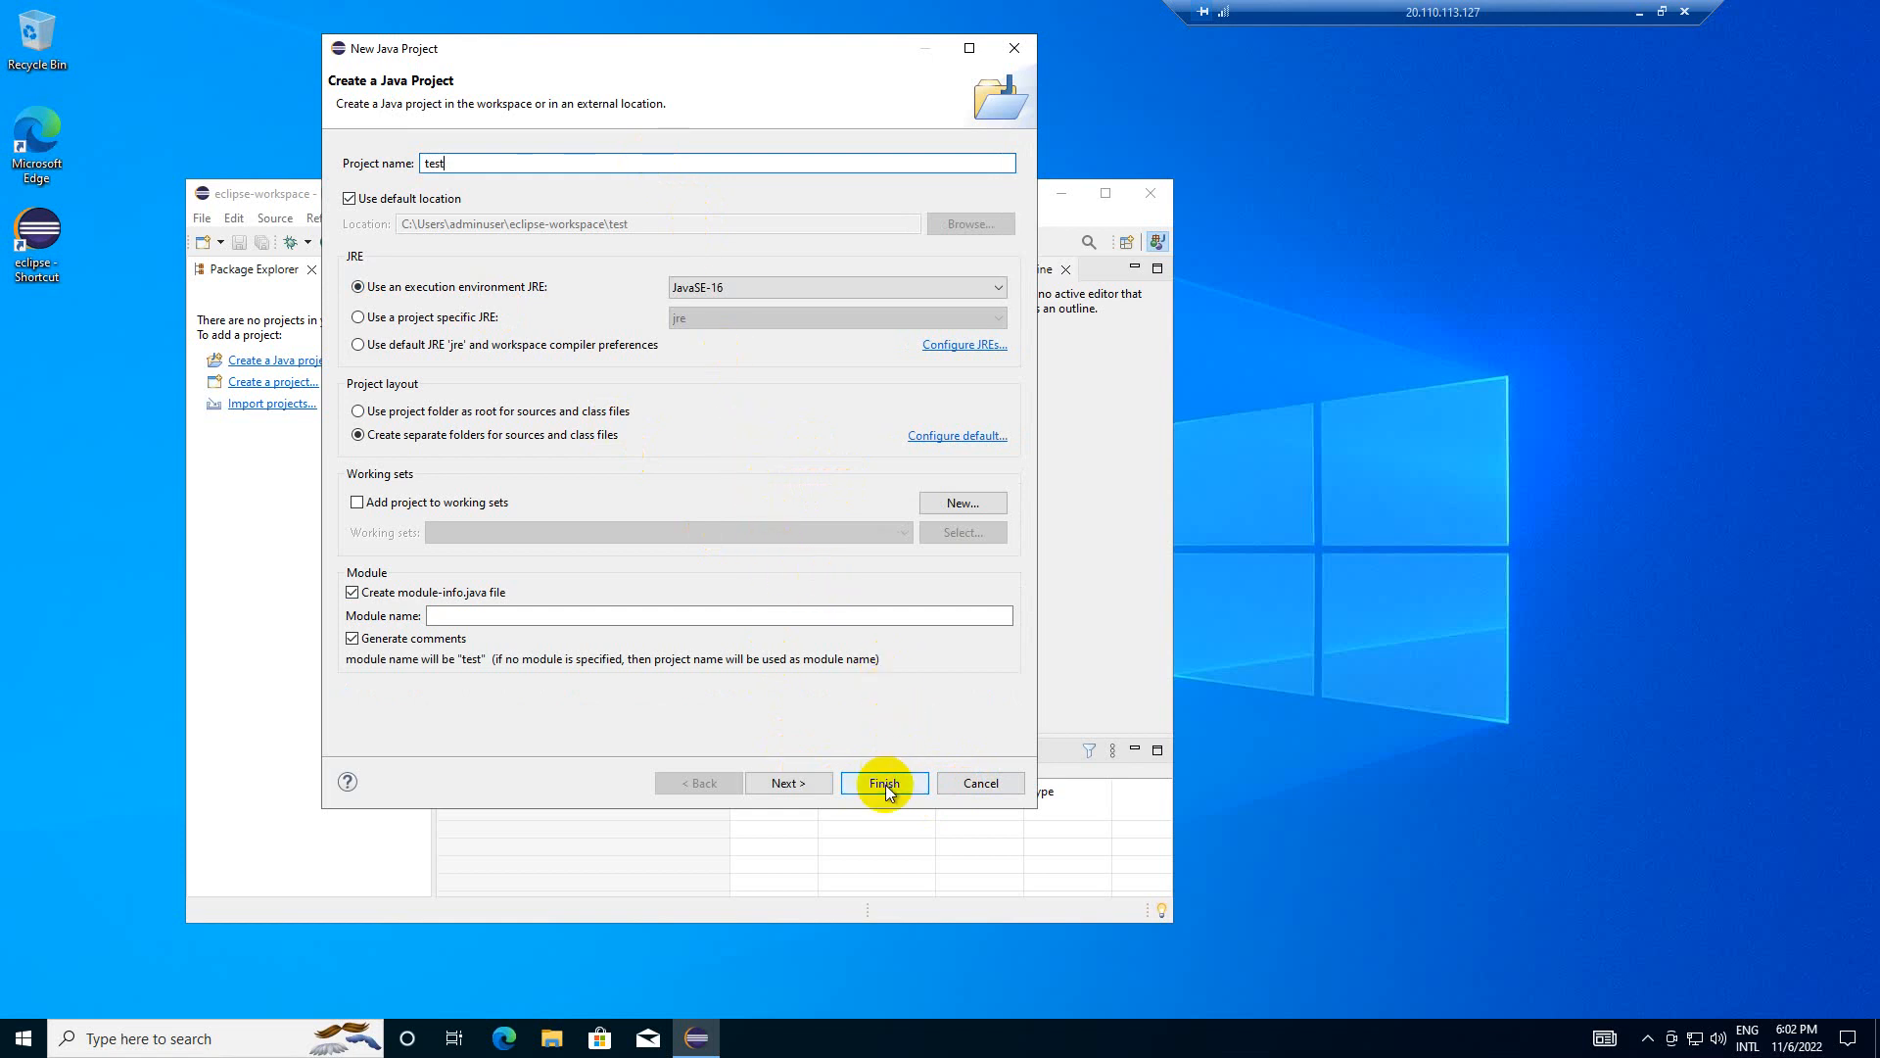
left_click(883, 782)
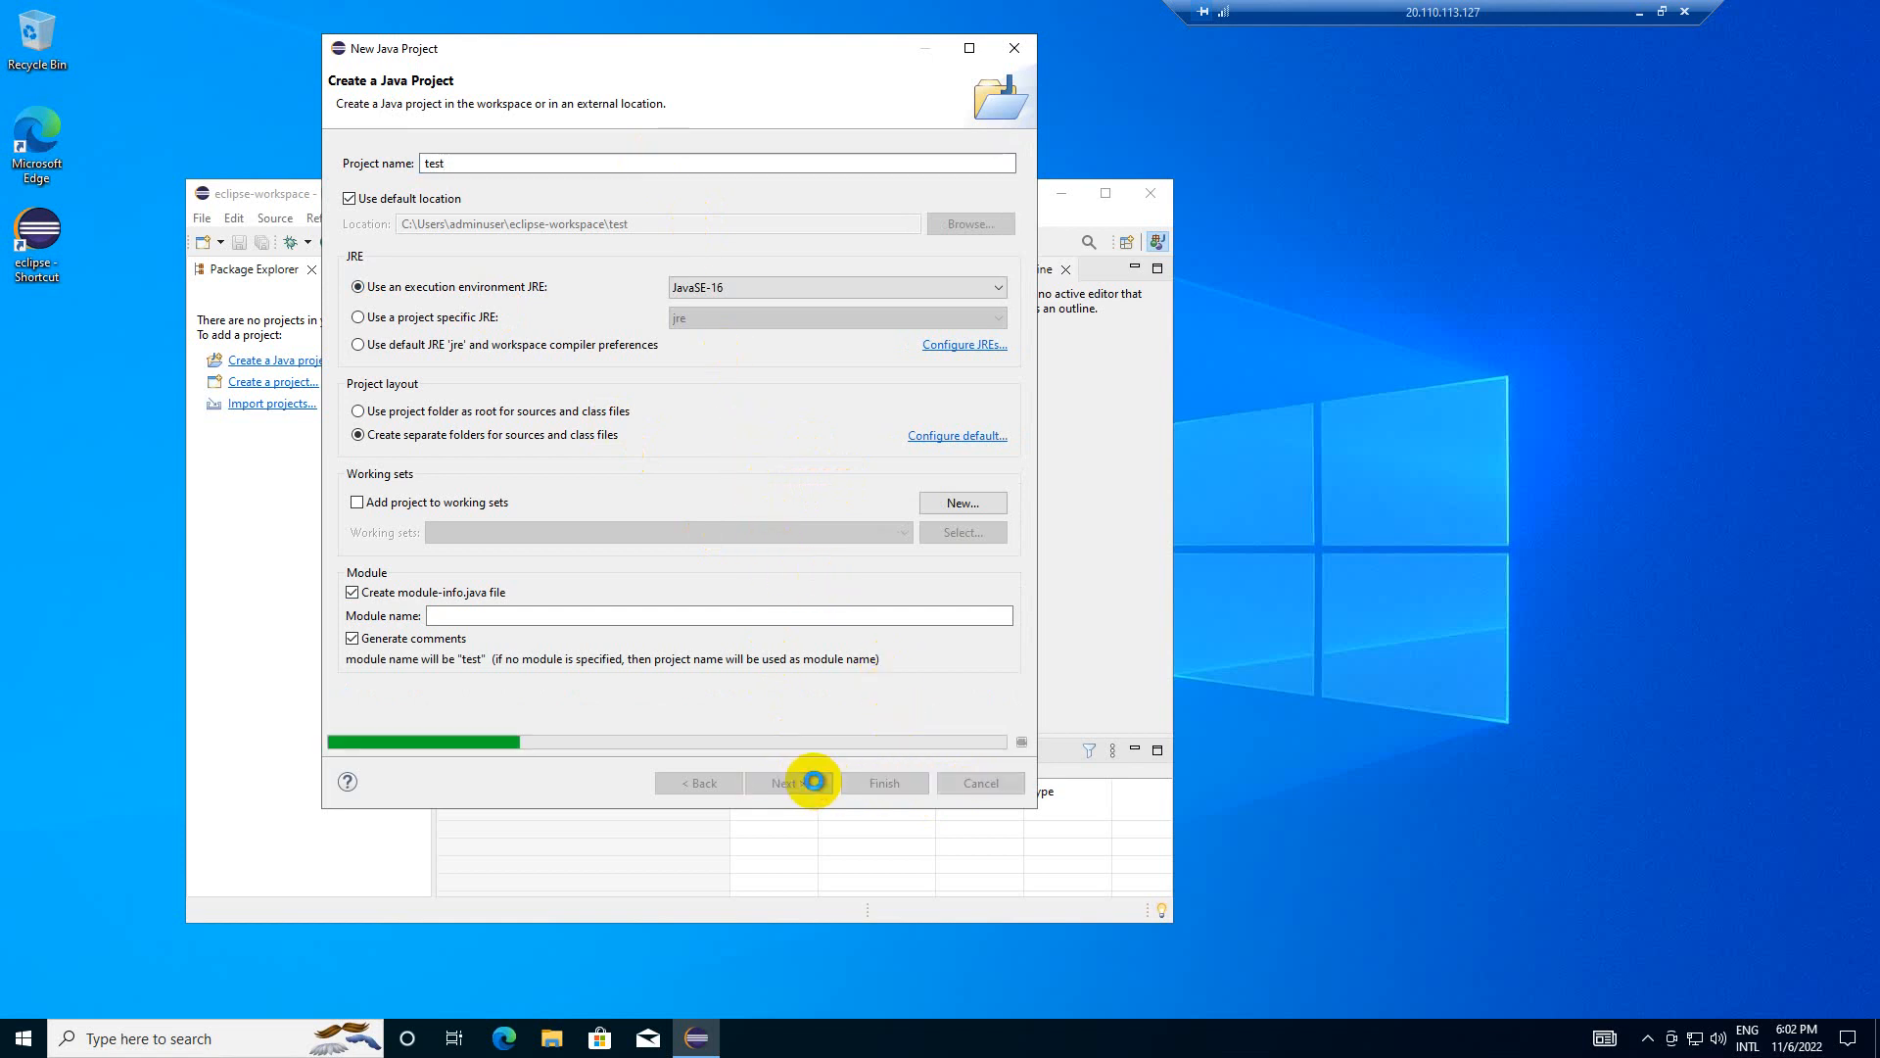
left_click(785, 782)
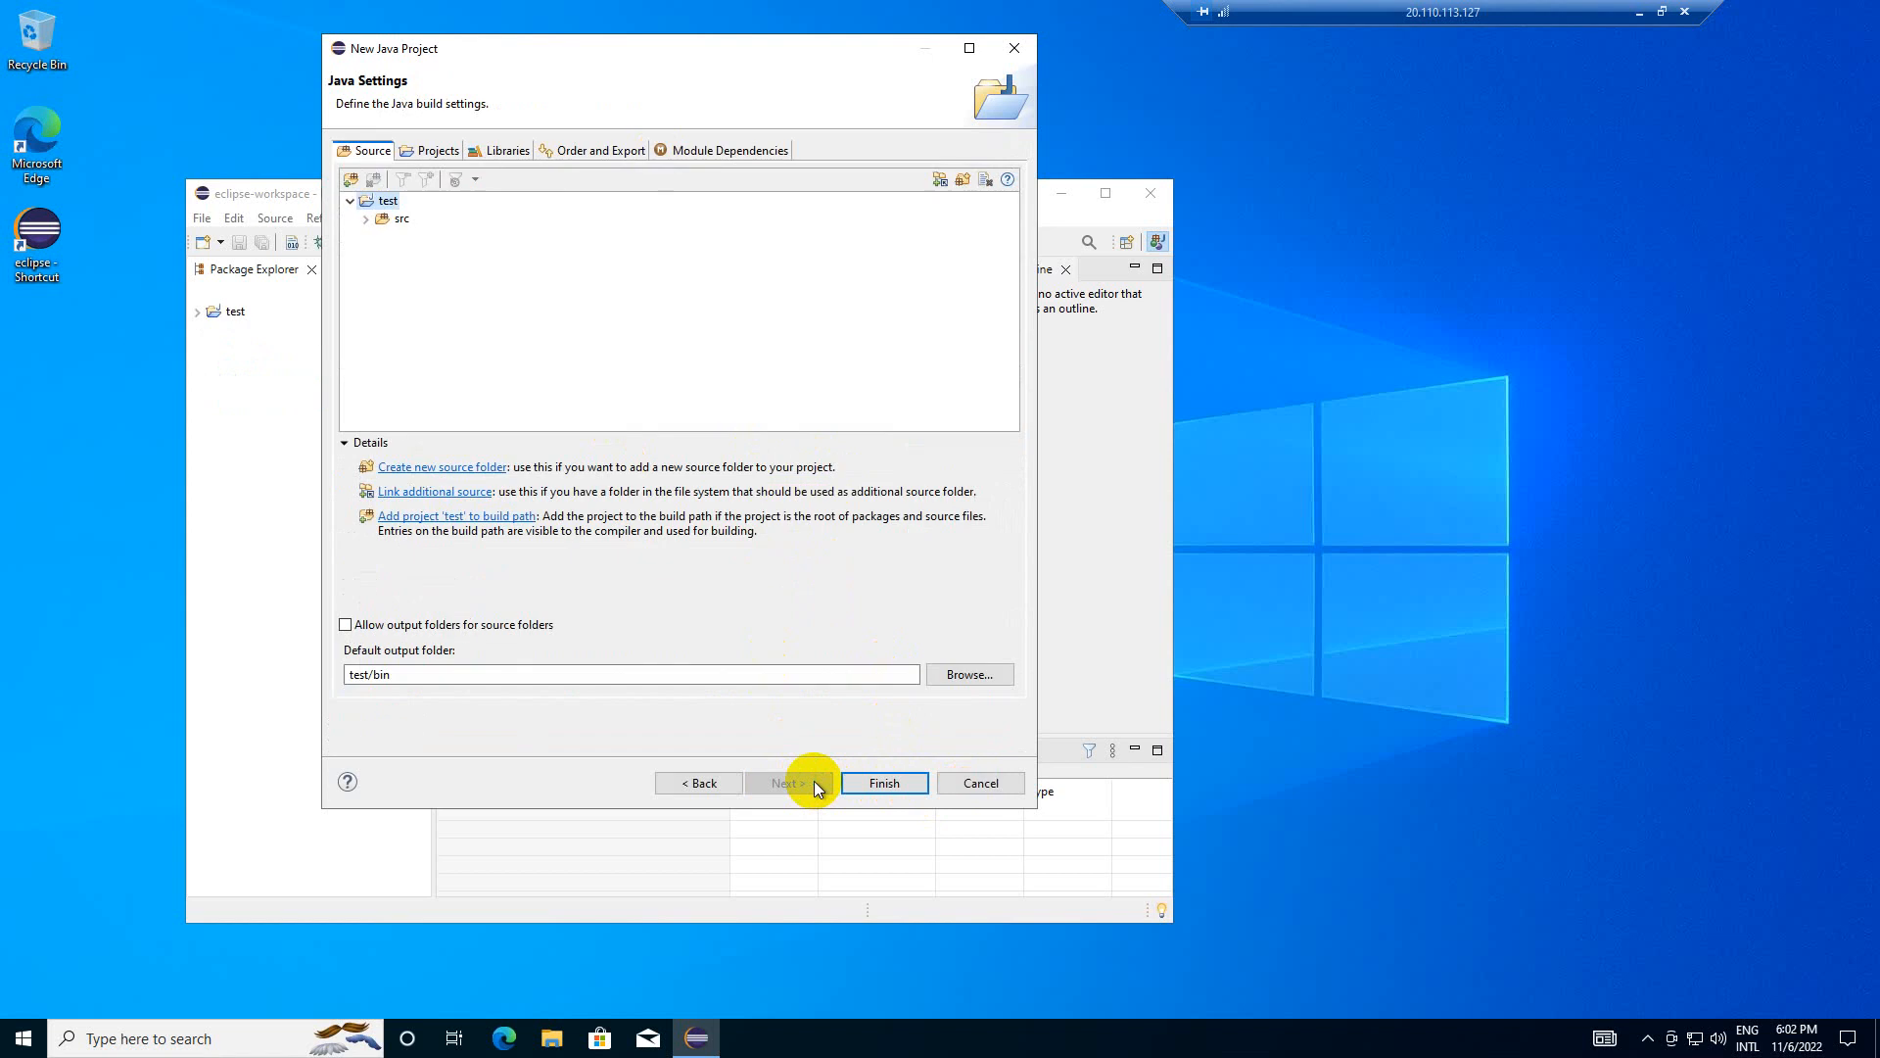
left_click(883, 782)
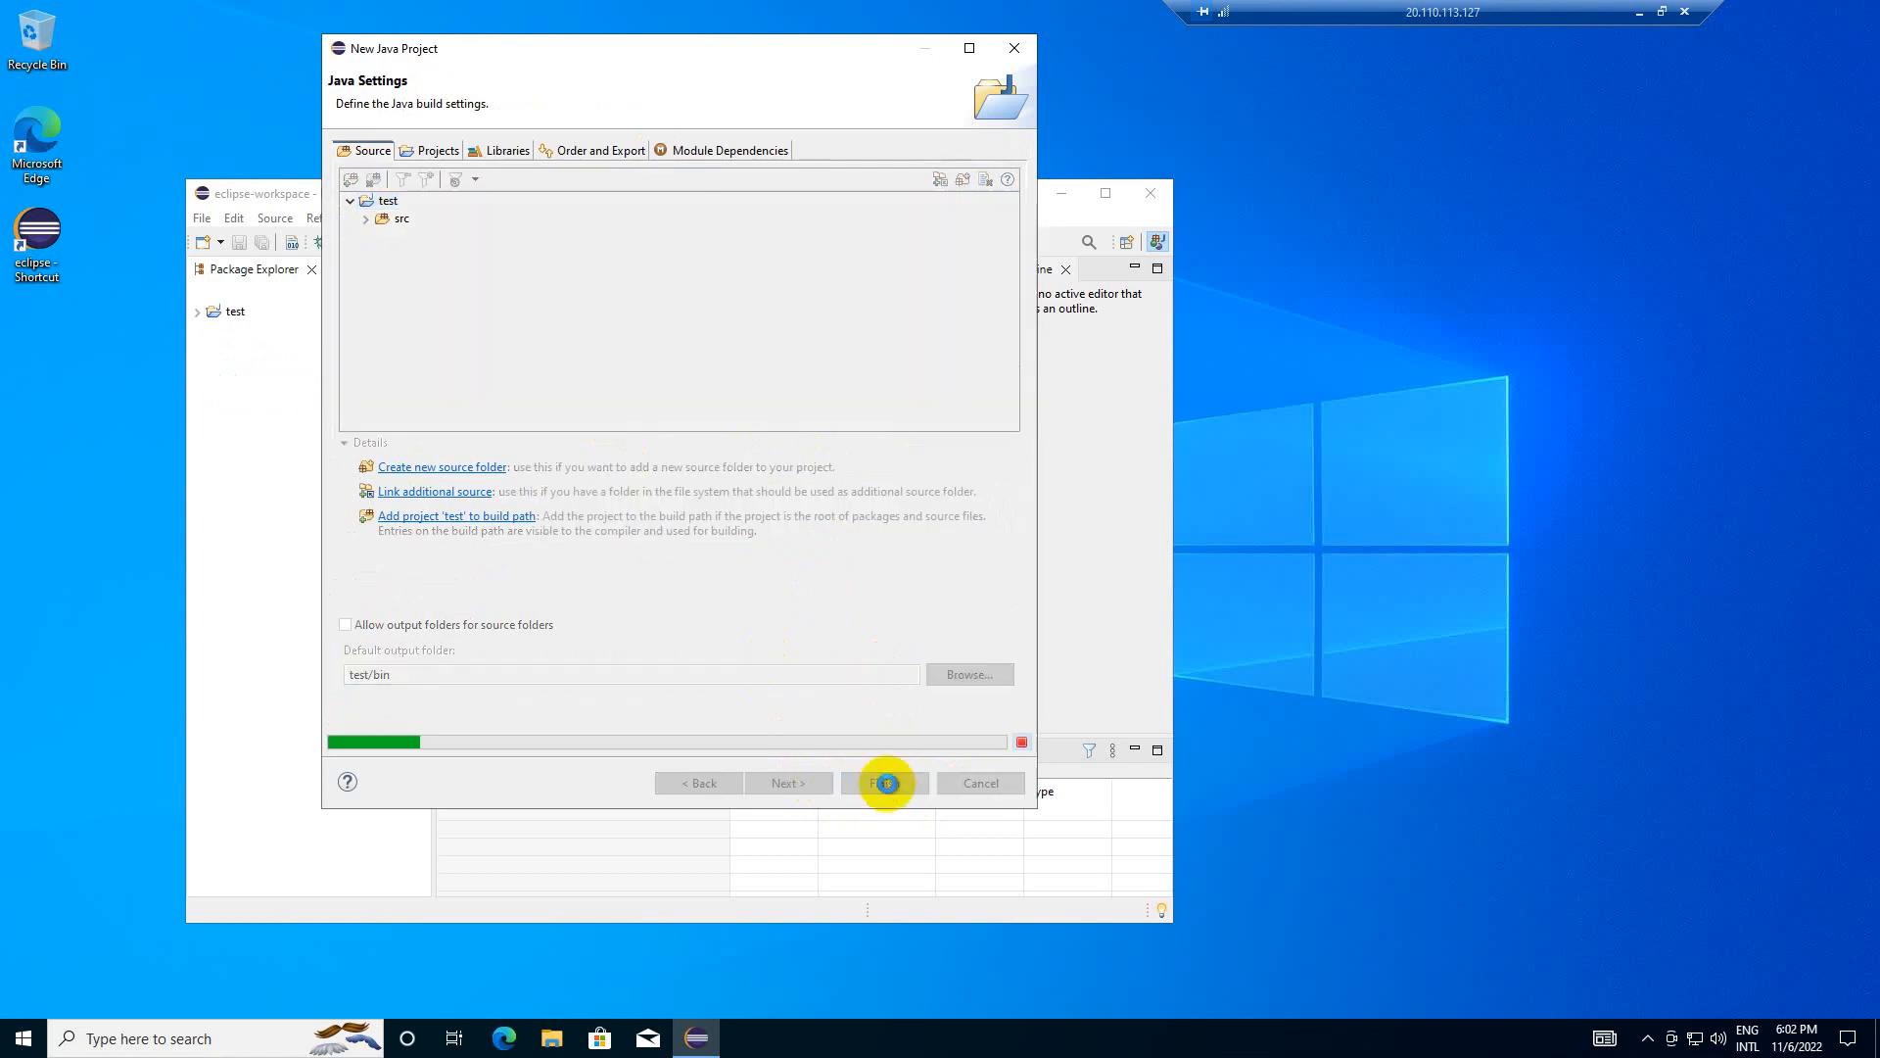
left_click(883, 782)
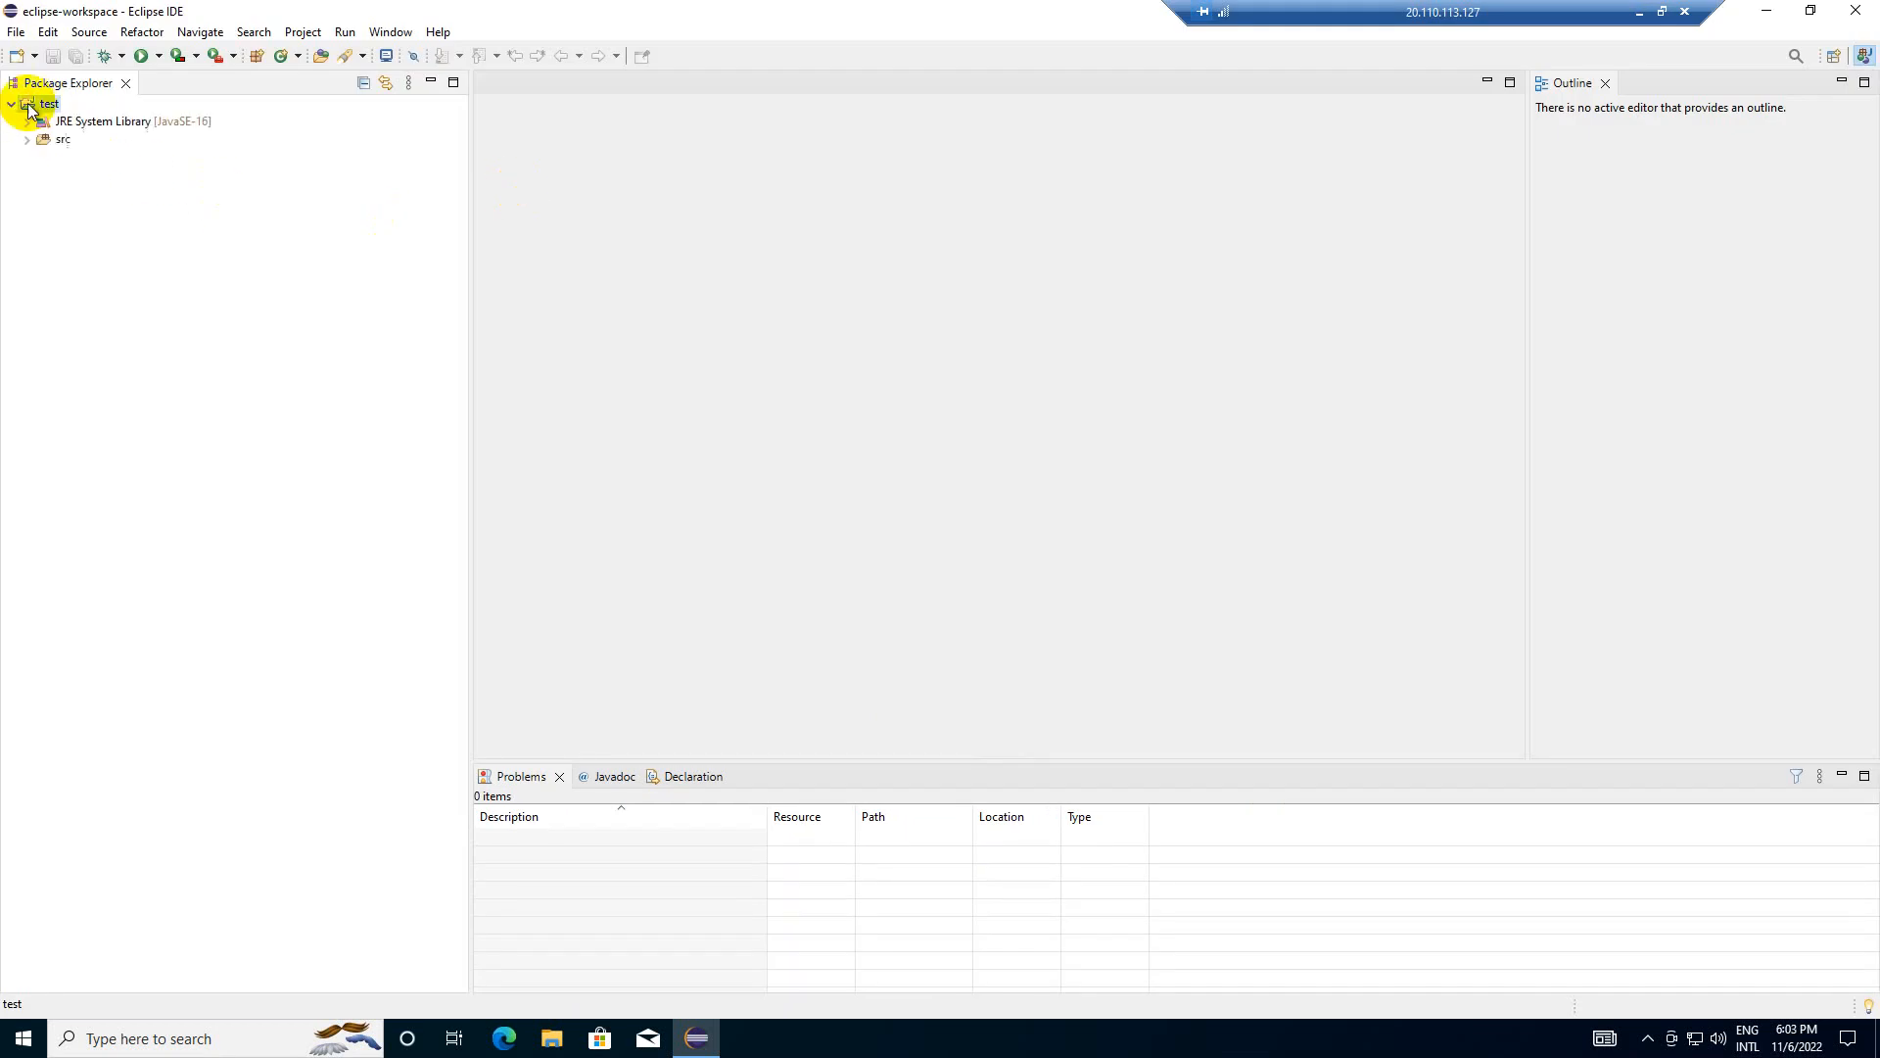
right_click(126, 121)
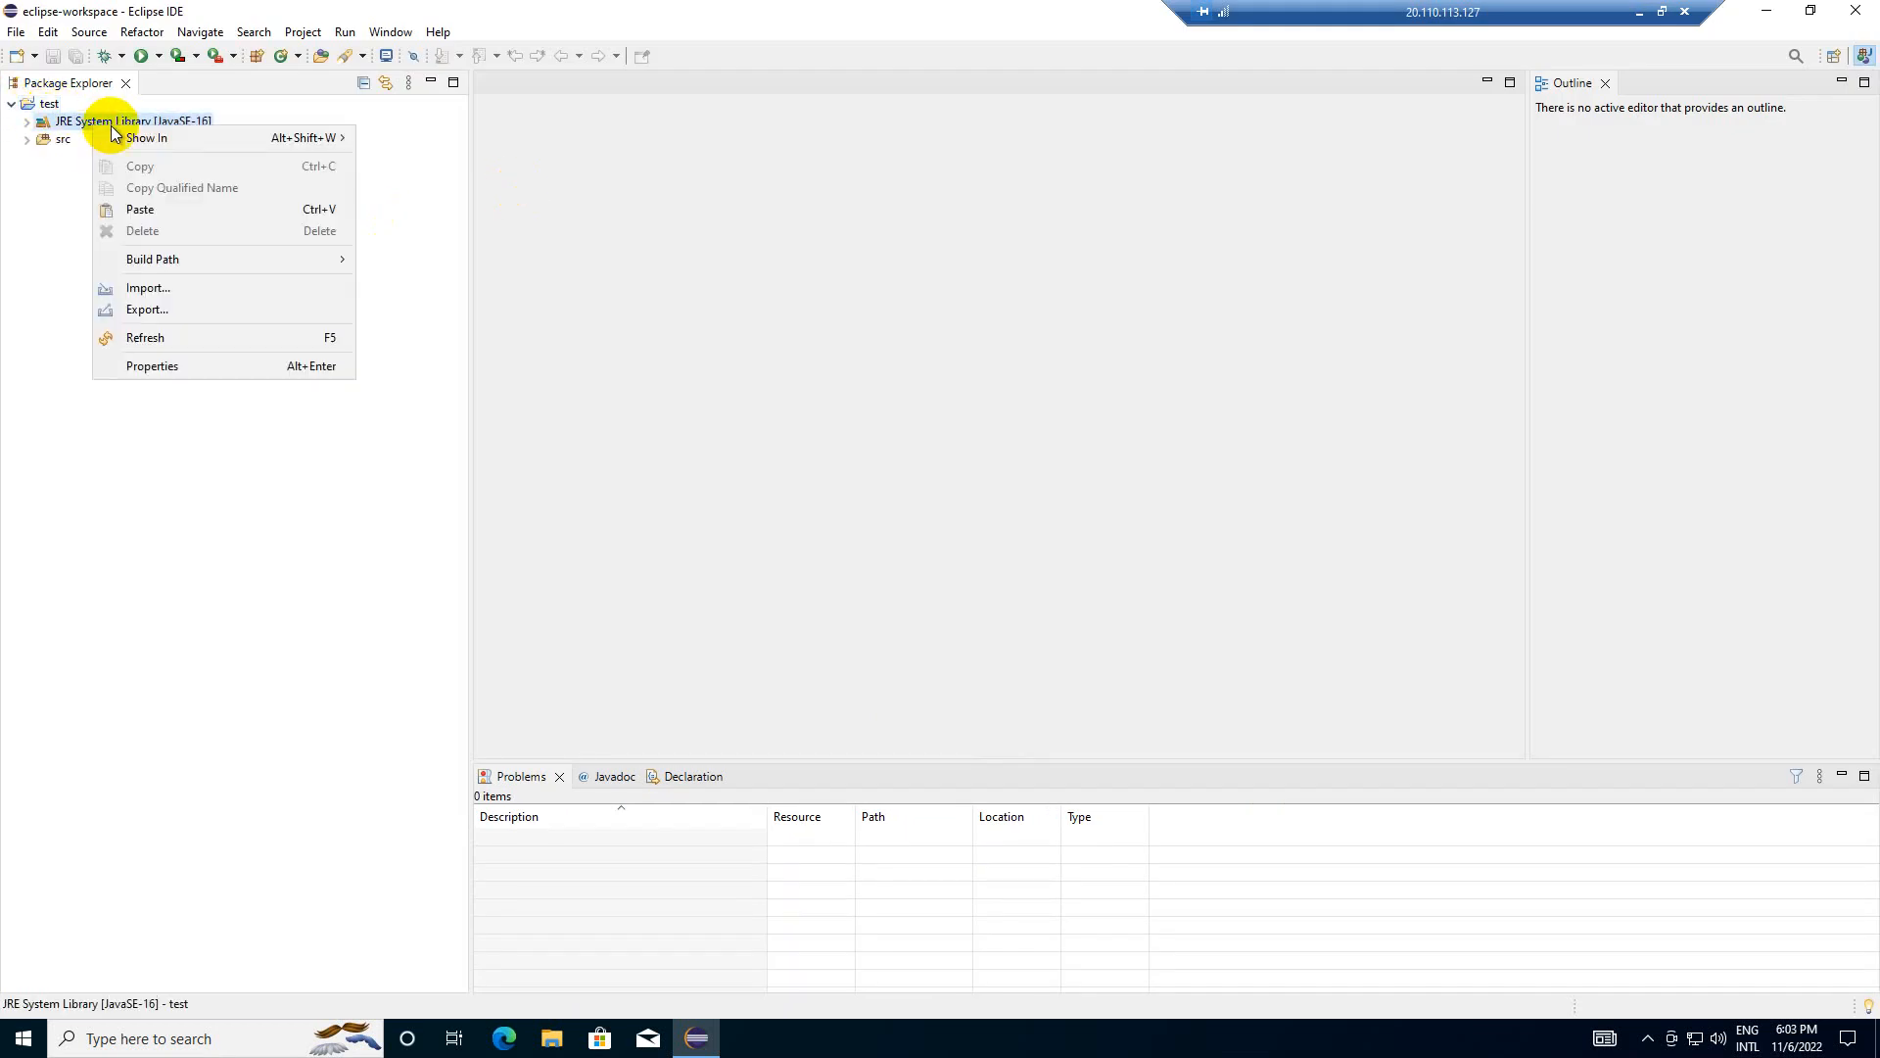
mouse_move(151, 365)
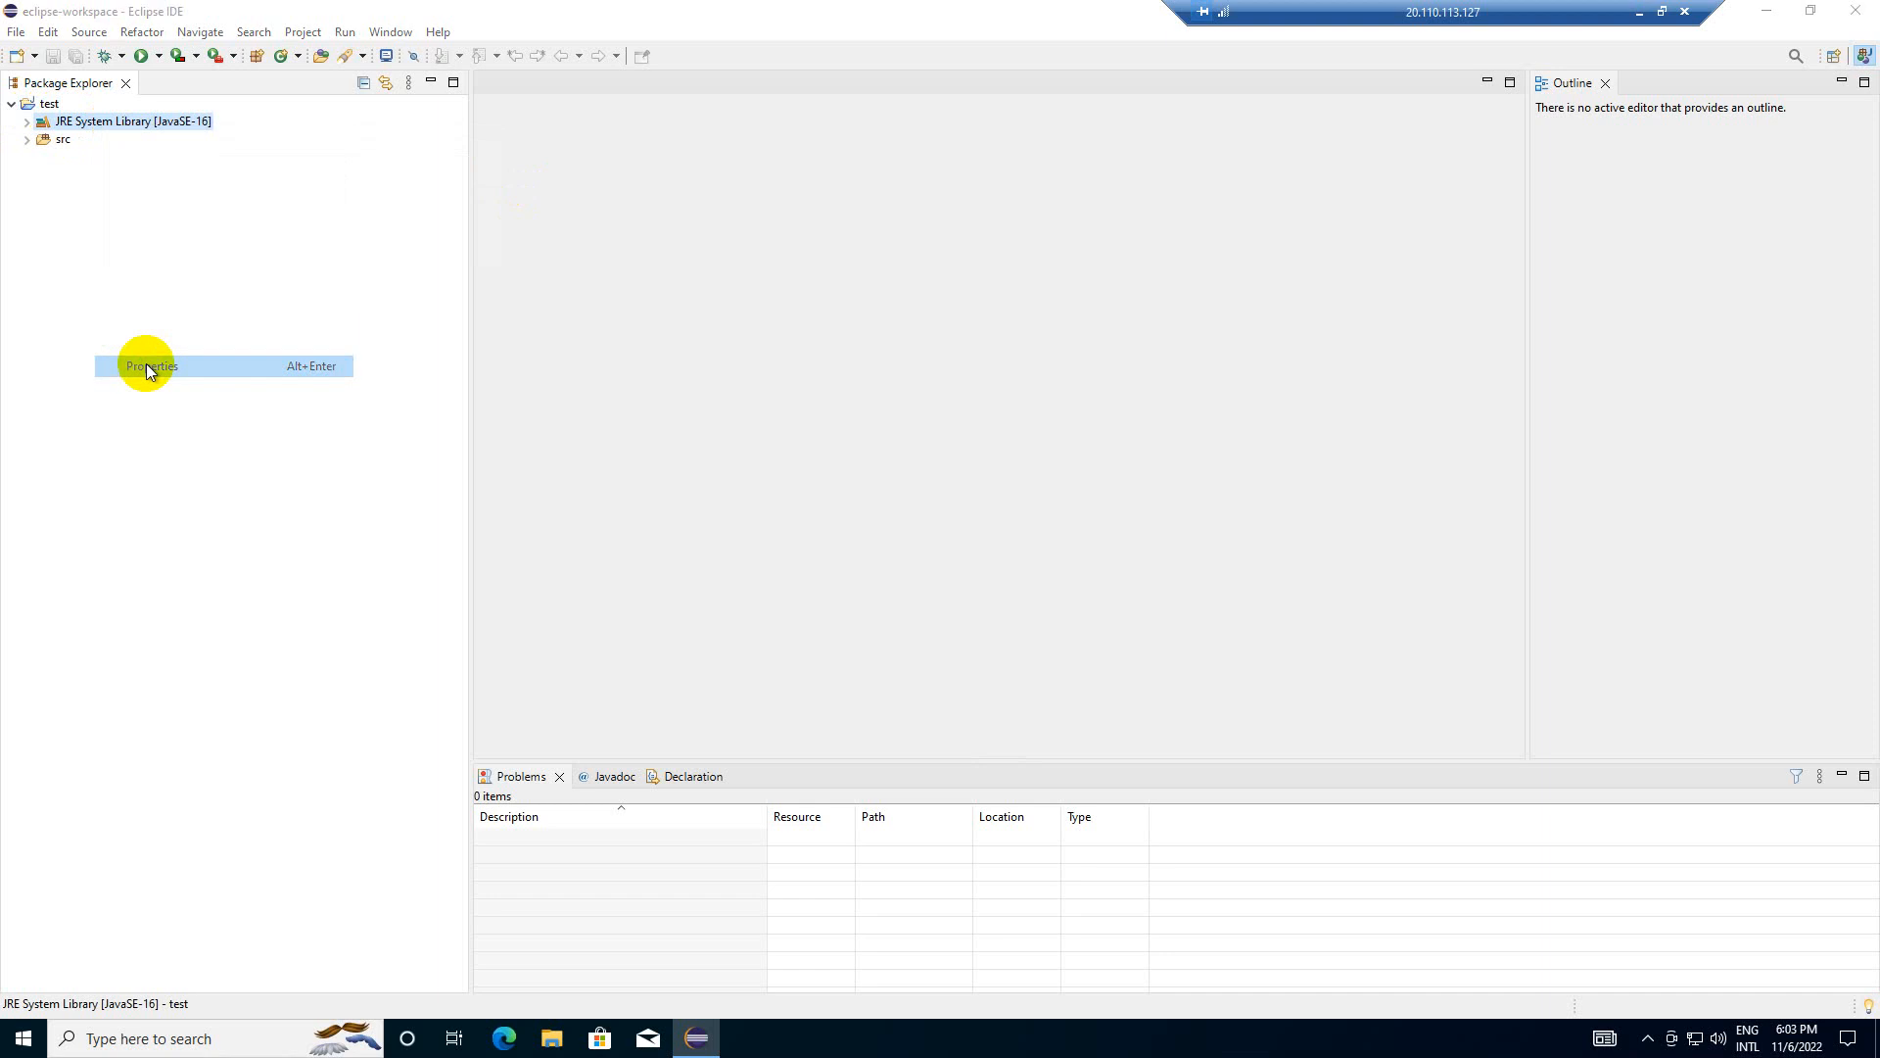
left_click(150, 365)
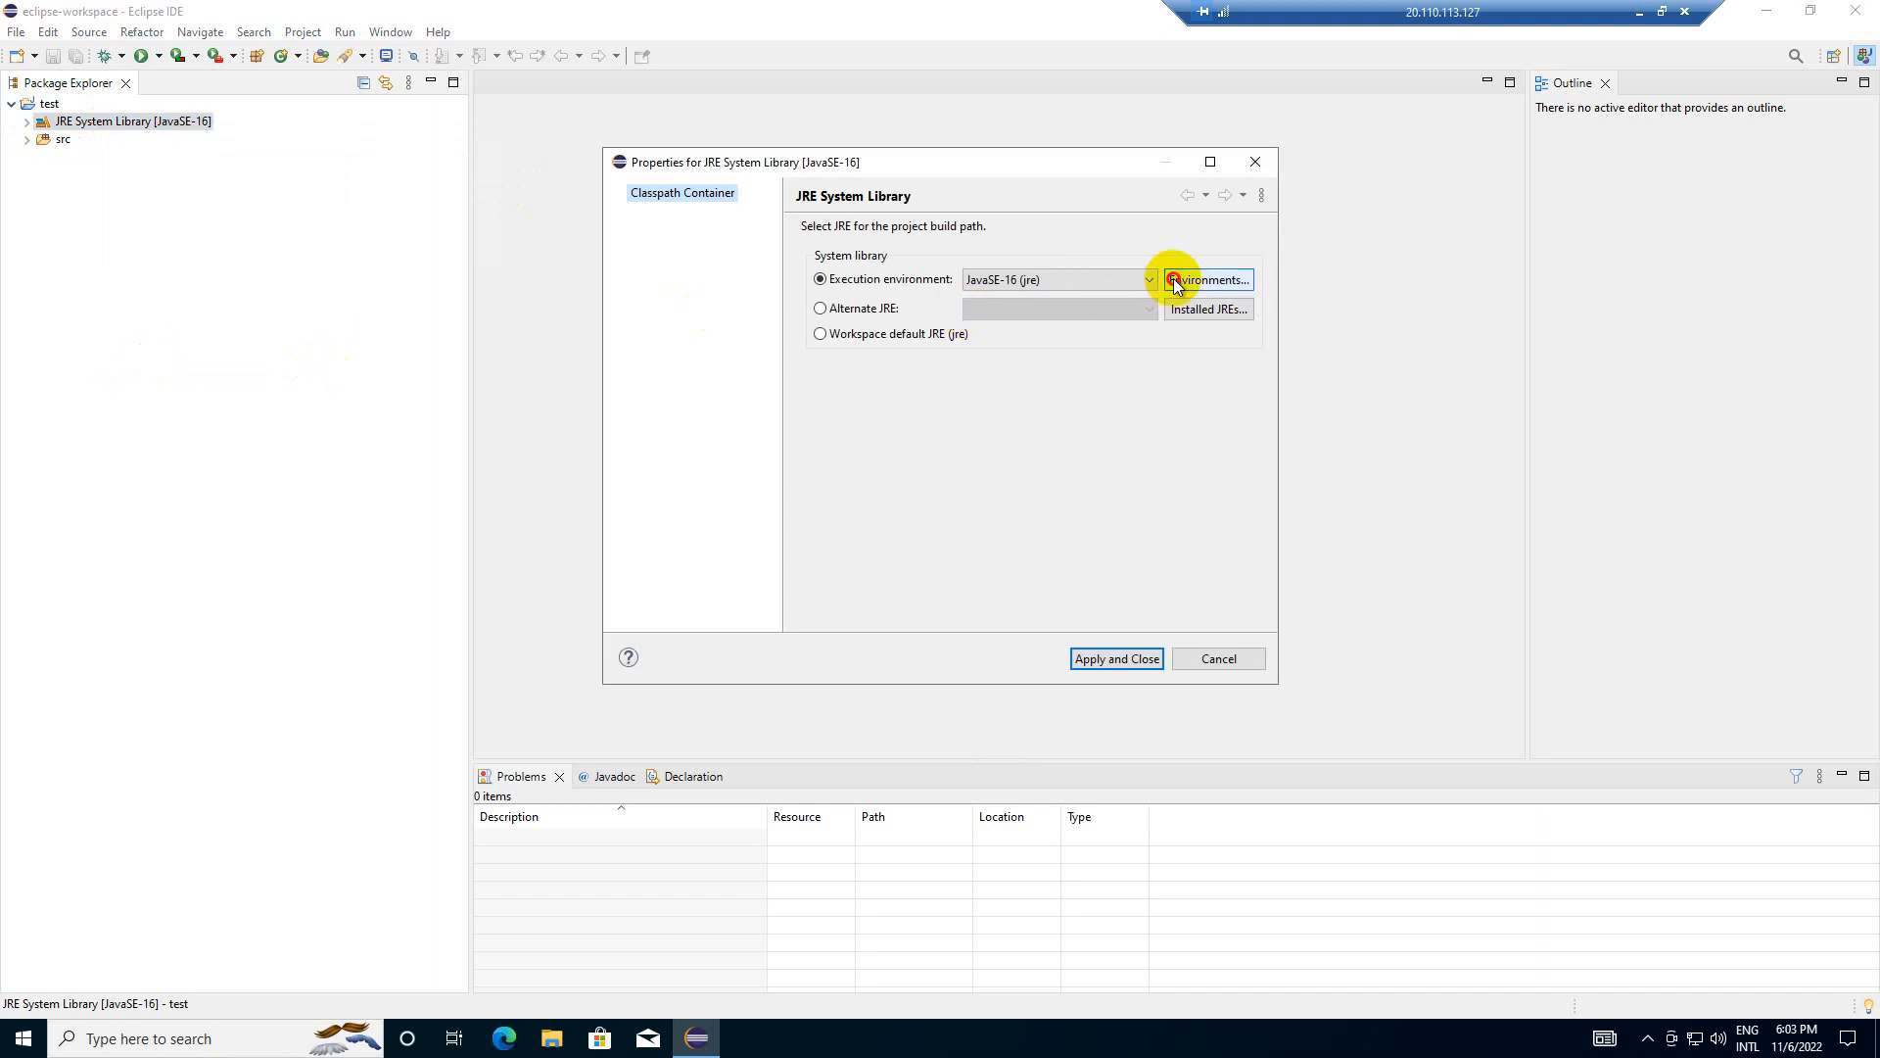
left_click(1207, 279)
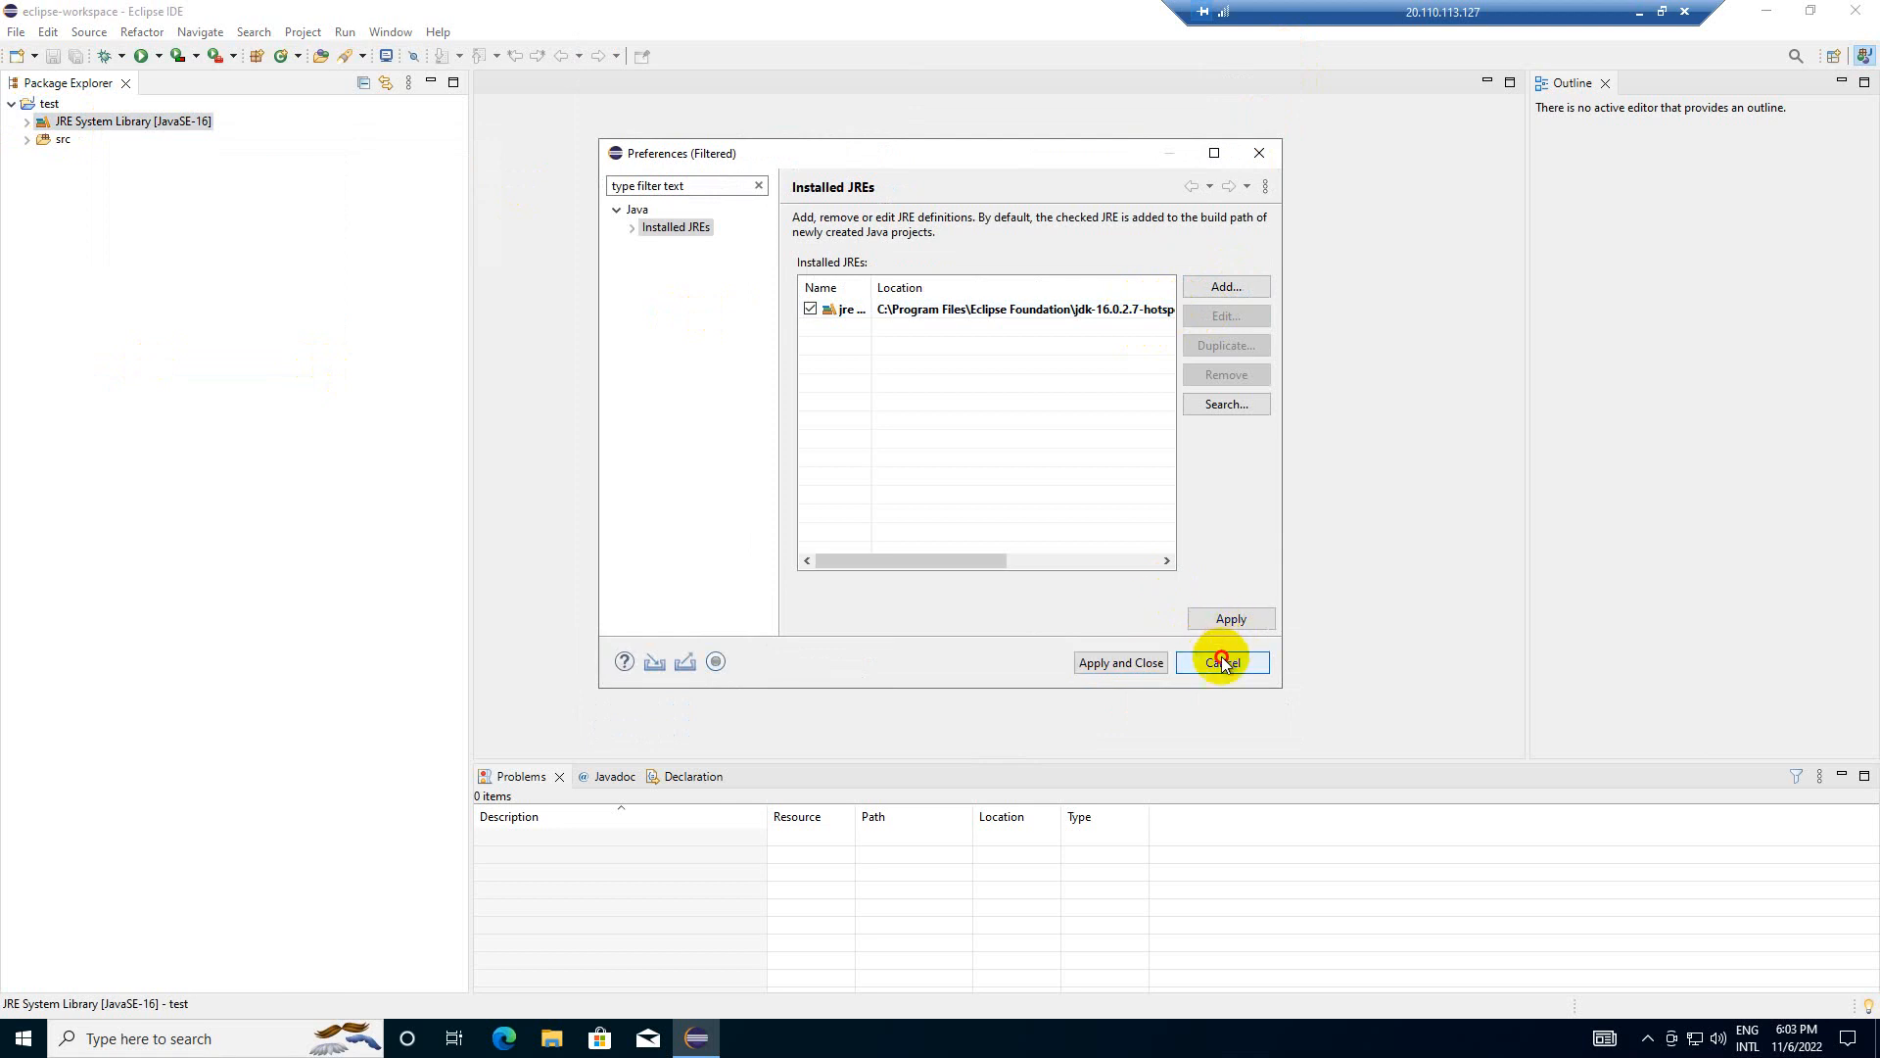
left_click(1221, 662)
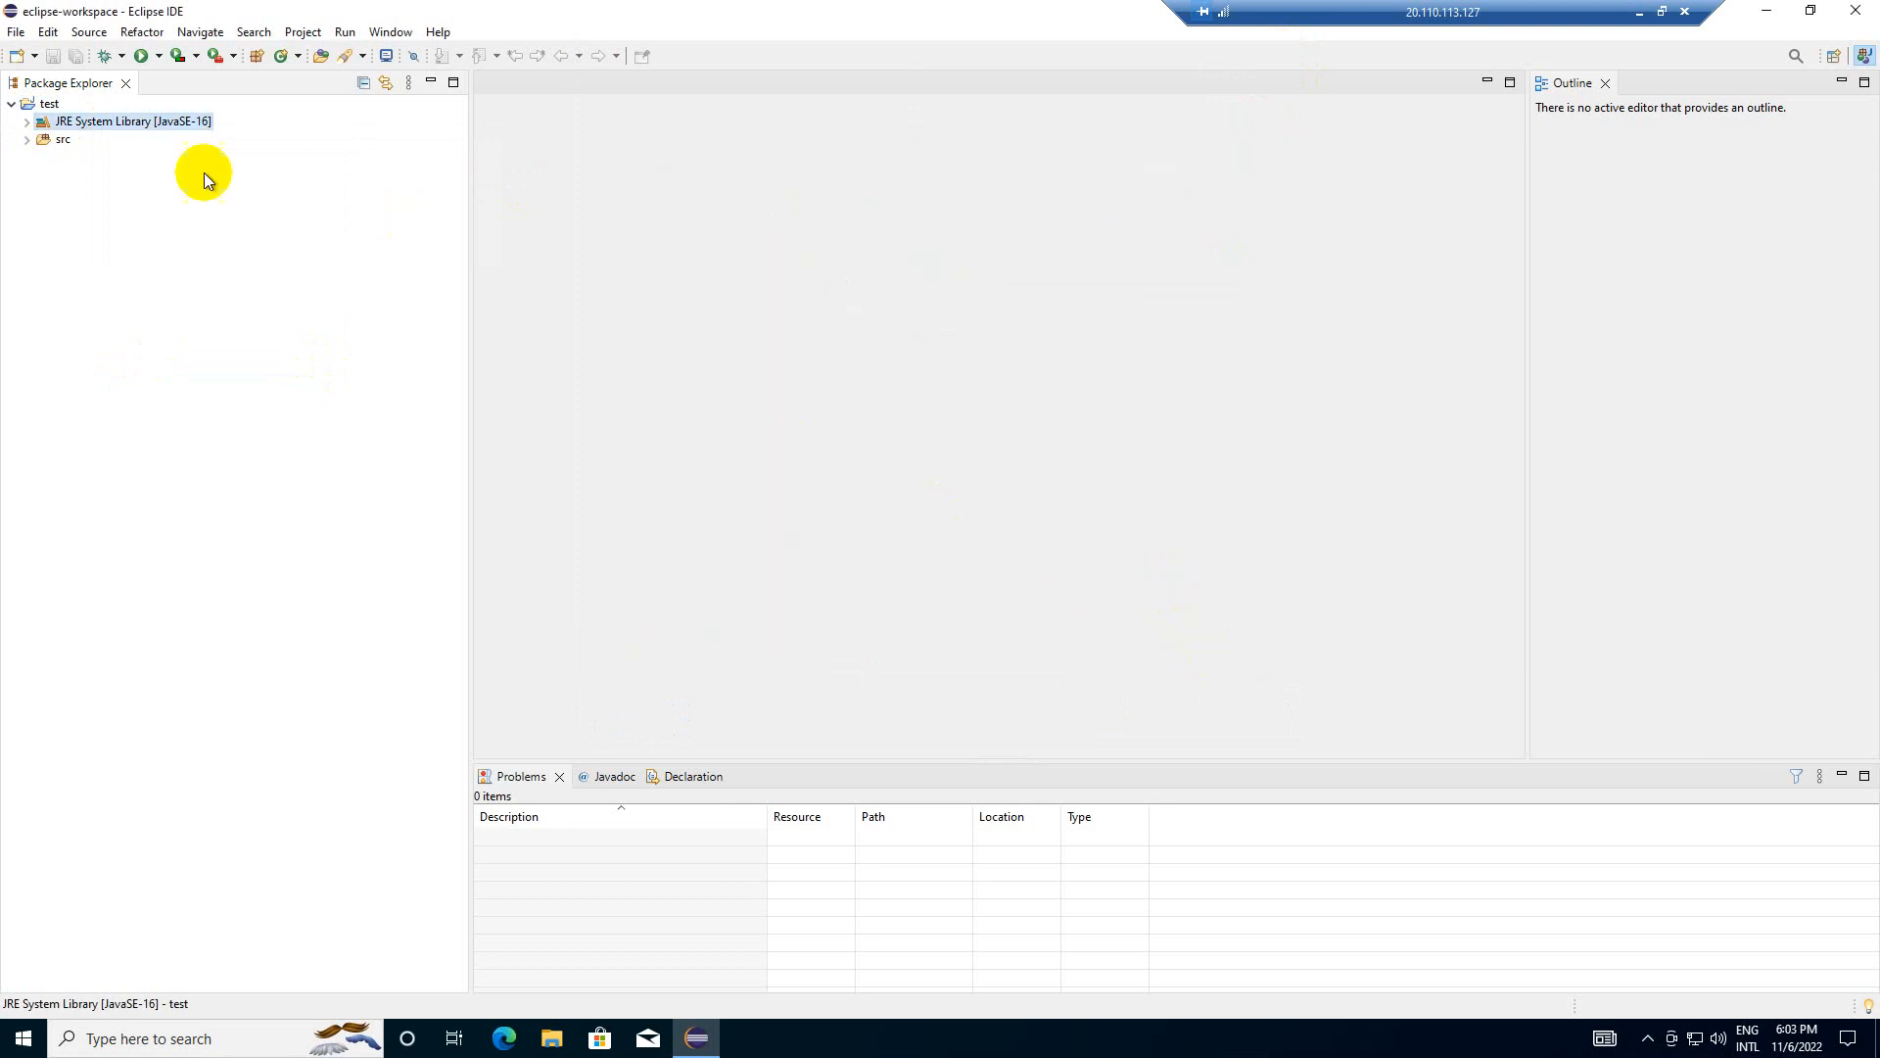
- Expand src and delete the test project's module-info.java file
left_click(27, 139)
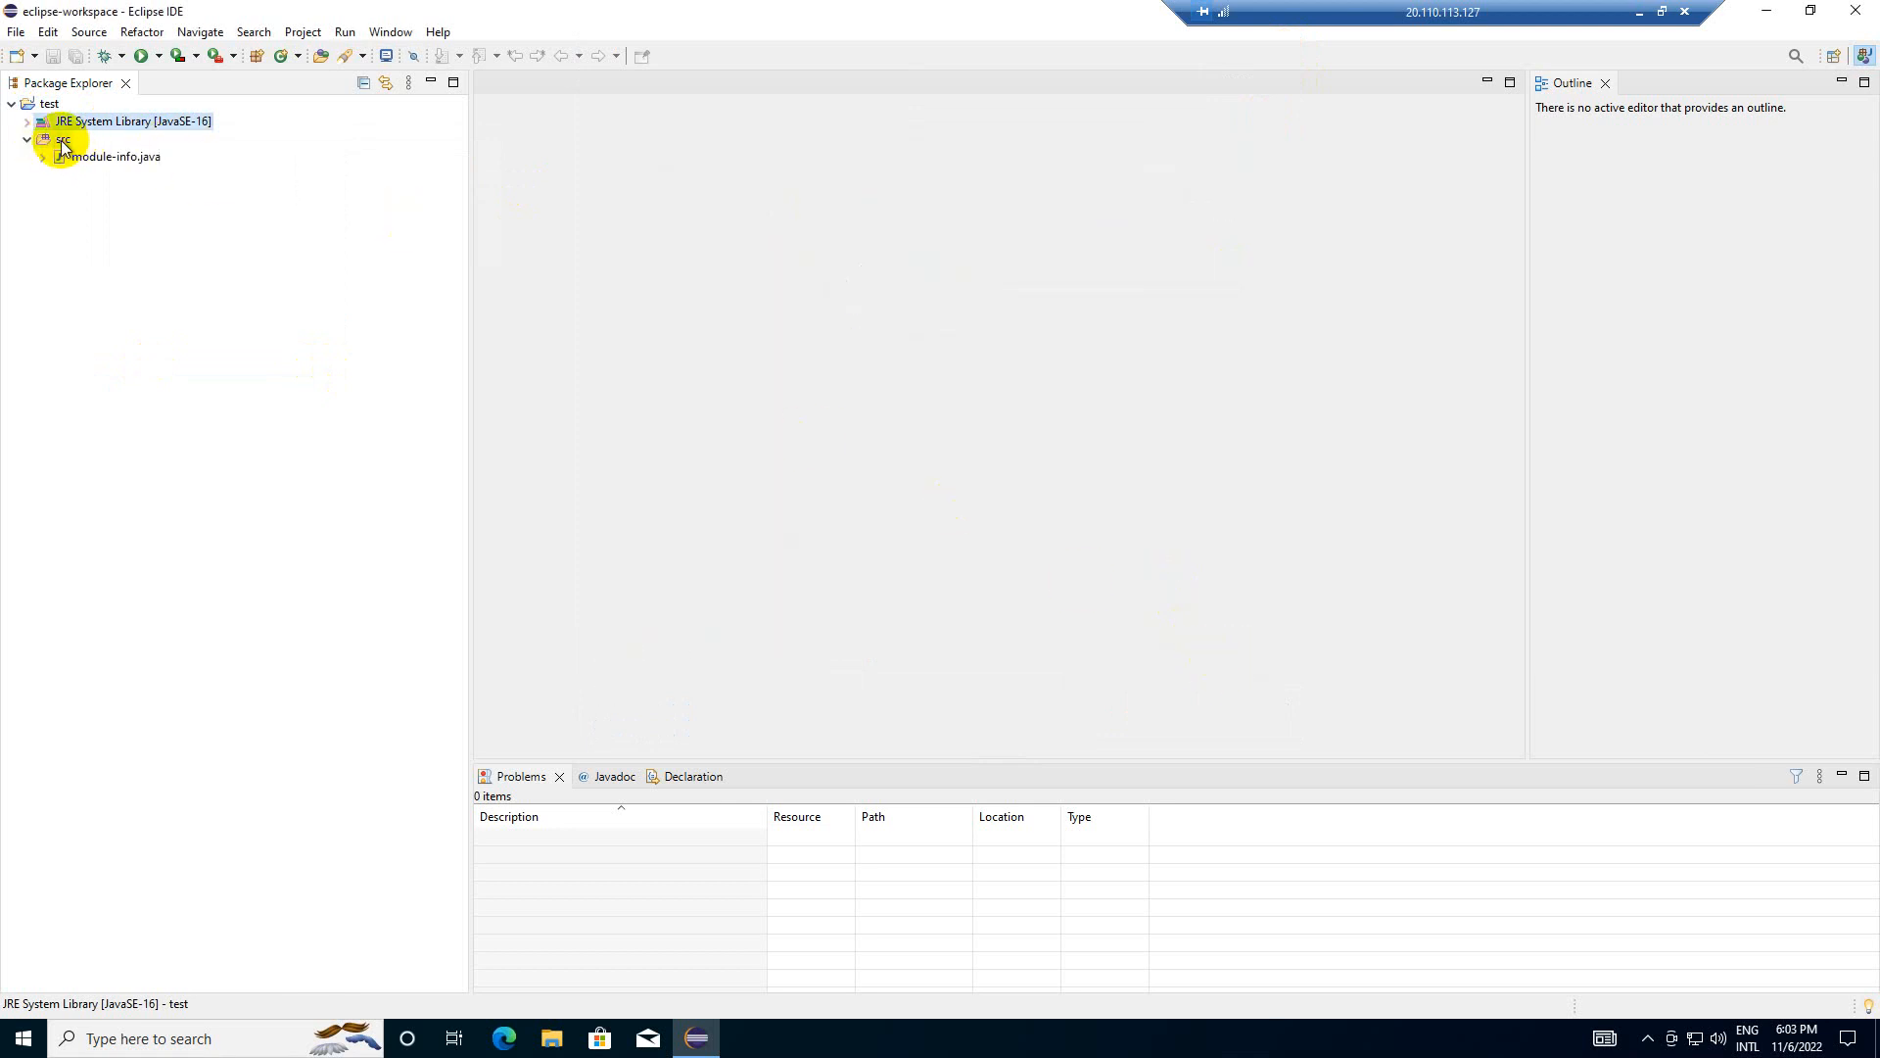
left_click(116, 156)
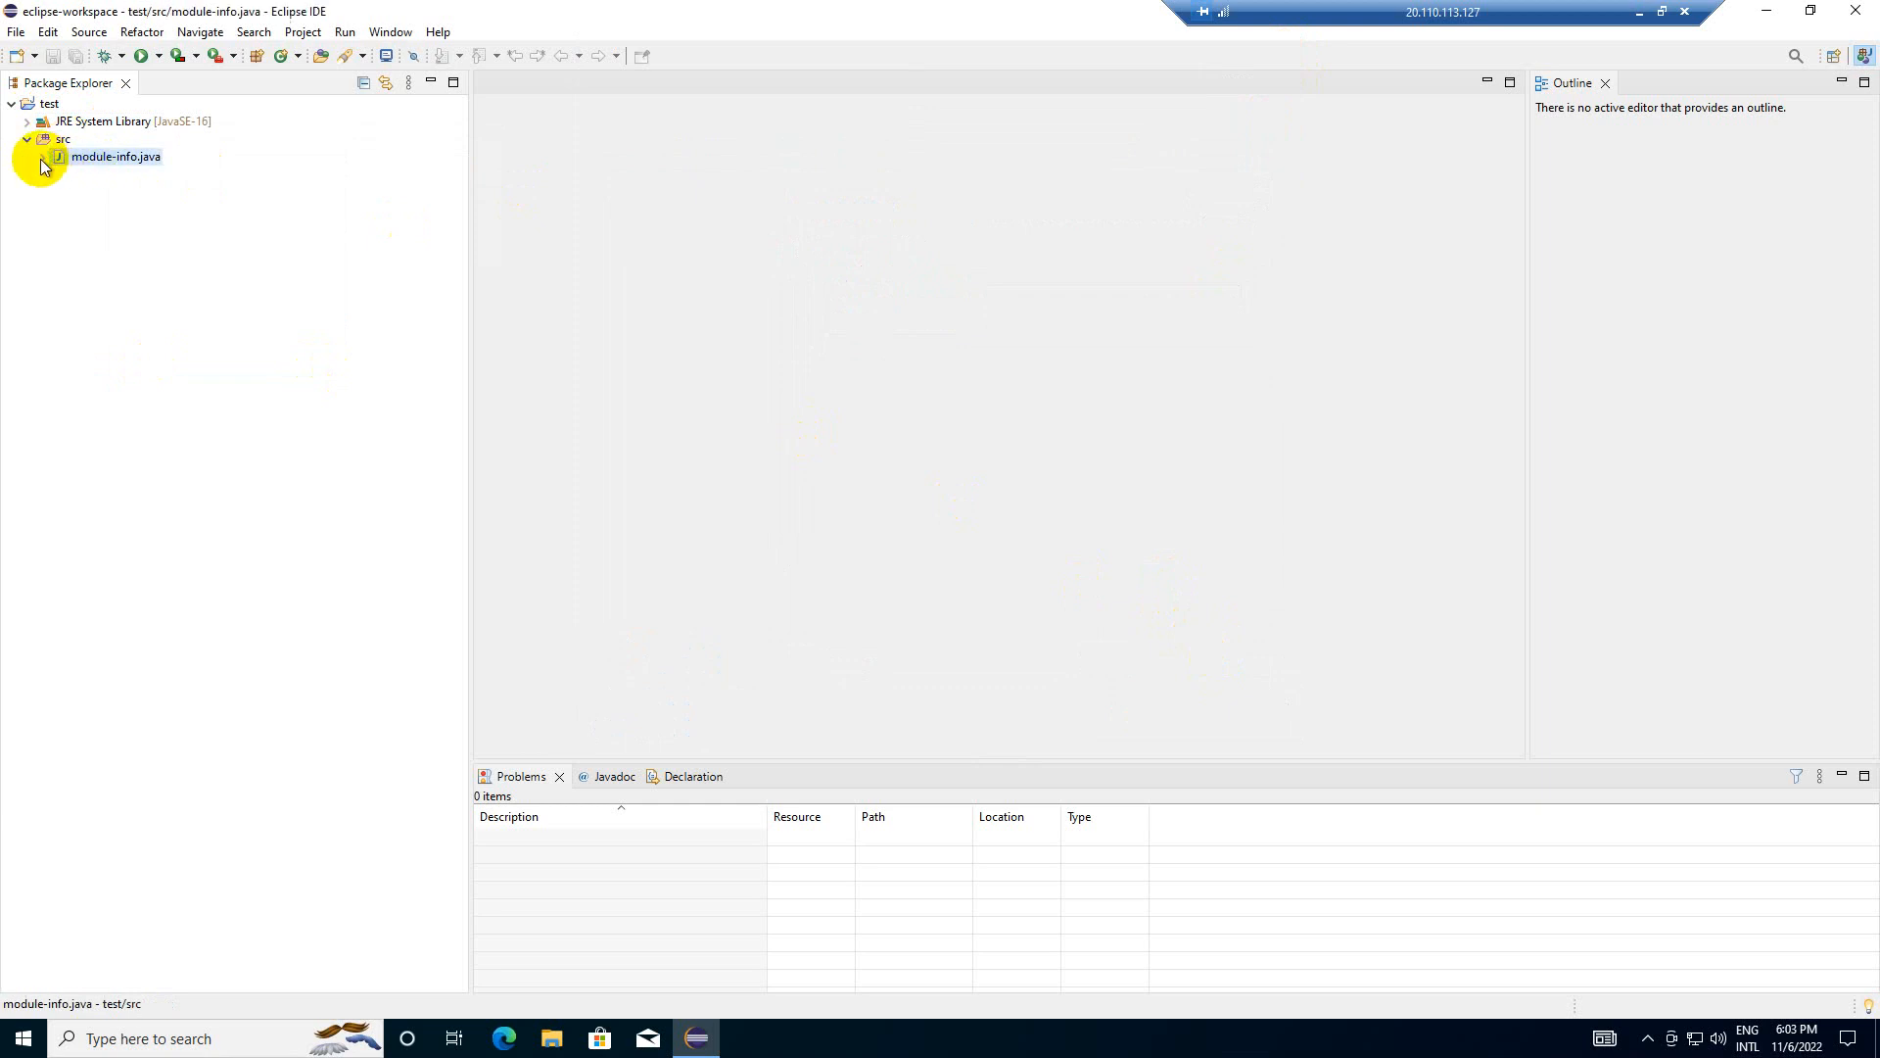
double_click(117, 157)
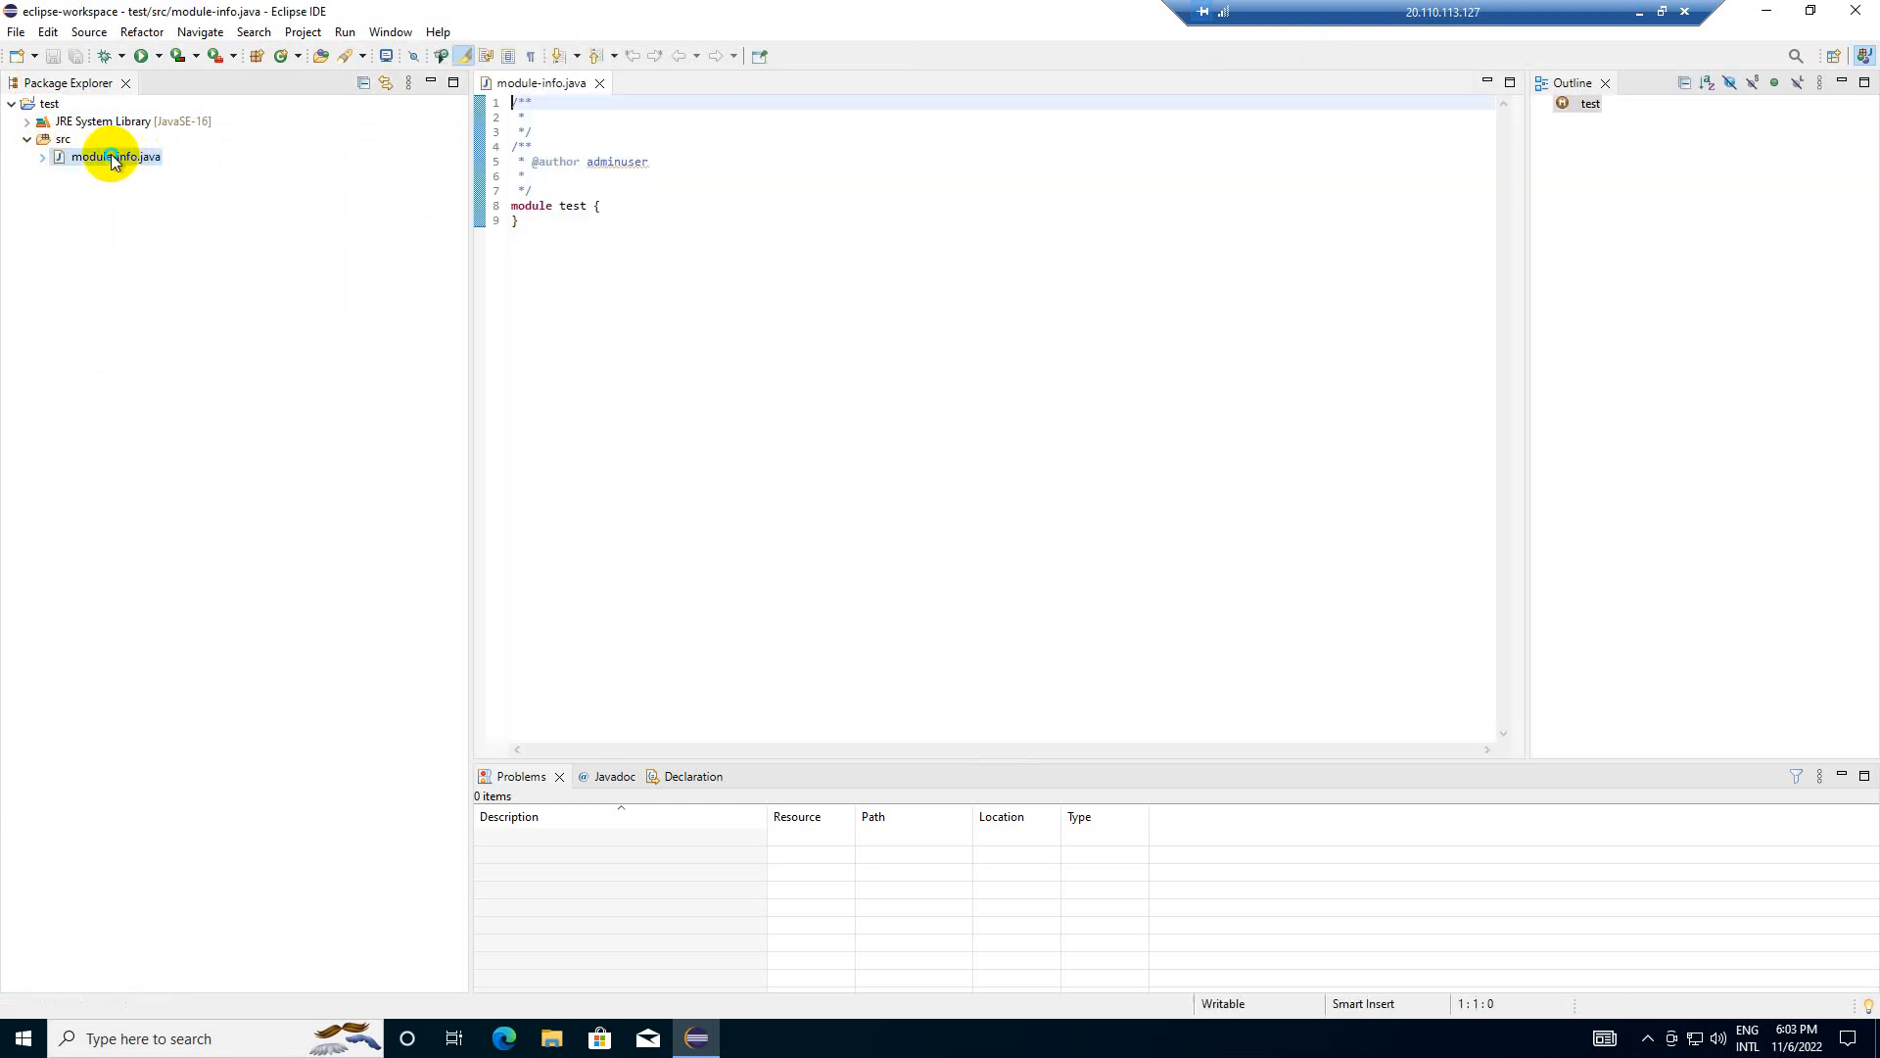
right_click(113, 157)
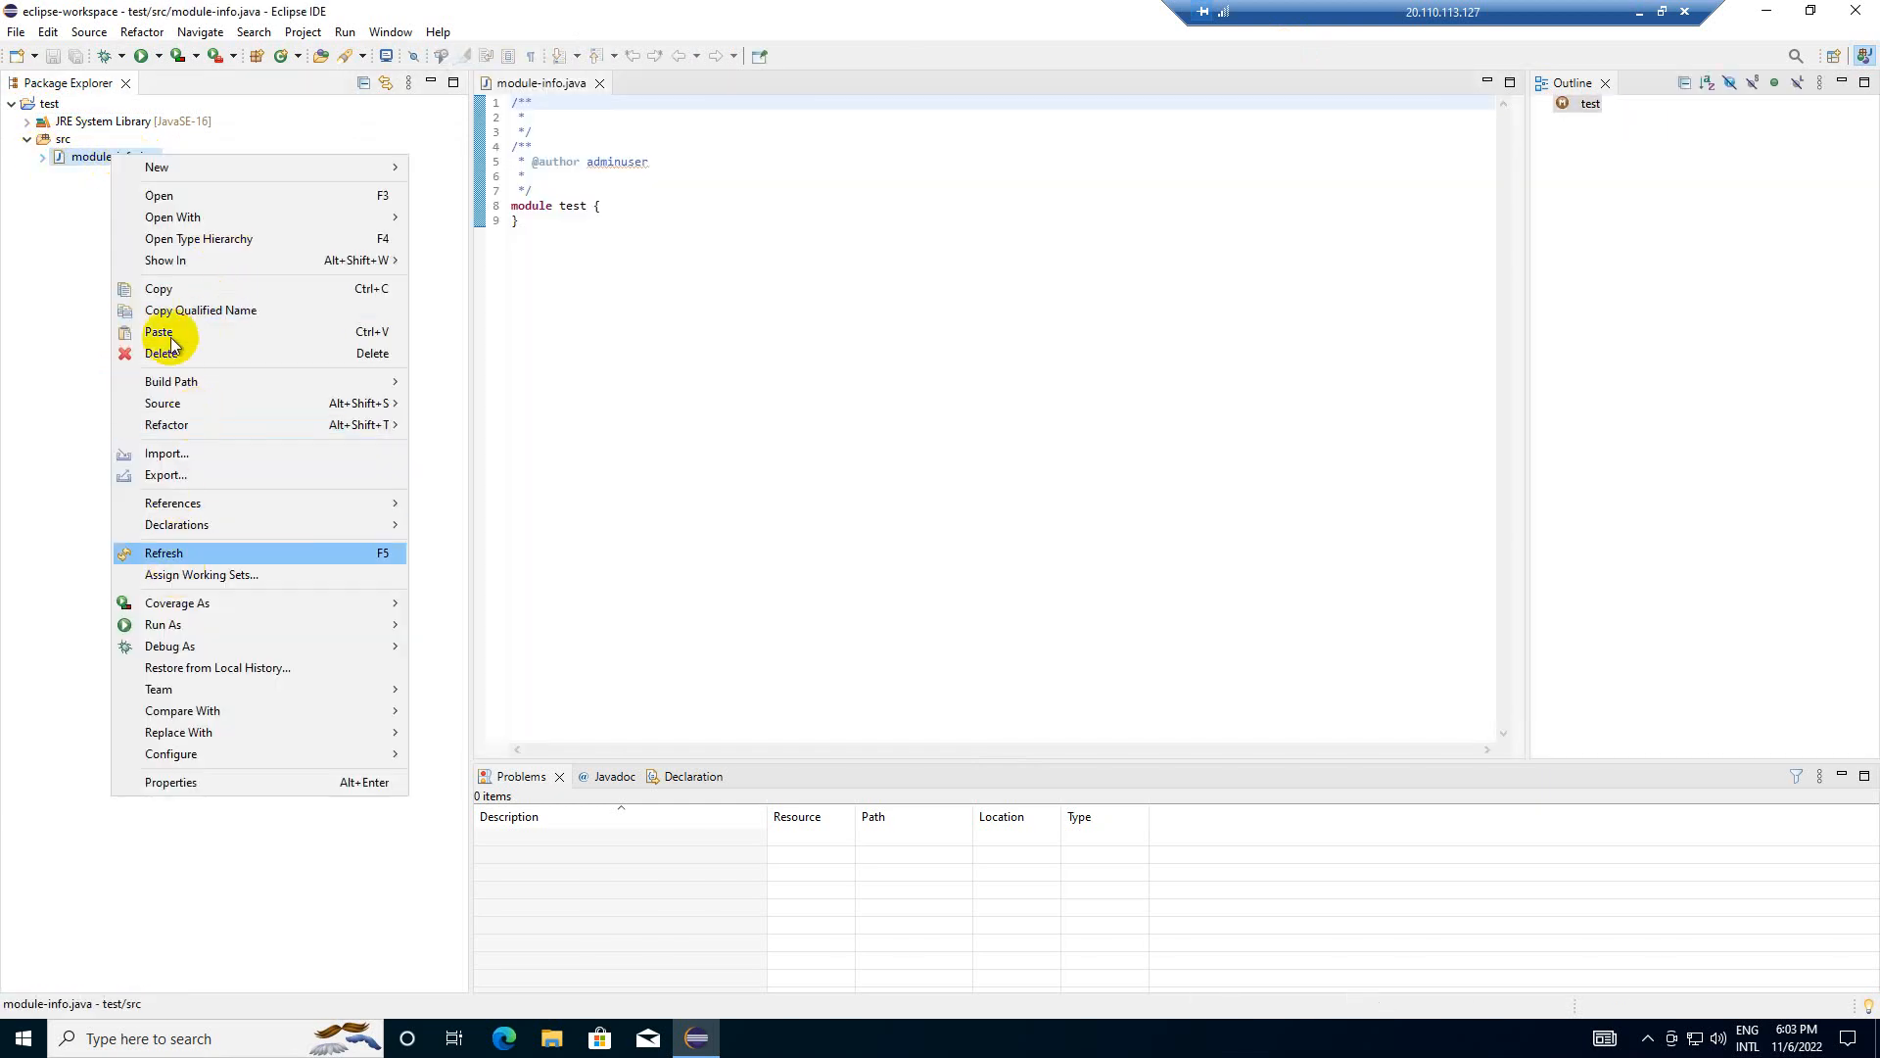
left_click(162, 353)
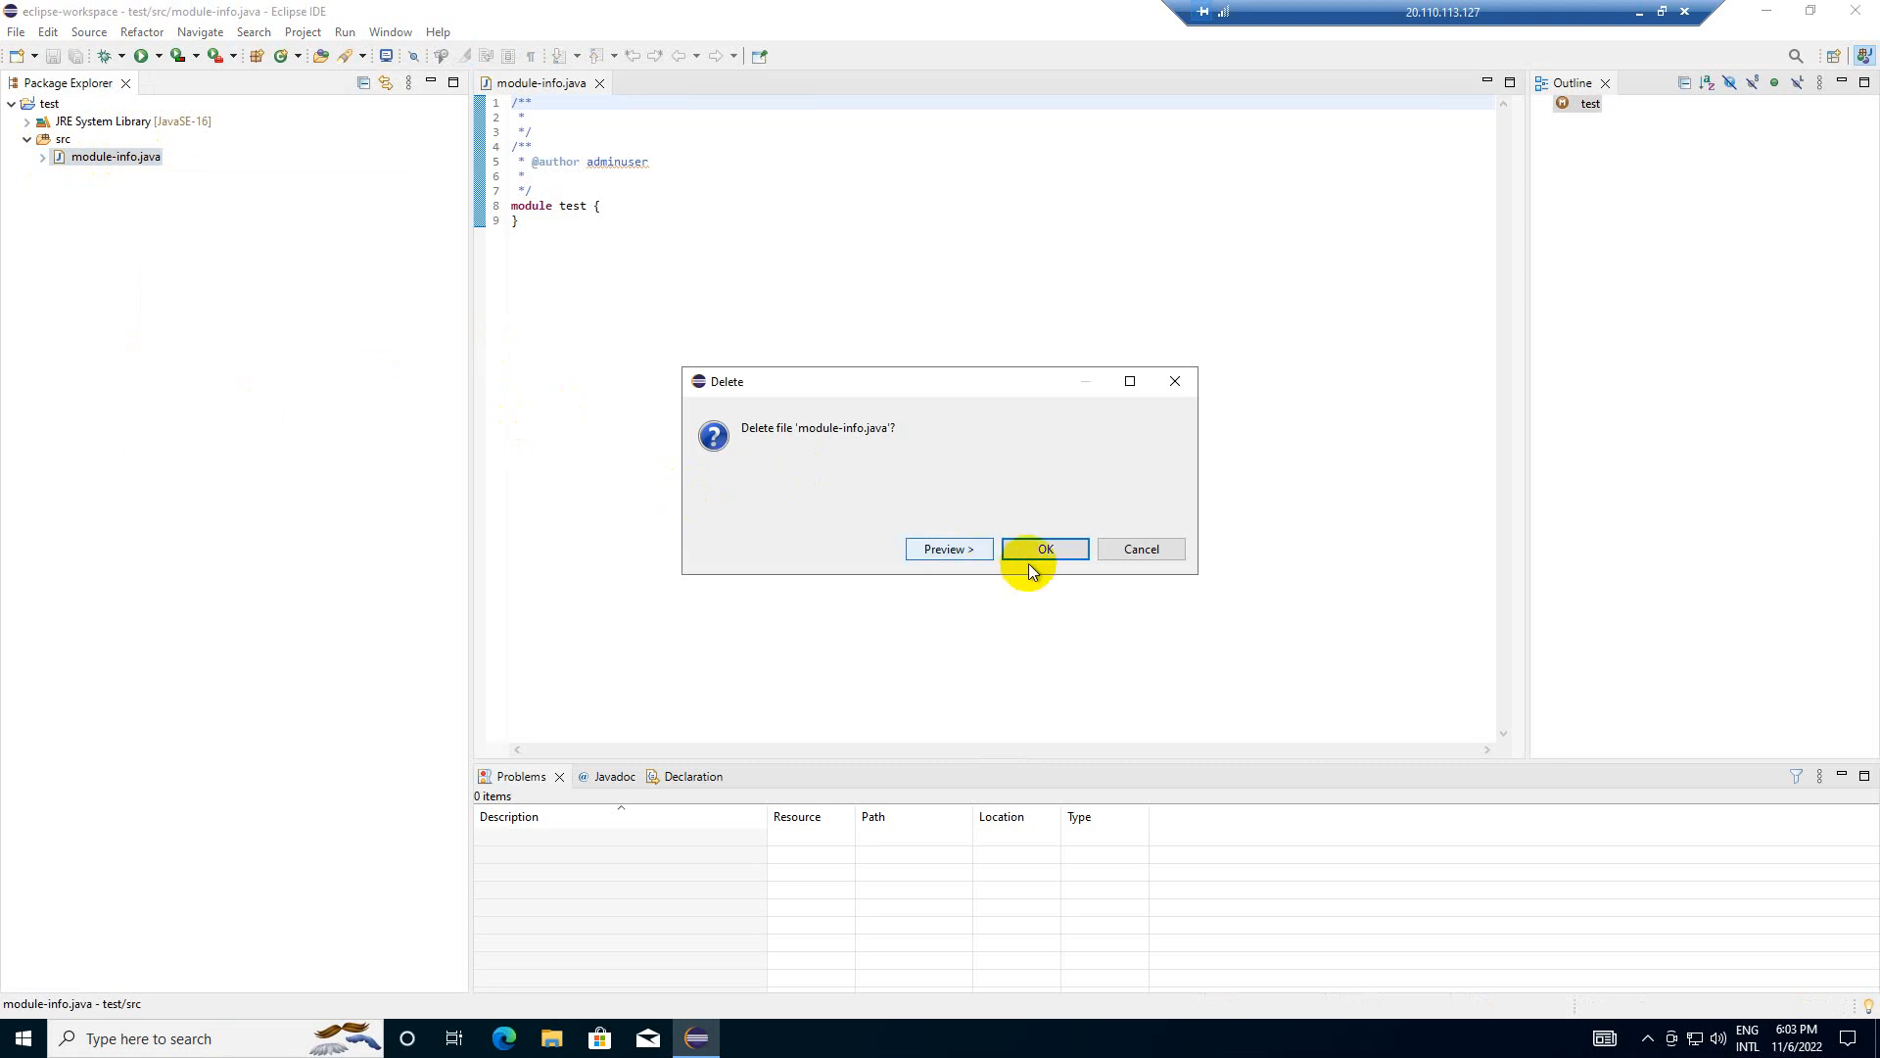
left_click(1042, 548)
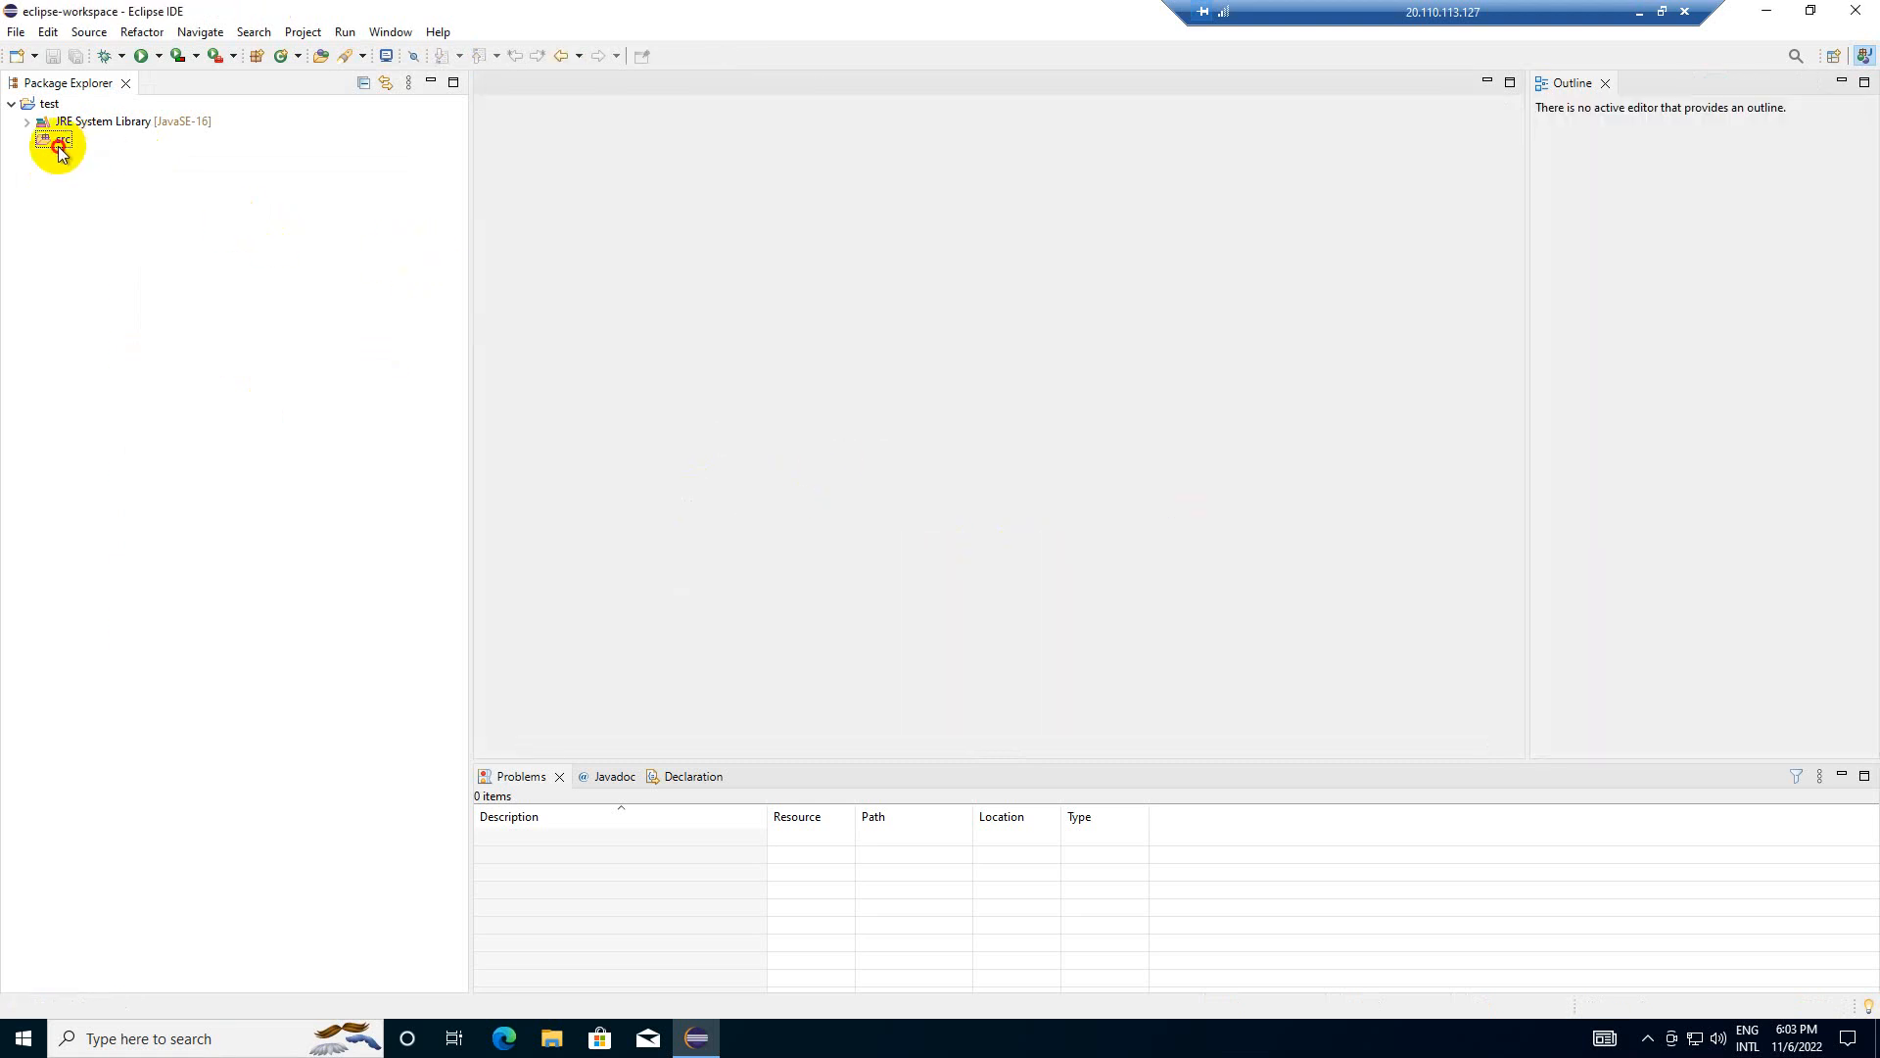
right_click(63, 139)
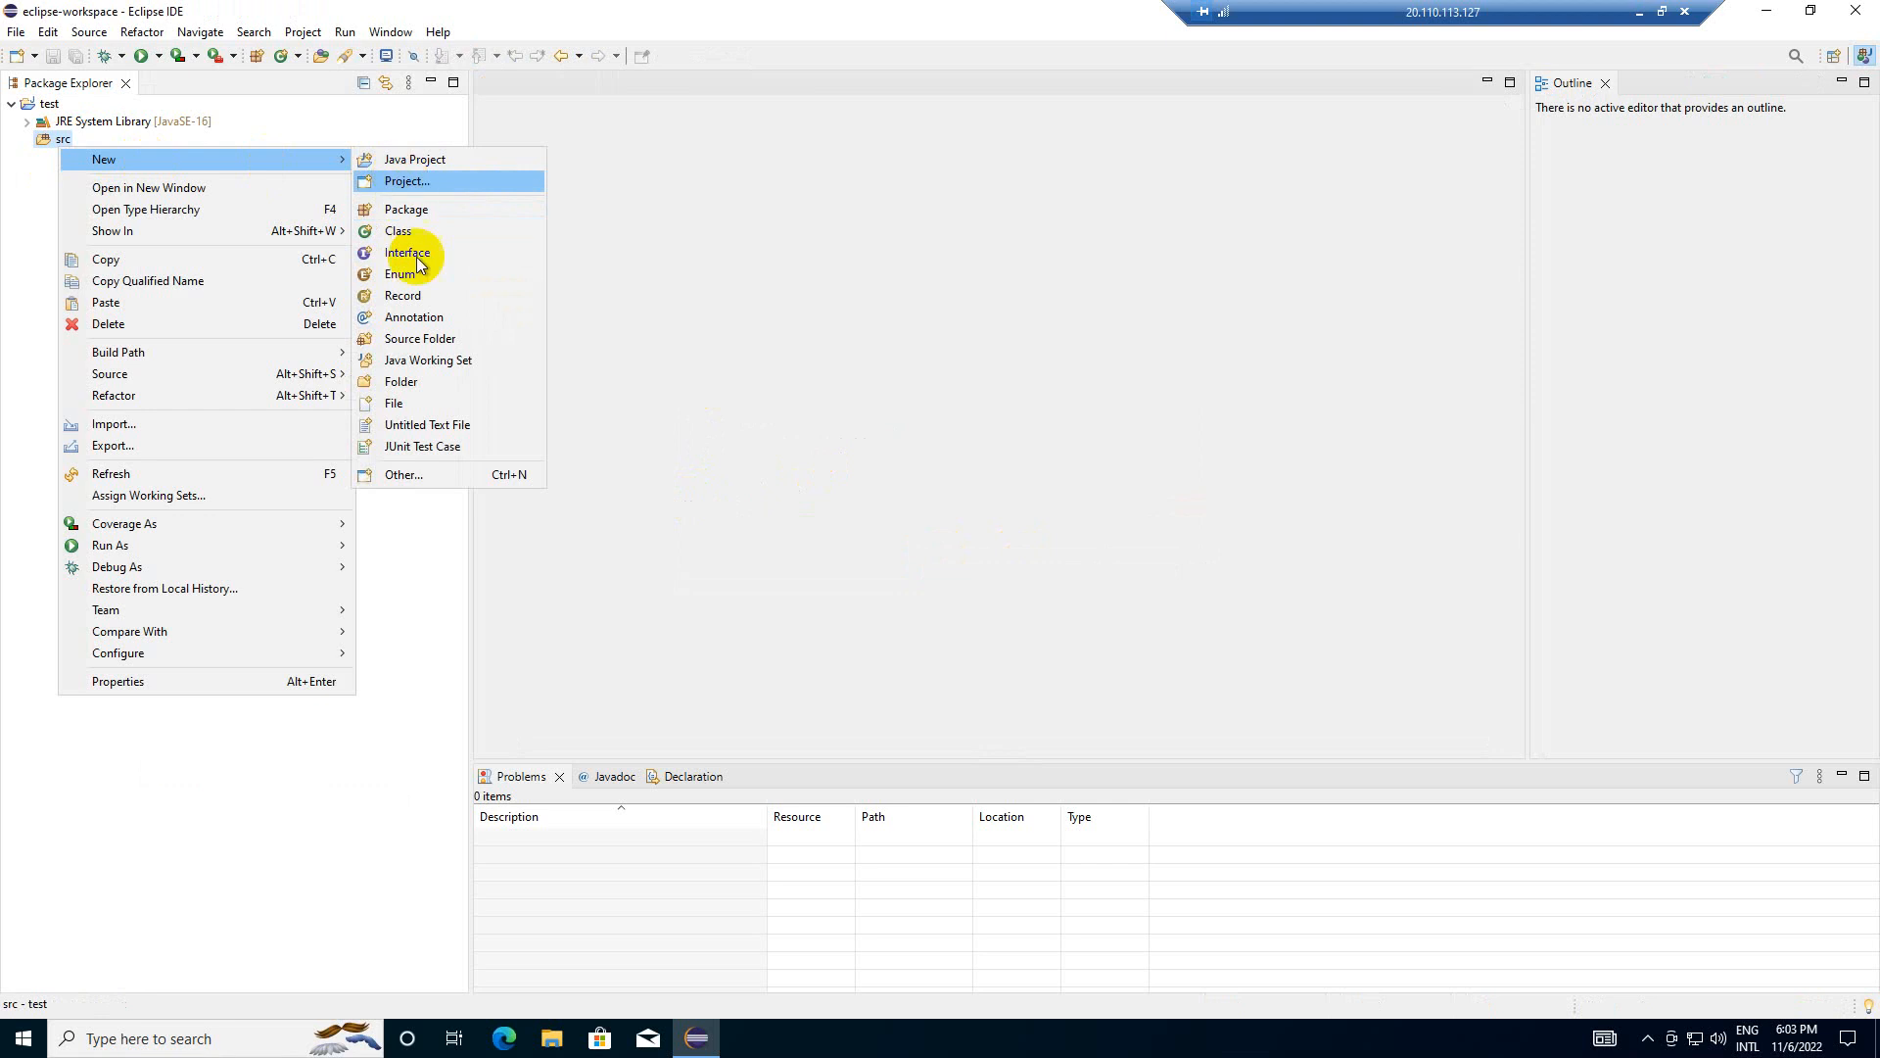
- Create class TestingClass with a public static void main stub and enter its main body
left_click(398, 231)
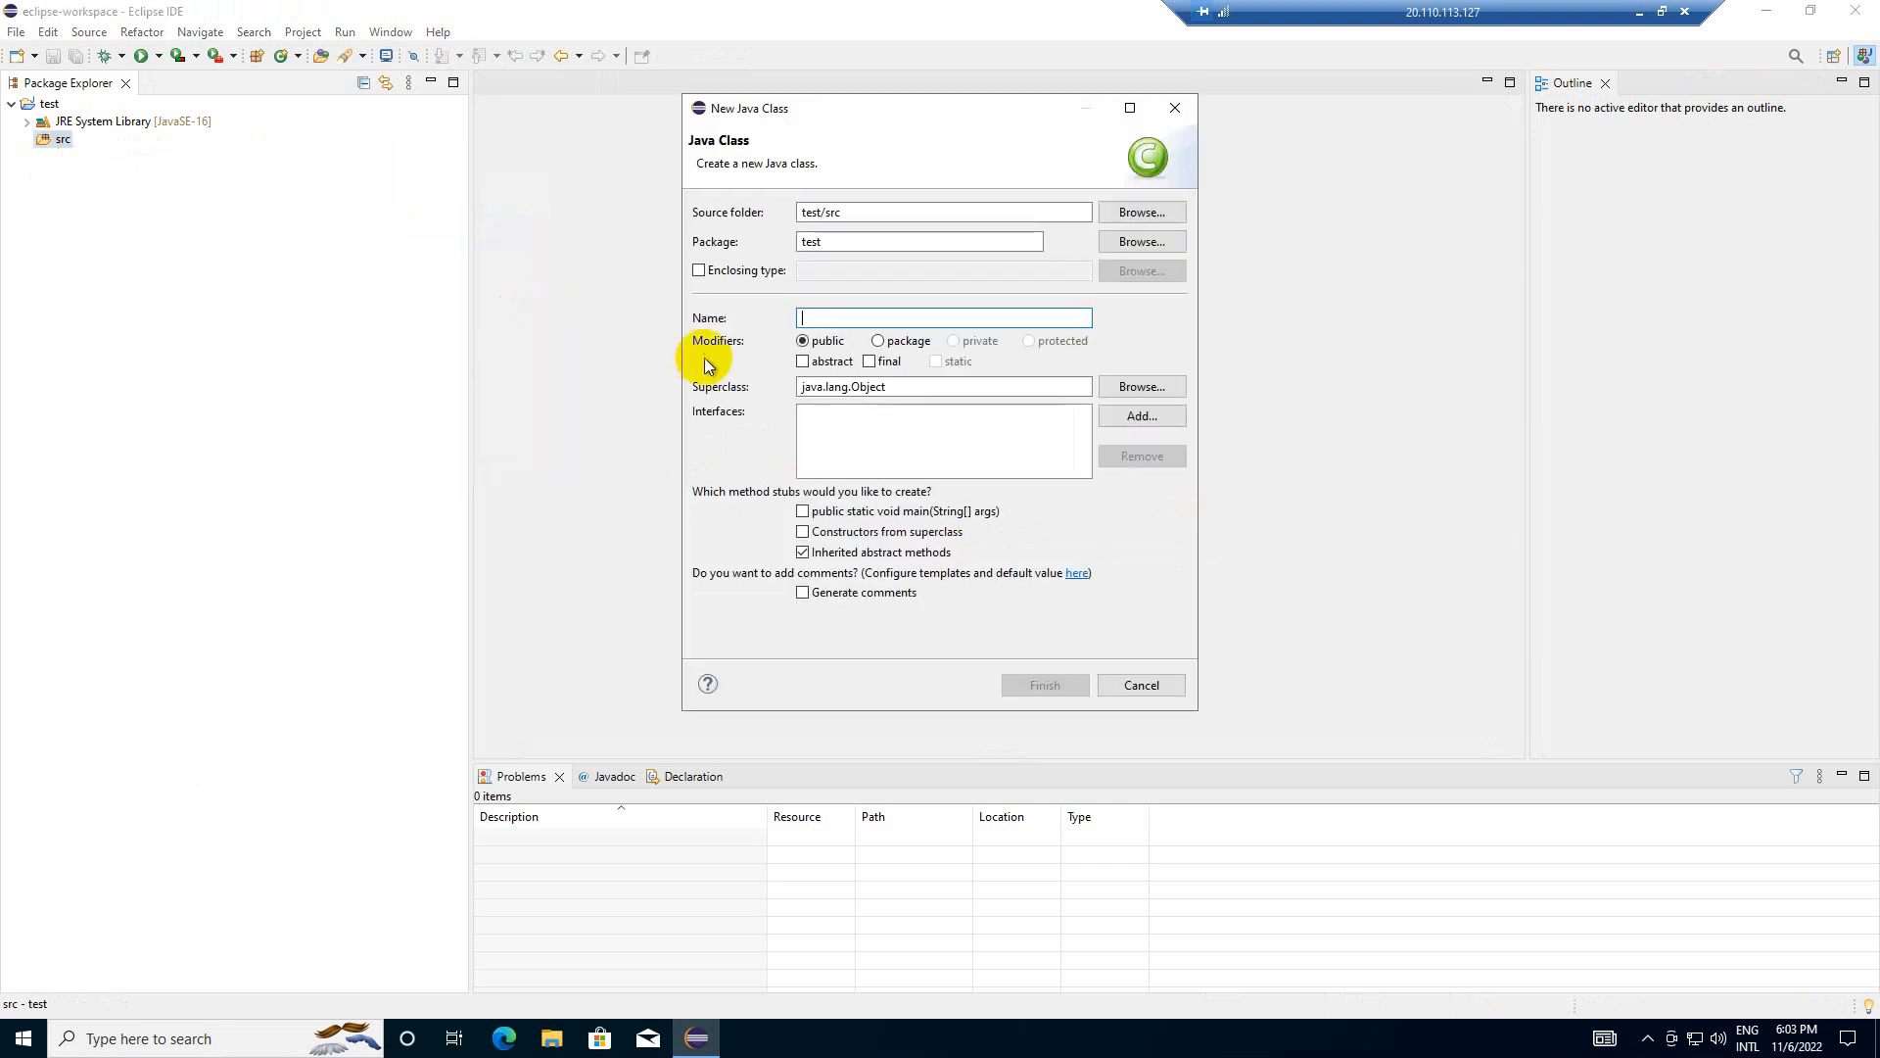
type("tes")
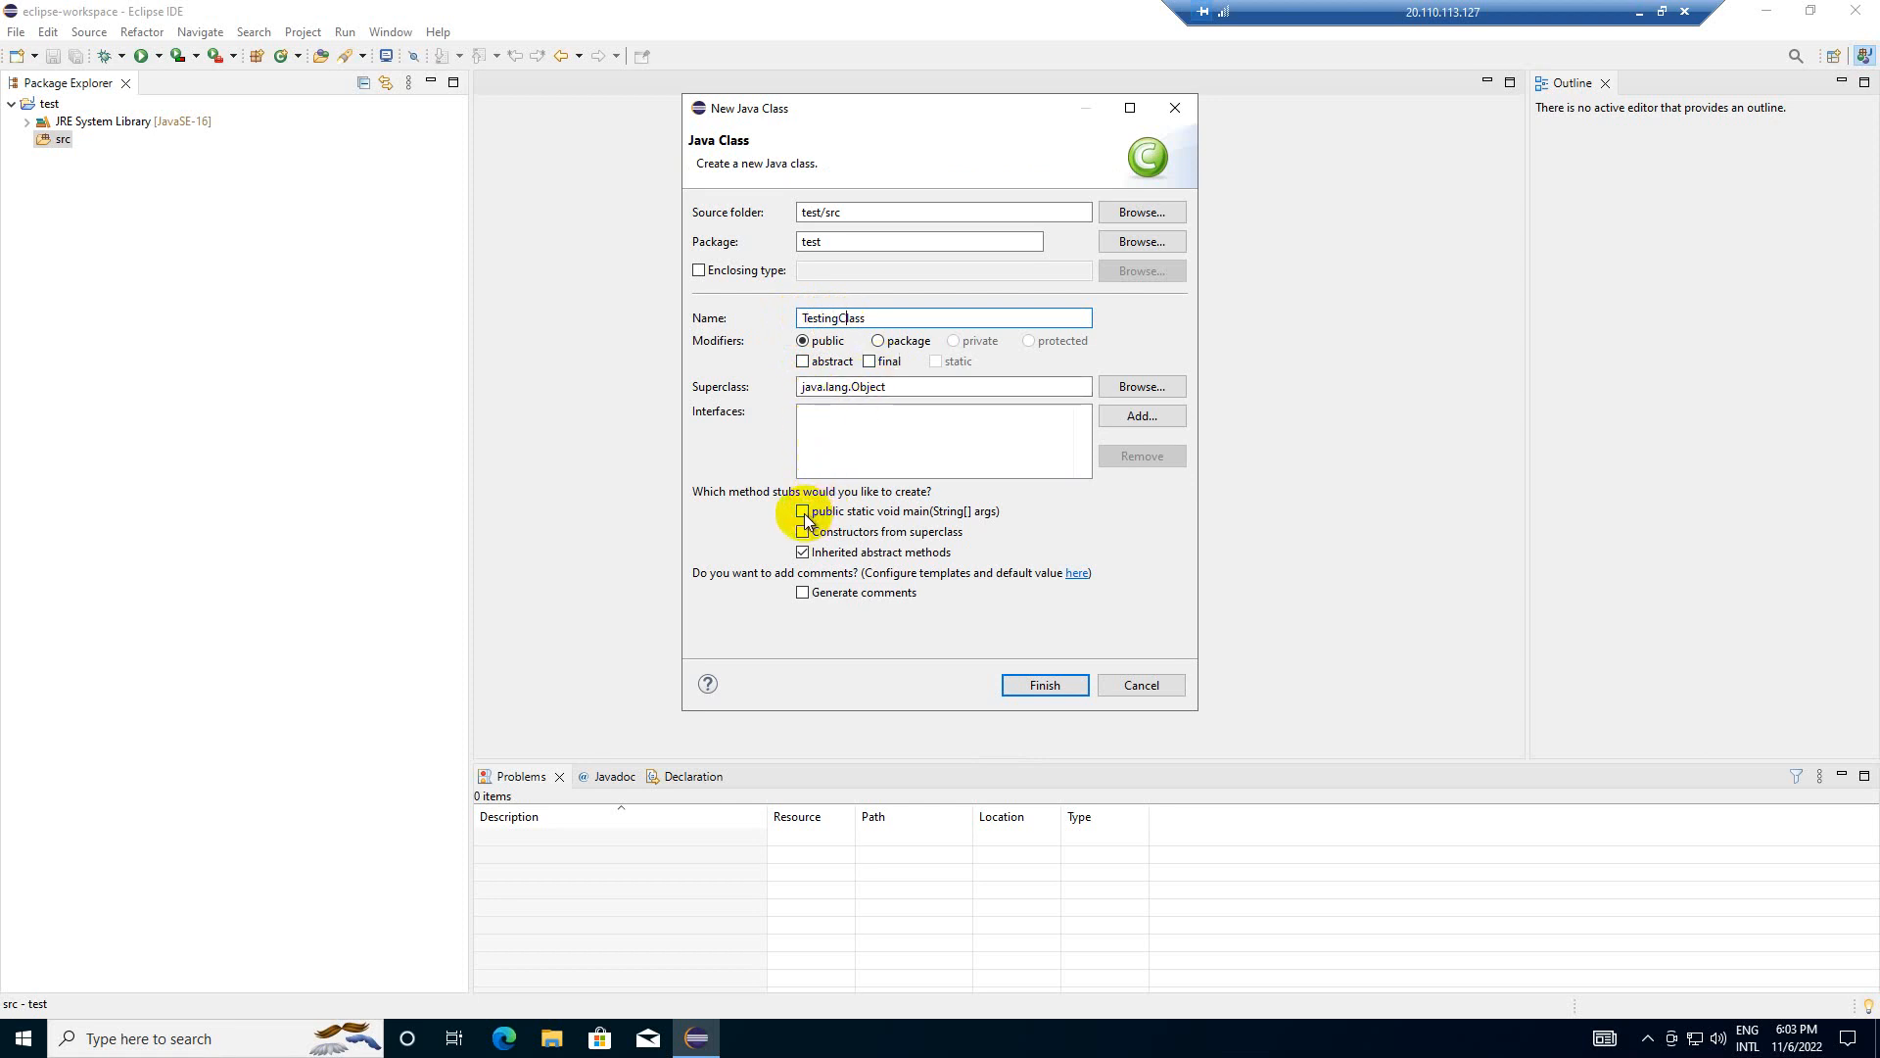
left_click(802, 511)
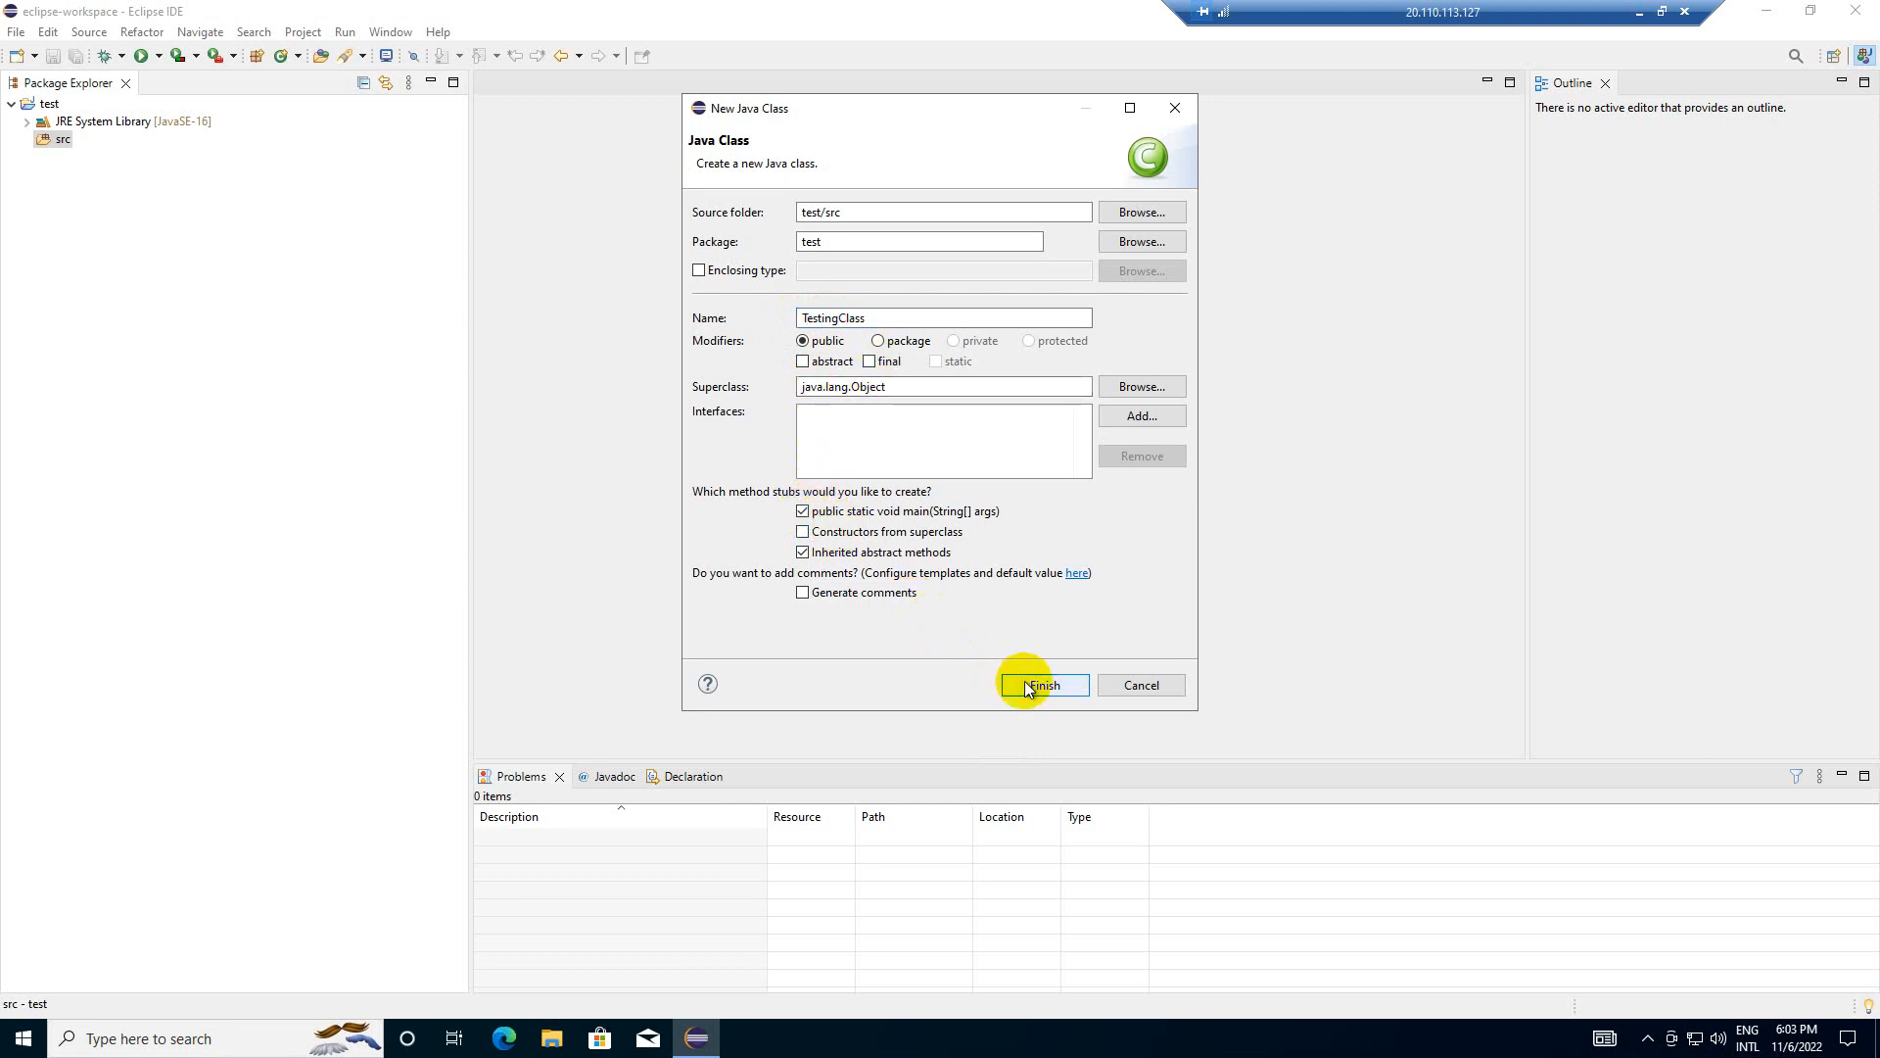
left_click(1041, 685)
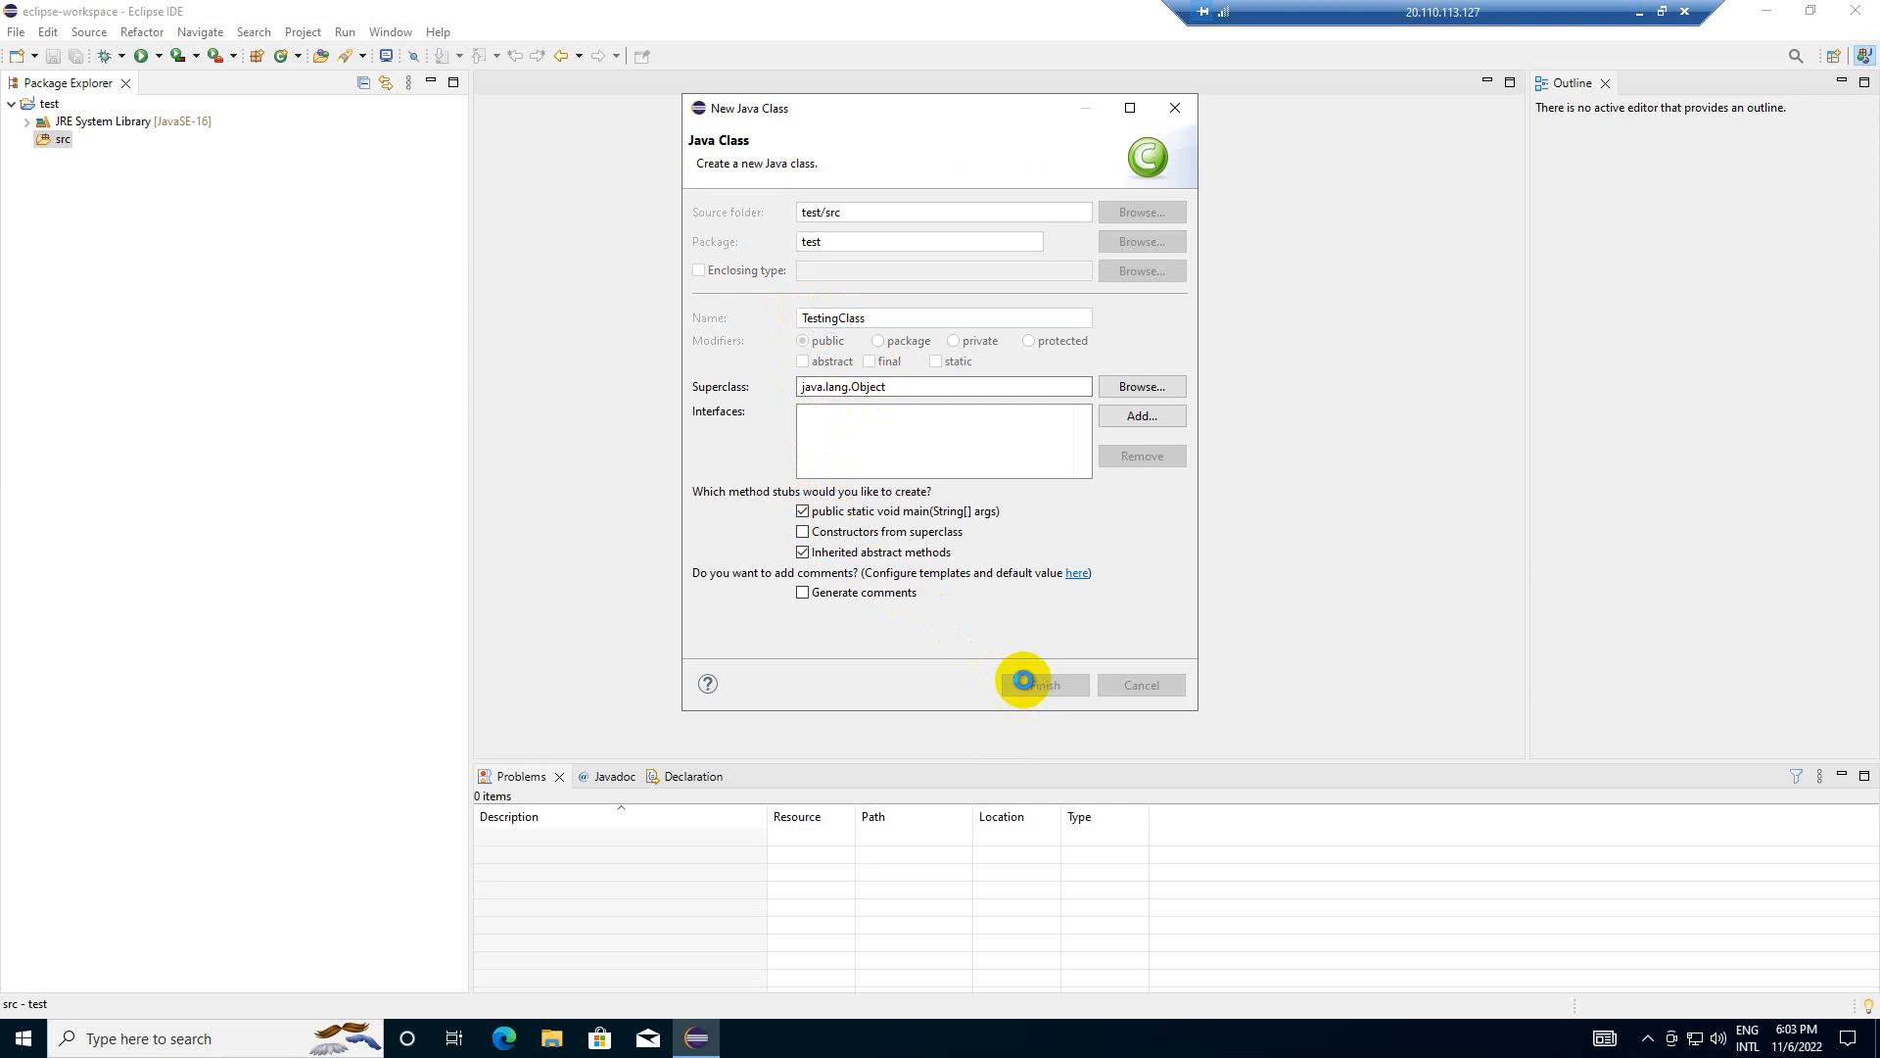
left_click(1041, 684)
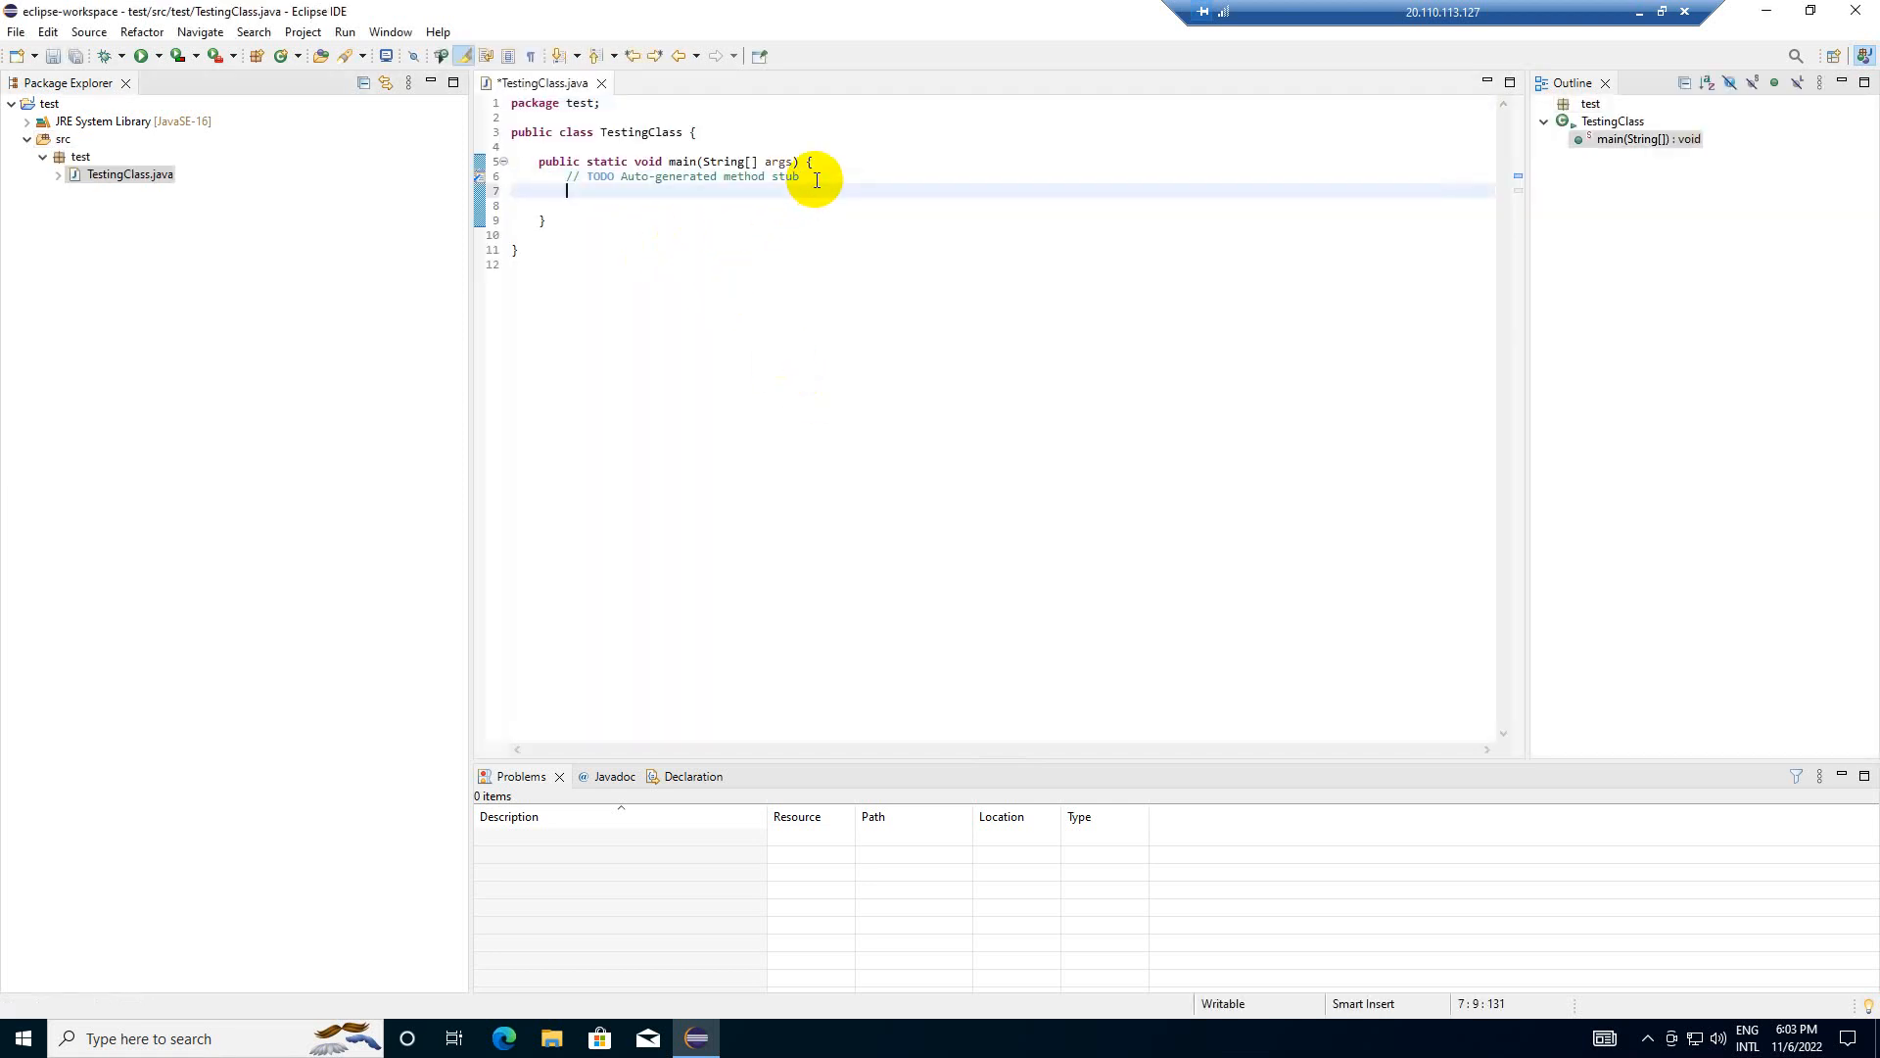
- Type System.out.println("Some test"); into TestingClass's main method
type("p")
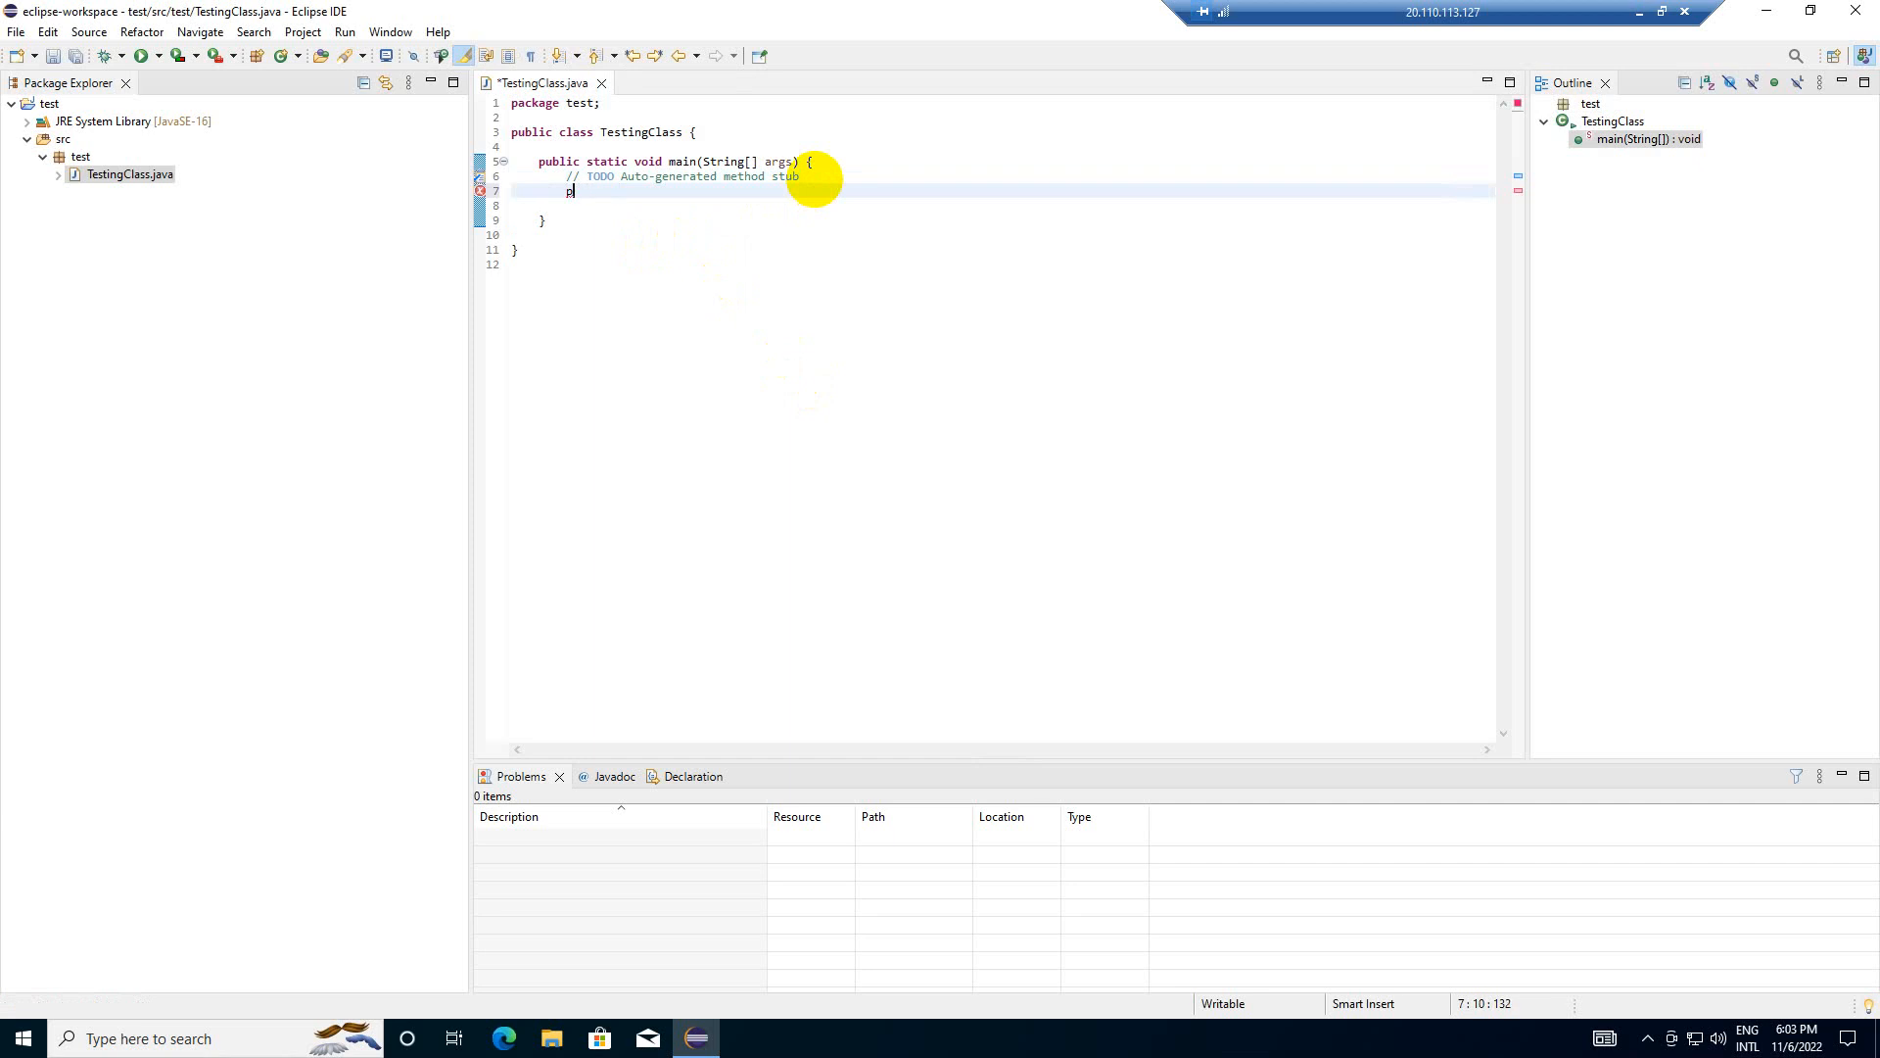
type("ublic")
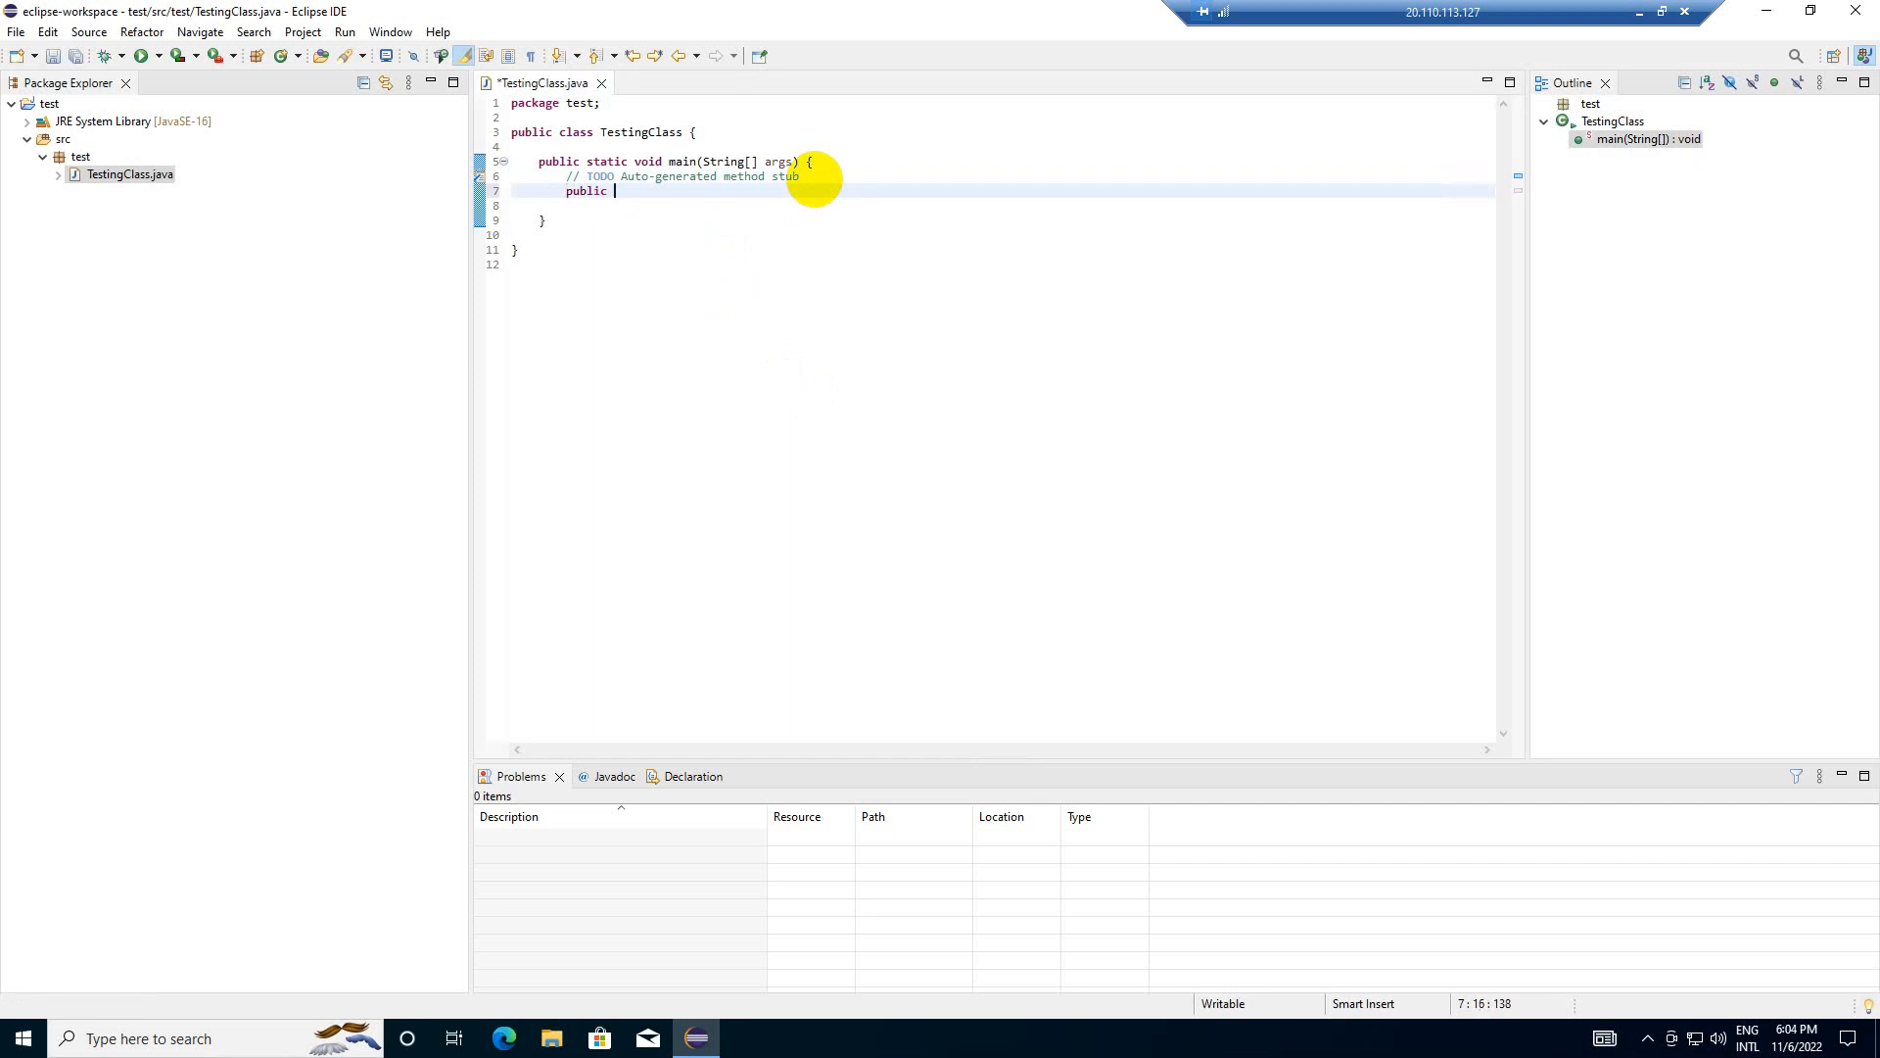
type("stat")
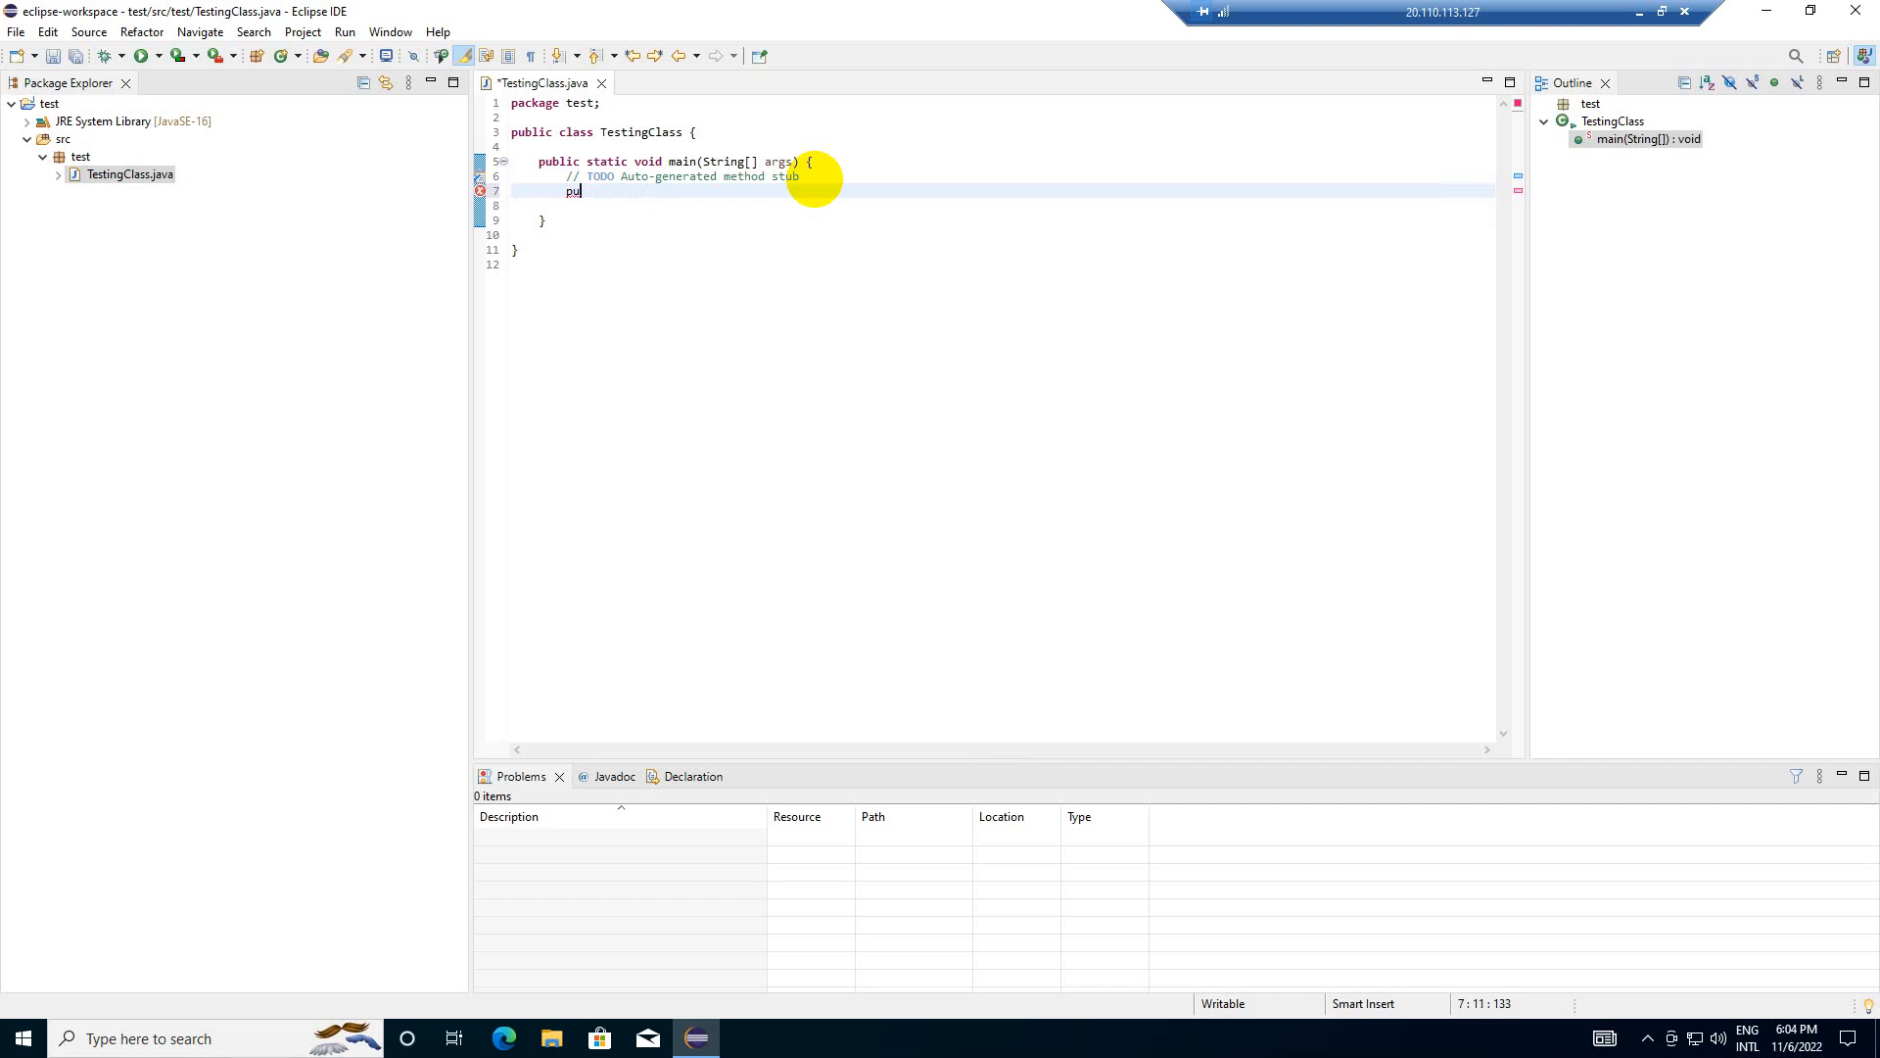
type("System")
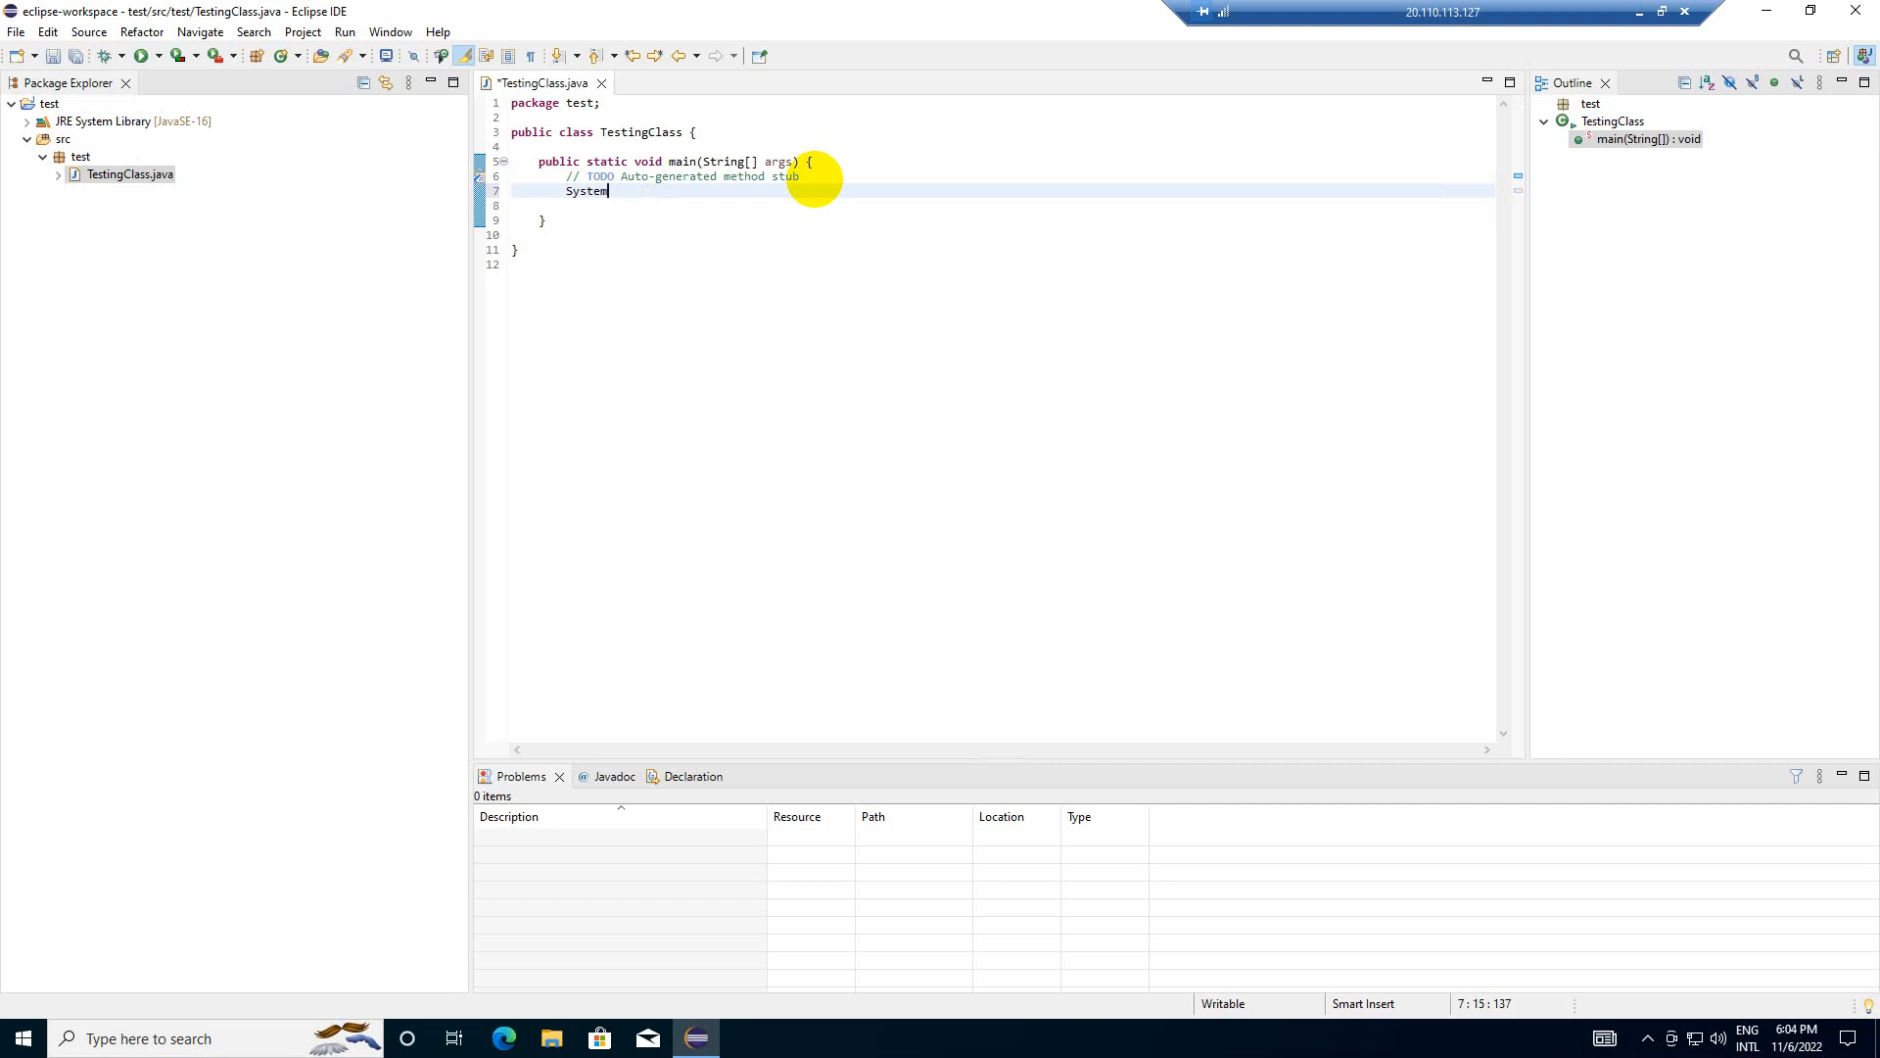
type(".out.")
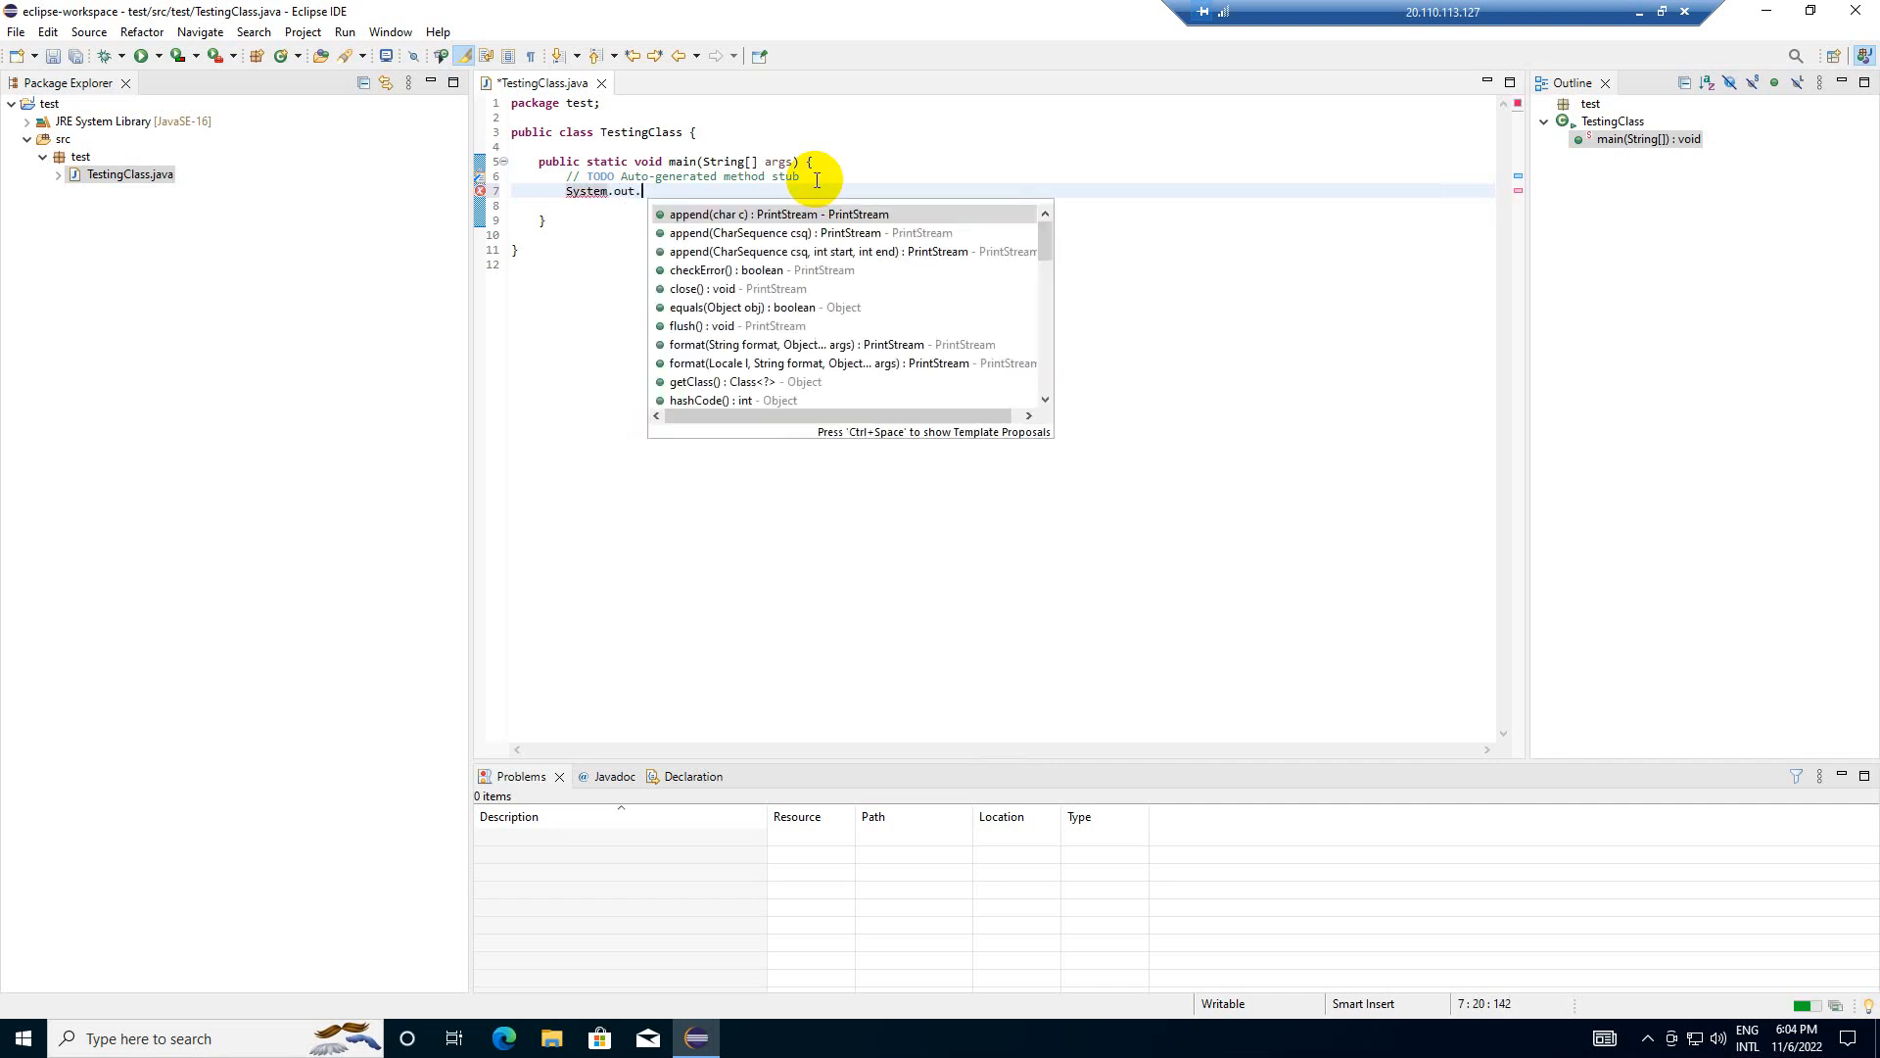
type("println")
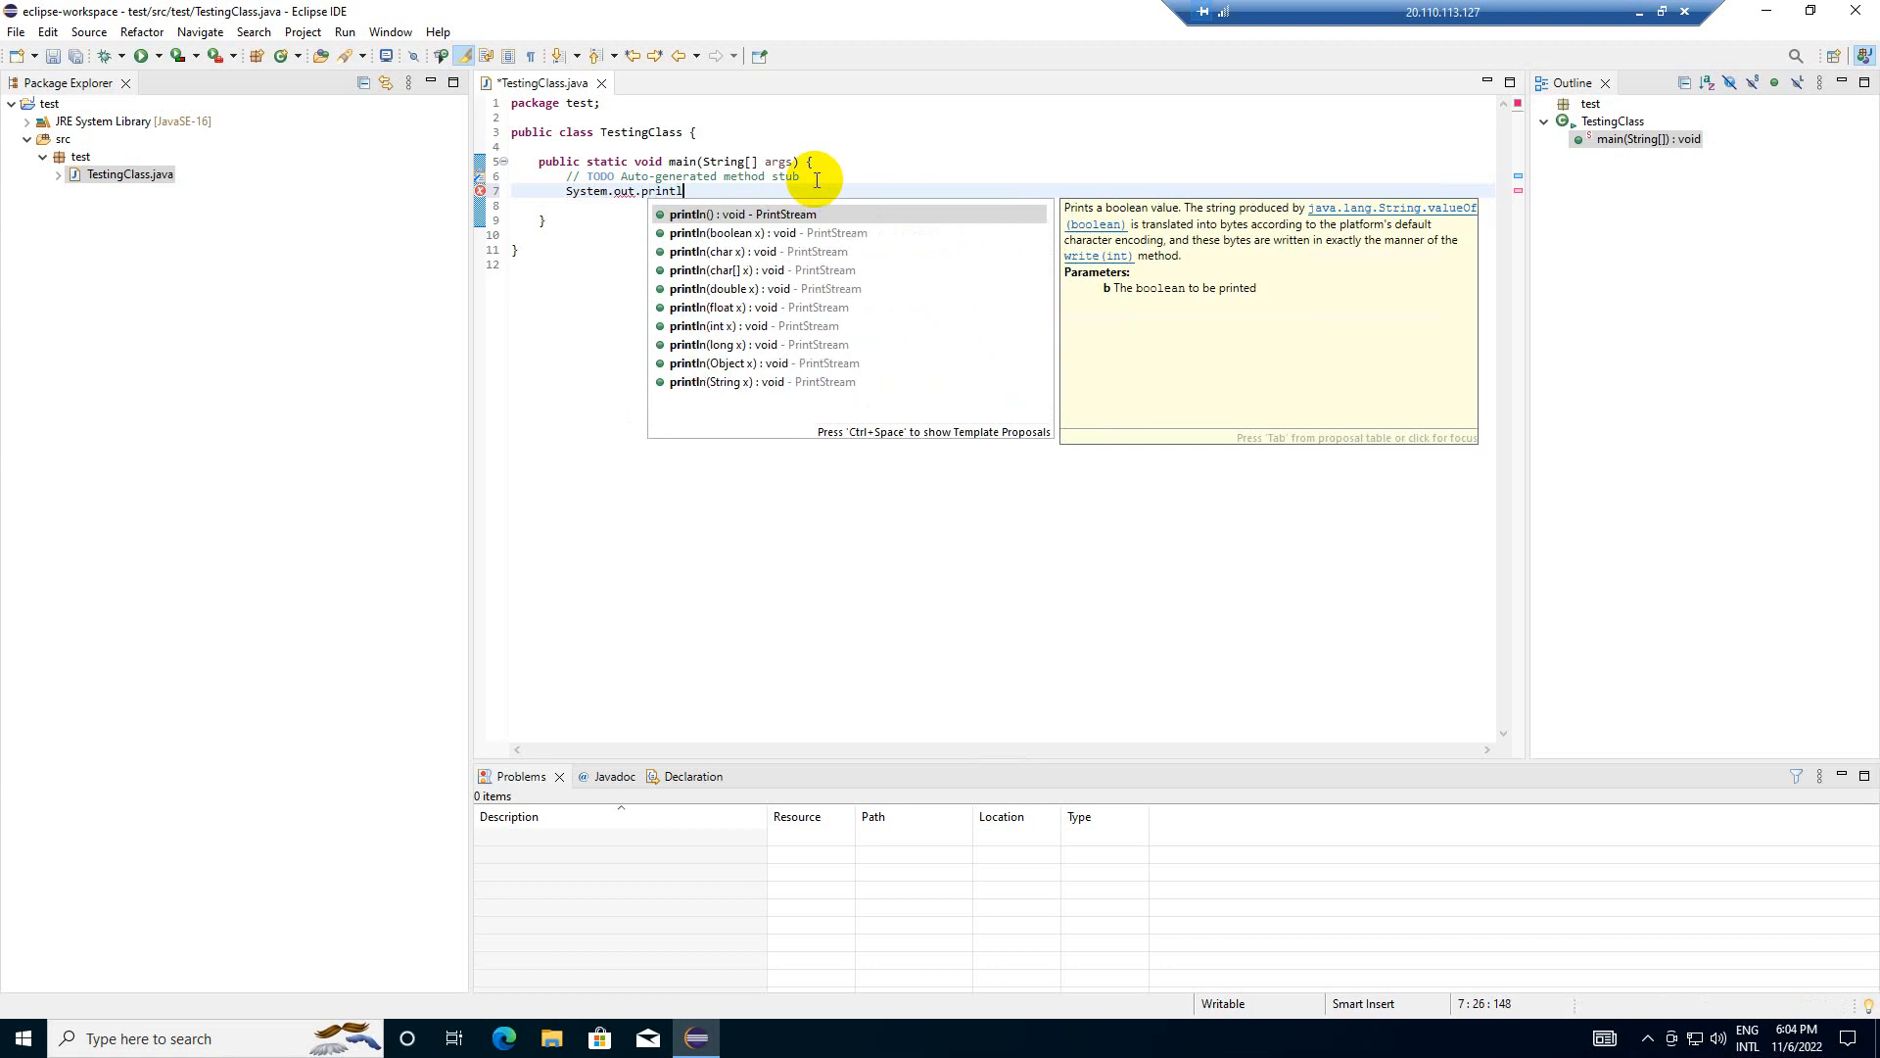
type("();")
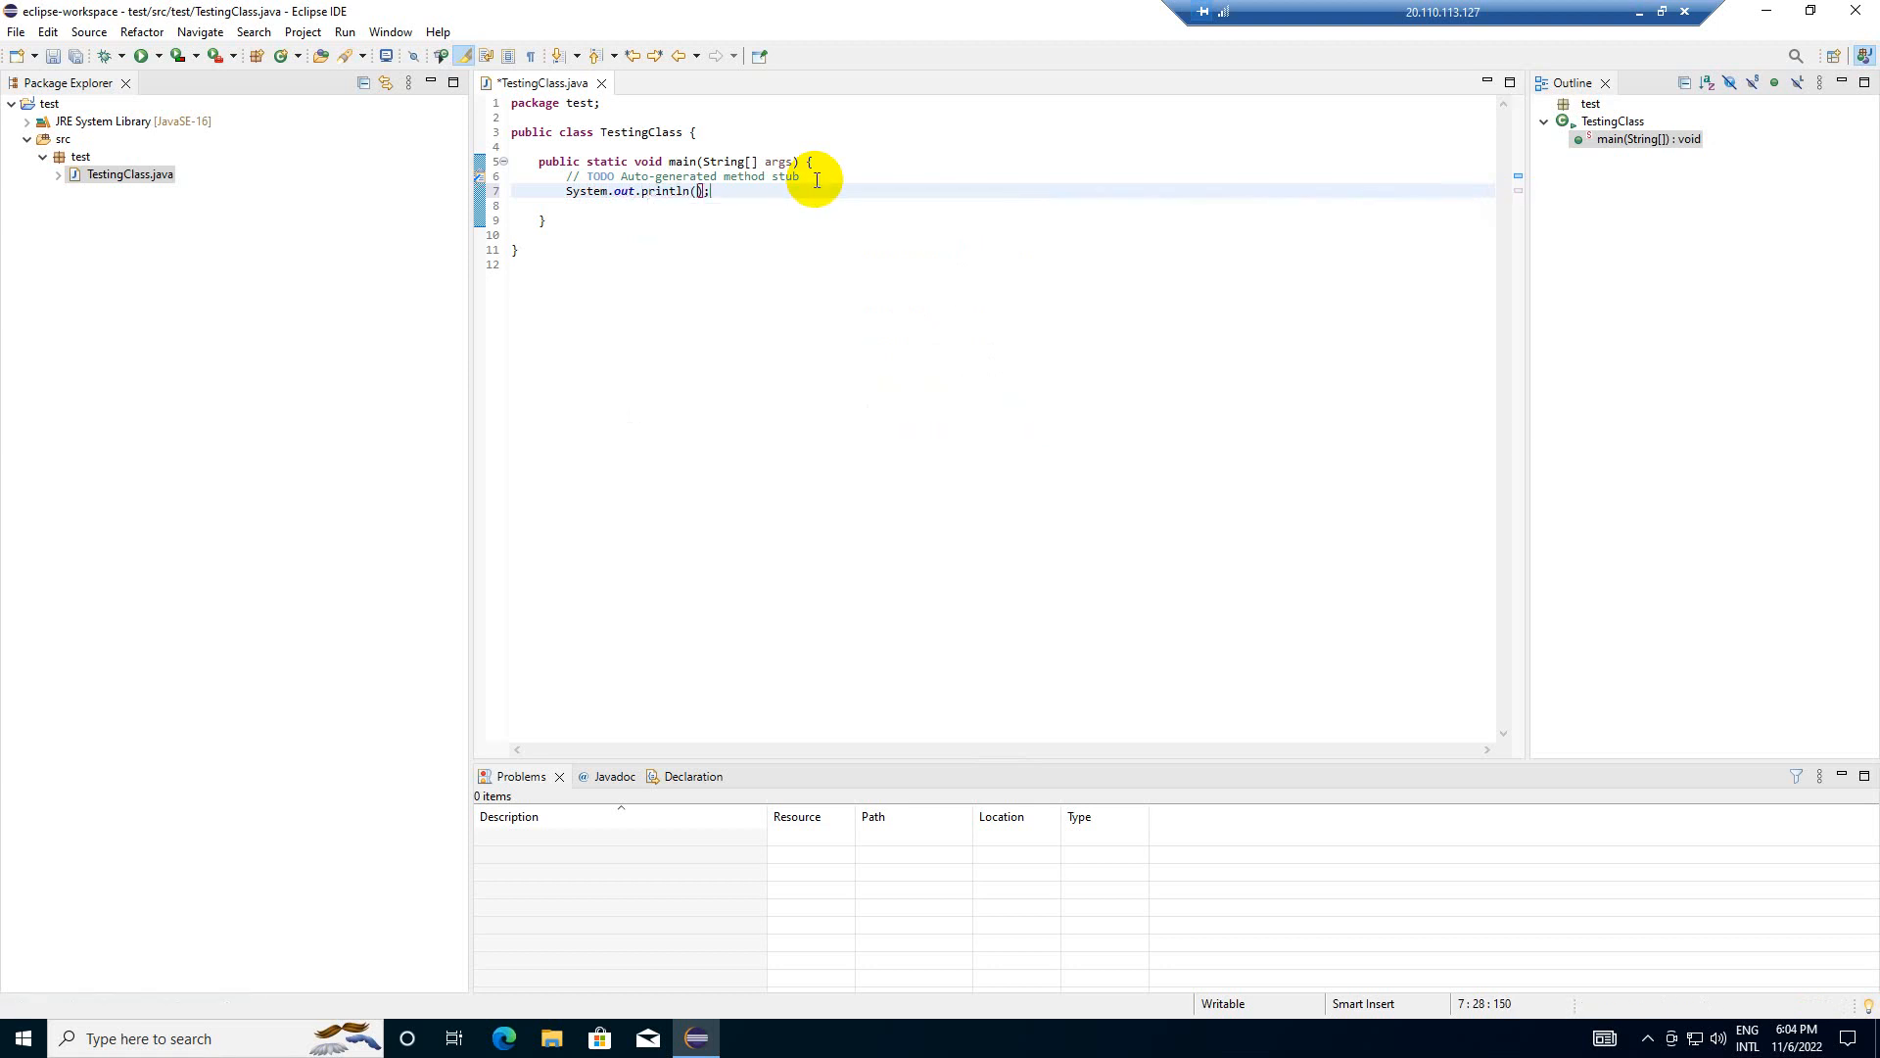
type("\"")
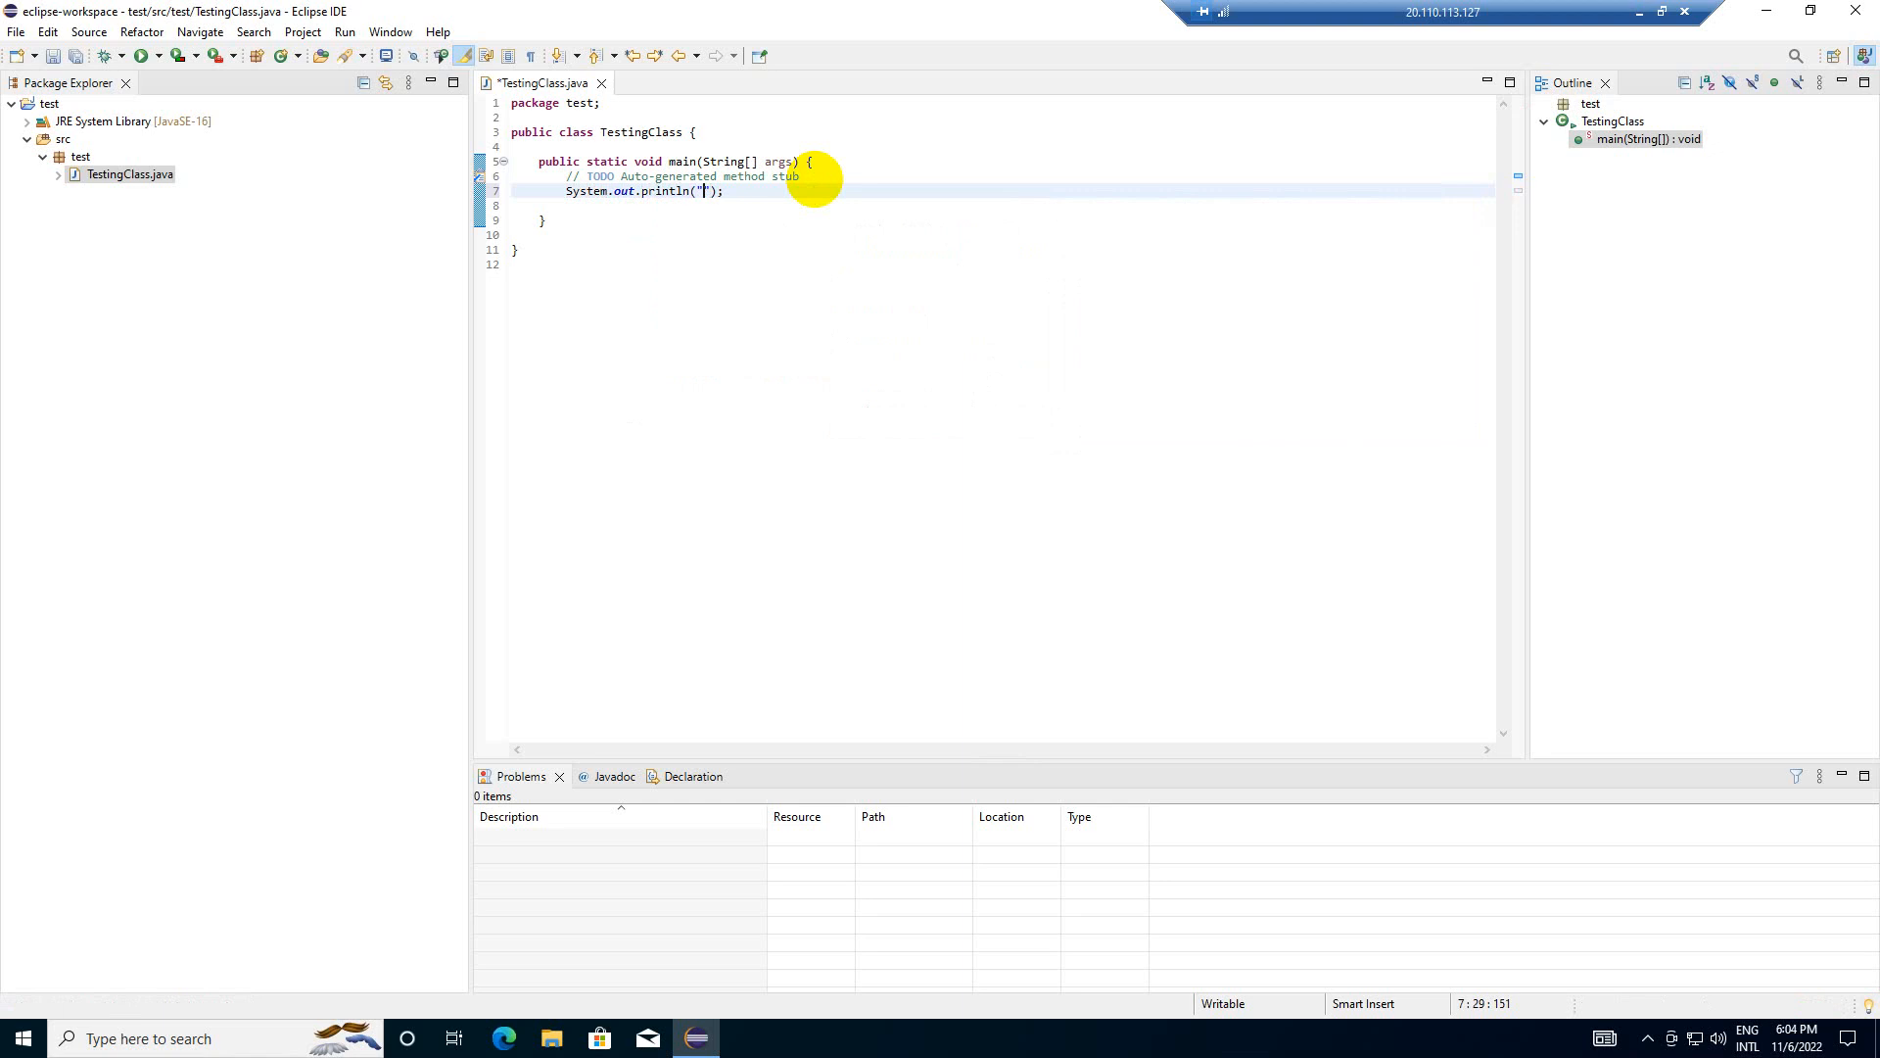
type("Some test")
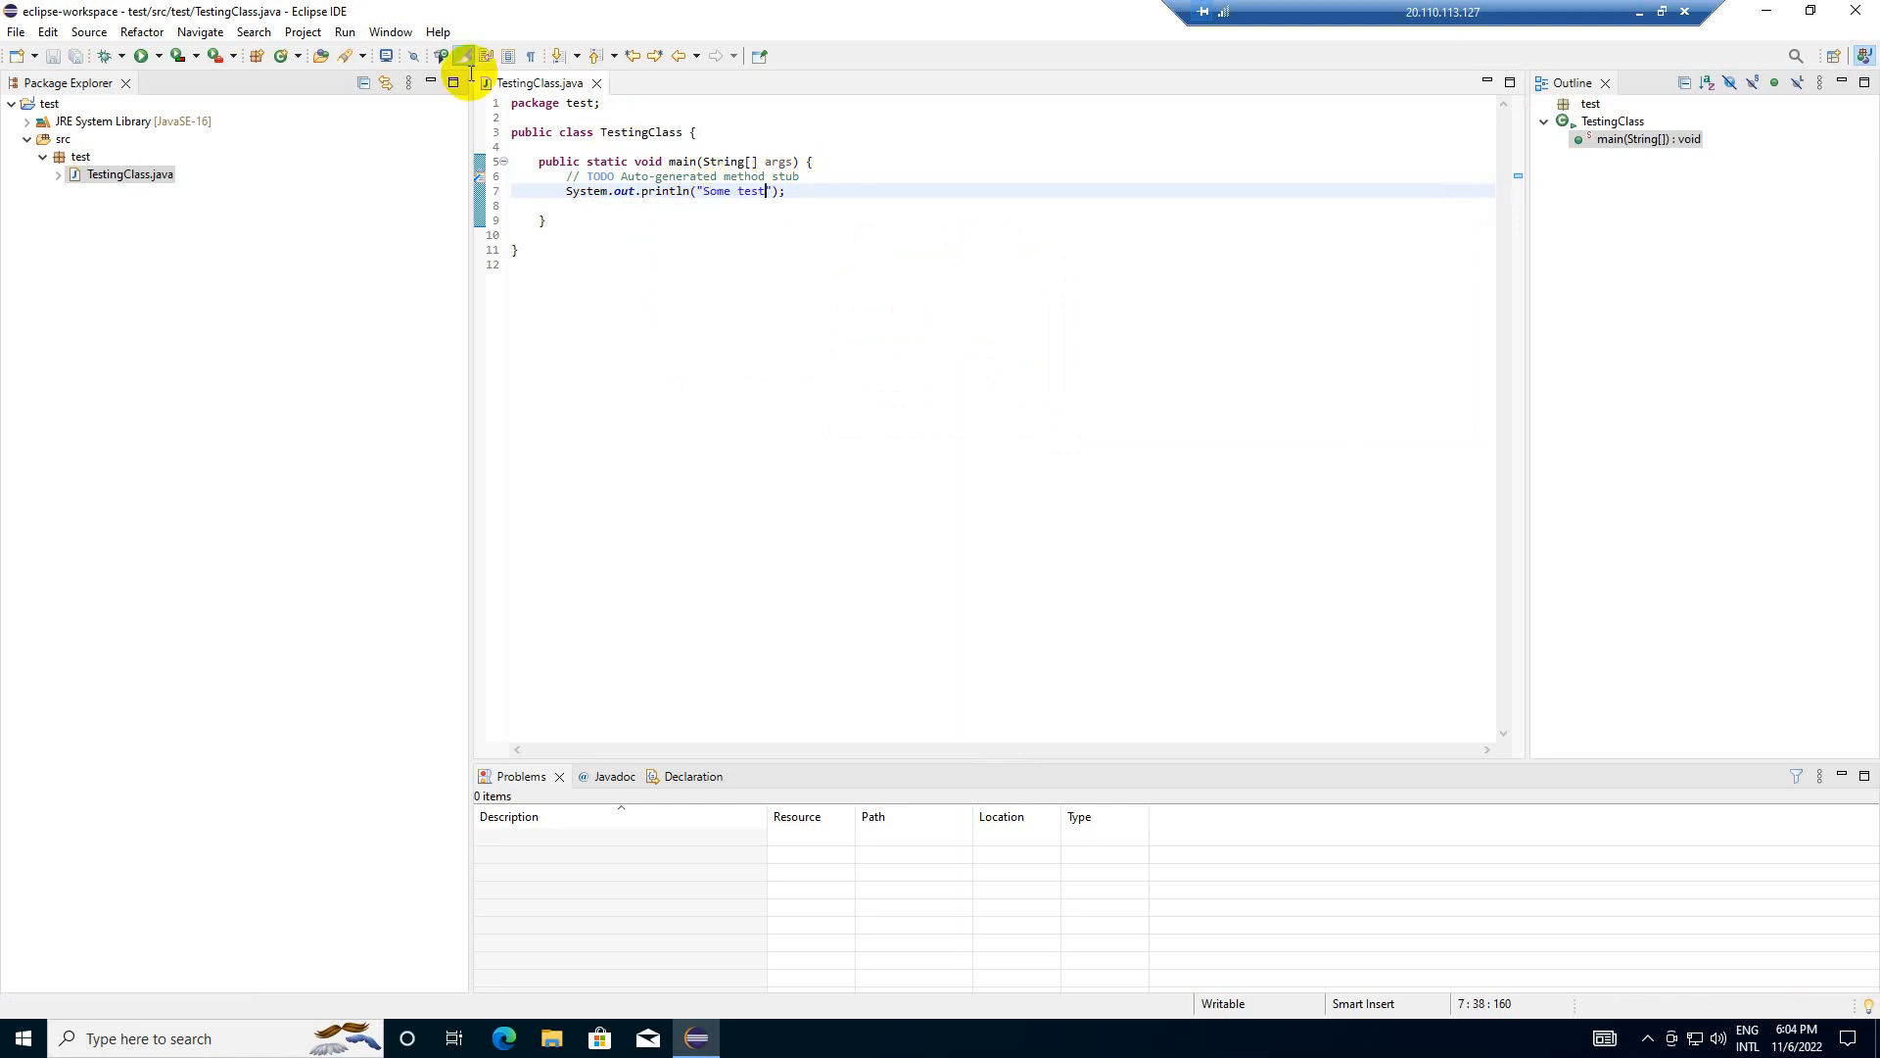
- Run TestingClass.java as a Java Application to print 'Some test', then close Eclipse and restore the remote window
right_click(130, 174)
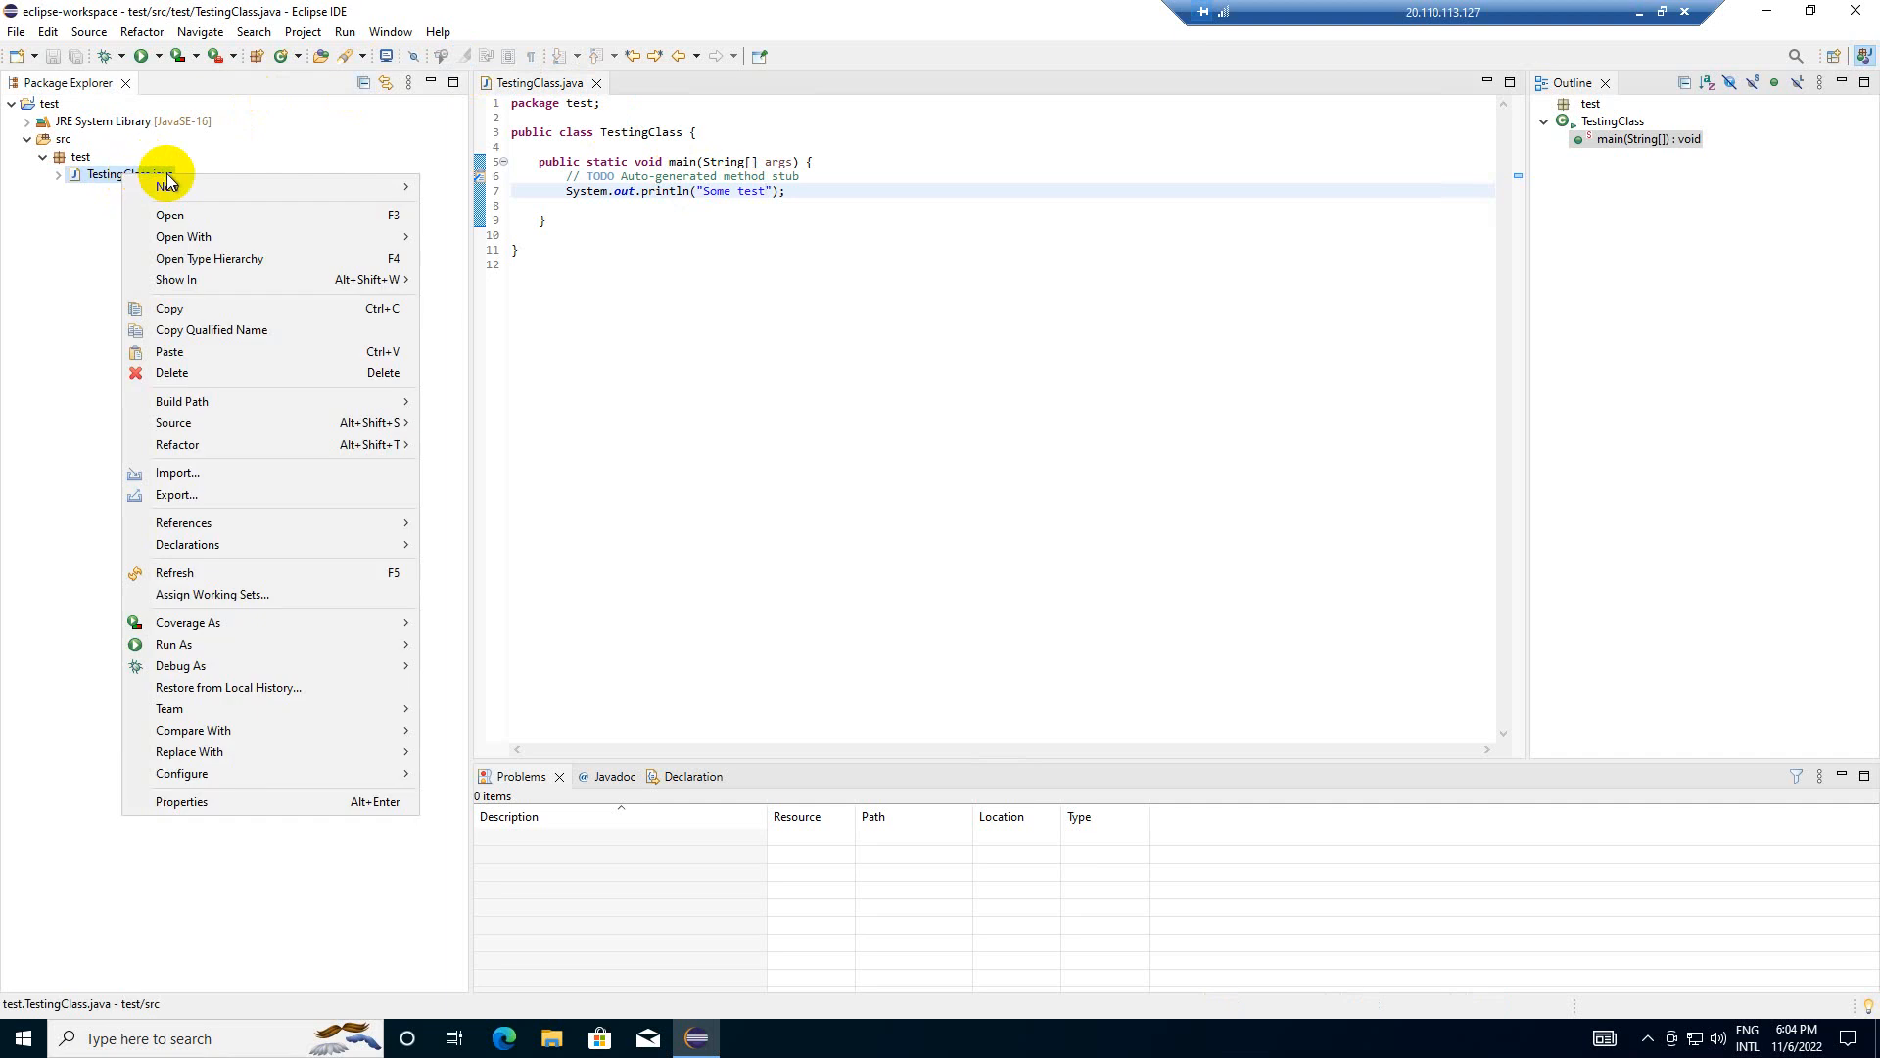
mouse_move(235, 615)
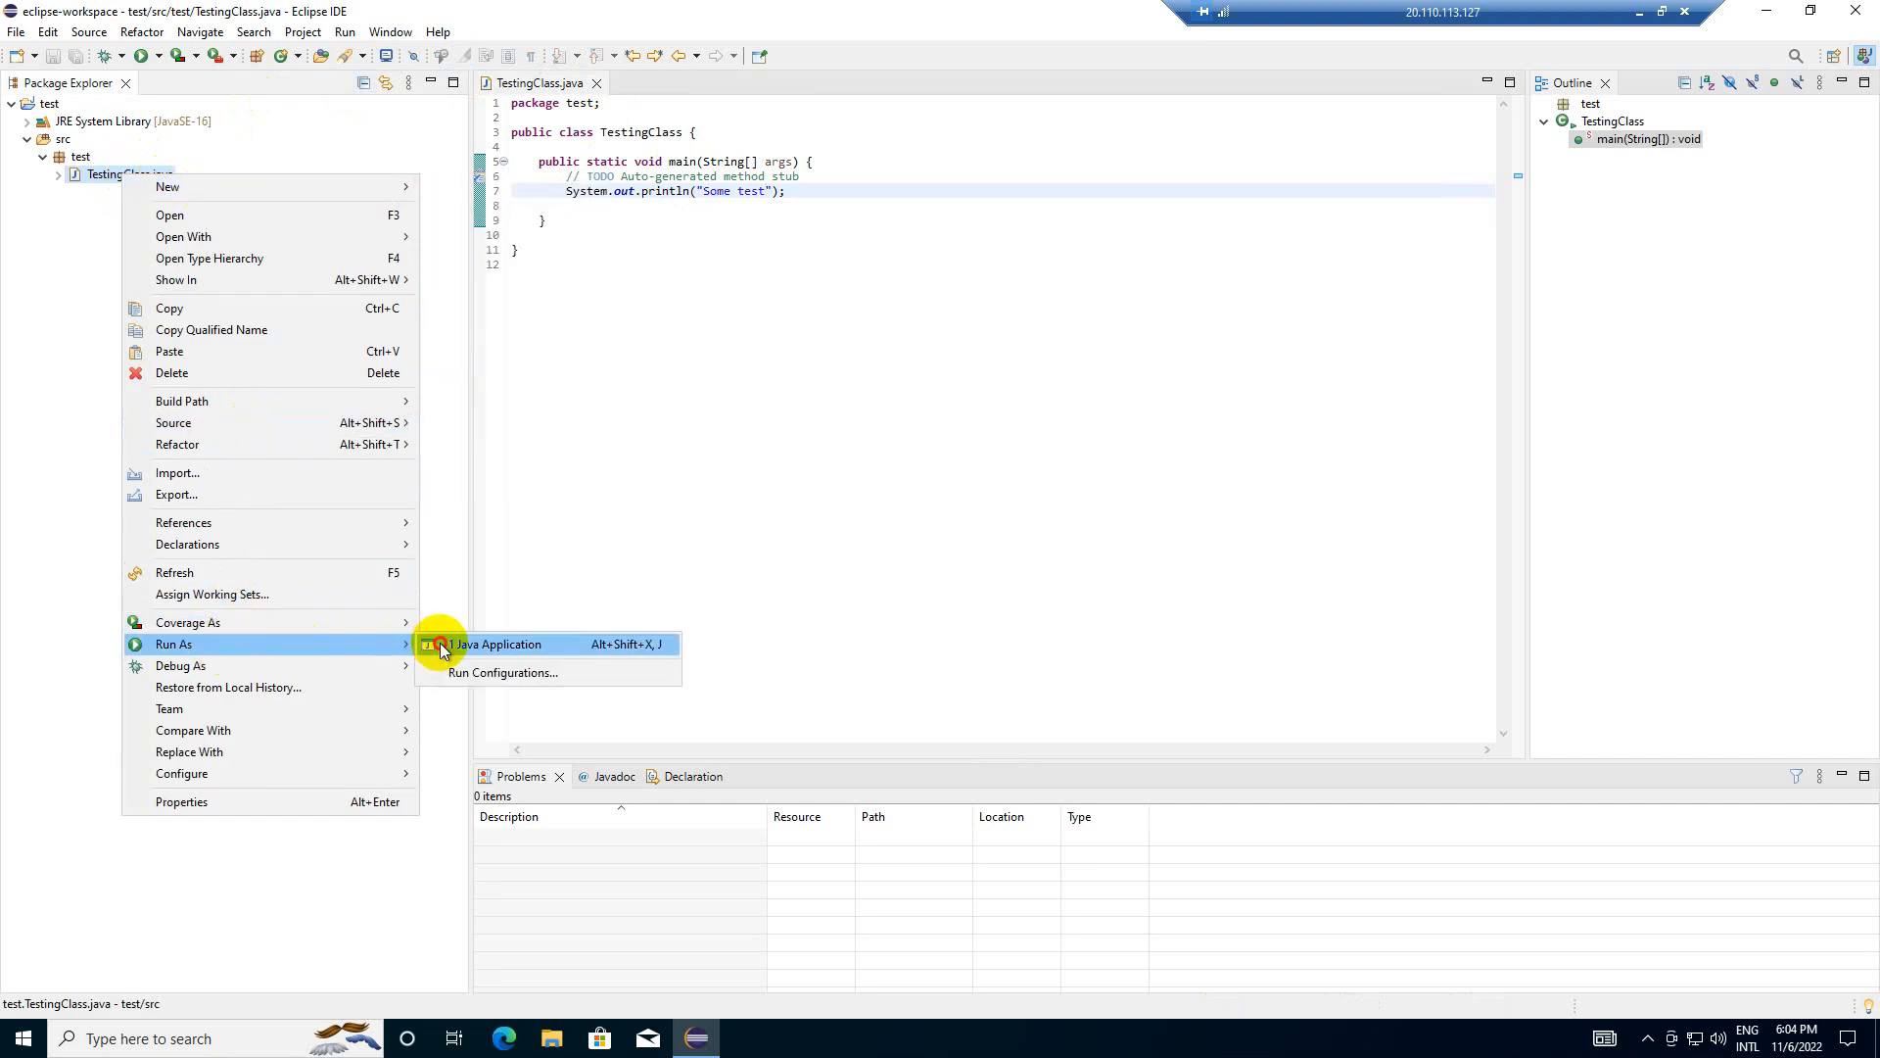
left_click(498, 645)
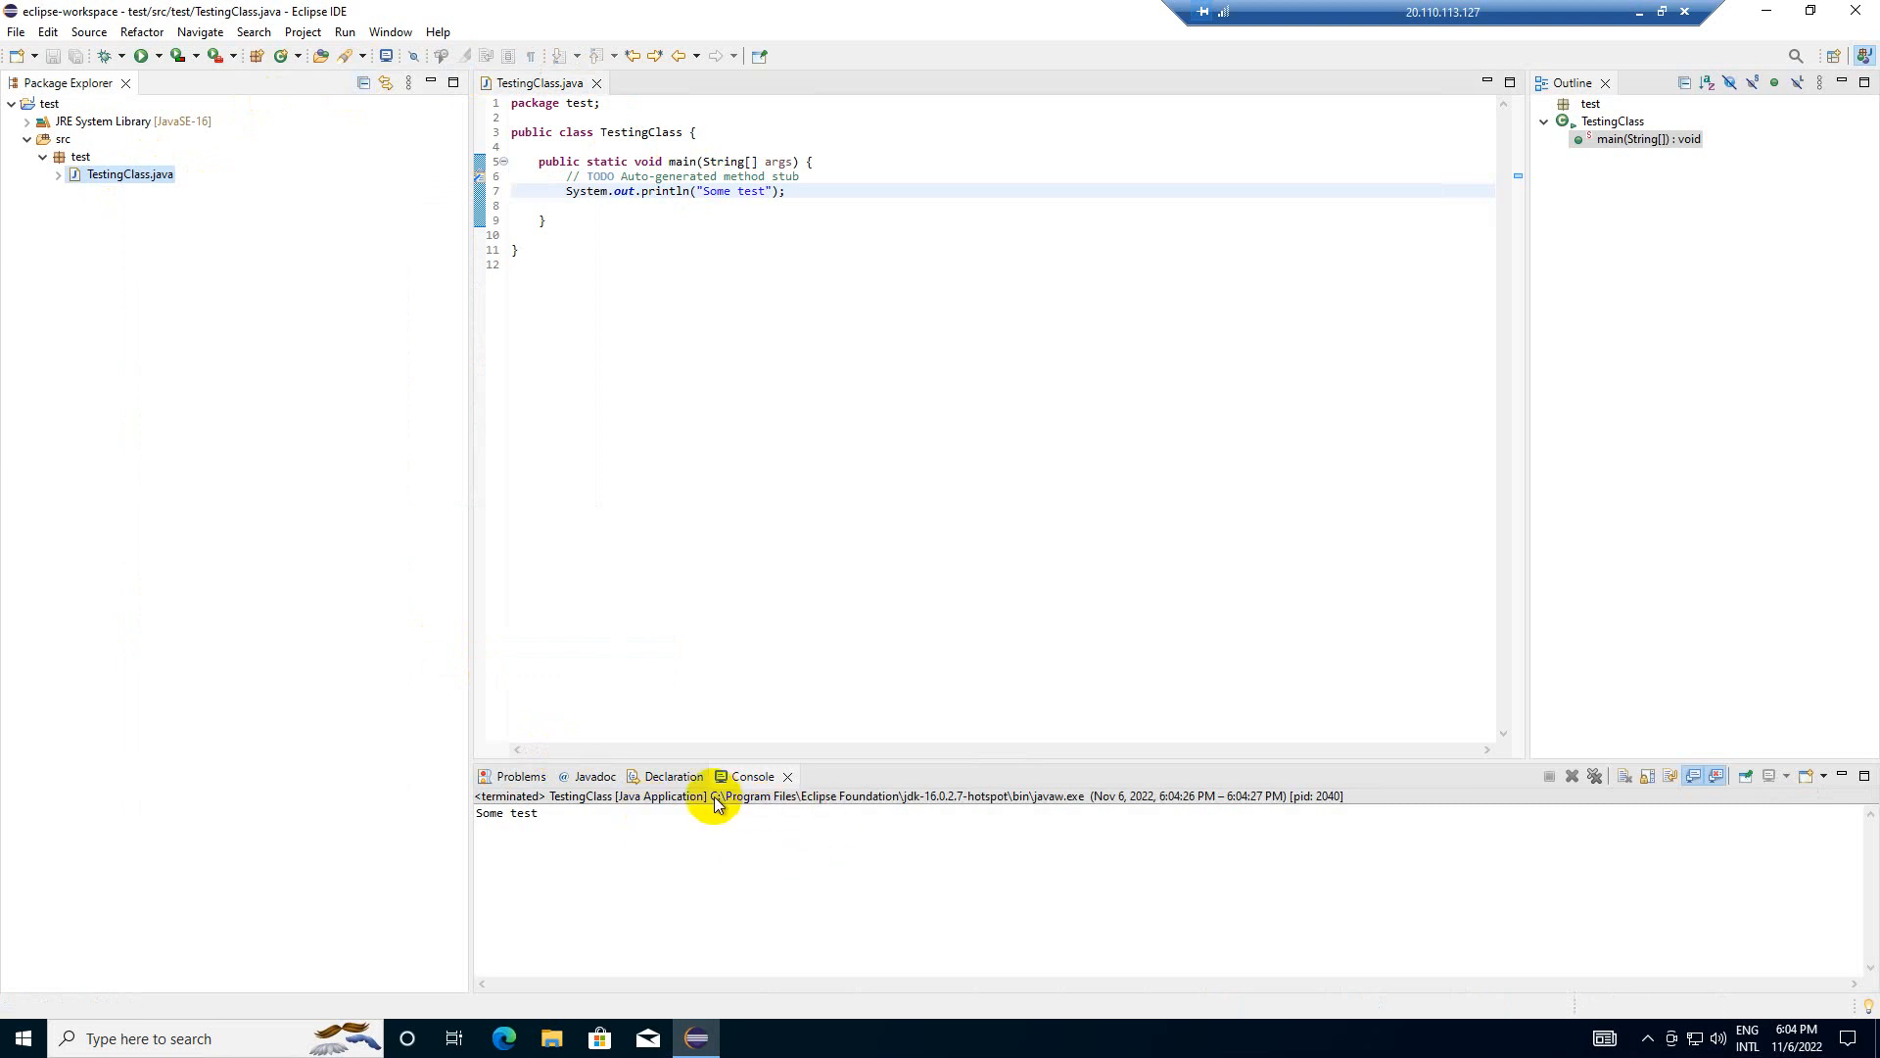
mouse_move(686, 835)
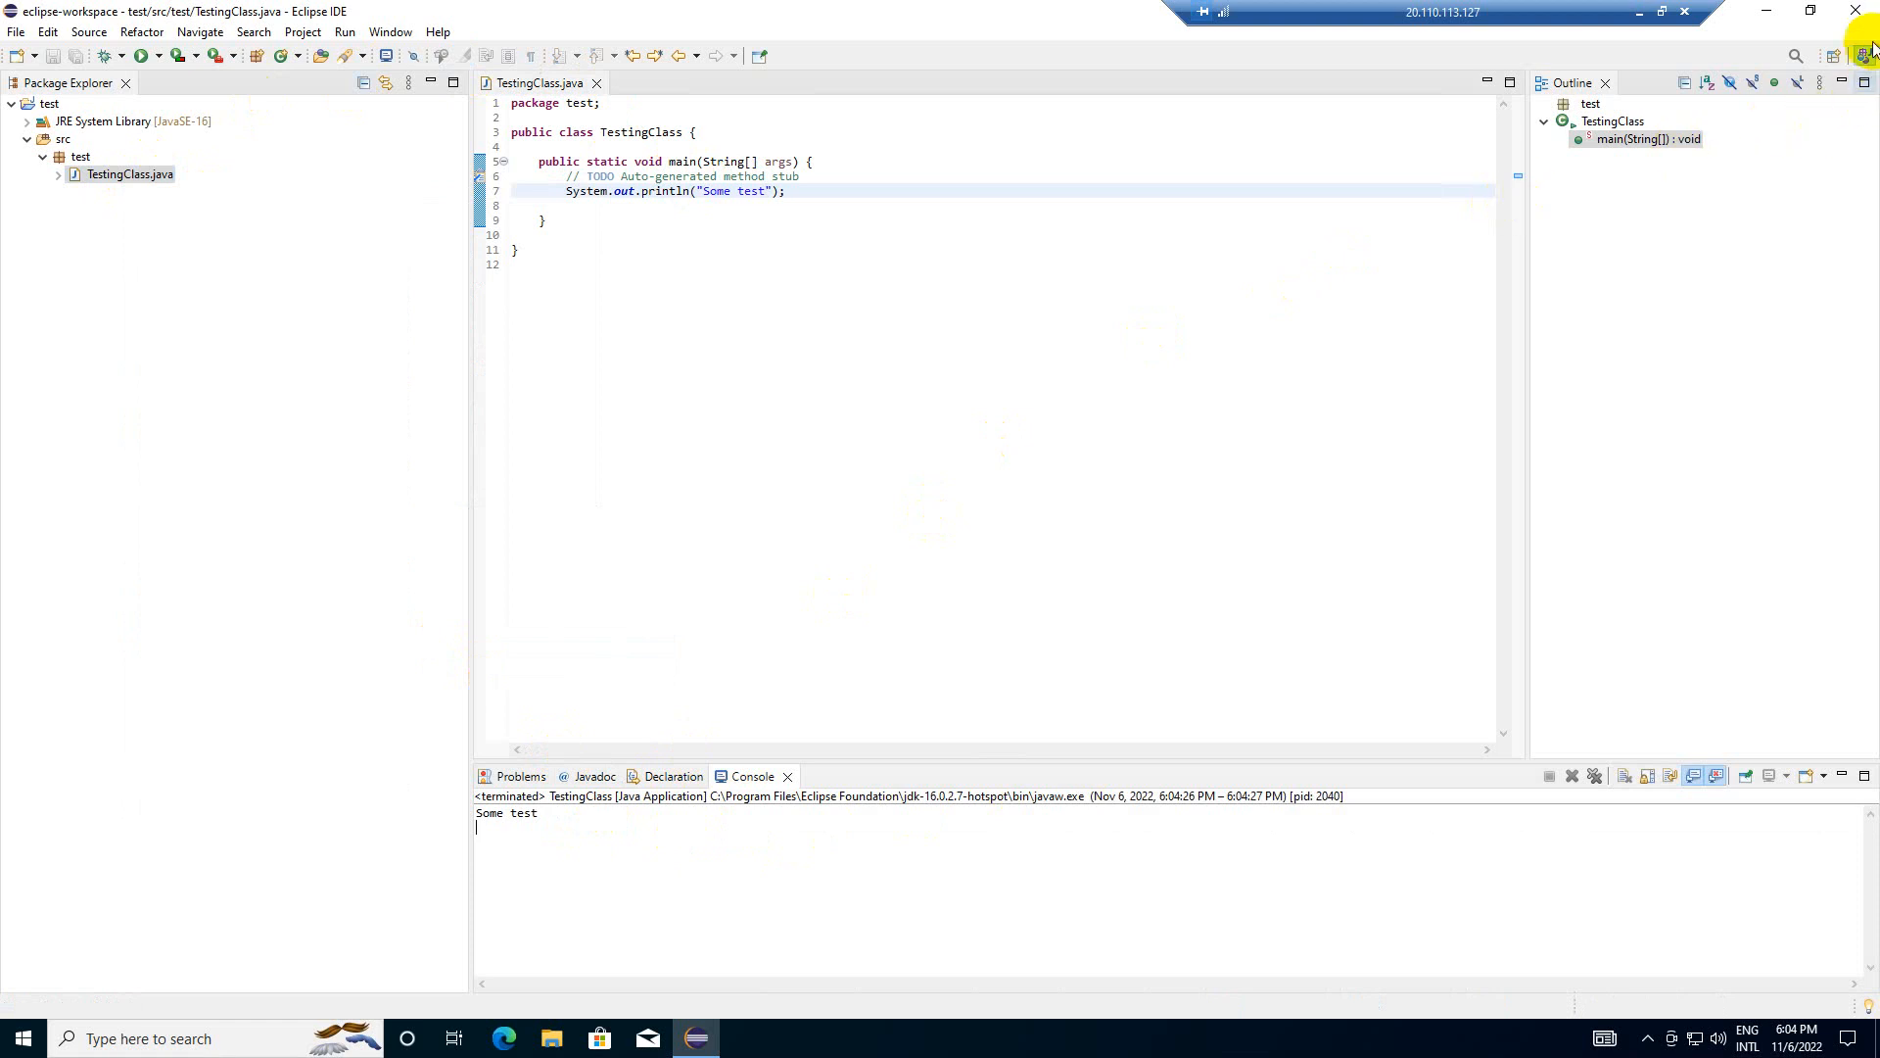
mouse_move(1857, 14)
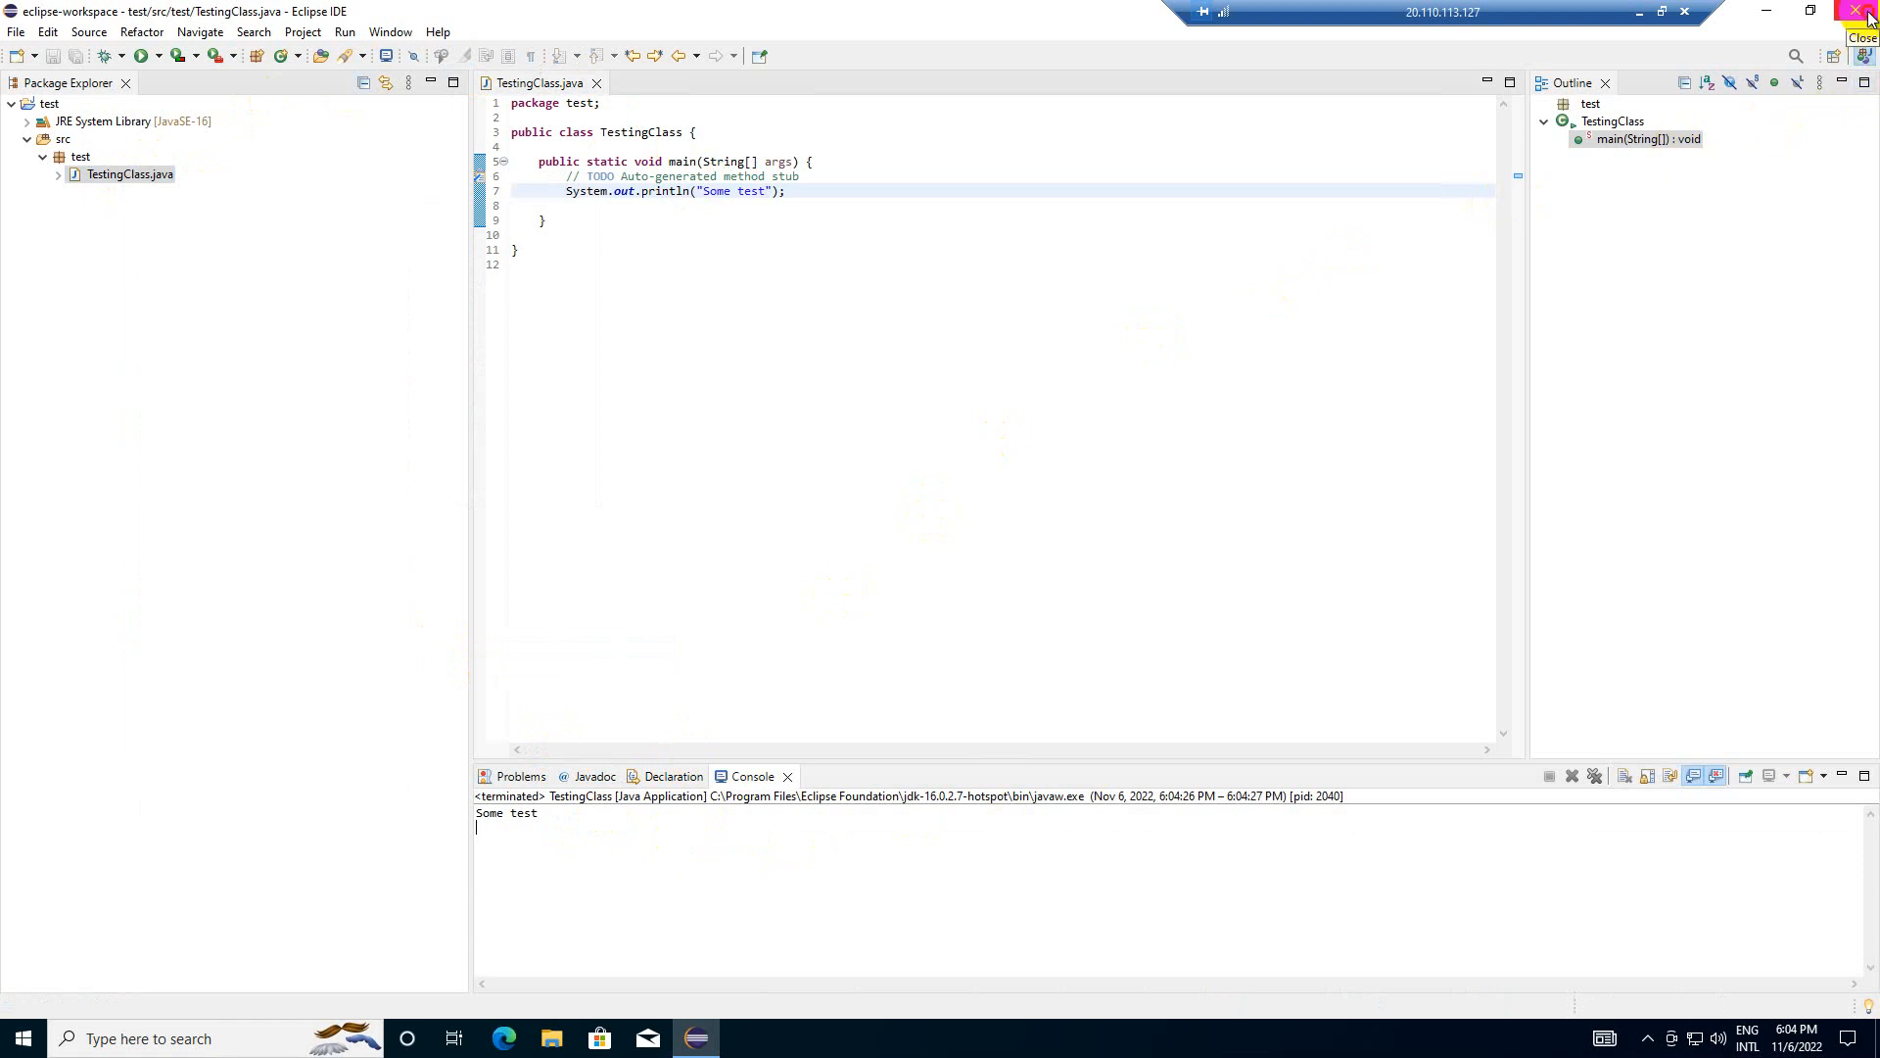
left_click(1866, 11)
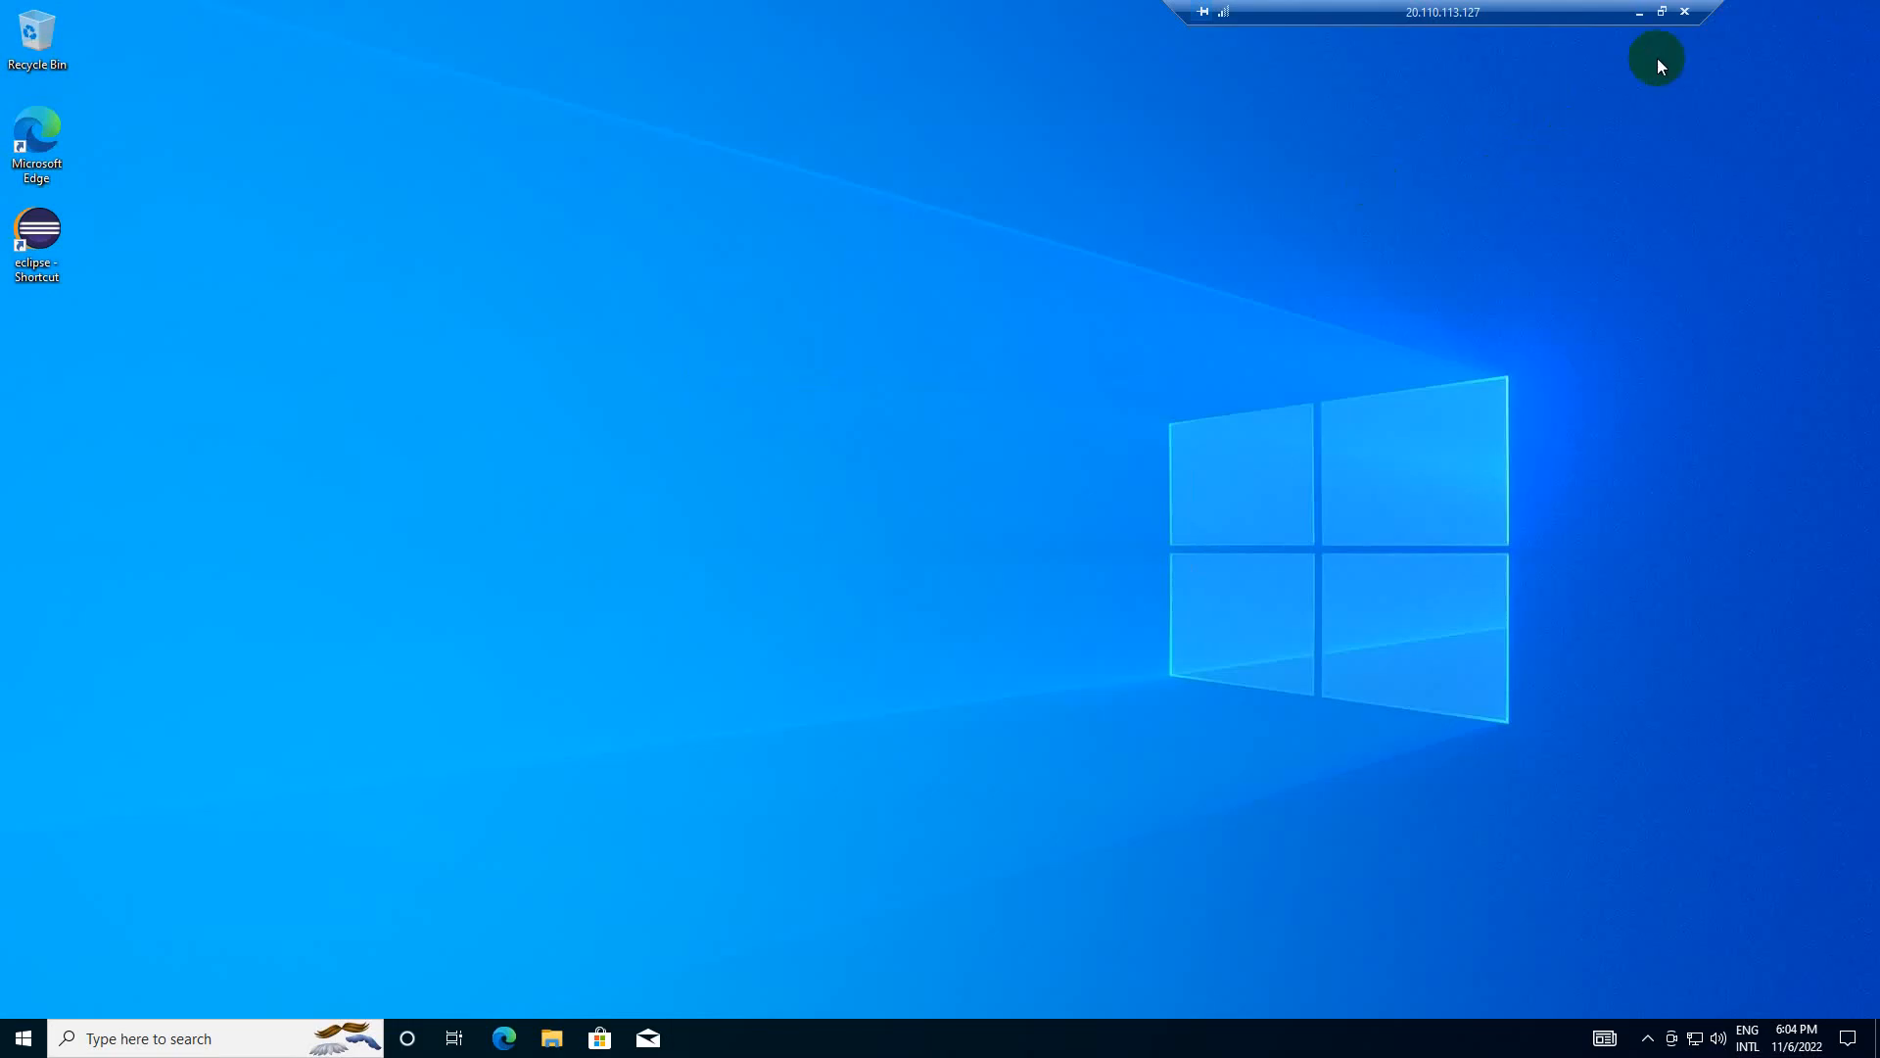
mouse_move(1662, 13)
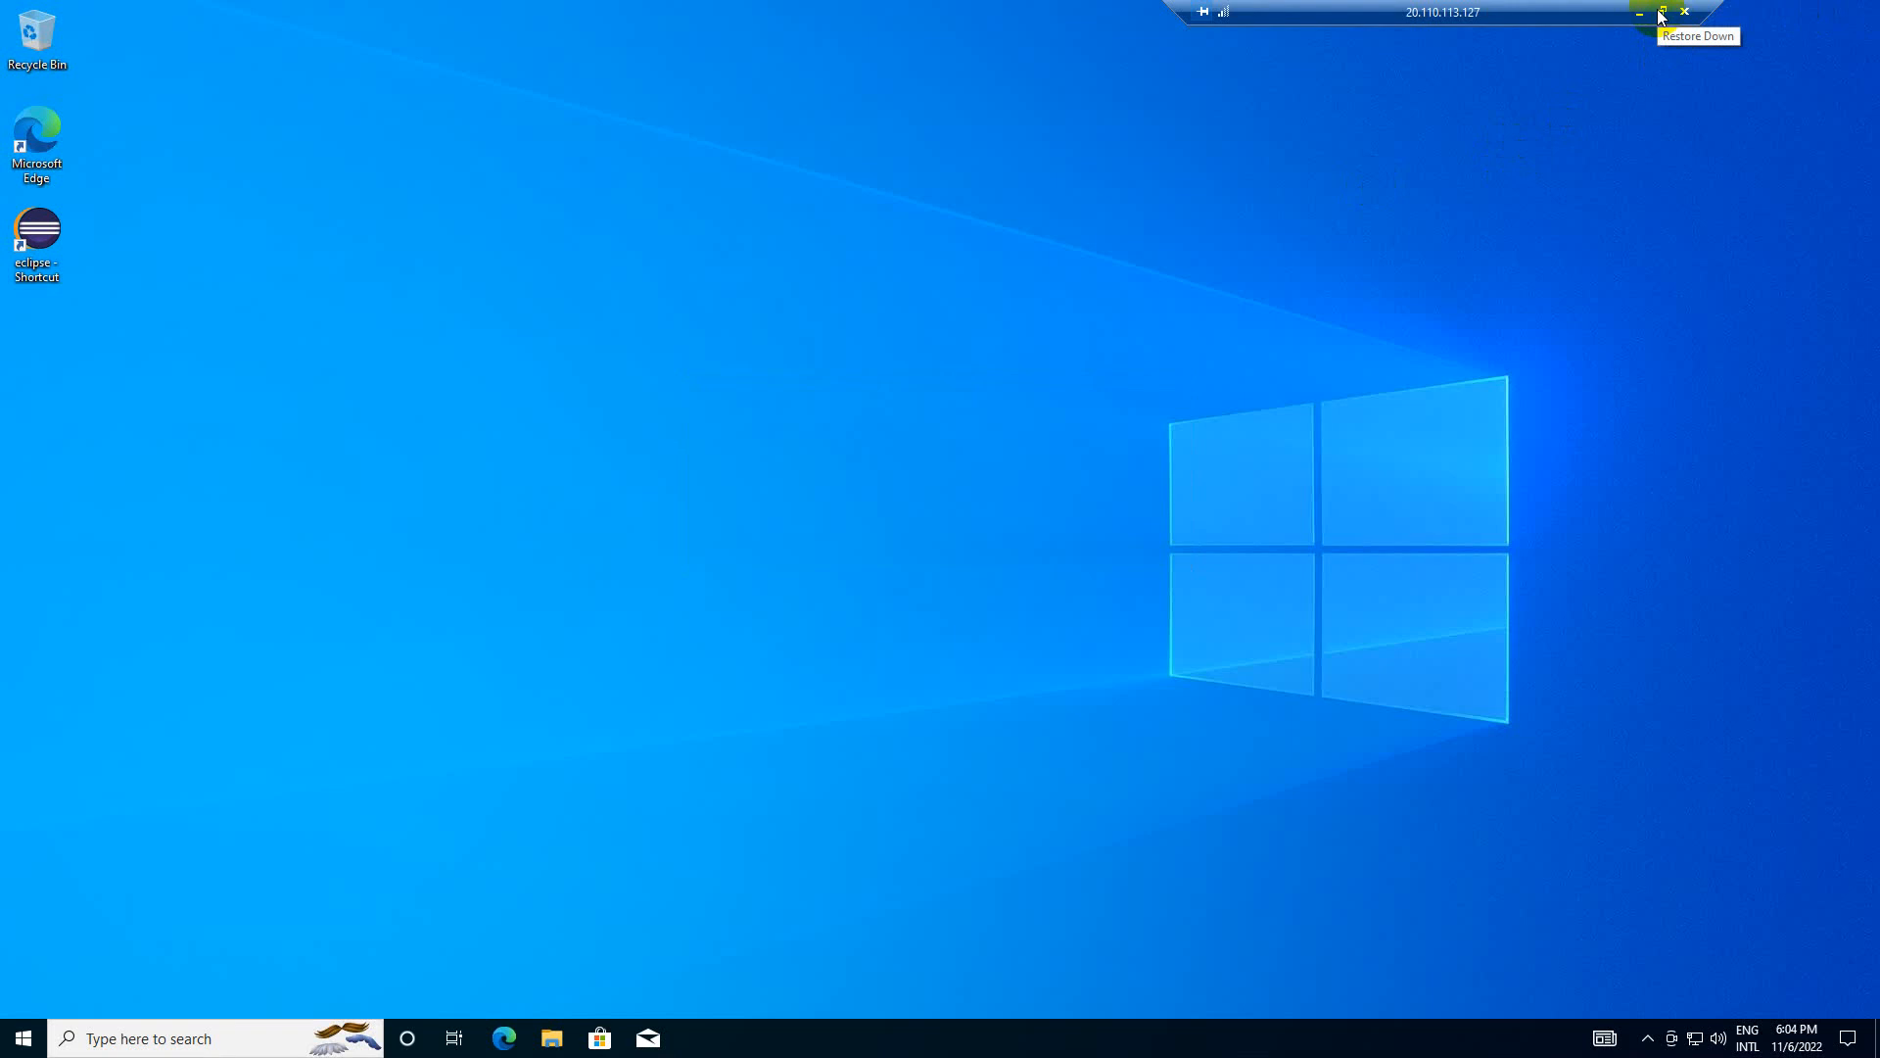
left_click(1662, 12)
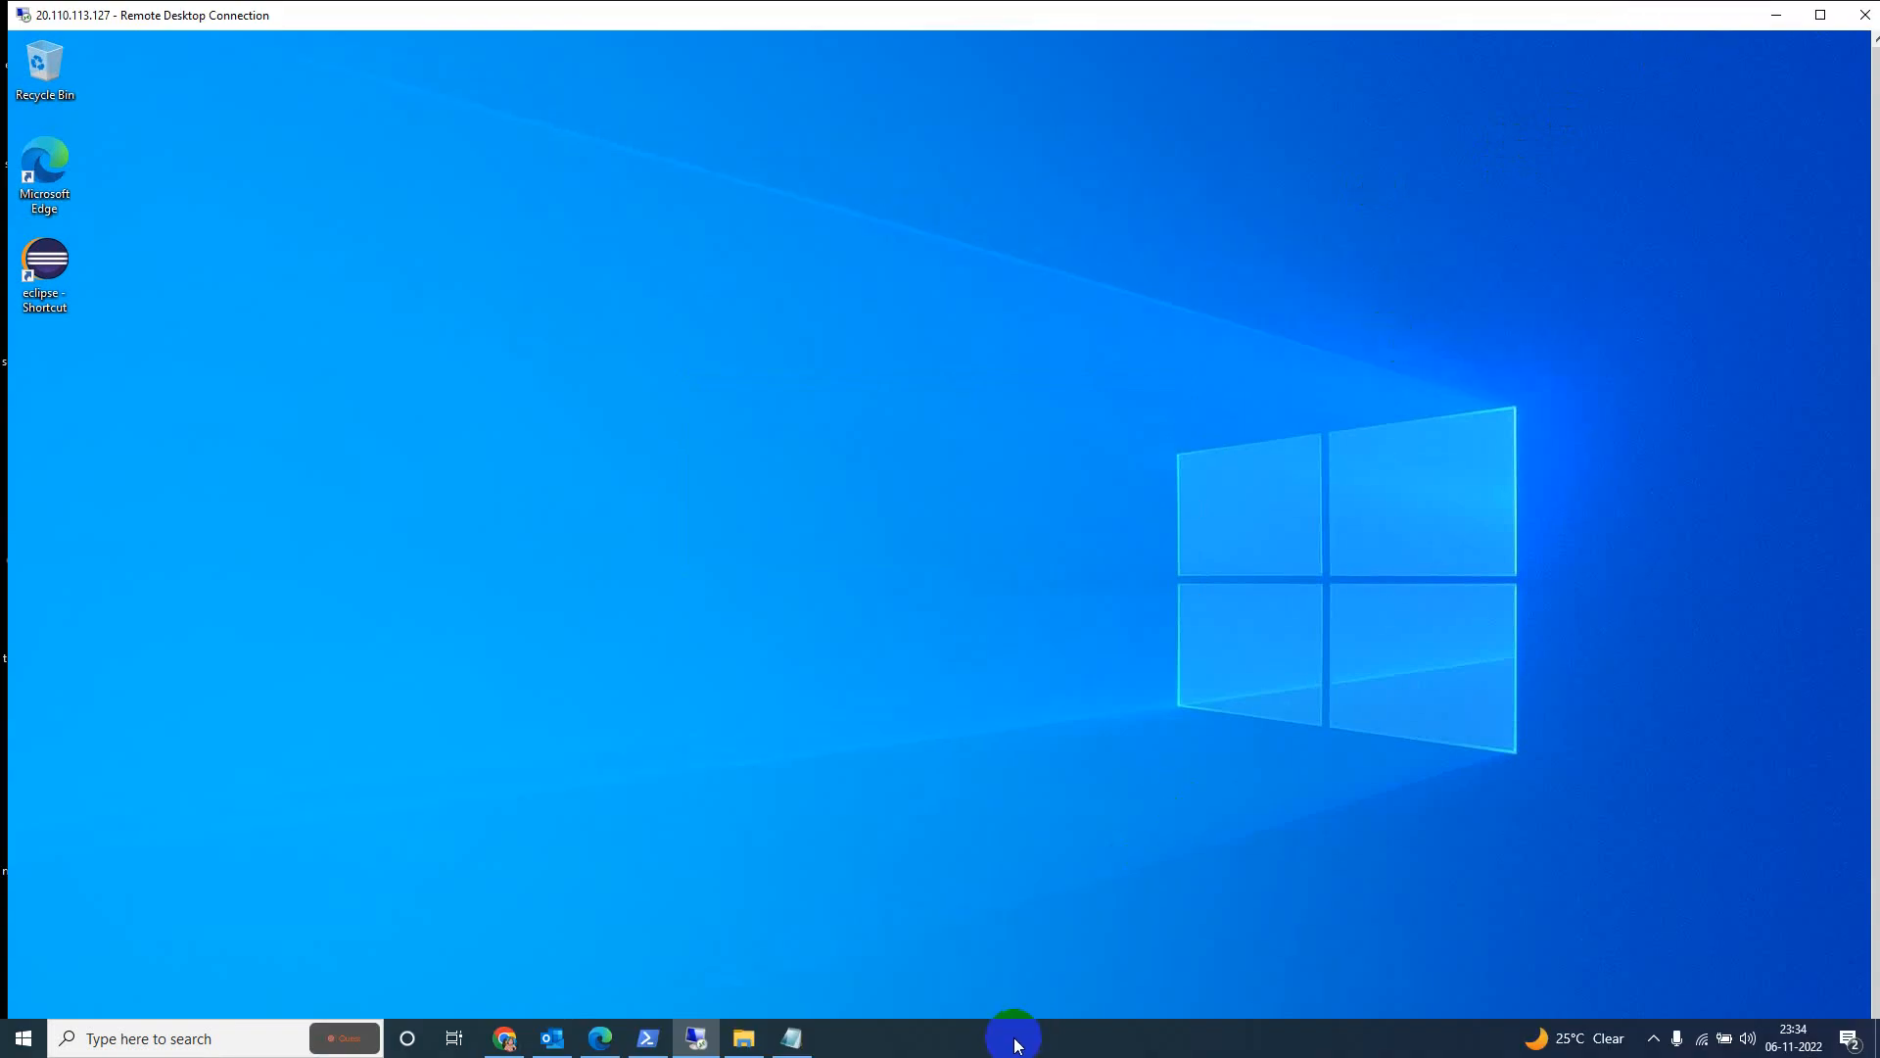